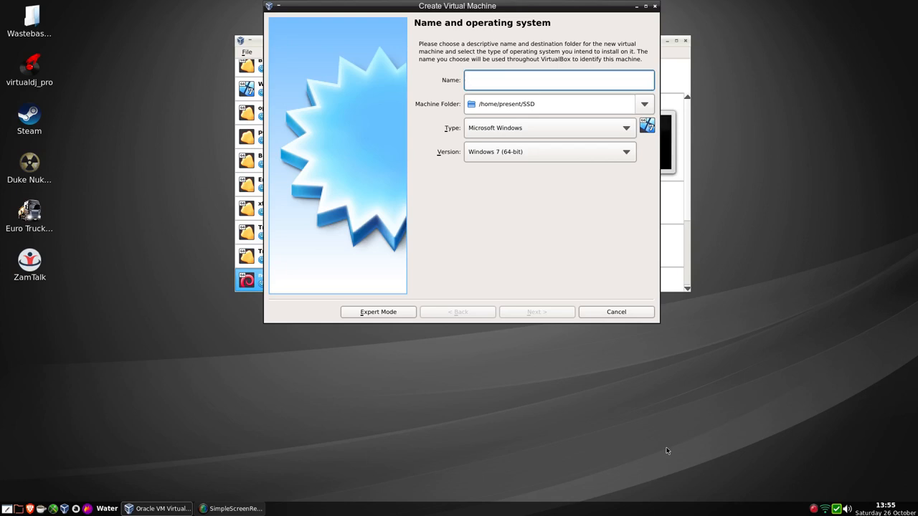
# Name the new virtual machine 'Haiku'.
pyautogui.write('Ha')
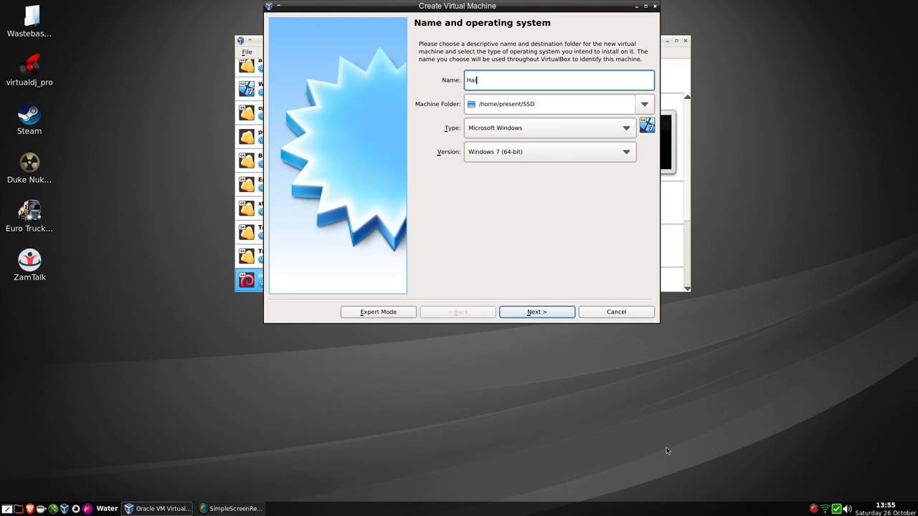
pyautogui.write('ku')
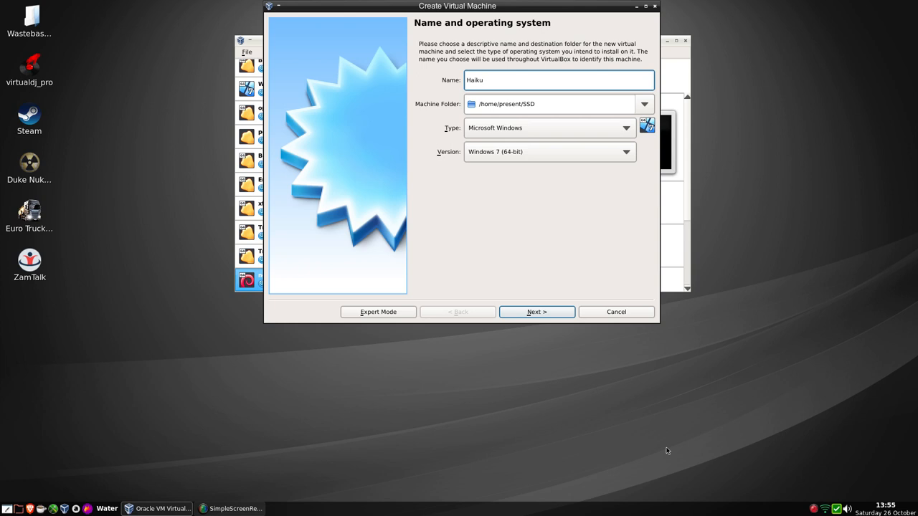
pyautogui.moveTo(642, 109)
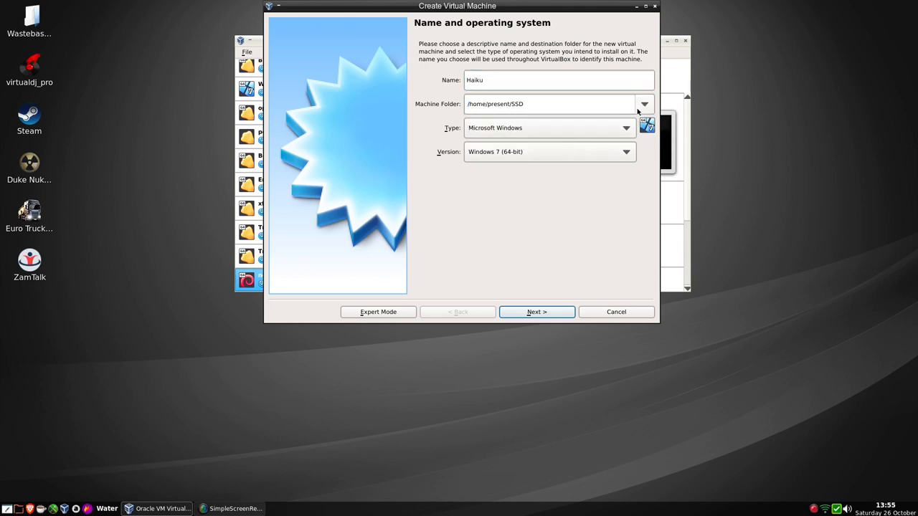
# Keep the machine folder as the VirtualBox VMs directory.
pyautogui.click(642, 103)
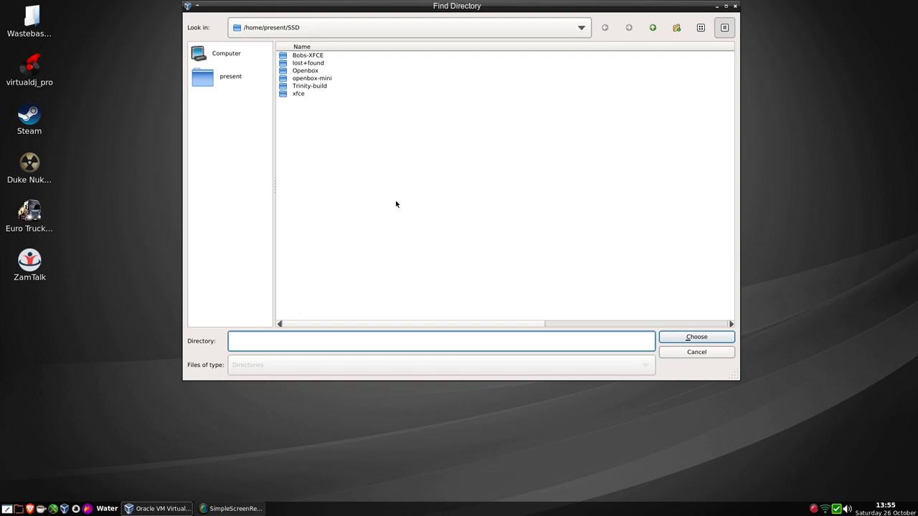
pyautogui.moveTo(594, 36)
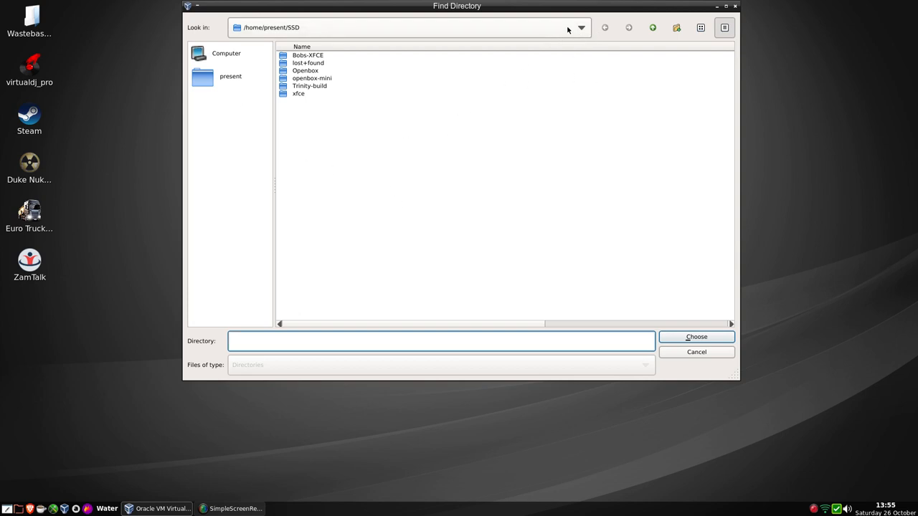
pyautogui.click(581, 27)
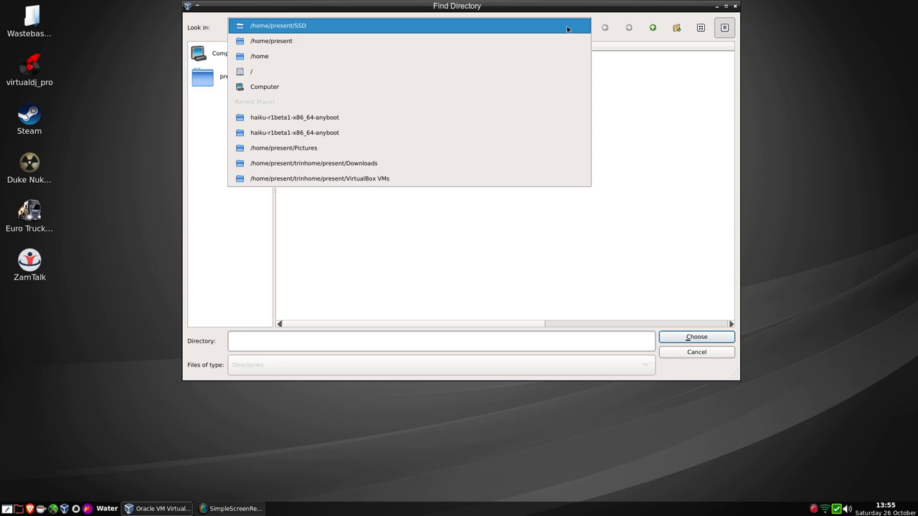
pyautogui.moveTo(566, 29)
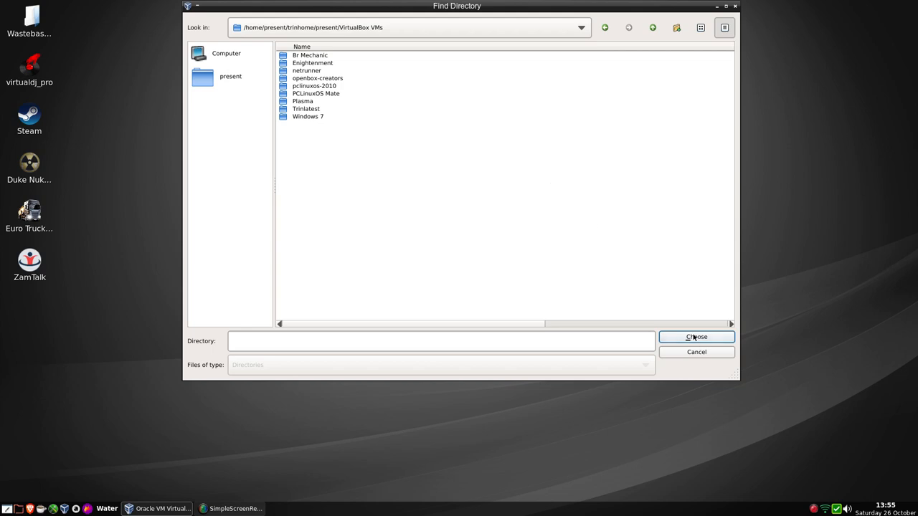
pyautogui.click(696, 337)
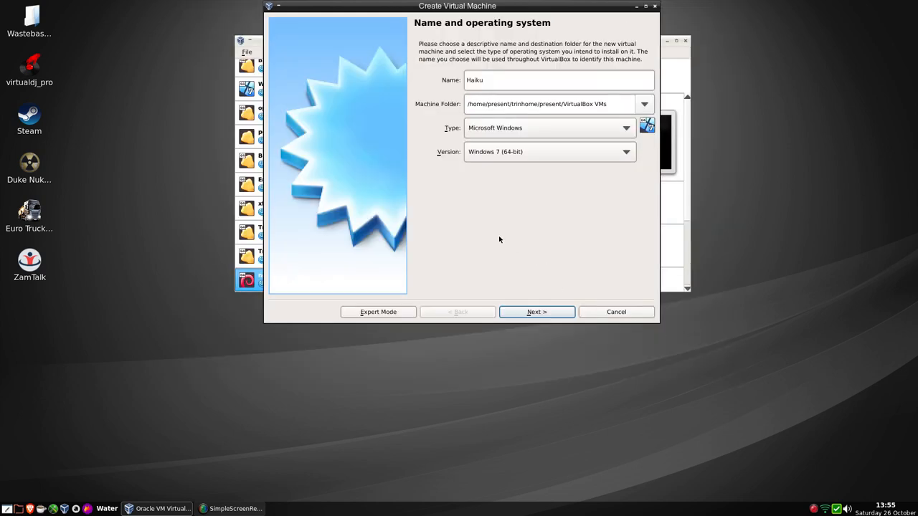
pyautogui.moveTo(493, 145)
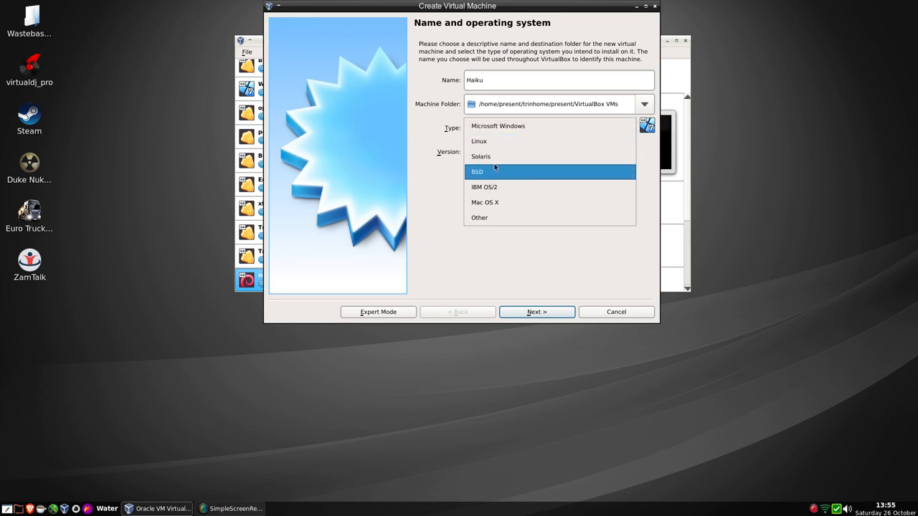
pyautogui.moveTo(496, 178)
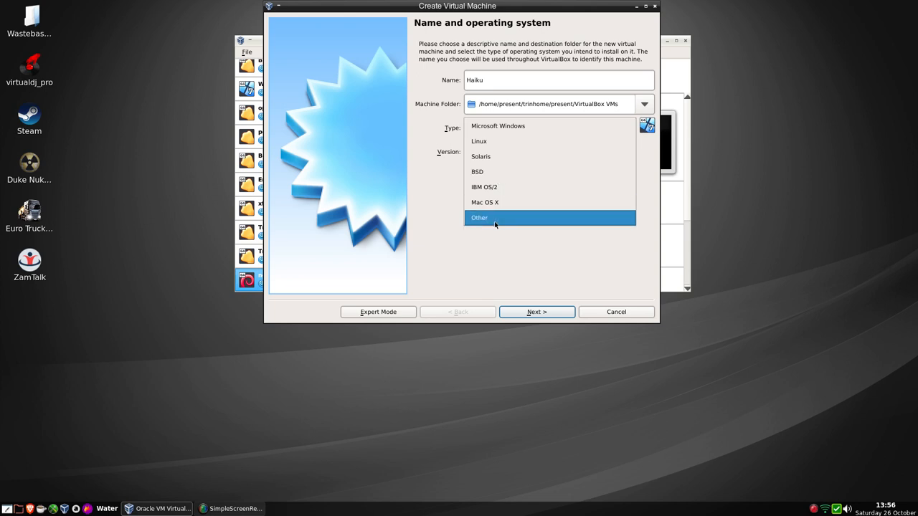
# Set OS type to Other and version to Other/Unknown (64-bit).
pyautogui.click(480, 218)
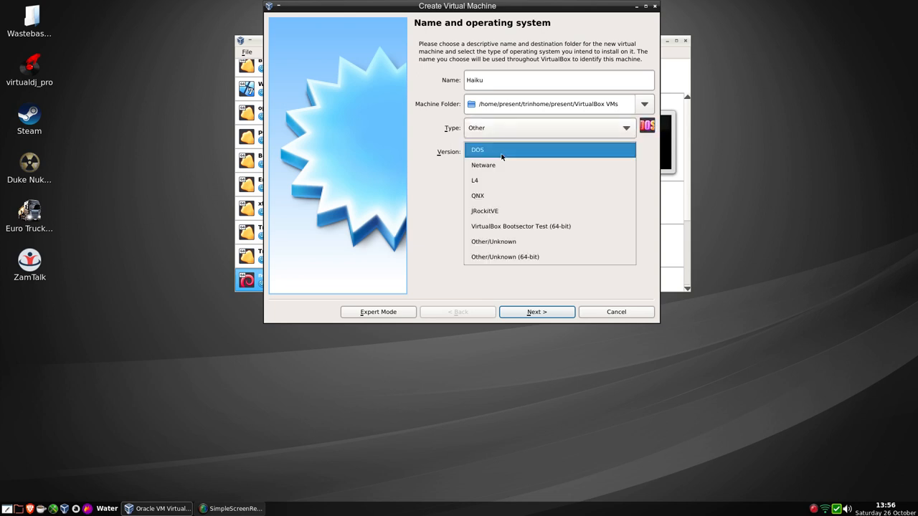
pyautogui.click(505, 257)
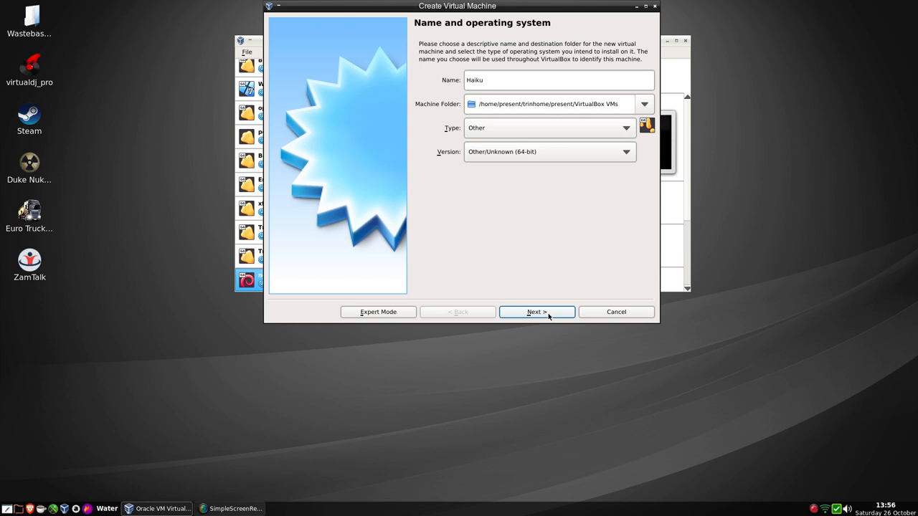
# Give the machine 4096 MB of memory.
pyautogui.click(536, 311)
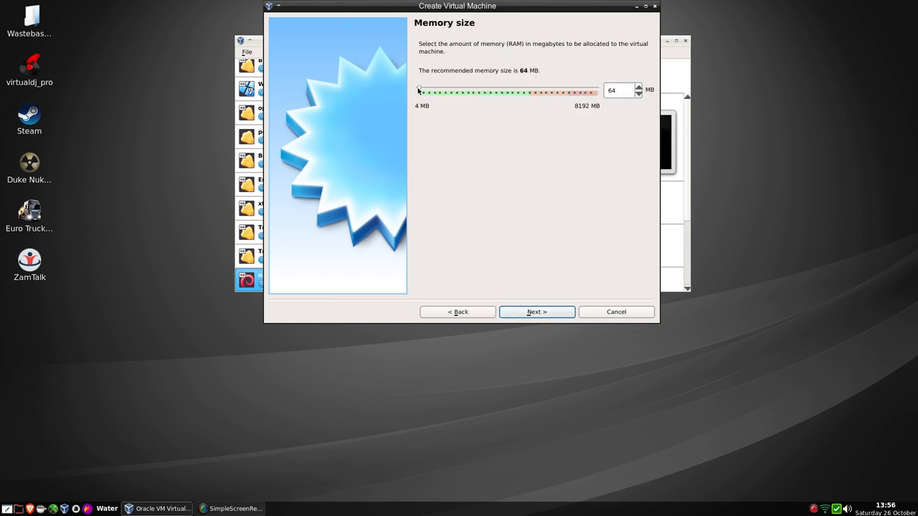
pyautogui.moveTo(419, 92); pyautogui.dragTo(502, 92)
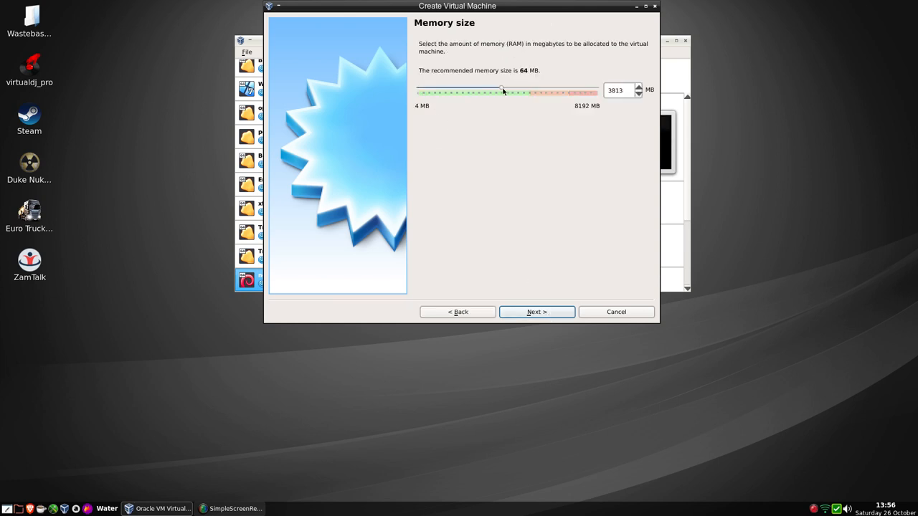
pyautogui.moveTo(501, 91); pyautogui.dragTo(508, 92)
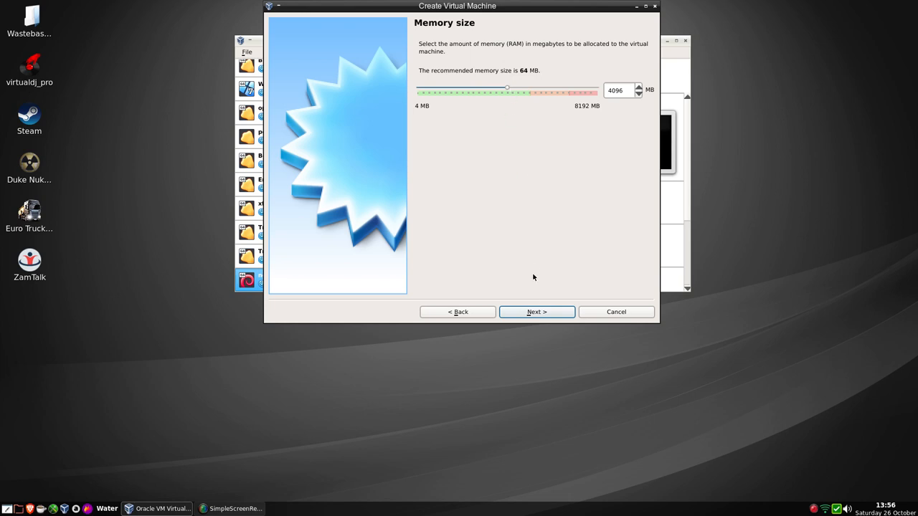
pyautogui.click(537, 311)
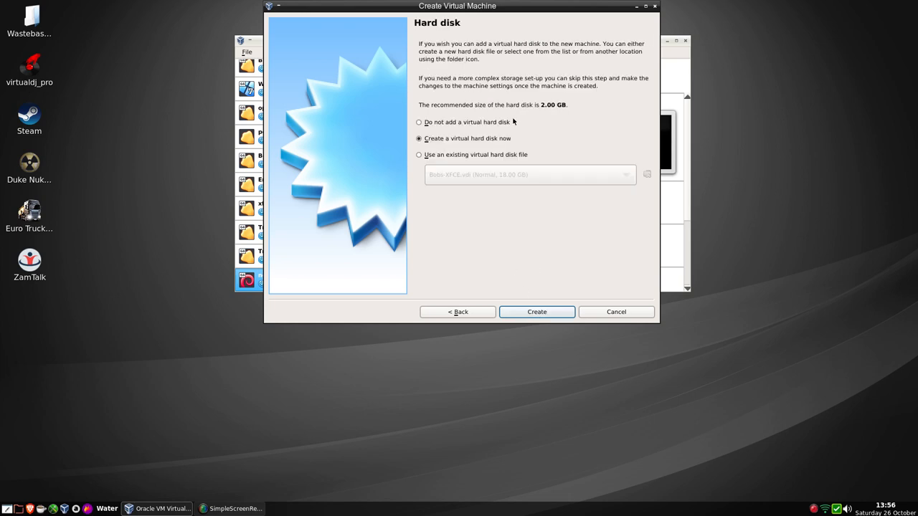
# Create a new 12 GB VDI hard disk and finish creating the machine.
pyautogui.click(537, 311)
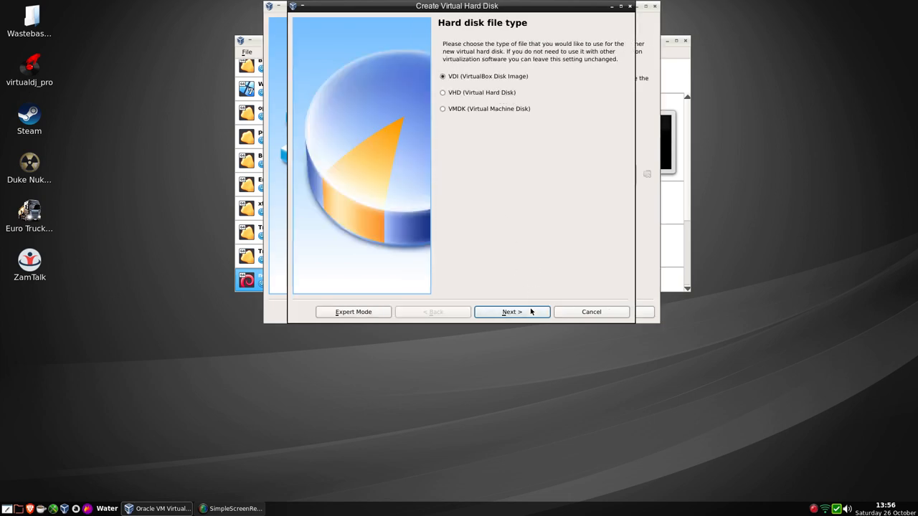
pyautogui.click(510, 312)
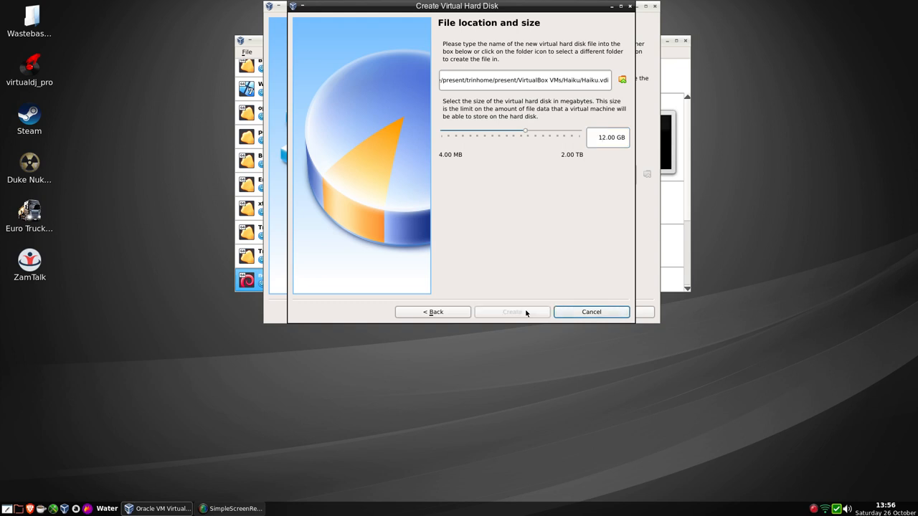
pyautogui.click(512, 312)
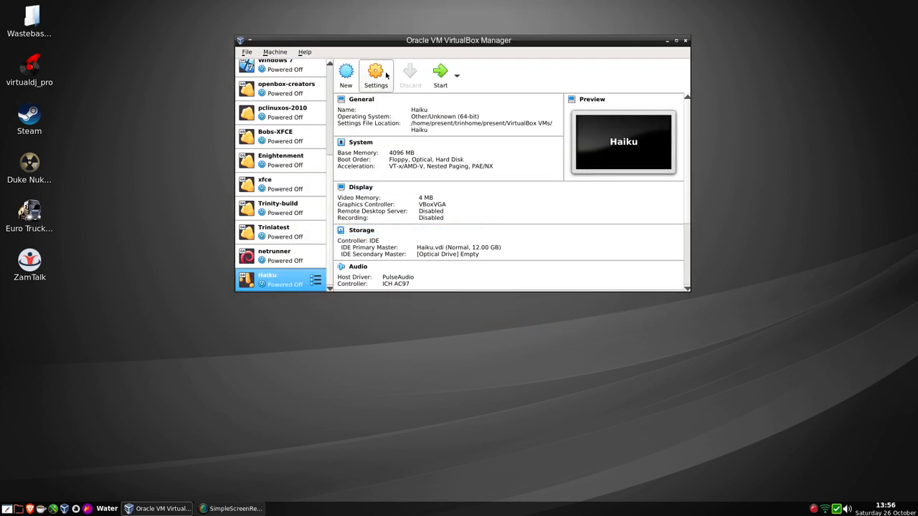
# Review the Haiku machine's System processor and acceleration settings.
pyautogui.click(376, 74)
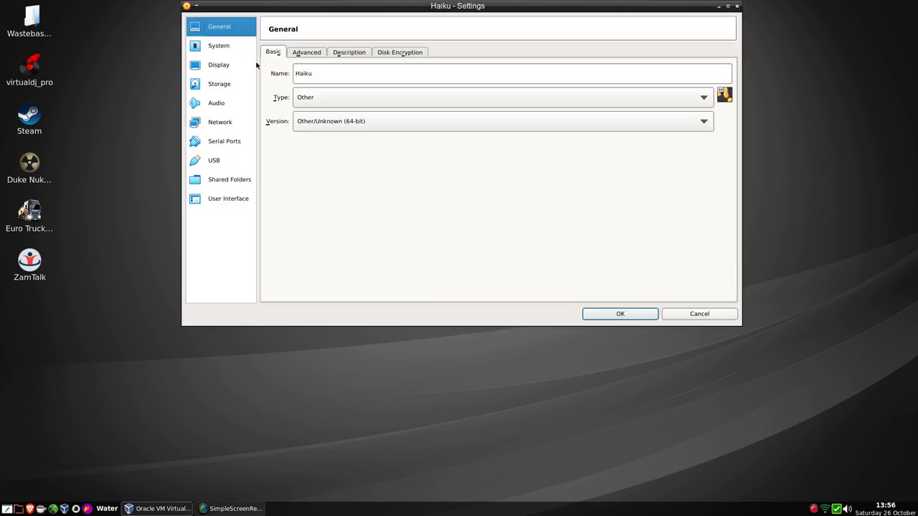
pyautogui.click(218, 44)
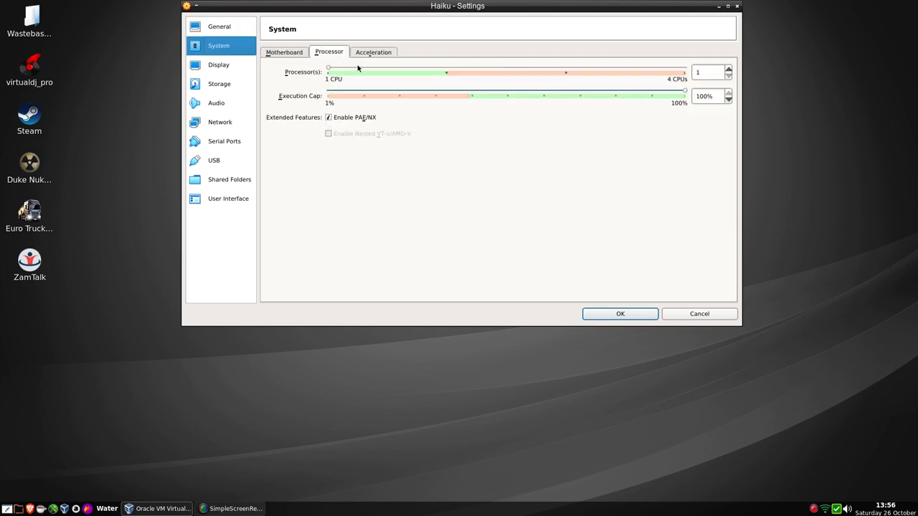
pyautogui.click(372, 52)
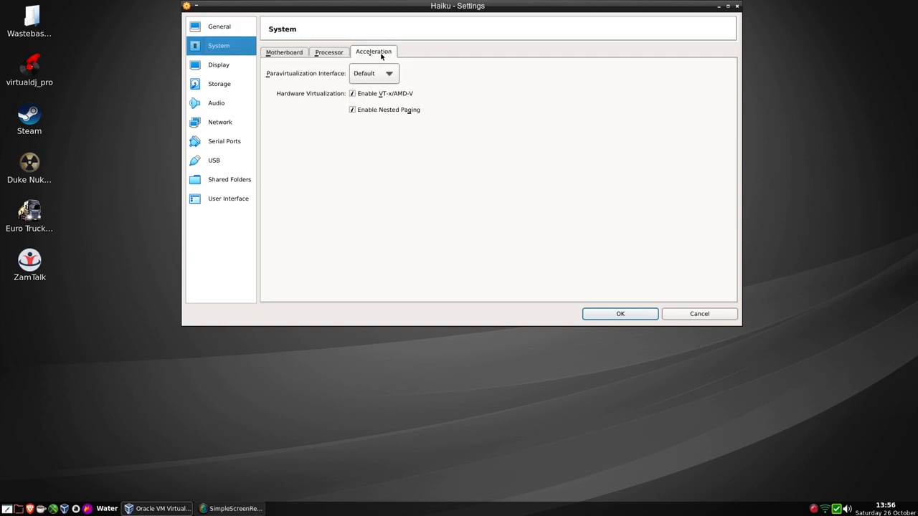
pyautogui.moveTo(261, 66)
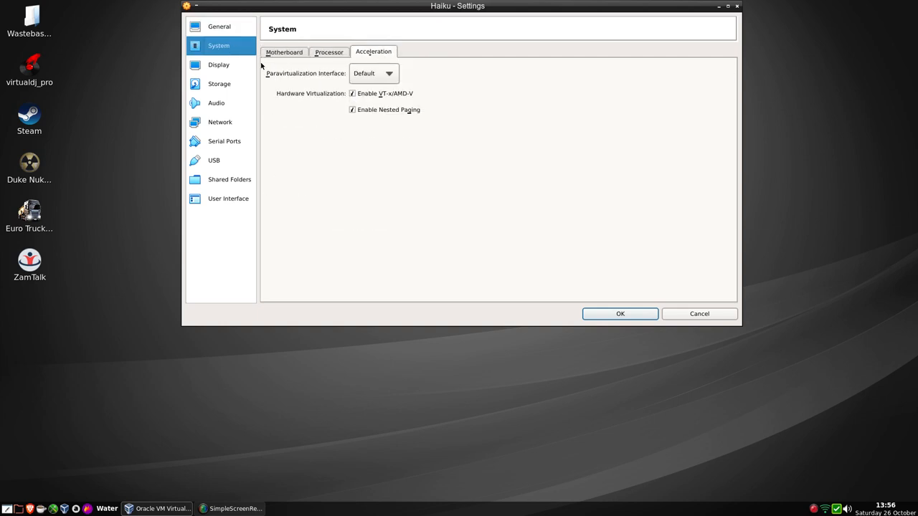
# Raise the video memory to 128 MB in Display settings.
pyautogui.click(218, 65)
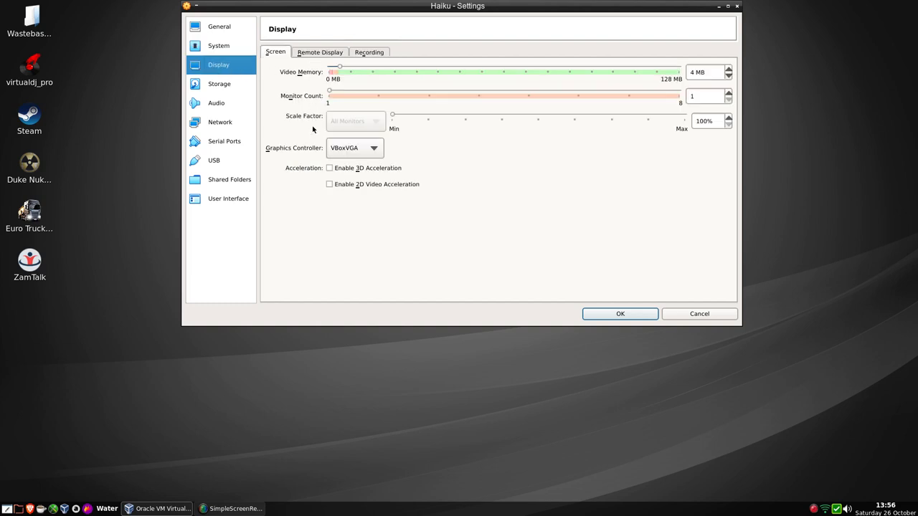
pyautogui.moveTo(328, 60)
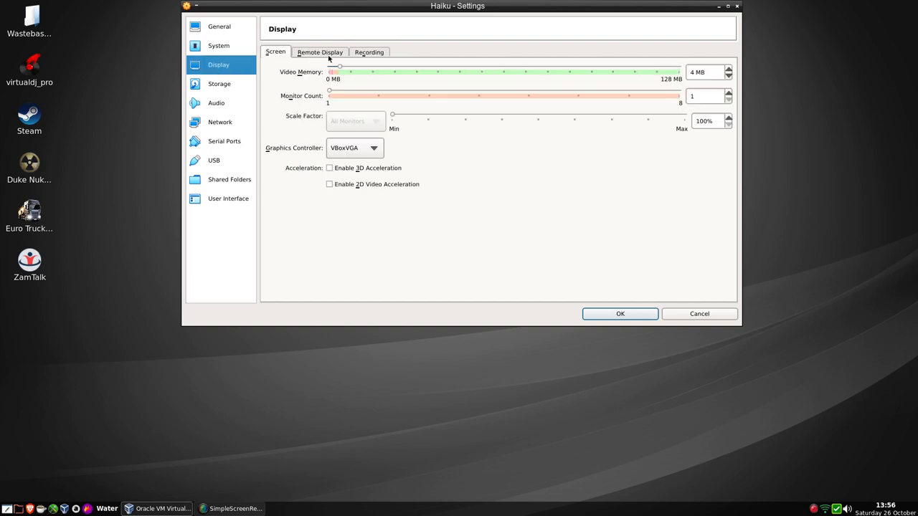
pyautogui.moveTo(339, 66); pyautogui.dragTo(677, 66)
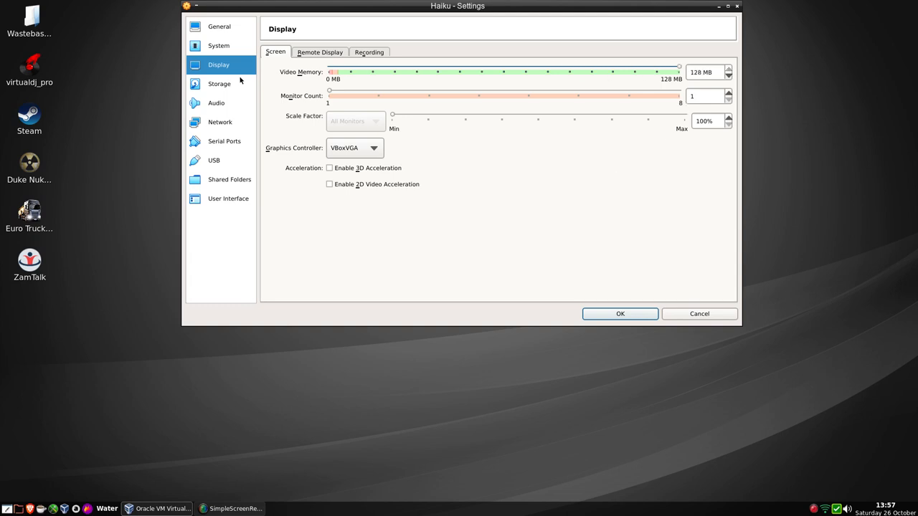
pyautogui.click(218, 83)
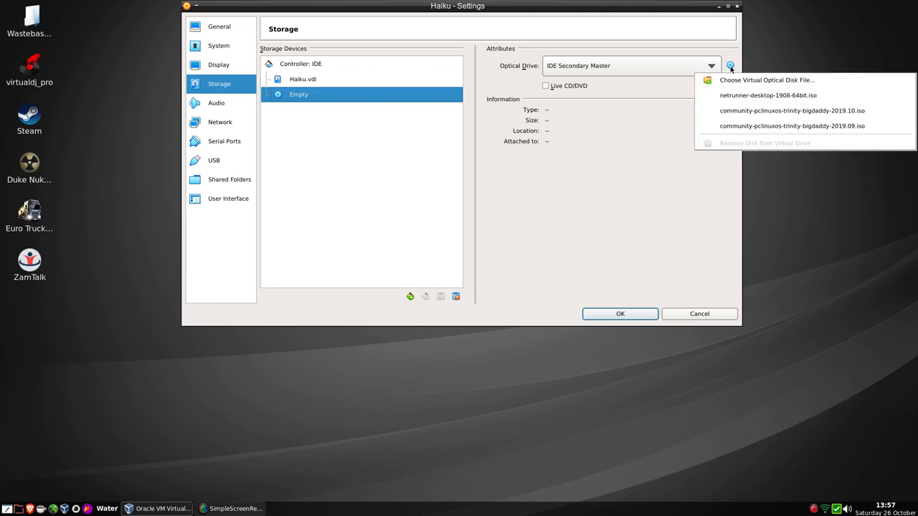
# Attach the haiku-r1beta1-x86_64-anyboot ISO from Downloads to the optical drive.
pyautogui.click(728, 66)
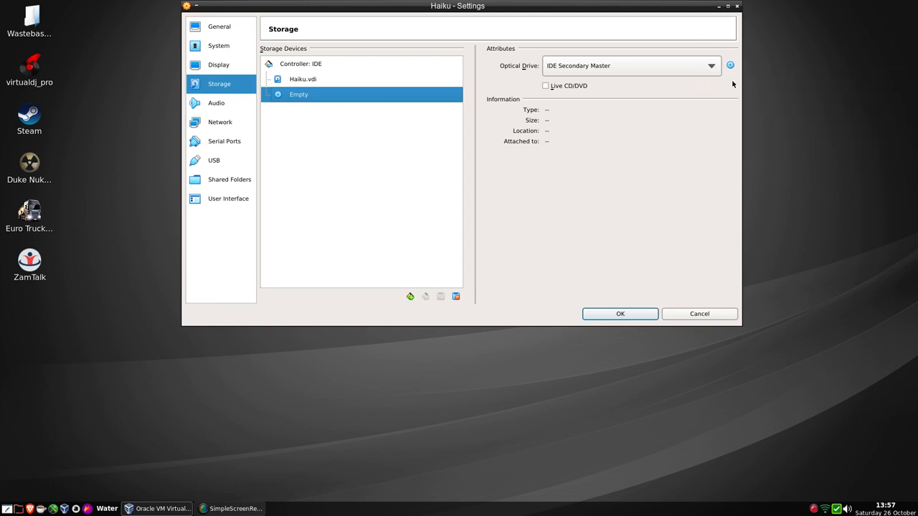
pyautogui.click(730, 66)
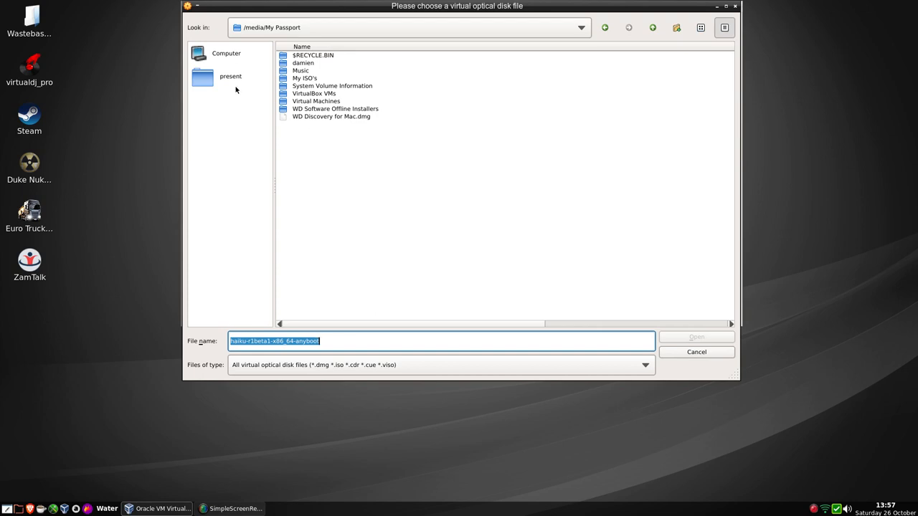
pyautogui.click(229, 76)
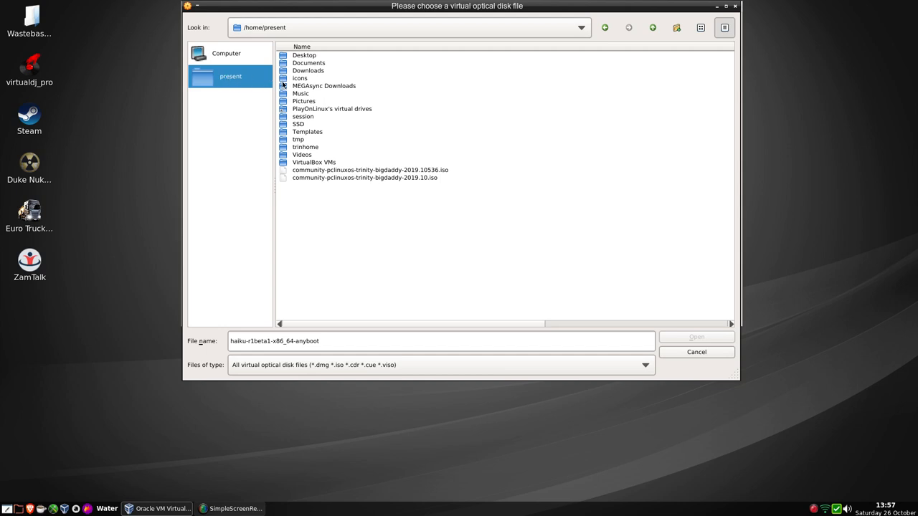
pyautogui.click(307, 70)
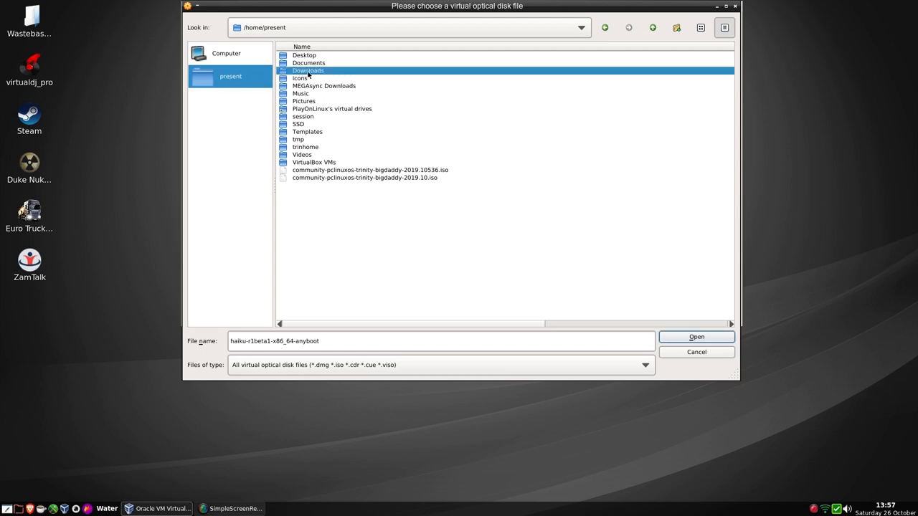
pyautogui.doubleClick(307, 71)
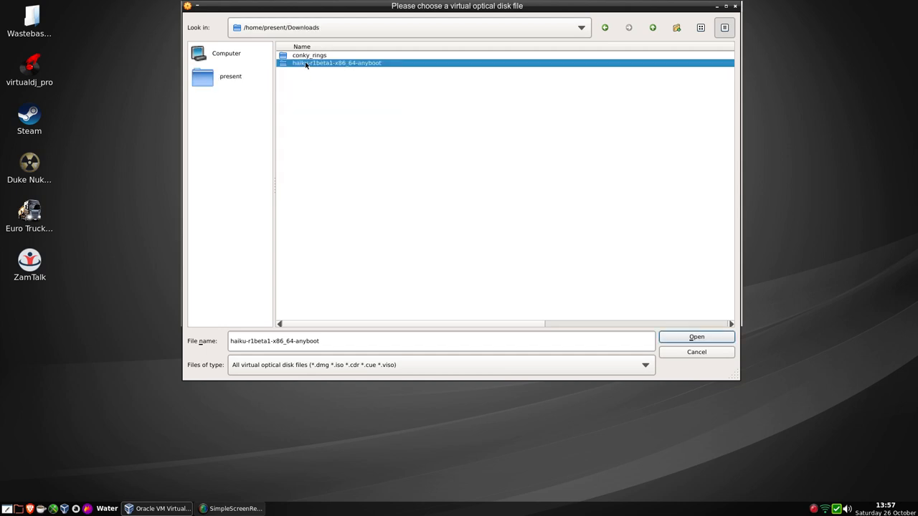
pyautogui.click(694, 337)
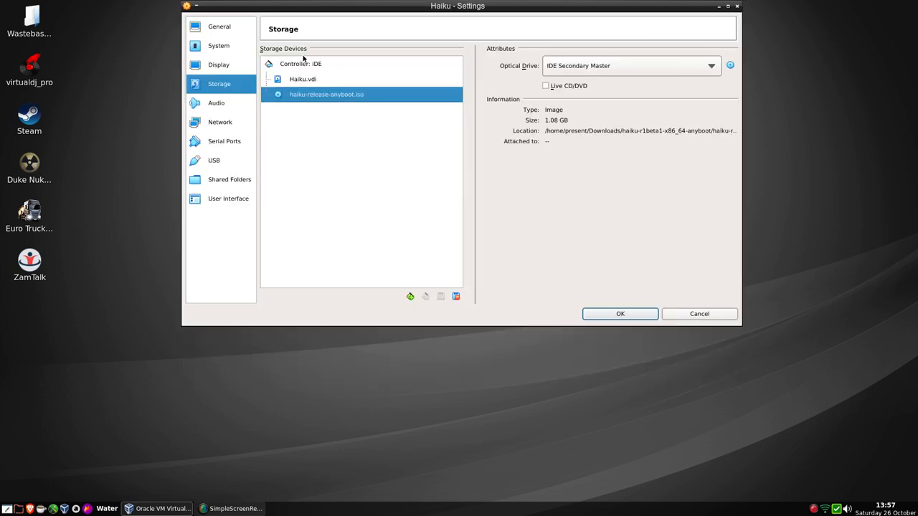
# Set the network adapter type to Intel PRO/1000 MT Desktop (82540EM) and save settings.
pyautogui.click(221, 122)
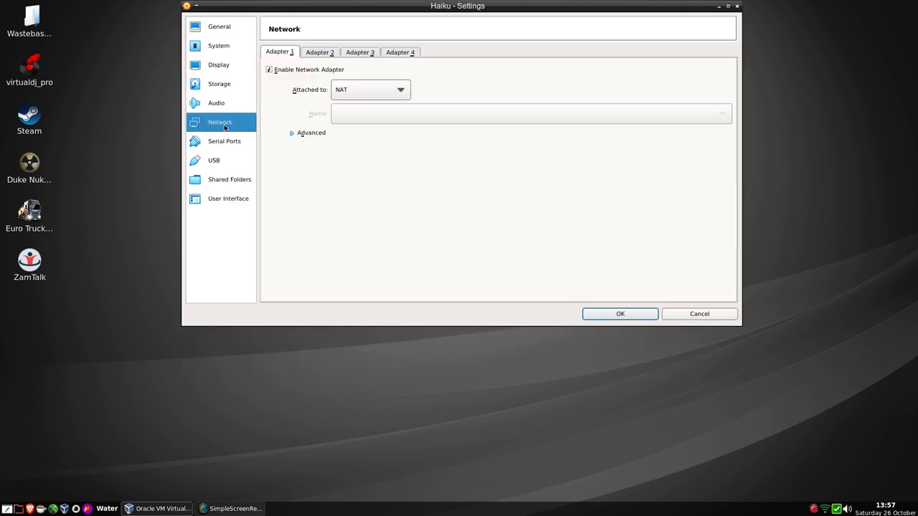
pyautogui.click(311, 132)
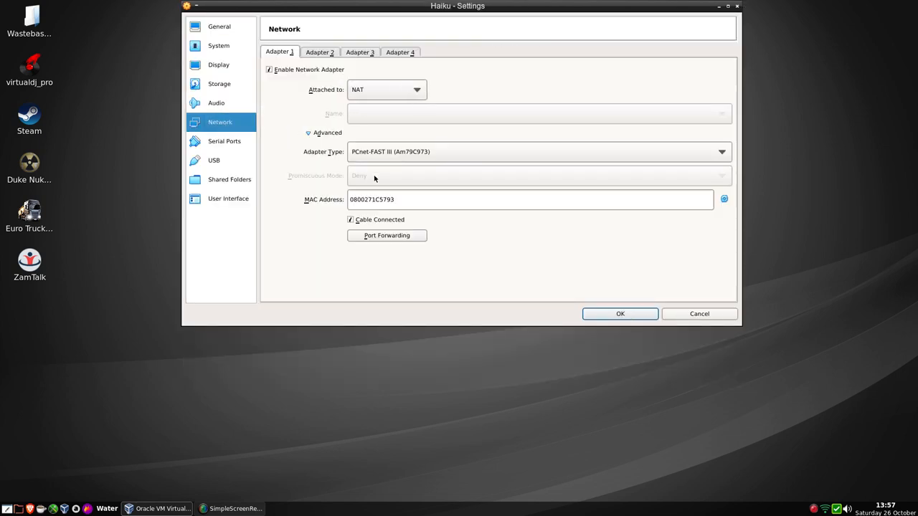
pyautogui.click(722, 152)
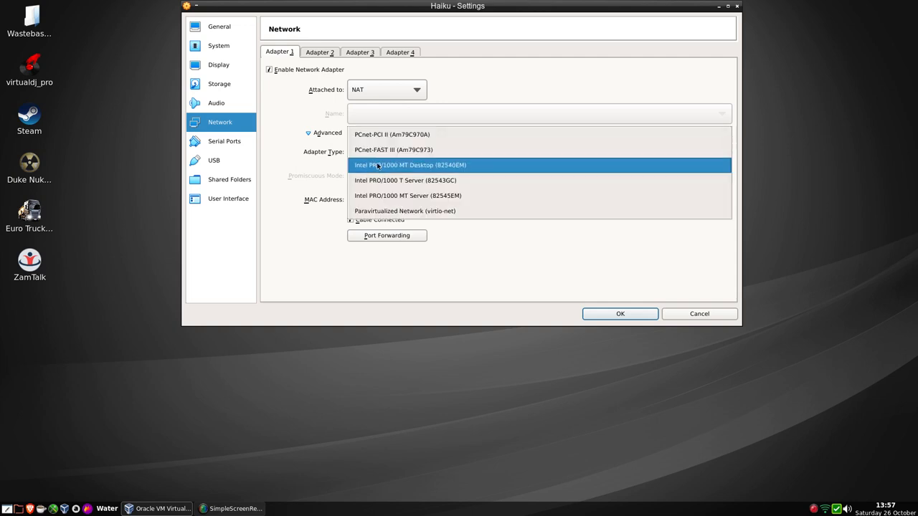
pyautogui.click(410, 164)
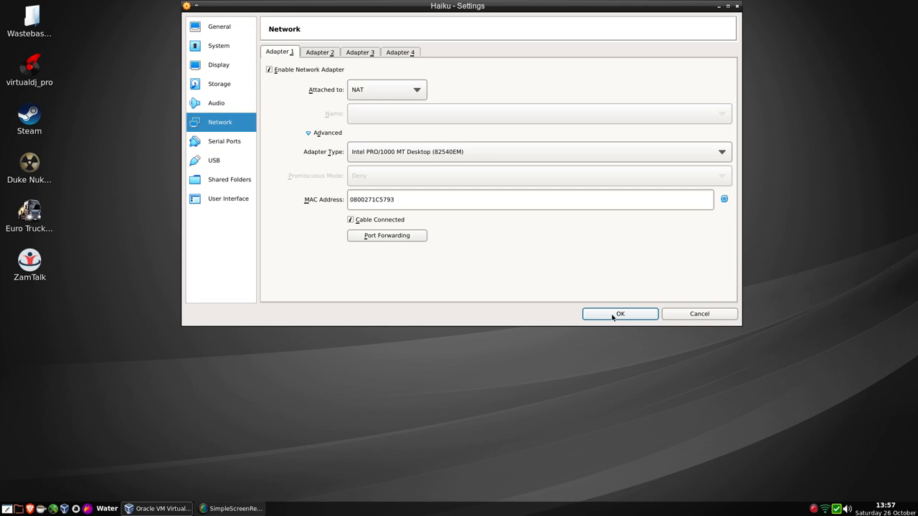
pyautogui.click(619, 315)
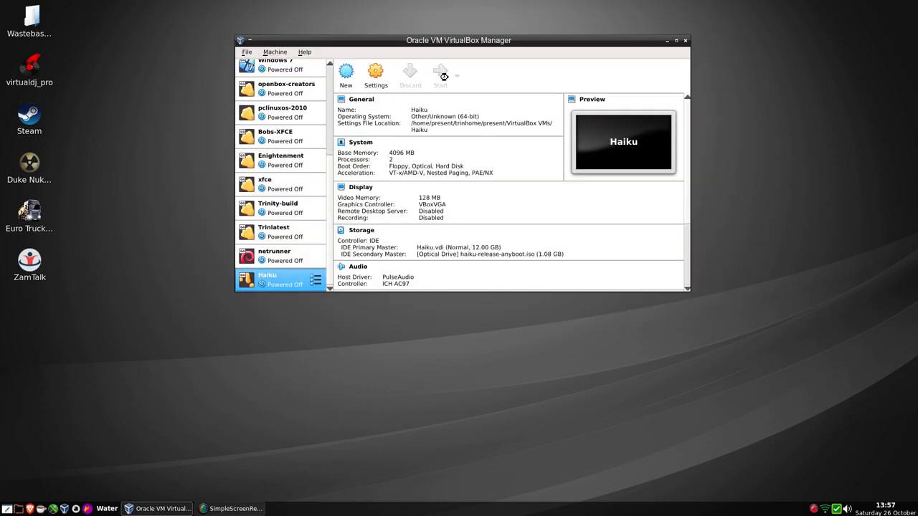
# Start the Haiku virtual machine and boot to its welcome screen.
pyautogui.click(440, 75)
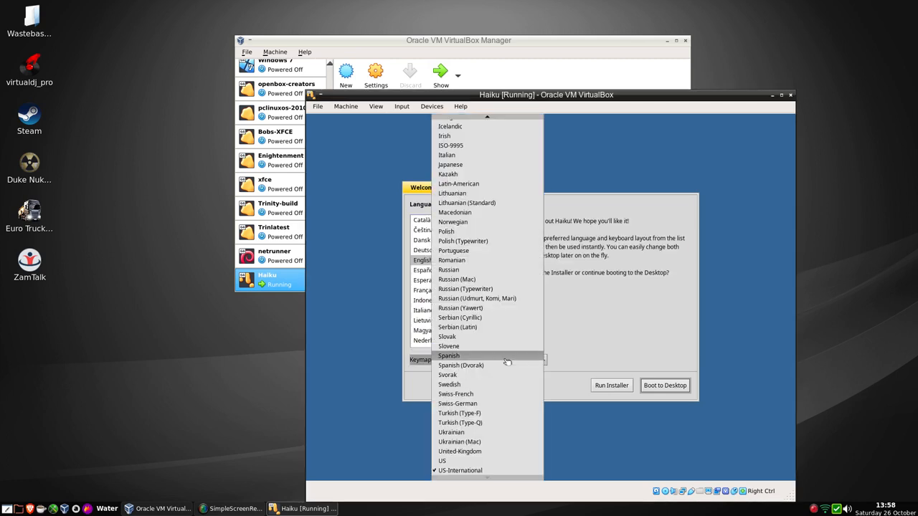
pyautogui.moveTo(502, 393)
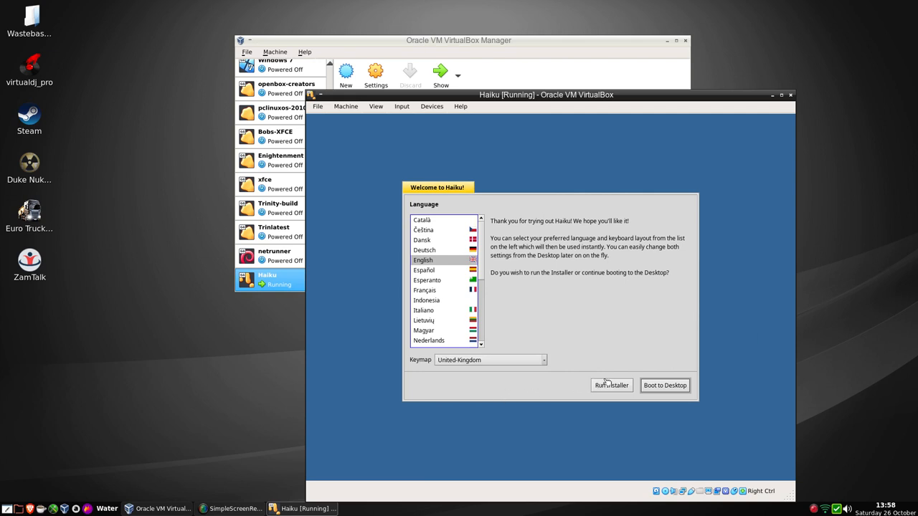
pyautogui.moveTo(611, 384)
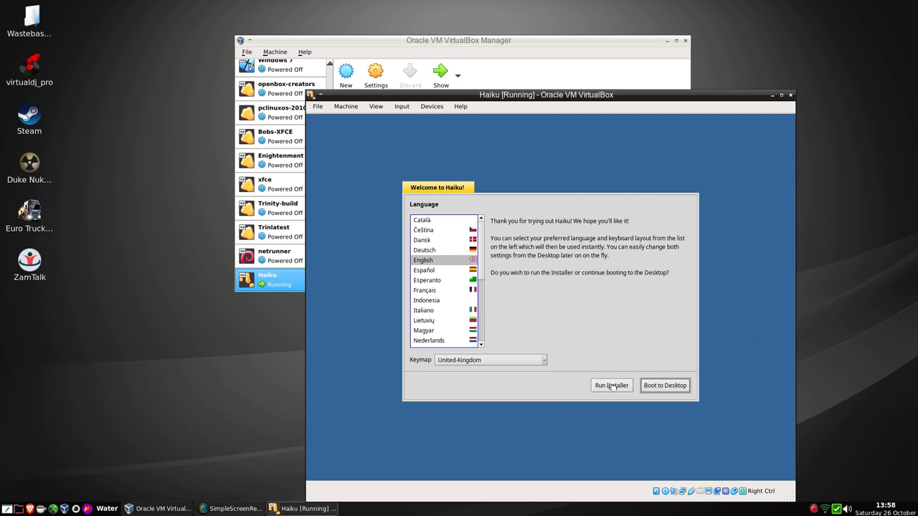
# Launch the Haiku installer and read through its introductory notes.
pyautogui.click(611, 384)
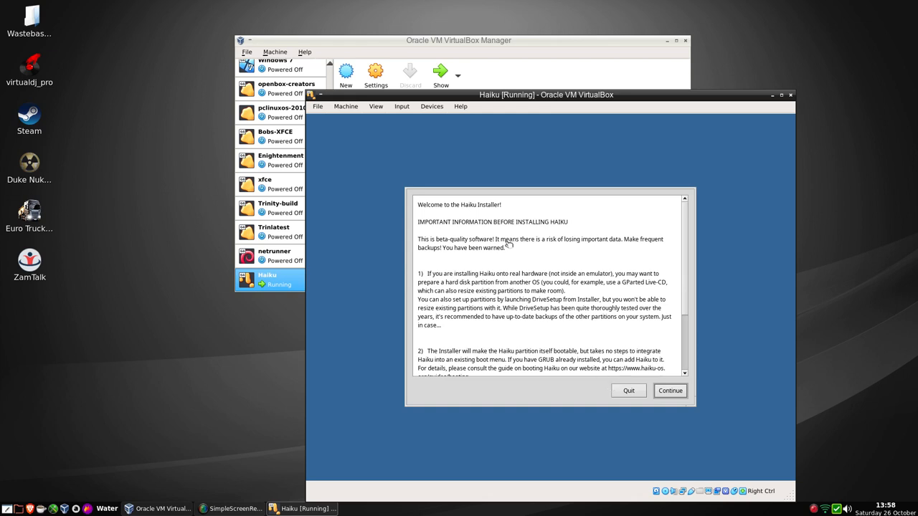
pyautogui.moveTo(445, 241)
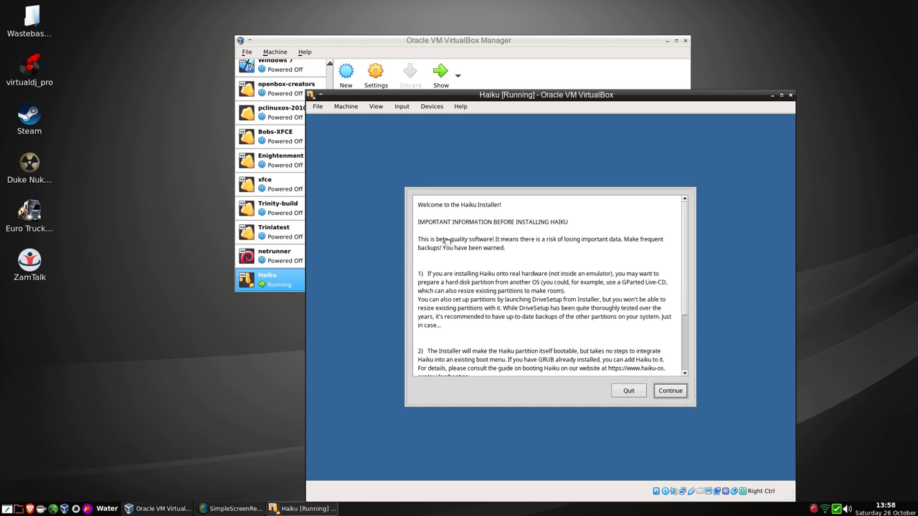
pyautogui.moveTo(568, 231)
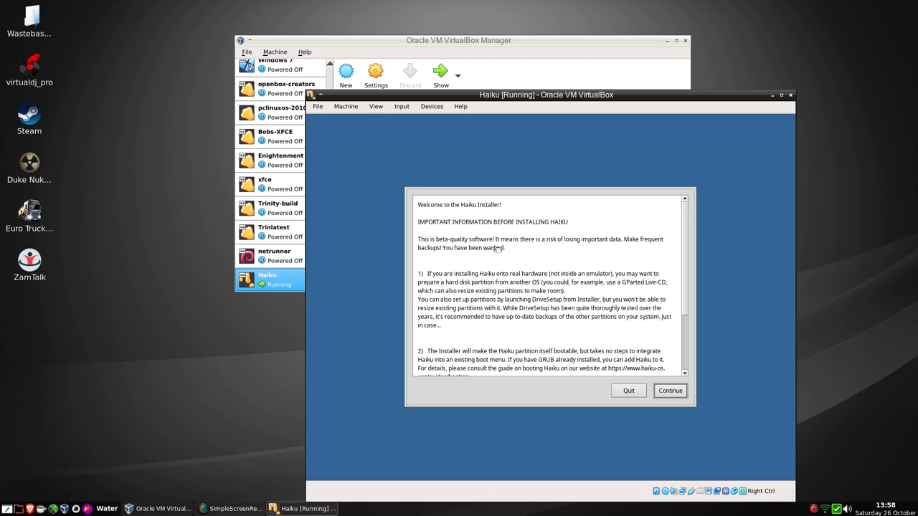
pyautogui.moveTo(602, 252)
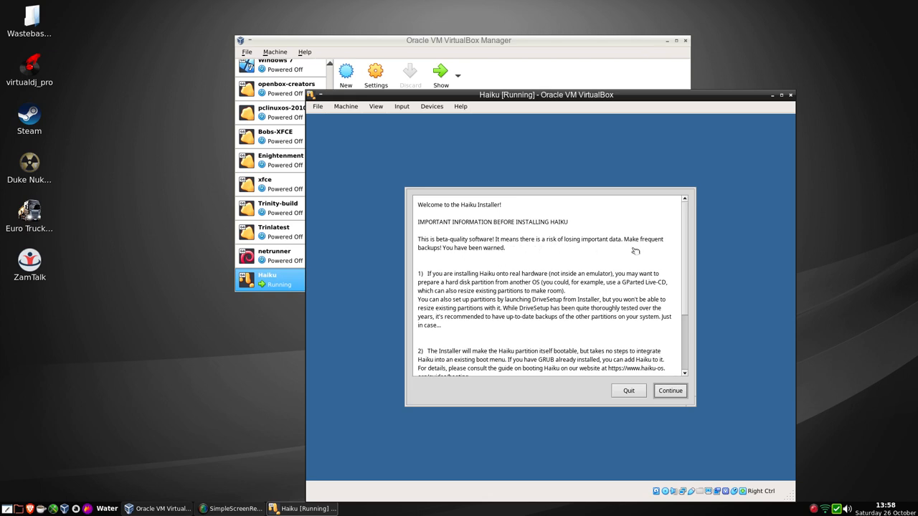
pyautogui.moveTo(463, 261)
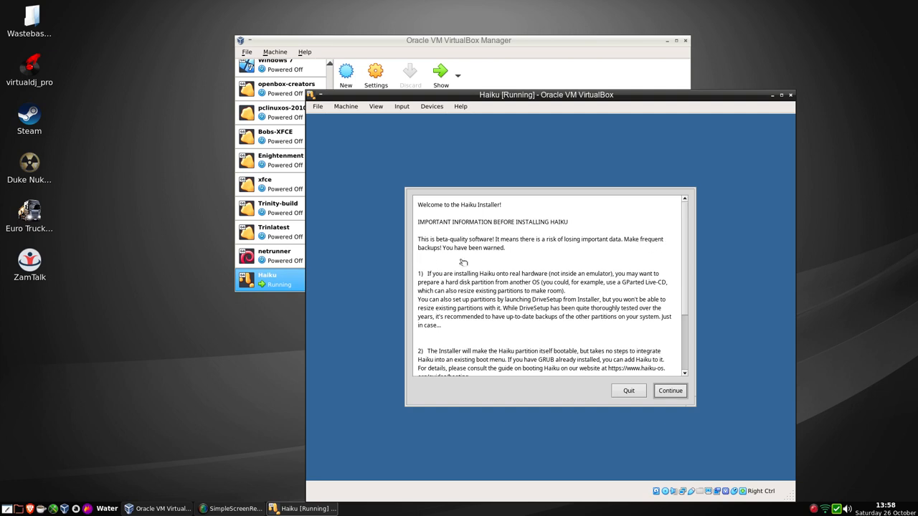
pyautogui.moveTo(680, 297)
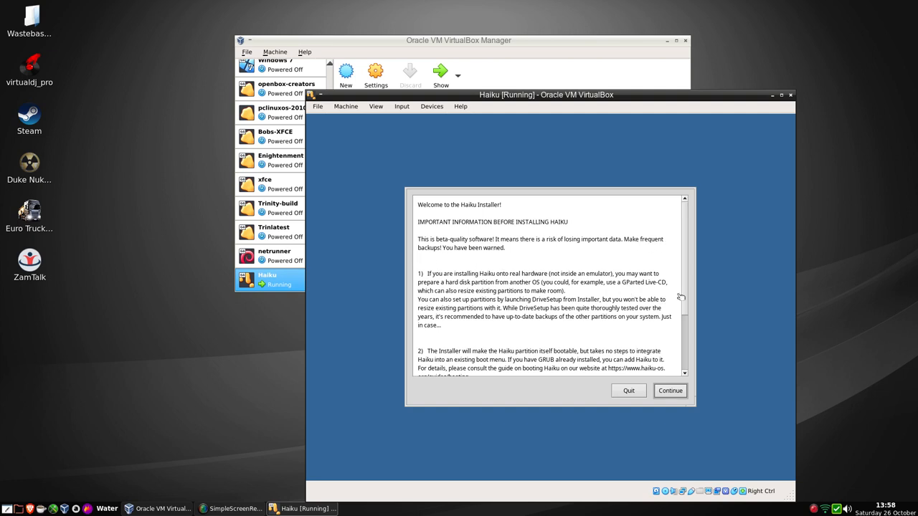
pyautogui.scroll(-3)
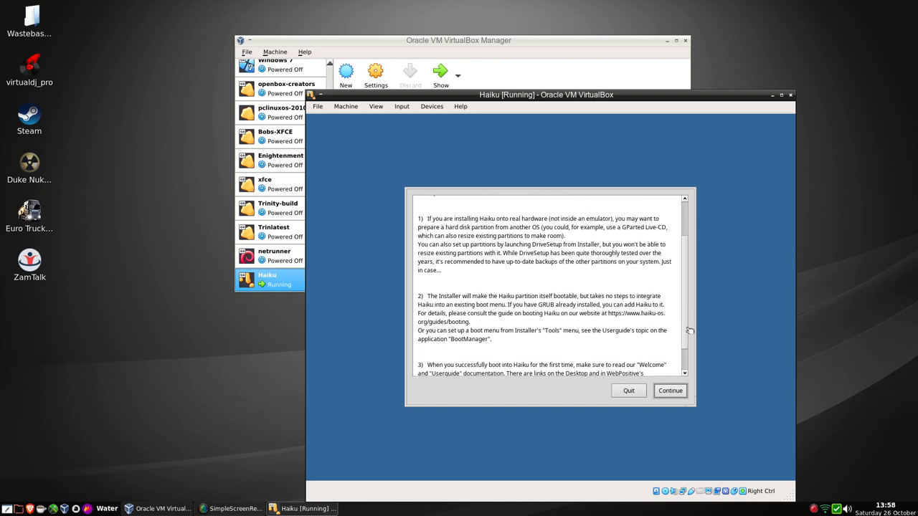
pyautogui.scroll(-3)
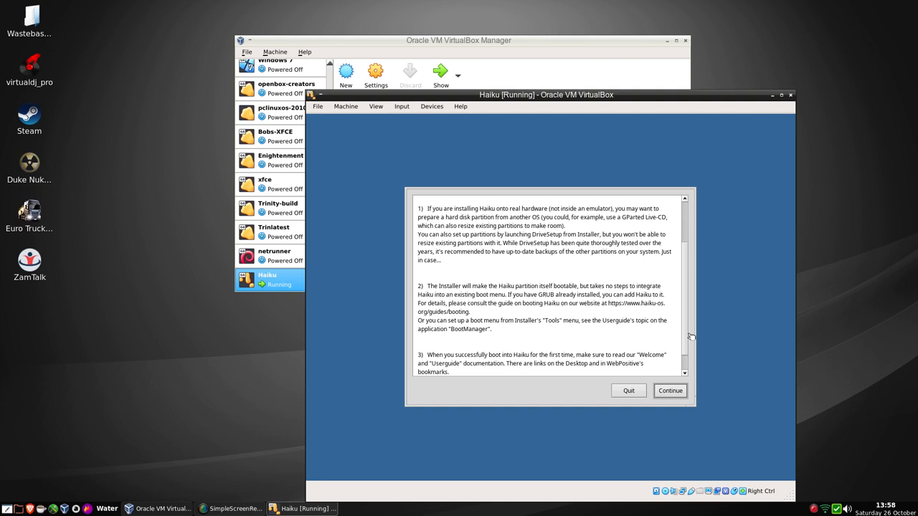
pyautogui.moveTo(679, 342)
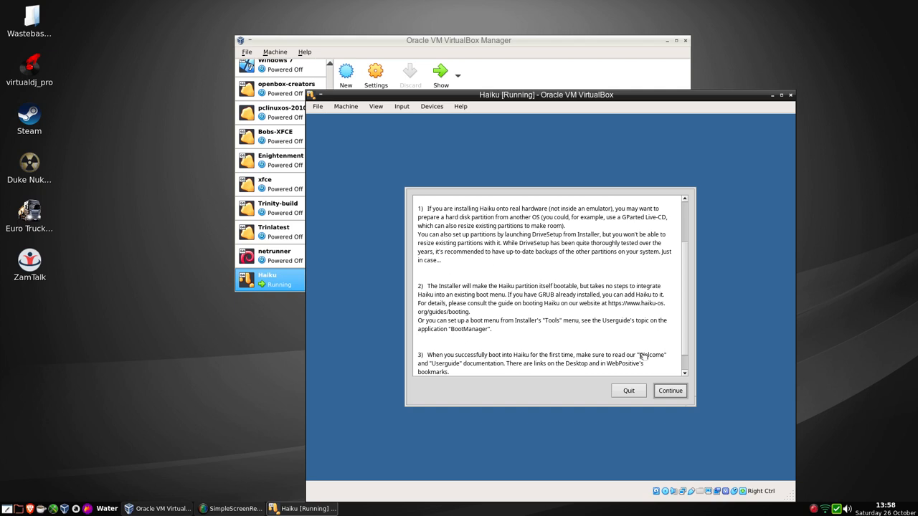
pyautogui.moveTo(545, 274)
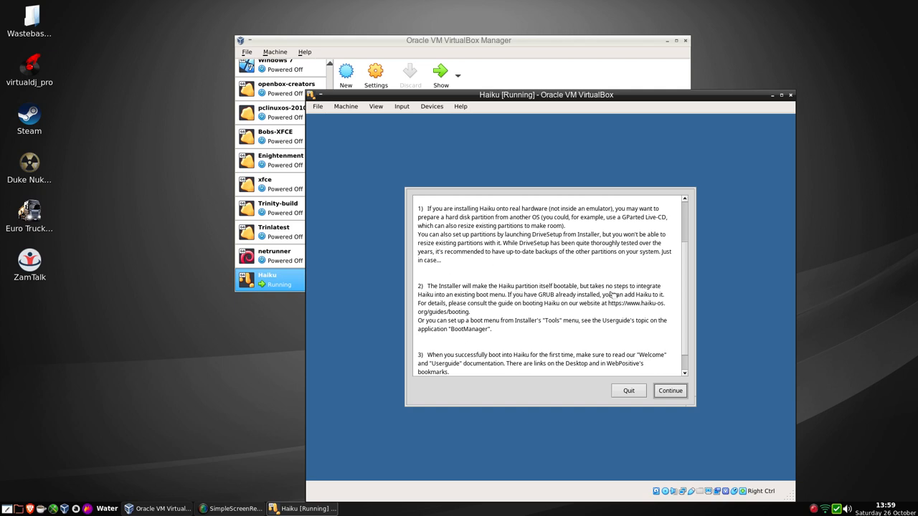
pyautogui.moveTo(457, 316)
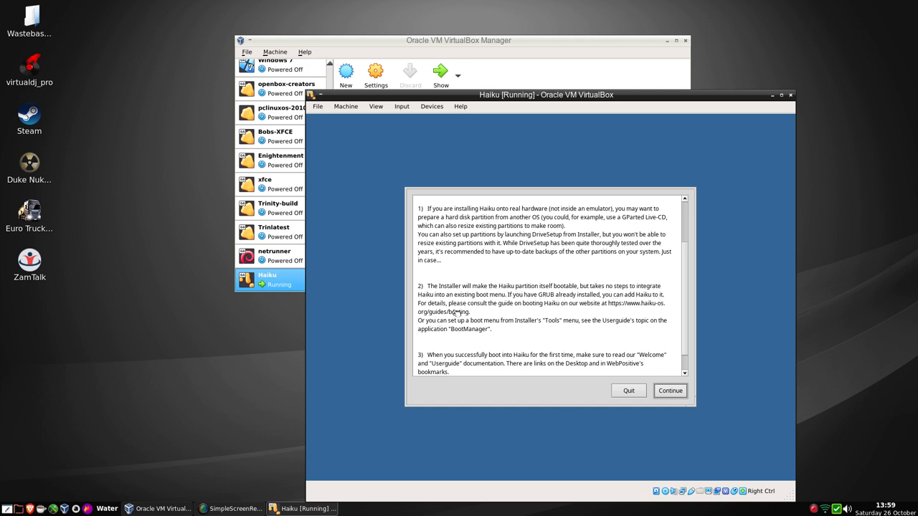
pyautogui.moveTo(522, 304)
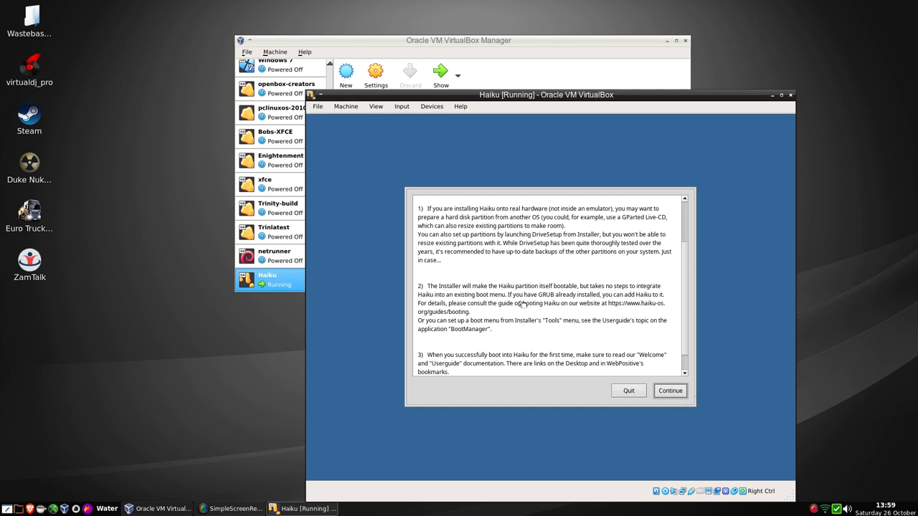
pyautogui.moveTo(636, 301)
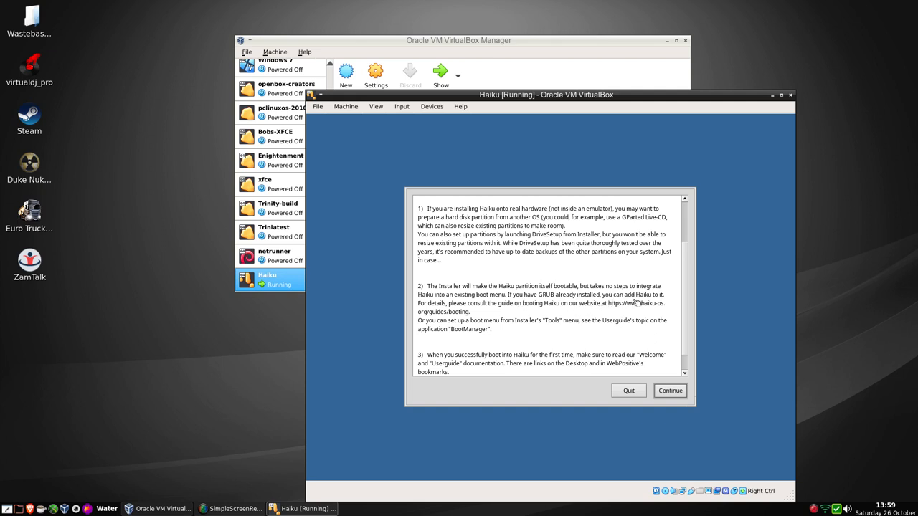
pyautogui.moveTo(528, 316)
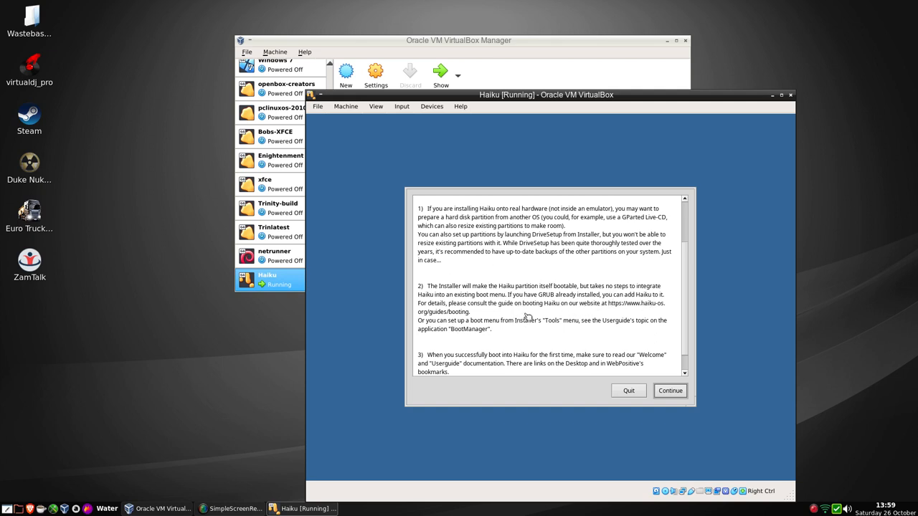
pyautogui.moveTo(446, 327)
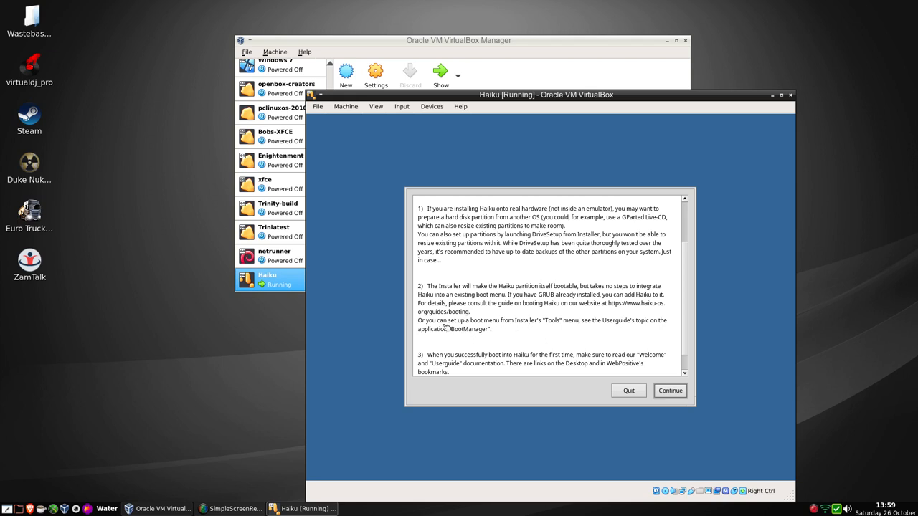
pyautogui.moveTo(566, 330)
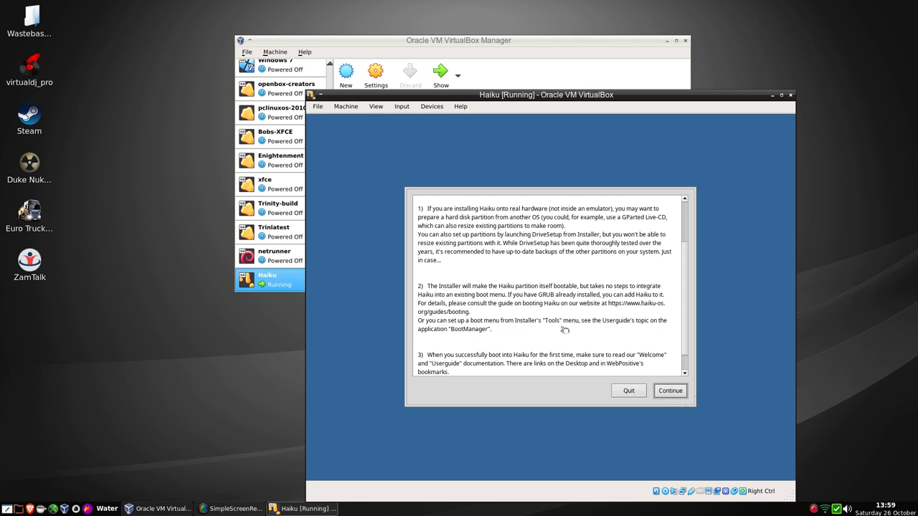
pyautogui.moveTo(363, 359)
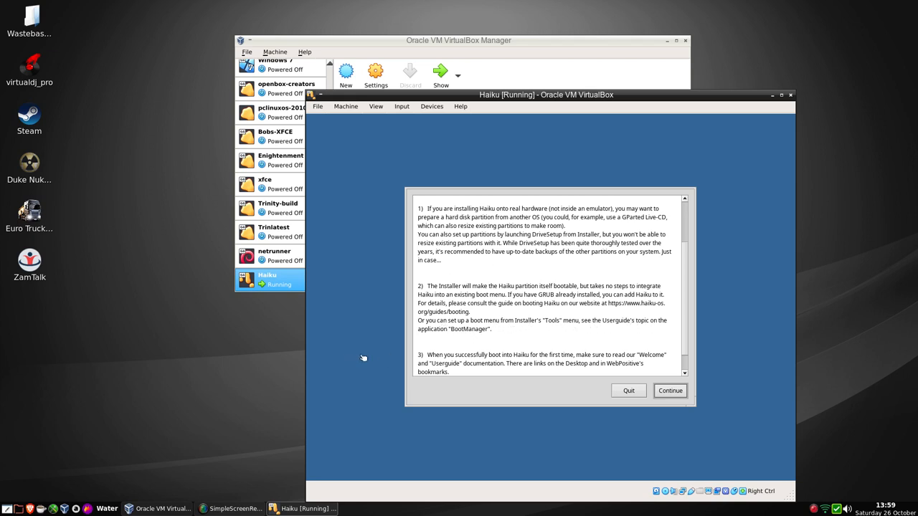
pyautogui.moveTo(735, 172)
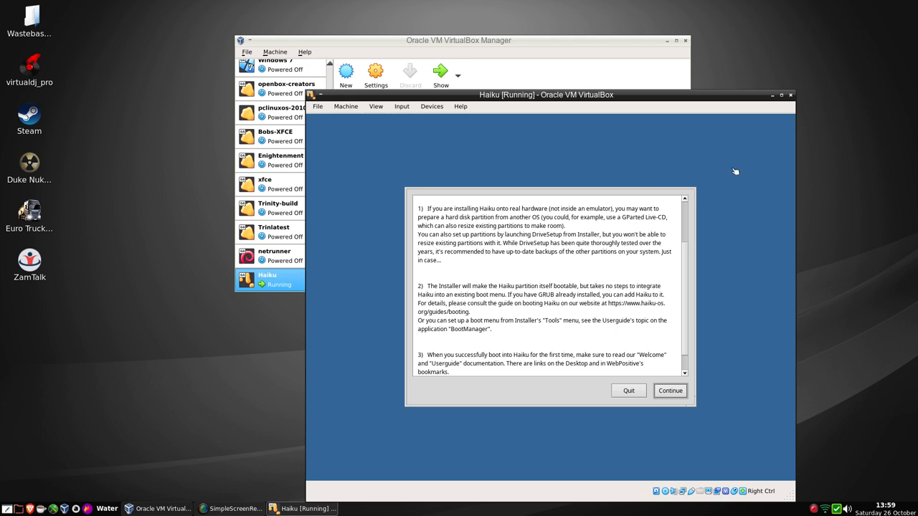
pyautogui.scroll(-3)
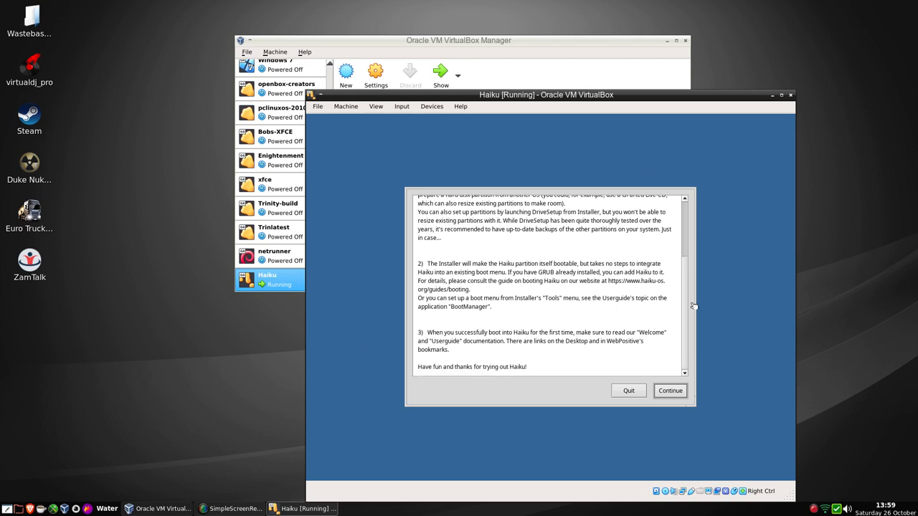
pyautogui.moveTo(391, 370)
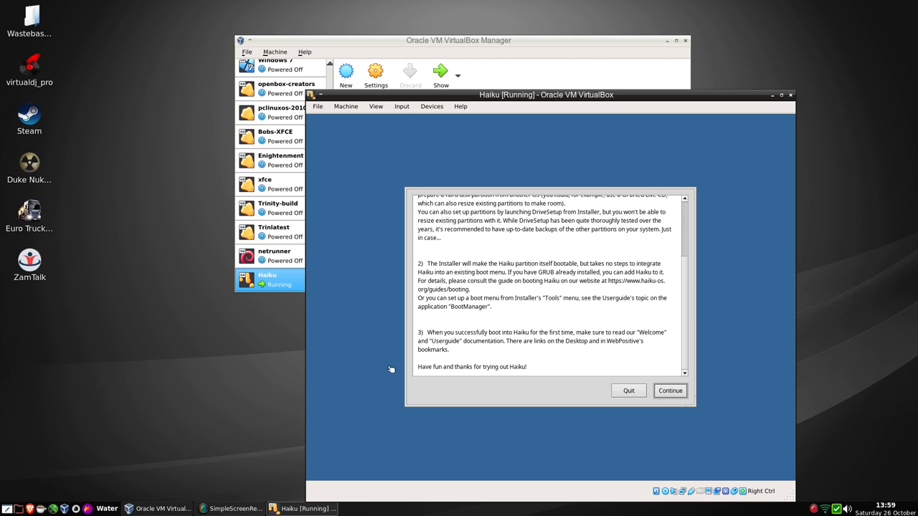
pyautogui.moveTo(490, 344)
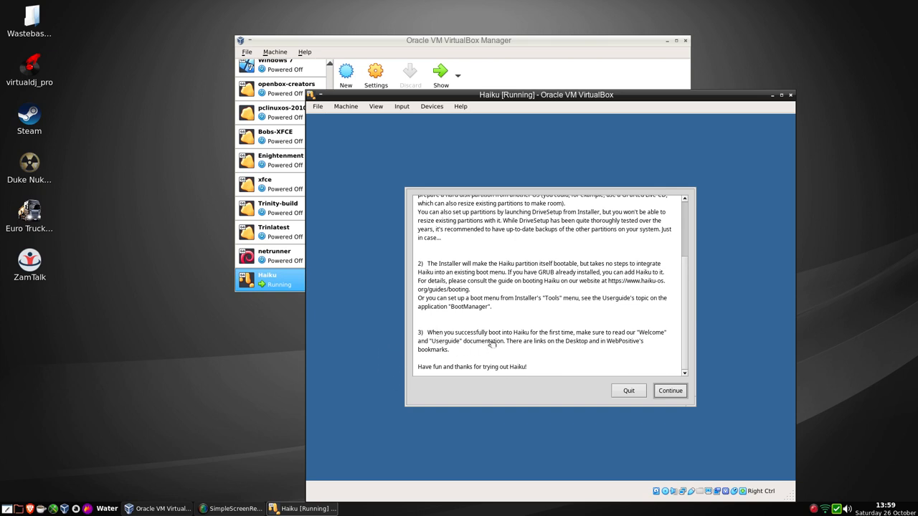
pyautogui.moveTo(653, 341)
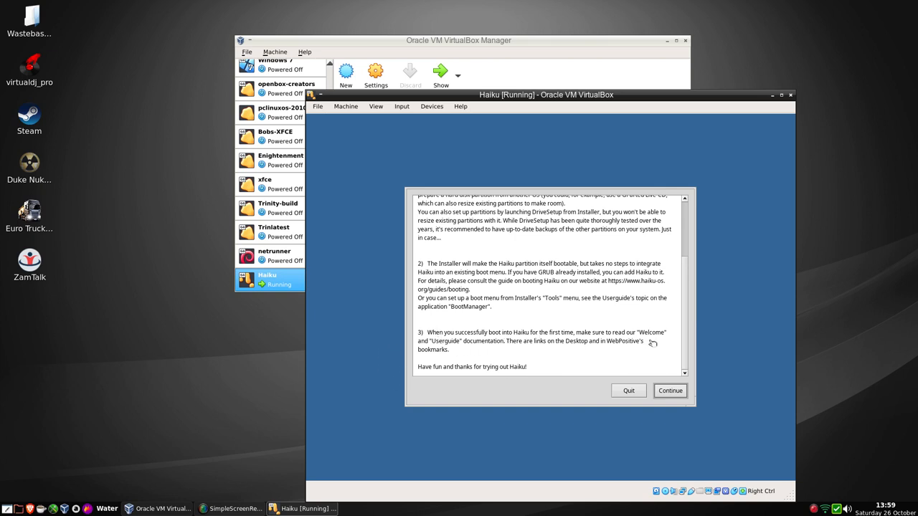
pyautogui.moveTo(502, 355)
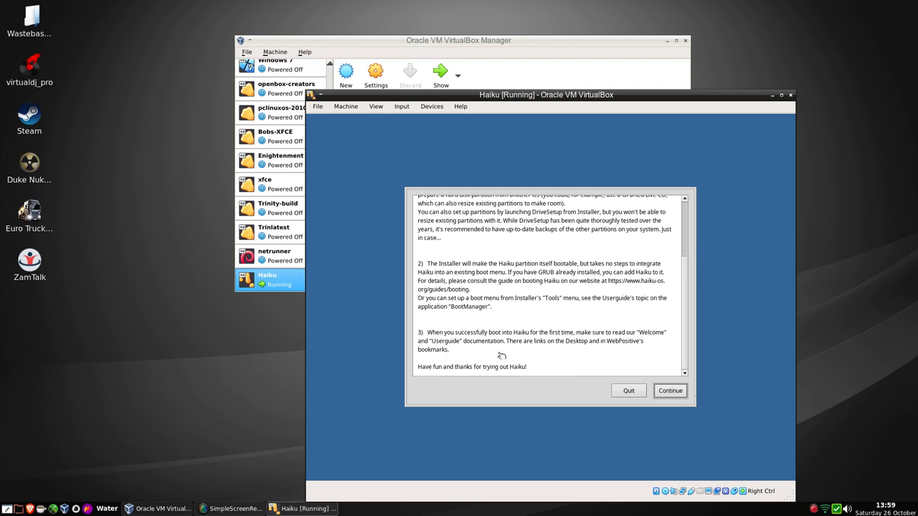
pyautogui.moveTo(622, 349)
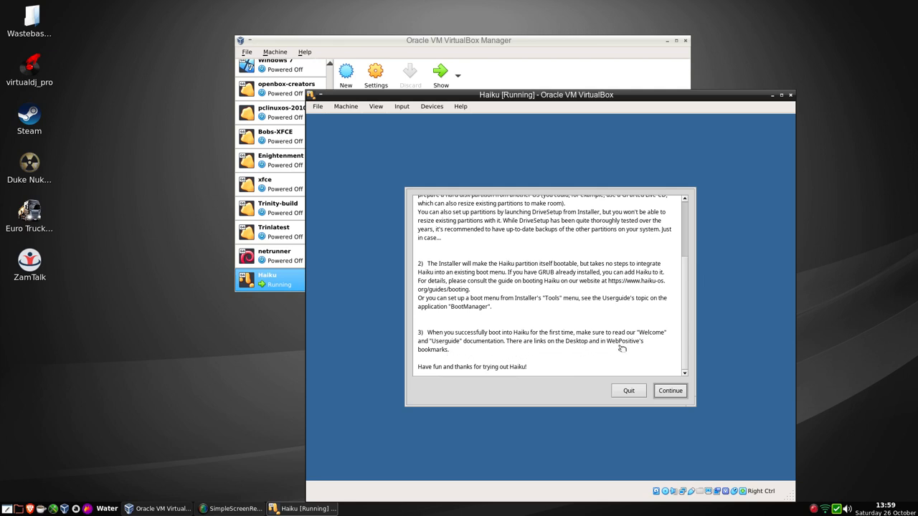
pyautogui.moveTo(484, 382)
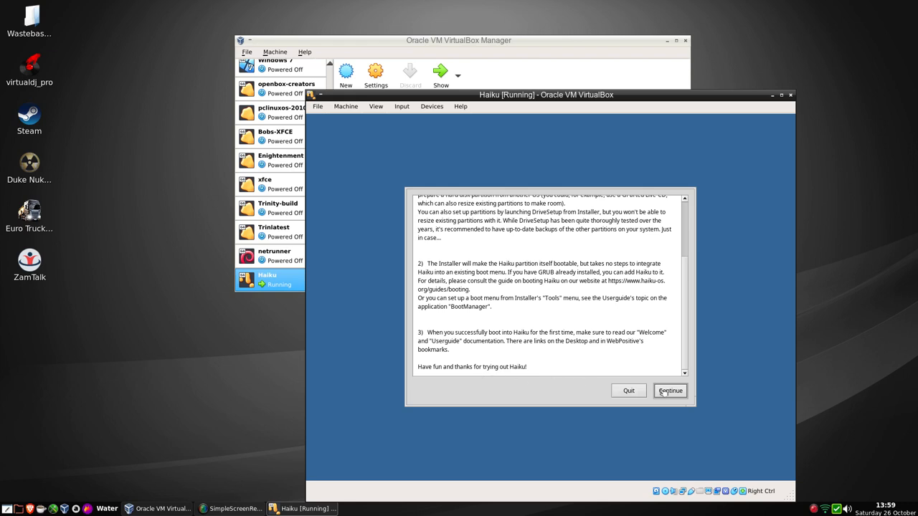
# Continue past the notes and acknowledge the no-suitable-partitions warning.
pyautogui.click(670, 390)
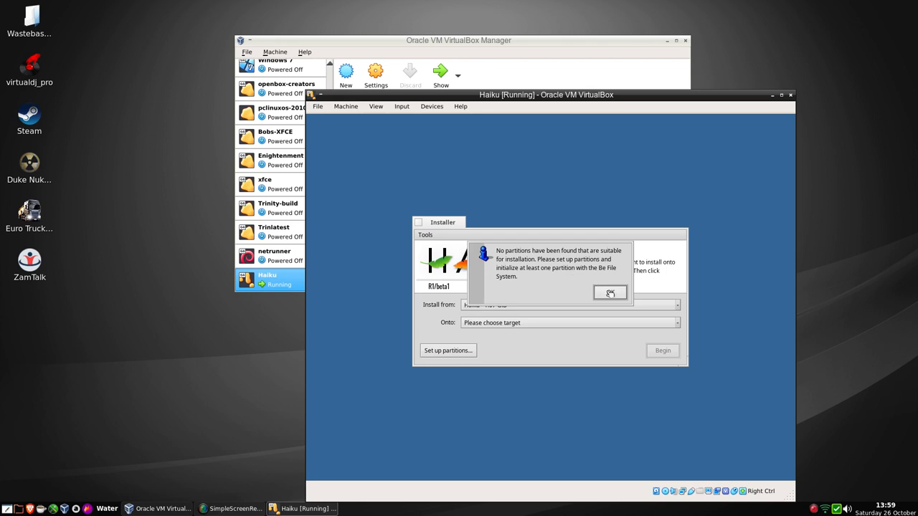
pyautogui.click(609, 293)
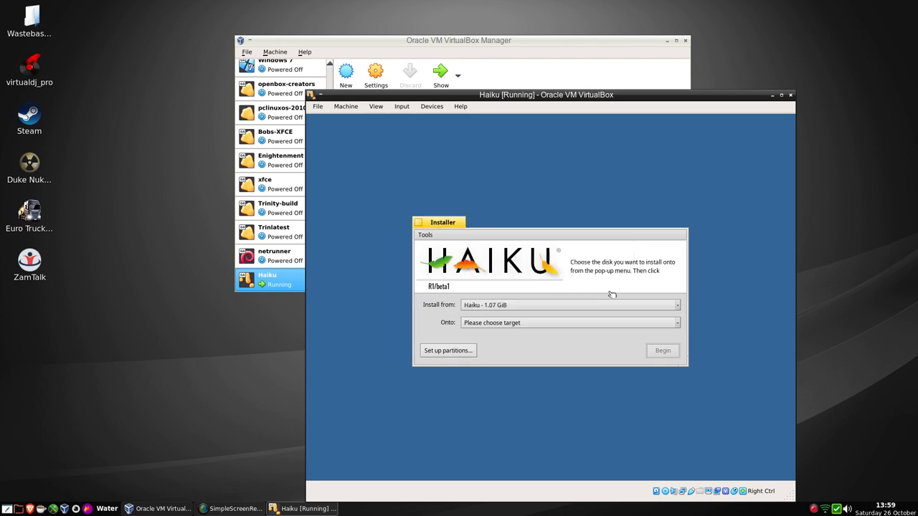
pyautogui.moveTo(555, 338)
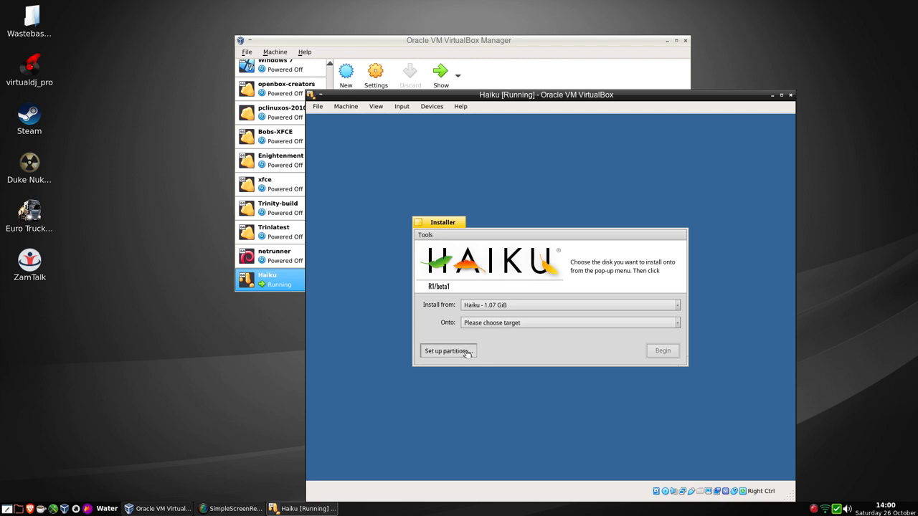
# In DriveSetup, choose Be File System format for the 12 GB VBOX HARDDISK.
pyautogui.click(446, 350)
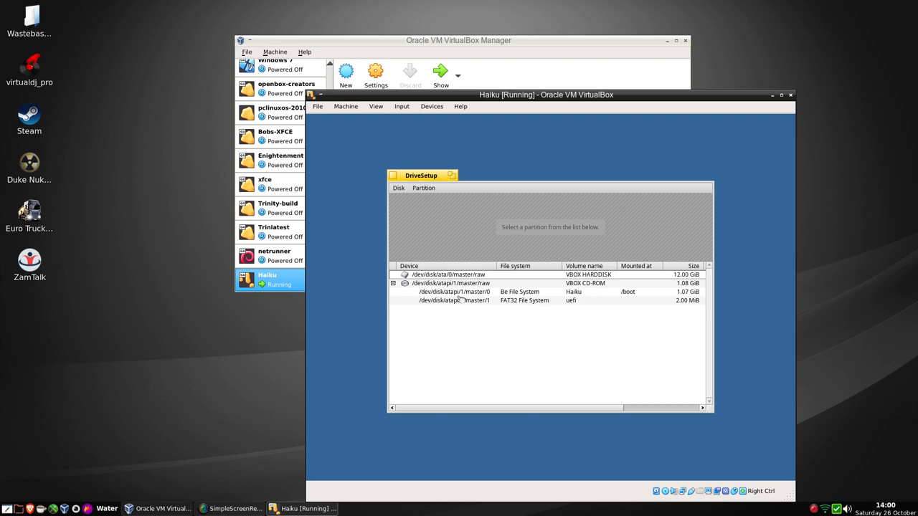
pyautogui.click(447, 276)
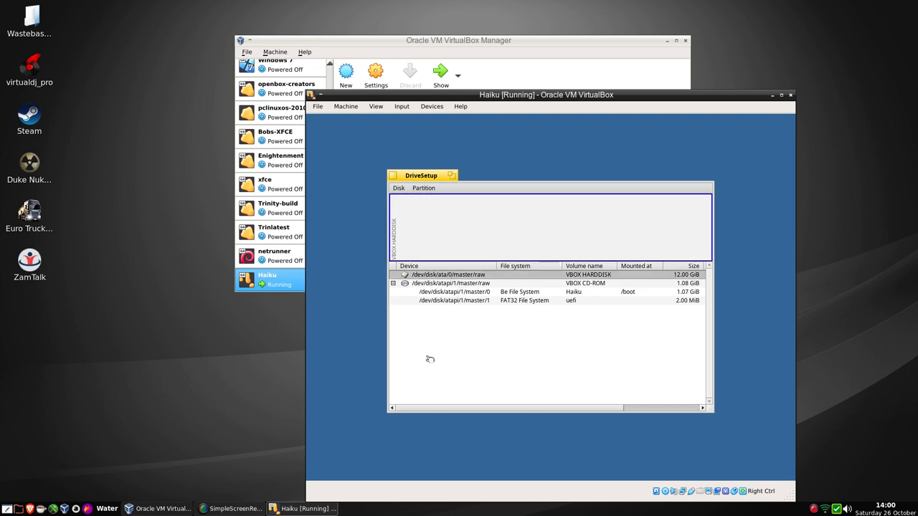
pyautogui.moveTo(431, 354)
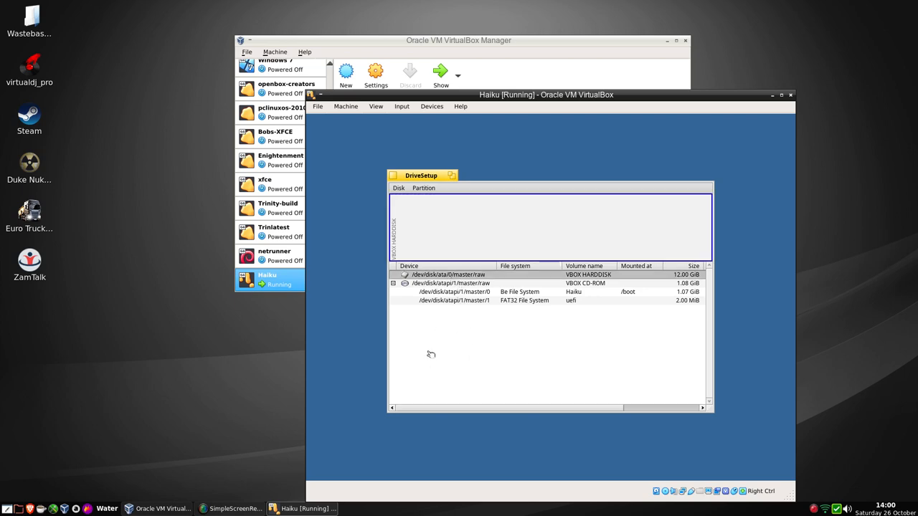
pyautogui.click(456, 275)
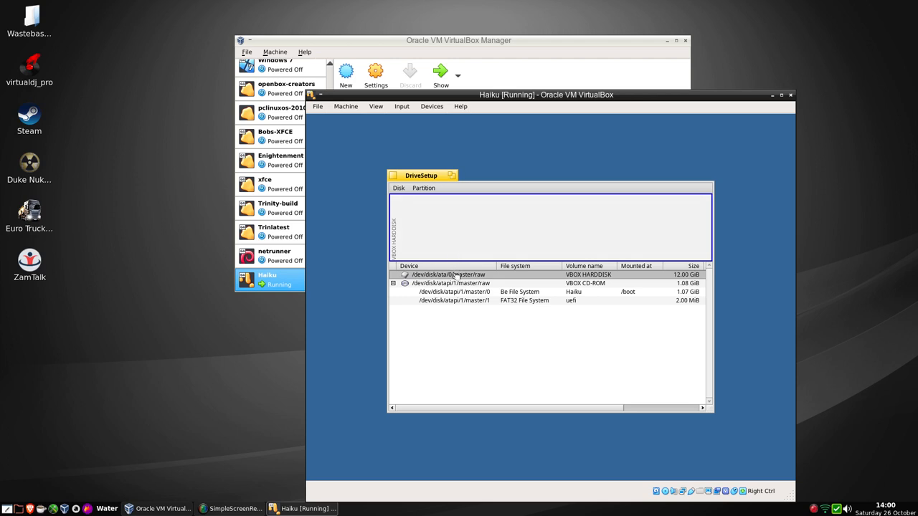
pyautogui.rightClick(447, 276)
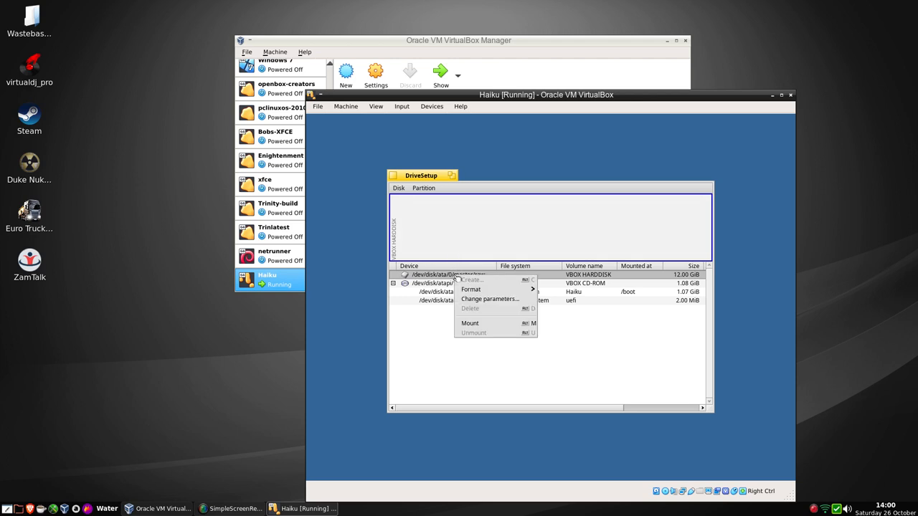
pyautogui.moveTo(471, 290)
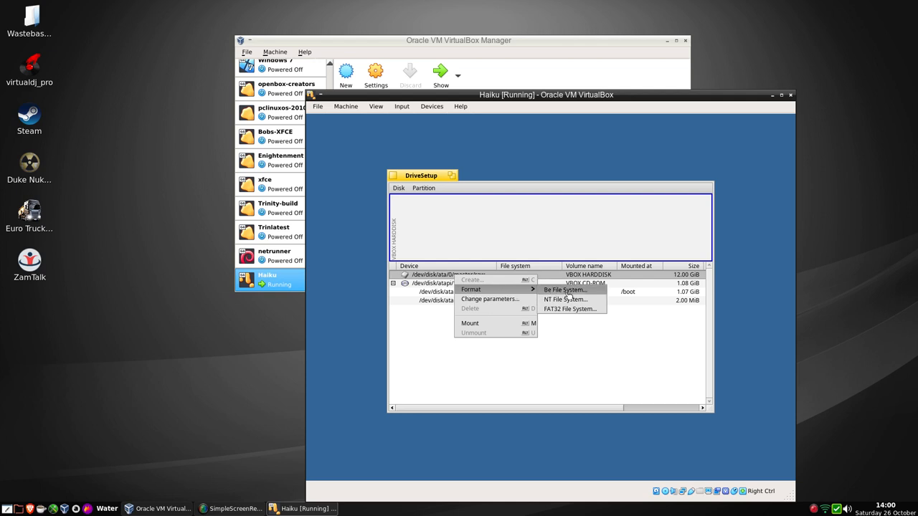
pyautogui.click(562, 290)
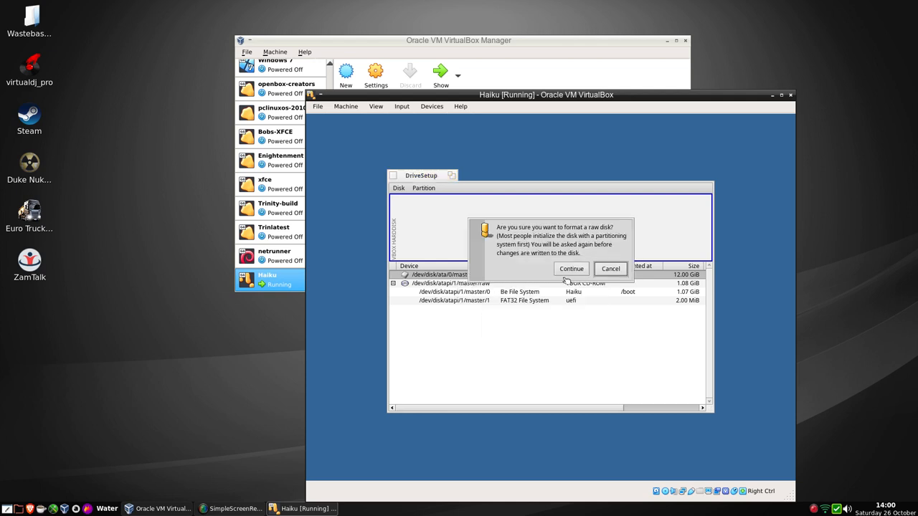
# Confirm formatting, initialize the disk and write the changes.
pyautogui.click(571, 268)
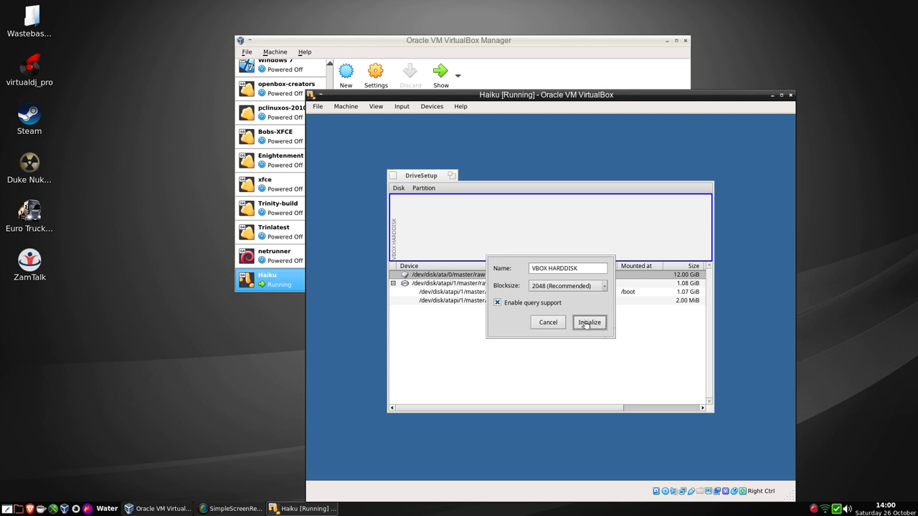
pyautogui.click(588, 321)
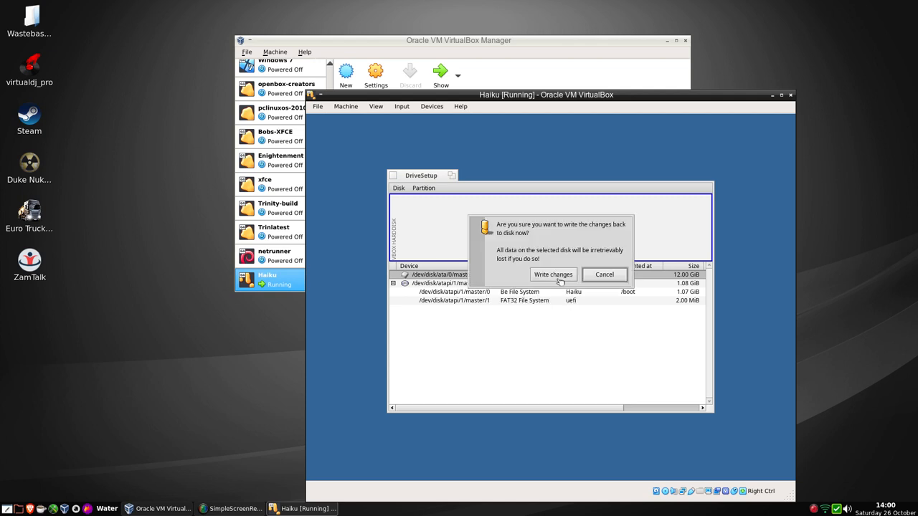
pyautogui.click(554, 275)
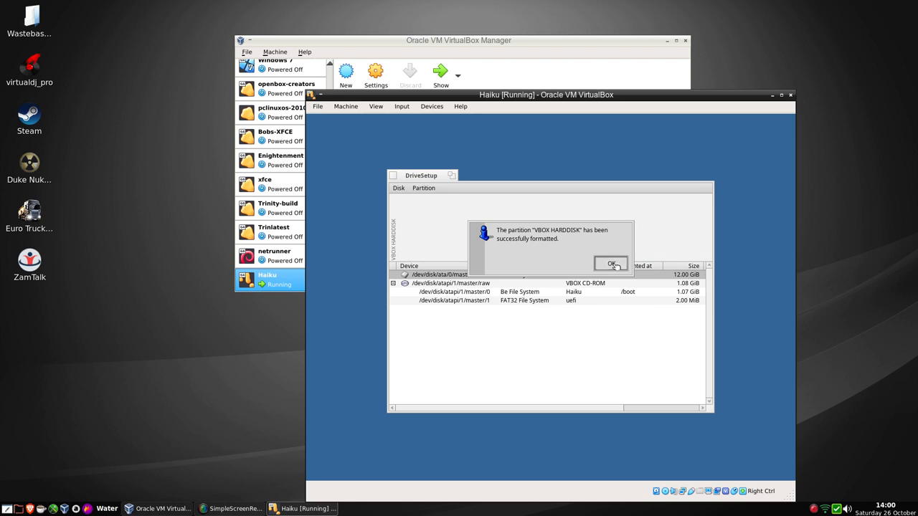
pyautogui.click(611, 264)
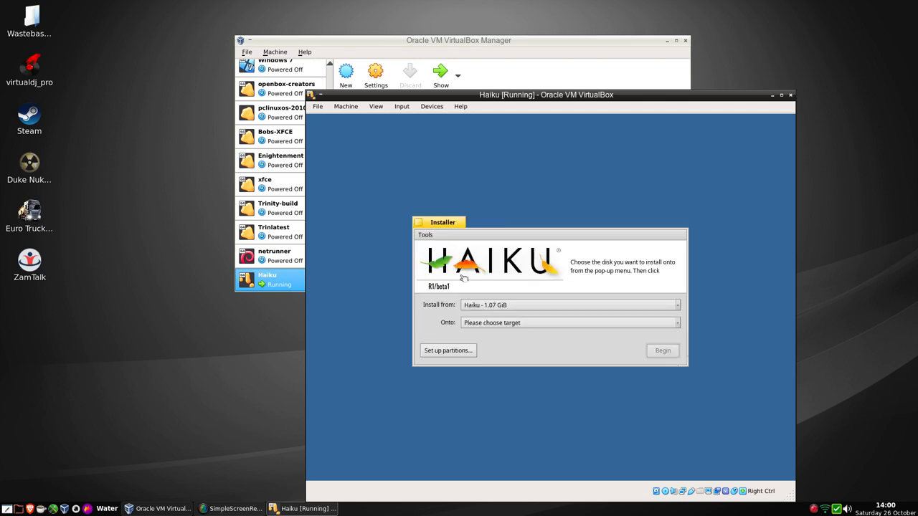
# Choose VBOX HARDDISK - 12.00 GiB as the target and begin installing Haiku.
pyautogui.click(568, 321)
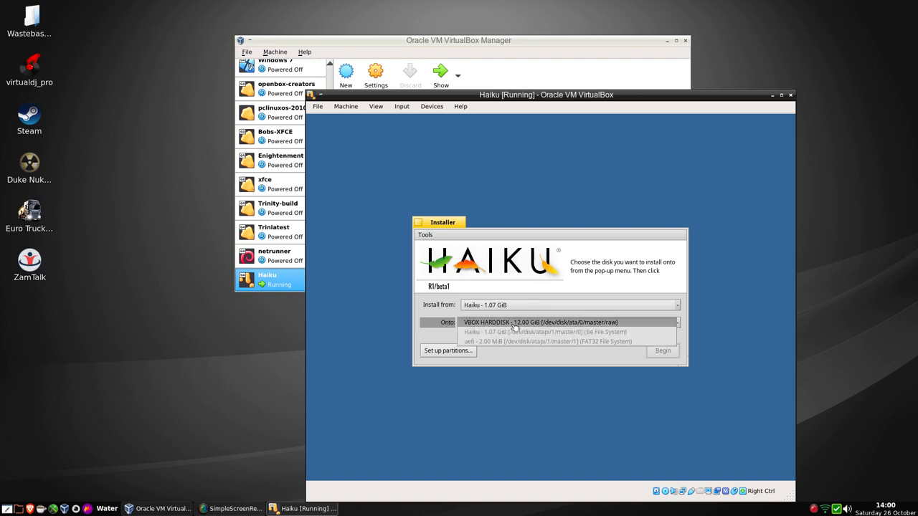
pyautogui.click(540, 321)
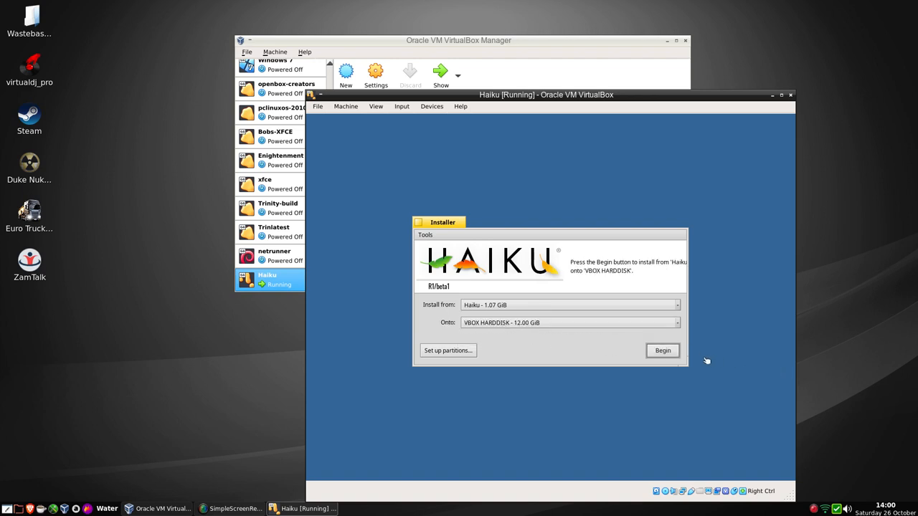
pyautogui.click(662, 350)
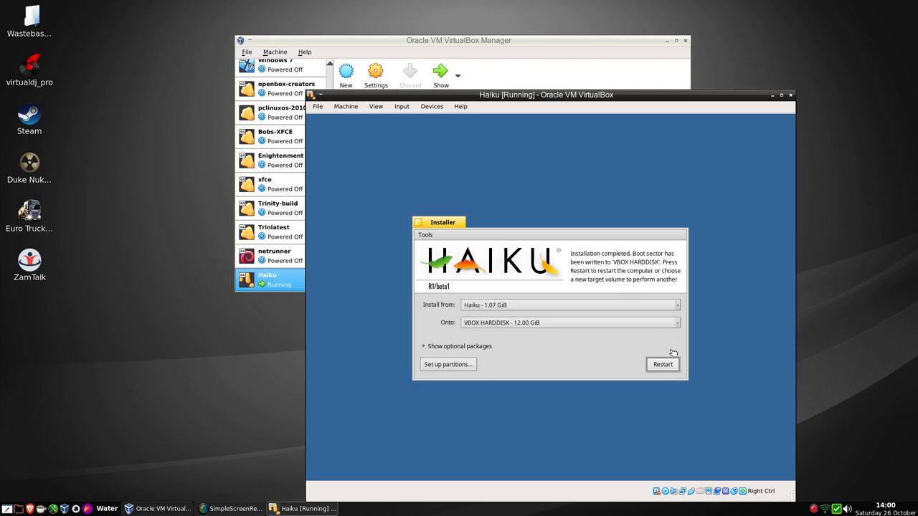
pyautogui.moveTo(663, 364)
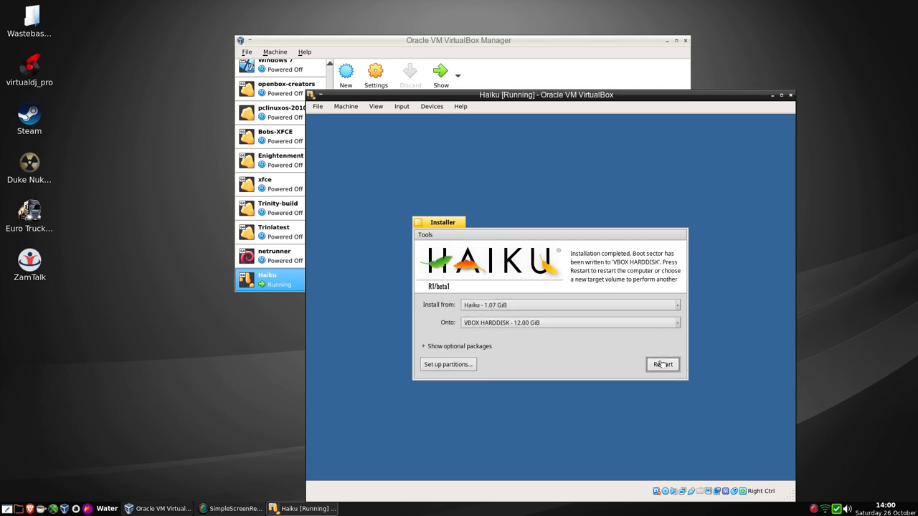
# Restart from the installer so the VM boots into the installed Haiku desktop.
pyautogui.click(663, 364)
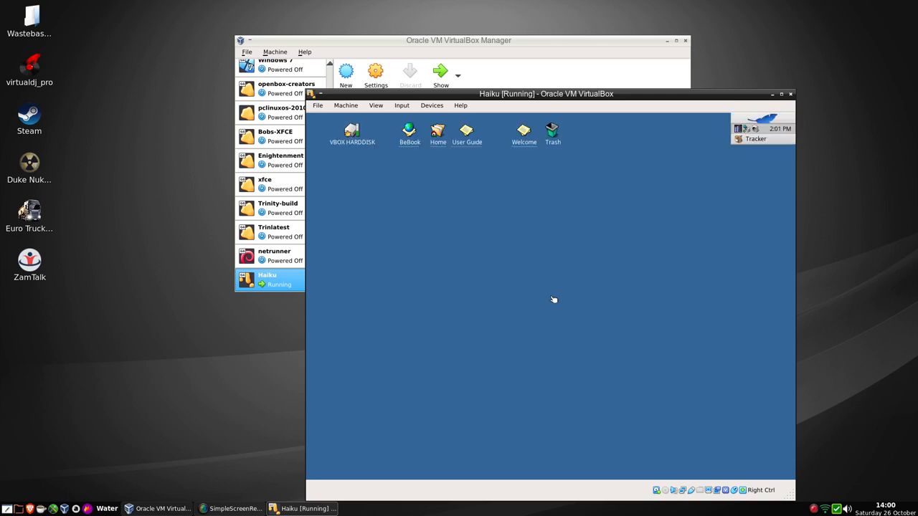
pyautogui.moveTo(682, 315)
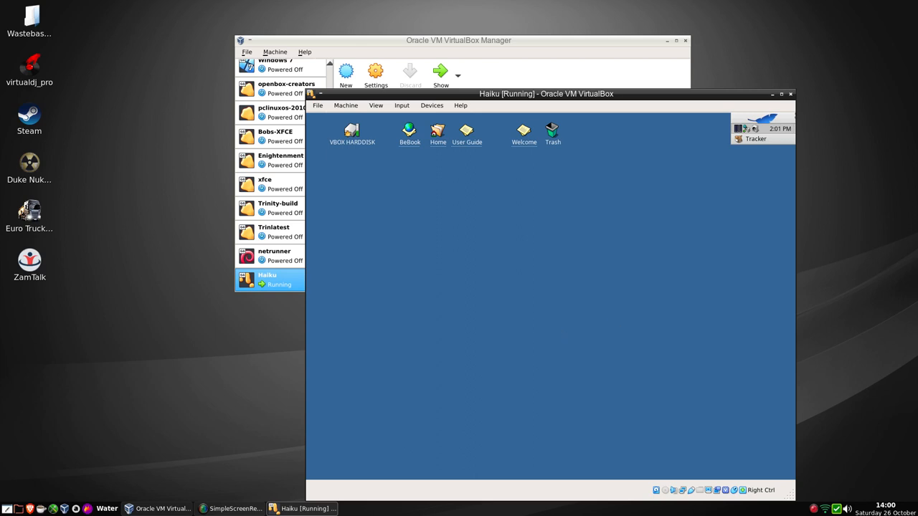
pyautogui.click(754, 119)
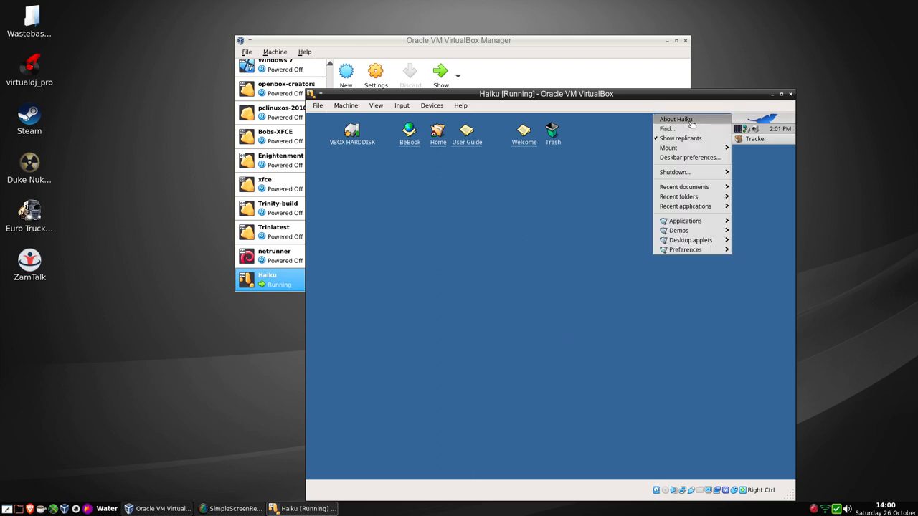
pyautogui.click(674, 119)
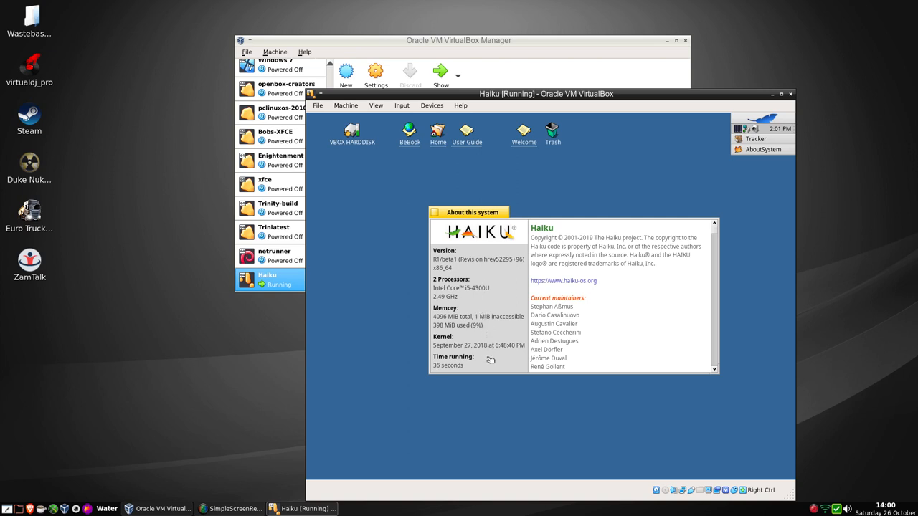
pyautogui.moveTo(471, 356)
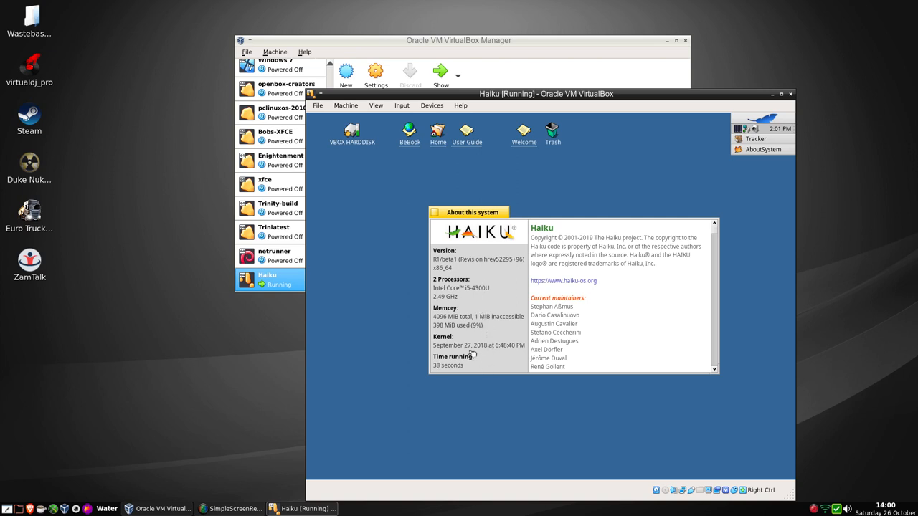
pyautogui.moveTo(462, 366)
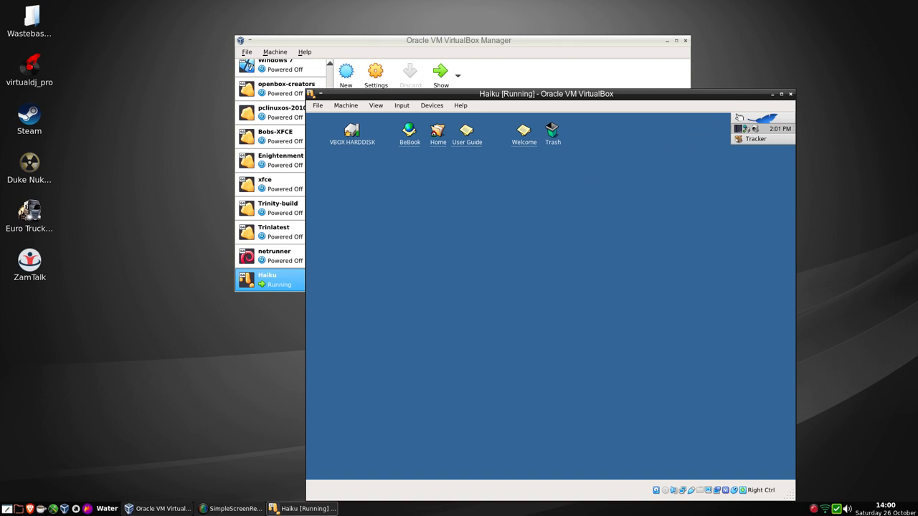
pyautogui.click(738, 118)
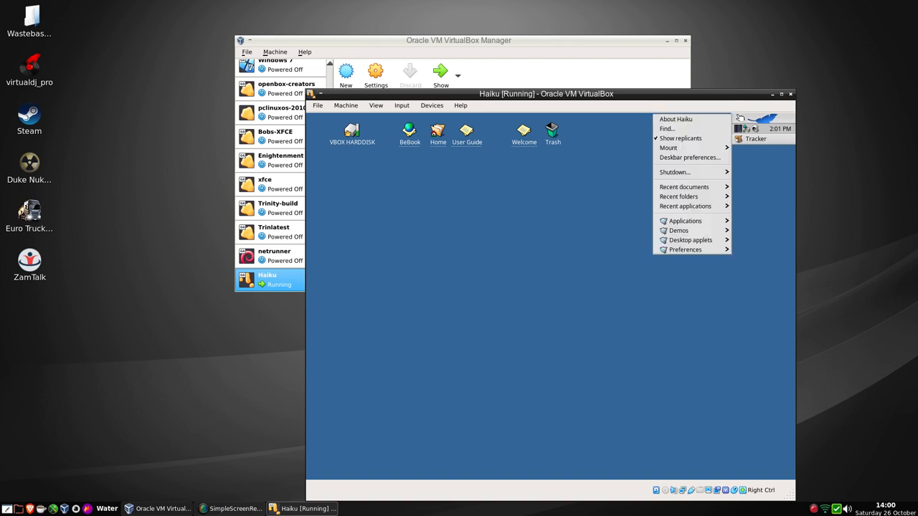
pyautogui.moveTo(667, 129)
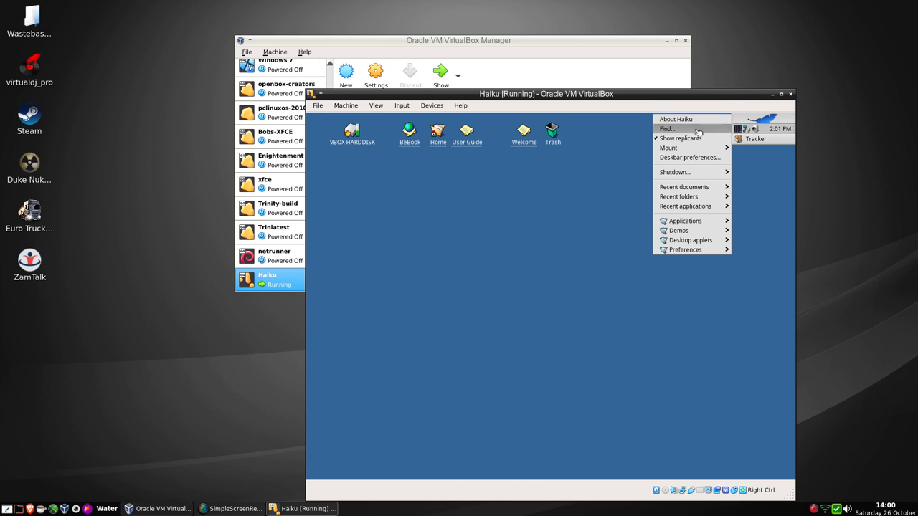
pyautogui.moveTo(668, 148)
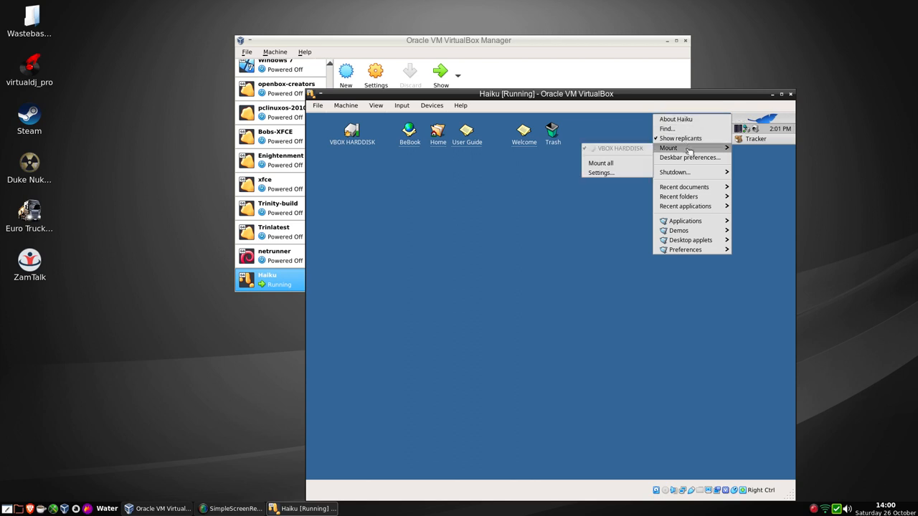
pyautogui.moveTo(688, 156)
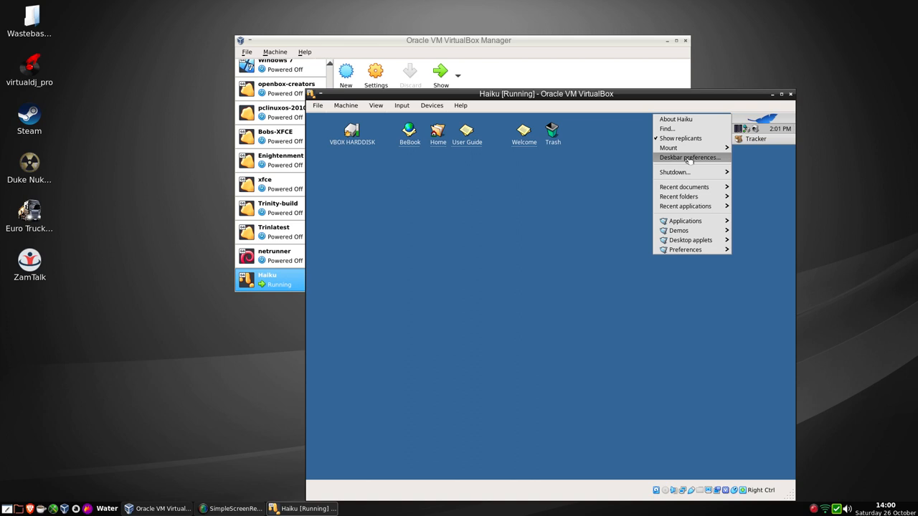
pyautogui.click(689, 156)
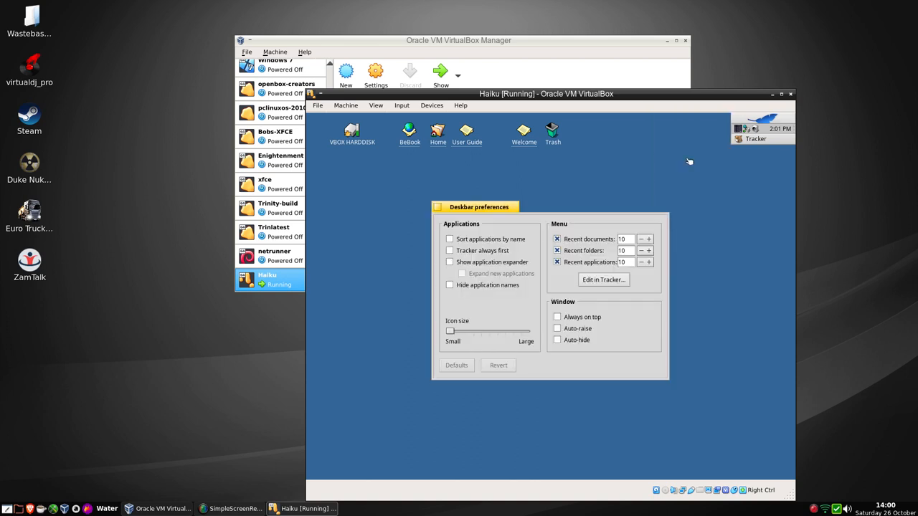
pyautogui.moveTo(411, 268)
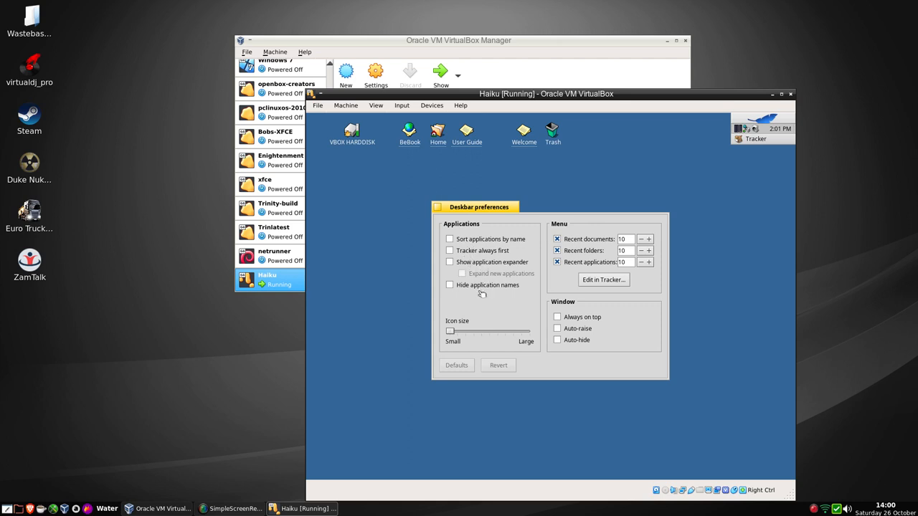
pyautogui.moveTo(473, 384)
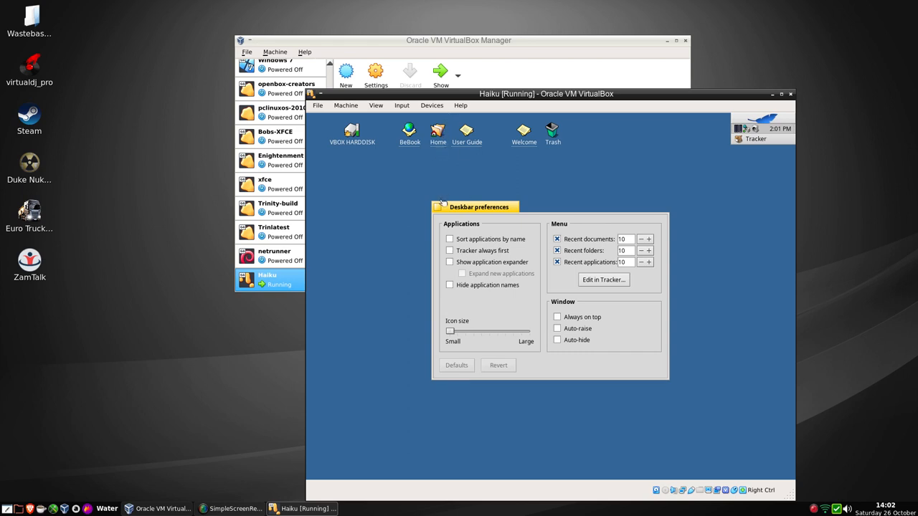
pyautogui.click(439, 206)
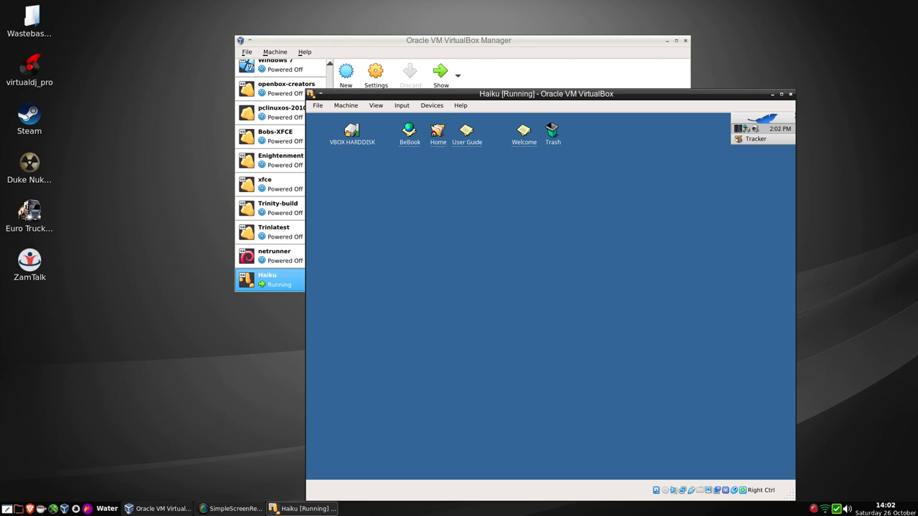
pyautogui.click(740, 129)
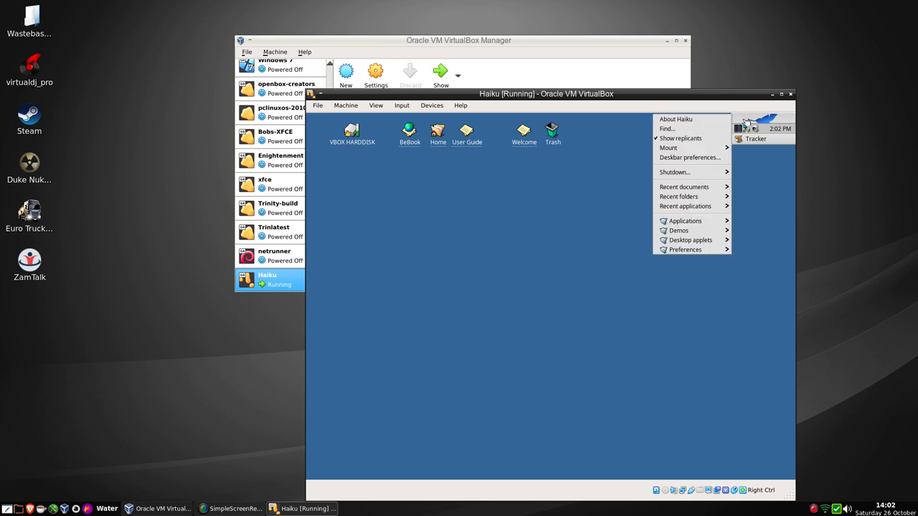
pyautogui.moveTo(683, 186)
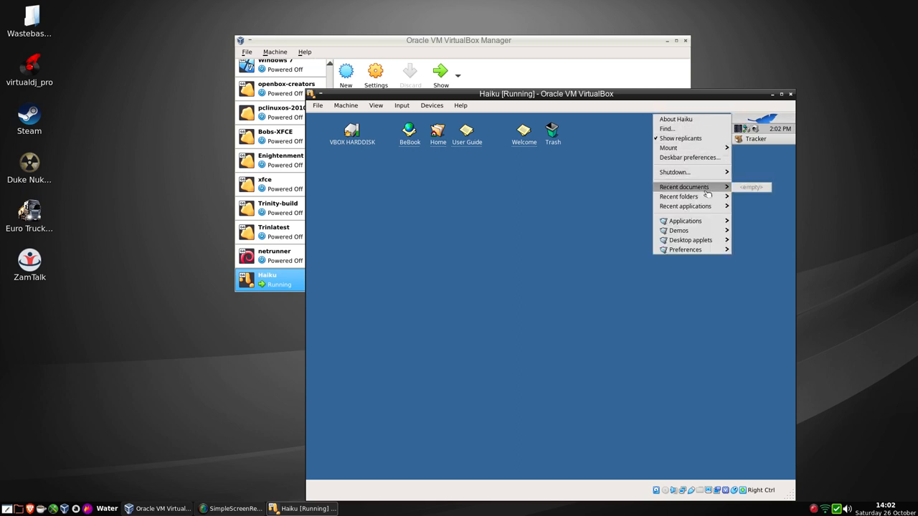
pyautogui.moveTo(686, 207)
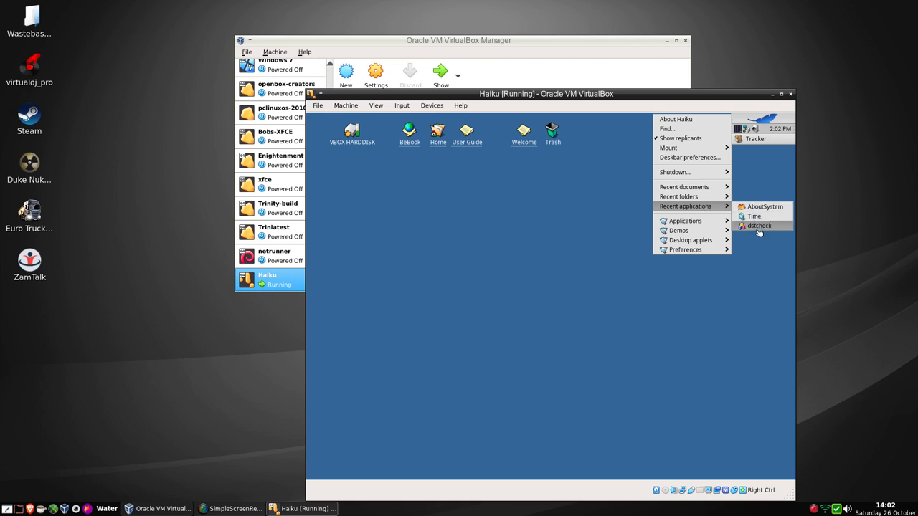
pyautogui.moveTo(685, 221)
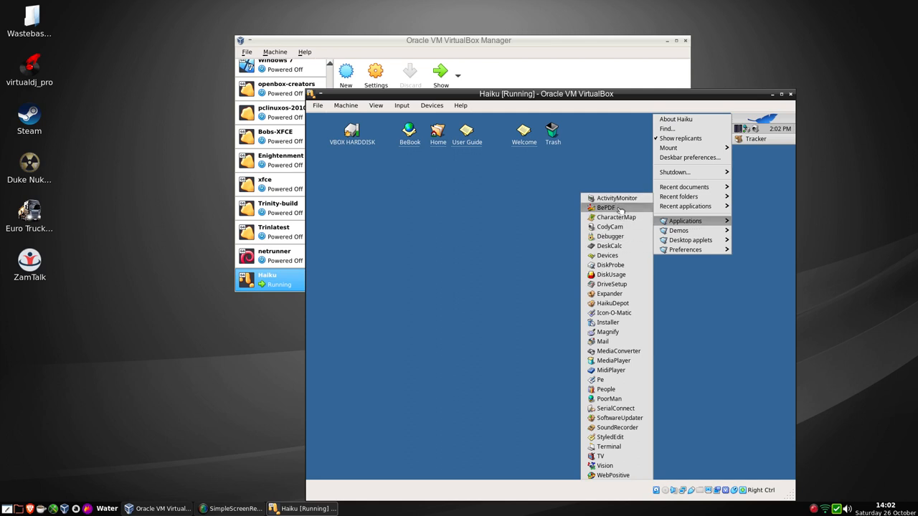
pyautogui.moveTo(608, 227)
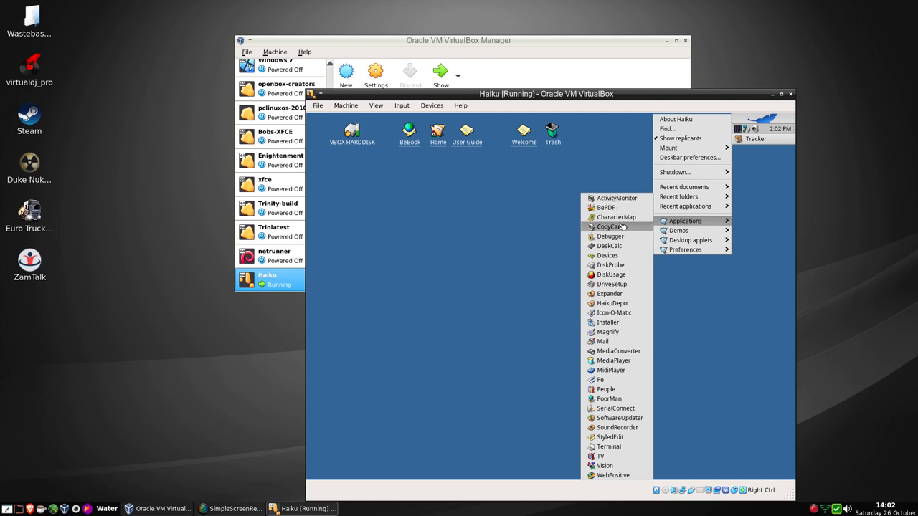
pyautogui.moveTo(608, 247)
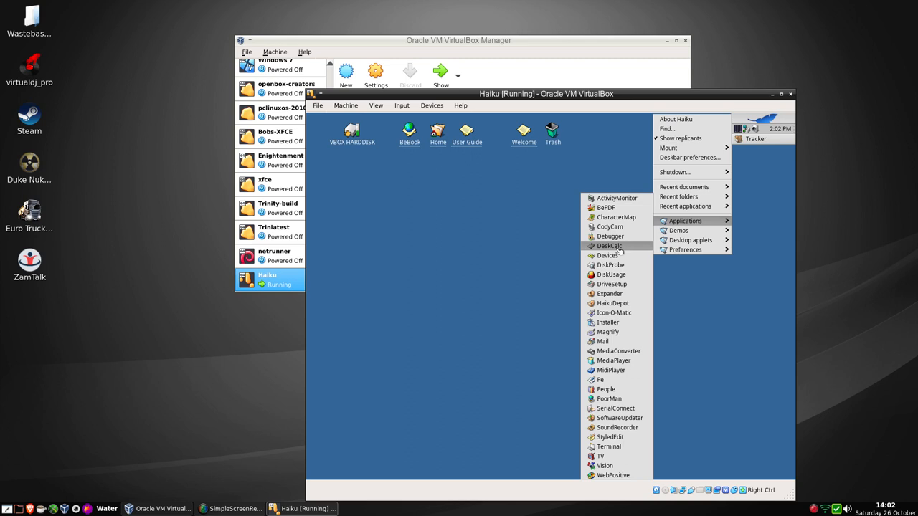
pyautogui.moveTo(611, 275)
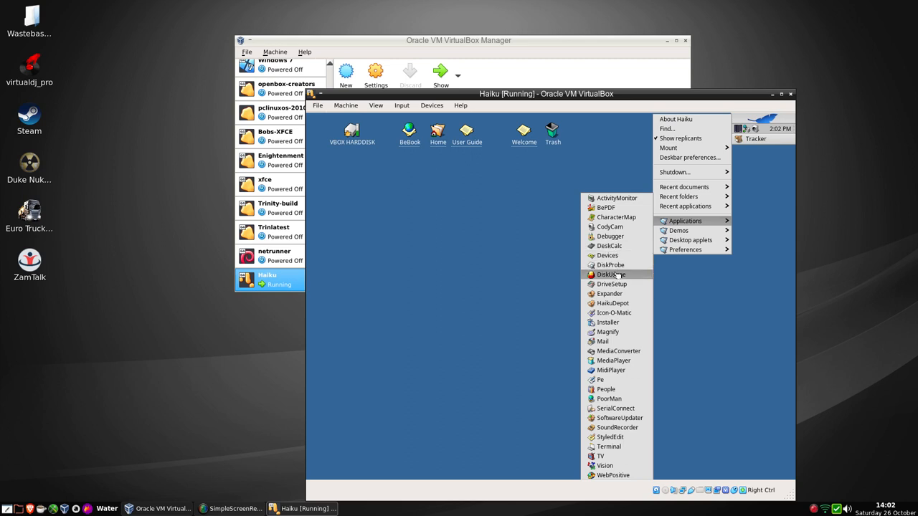
pyautogui.moveTo(610, 292)
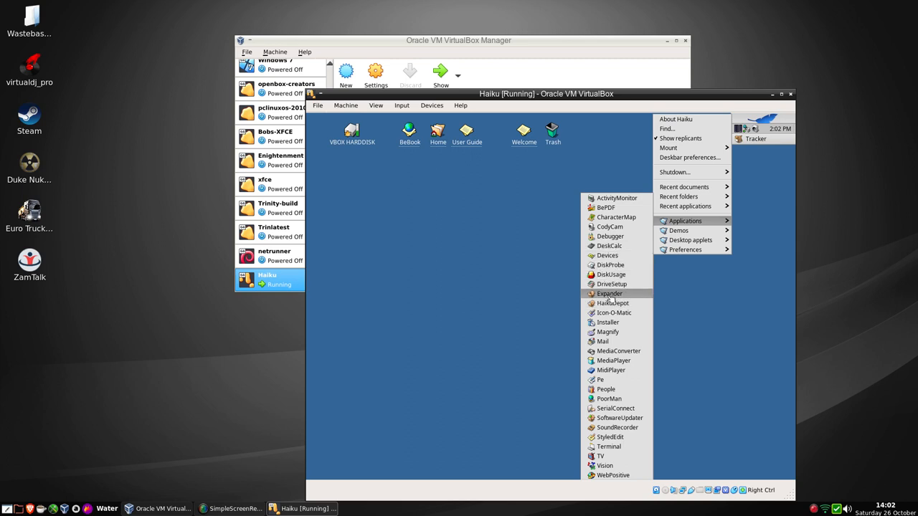
pyautogui.moveTo(612, 303)
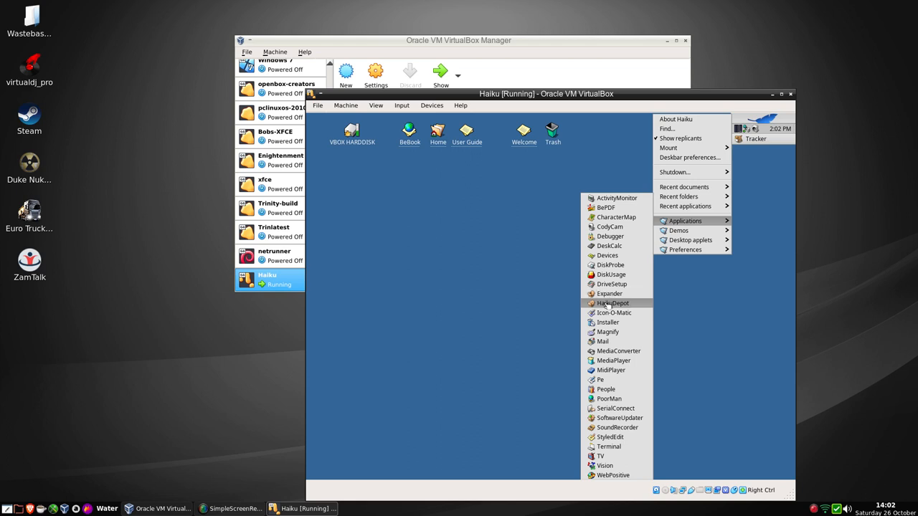
pyautogui.moveTo(609, 307)
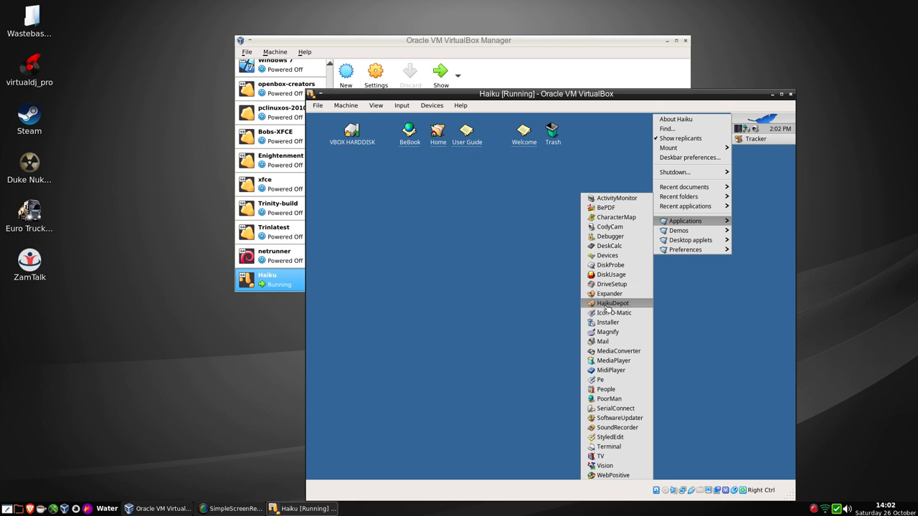
pyautogui.moveTo(603, 341)
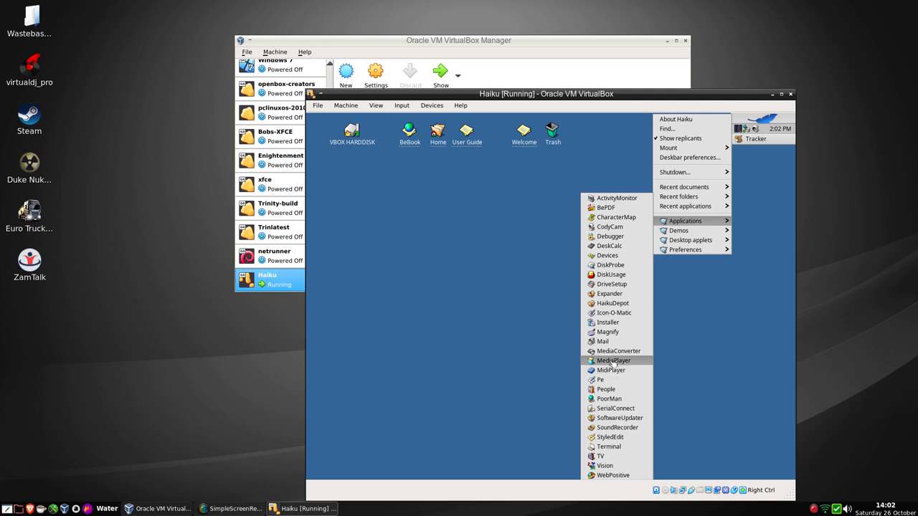
pyautogui.moveTo(601, 456)
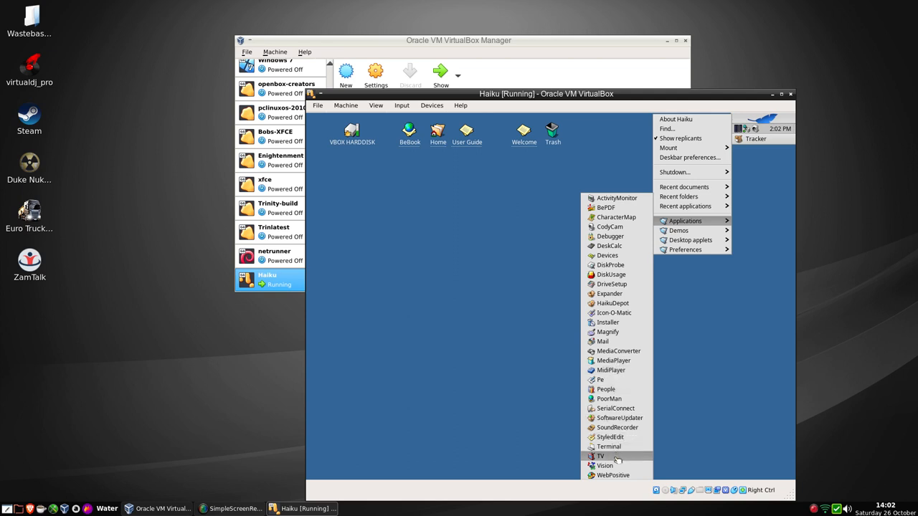
pyautogui.moveTo(614, 476)
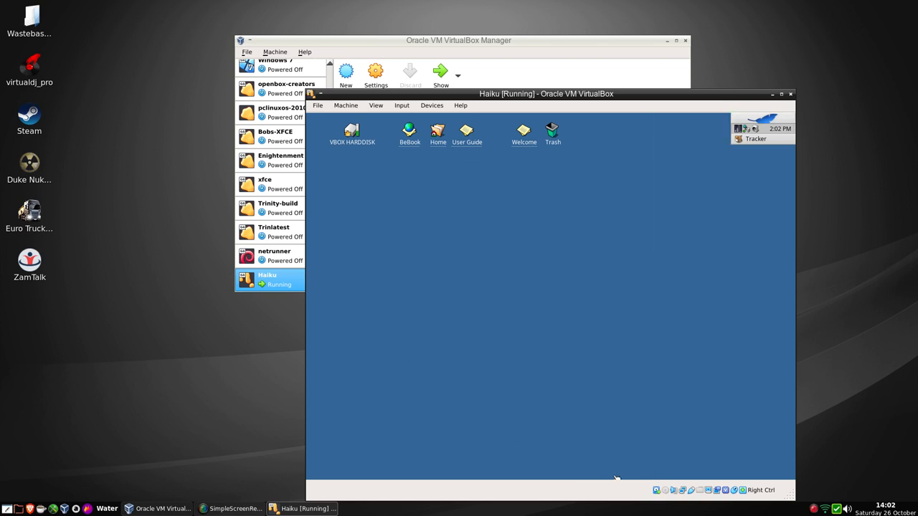
pyautogui.doubleClick(524, 132)
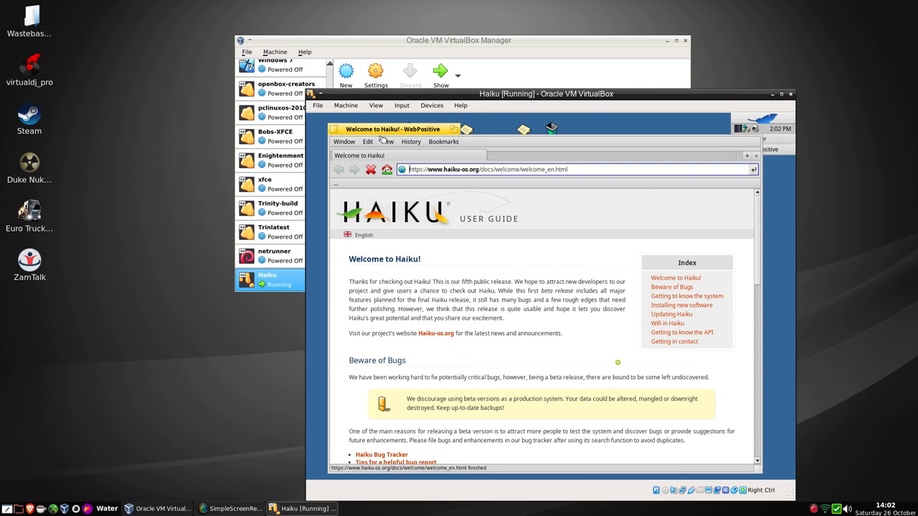
pyautogui.click(344, 142)
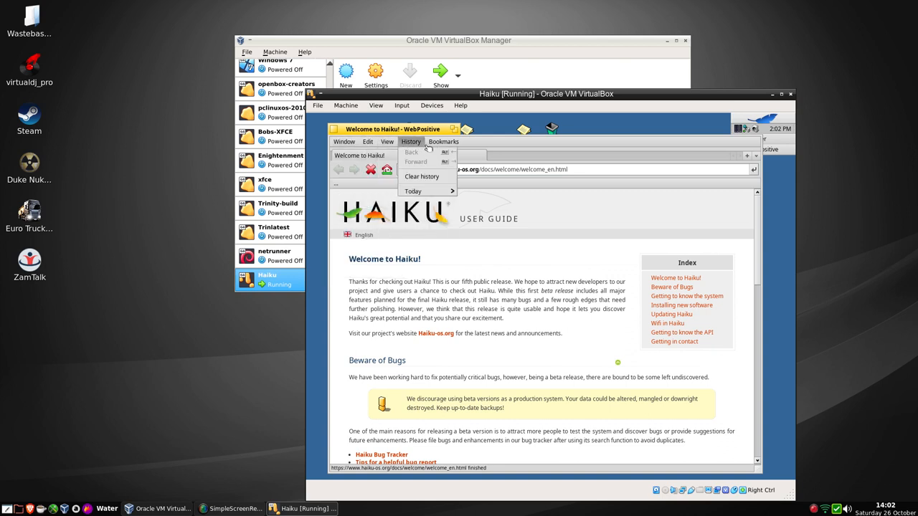
pyautogui.click(443, 142)
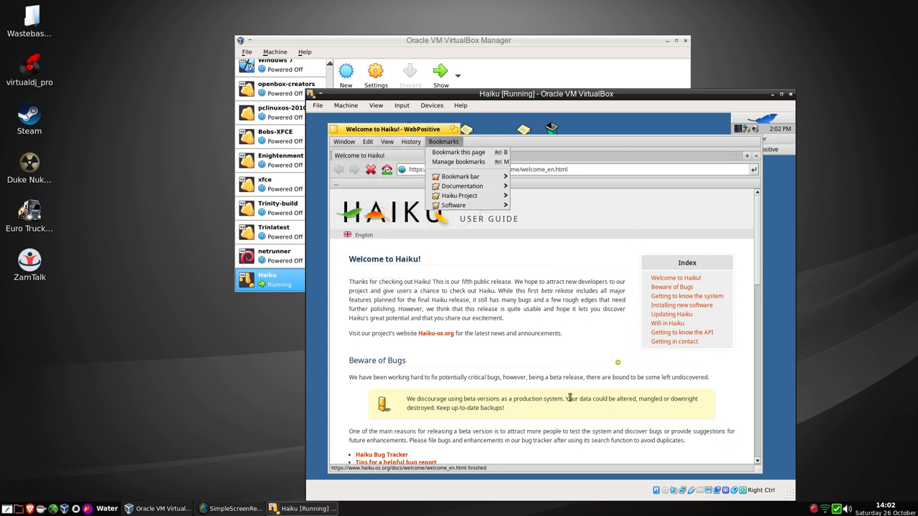
pyautogui.moveTo(556, 360)
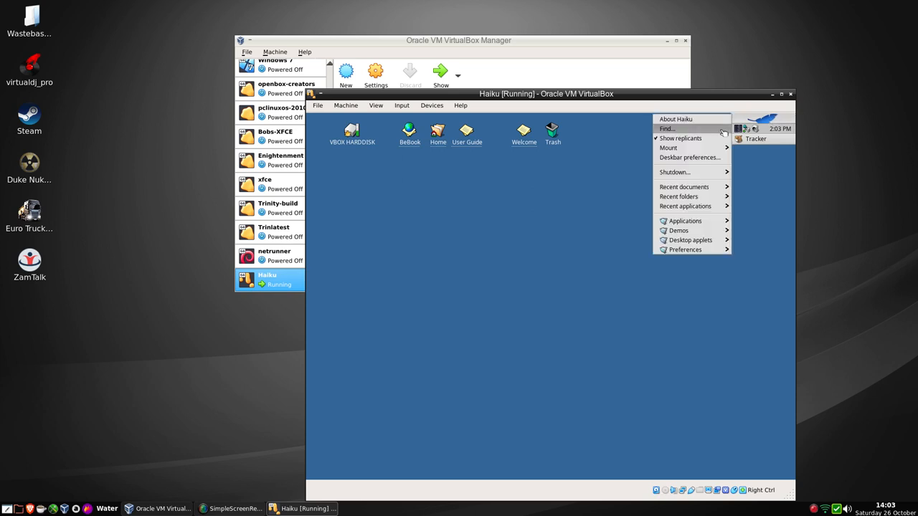
# Browse the Deskbar's Demos and Preferences submenus to reach the preference panels.
pyautogui.click(679, 229)
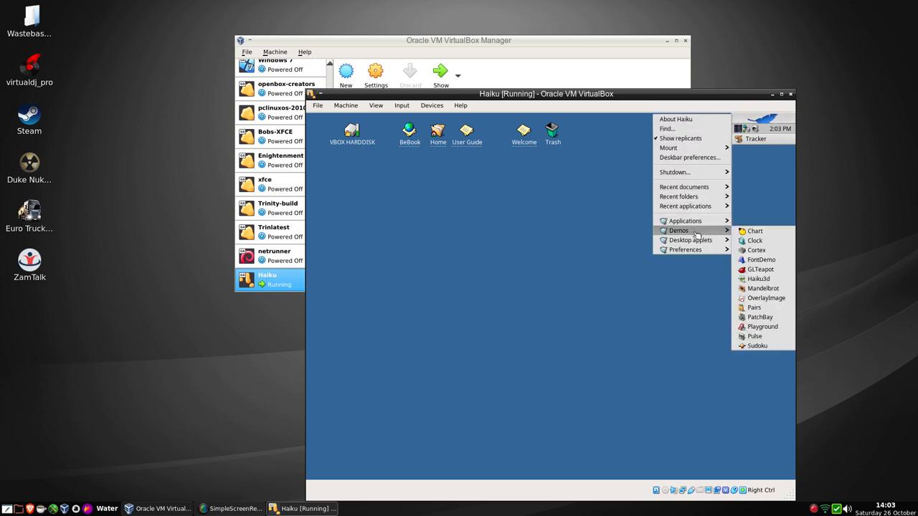
pyautogui.click(685, 250)
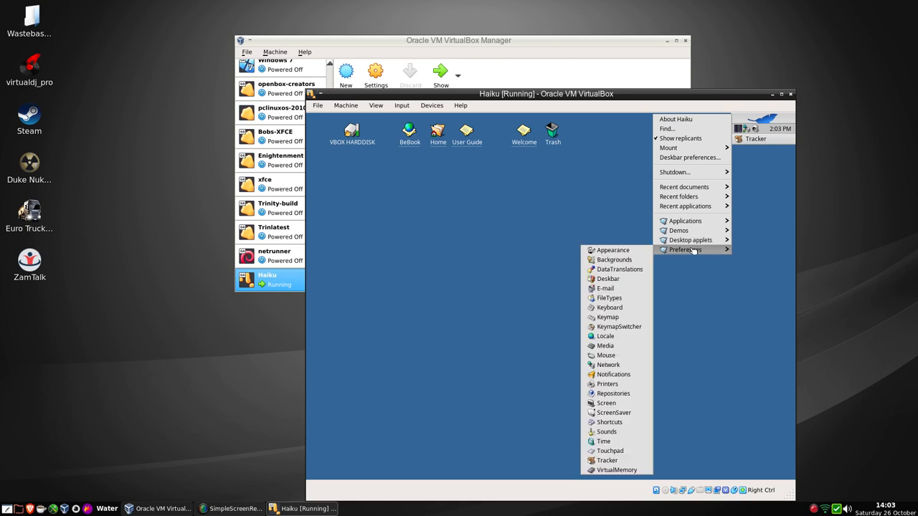
pyautogui.moveTo(614, 259)
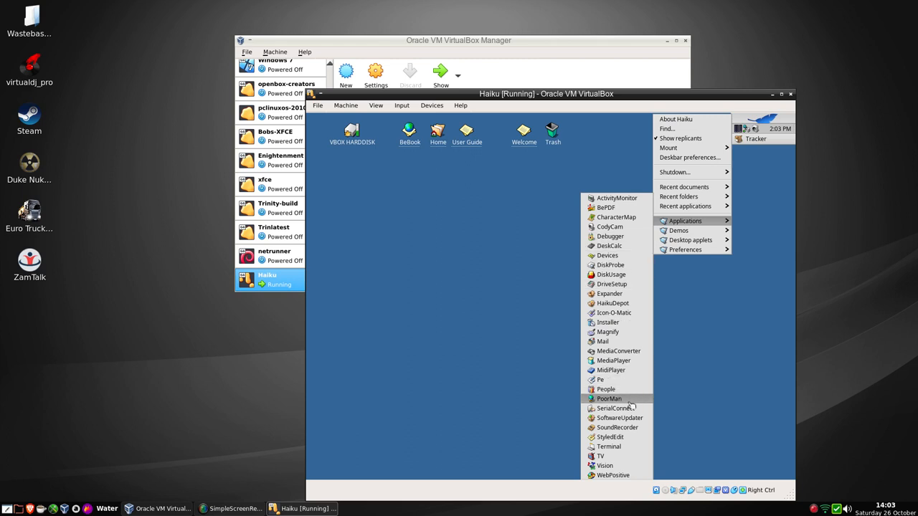
# Launch SoftwareUpdater, review the package list and start updating now.
pyautogui.click(619, 417)
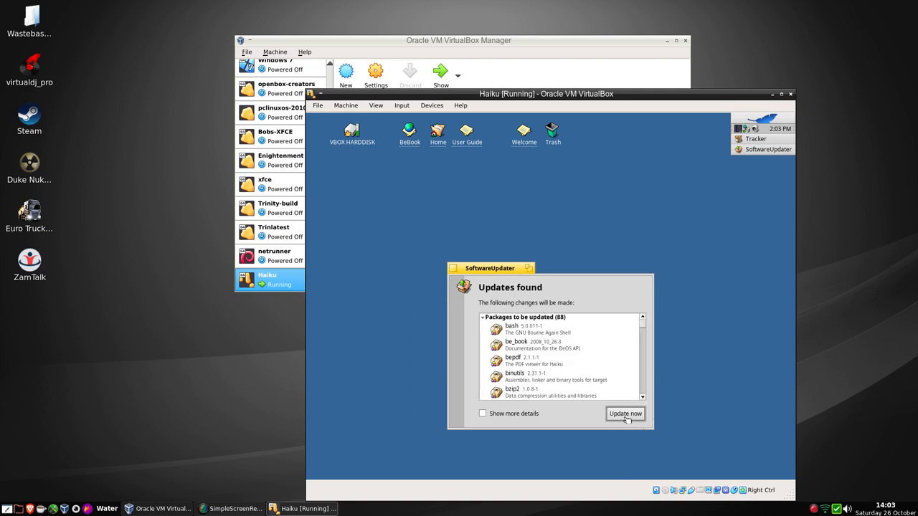
pyautogui.moveTo(545, 345)
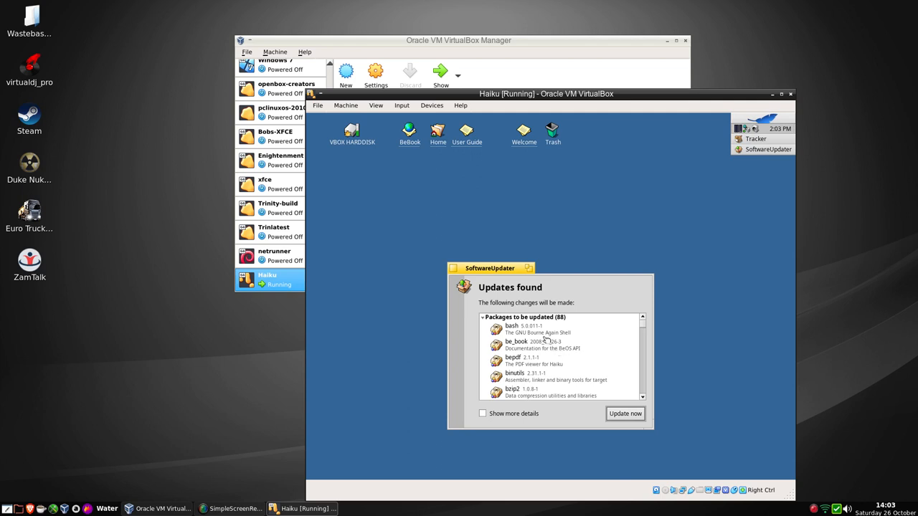
pyautogui.moveTo(559, 353)
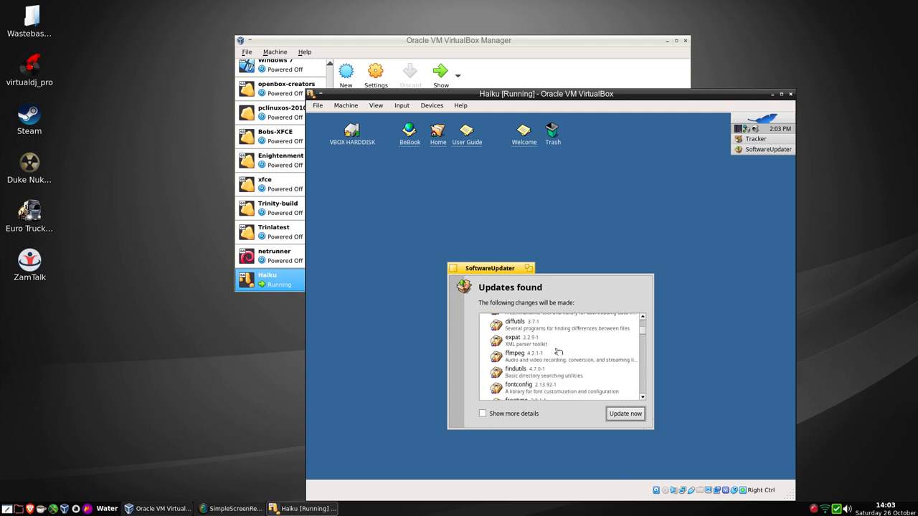
pyautogui.scroll(-3)
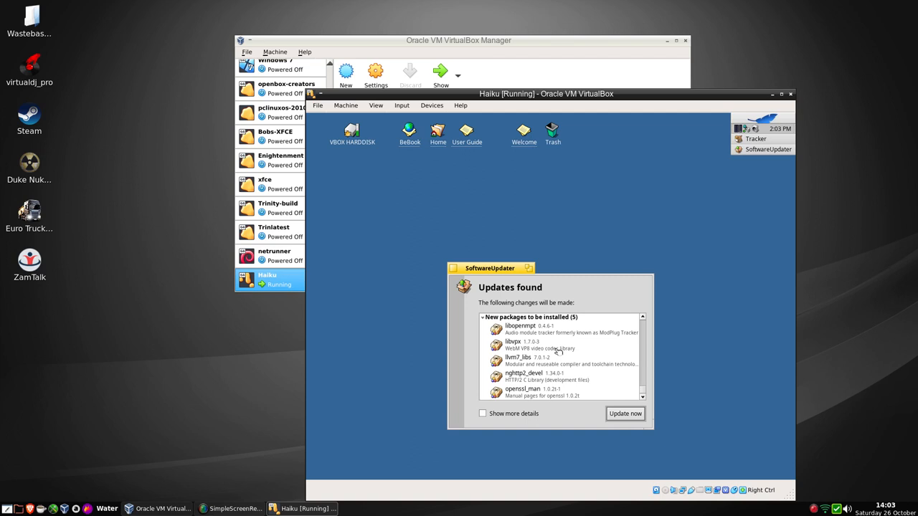
pyautogui.click(626, 413)
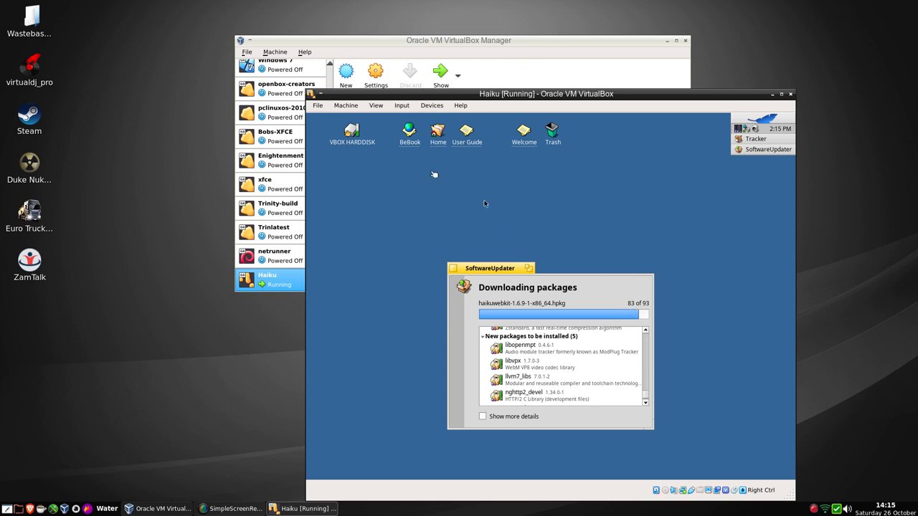
# Start Synaptic from an Openbox terminal, reaching its root authentication prompt.
pyautogui.click(432, 106)
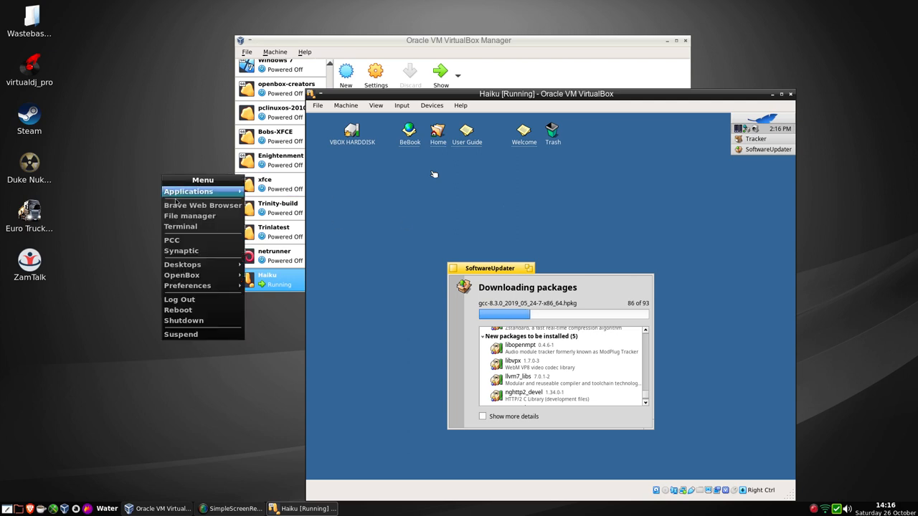
pyautogui.click(181, 226)
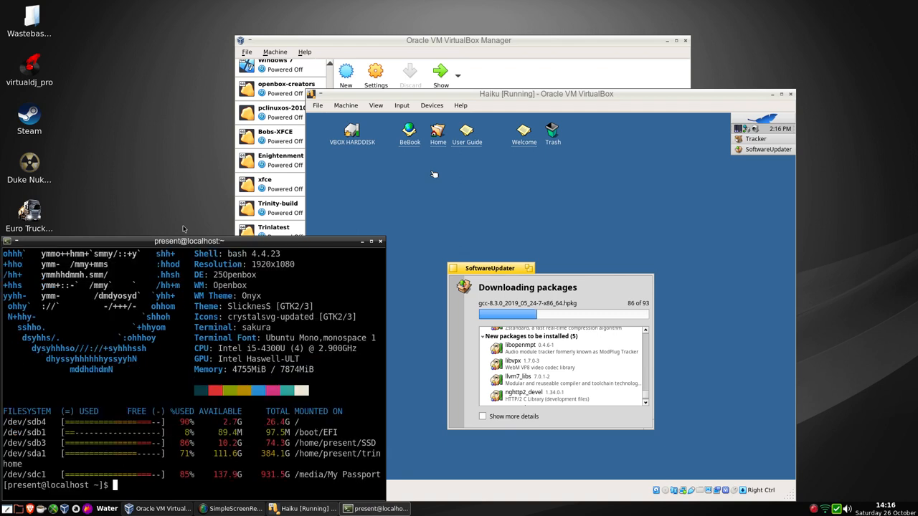
pyautogui.write('apt')
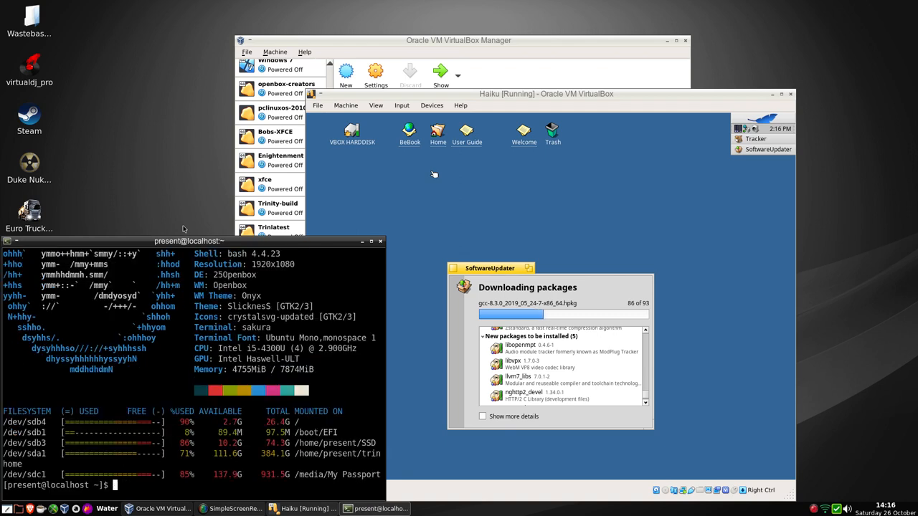
pyautogui.write('synaptic')
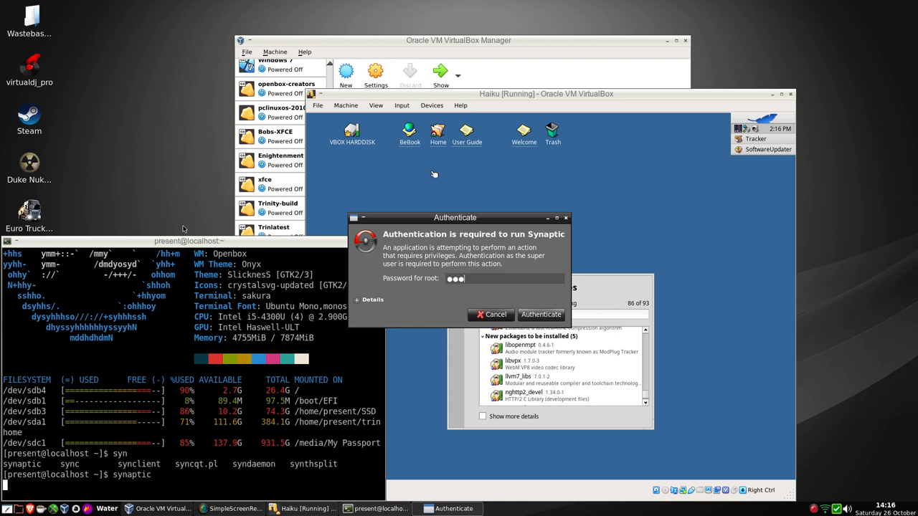
# Authenticate as root and let Synaptic load its package lists.
pyautogui.click(541, 314)
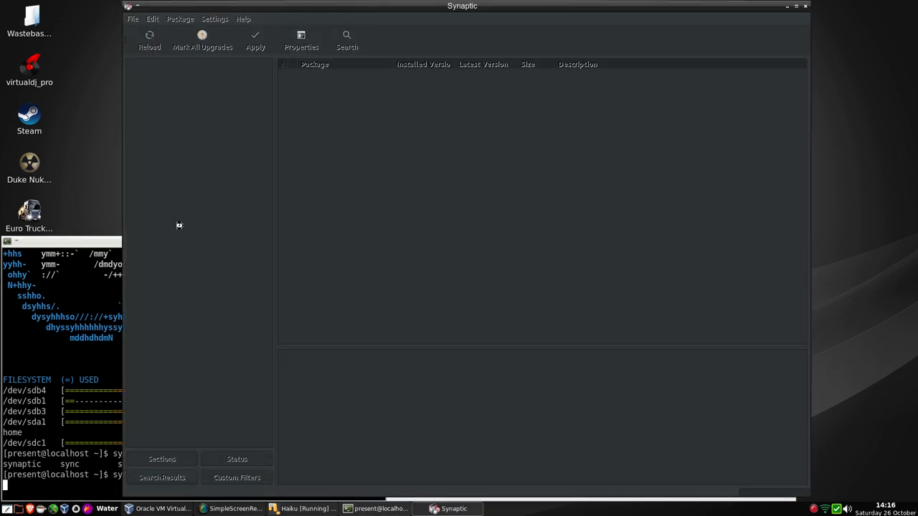
pyautogui.click(149, 41)
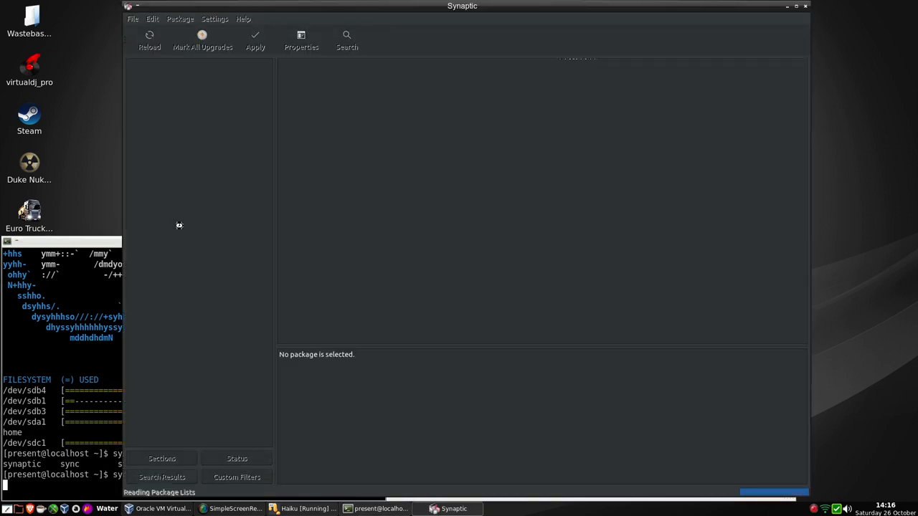
pyautogui.click(347, 40)
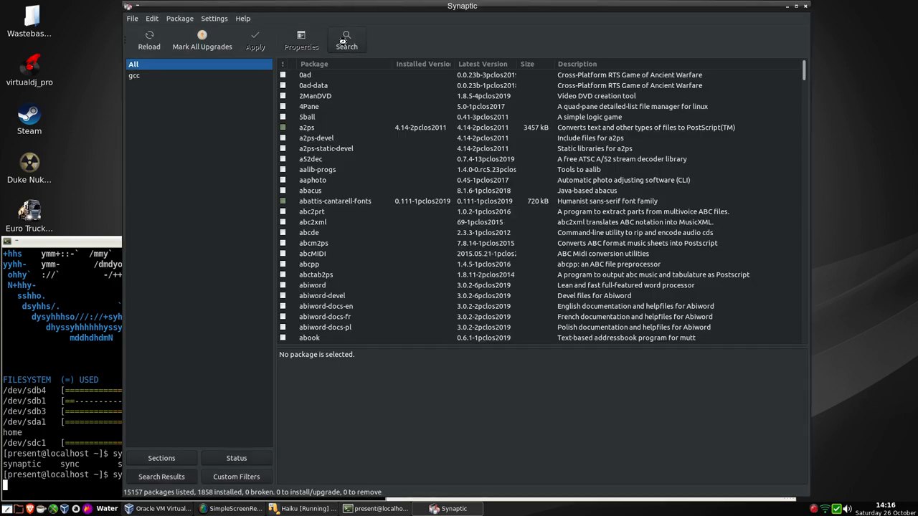
# Apply the gcc filter and search packages by a chosen Look in field.
pyautogui.click(135, 74)
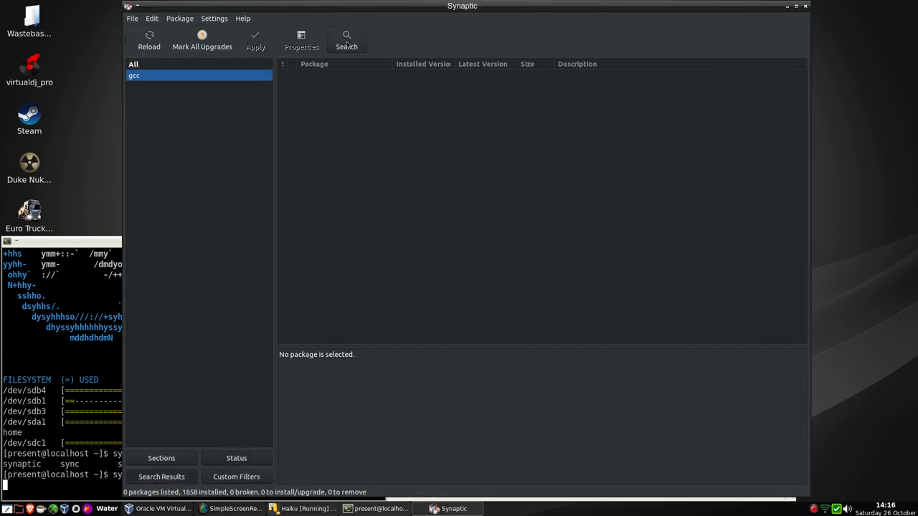
pyautogui.click(347, 40)
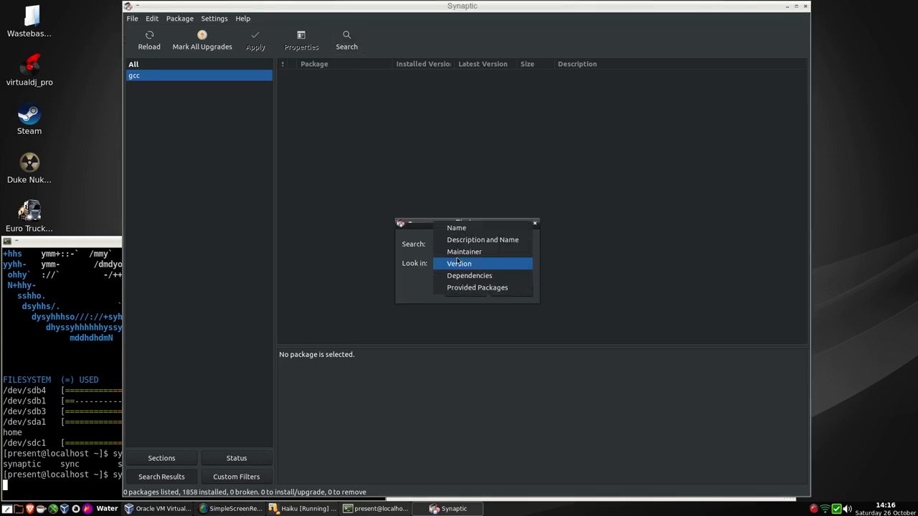
pyautogui.click(456, 227)
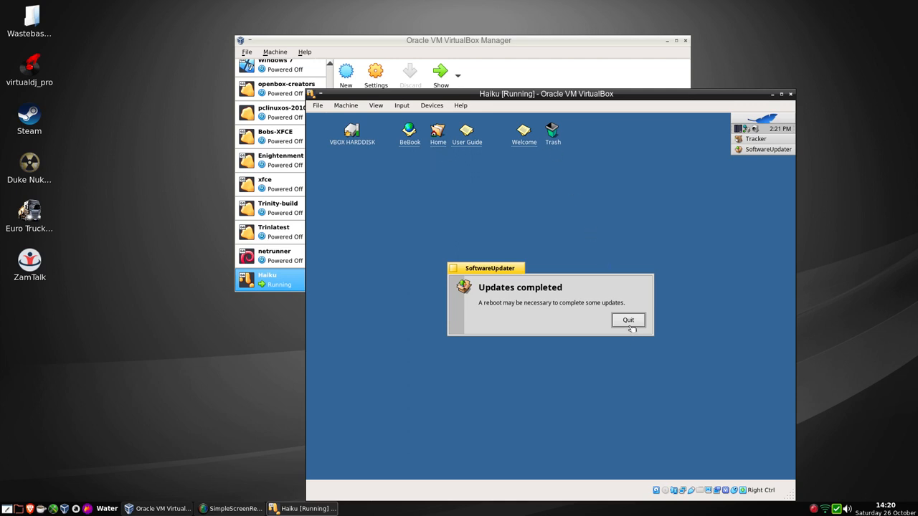
# Quit the finished SoftwareUpdater and restart Haiku via Deskbar Shutdown > Restart system.
pyautogui.click(629, 320)
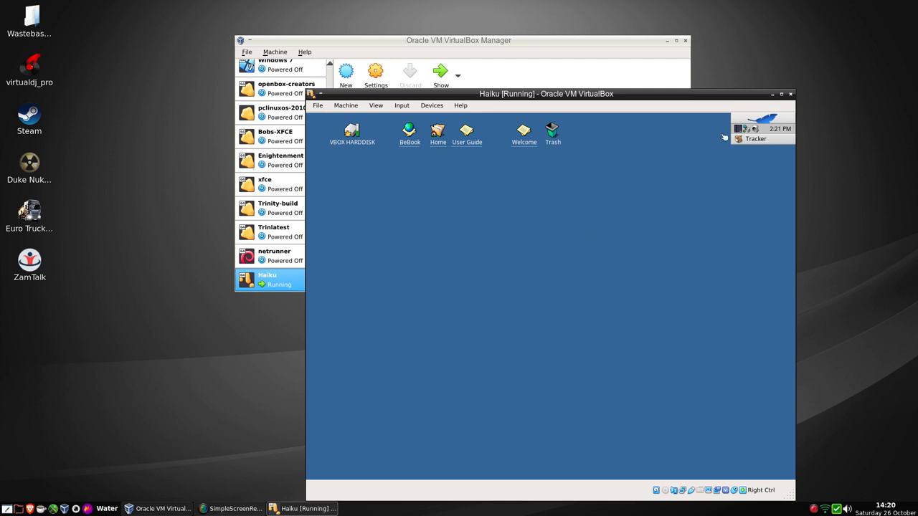
pyautogui.click(755, 128)
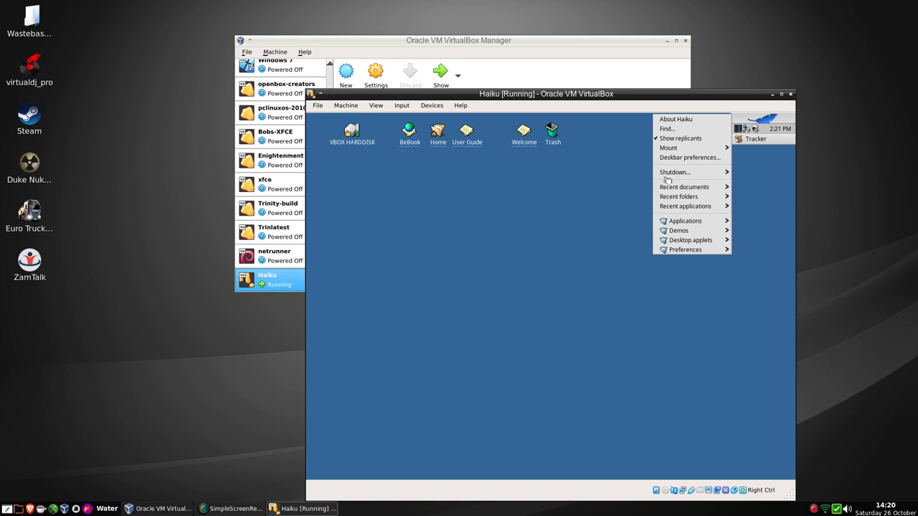
pyautogui.moveTo(674, 172)
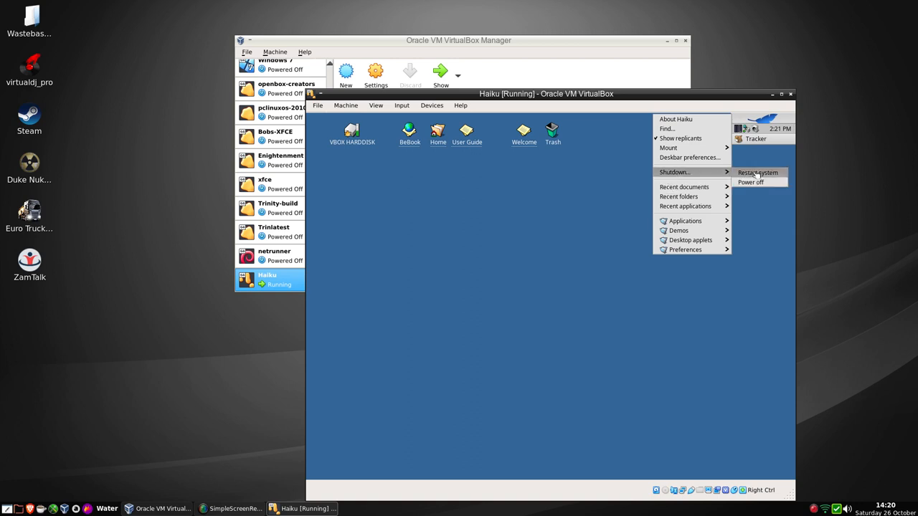
pyautogui.click(758, 173)
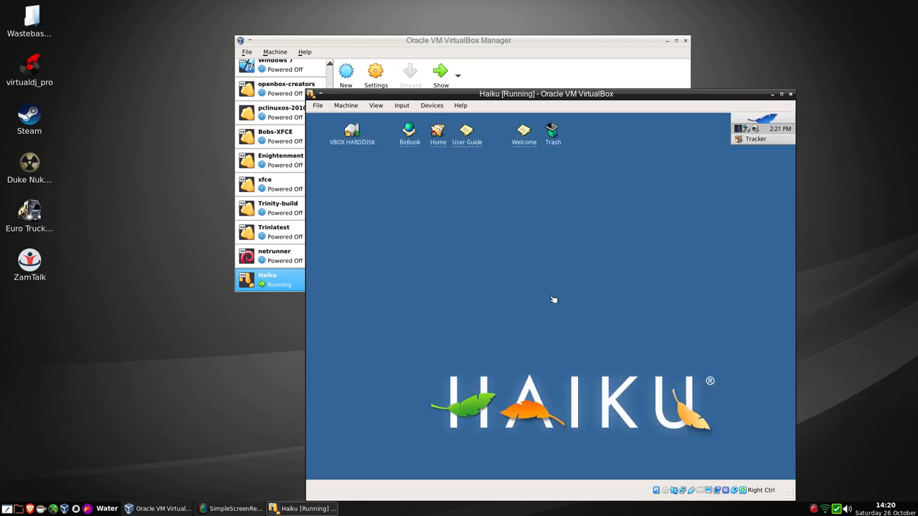
pyautogui.moveTo(641, 164)
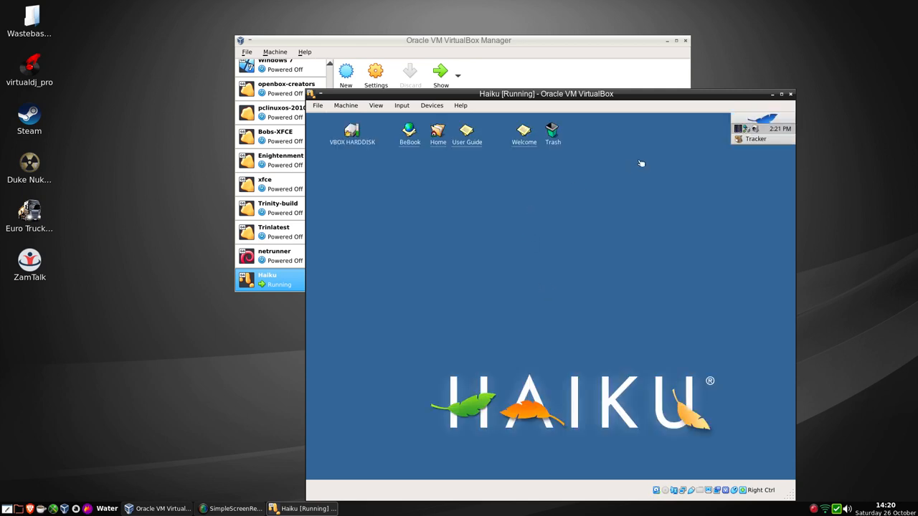
# Launch HaikuDepot from the Deskbar Applications menu.
pyautogui.click(763, 122)
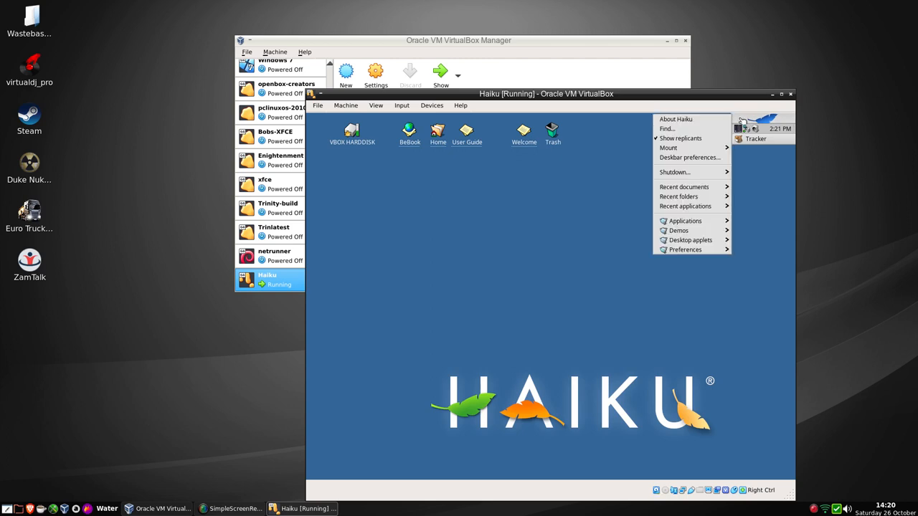
pyautogui.moveTo(688, 157)
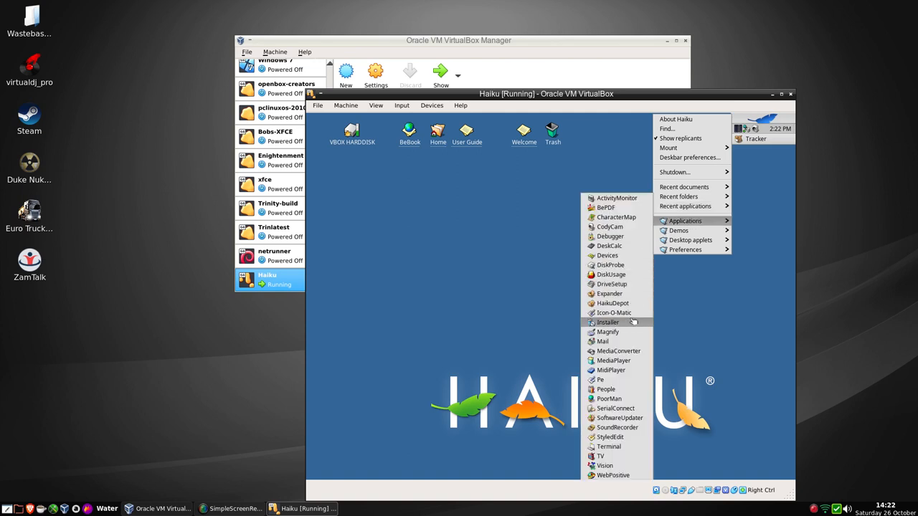
pyautogui.click(622, 309)
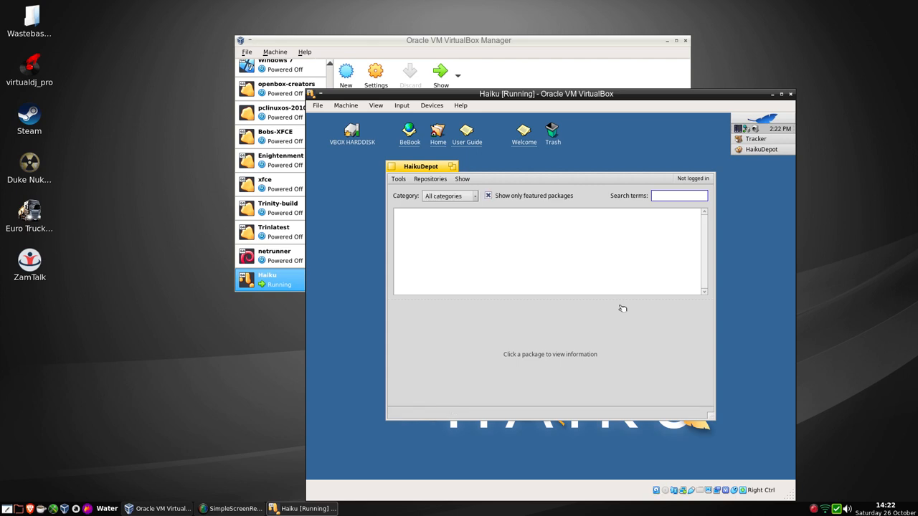
# Maximize the HaikuDepot window once its featured packages load.
pyautogui.click(677, 195)
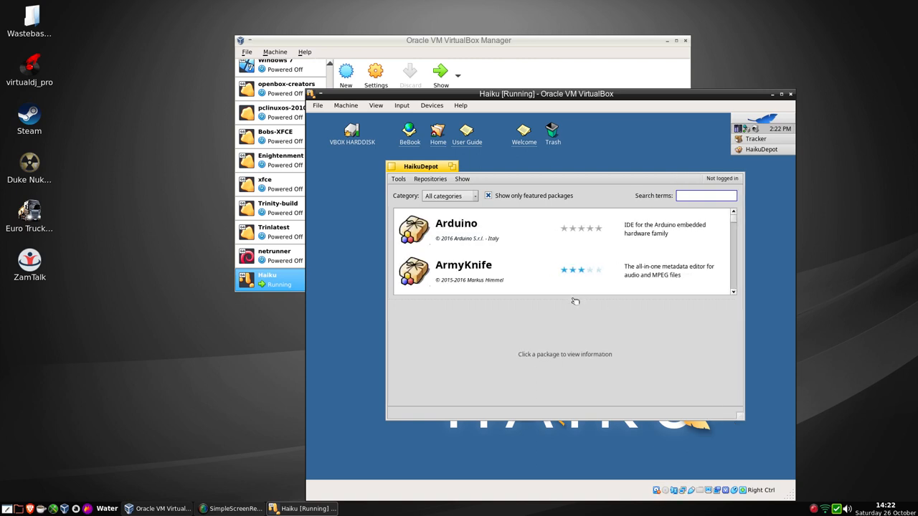
pyautogui.click(705, 195)
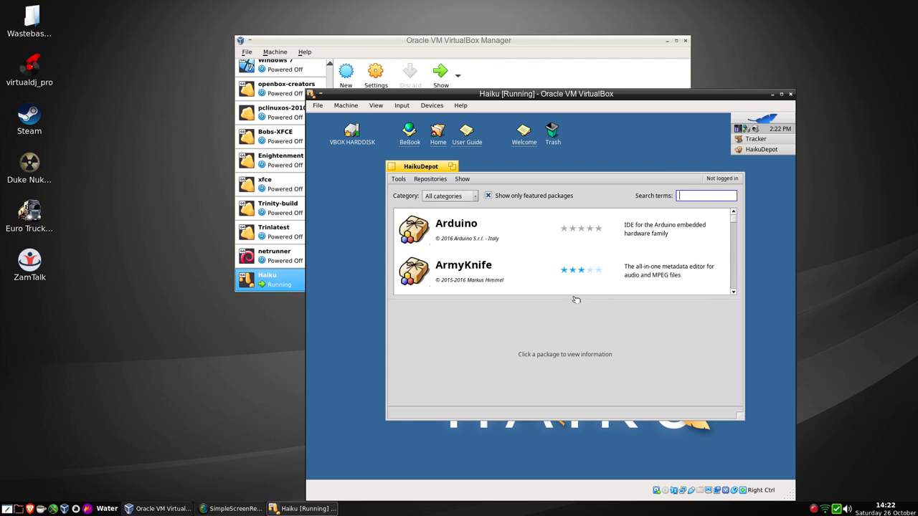
pyautogui.moveTo(574, 300)
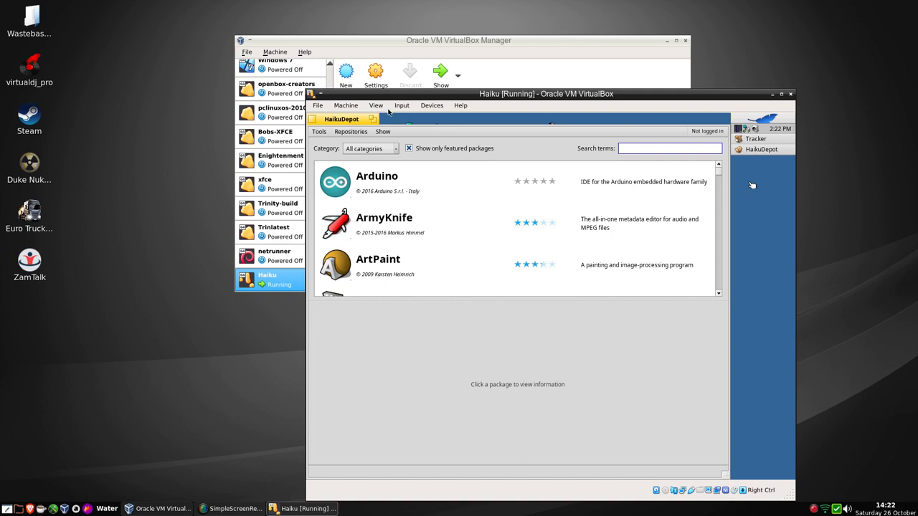
# Switch the VM to View > Scaled Mode and let it capture mouse and keyboard.
pyautogui.click(376, 106)
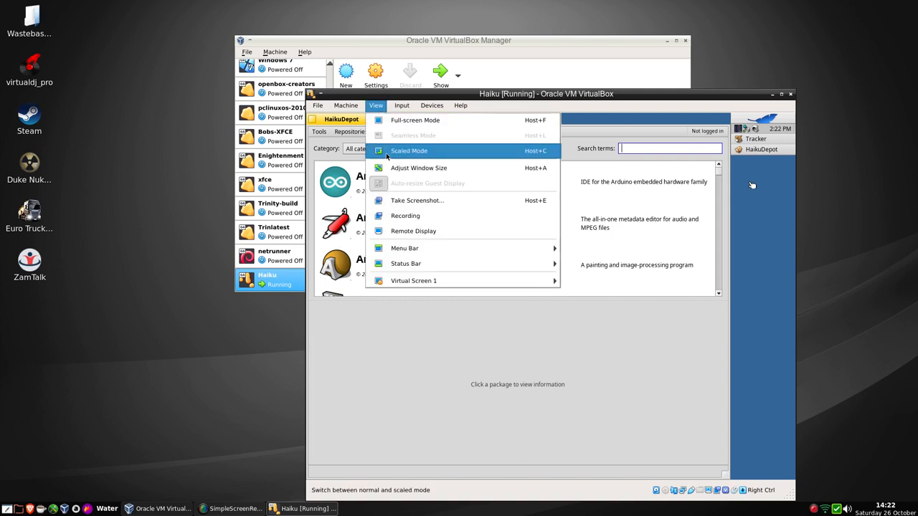
pyautogui.click(409, 150)
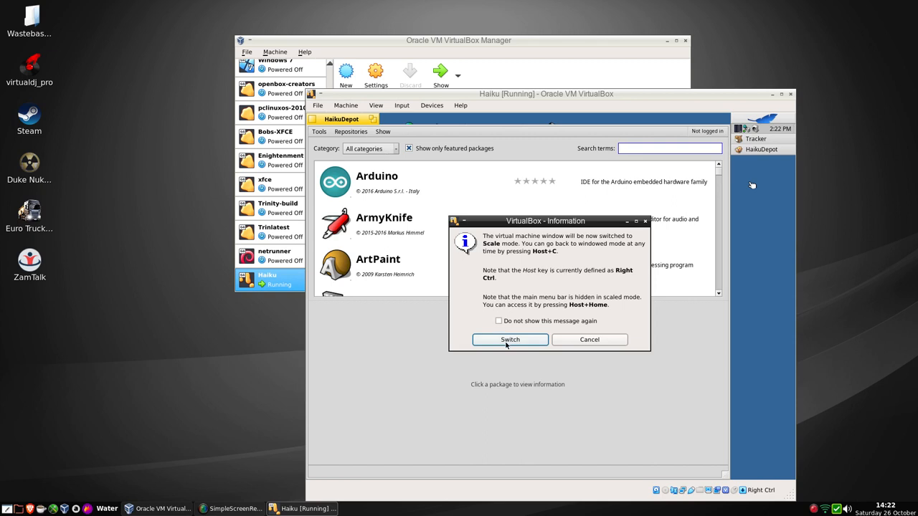
pyautogui.click(511, 338)
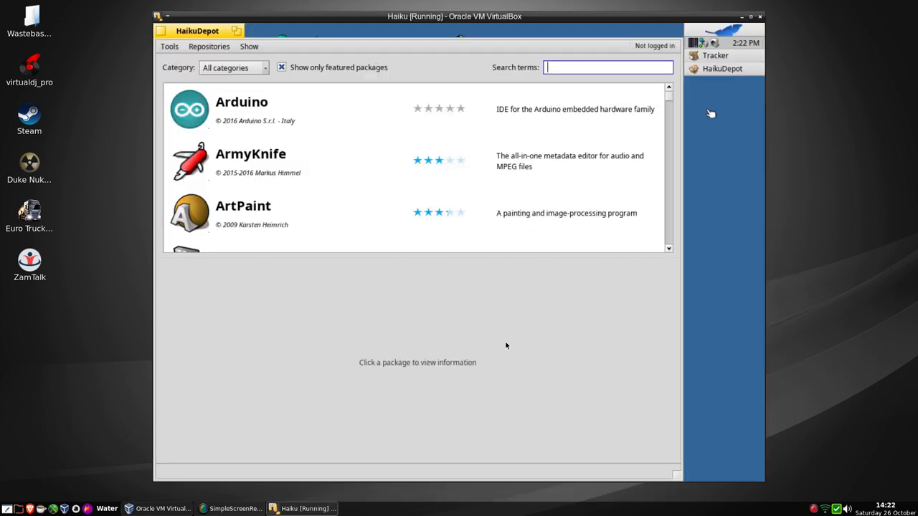
pyautogui.moveTo(293, 247)
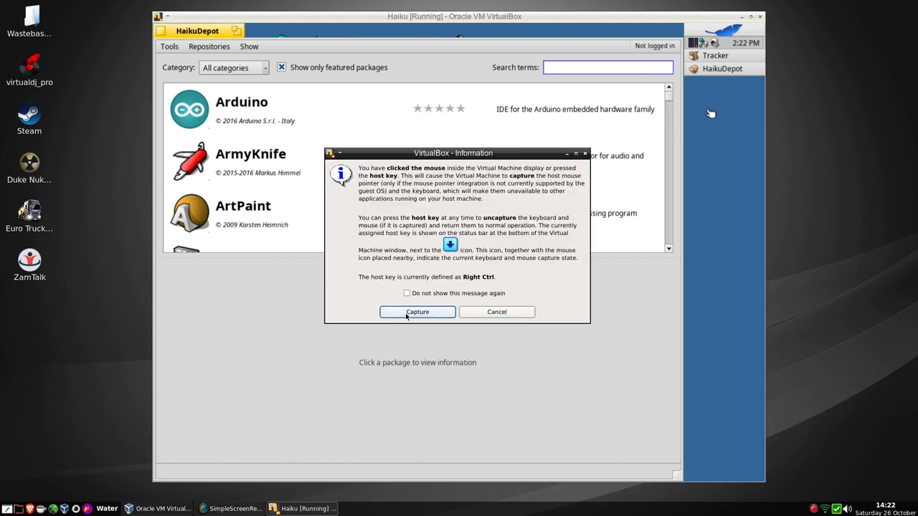
pyautogui.click(418, 311)
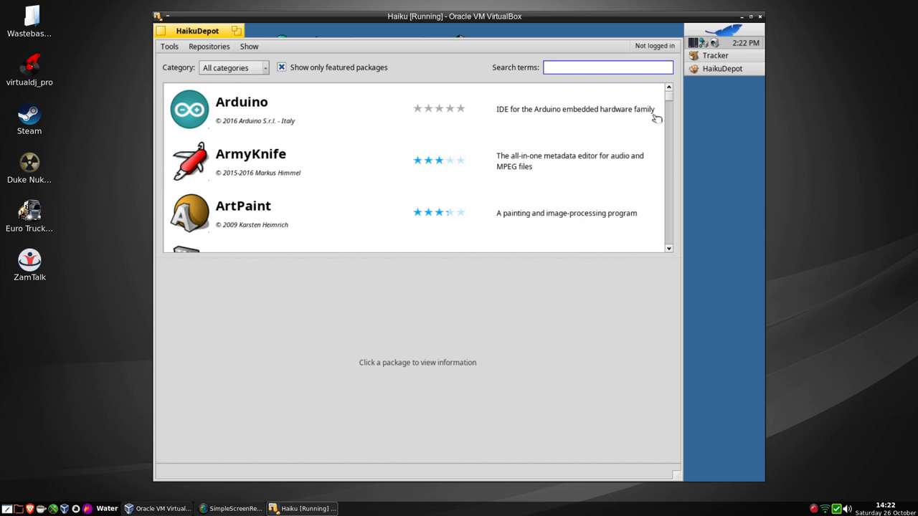
pyautogui.scroll(-3)
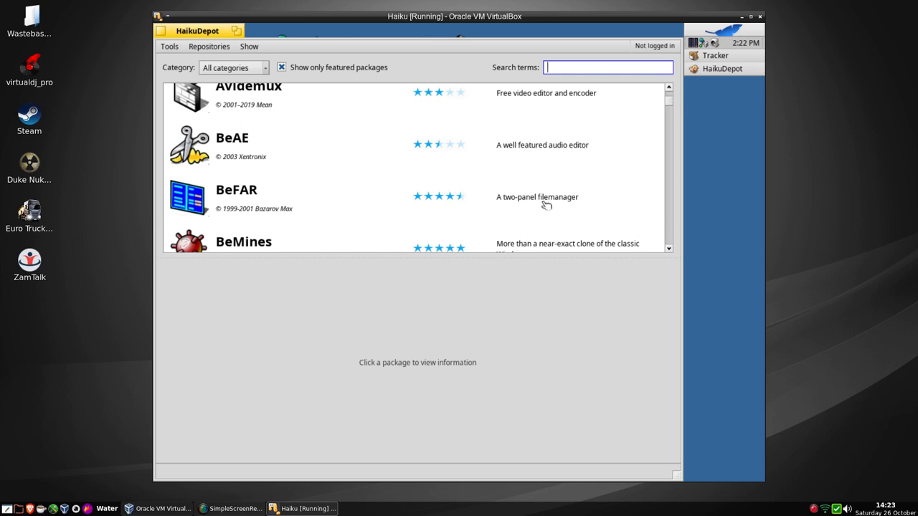
pyautogui.scroll(-3)
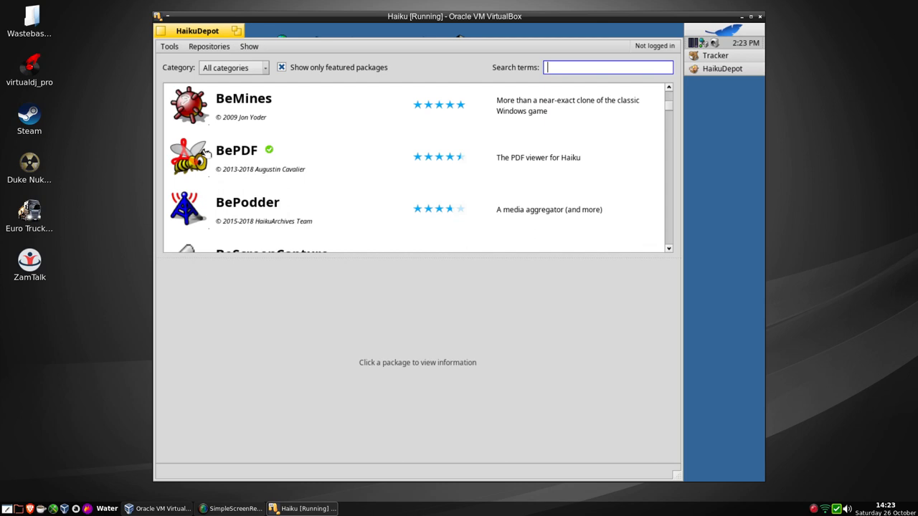
pyautogui.scroll(-3)
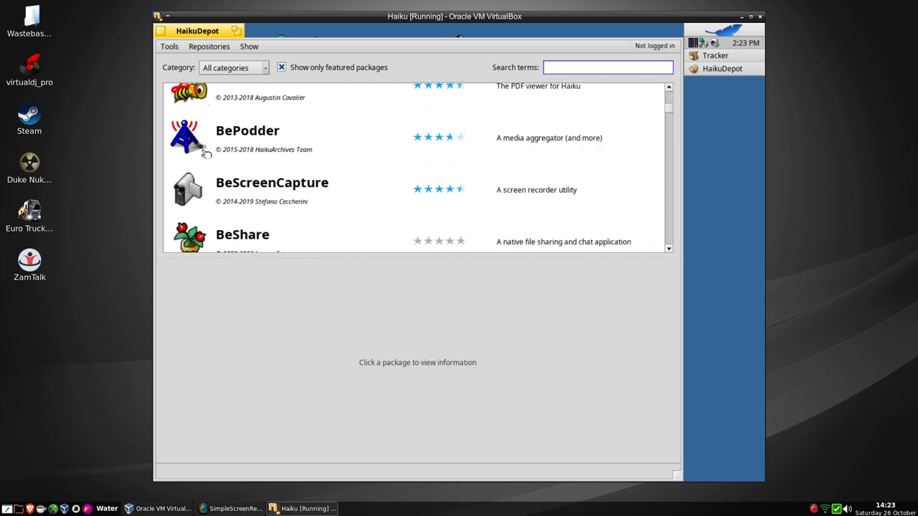
pyautogui.scroll(-3)
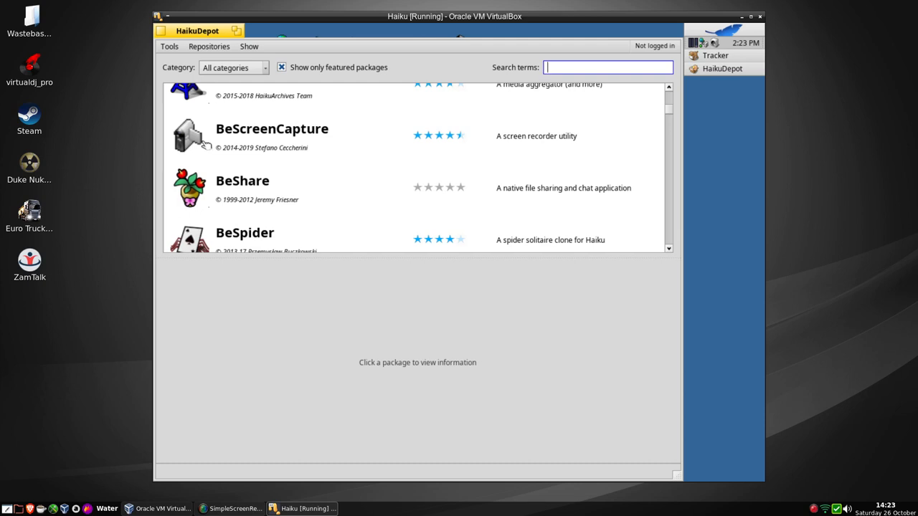
pyautogui.click(273, 135)
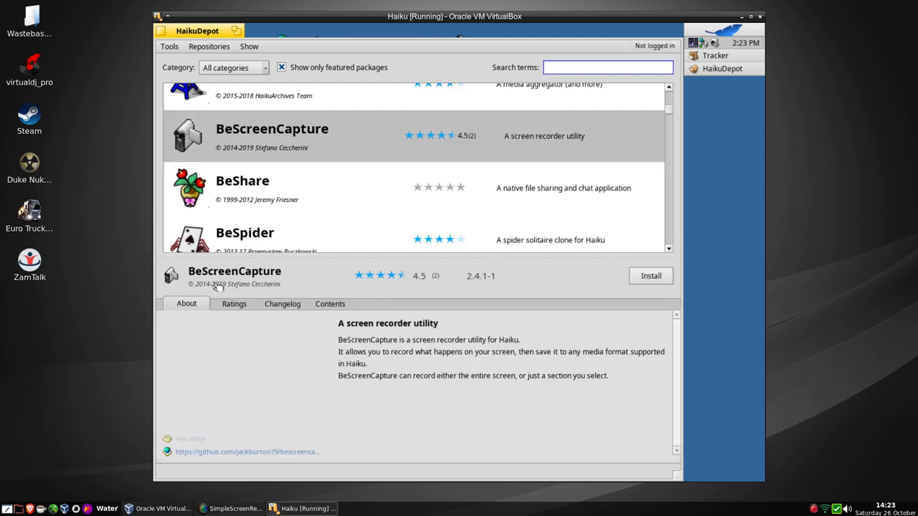
pyautogui.click(651, 276)
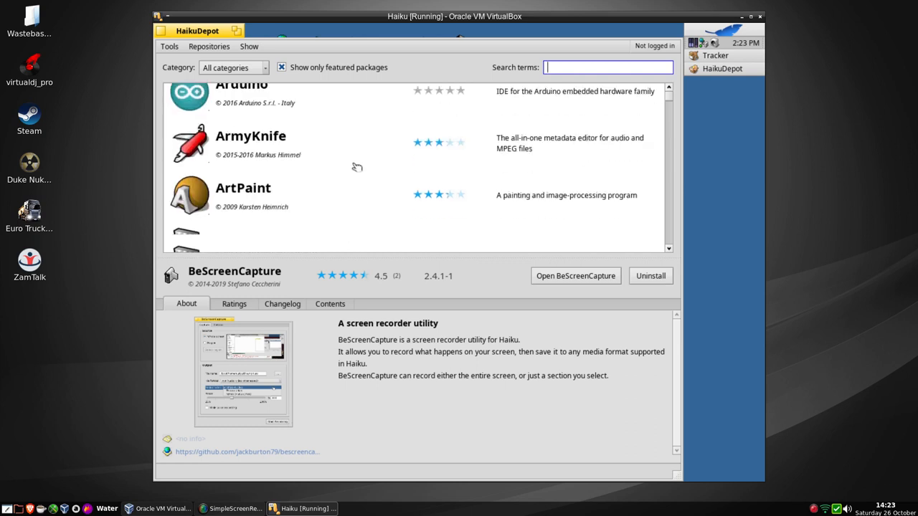
pyautogui.scroll(-3)
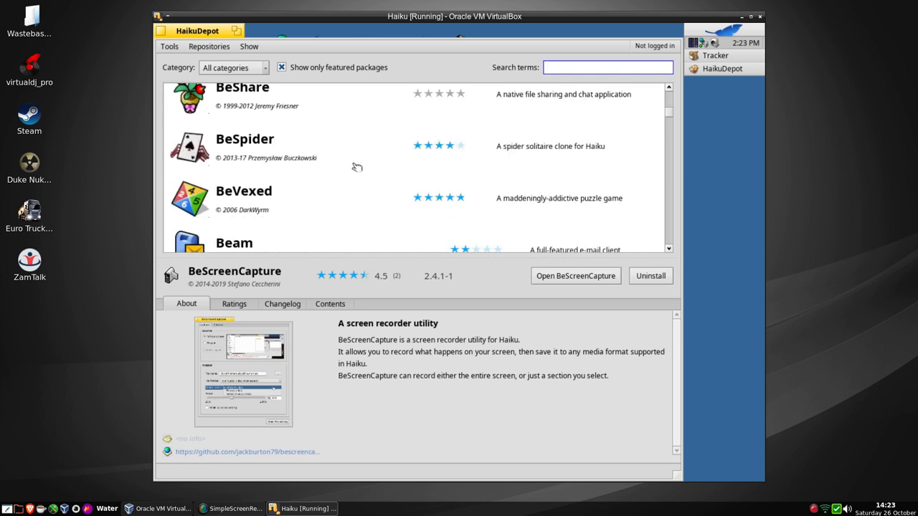
pyautogui.scroll(-3)
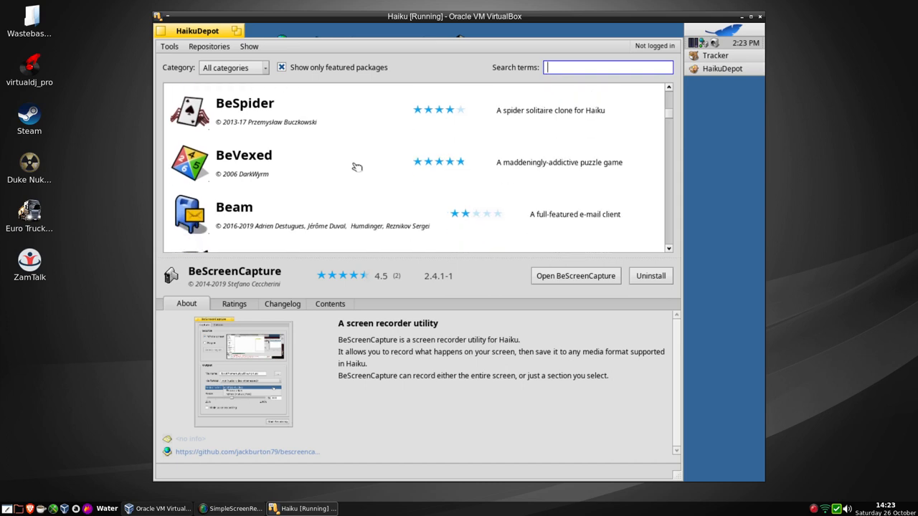
pyautogui.scroll(-3)
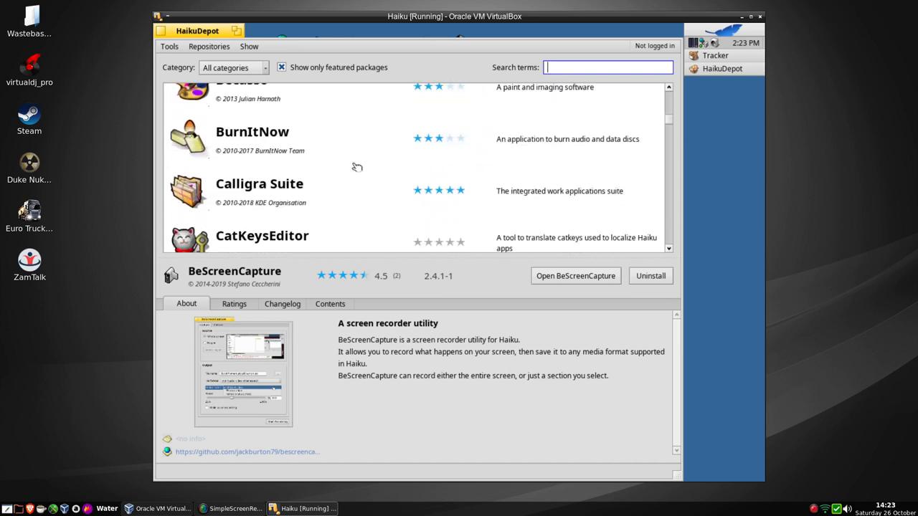
pyautogui.scroll(-3)
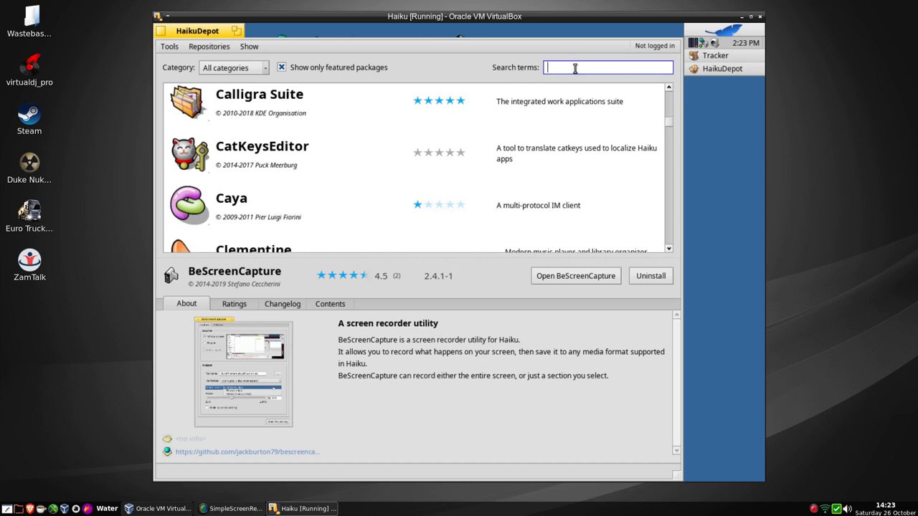
# Search 'libre' in HaikuDepot and view LibreOffice's changelog, contents and ratings.
pyautogui.write('libre')
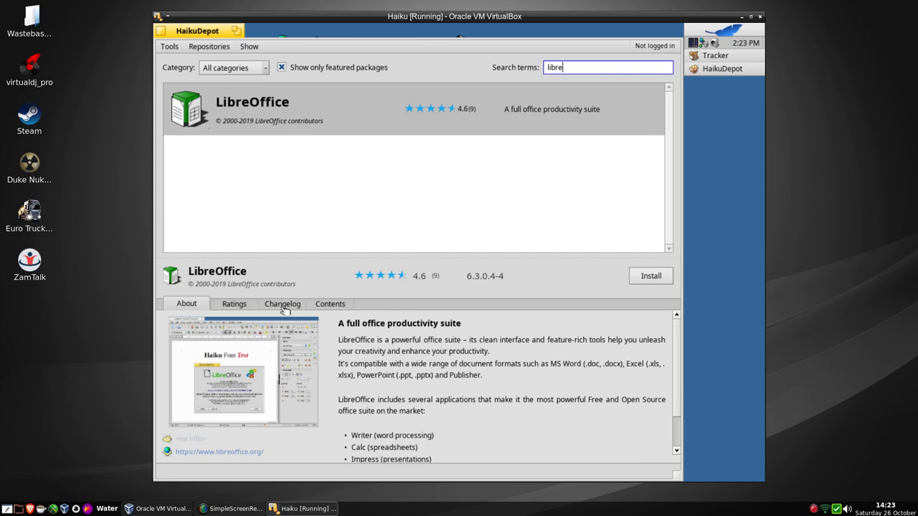
pyautogui.click(281, 304)
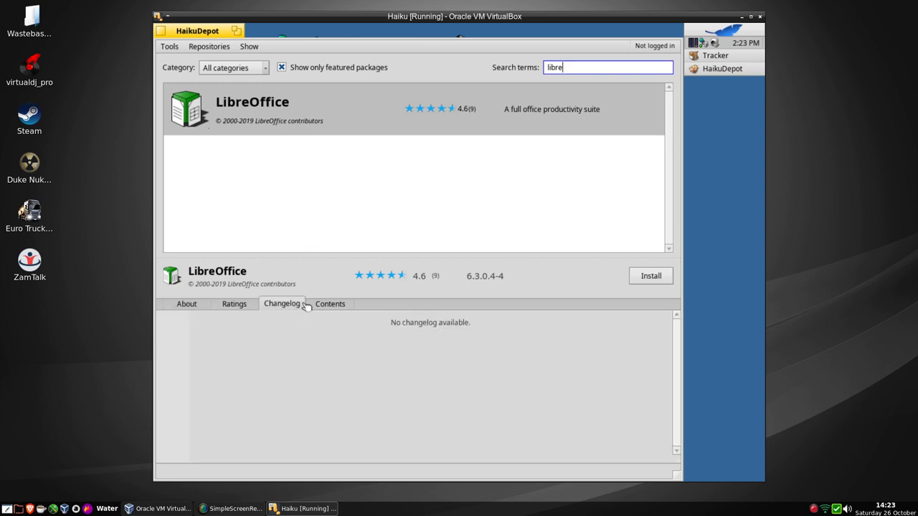
pyautogui.click(330, 304)
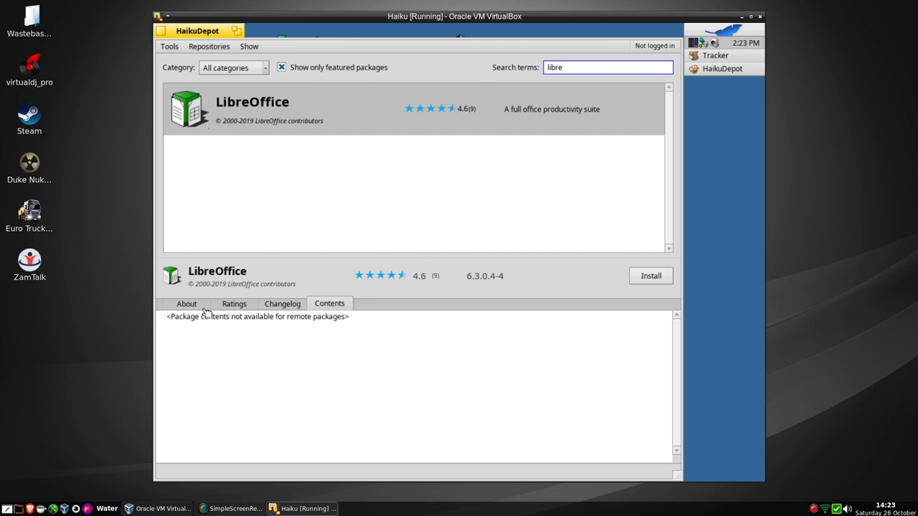
pyautogui.click(234, 305)
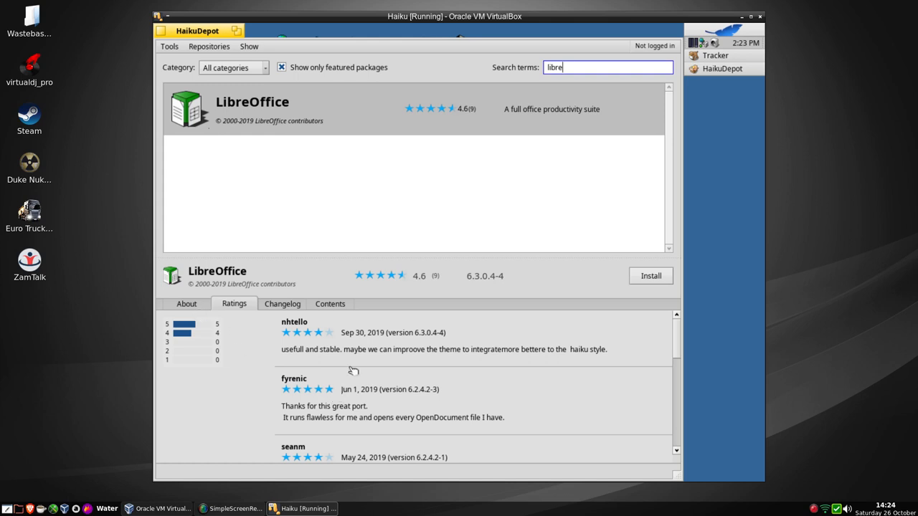
pyautogui.moveTo(432, 342)
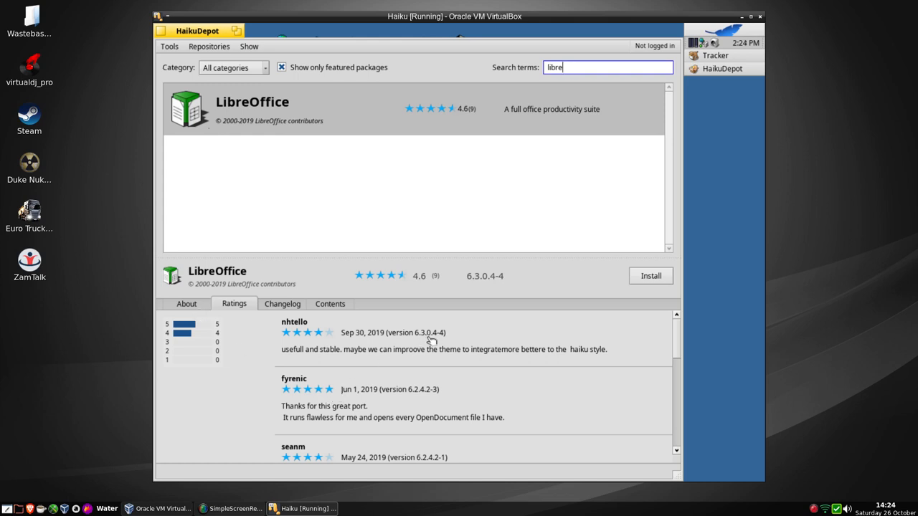
pyautogui.moveTo(438, 341)
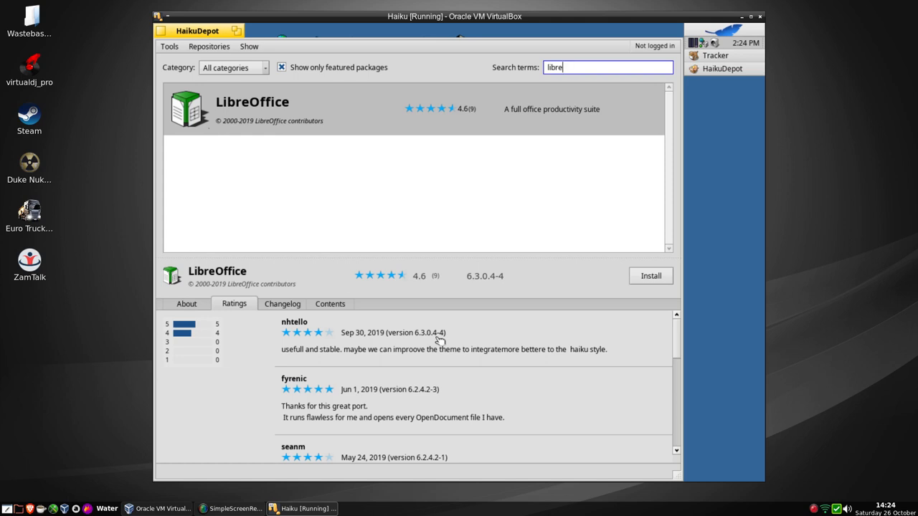
pyautogui.moveTo(441, 118)
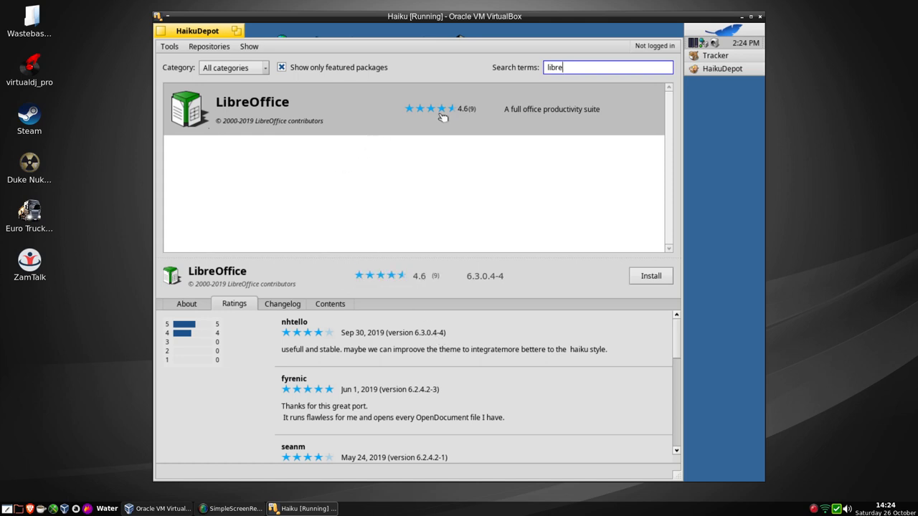
pyautogui.moveTo(433, 120)
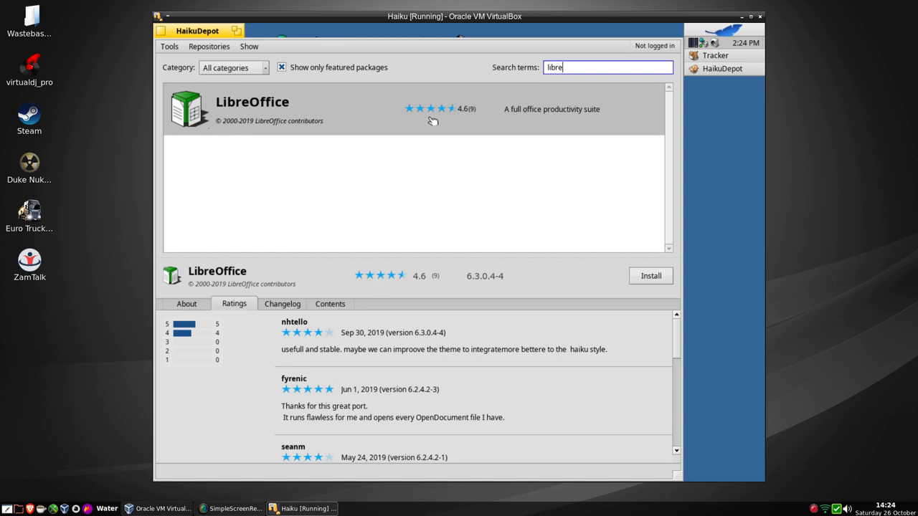
pyautogui.moveTo(596, 245)
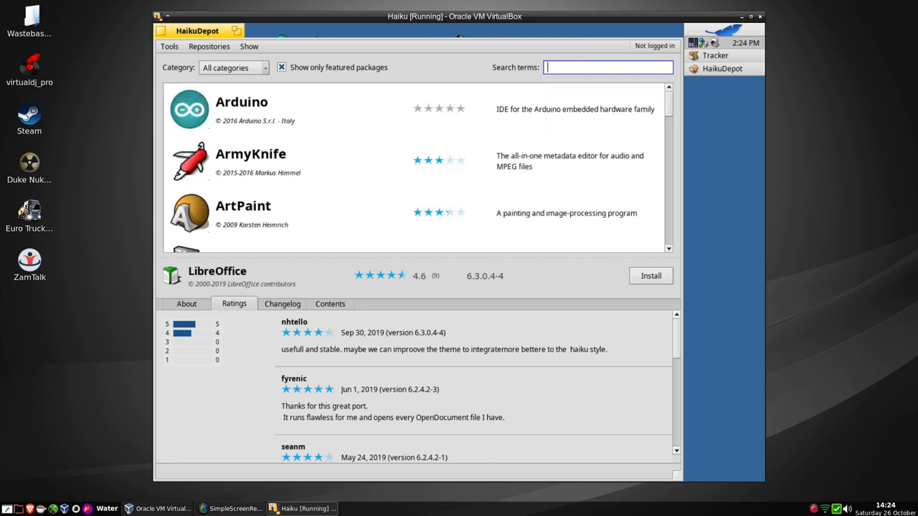
# Install LibreOffice with its extra dependencies, ending in a failed unixodbc download.
pyautogui.scroll(-3)
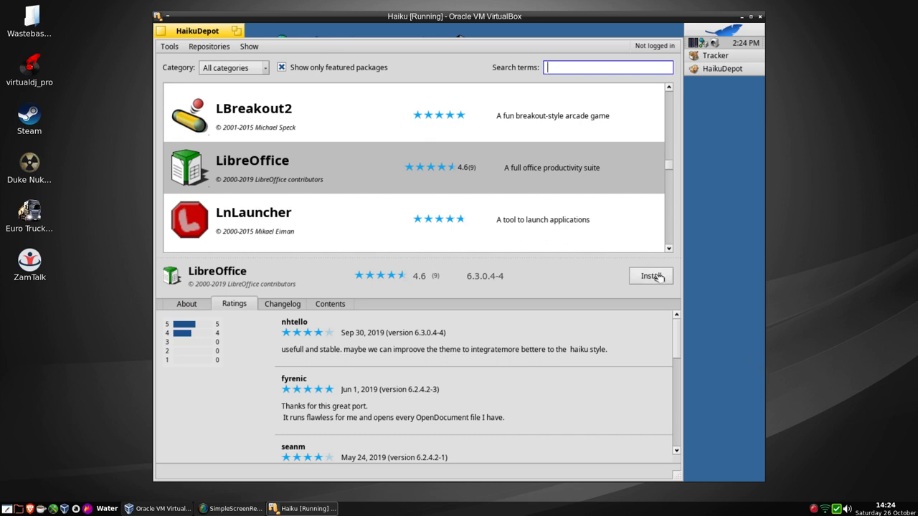
pyautogui.click(651, 276)
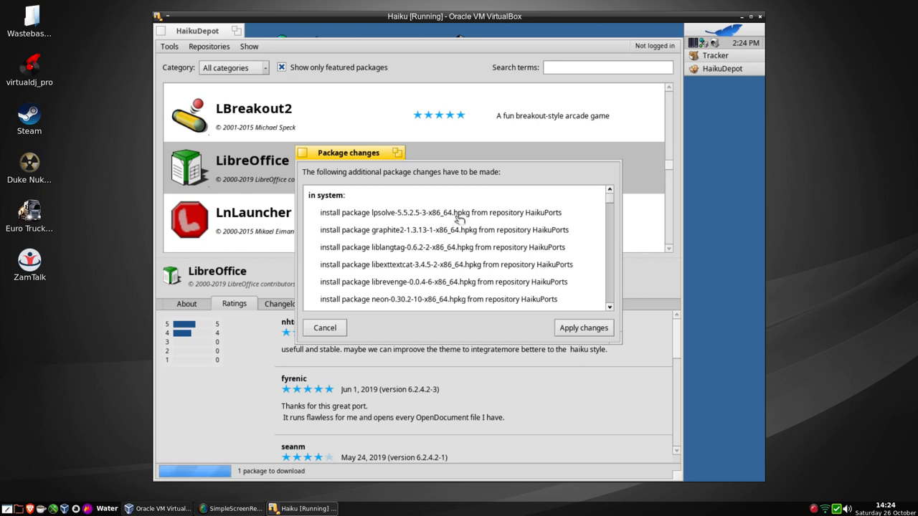
pyautogui.moveTo(462, 240)
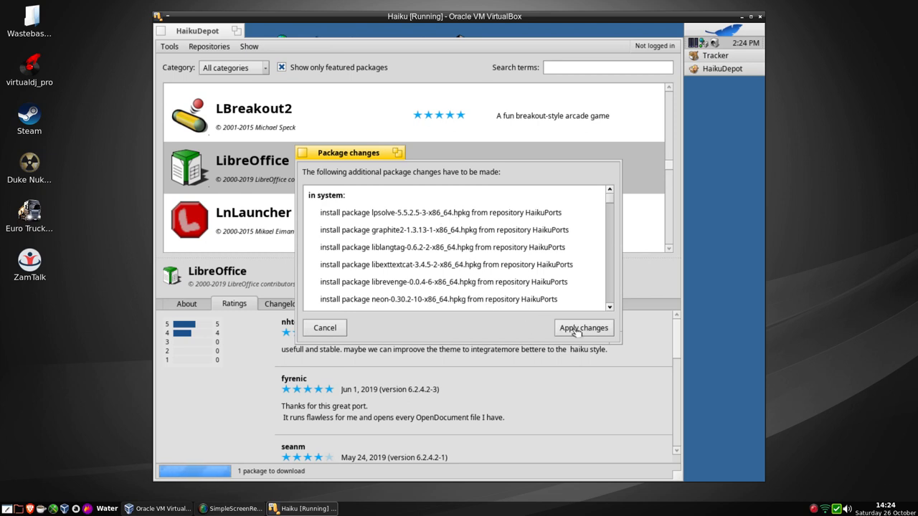
pyautogui.click(582, 327)
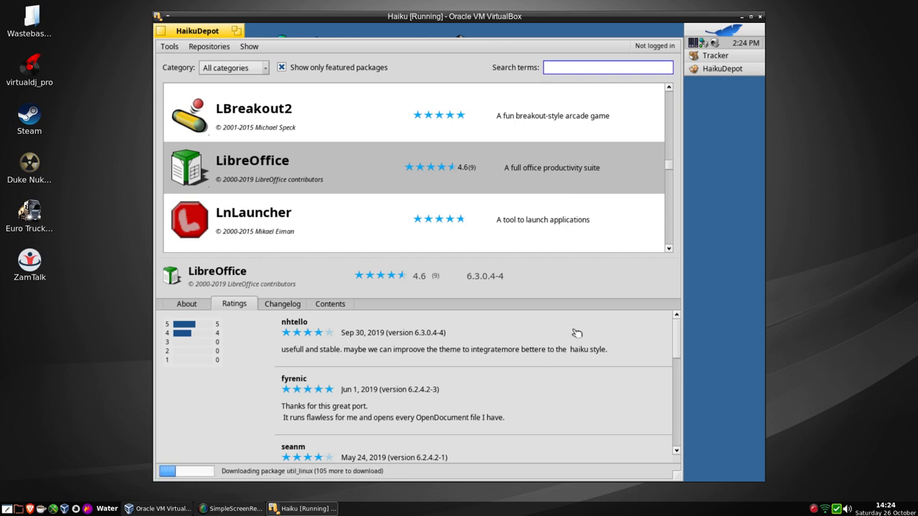
pyautogui.write('r')
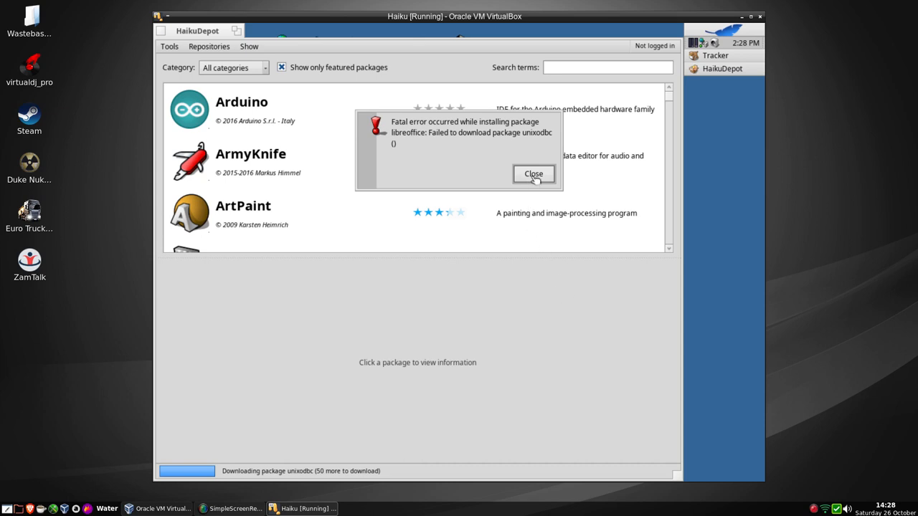
# Dismiss the install error, search 'openobdc' with no results, and quit HaikuDepot.
pyautogui.click(533, 173)
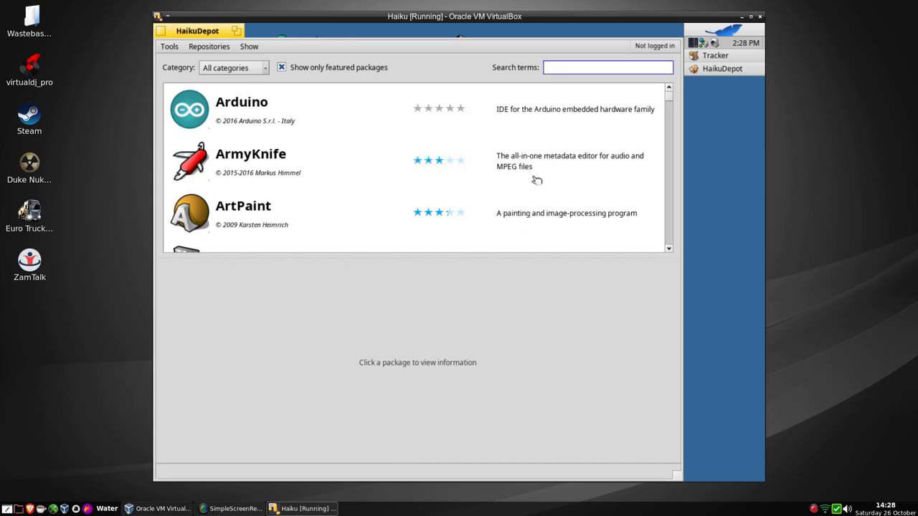
pyautogui.moveTo(488, 169)
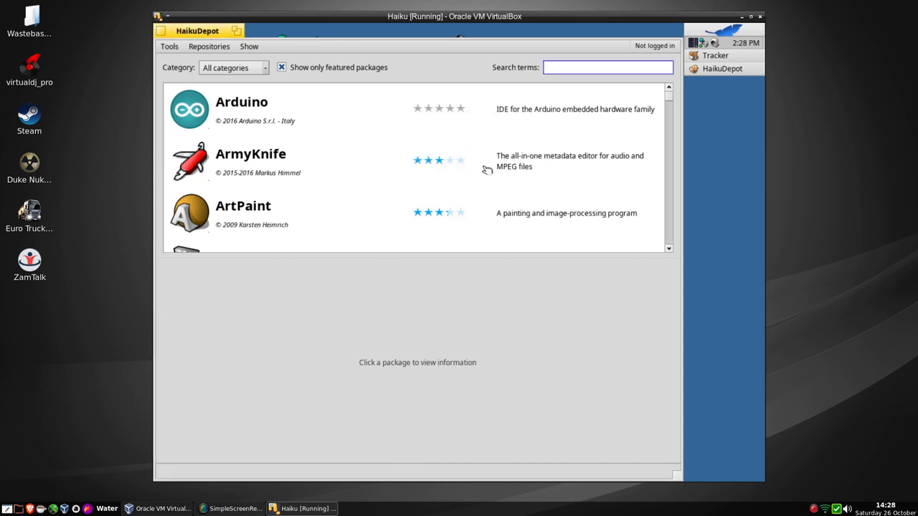
pyautogui.write('openo')
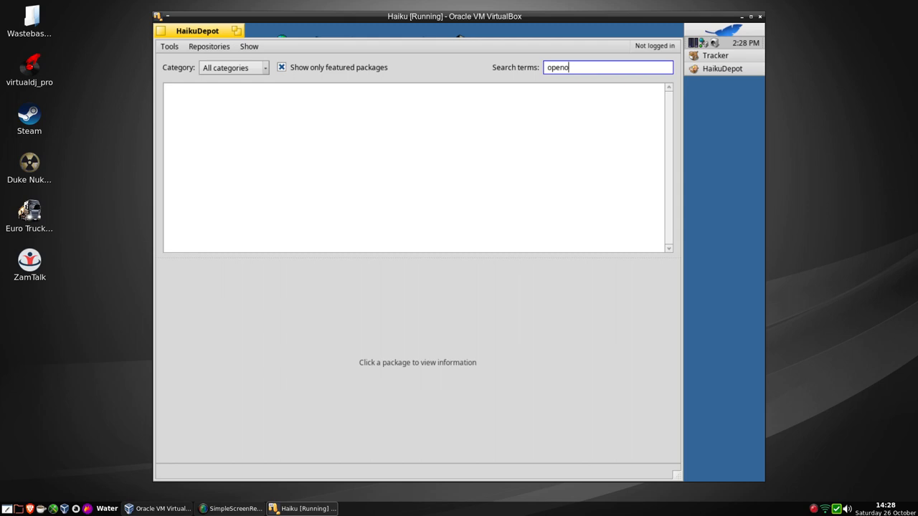
pyautogui.write('bdc')
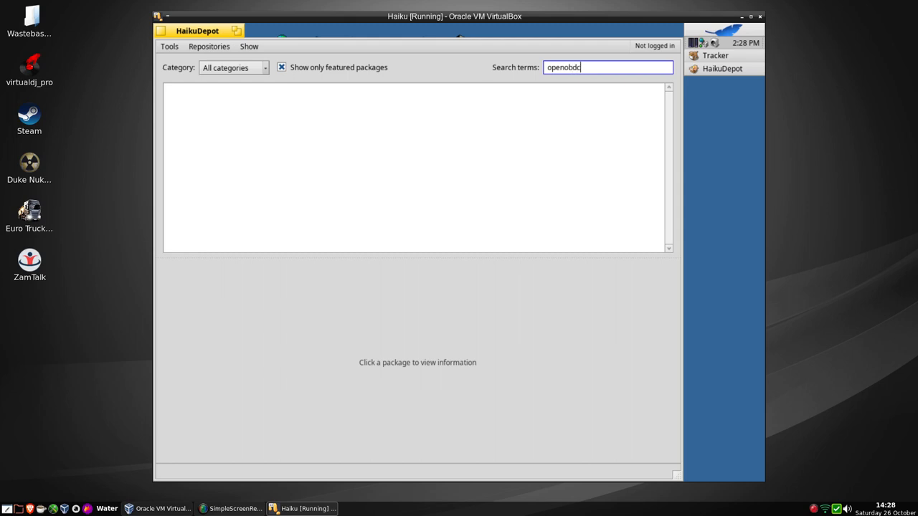
pyautogui.press('Backspace')
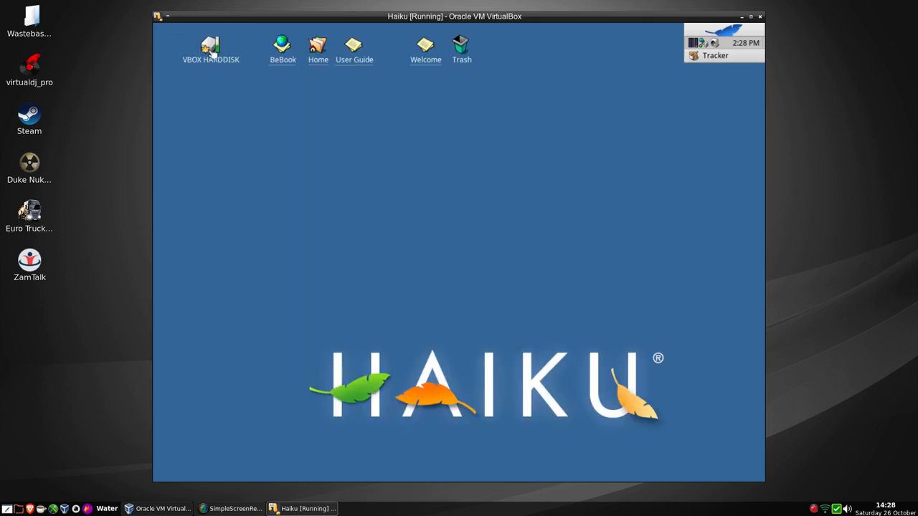
# Browse the VBOX HARDDISK volume's actions, then bring up the Deskbar system menu.
pyautogui.rightClick(209, 46)
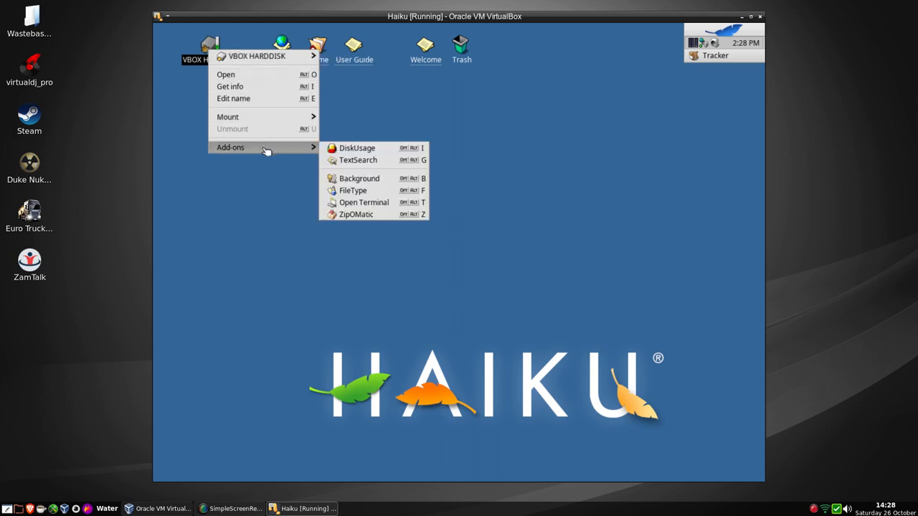
pyautogui.click(355, 148)
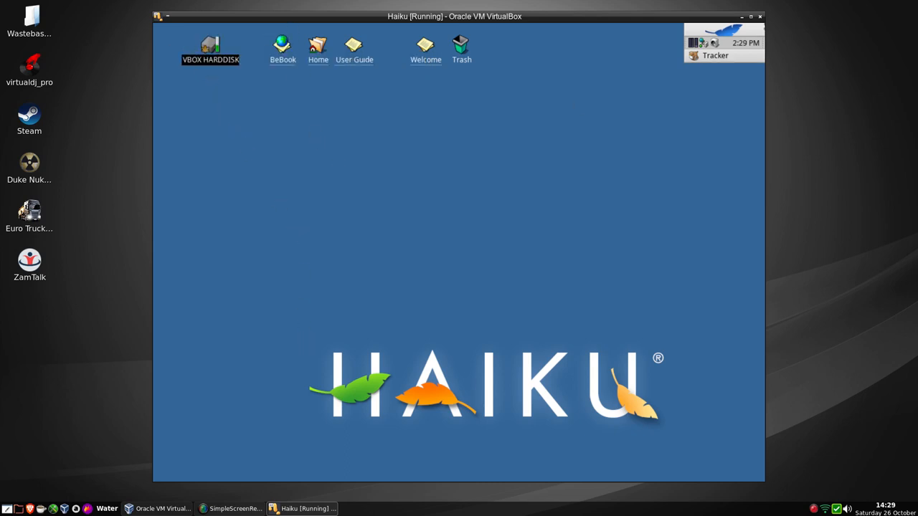
pyautogui.click(694, 43)
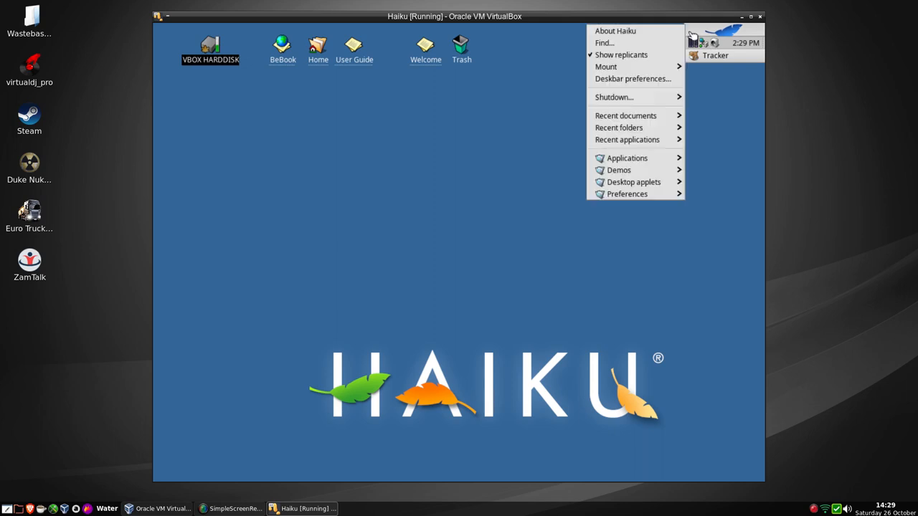
pyautogui.moveTo(634, 180)
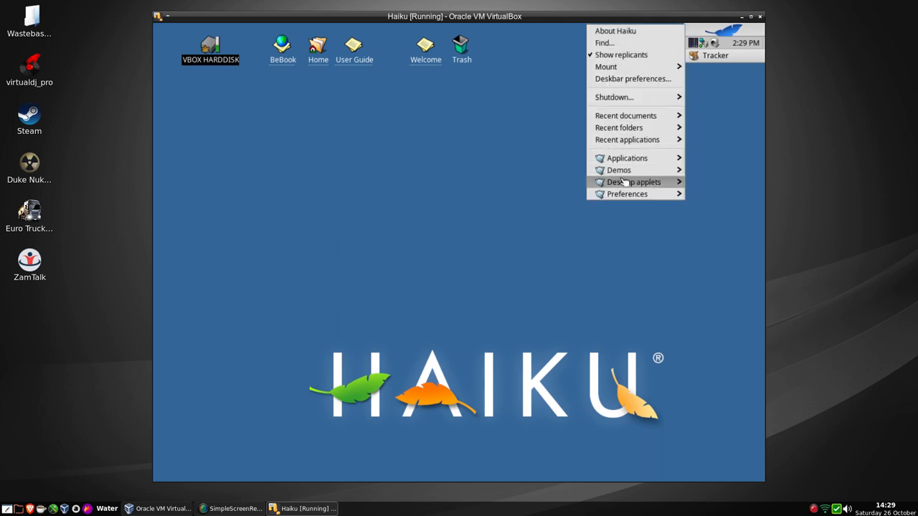
pyautogui.moveTo(627, 158)
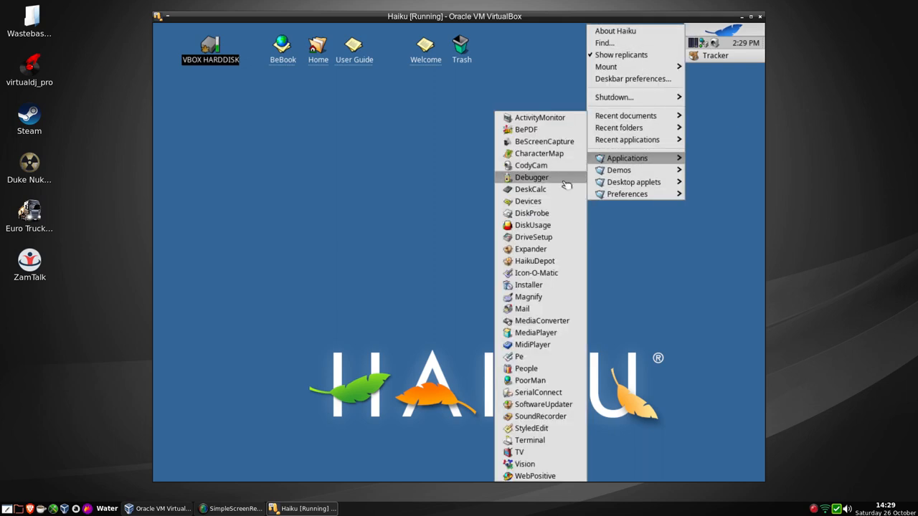
pyautogui.moveTo(528, 201)
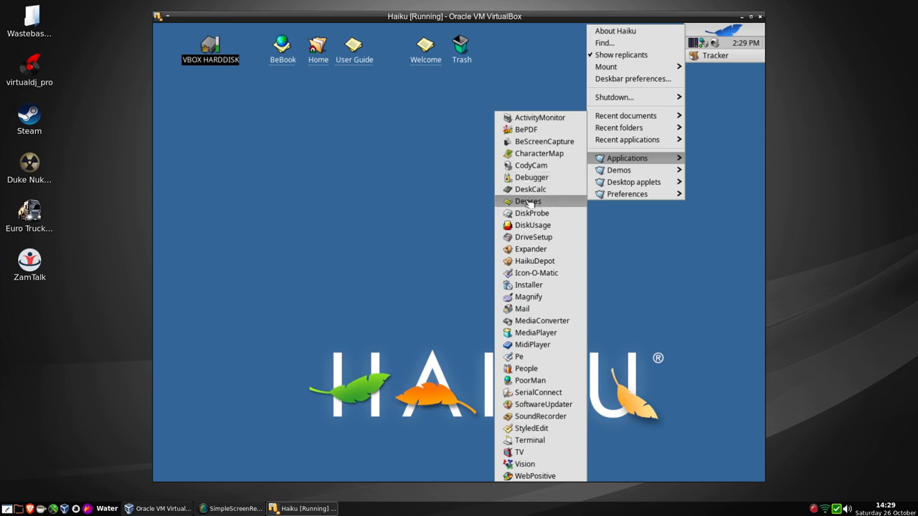
pyautogui.moveTo(530, 165)
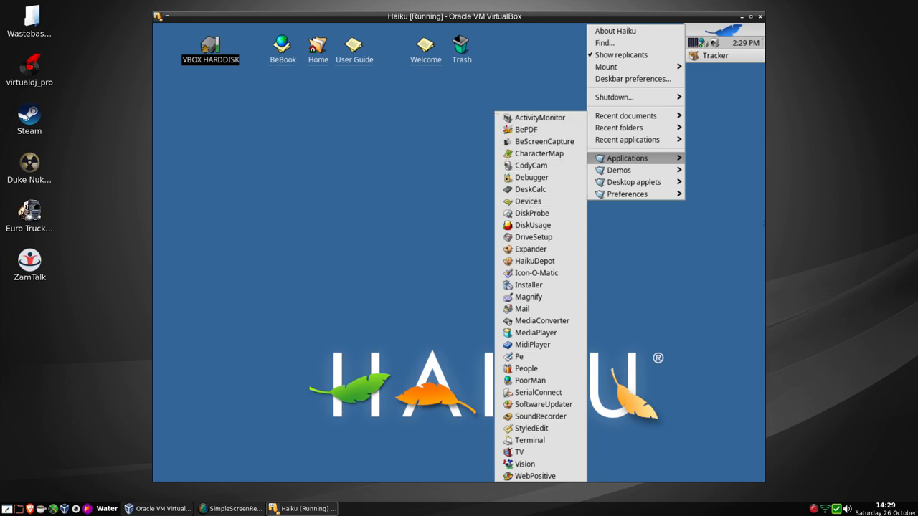
pyautogui.moveTo(422, 212)
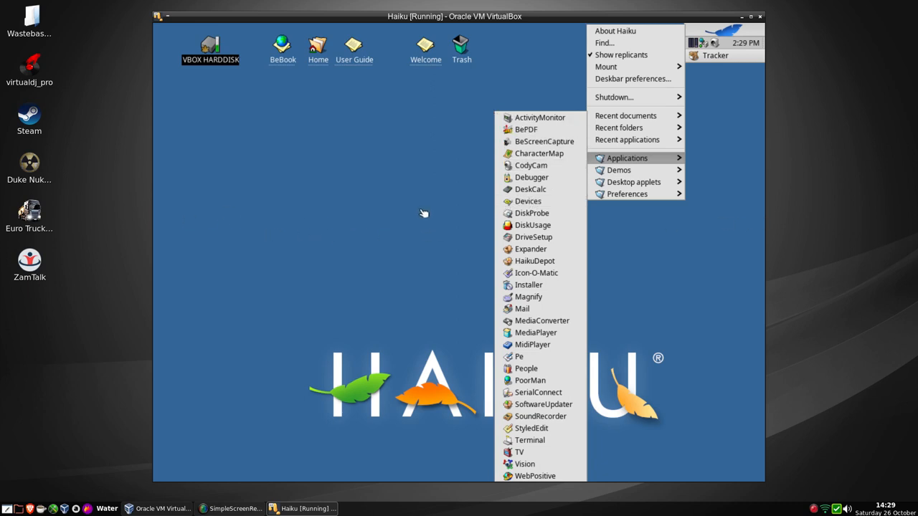
pyautogui.moveTo(533, 236)
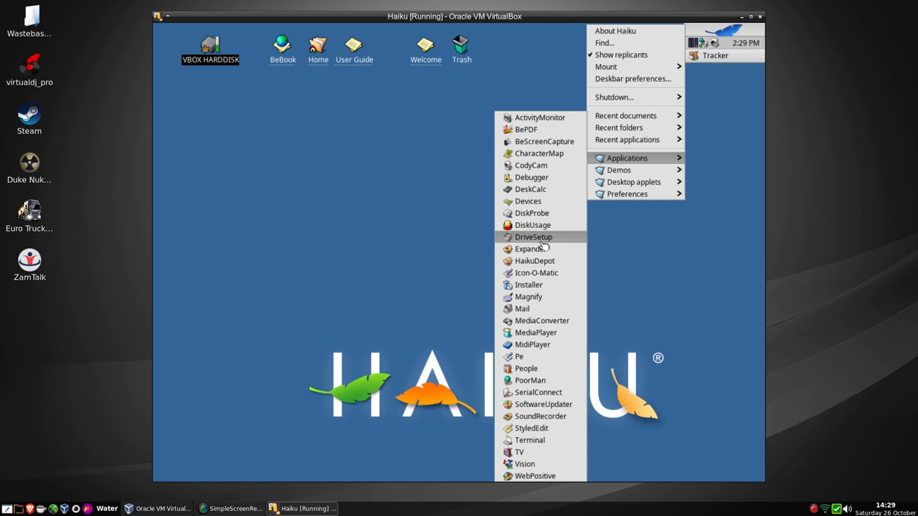
# Launch HaikuDepot from the Deskbar Applications list.
pyautogui.click(534, 262)
pyautogui.write('libre')
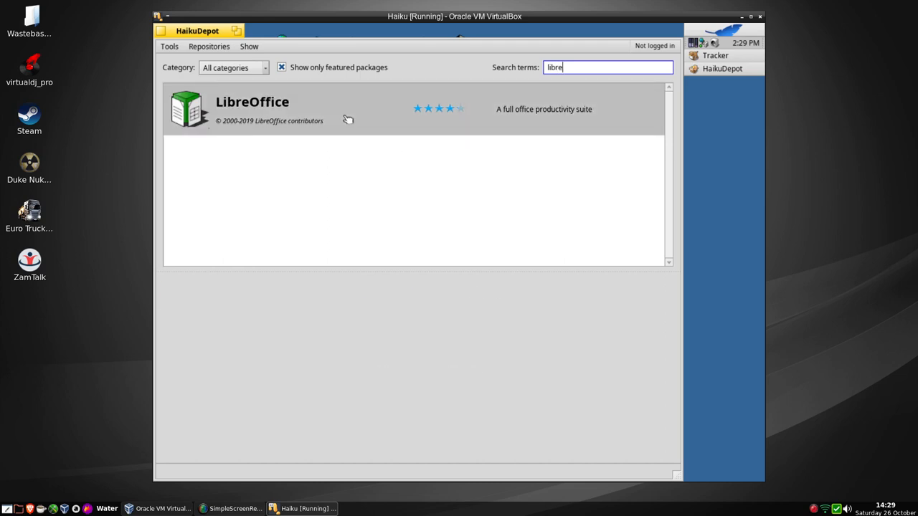
# Install LibreOffice again, approving its extra dependency packages.
pyautogui.click(252, 109)
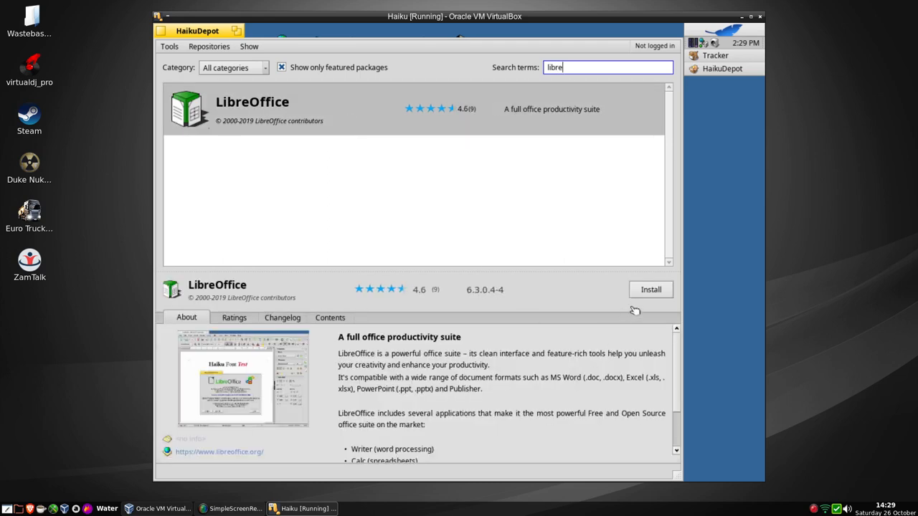
pyautogui.click(650, 289)
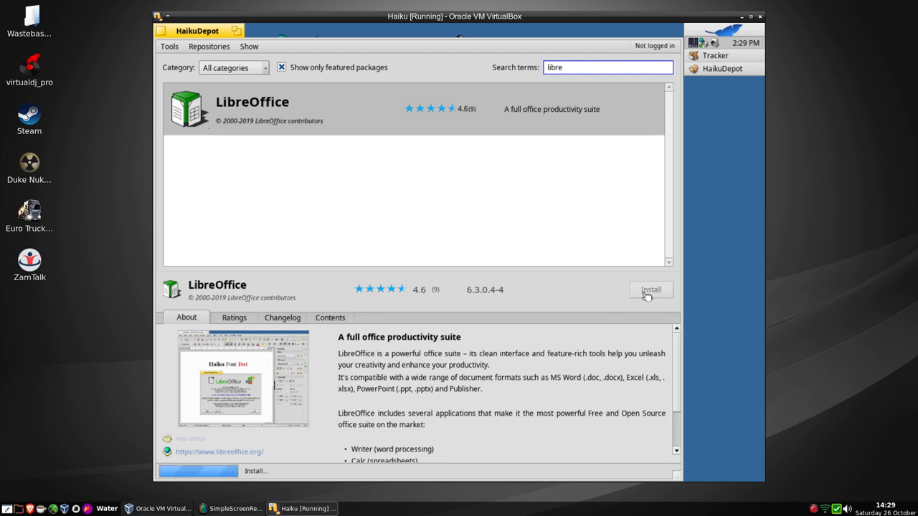
pyautogui.click(650, 290)
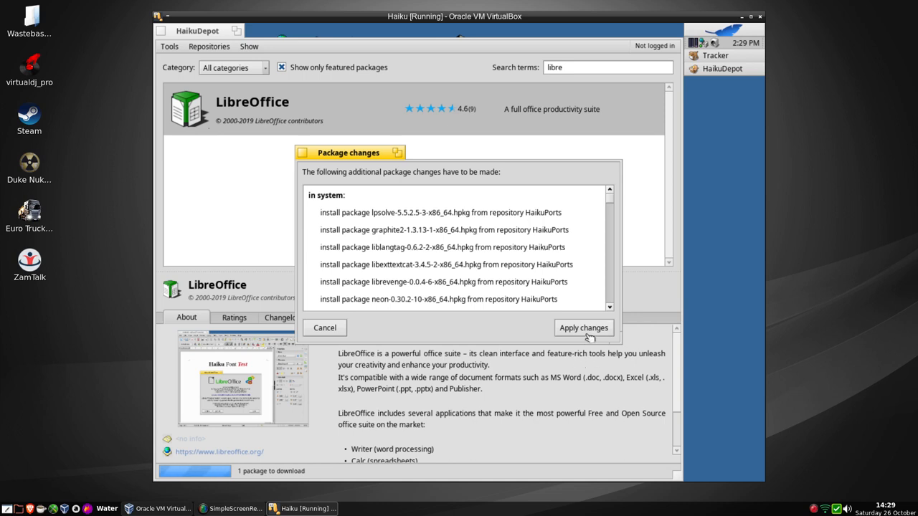
pyautogui.click(583, 327)
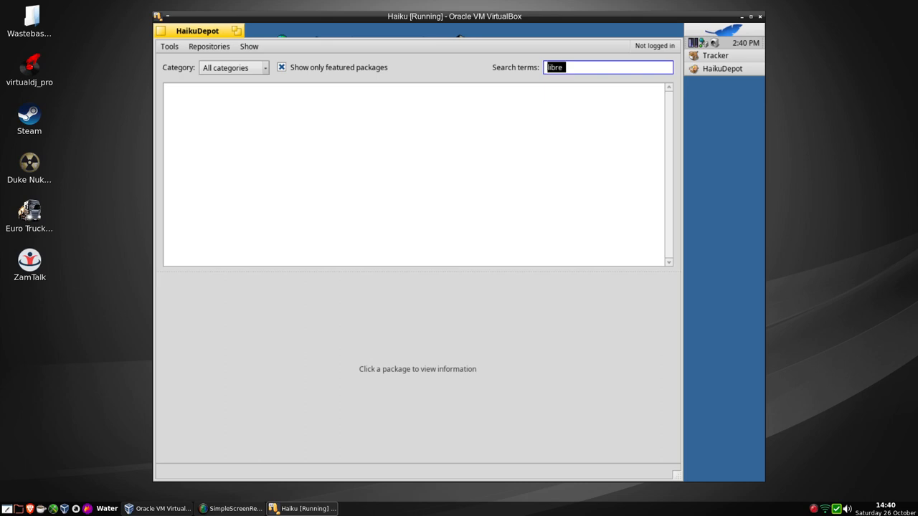
# Close HaikuDepot, try opening the Butterfly screen saver from the disk, and cancel the error.
pyautogui.click(609, 68)
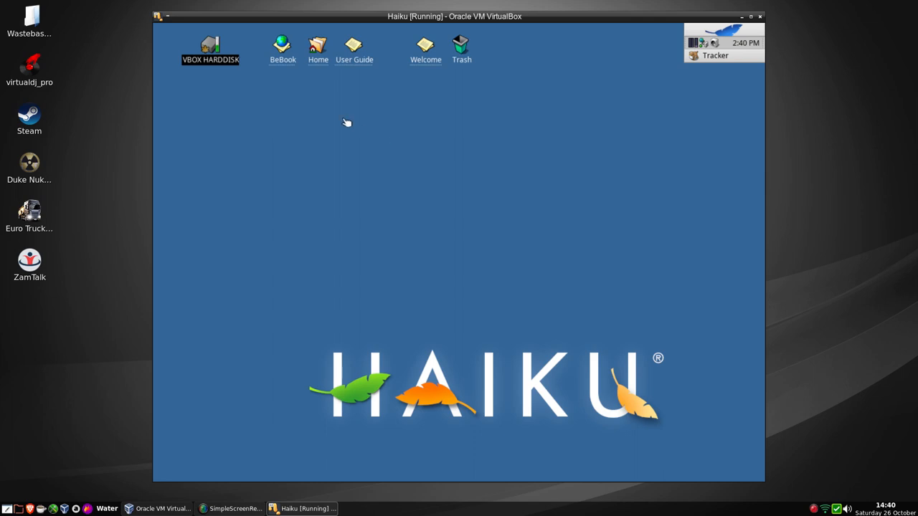
pyautogui.rightClick(347, 122)
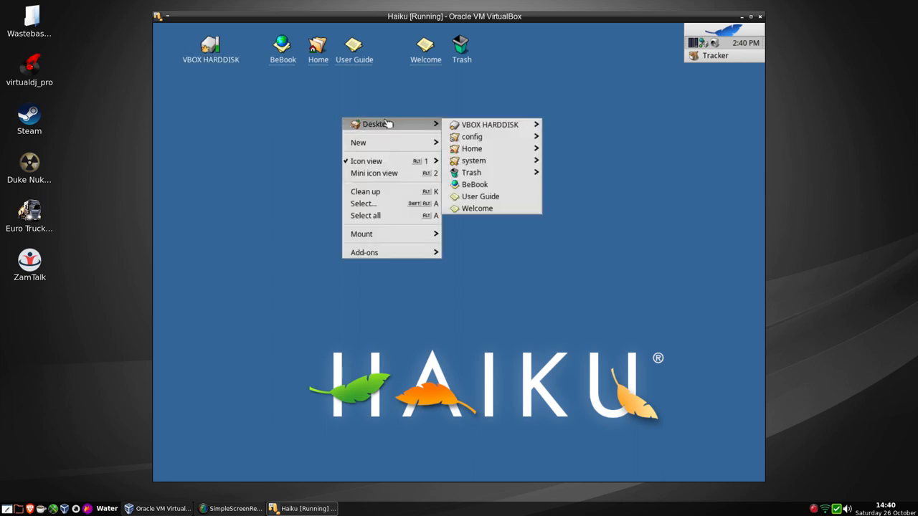
pyautogui.moveTo(491, 124)
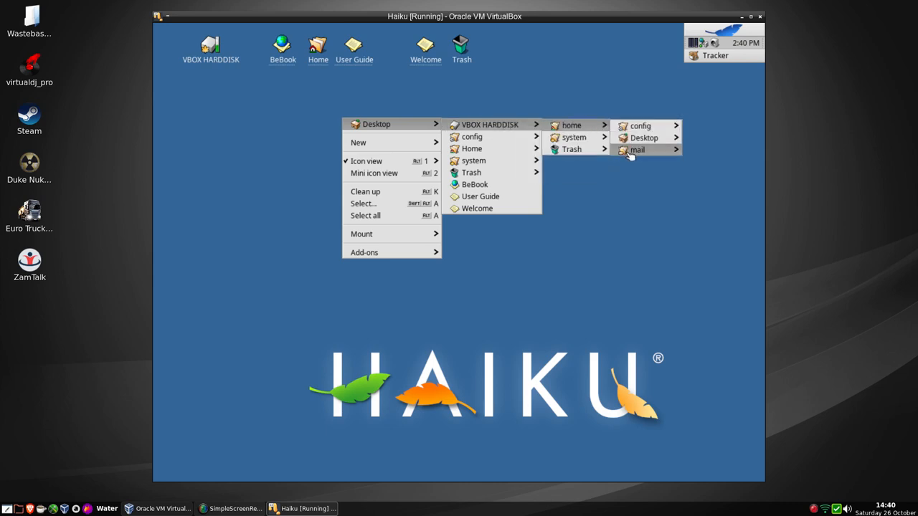
pyautogui.moveTo(573, 137)
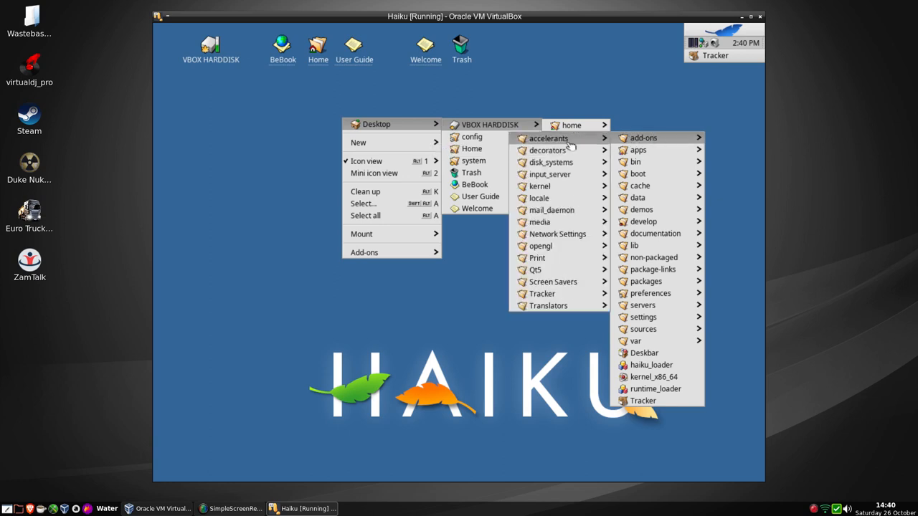
pyautogui.moveTo(551, 162)
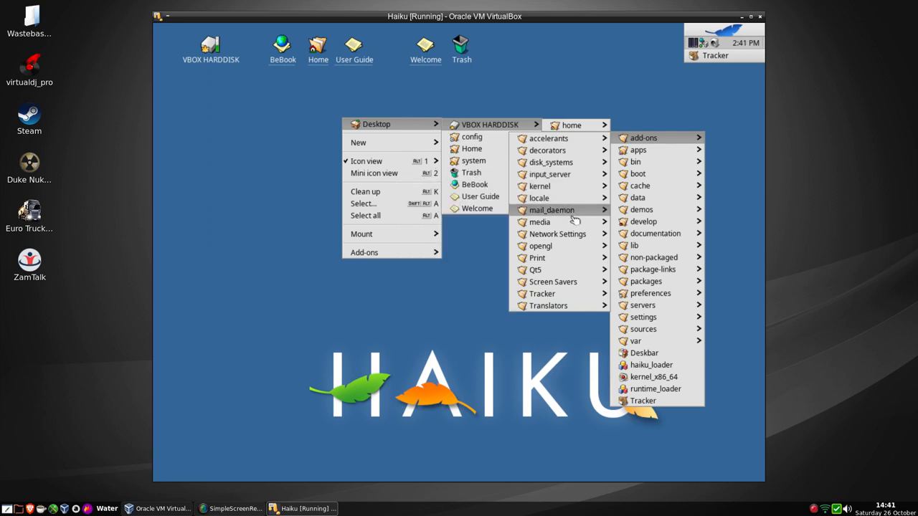
pyautogui.moveTo(540, 247)
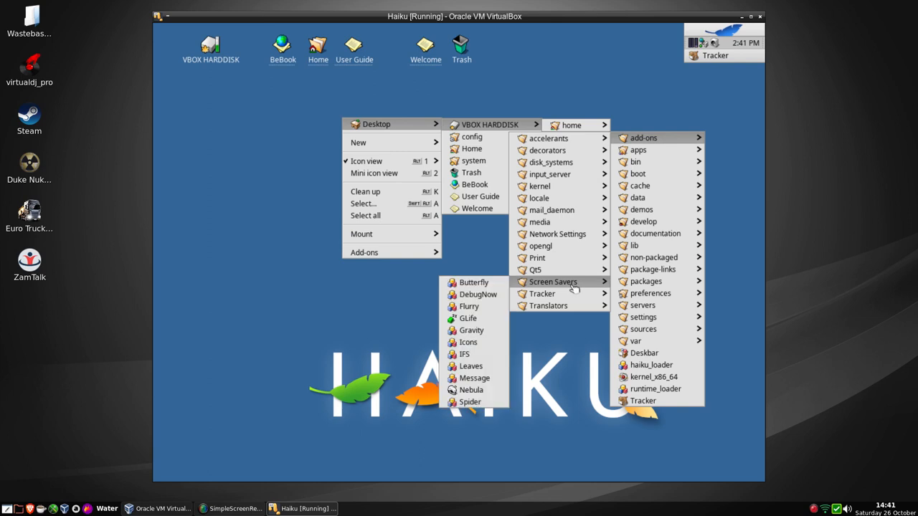
pyautogui.moveTo(470, 307)
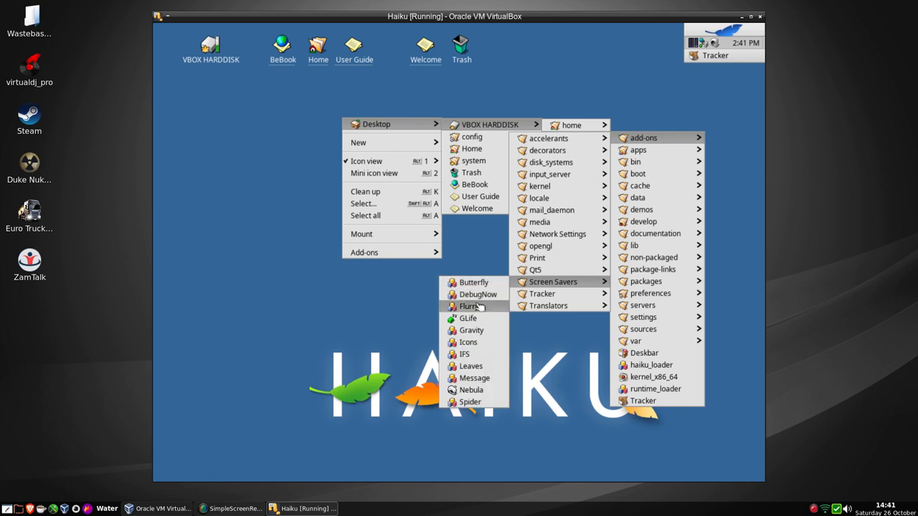
pyautogui.moveTo(471, 330)
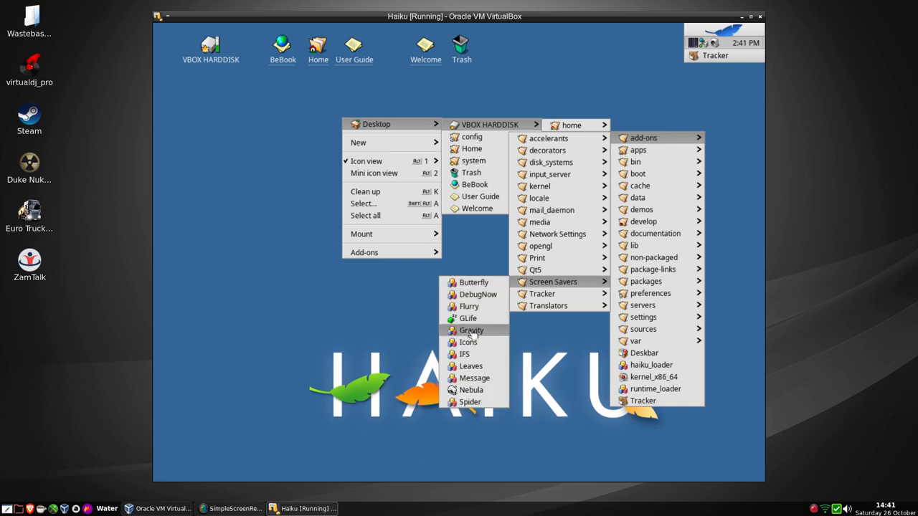
pyautogui.moveTo(472, 281)
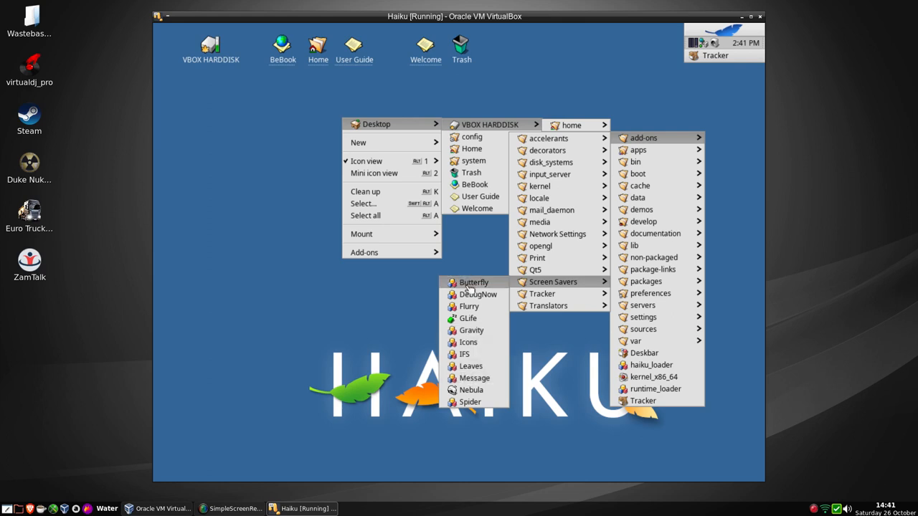
pyautogui.click(473, 281)
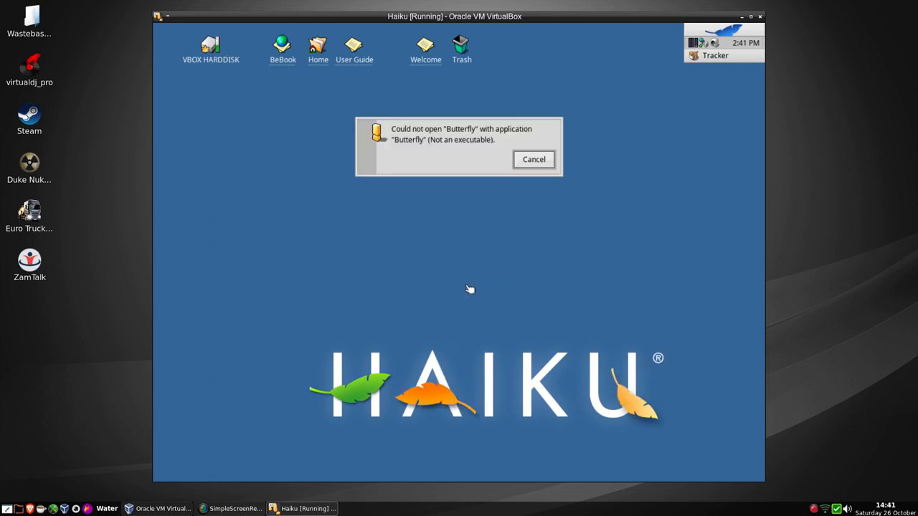
pyautogui.moveTo(502, 155)
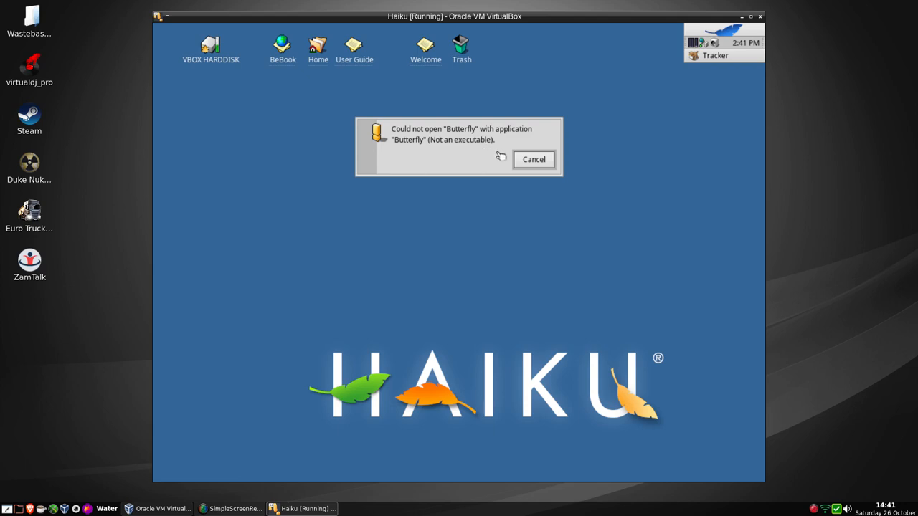
pyautogui.click(534, 158)
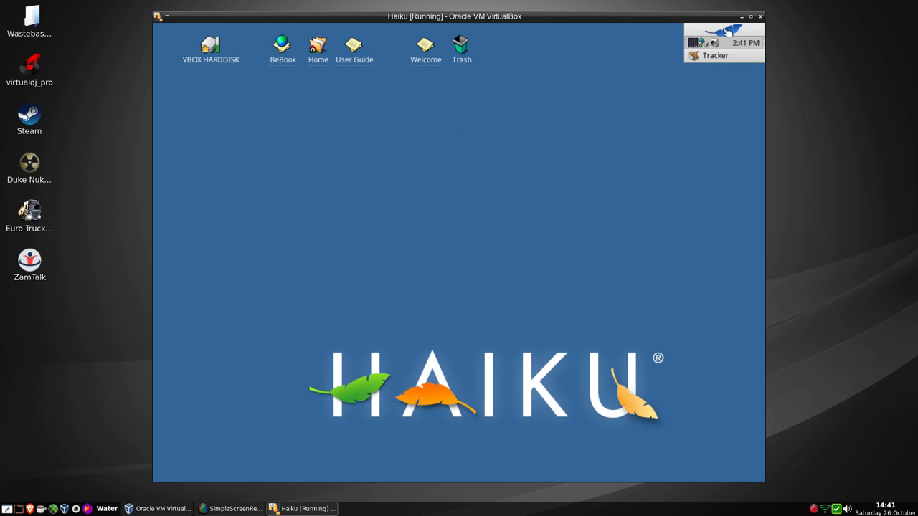
# Launch LibreOffice from the Deskbar Applications list to its Start Center.
pyautogui.click(726, 35)
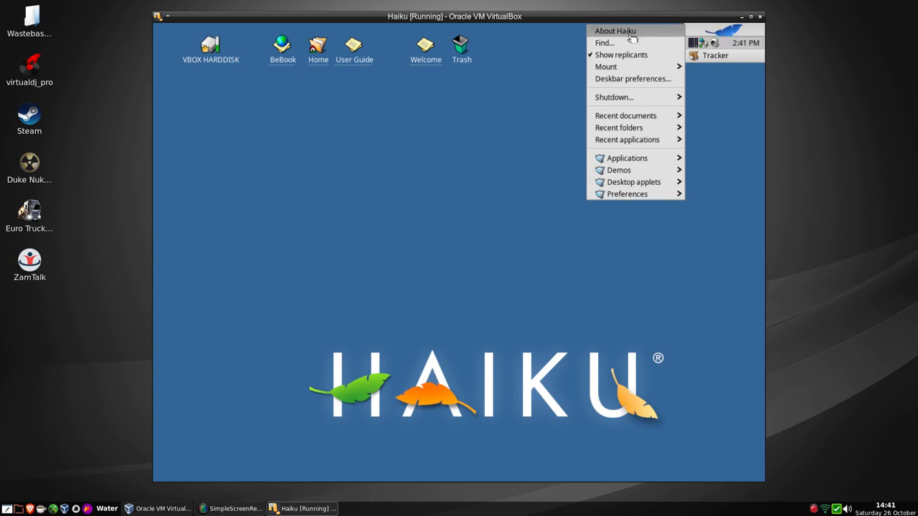
pyautogui.moveTo(618, 126)
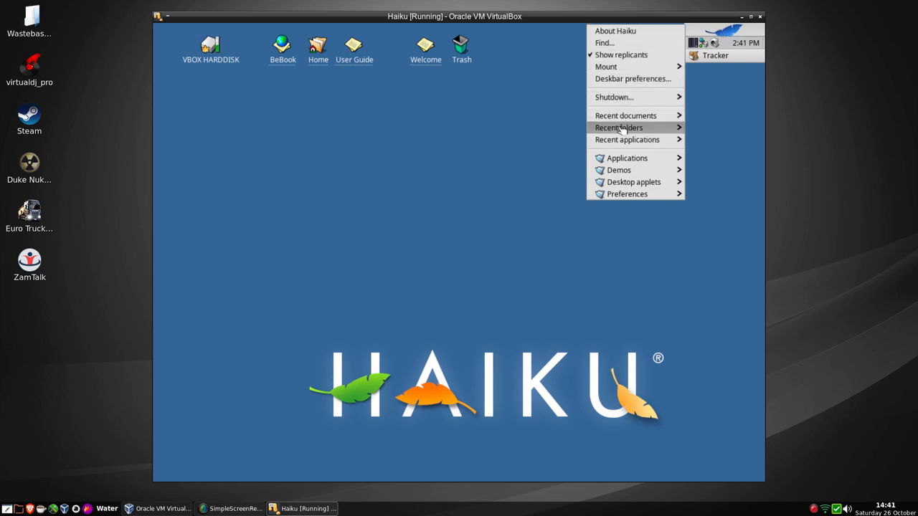
pyautogui.click(627, 158)
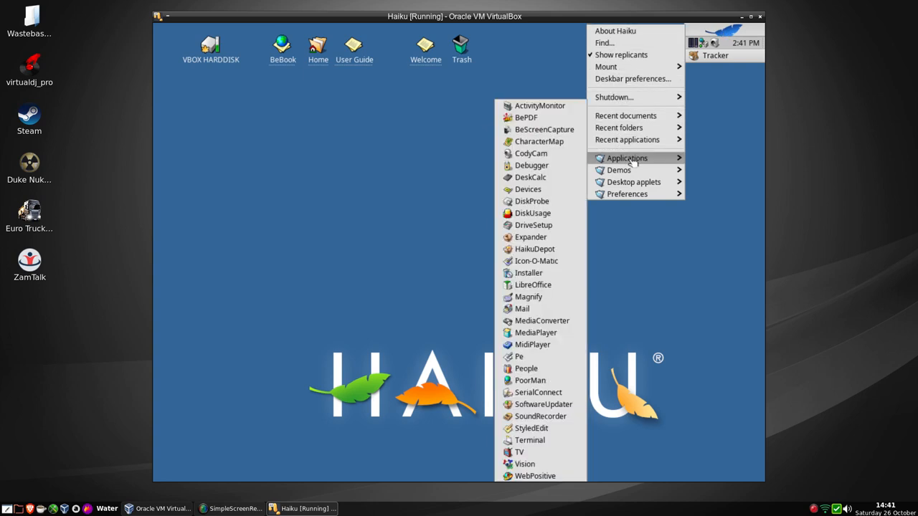
pyautogui.moveTo(477, 319)
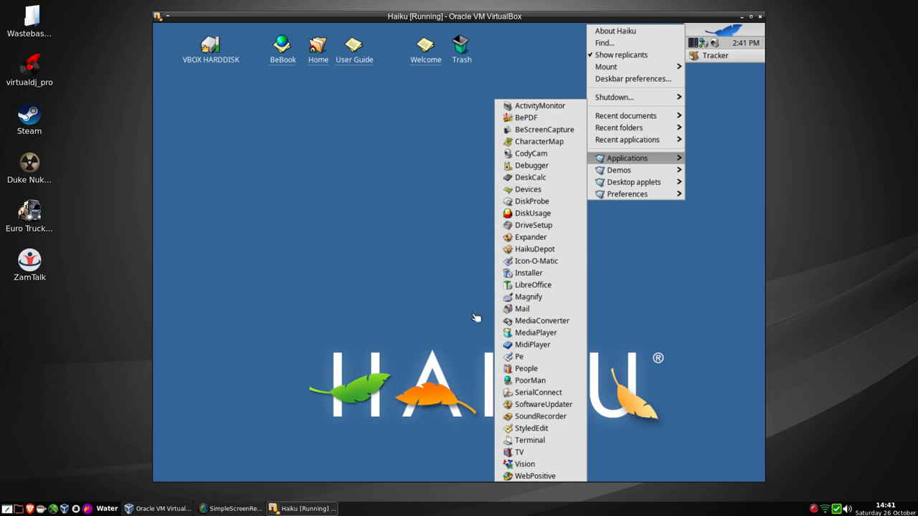
pyautogui.moveTo(534, 284)
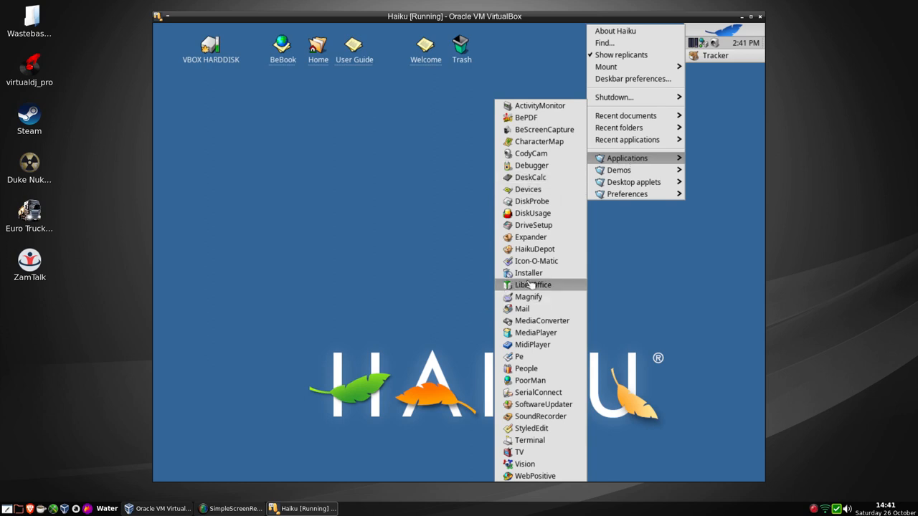
pyautogui.click(530, 285)
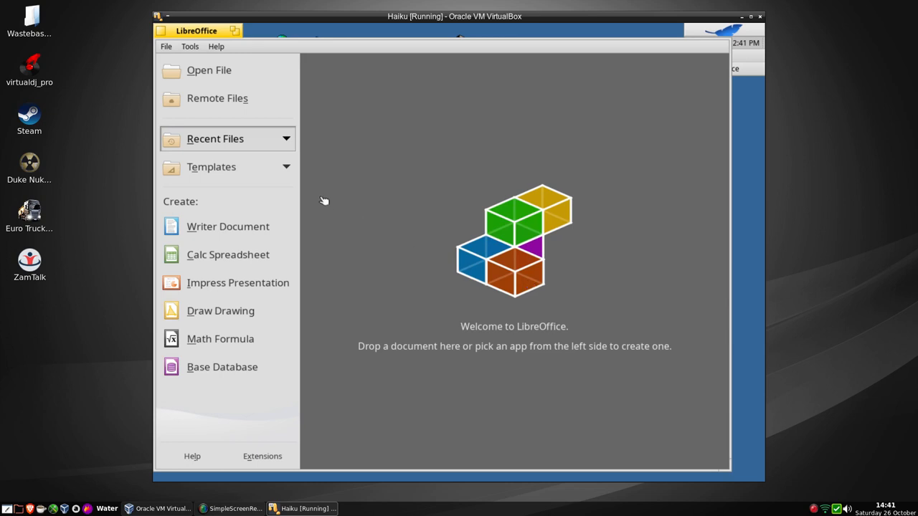
pyautogui.moveTo(238, 283)
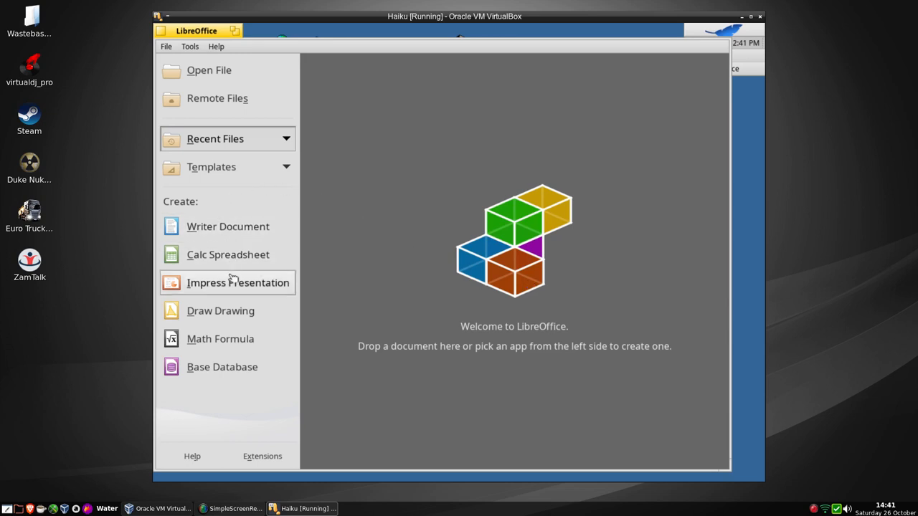
pyautogui.moveTo(226, 367)
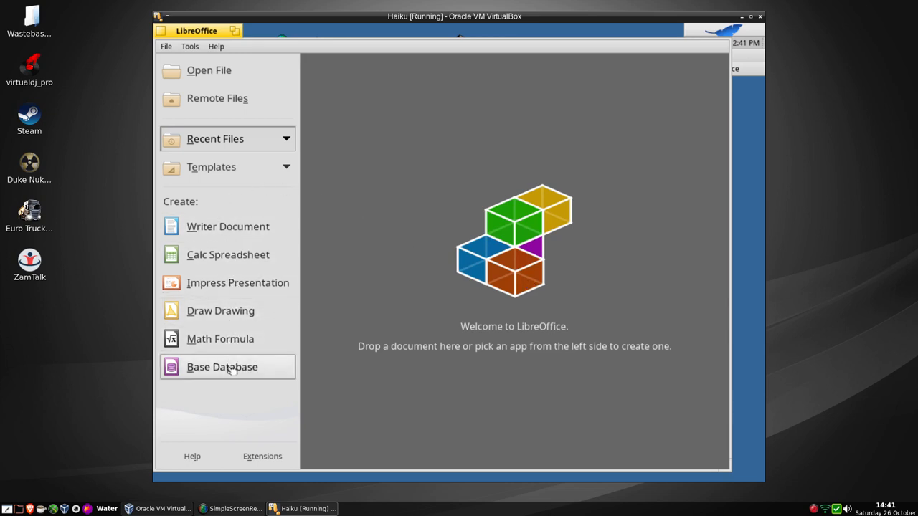
pyautogui.moveTo(221, 338)
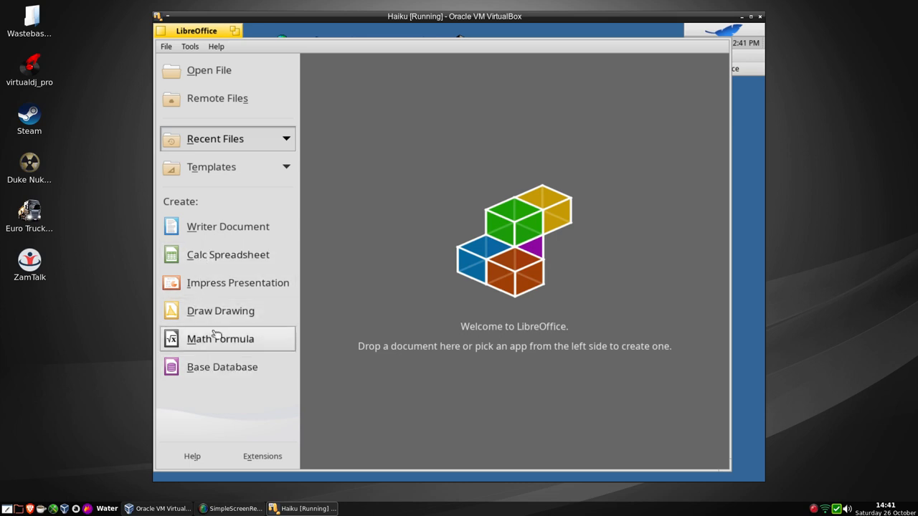
pyautogui.moveTo(226, 227)
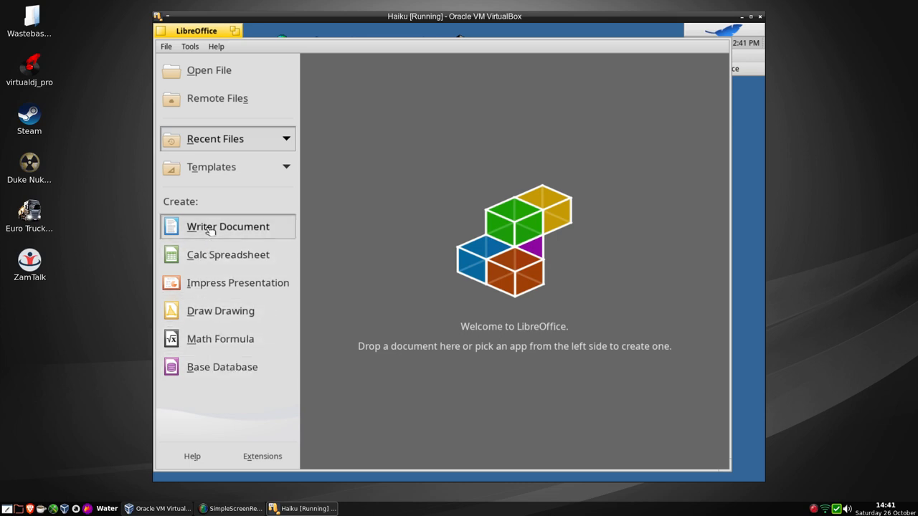
# Create a Writer document, dismiss Tip of the Day, and view About LibreOffice showing 6.3.0.4.
pyautogui.click(226, 227)
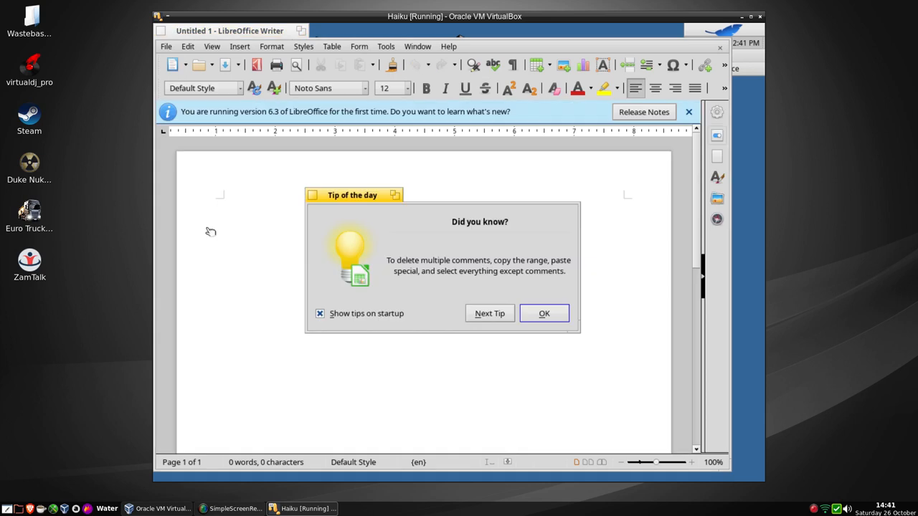
pyautogui.moveTo(445, 271)
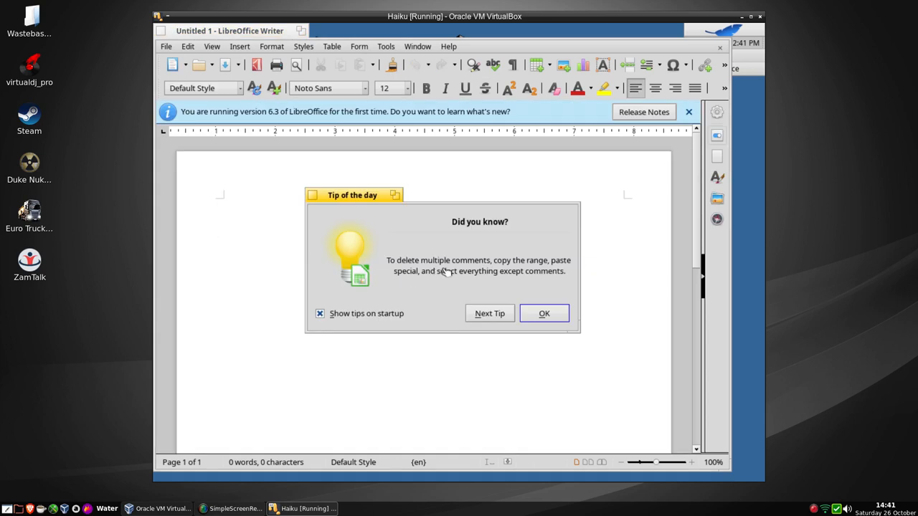
pyautogui.moveTo(530, 270)
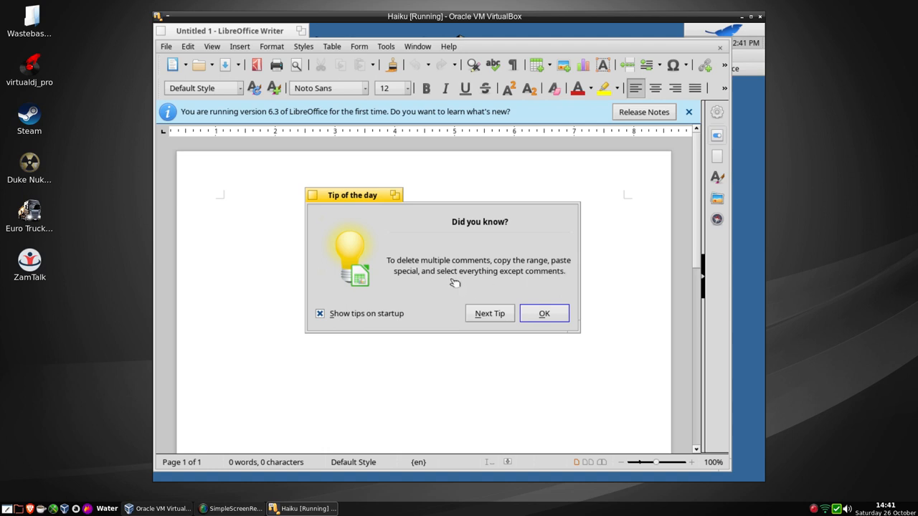
pyautogui.click(544, 313)
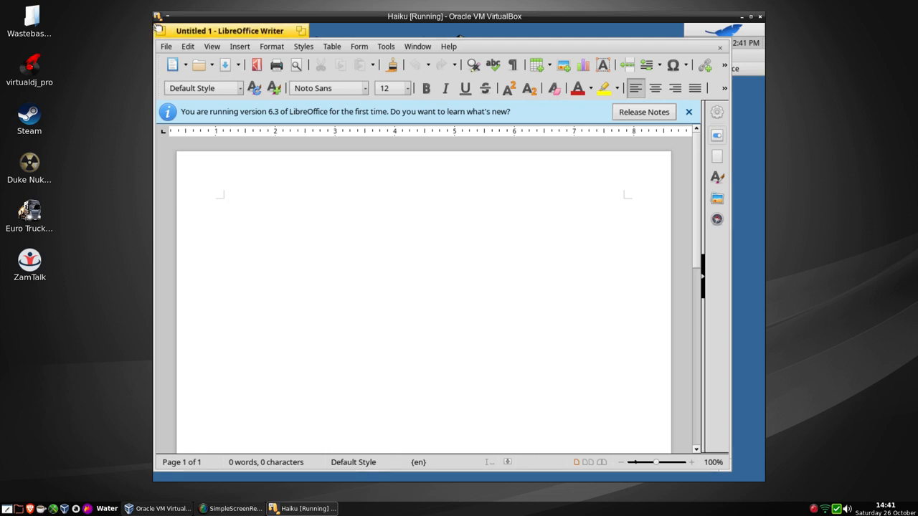
pyautogui.click(447, 46)
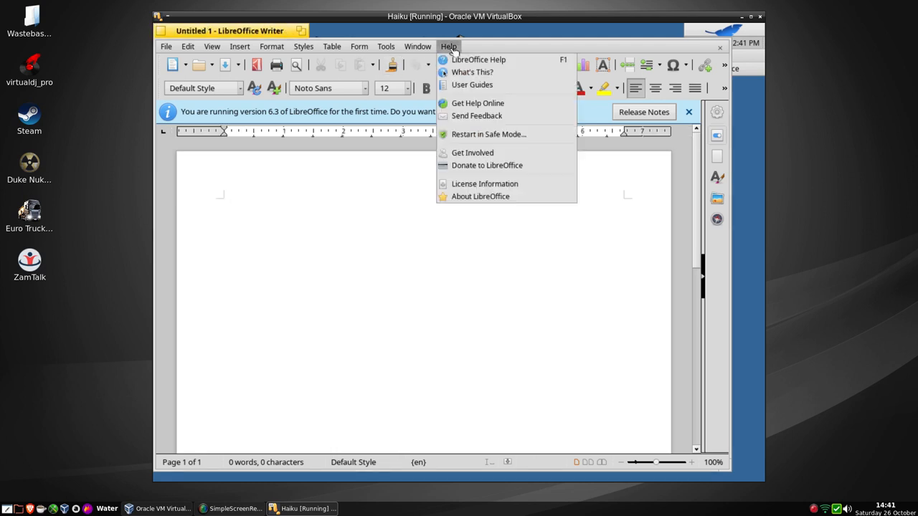
pyautogui.moveTo(482, 126)
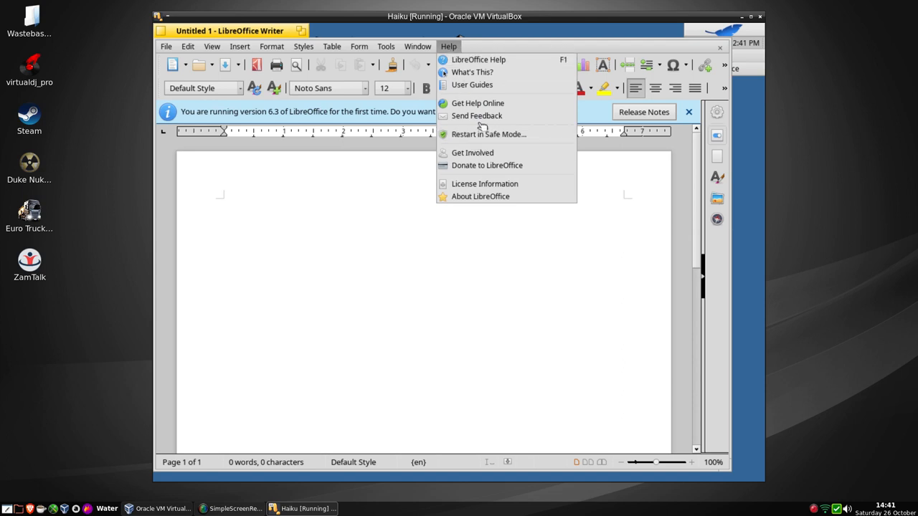
pyautogui.moveTo(488, 165)
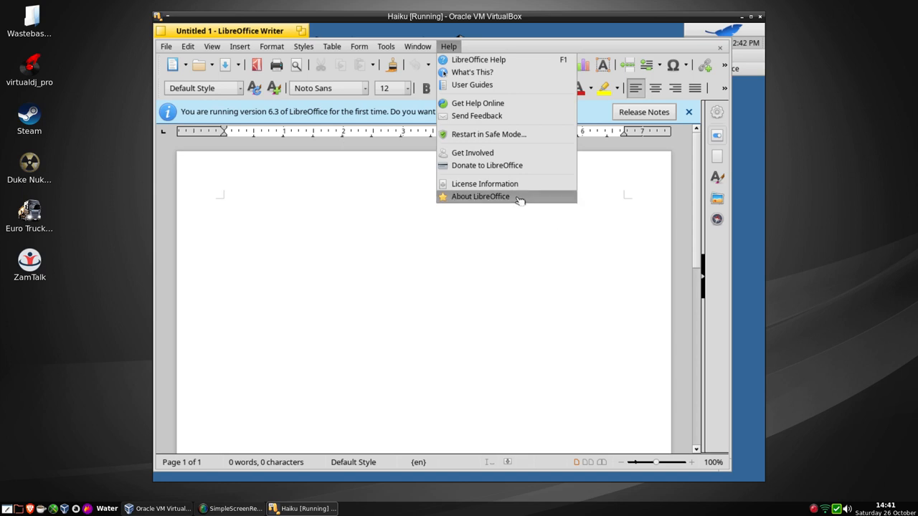
pyautogui.click(481, 196)
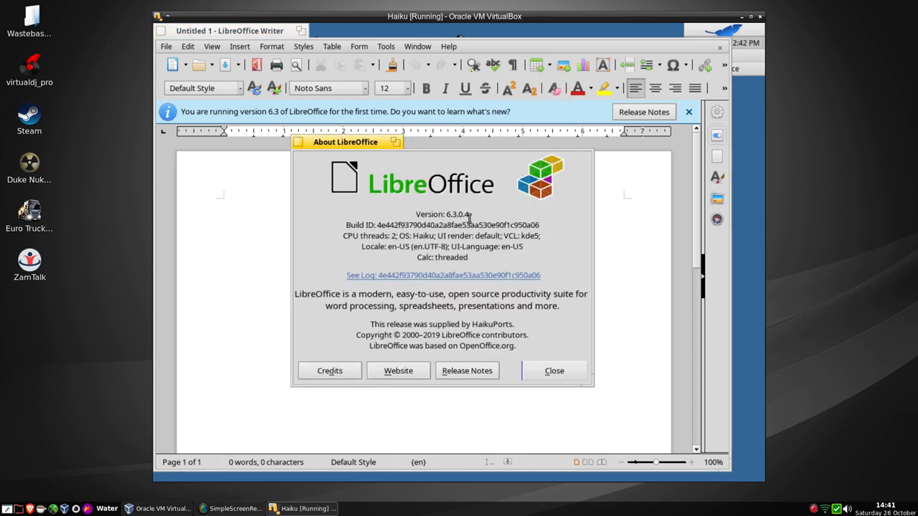
pyautogui.moveTo(459, 301)
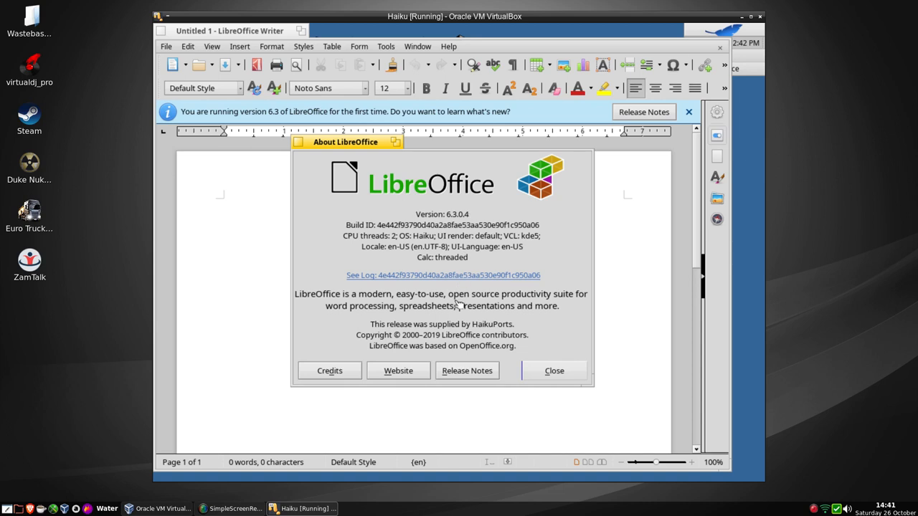
pyautogui.moveTo(452, 344)
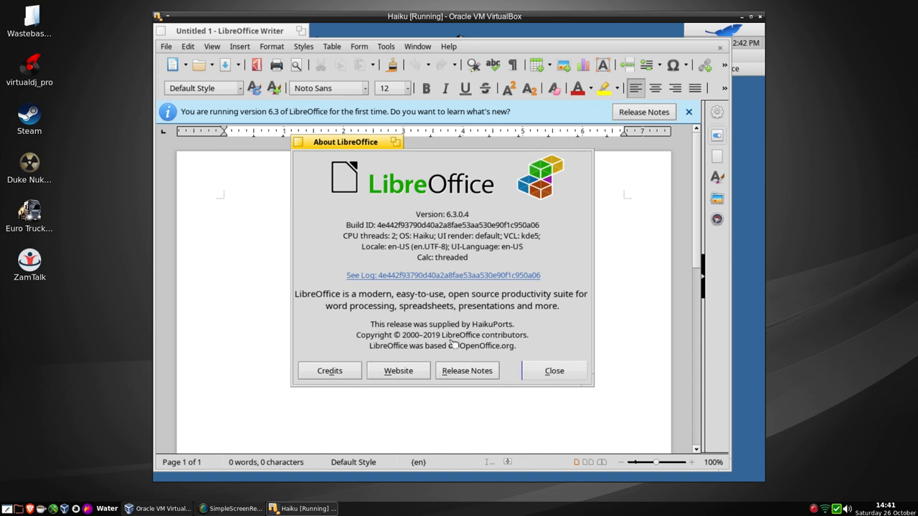
pyautogui.moveTo(451, 346)
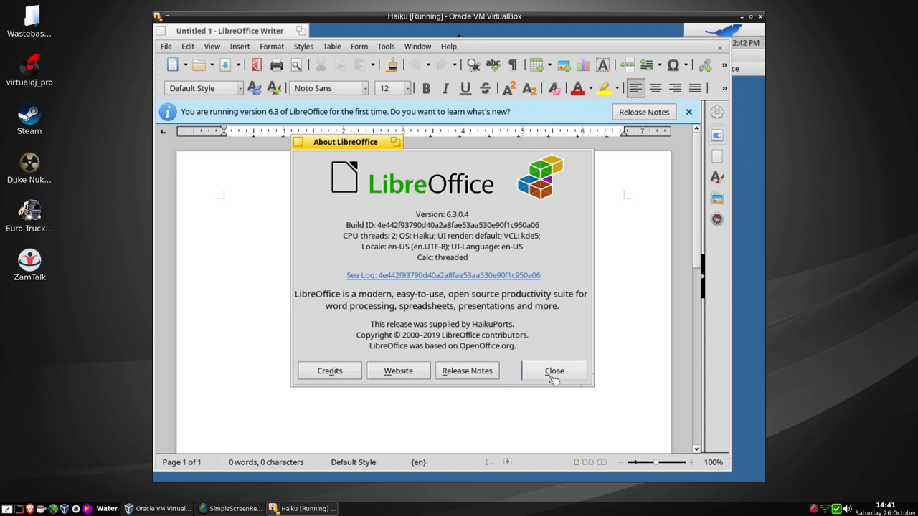
pyautogui.click(554, 370)
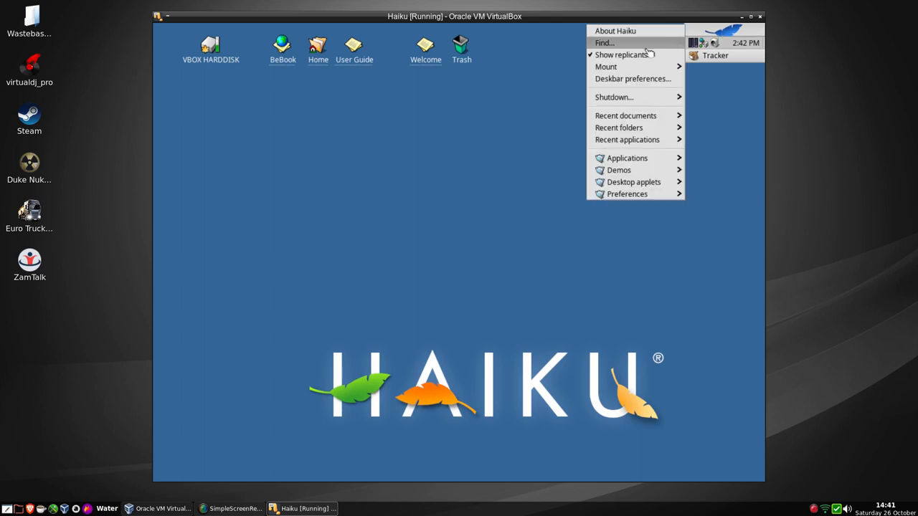
pyautogui.moveTo(619, 169)
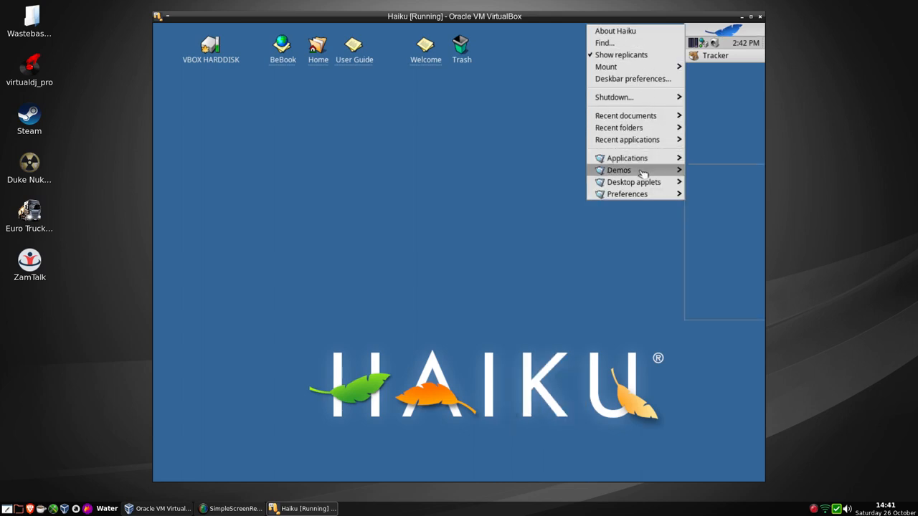
pyautogui.moveTo(620, 169)
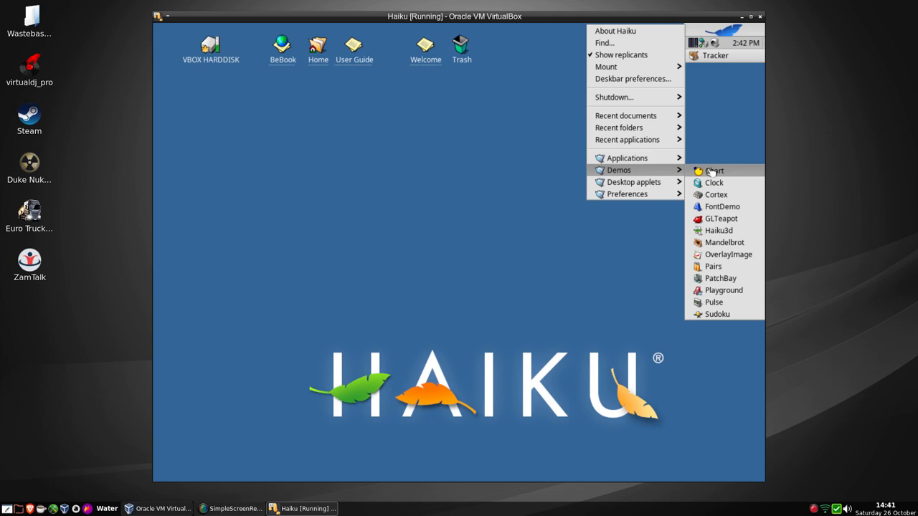
pyautogui.moveTo(722, 218)
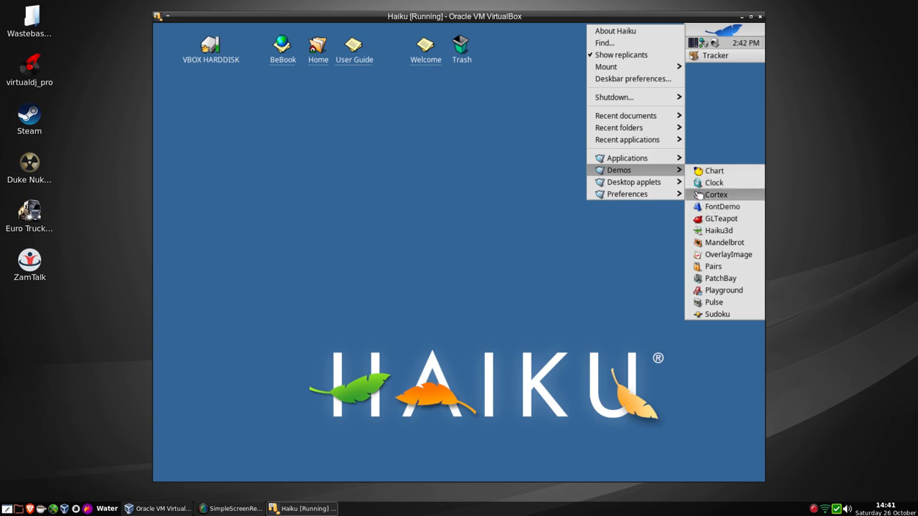
pyautogui.moveTo(719, 229)
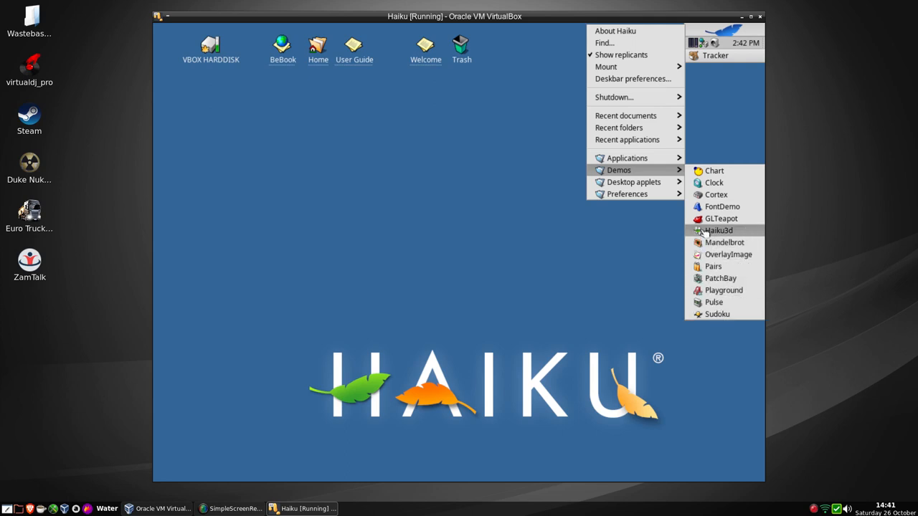
pyautogui.moveTo(720, 218)
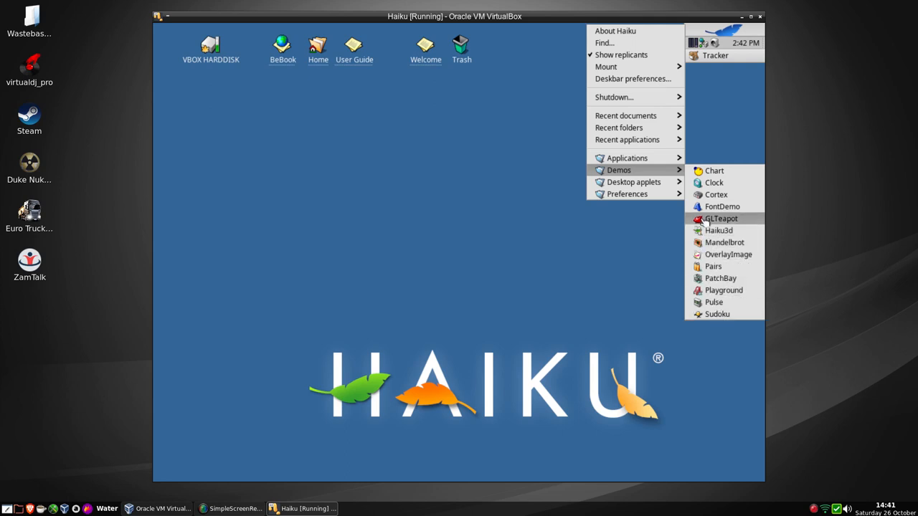
pyautogui.click(721, 218)
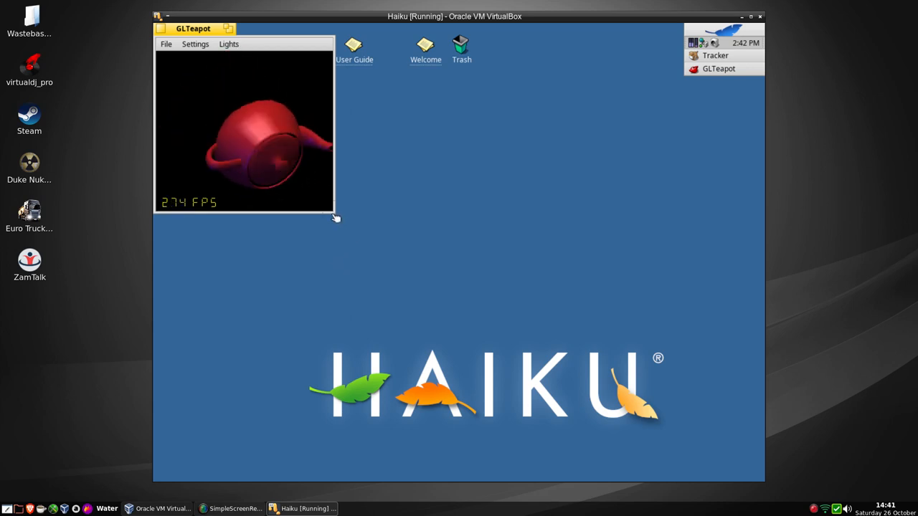
pyautogui.moveTo(333, 213); pyautogui.dragTo(599, 399)
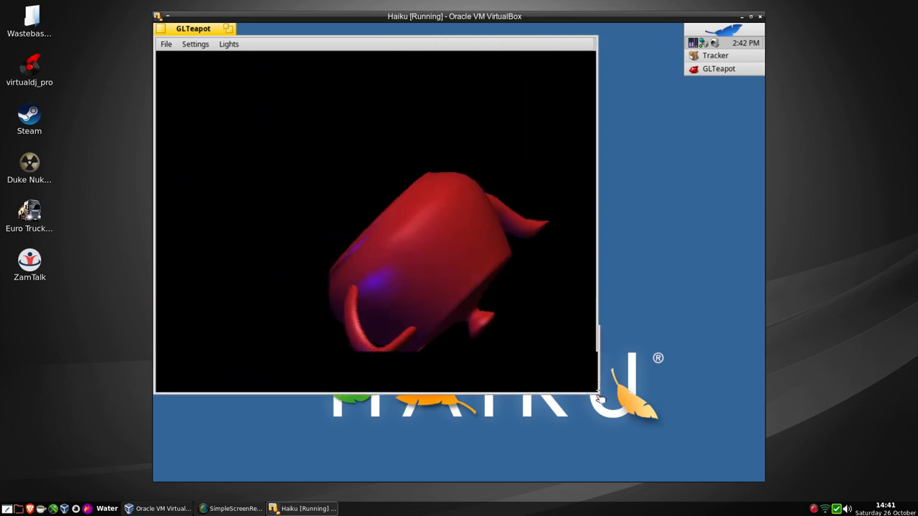
pyautogui.moveTo(599, 395); pyautogui.dragTo(619, 443)
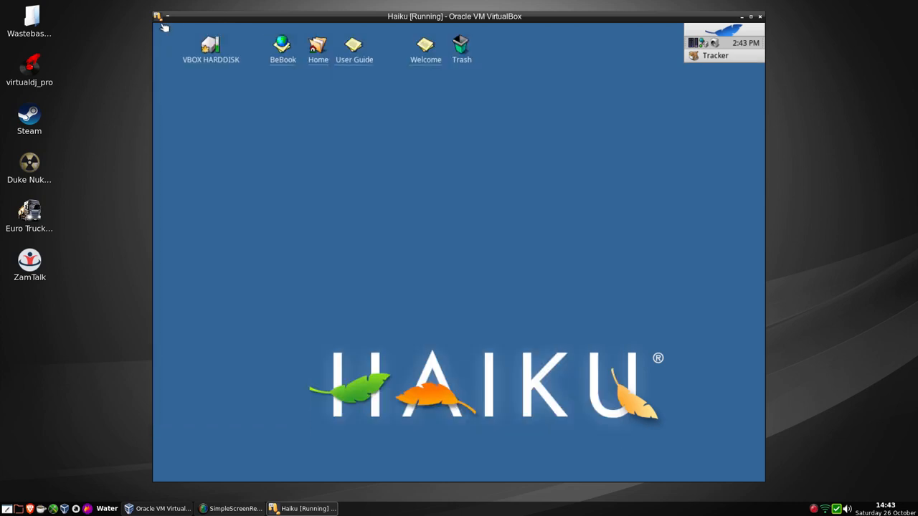
pyautogui.click(724, 34)
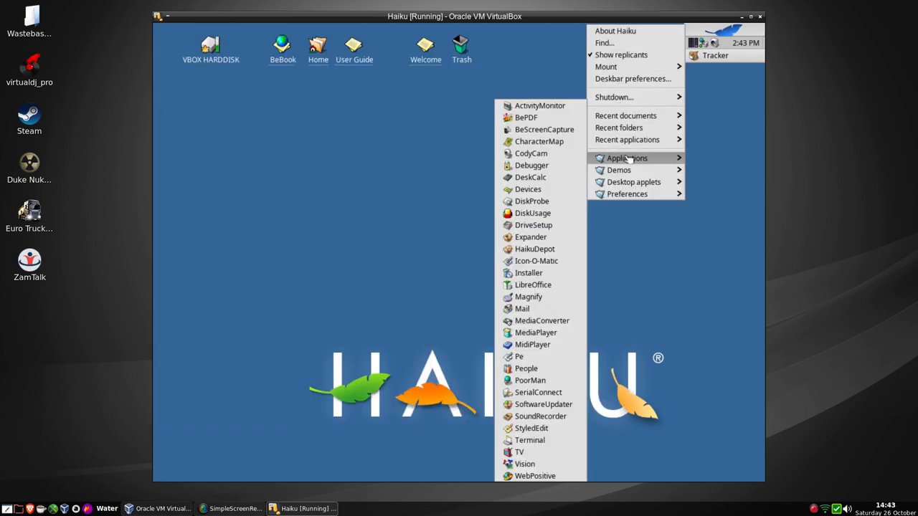
pyautogui.moveTo(619, 169)
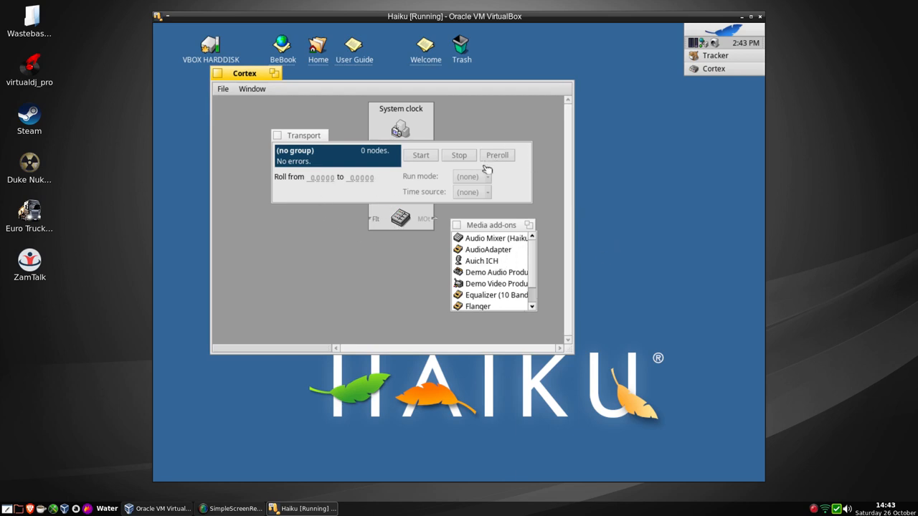
pyautogui.moveTo(487, 255)
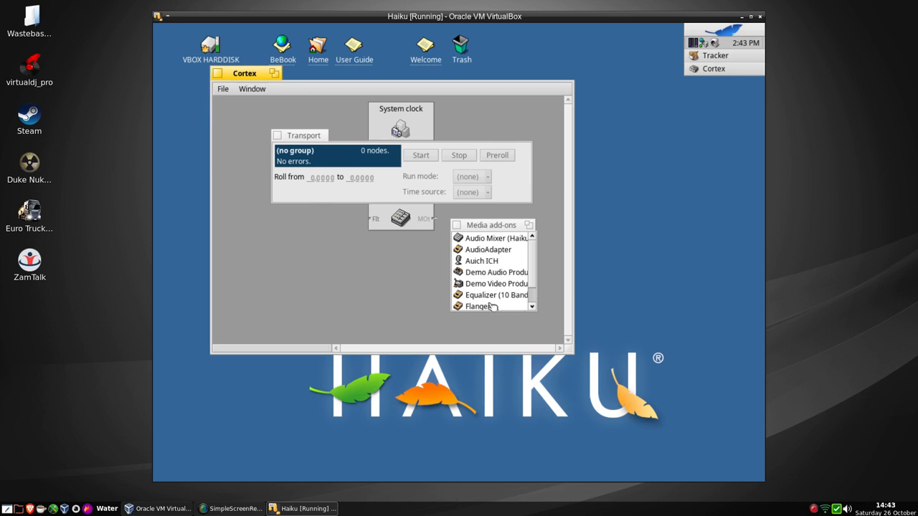
pyautogui.click(495, 295)
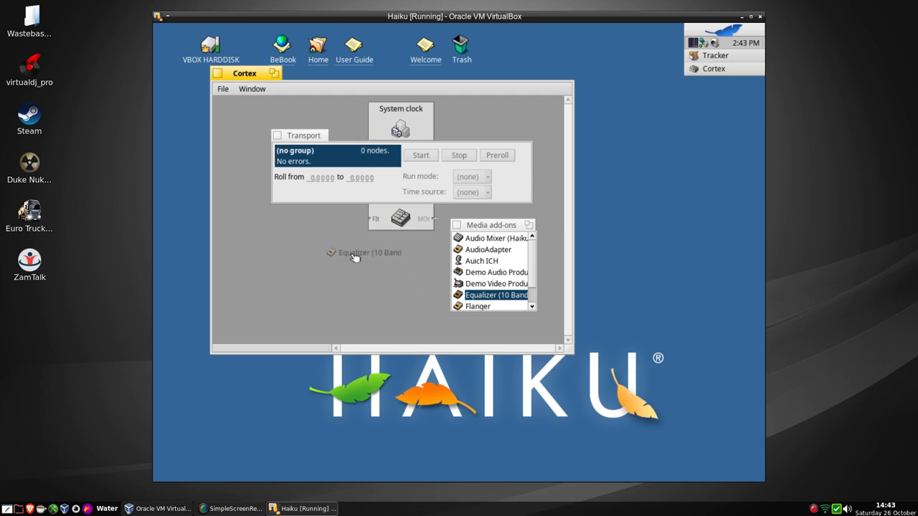
pyautogui.doubleClick(496, 296)
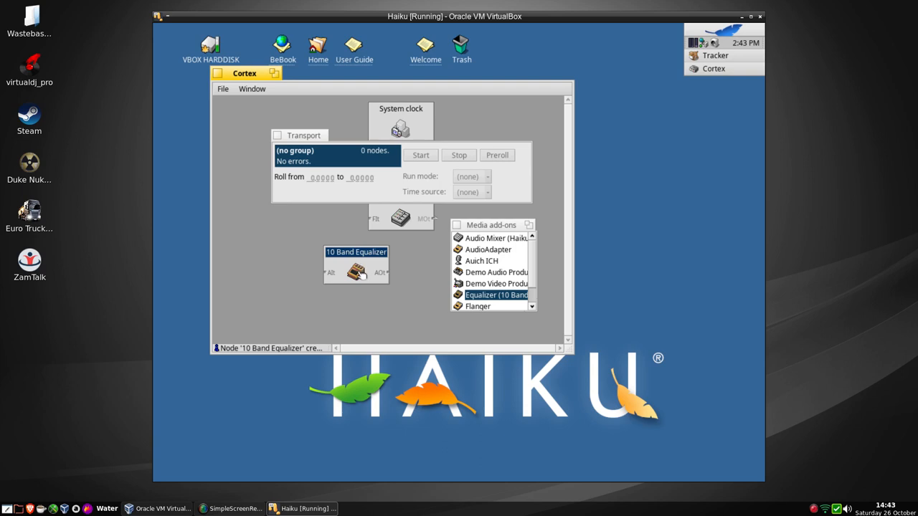
pyautogui.doubleClick(356, 269)
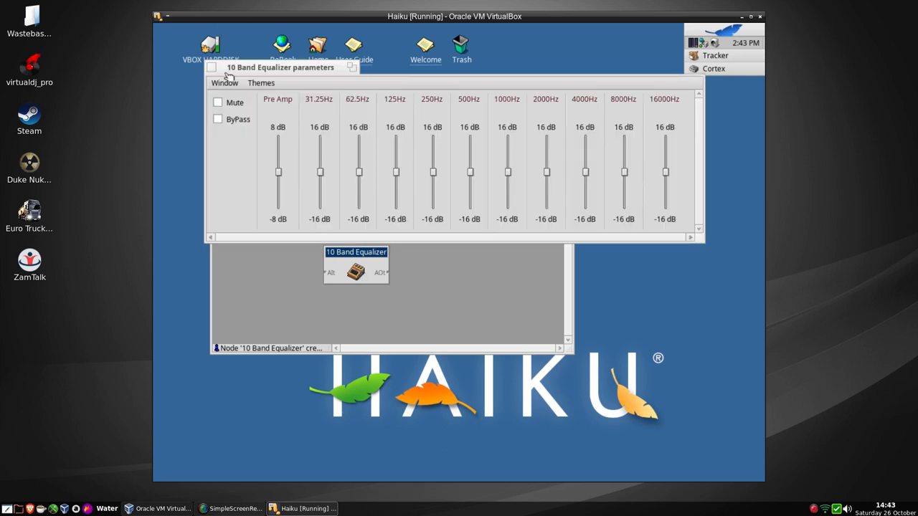
pyautogui.moveTo(275, 146)
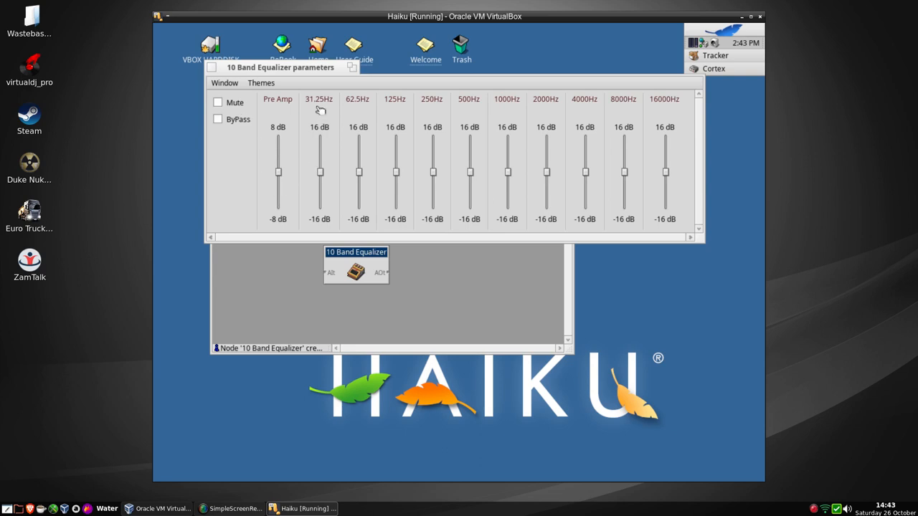
pyautogui.moveTo(675, 115)
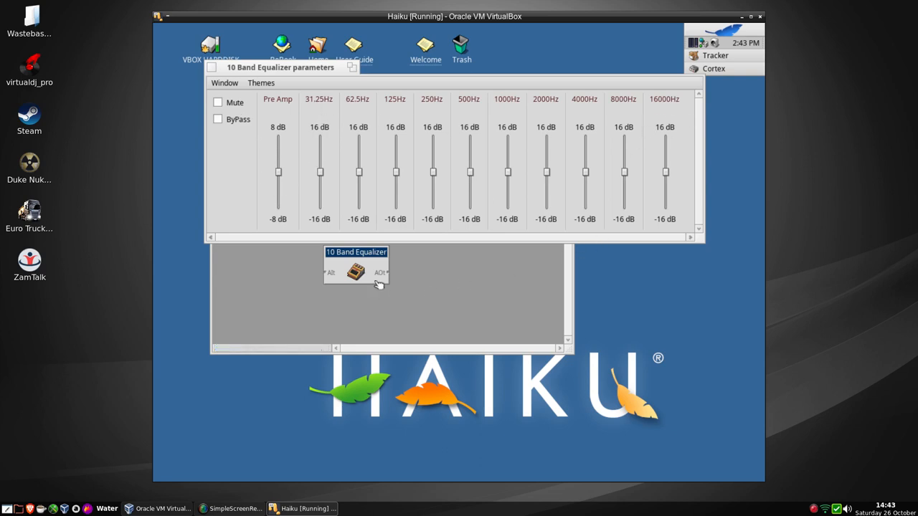
pyautogui.moveTo(218, 69)
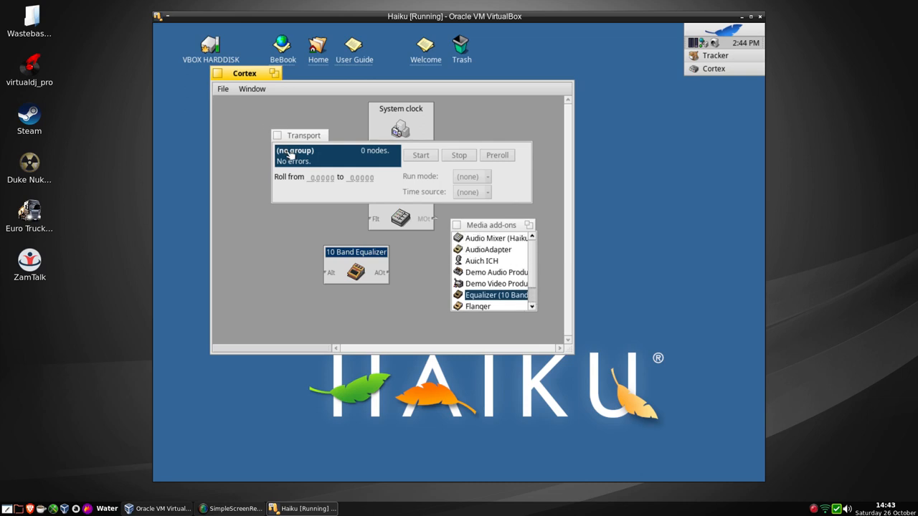
pyautogui.click(401, 128)
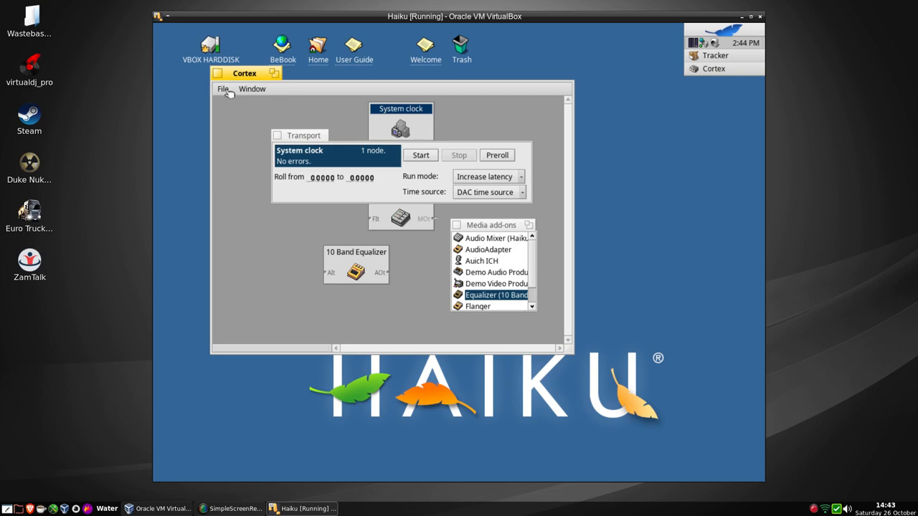
pyautogui.click(224, 89)
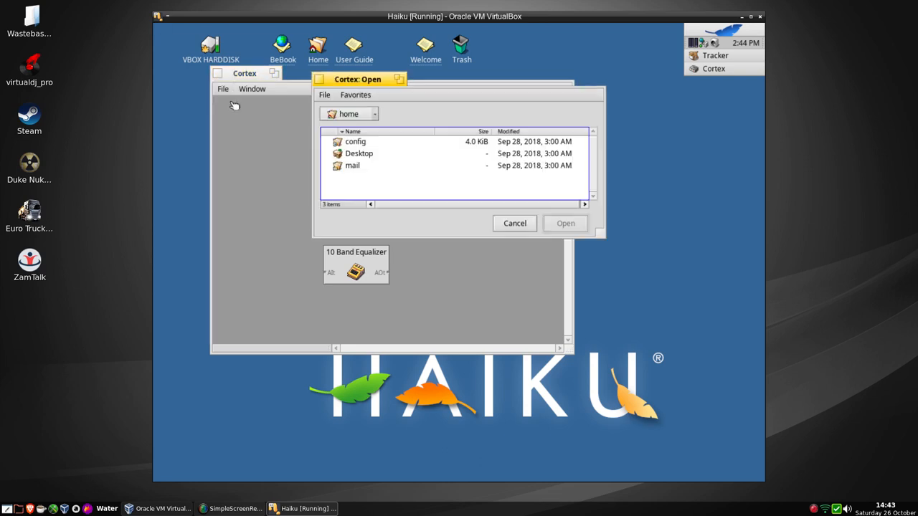
pyautogui.moveTo(634, 278)
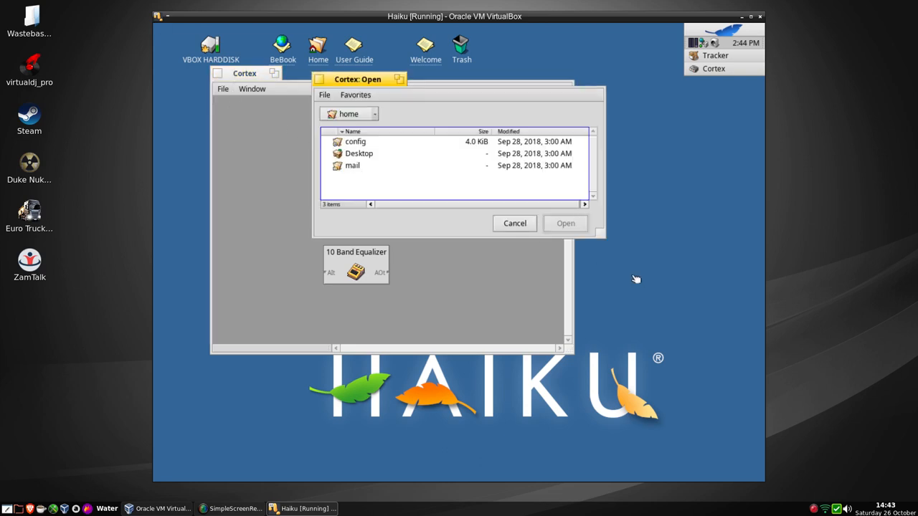
pyautogui.click(513, 223)
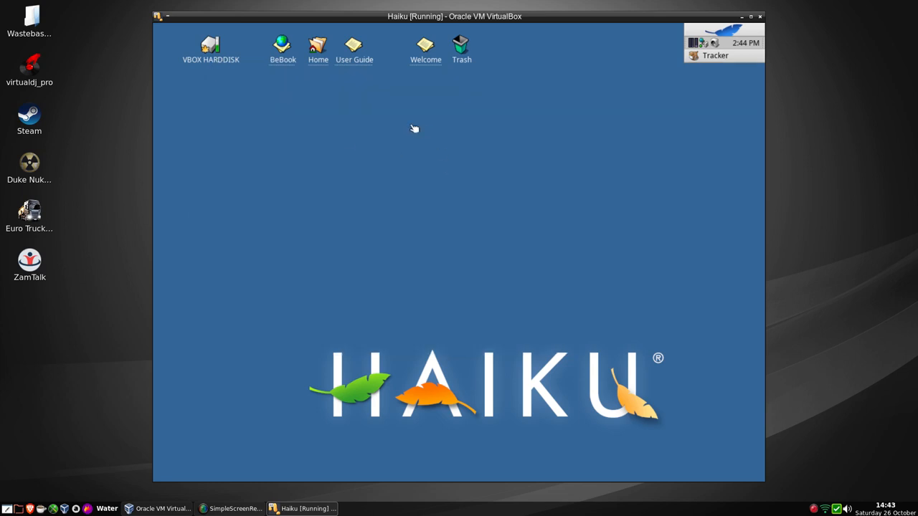
pyautogui.rightClick(413, 129)
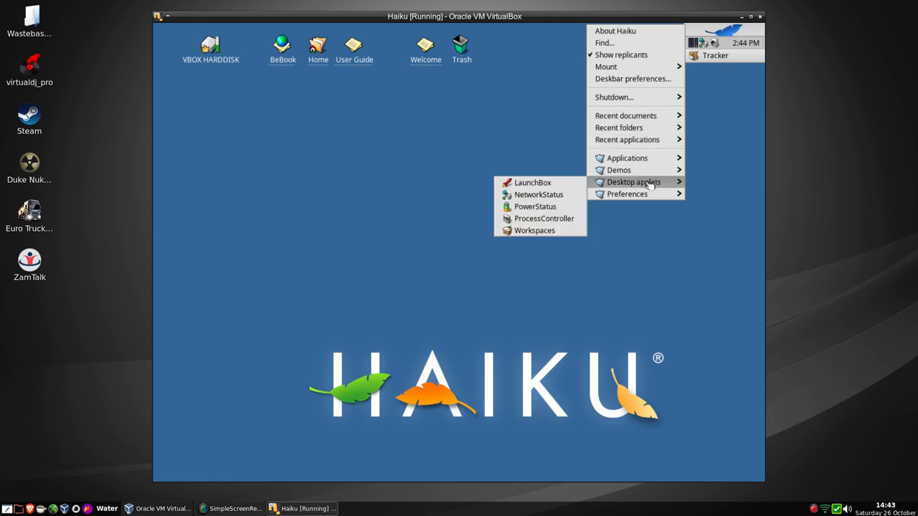
pyautogui.moveTo(540, 195)
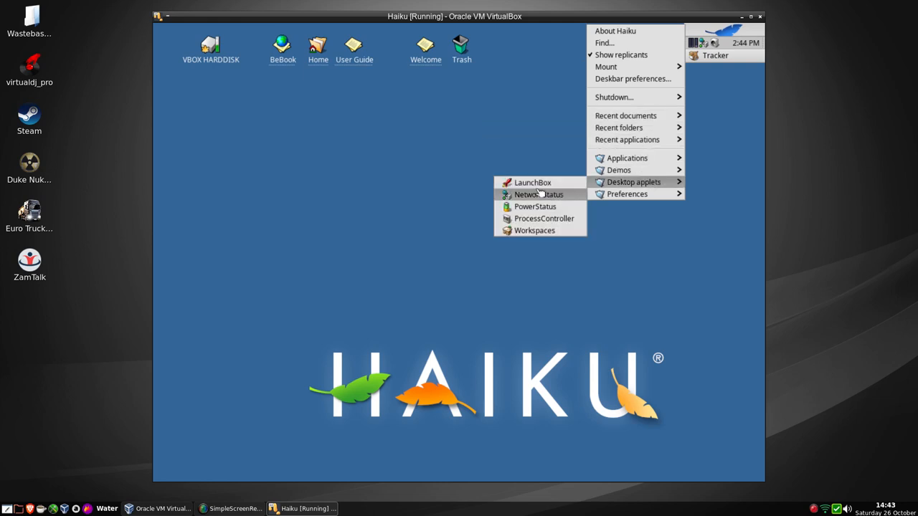
pyautogui.click(535, 207)
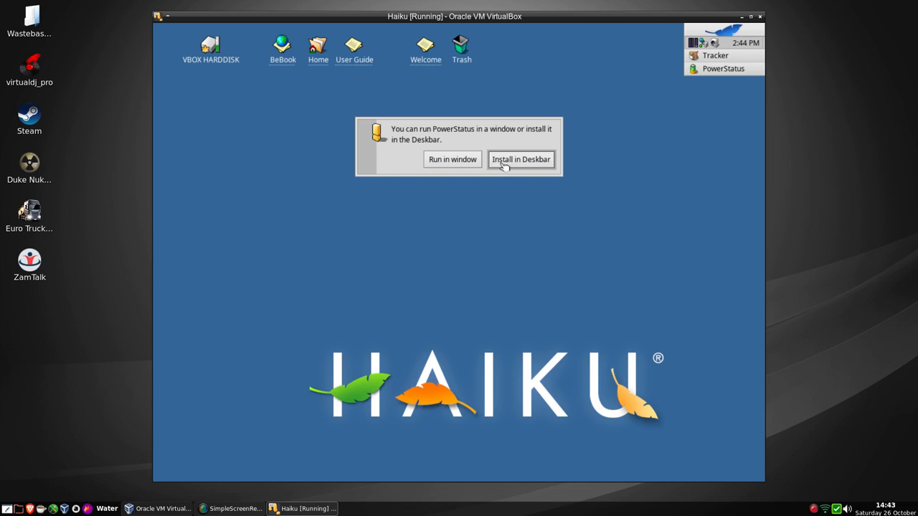
pyautogui.moveTo(453, 166)
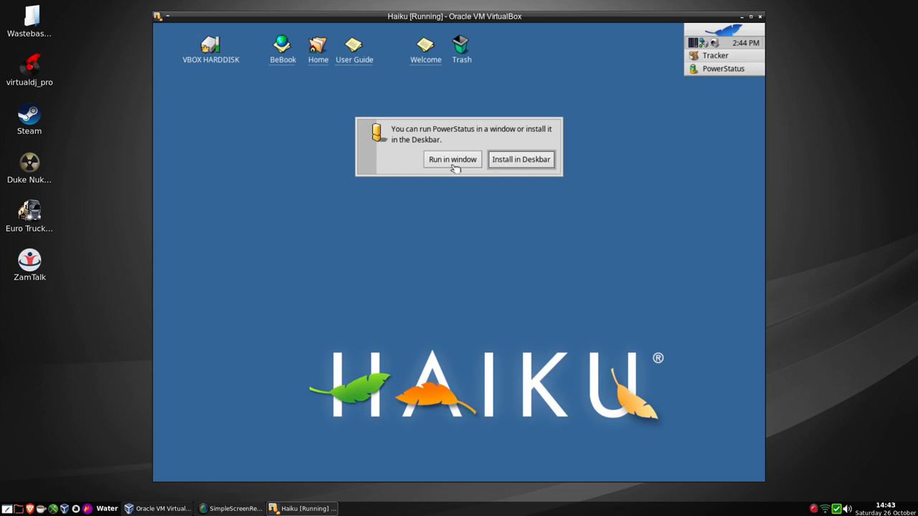
pyautogui.click(451, 160)
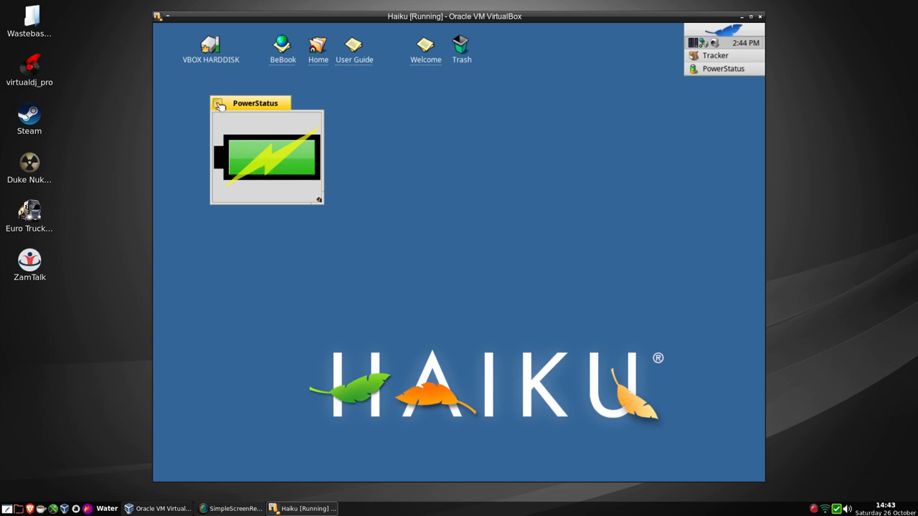
pyautogui.click(724, 31)
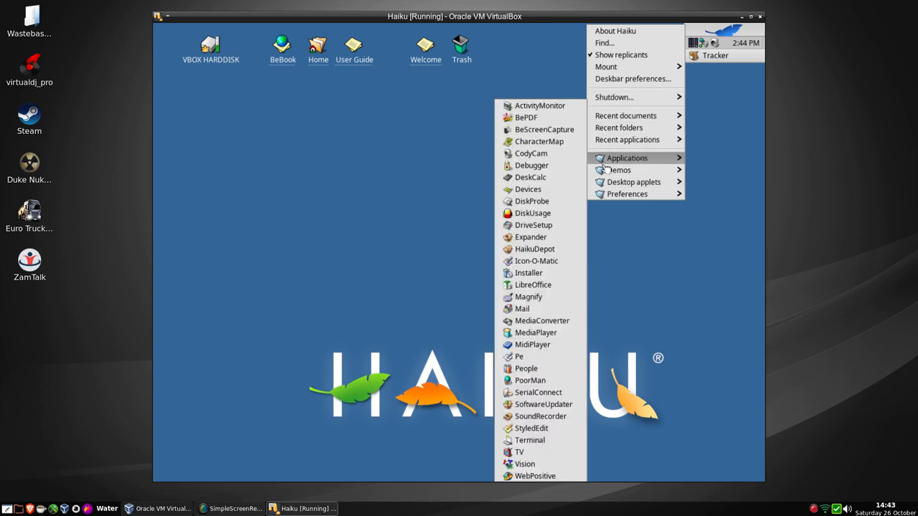
pyautogui.click(531, 178)
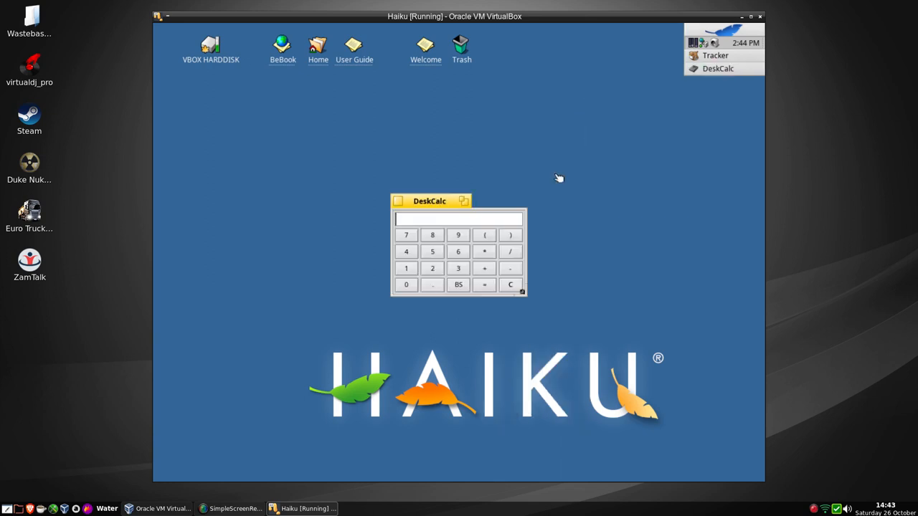
pyautogui.moveTo(485, 264)
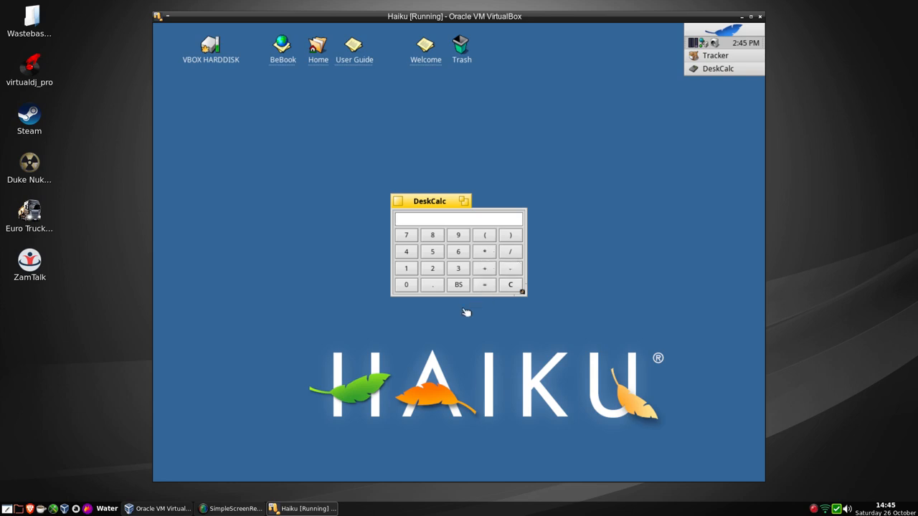
pyautogui.moveTo(444, 327)
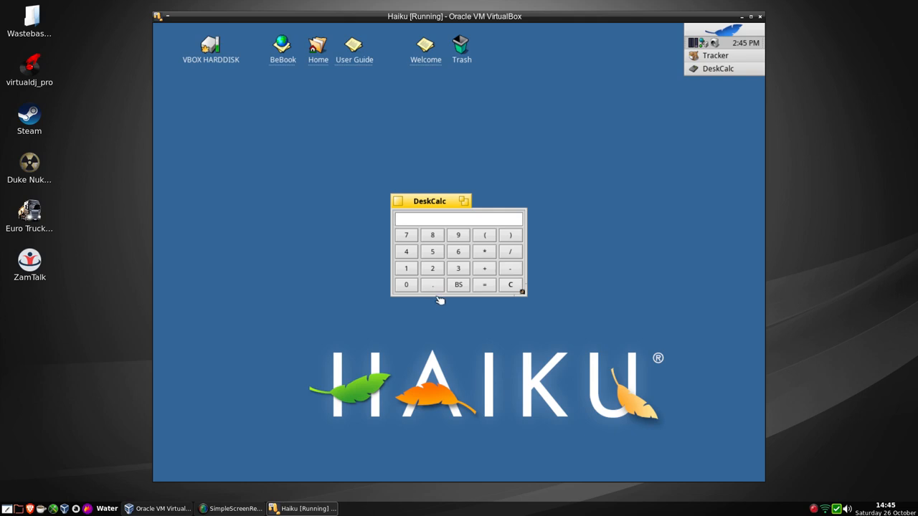
pyautogui.moveTo(525, 294)
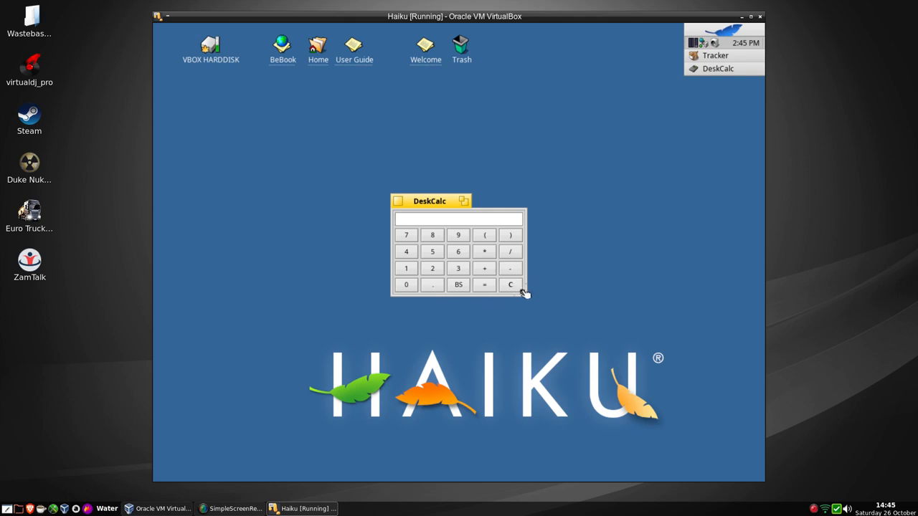
pyautogui.moveTo(525, 296); pyautogui.dragTo(601, 350)
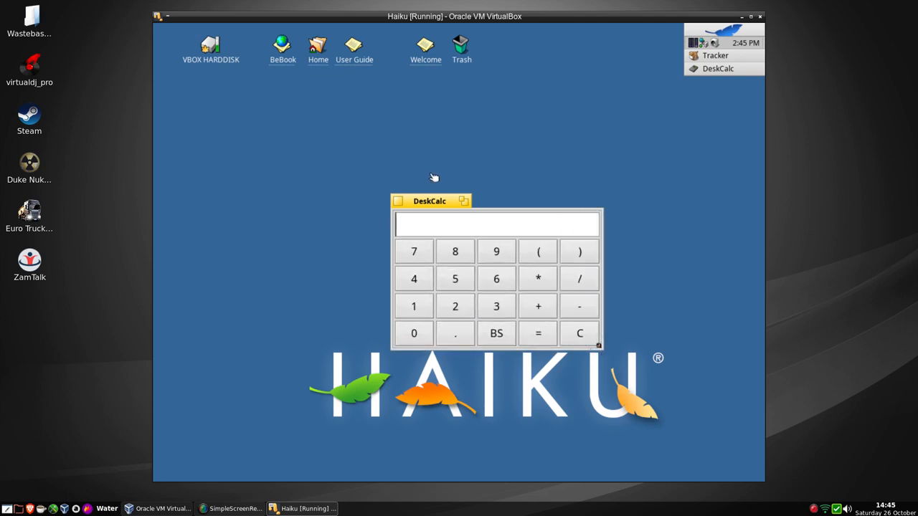
pyautogui.click(398, 201)
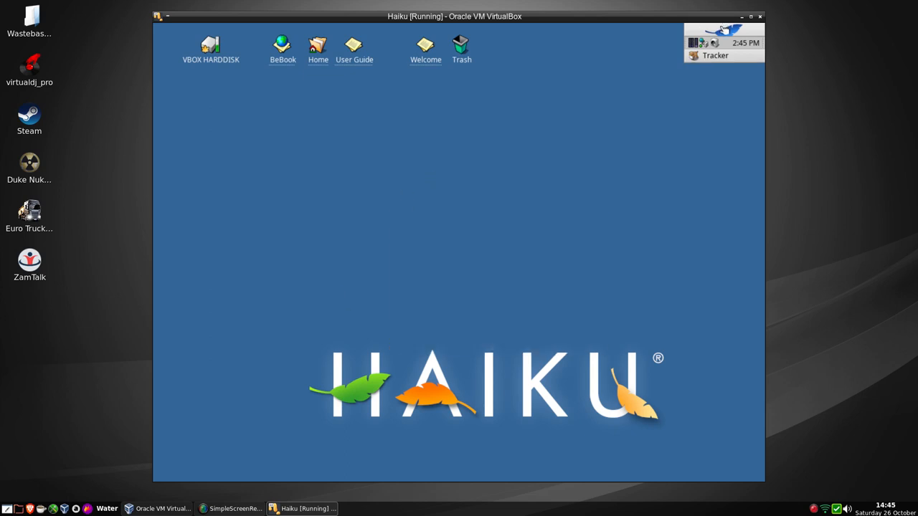
# Browse the Deskbar menu's Demos submenu without launching anything, then reopen the menu.
pyautogui.click(724, 32)
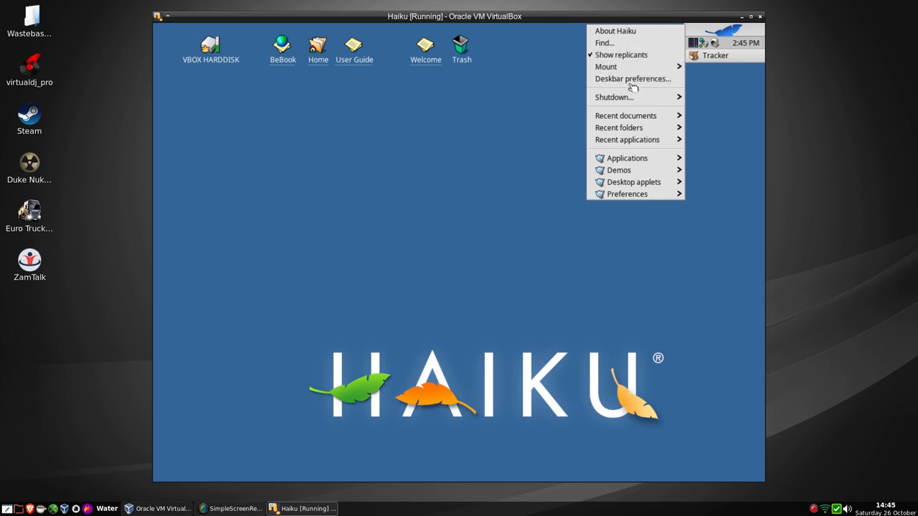
pyautogui.moveTo(614, 97)
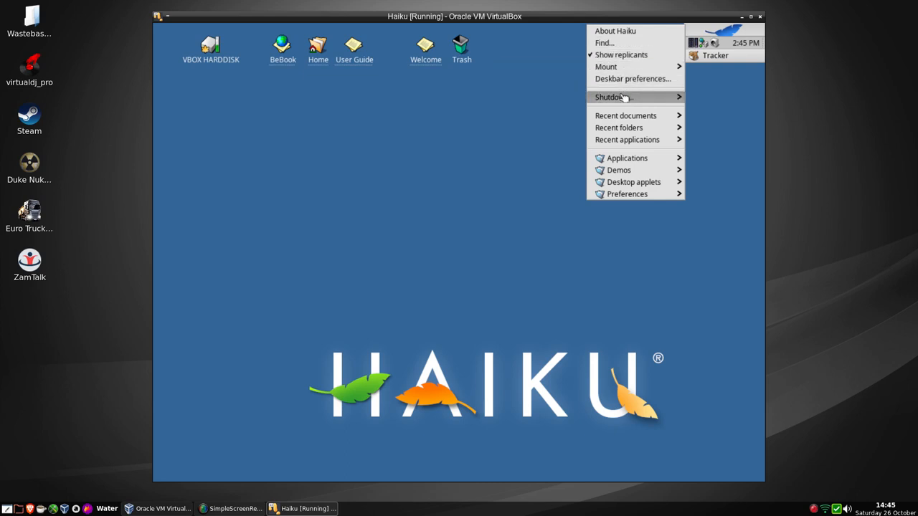
pyautogui.moveTo(625, 115)
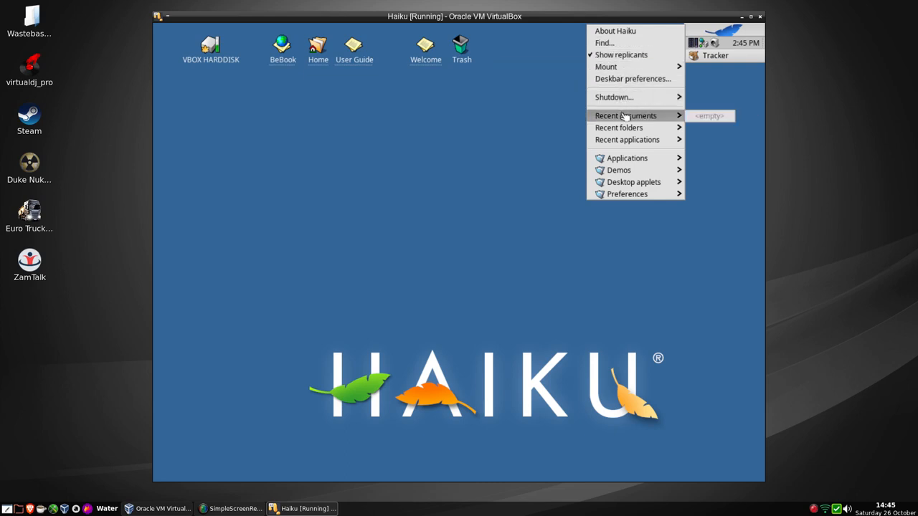
pyautogui.moveTo(619, 169)
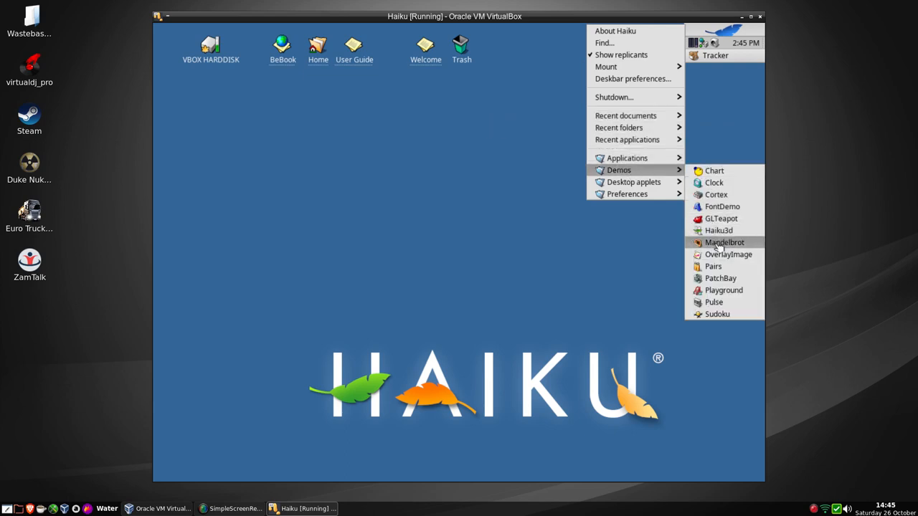
pyautogui.moveTo(720, 279)
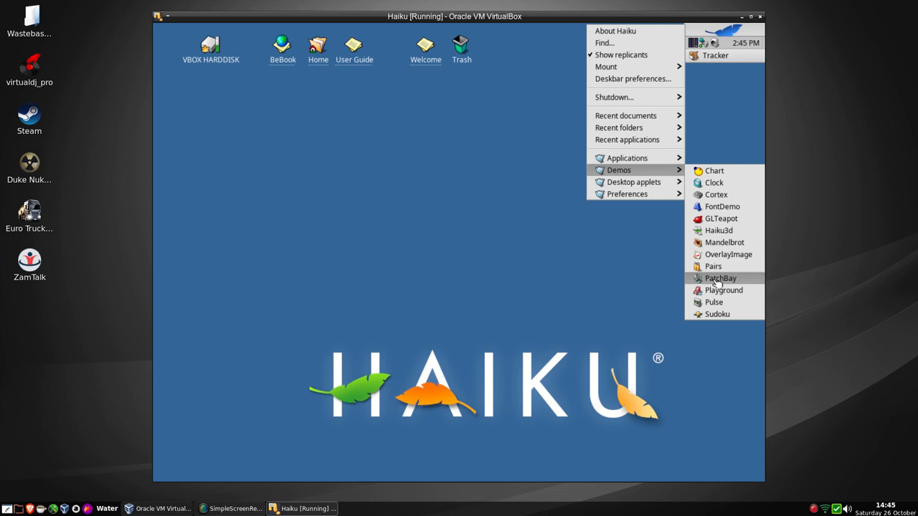
pyautogui.click(720, 279)
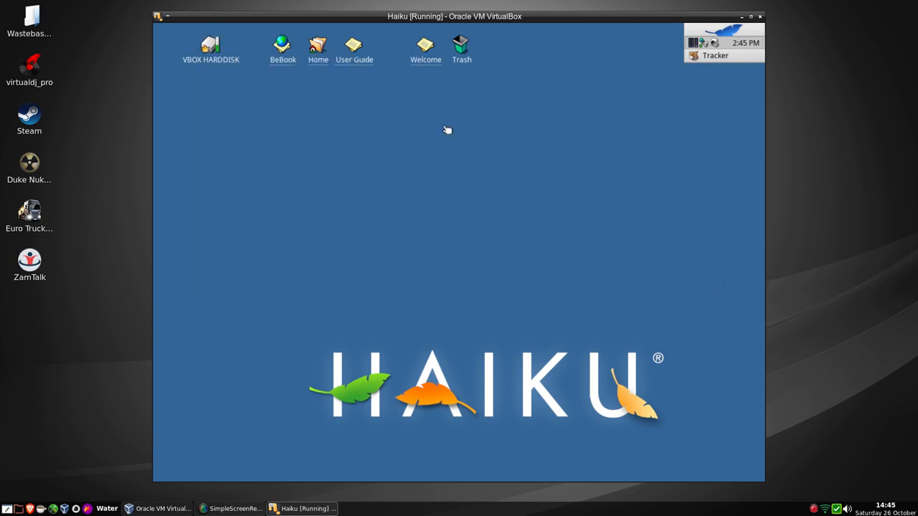
pyautogui.click(724, 35)
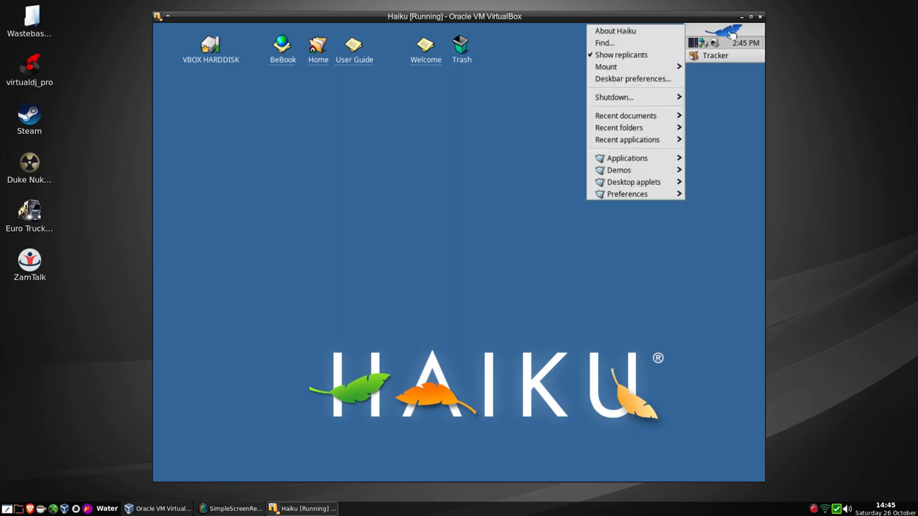
# Open Haiku's ScreenSaver preferences and preview the Butterfly screensaver full screen.
pyautogui.click(627, 193)
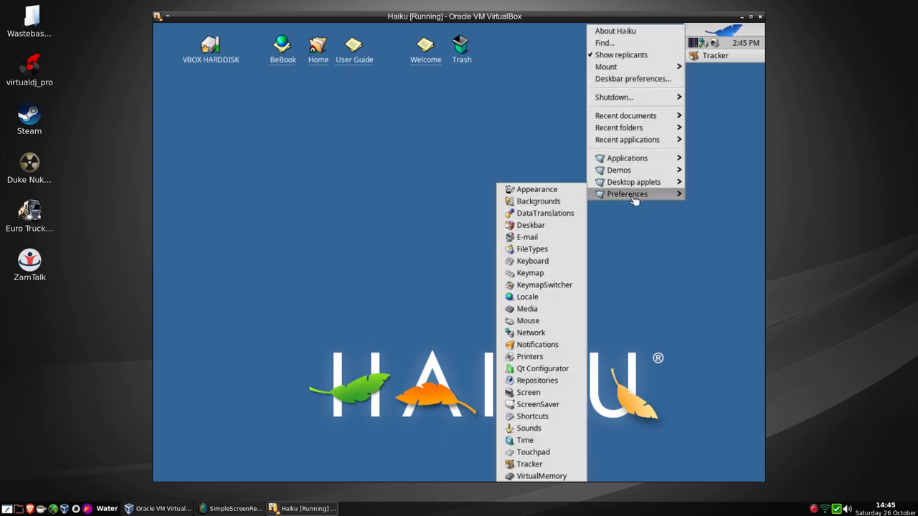
pyautogui.moveTo(538, 404)
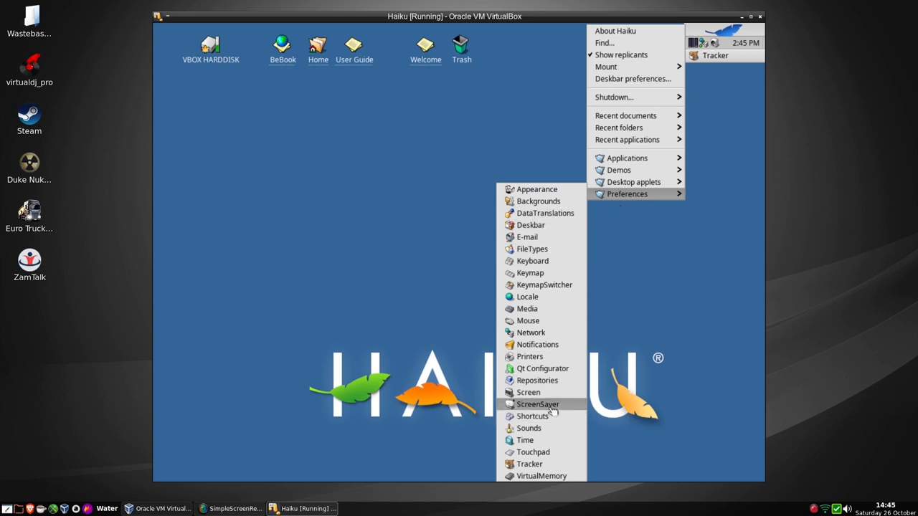
pyautogui.click(536, 404)
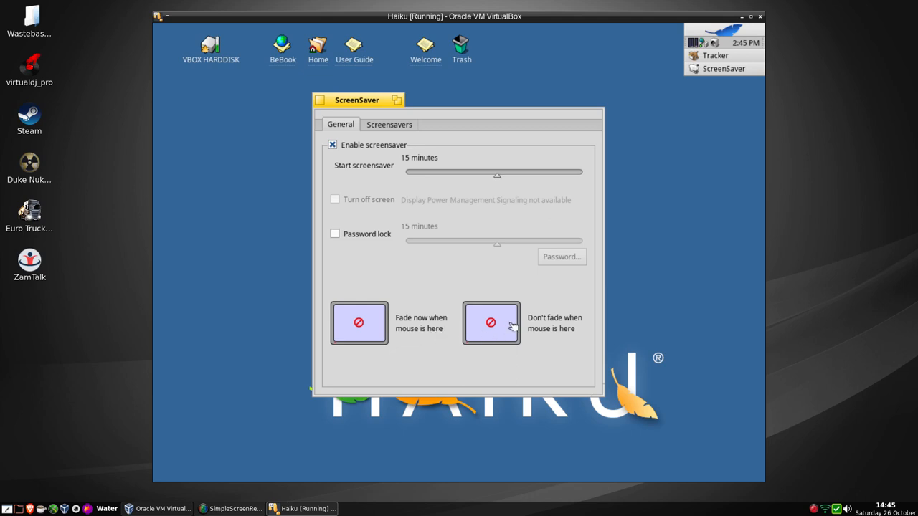
pyautogui.moveTo(359, 275)
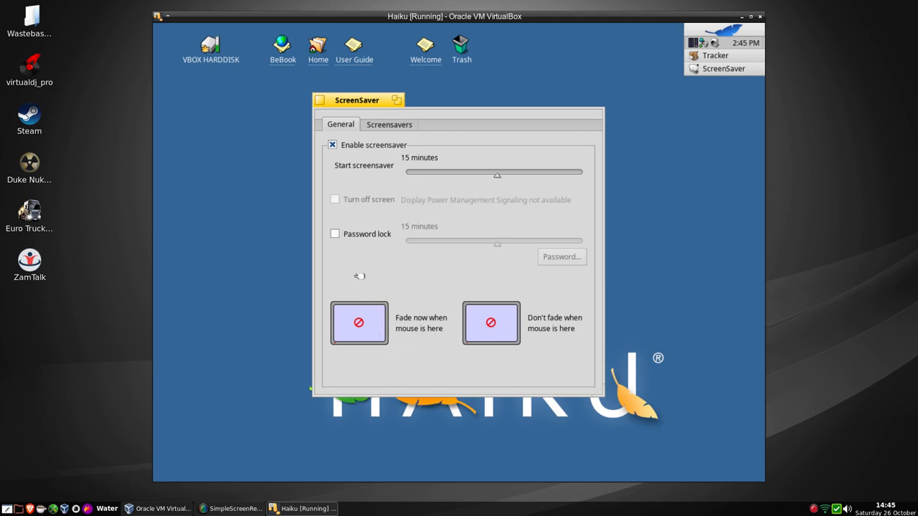
pyautogui.click(388, 123)
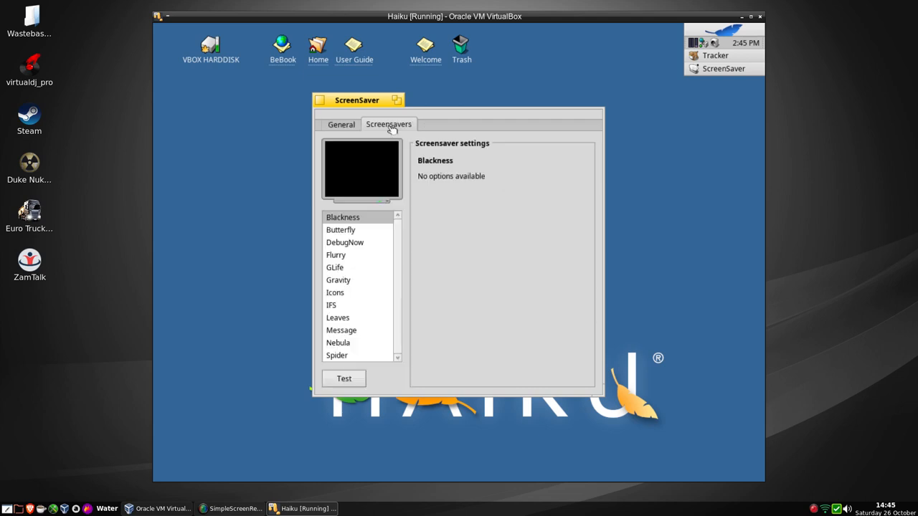
pyautogui.click(342, 229)
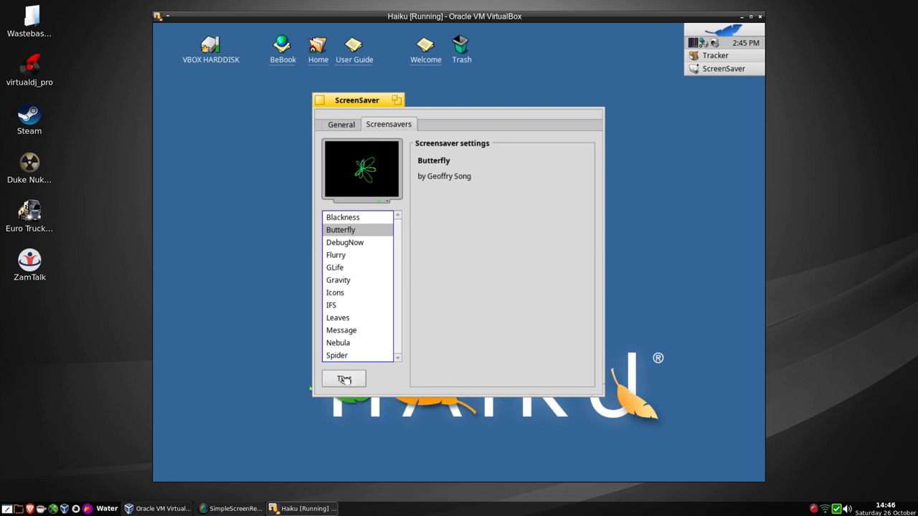
pyautogui.click(344, 379)
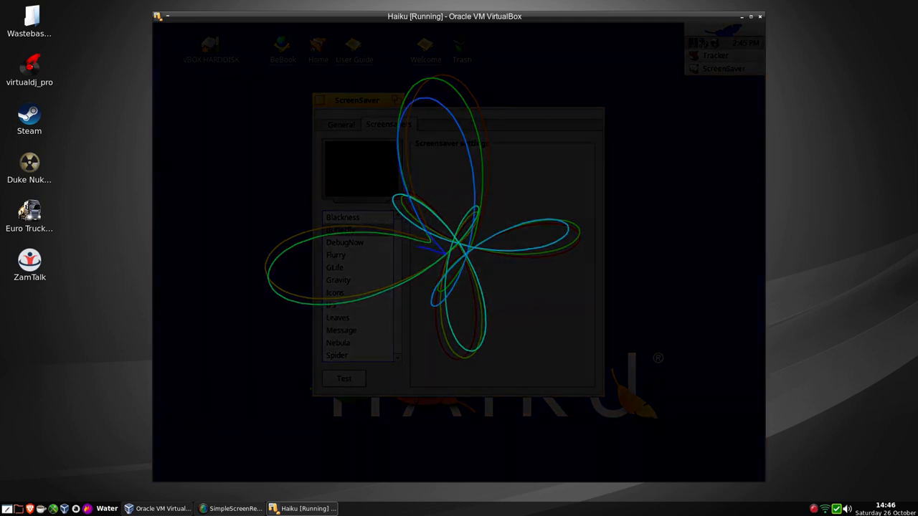
pyautogui.click(341, 230)
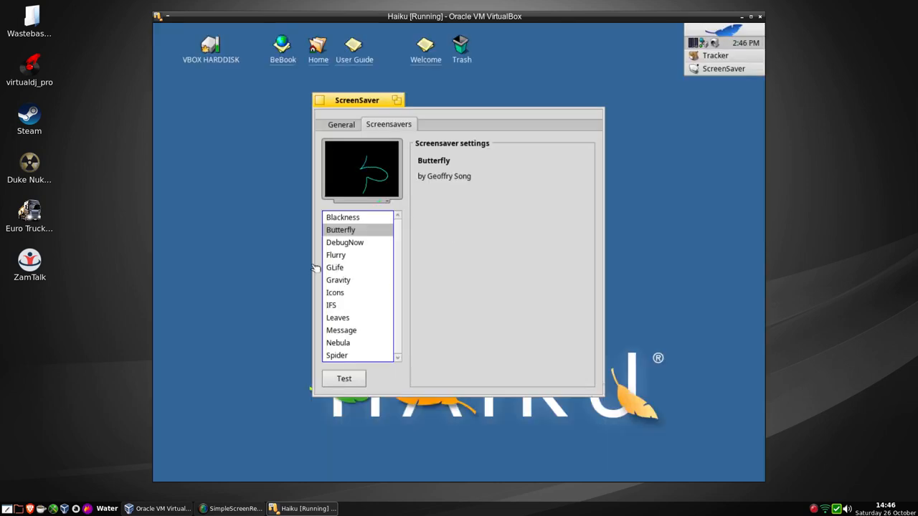
# Preview the DebugNow, Flurry and GLife screensavers in turn.
pyautogui.click(345, 243)
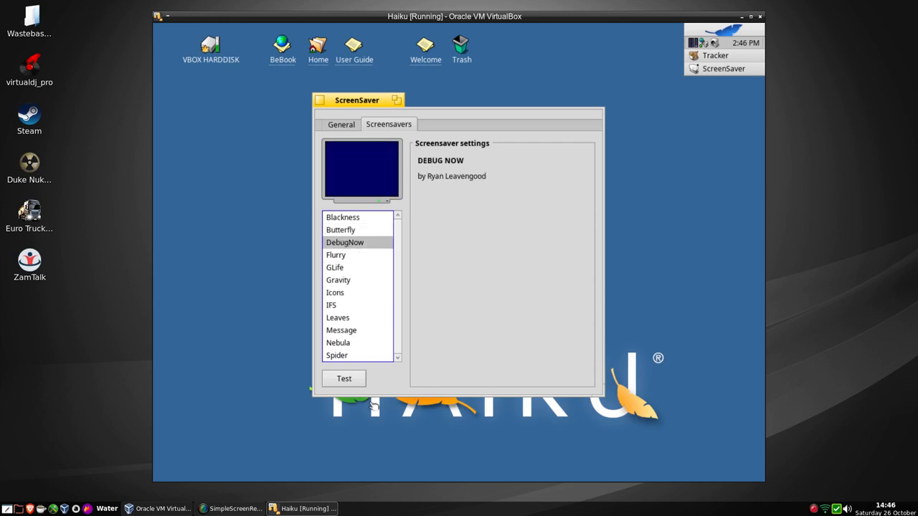
pyautogui.click(344, 379)
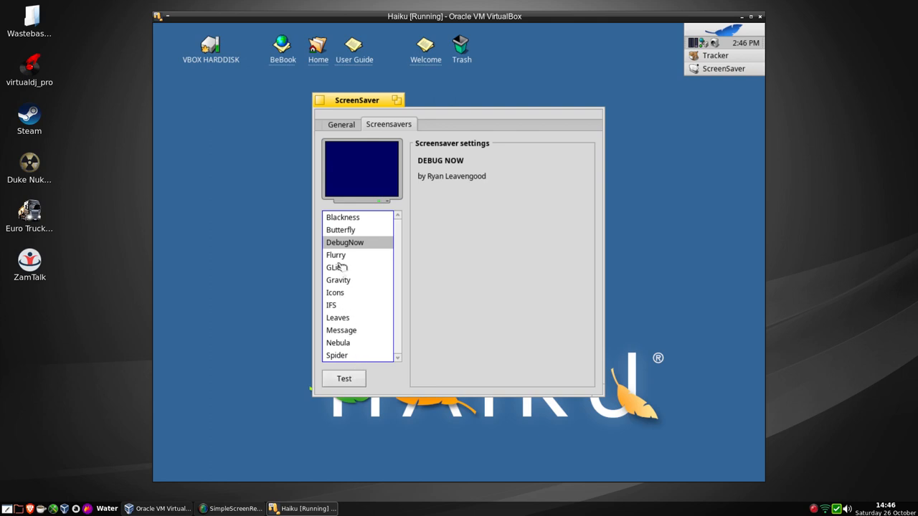
pyautogui.click(336, 255)
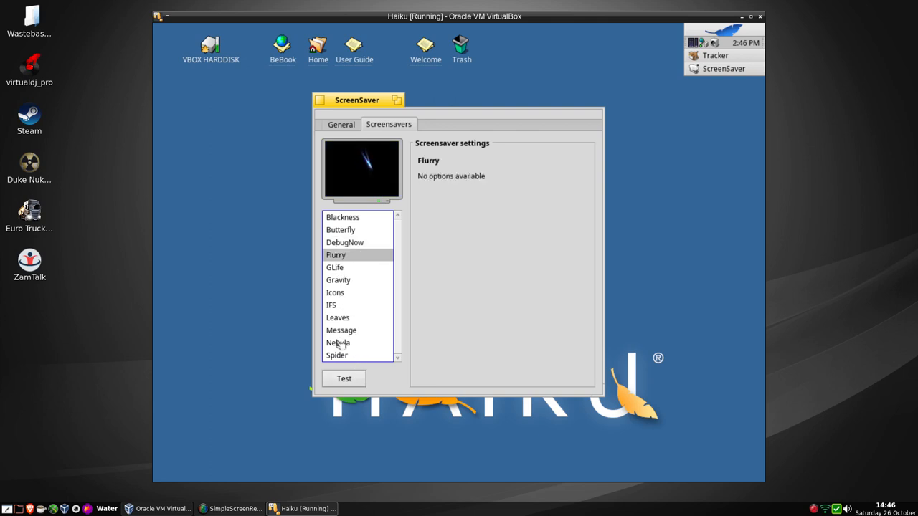
pyautogui.click(344, 379)
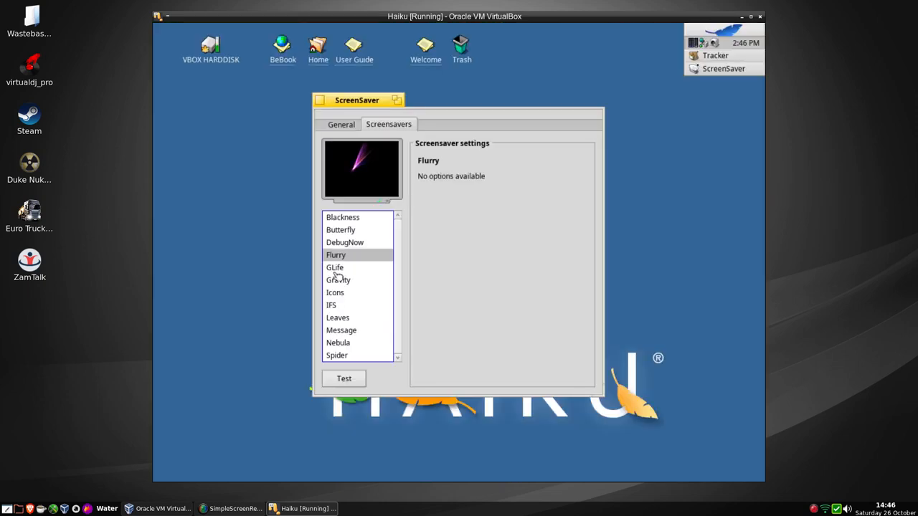
pyautogui.click(336, 266)
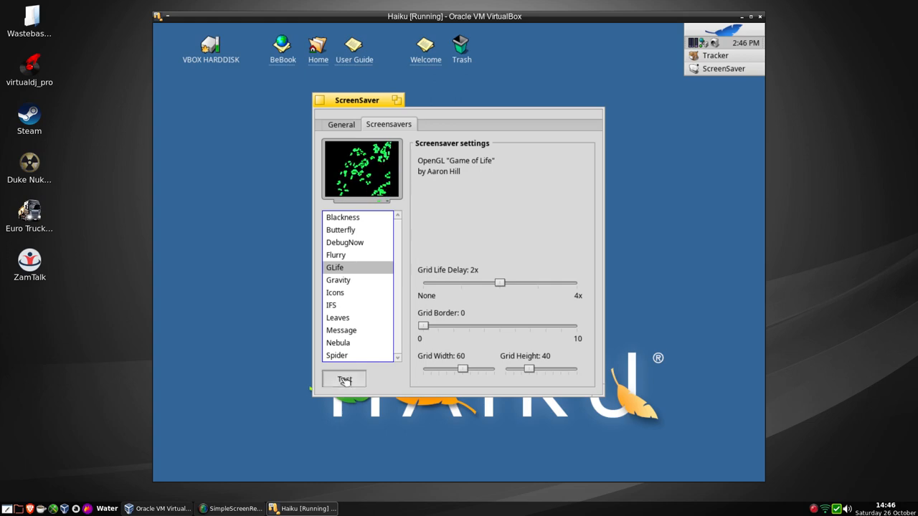
pyautogui.click(344, 379)
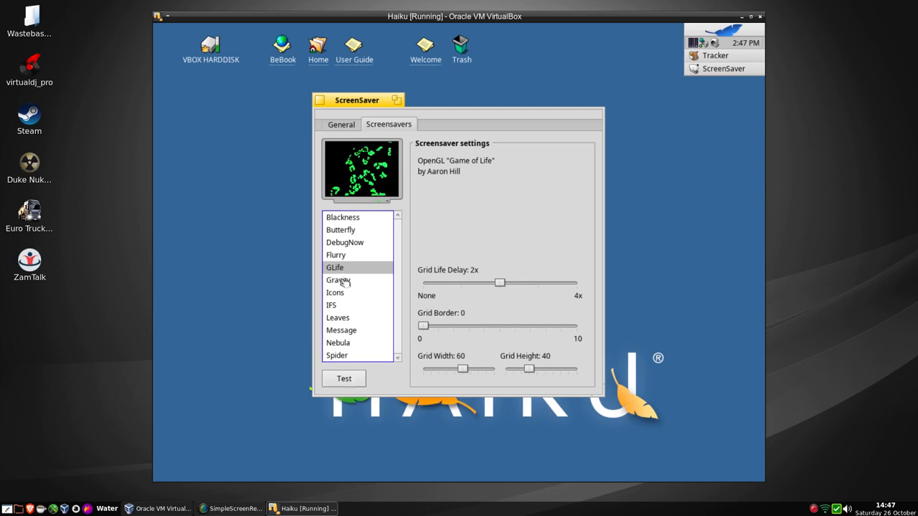
# Preview Gravity with the Rainbow particle shade, then the Nebula screensaver.
pyautogui.click(338, 279)
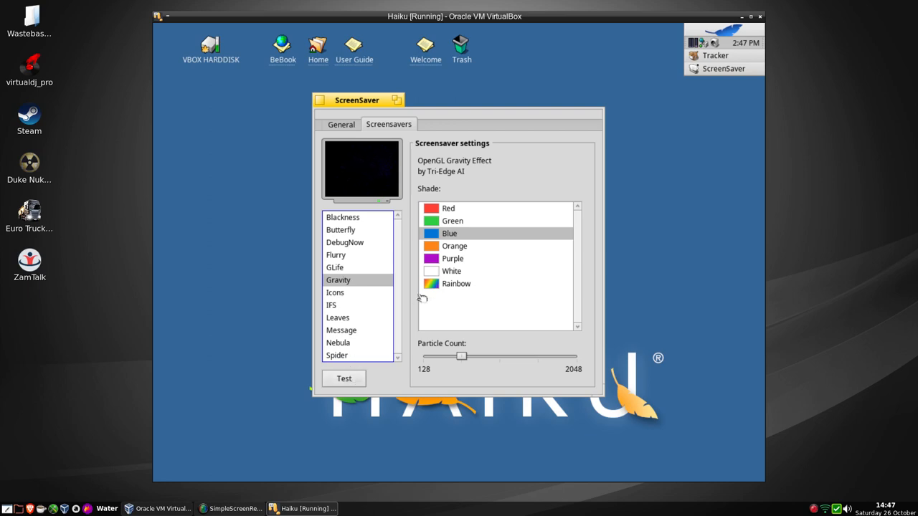
pyautogui.click(457, 284)
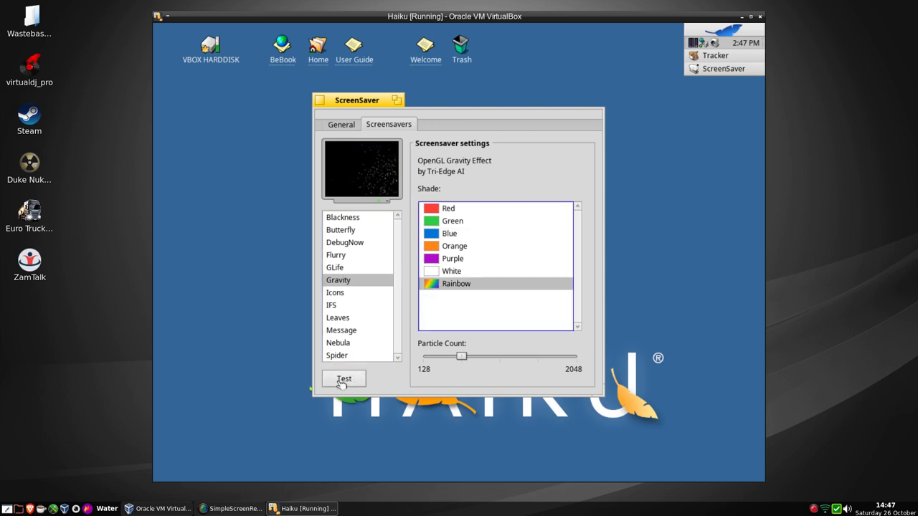
pyautogui.click(344, 379)
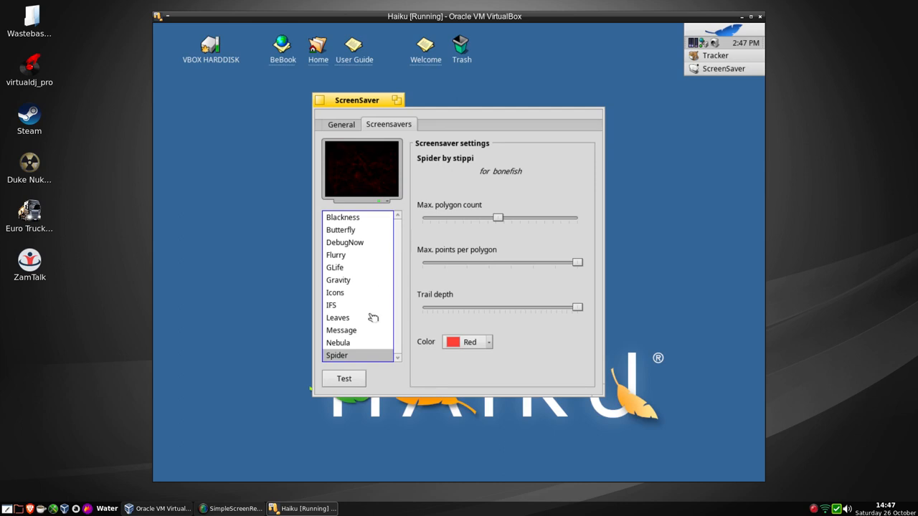
pyautogui.click(339, 342)
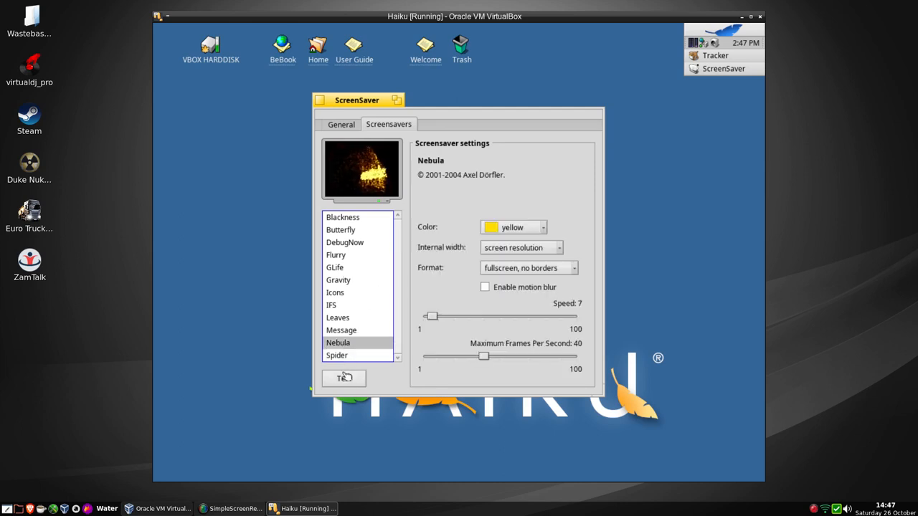
pyautogui.click(344, 378)
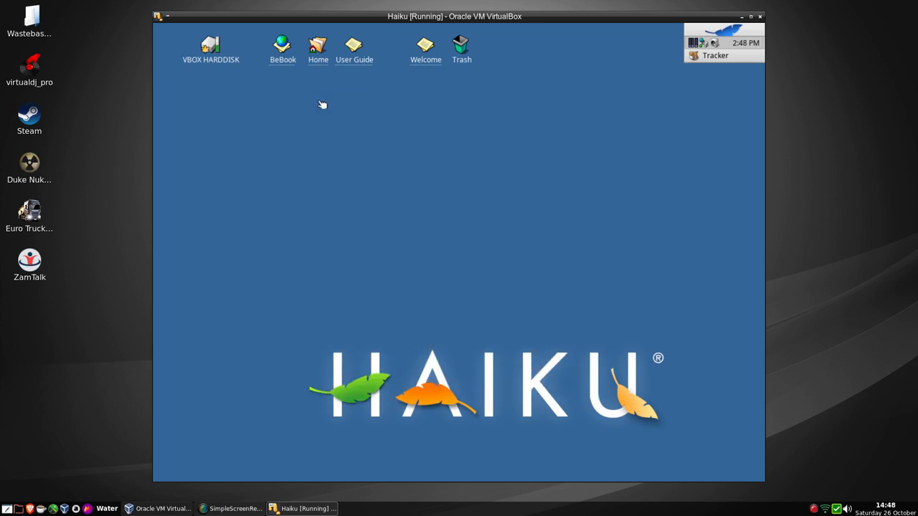
# Launch Appearance preferences, centre the window and scroll its Colors list of interface elements.
pyautogui.click(729, 32)
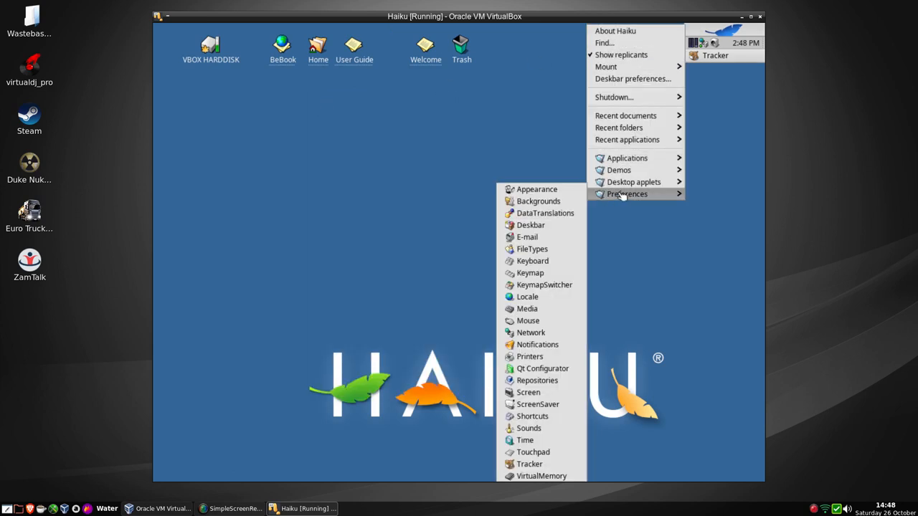
pyautogui.click(536, 189)
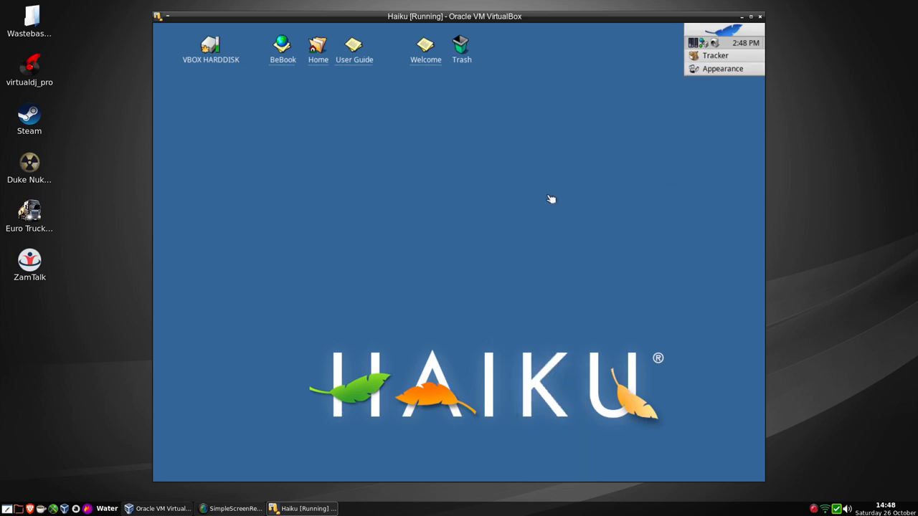
pyautogui.click(723, 69)
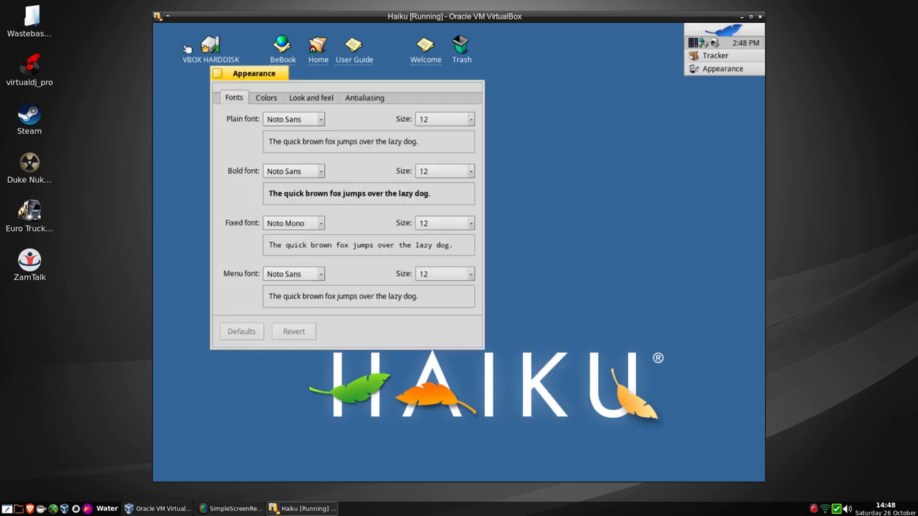
pyautogui.moveTo(253, 73); pyautogui.dragTo(344, 143)
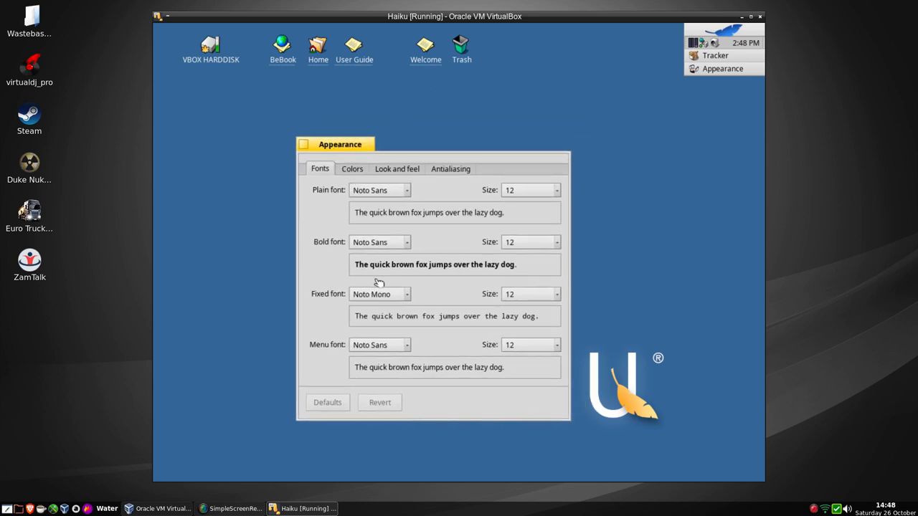
pyautogui.moveTo(393, 373)
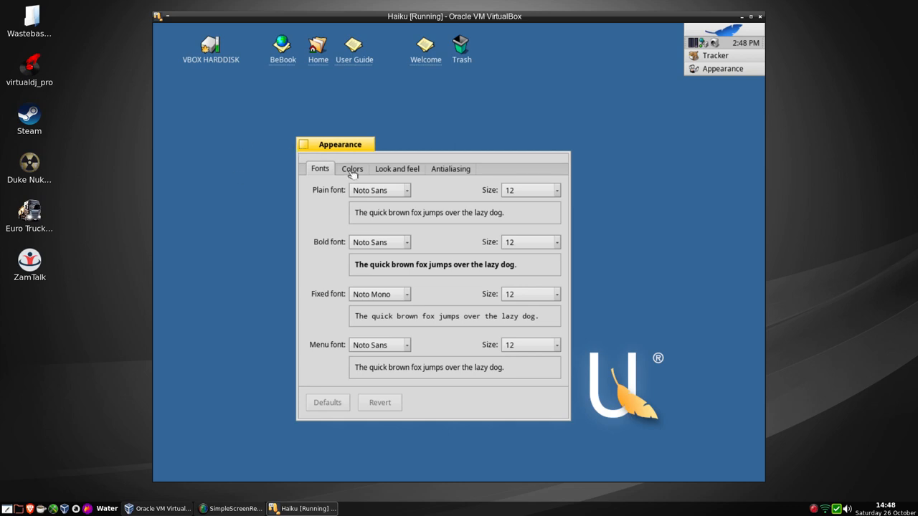
pyautogui.click(352, 170)
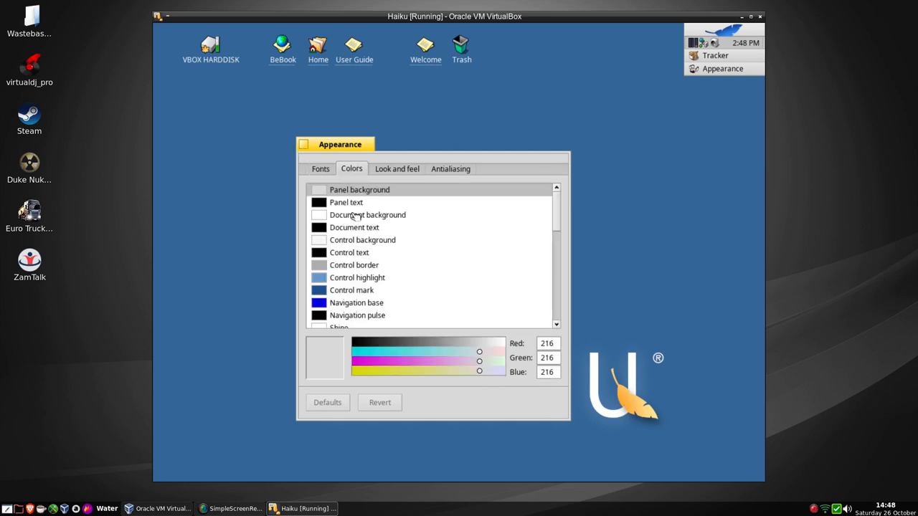
pyautogui.moveTo(356, 240)
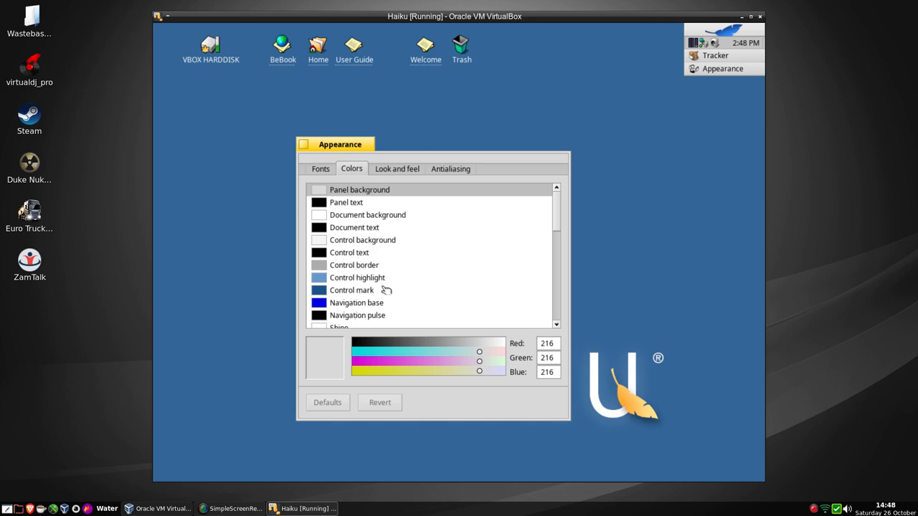
pyautogui.scroll(-3)
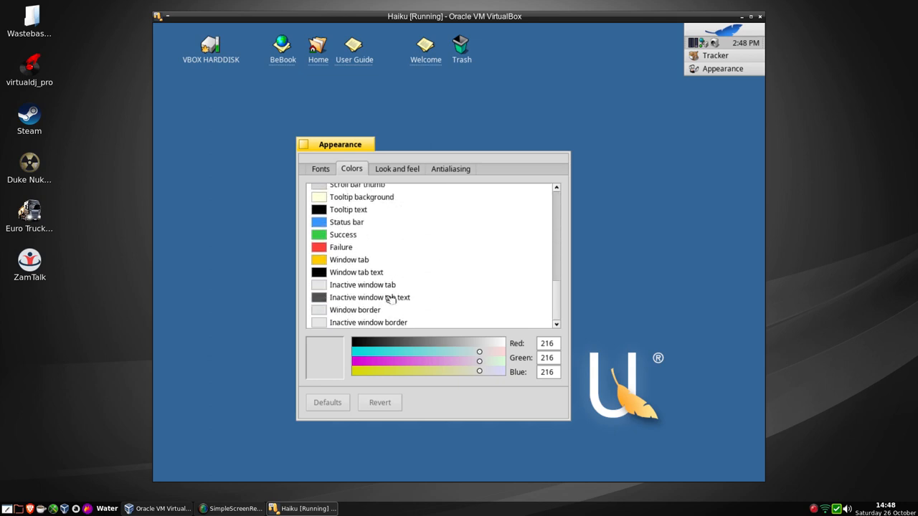
pyautogui.moveTo(345, 266)
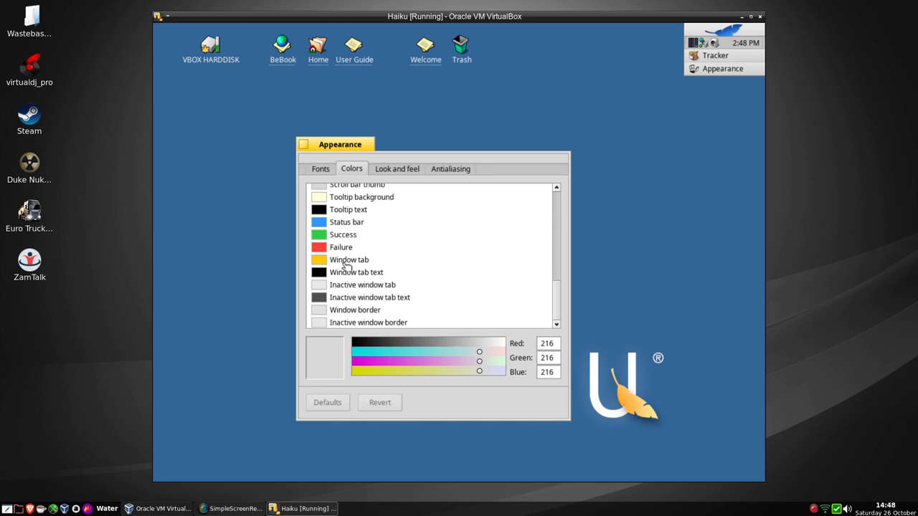
# Select the Window tab colour and shift it through pink to deep purple with the RGB sliders.
pyautogui.click(350, 260)
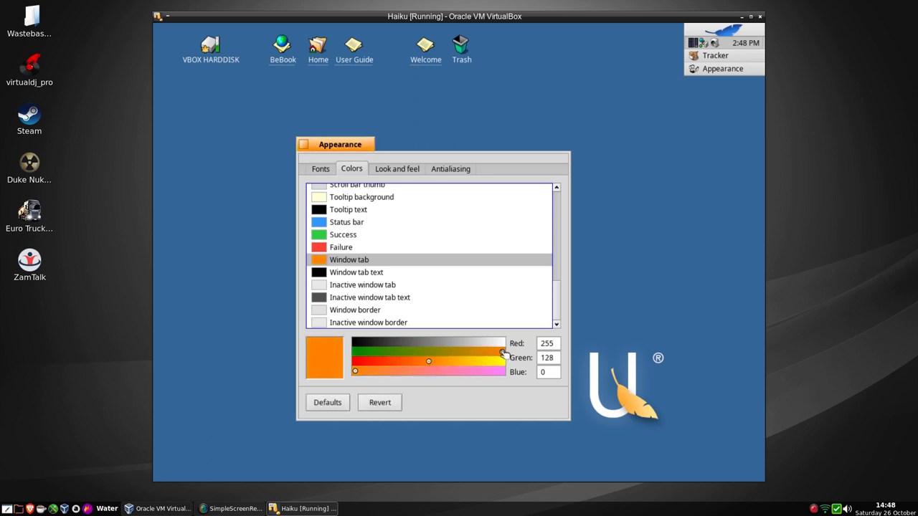
pyautogui.moveTo(502, 353); pyautogui.dragTo(484, 353)
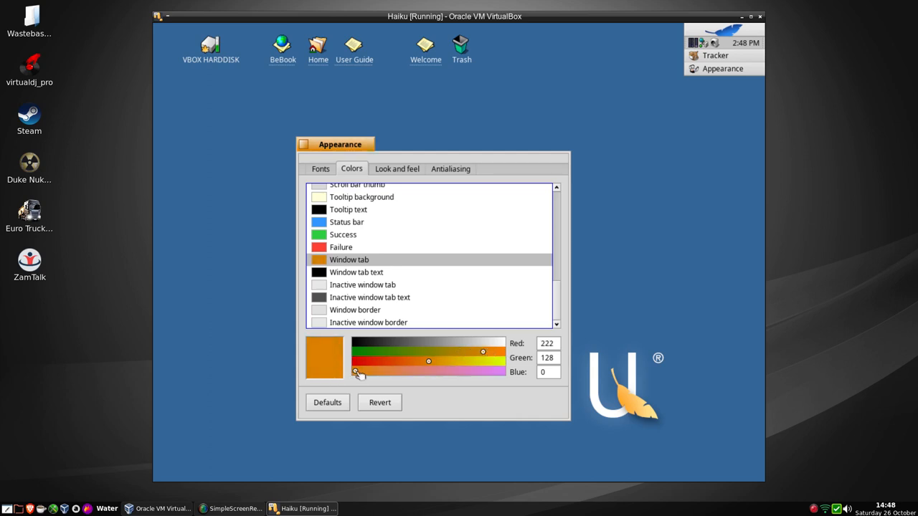
pyautogui.moveTo(356, 372); pyautogui.dragTo(428, 370)
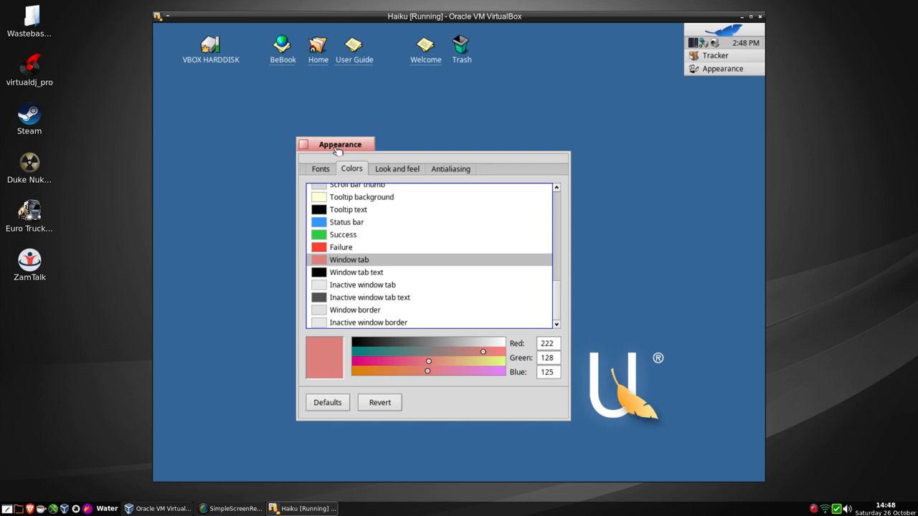
pyautogui.moveTo(416, 194)
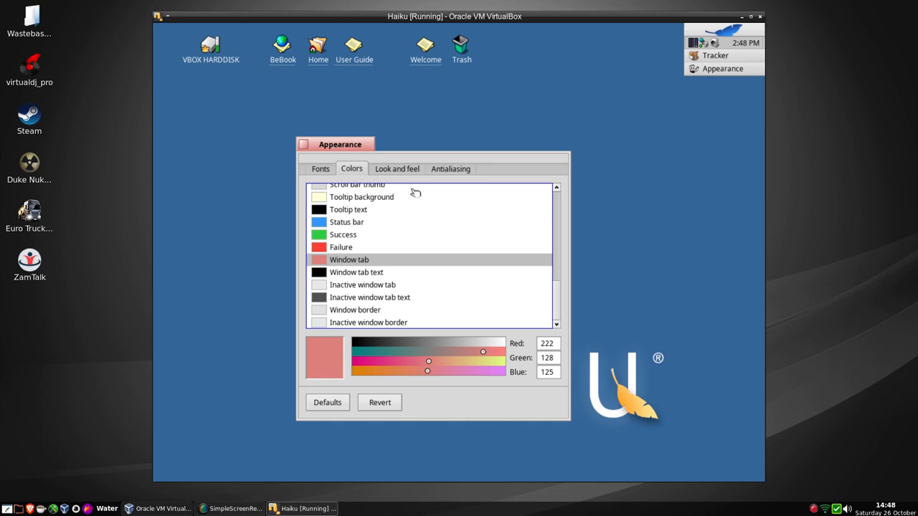
pyautogui.moveTo(630, 261)
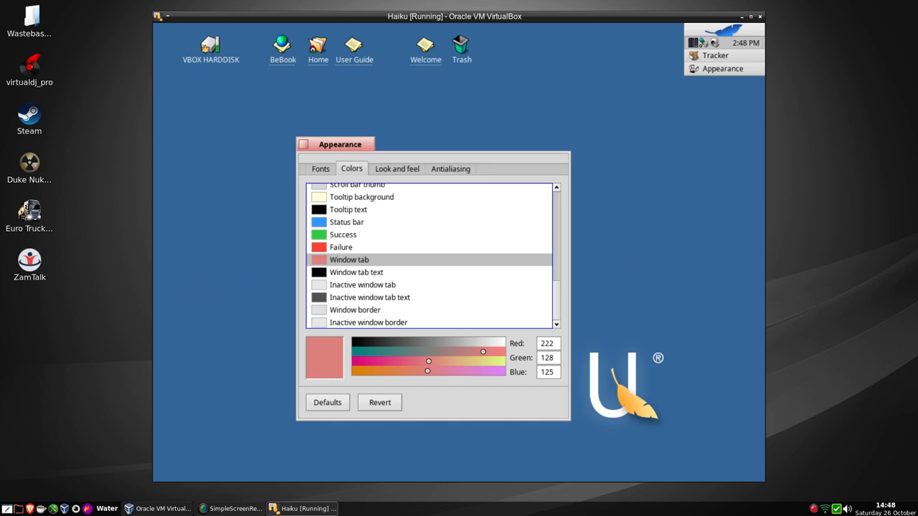
pyautogui.moveTo(448, 362)
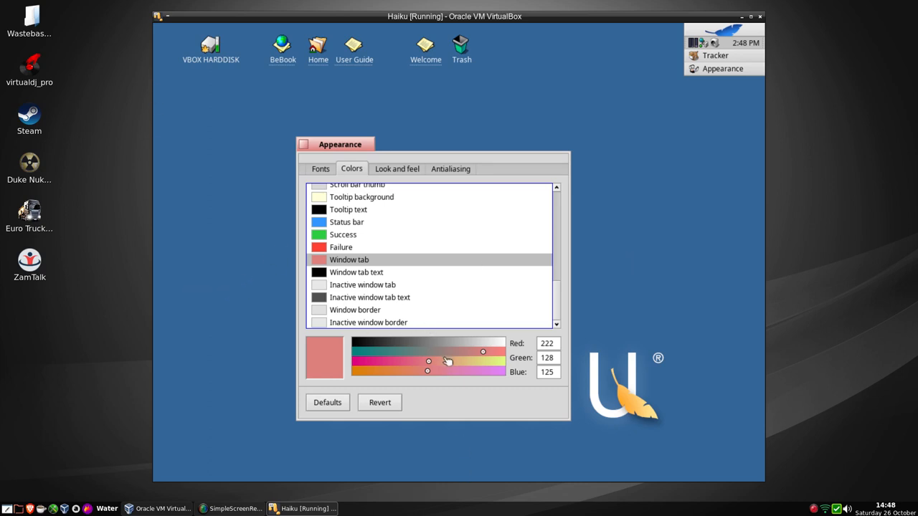
pyautogui.moveTo(482, 352); pyautogui.dragTo(442, 352)
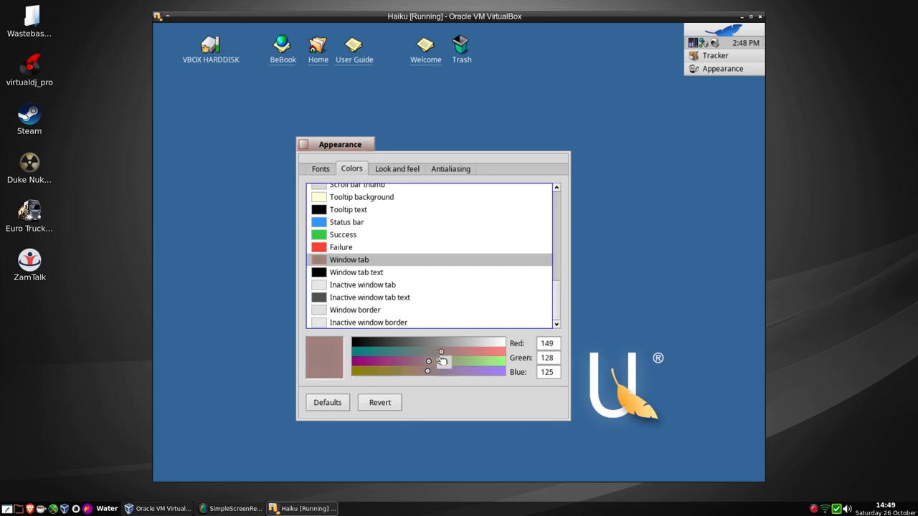
pyautogui.moveTo(442, 350); pyautogui.dragTo(380, 350)
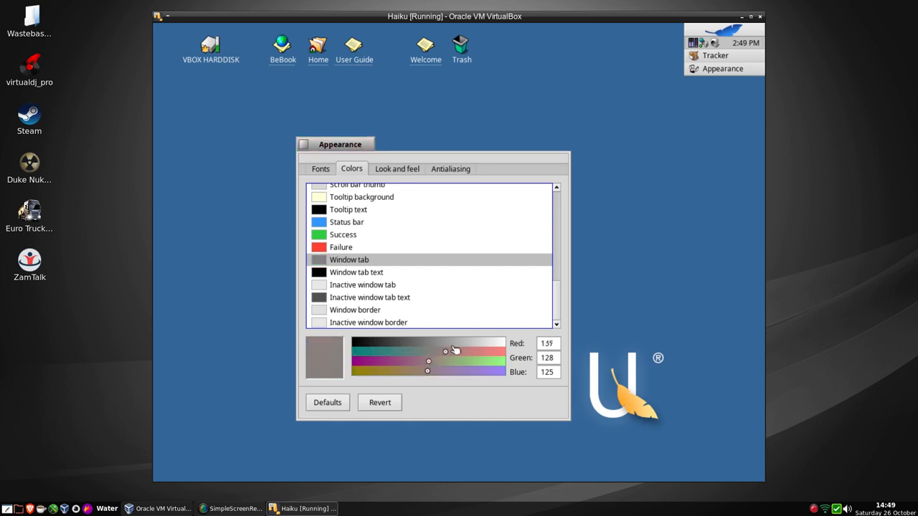
pyautogui.moveTo(448, 350); pyautogui.dragTo(379, 352)
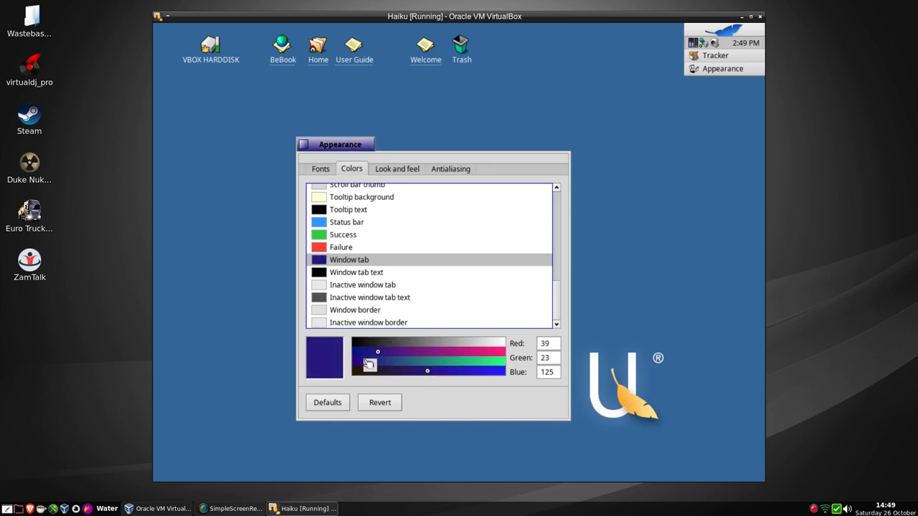
# Push the Window tab colour to vivid blue, near white, then back to yellow and view it.
pyautogui.moveTo(378, 361); pyautogui.dragTo(373, 362)
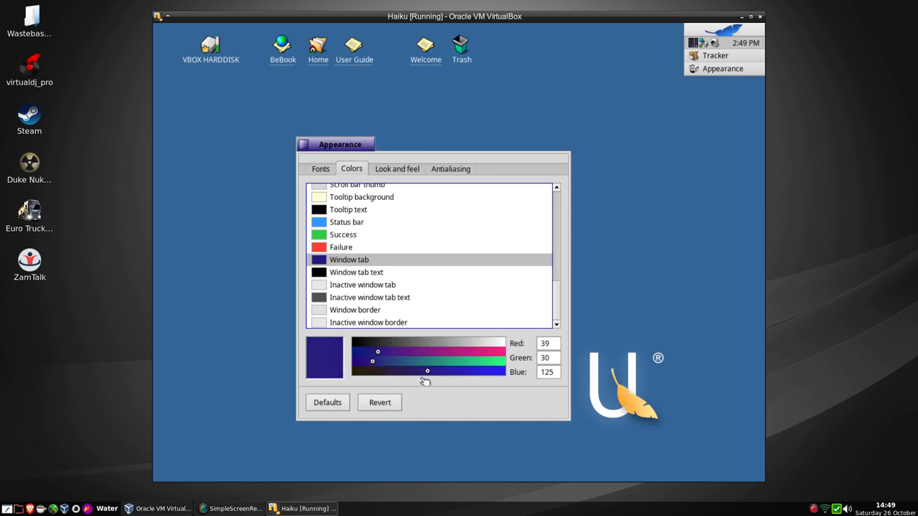
pyautogui.moveTo(427, 370); pyautogui.dragTo(500, 370)
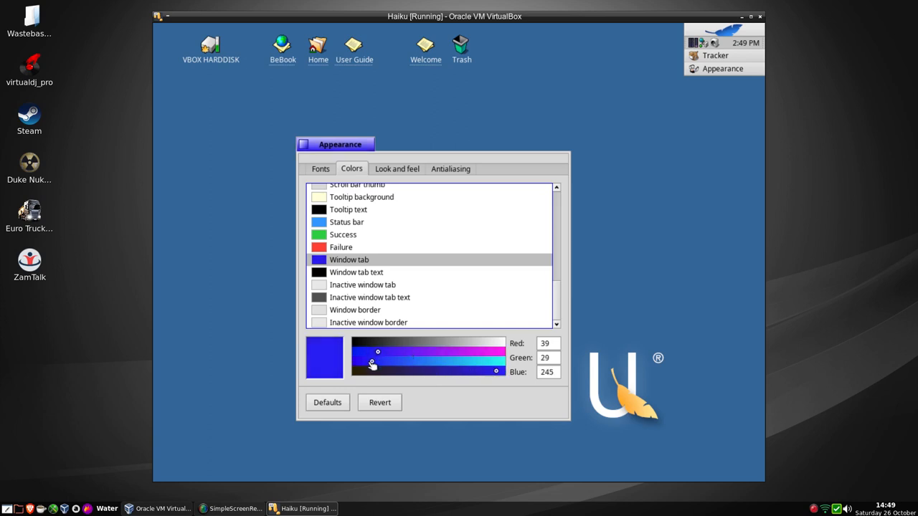
pyautogui.moveTo(376, 351); pyautogui.dragTo(357, 355)
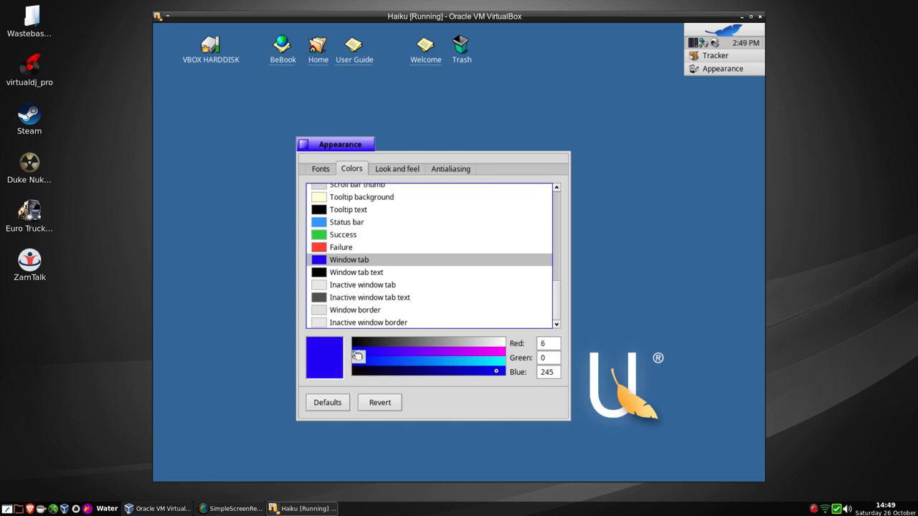
pyautogui.moveTo(359, 371); pyautogui.dragTo(498, 371)
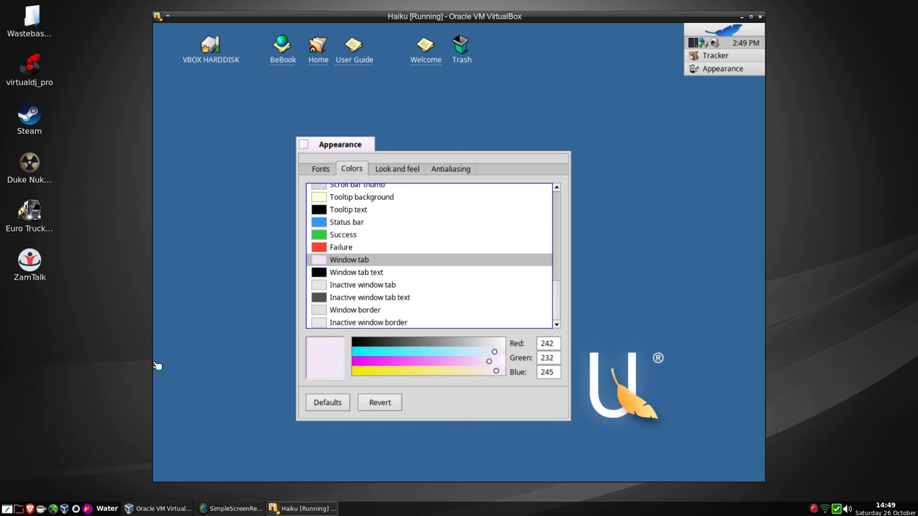
pyautogui.moveTo(496, 371)
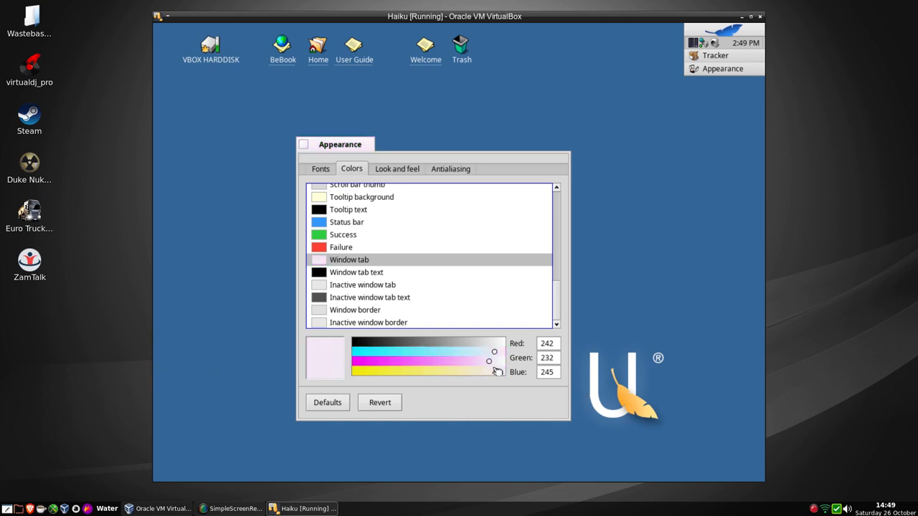
pyautogui.moveTo(496, 371); pyautogui.dragTo(419, 373)
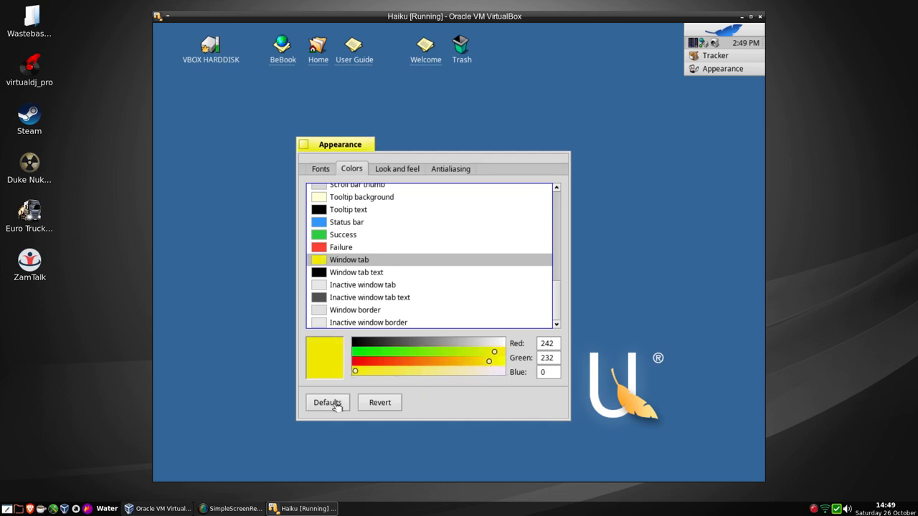
pyautogui.click(327, 402)
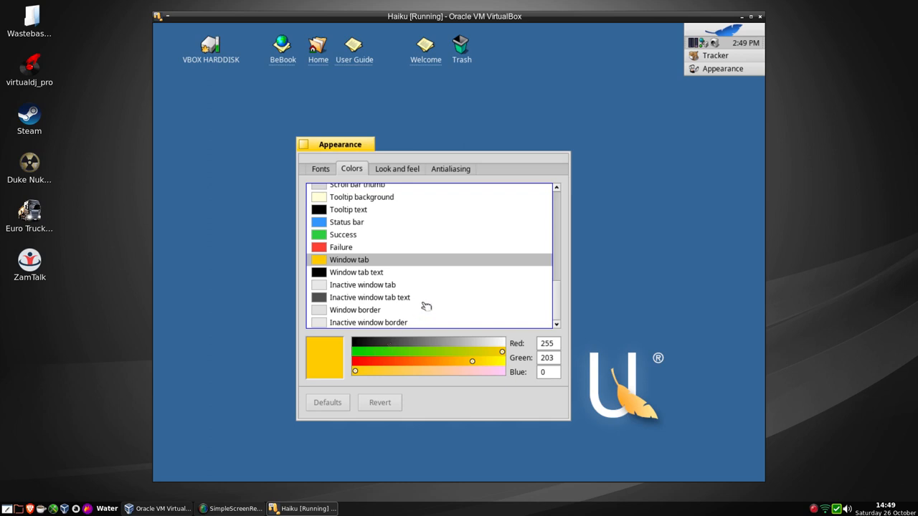
pyautogui.moveTo(327, 155)
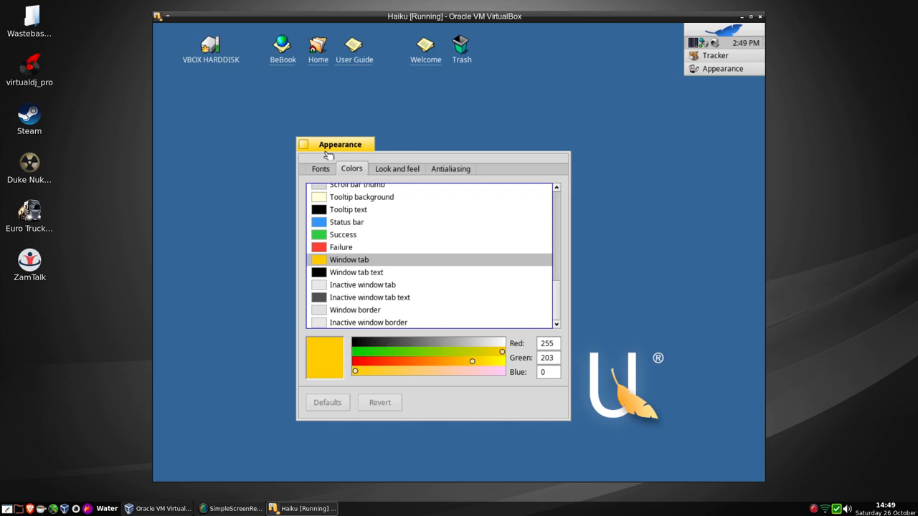
# On Look and feel switch the decorator to BeDecorator, then restore Default.
pyautogui.click(396, 169)
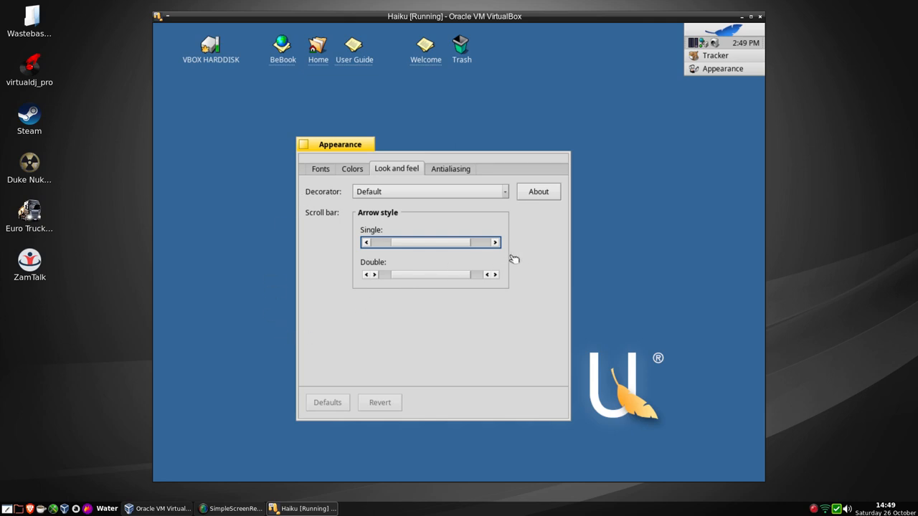
pyautogui.moveTo(410, 194)
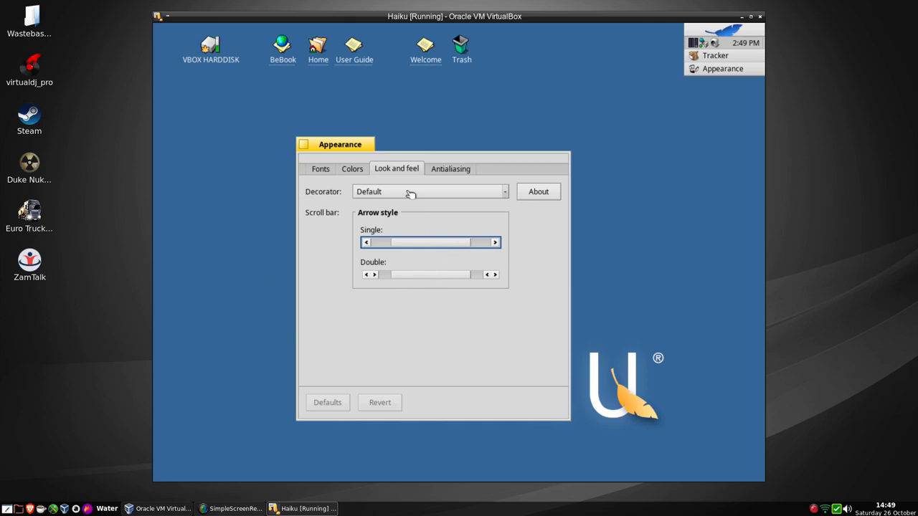
pyautogui.click(429, 192)
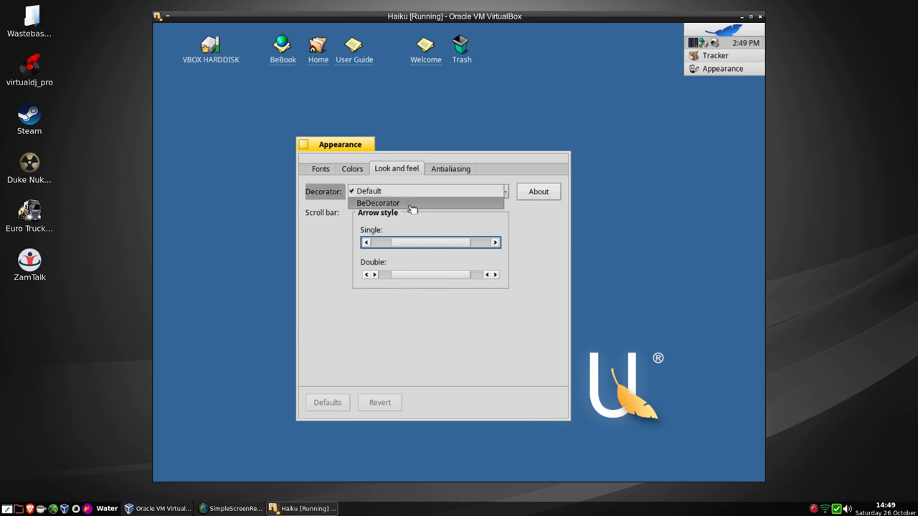
pyautogui.click(379, 204)
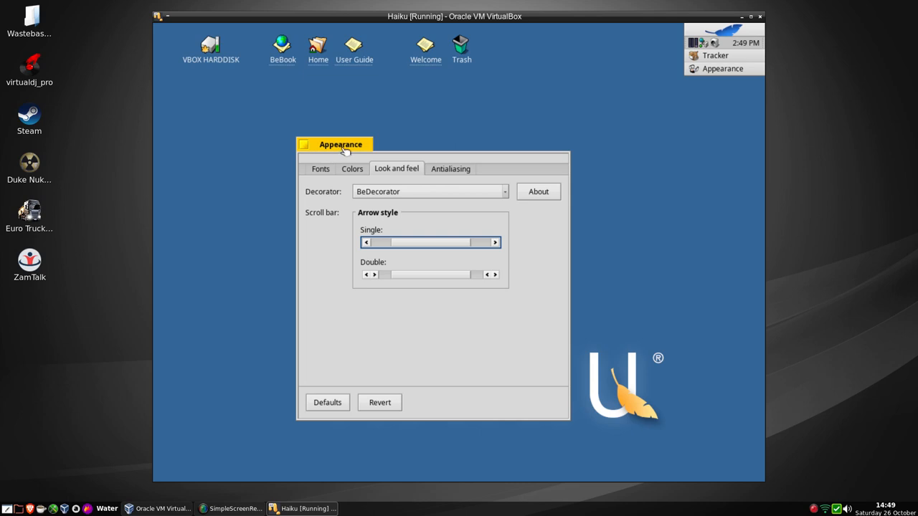
pyautogui.moveTo(347, 207)
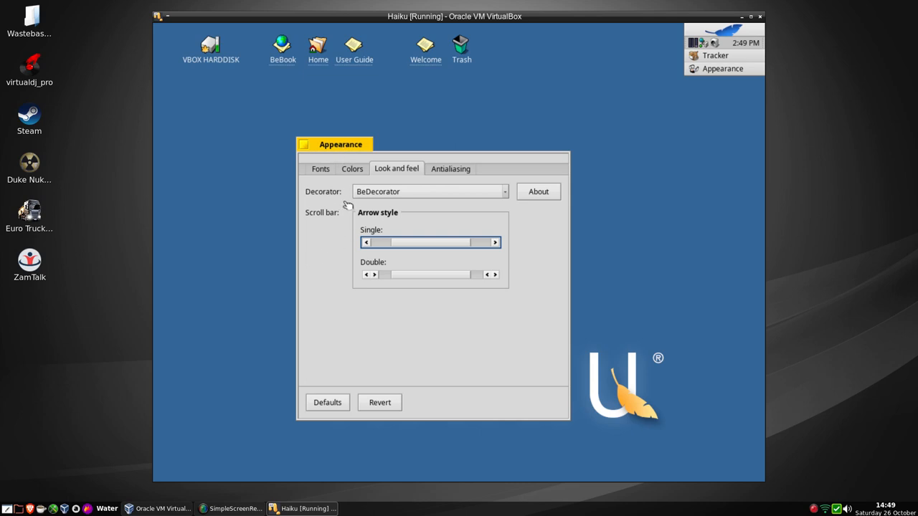
pyautogui.moveTo(357, 415)
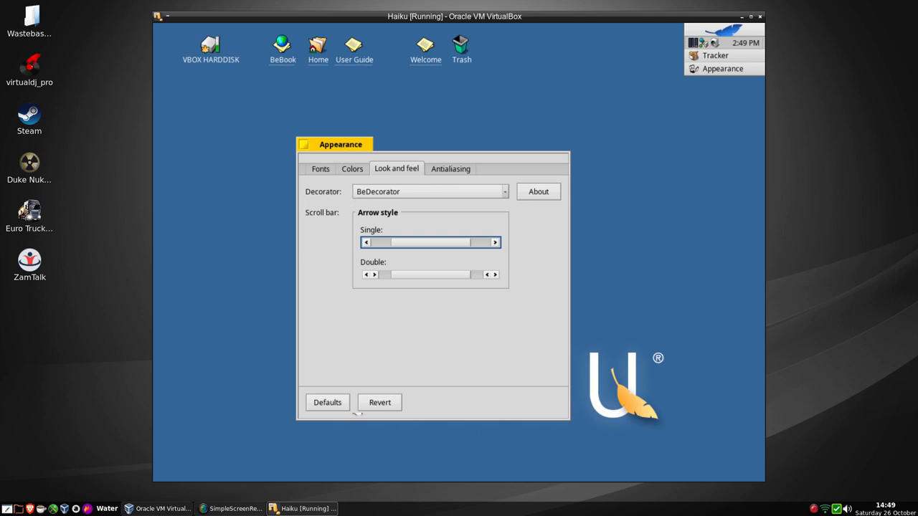
pyautogui.moveTo(454, 265)
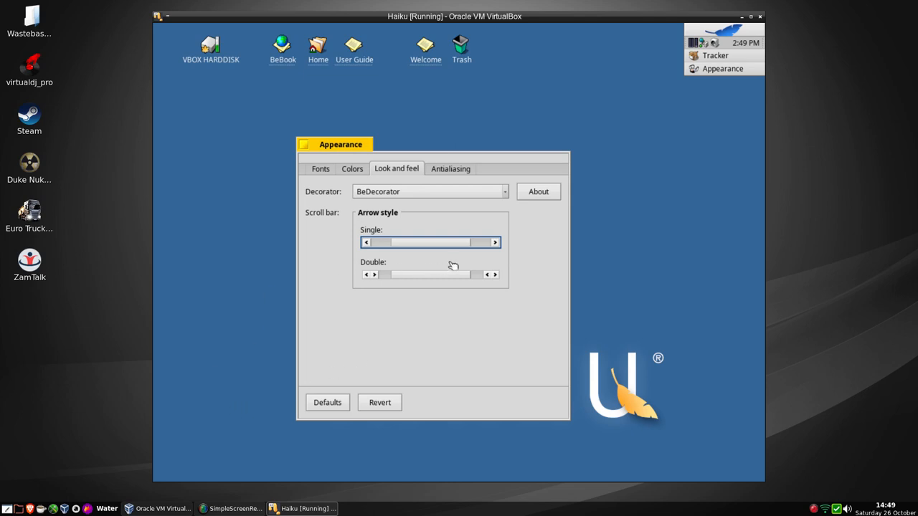
pyautogui.click(431, 193)
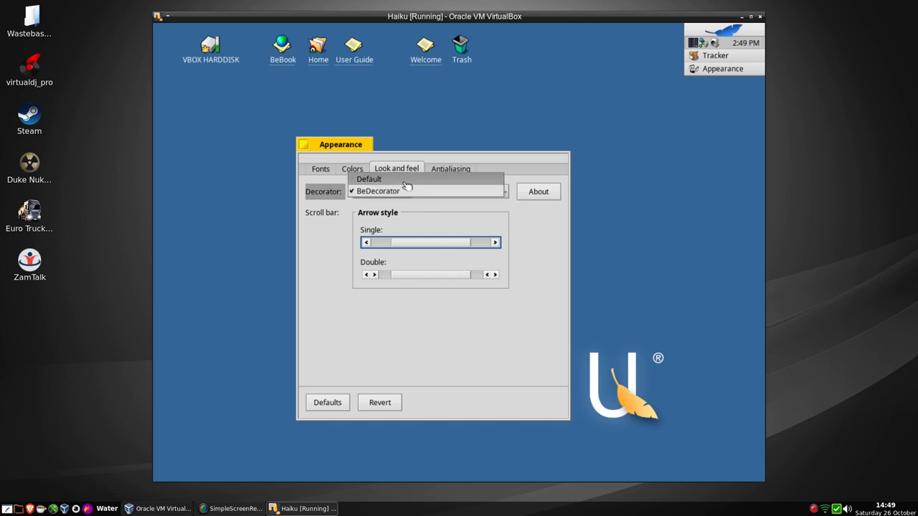
pyautogui.click(369, 179)
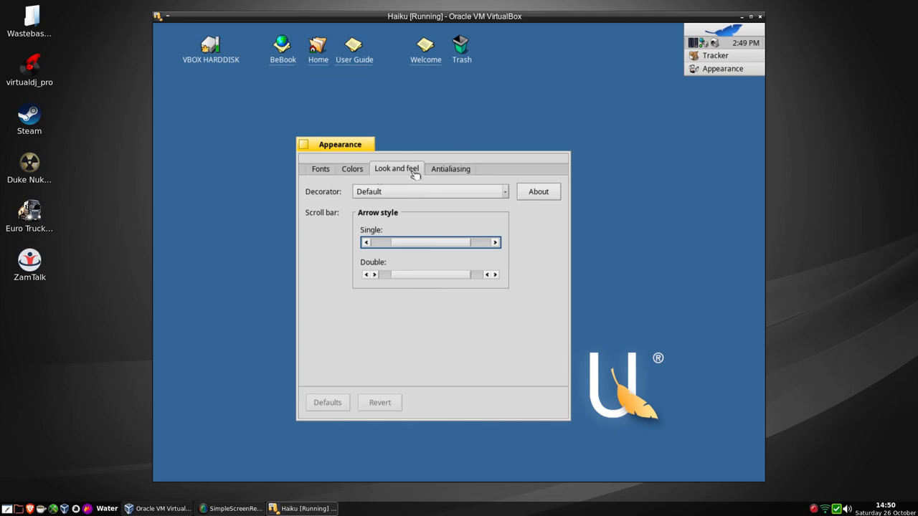
pyautogui.click(450, 169)
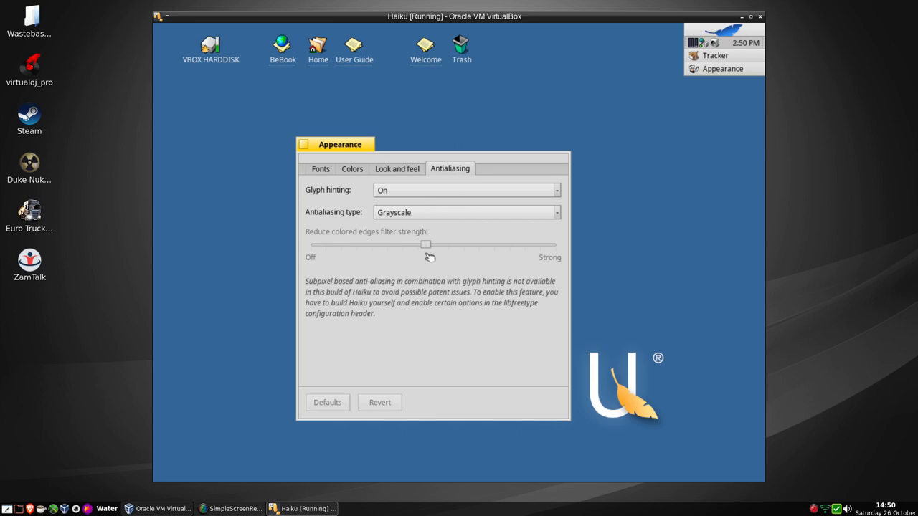
pyautogui.moveTo(342, 51)
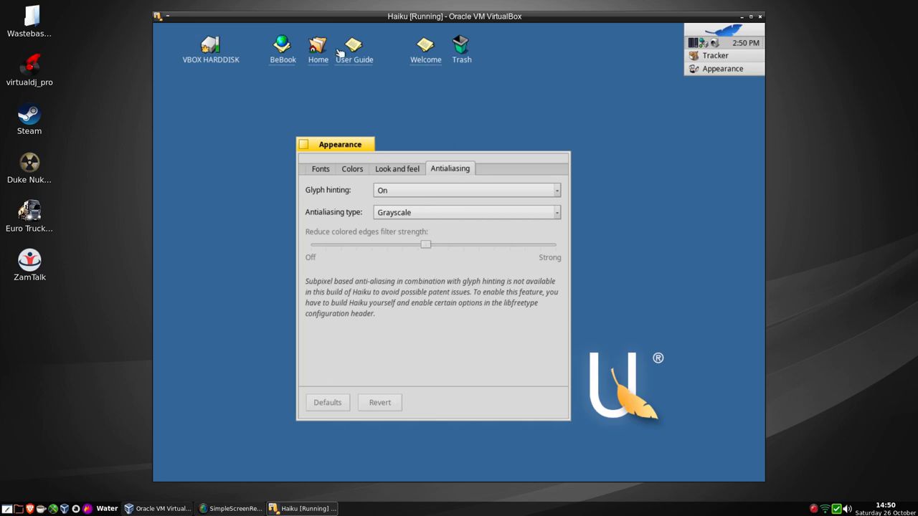
pyautogui.moveTo(500, 63)
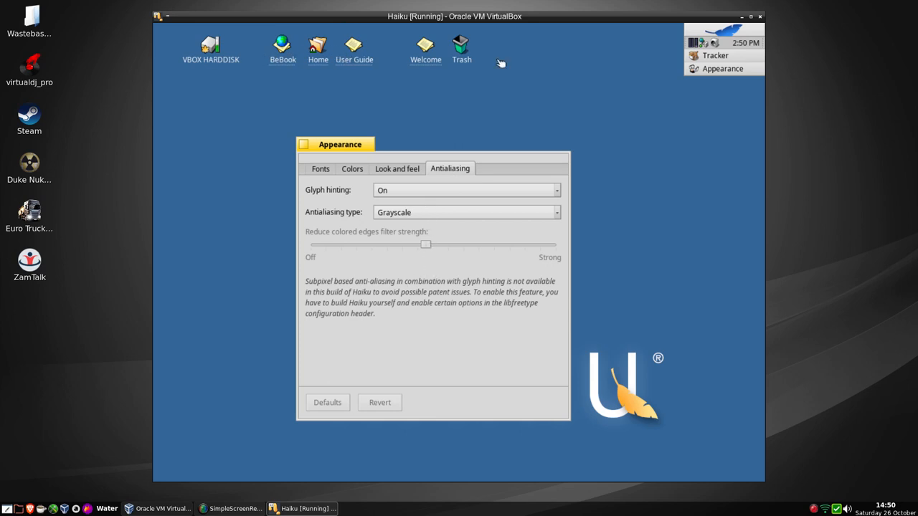
pyautogui.moveTo(376, 118)
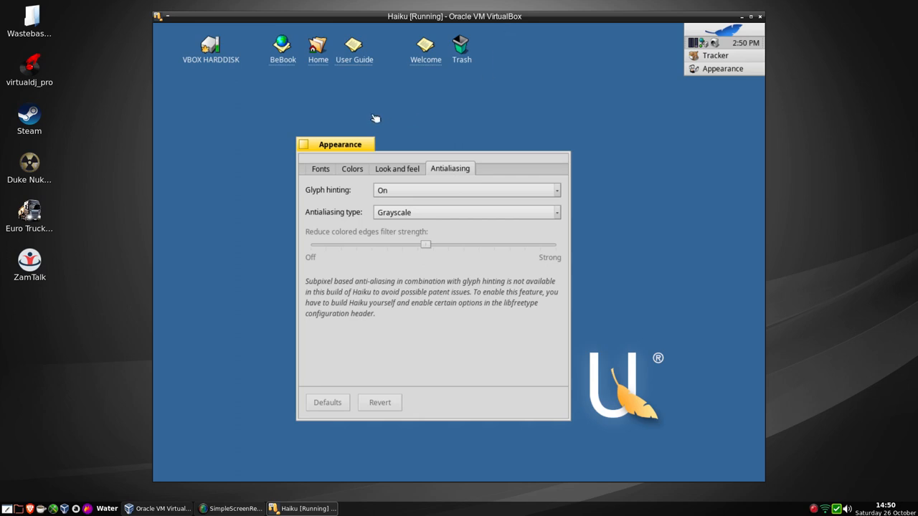
pyautogui.moveTo(296, 119)
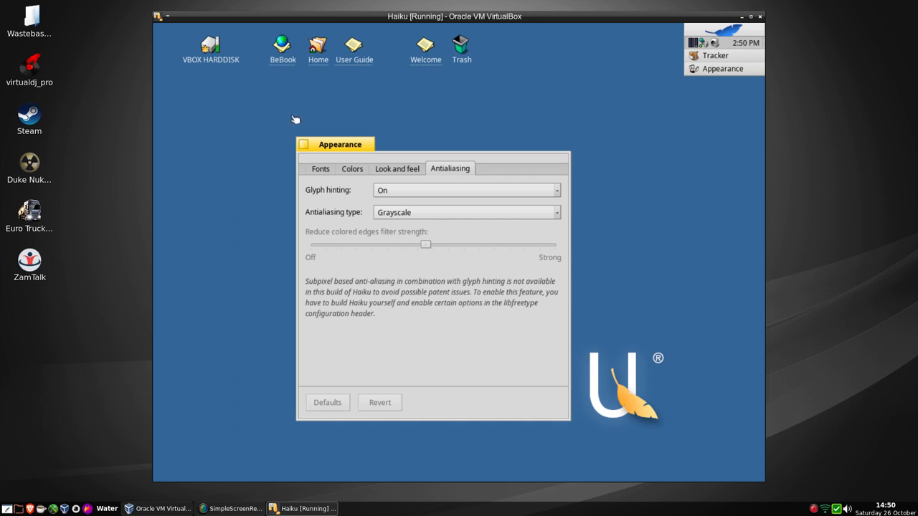
pyautogui.moveTo(295, 120)
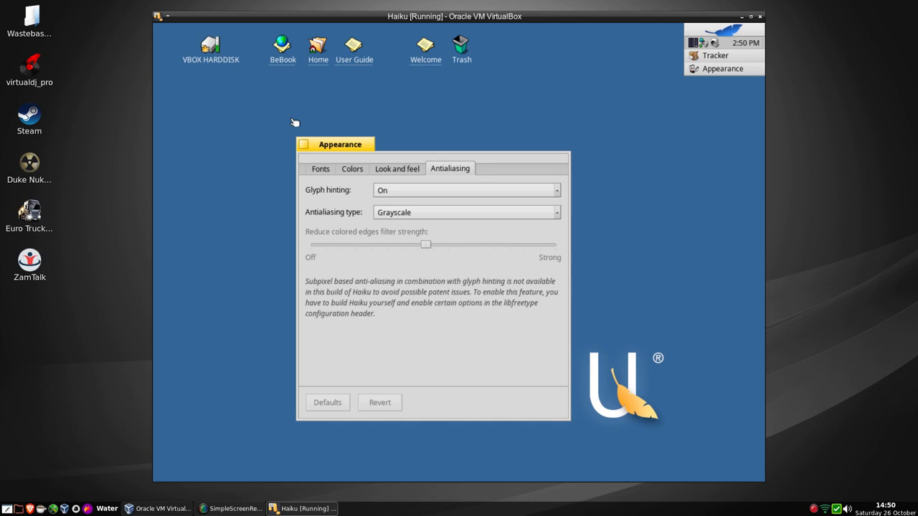
pyautogui.moveTo(244, 413)
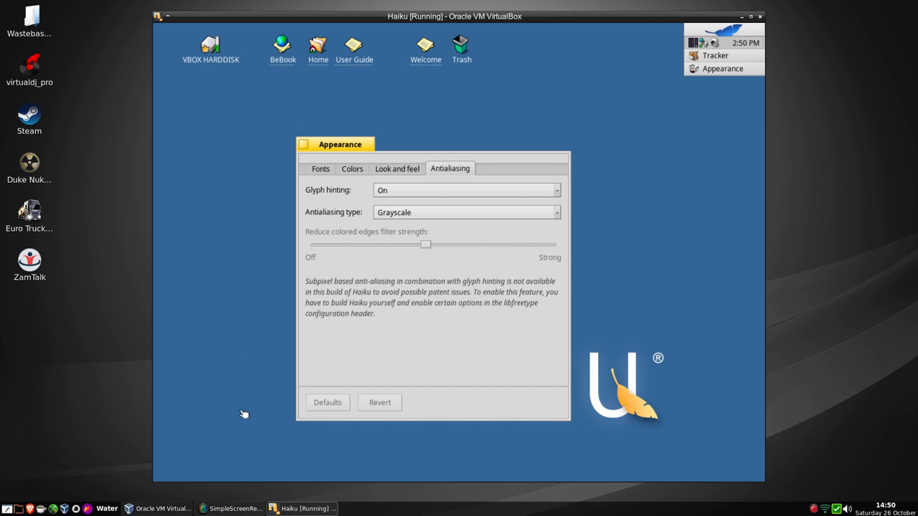
pyautogui.moveTo(396, 323)
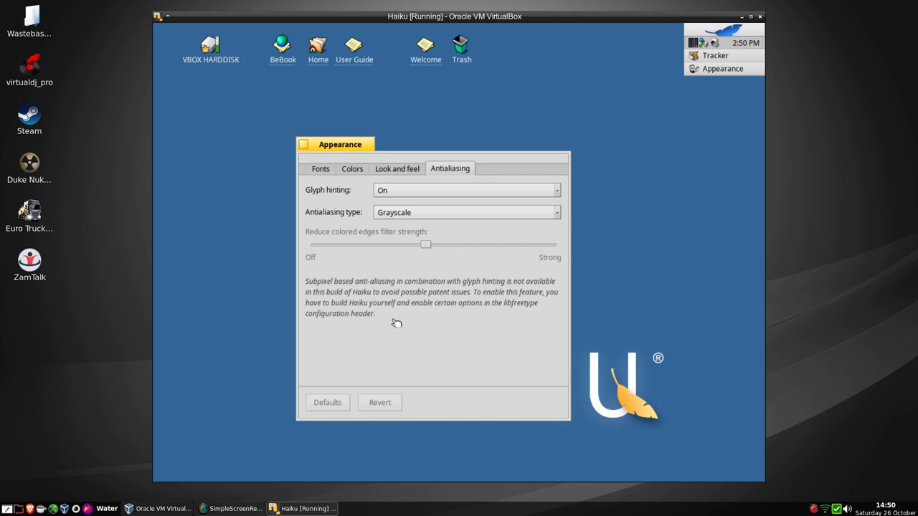
pyautogui.moveTo(487, 301)
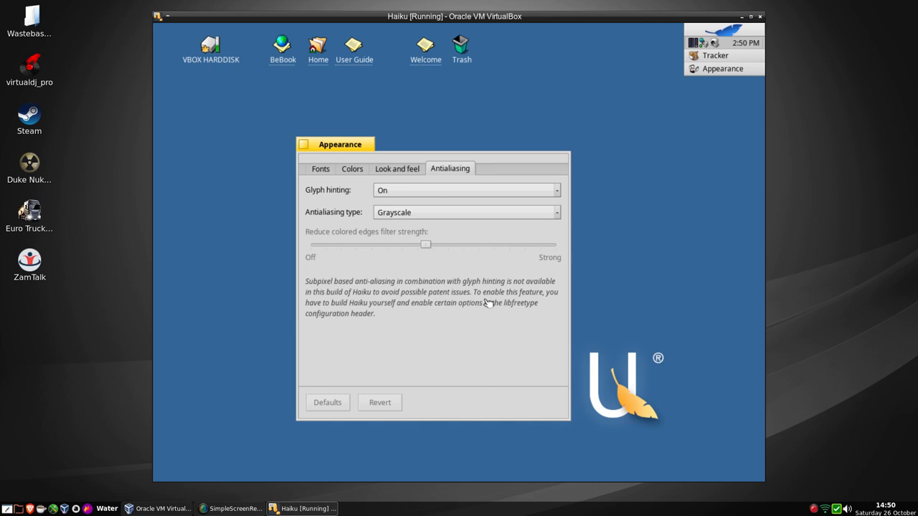
pyautogui.moveTo(456, 318)
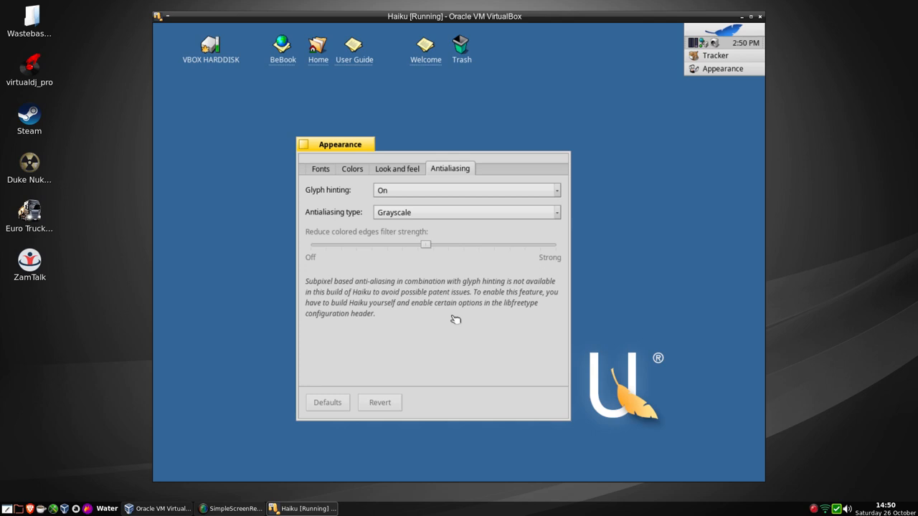
pyautogui.moveTo(453, 313)
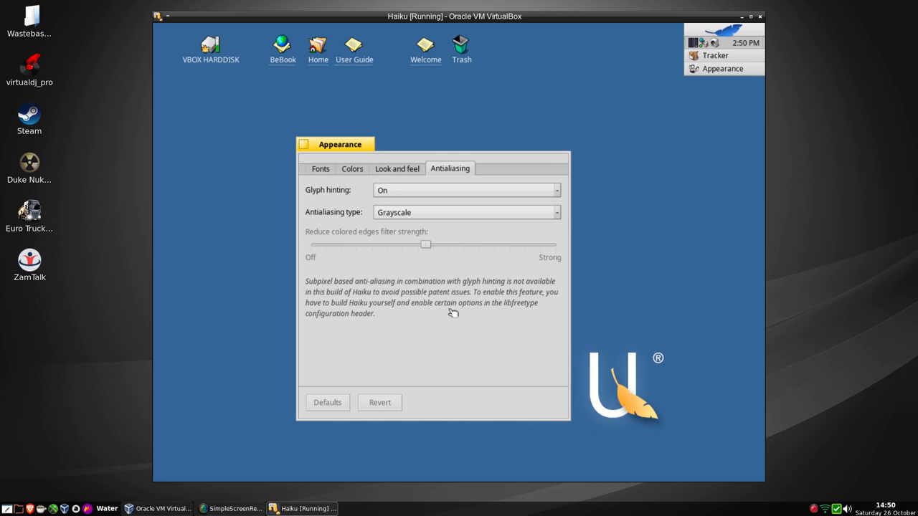
pyautogui.moveTo(431, 315)
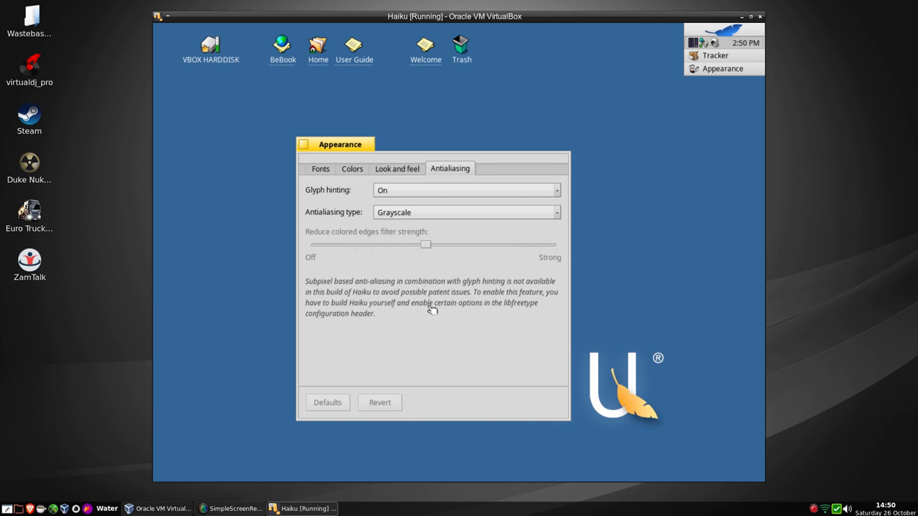
# Keep Glyph hinting set to On and close the Appearance preferences.
pyautogui.click(465, 190)
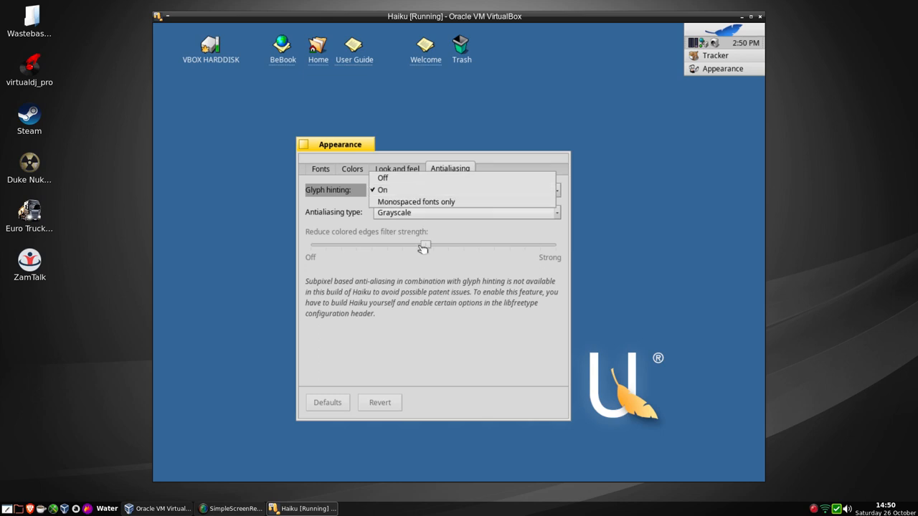
pyautogui.click(382, 189)
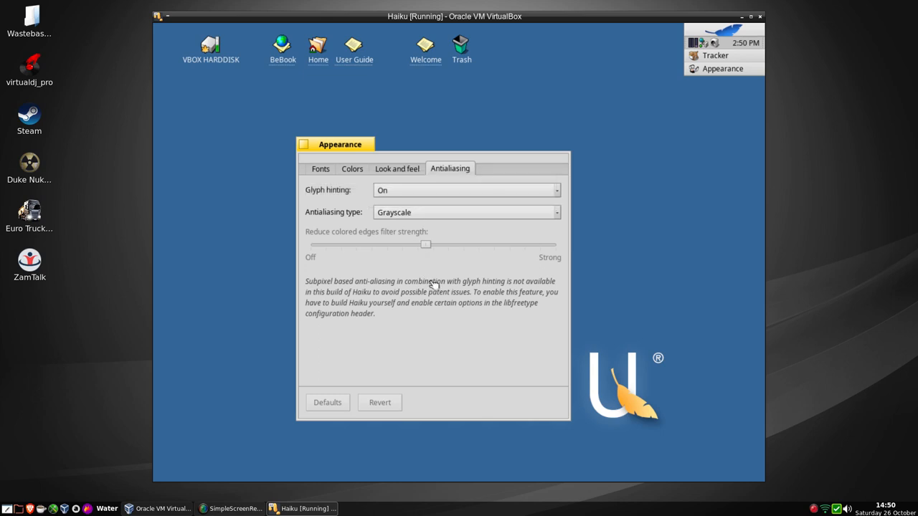
pyautogui.click(320, 169)
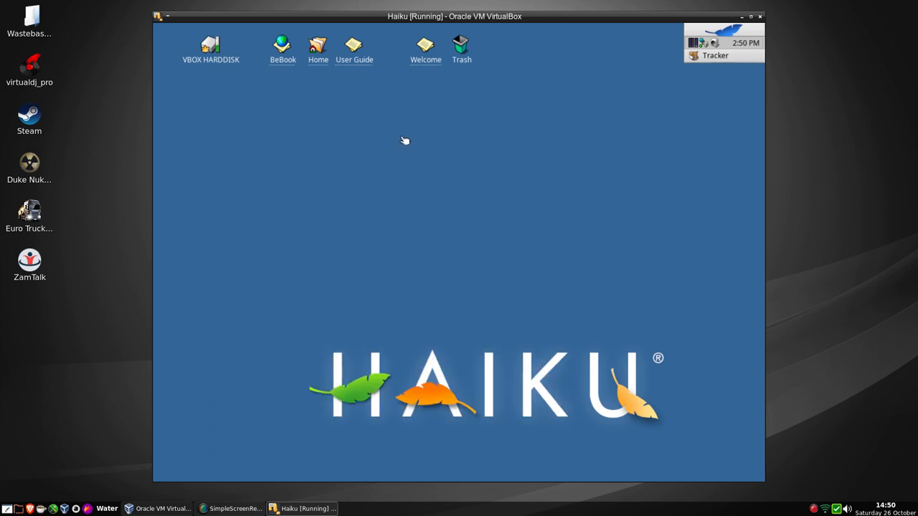
pyautogui.moveTo(522, 28)
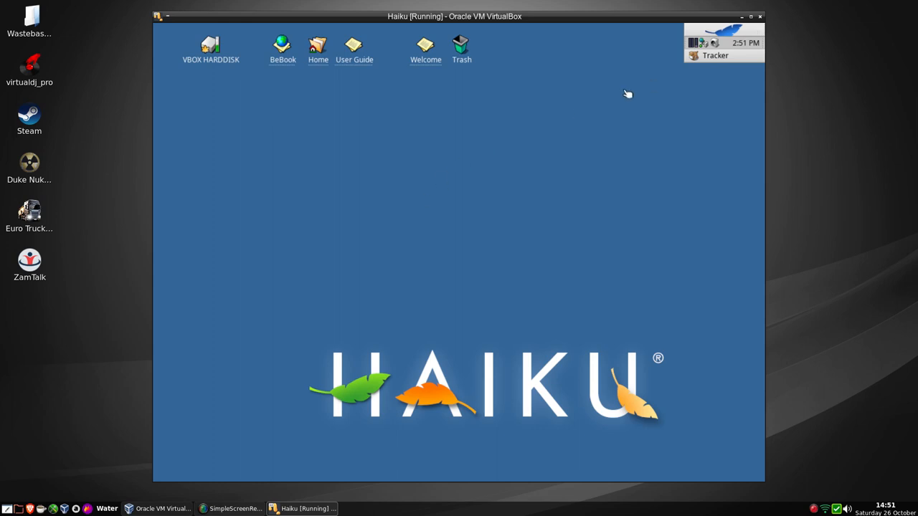
# Launch the Haiku Installer from the Deskbar menu and quit it at the welcome dialog.
pyautogui.click(694, 43)
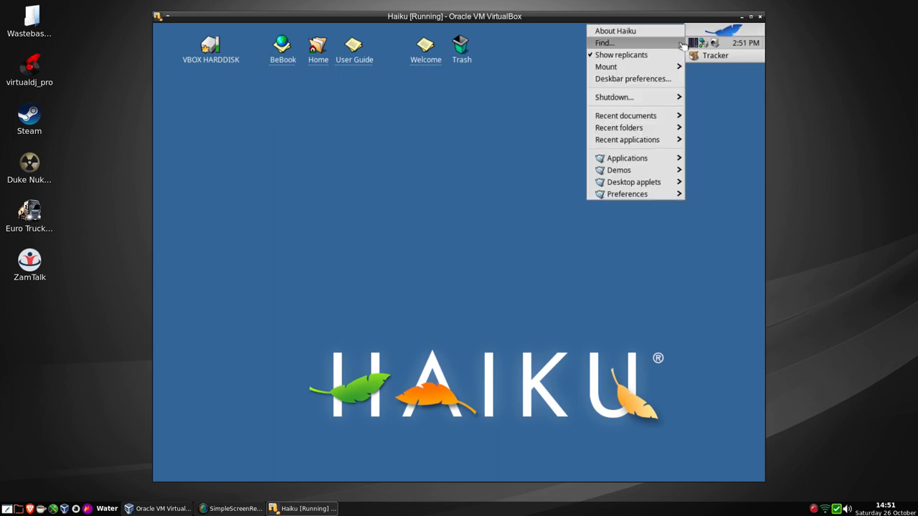
pyautogui.moveTo(627, 140)
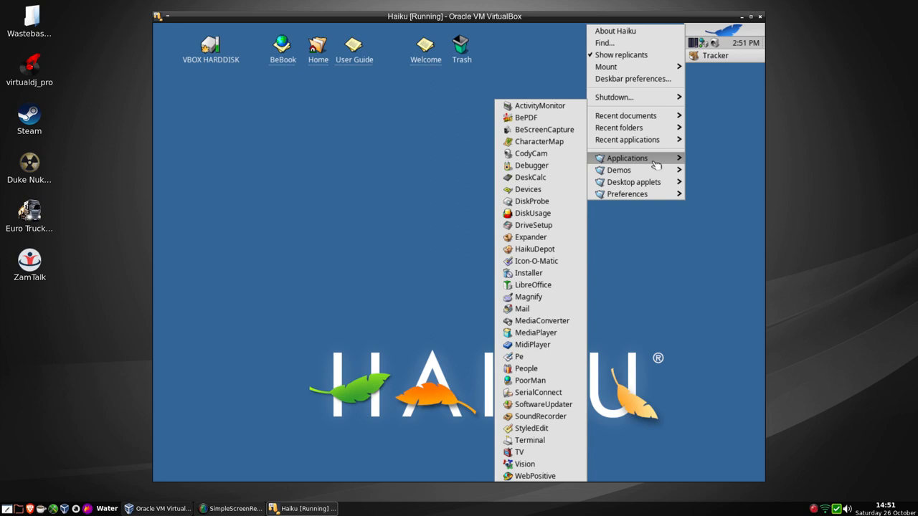
pyautogui.moveTo(530, 273)
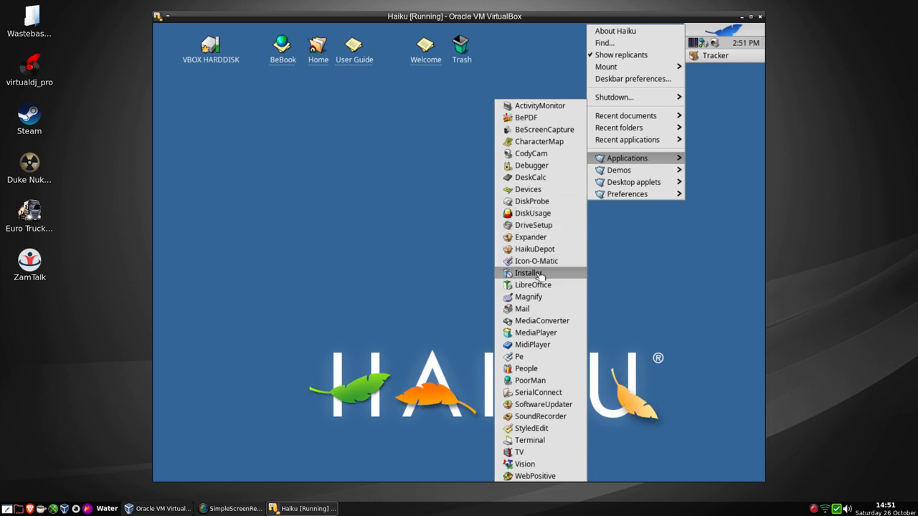
pyautogui.moveTo(540, 278)
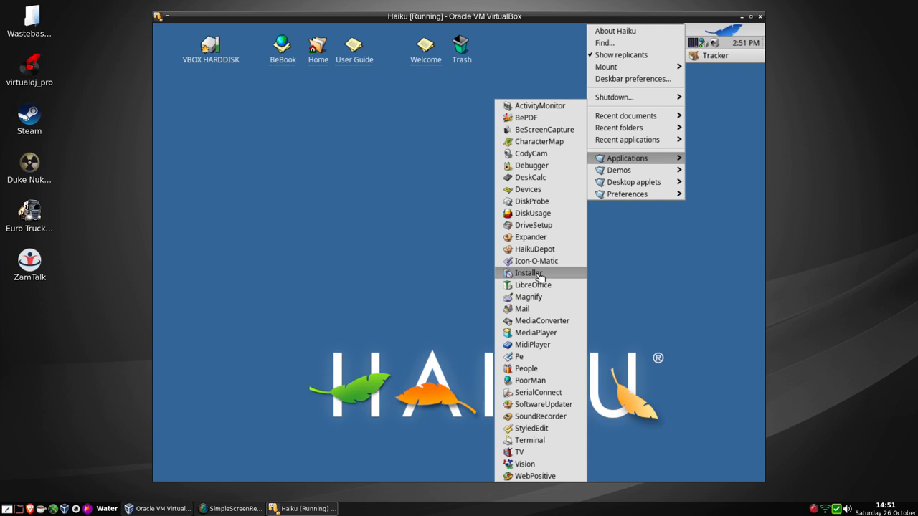
pyautogui.click(529, 272)
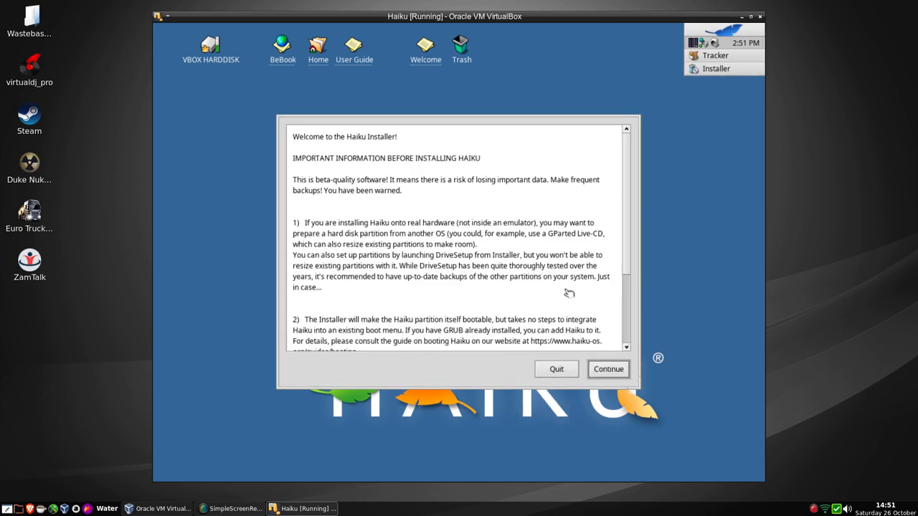
pyautogui.moveTo(482, 298)
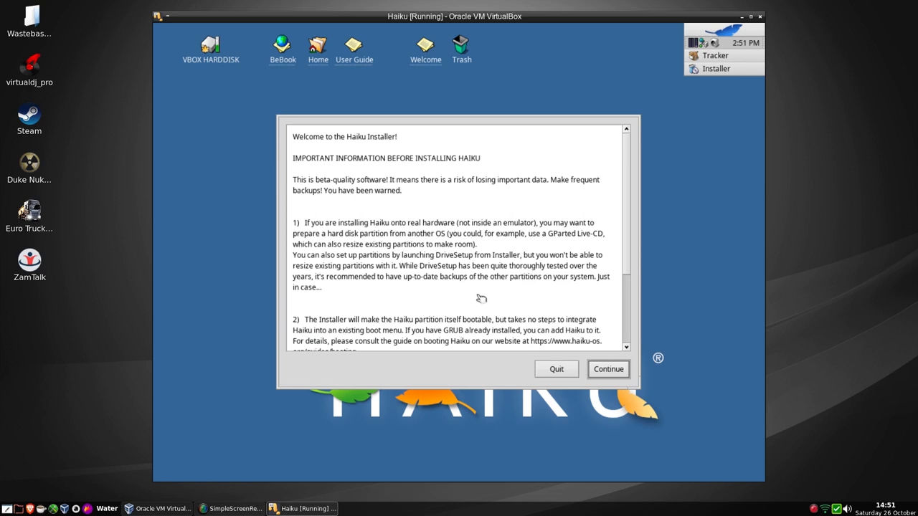
pyautogui.moveTo(262, 416)
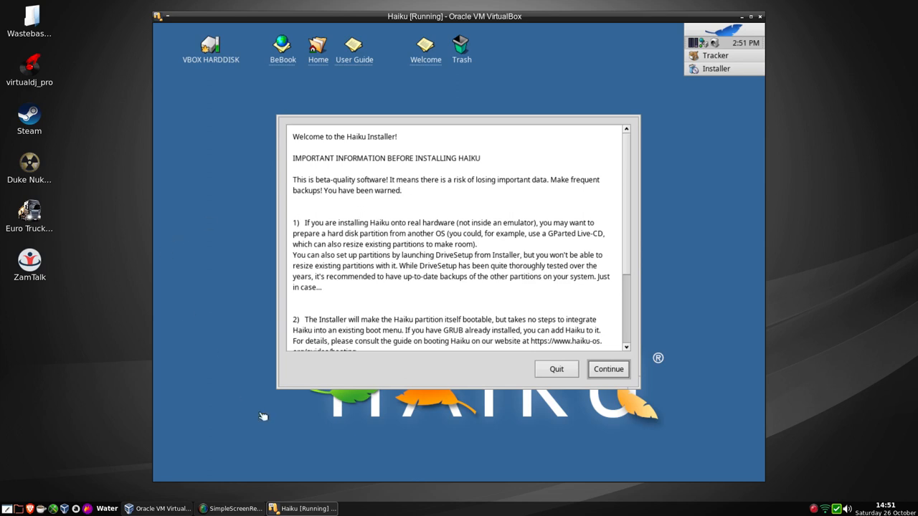
pyautogui.moveTo(557, 372)
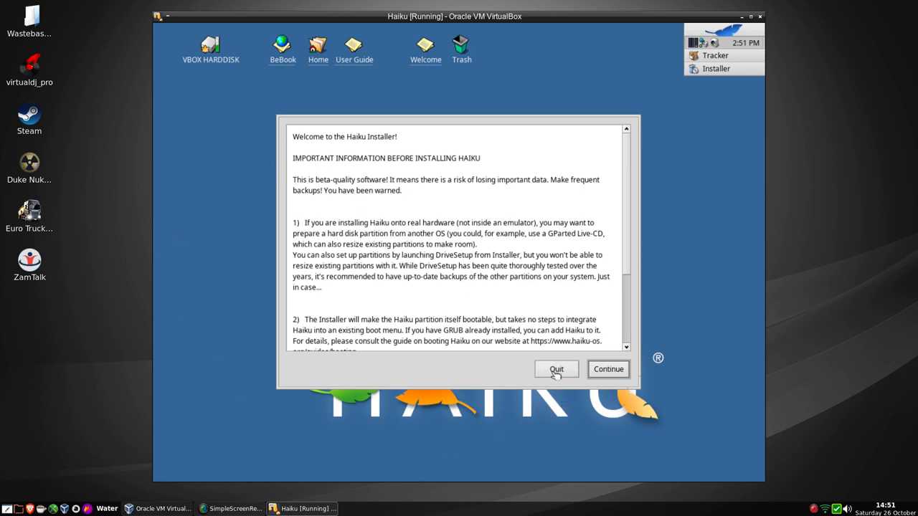
pyautogui.click(556, 369)
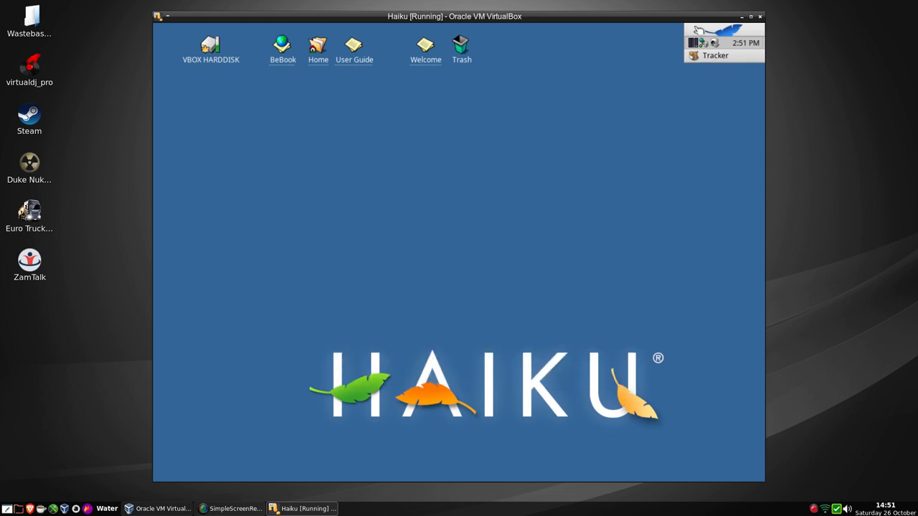
pyautogui.click(694, 43)
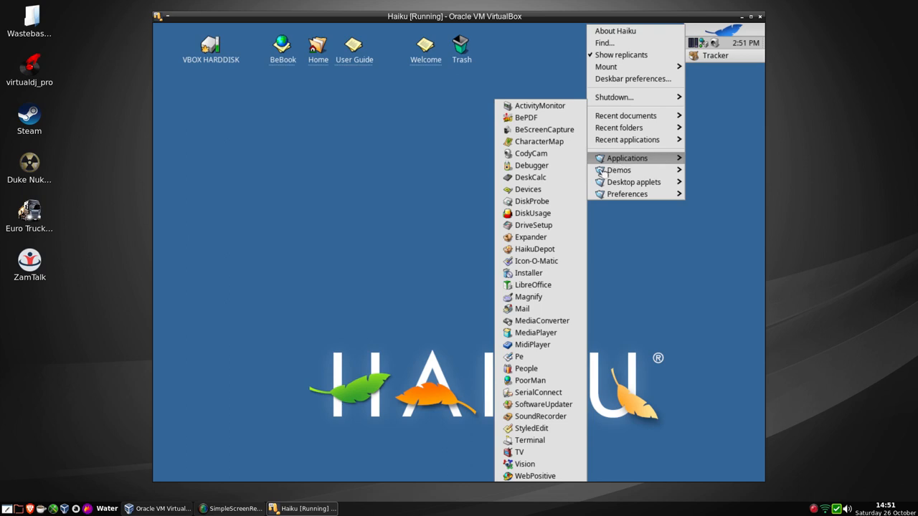
pyautogui.moveTo(528, 273)
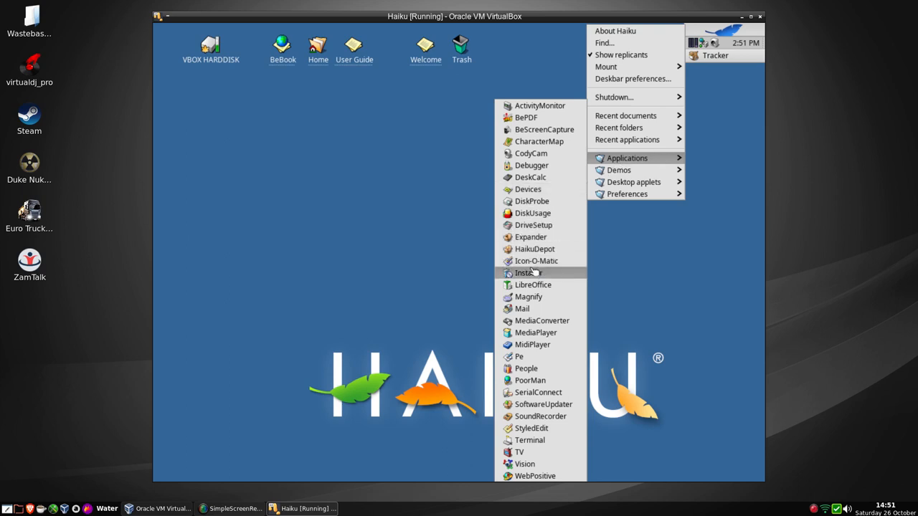
pyautogui.moveTo(534, 275)
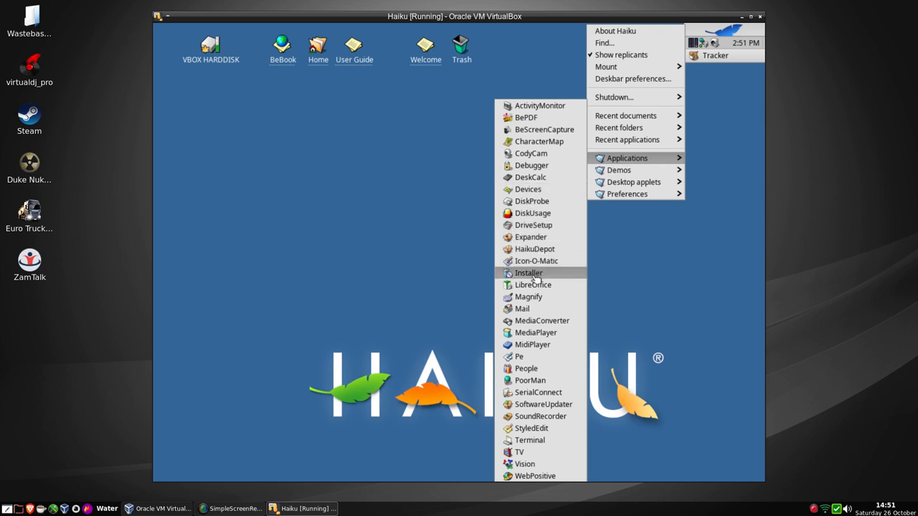
pyautogui.moveTo(528, 297)
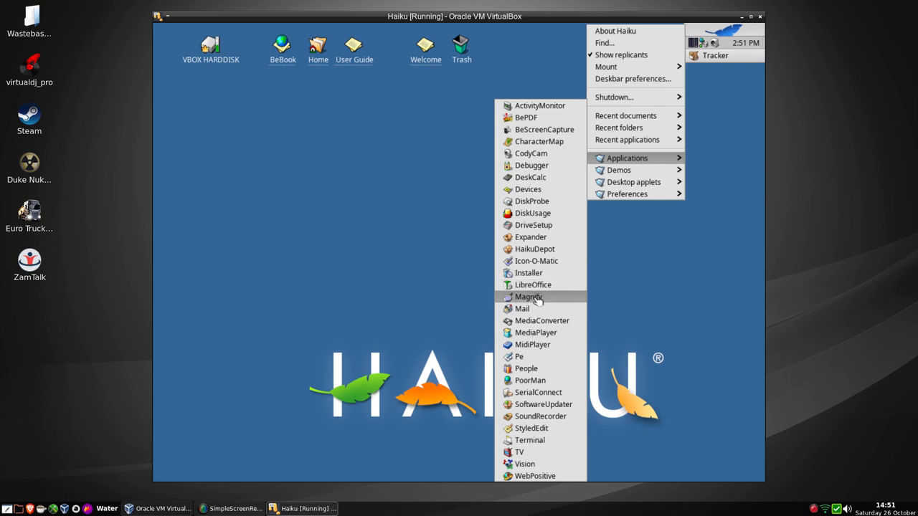
pyautogui.click(528, 297)
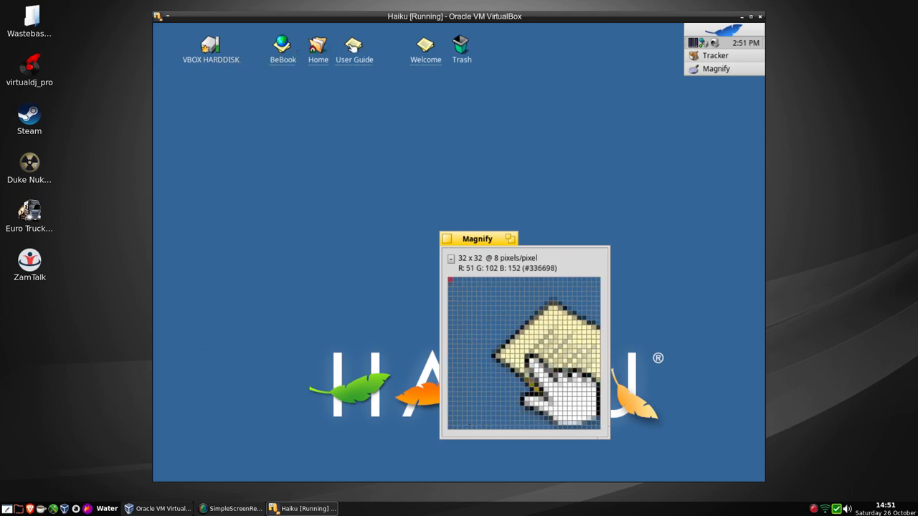
pyautogui.moveTo(461, 138)
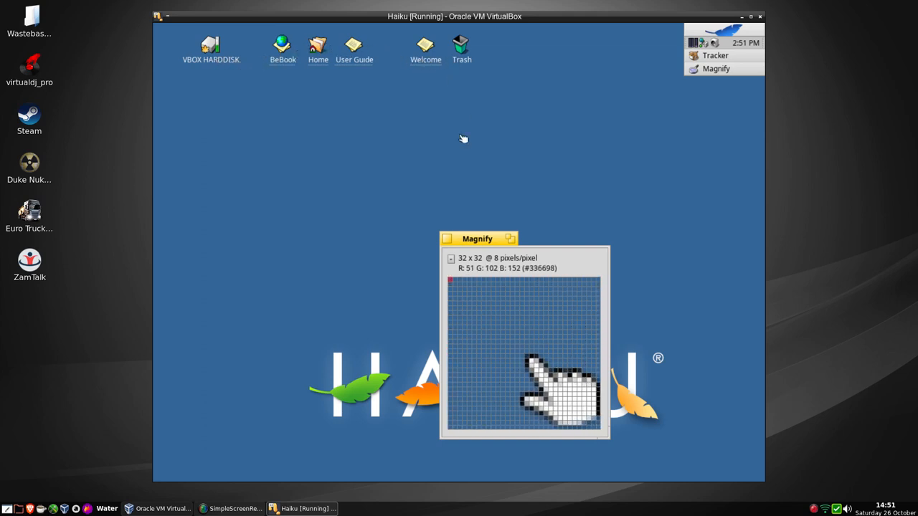
pyautogui.click(448, 239)
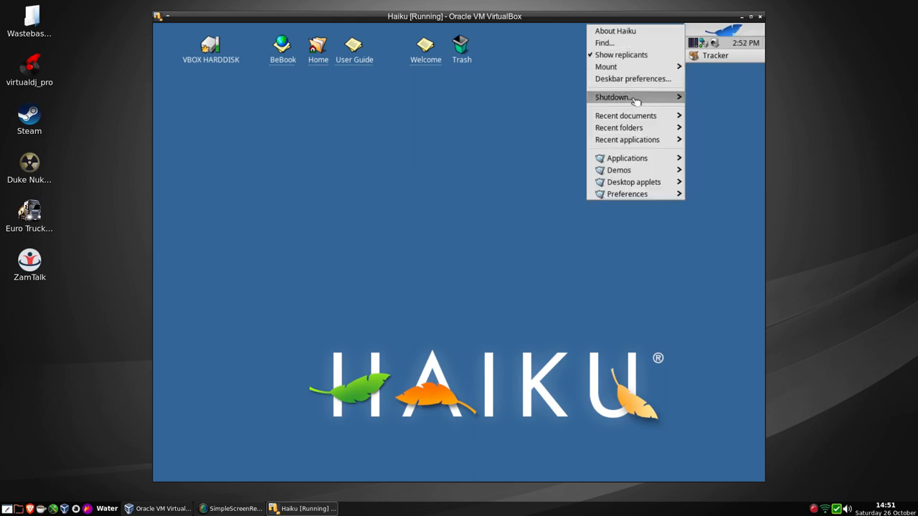
pyautogui.click(627, 158)
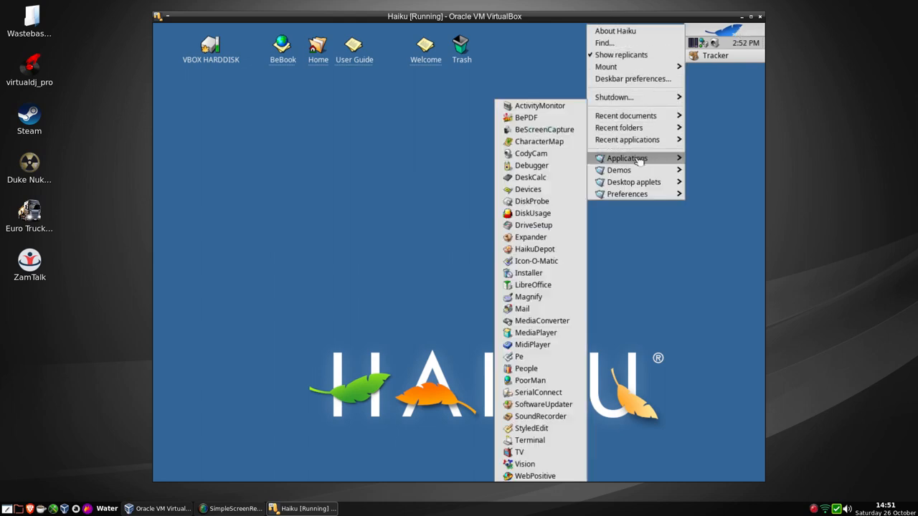
pyautogui.moveTo(534, 213)
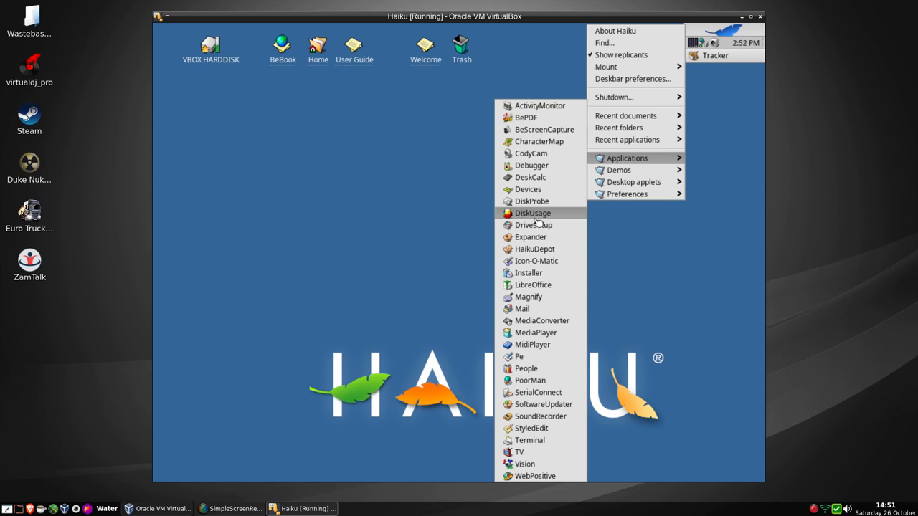
pyautogui.moveTo(532, 201)
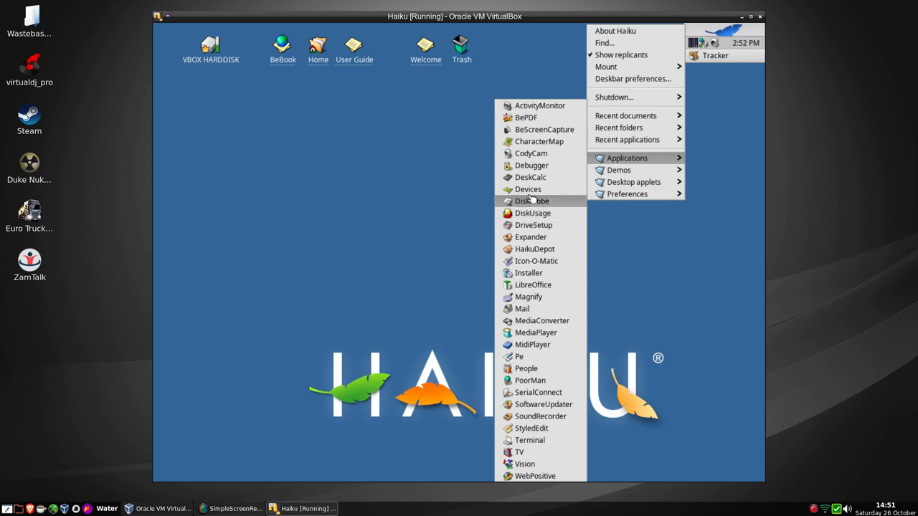
pyautogui.click(528, 189)
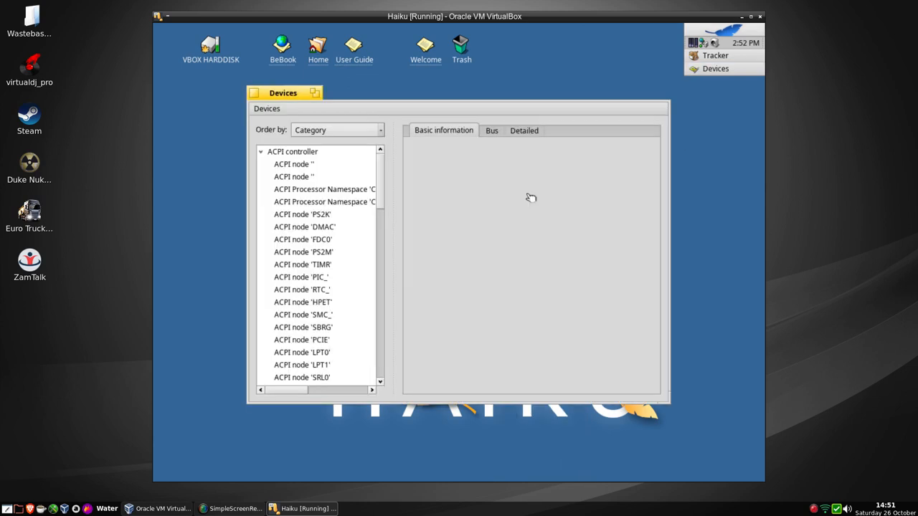
pyautogui.moveTo(390, 190)
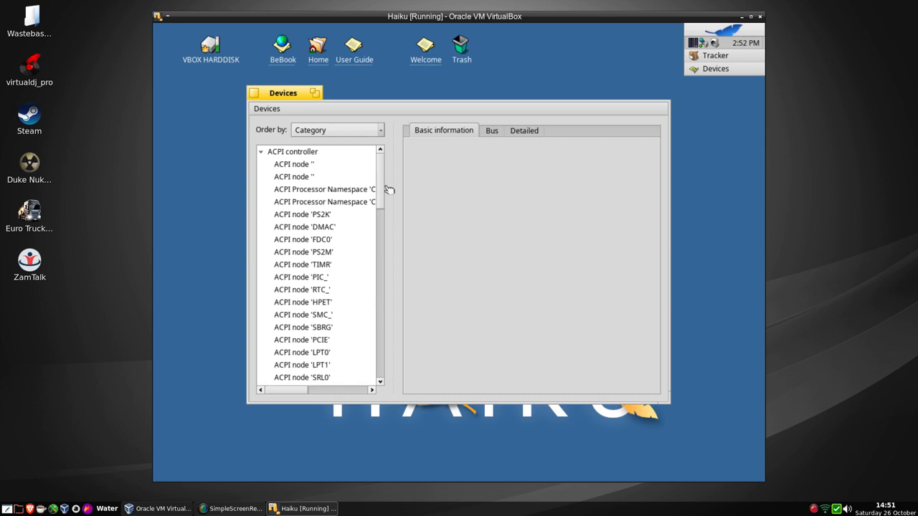
pyautogui.scroll(-3)
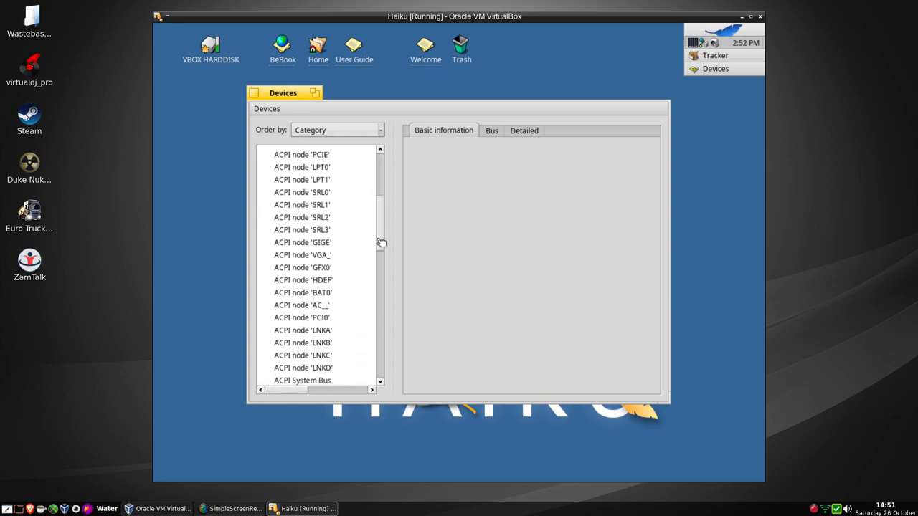
pyautogui.scroll(-3)
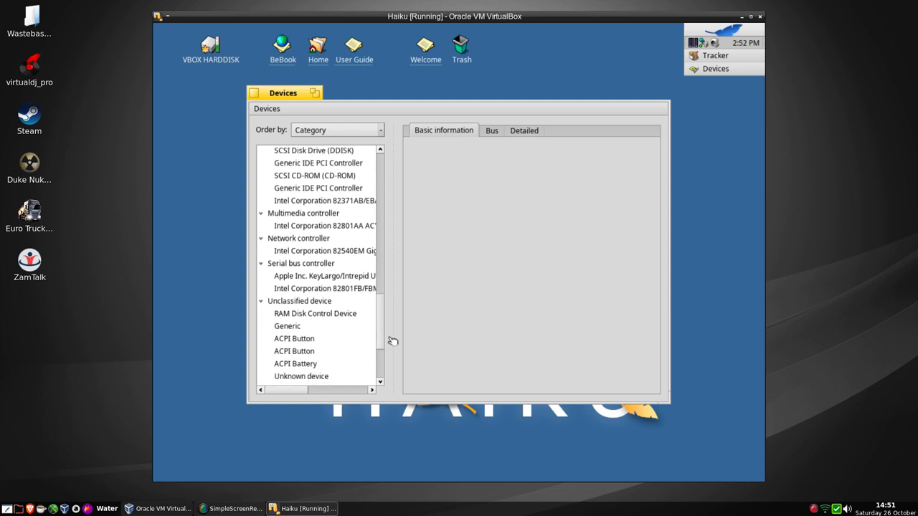
pyautogui.scroll(-3)
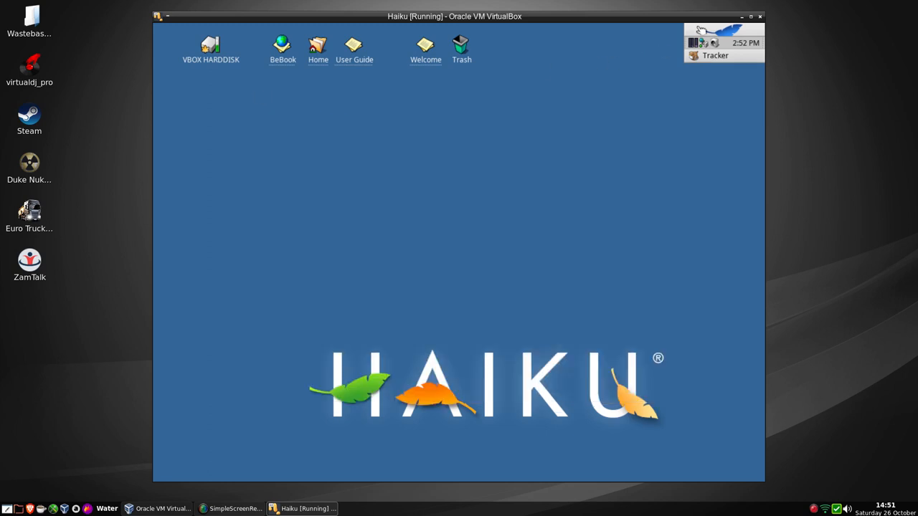
# Open Repositories preferences showing Haiku and HaikuPorts enabled, then close it.
pyautogui.click(729, 31)
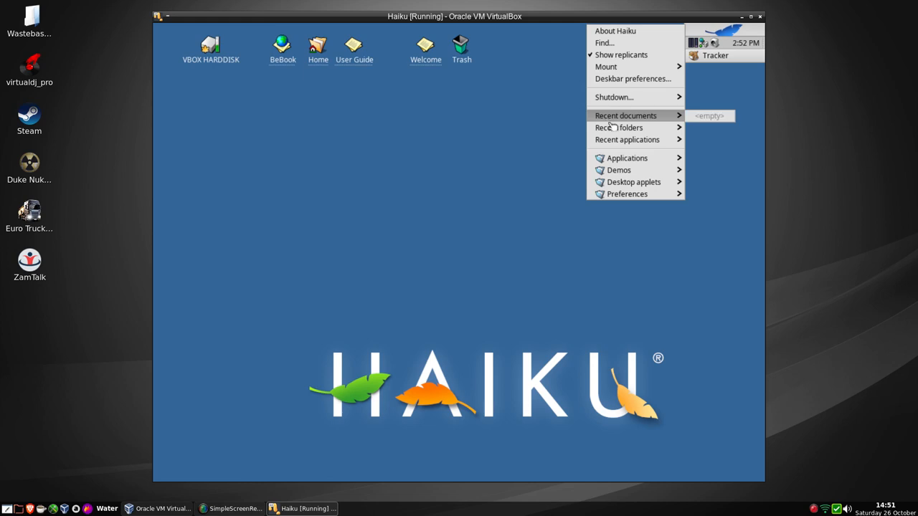
pyautogui.moveTo(626, 194)
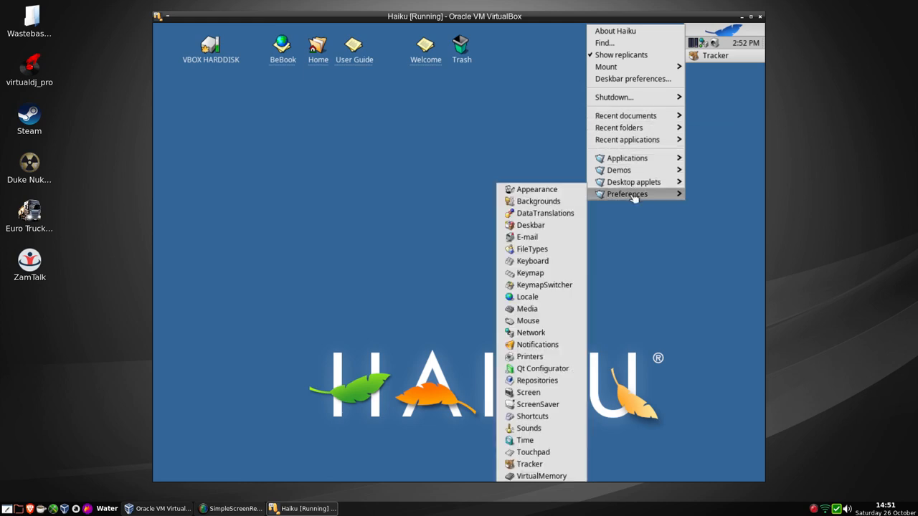
pyautogui.moveTo(542, 367)
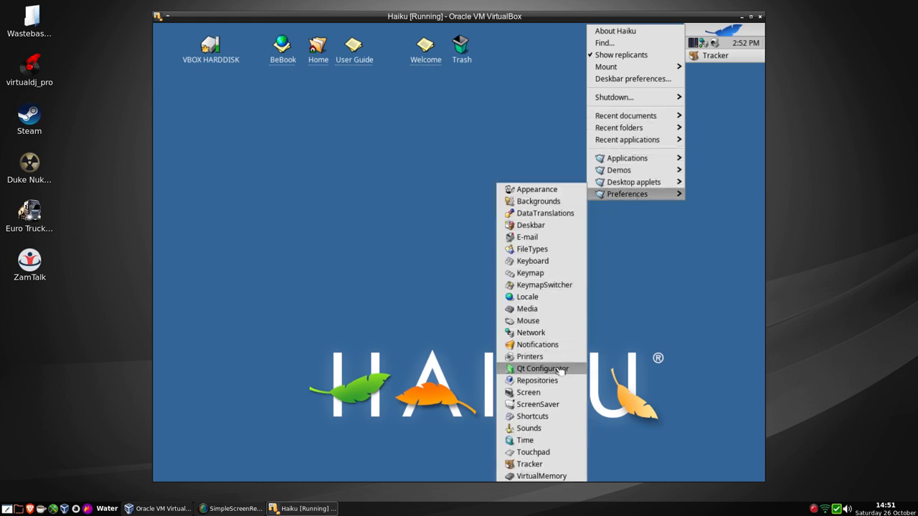
pyautogui.moveTo(536, 380)
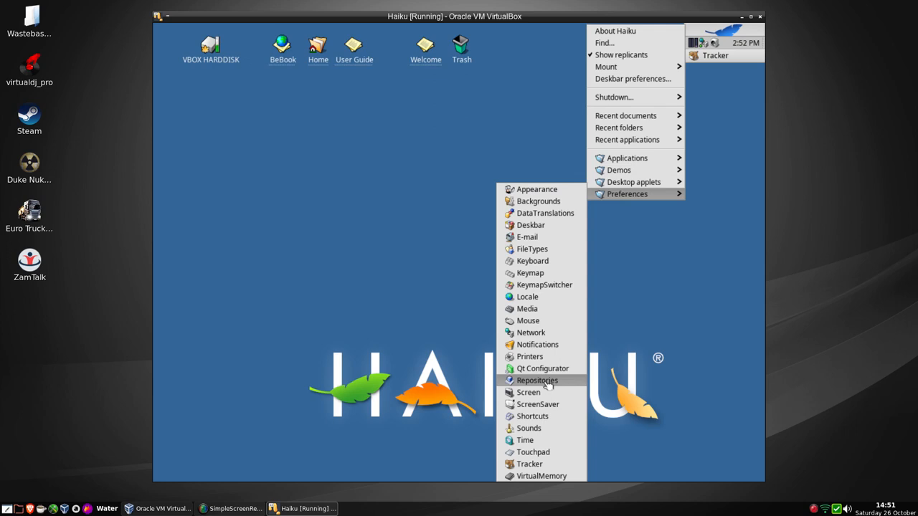
pyautogui.click(536, 380)
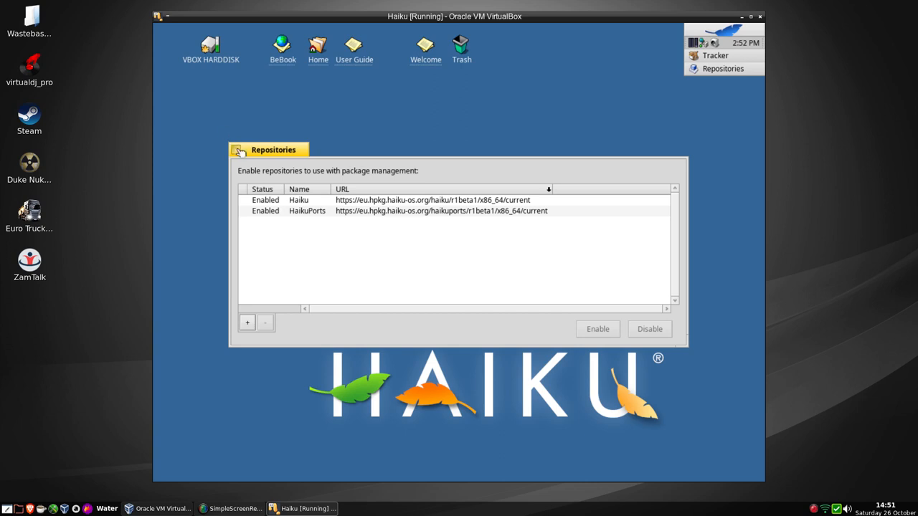
pyautogui.click(714, 43)
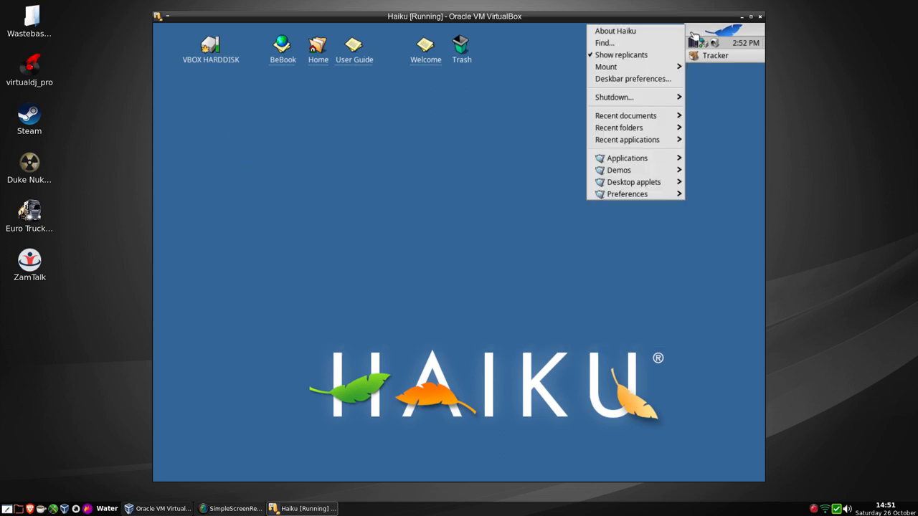
pyautogui.moveTo(627, 158)
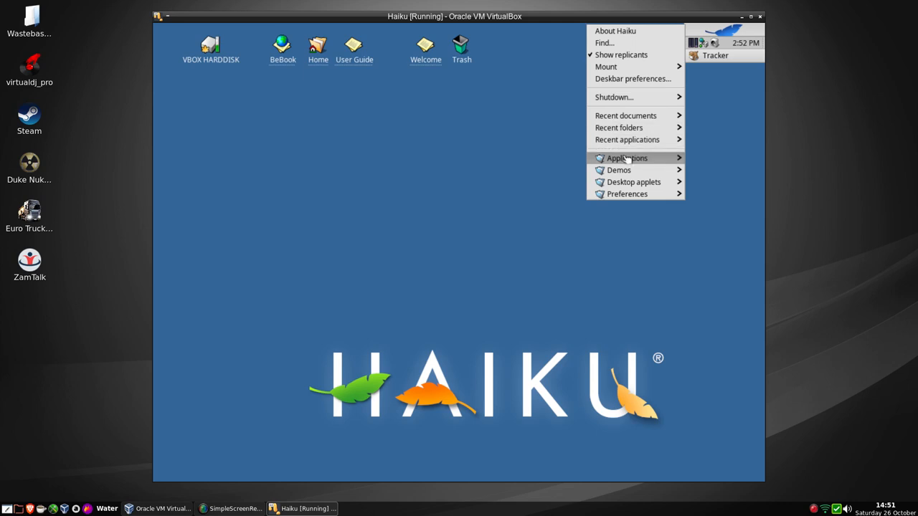
pyautogui.moveTo(627, 158)
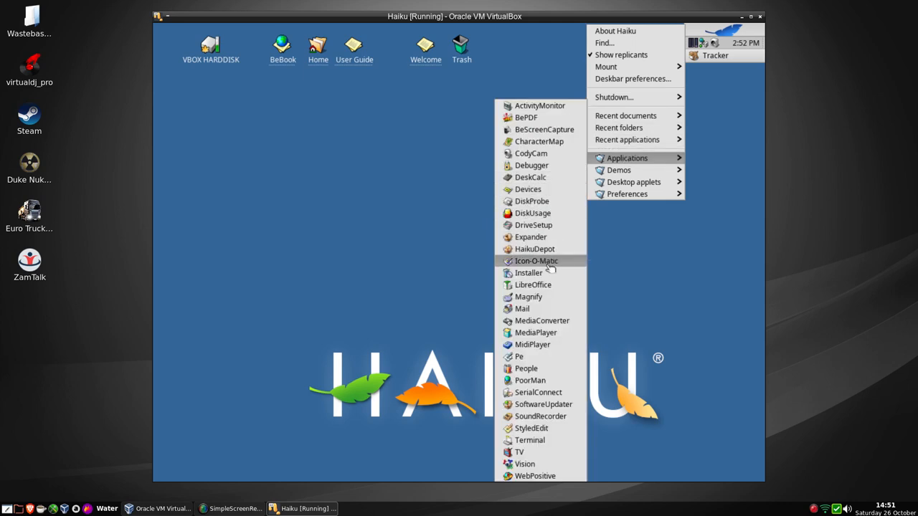
pyautogui.moveTo(542, 321)
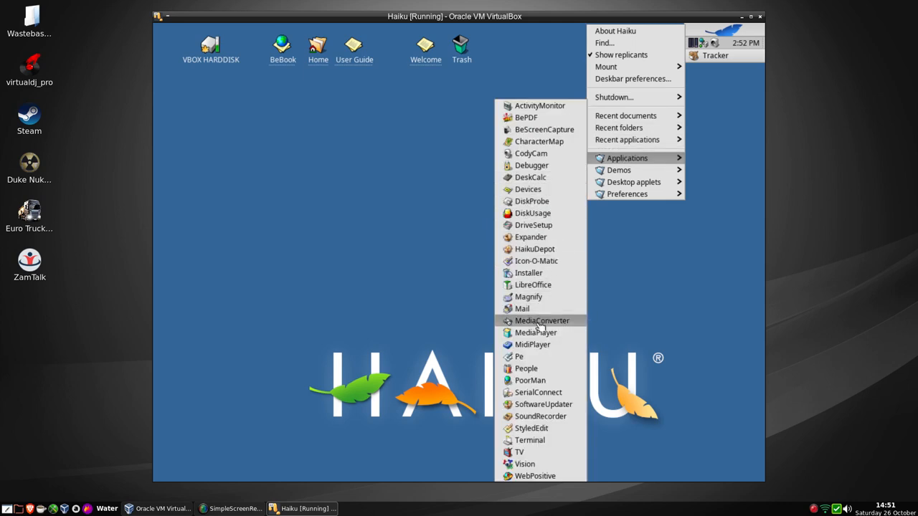
# Launch MediaConverter and quit it from its File menu without choosing files.
pyautogui.click(542, 321)
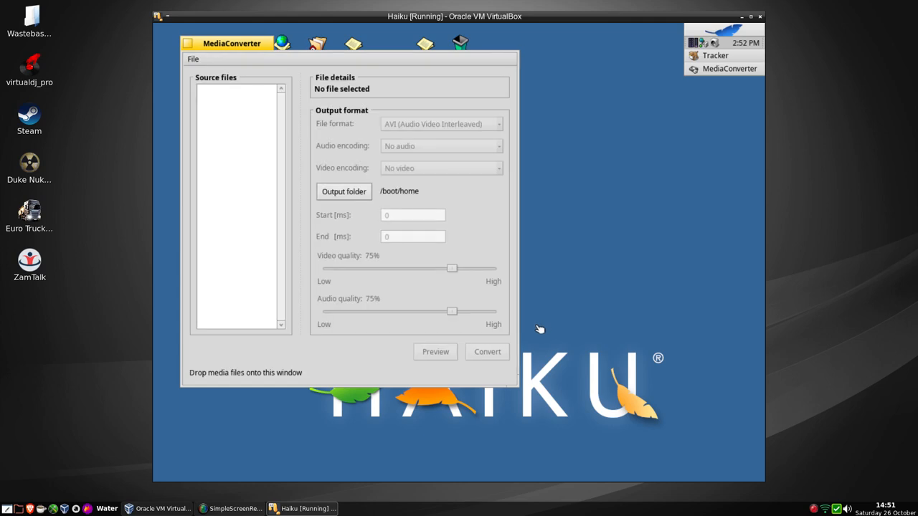
pyautogui.moveTo(338, 132)
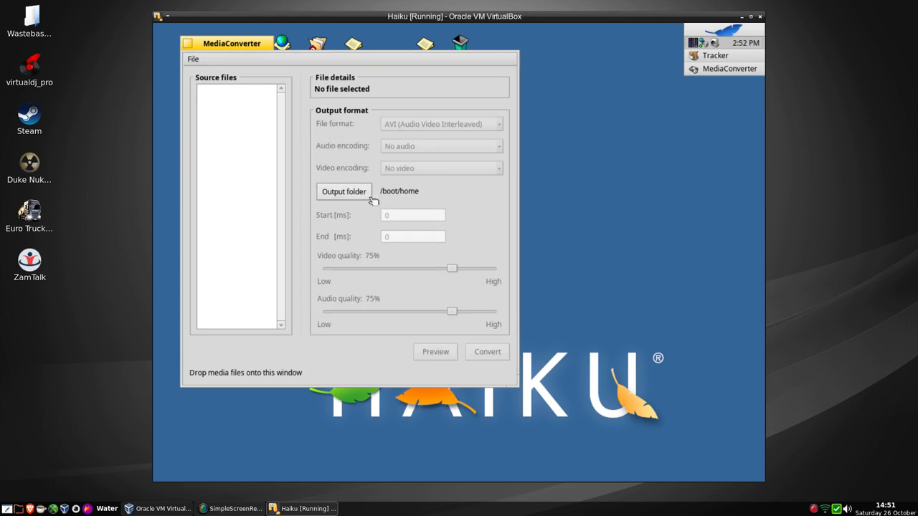
pyautogui.moveTo(406, 264)
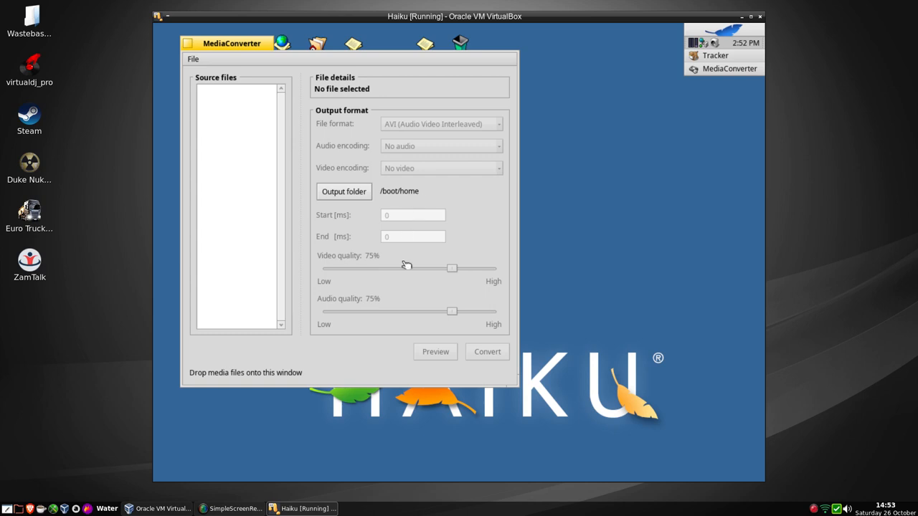
pyautogui.moveTo(192, 69)
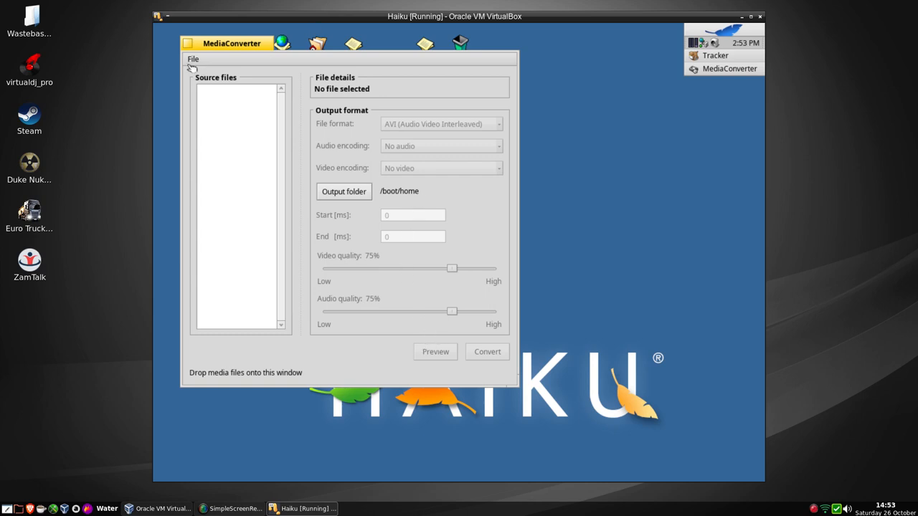
pyautogui.click(186, 43)
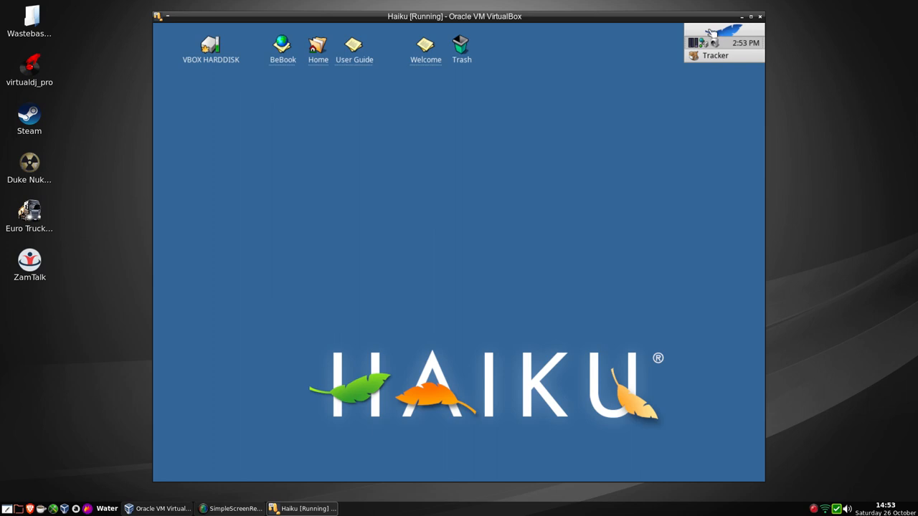
# Launch Terminal from Deskbar Applications, centre it and run uname -a.
pyautogui.click(697, 43)
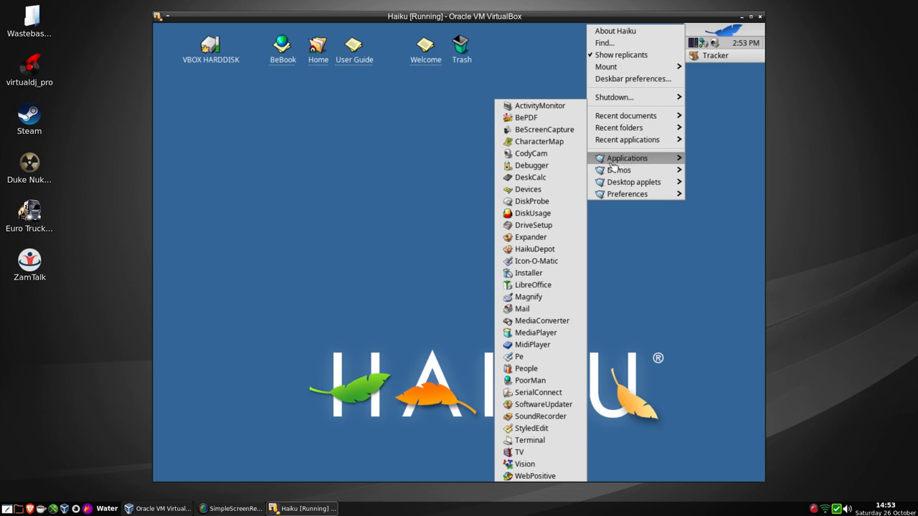
pyautogui.moveTo(534, 224)
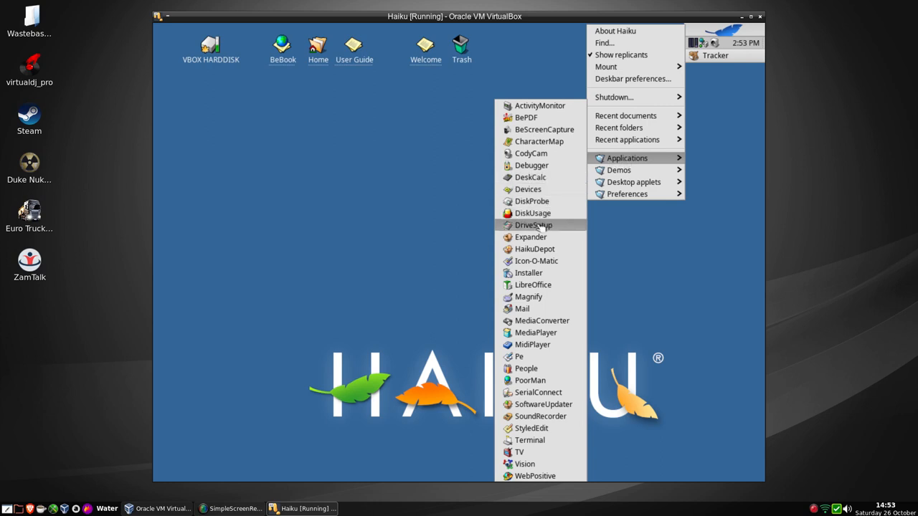
pyautogui.moveTo(524, 309)
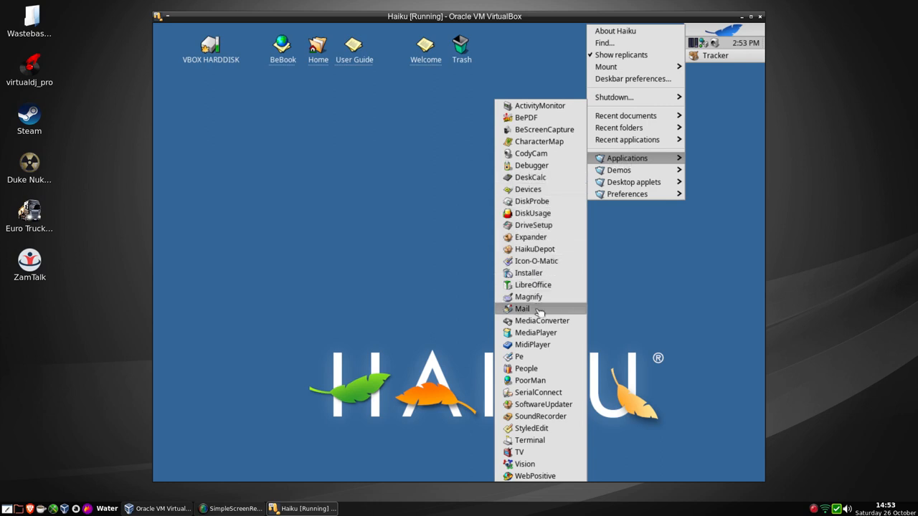
pyautogui.moveTo(530, 440)
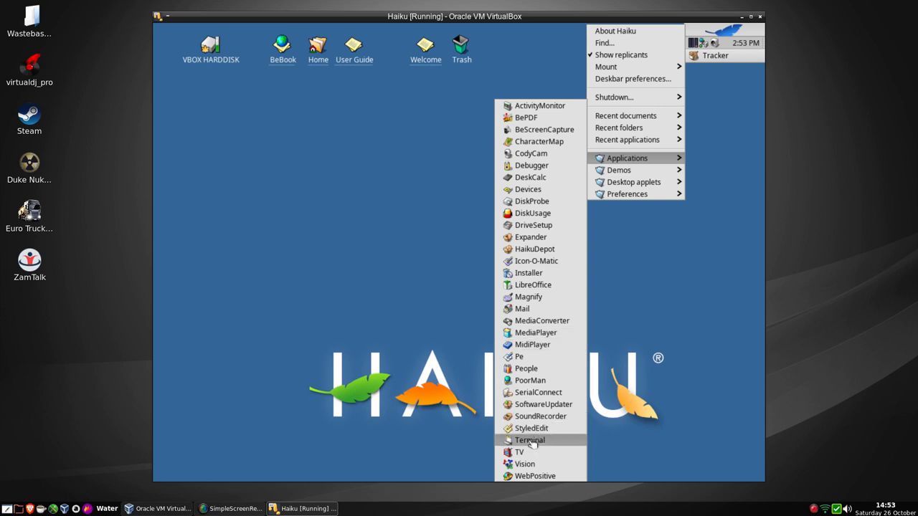
pyautogui.click(529, 440)
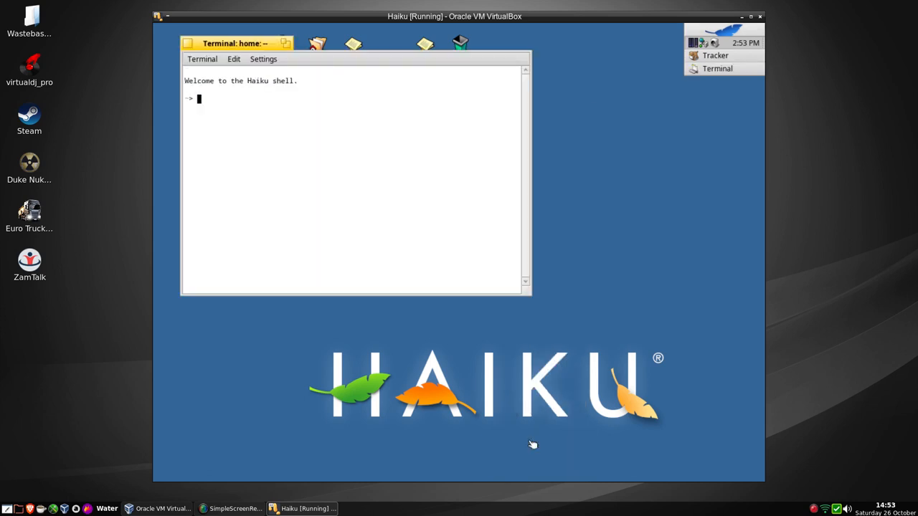
pyautogui.moveTo(236, 43); pyautogui.dragTo(333, 185)
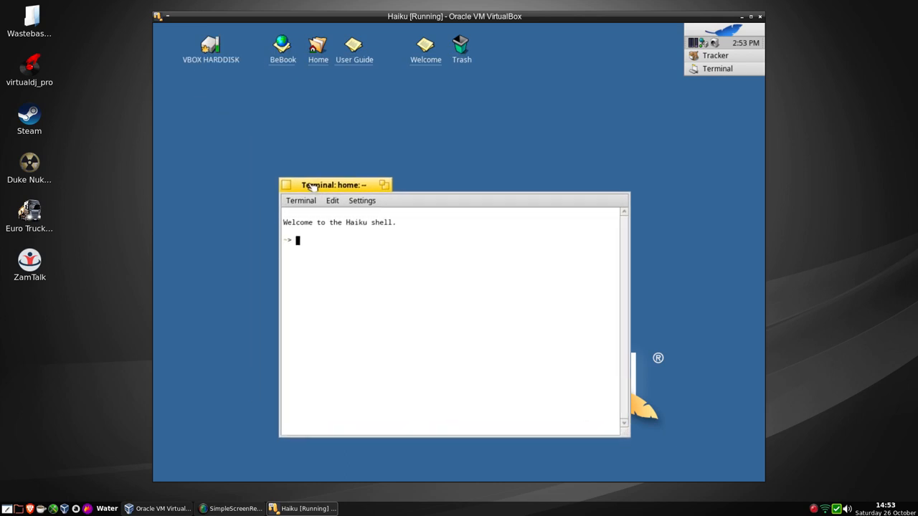
pyautogui.moveTo(332, 184); pyautogui.dragTo(341, 132)
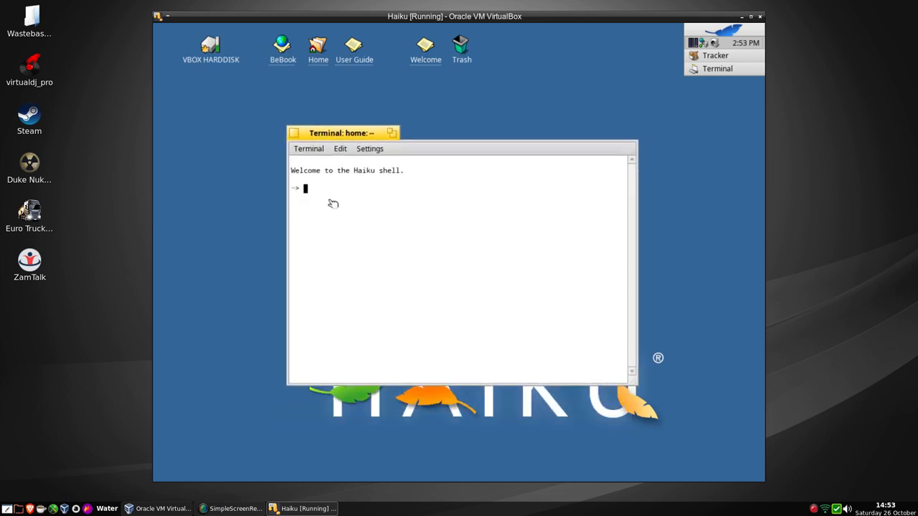
pyautogui.write('u')
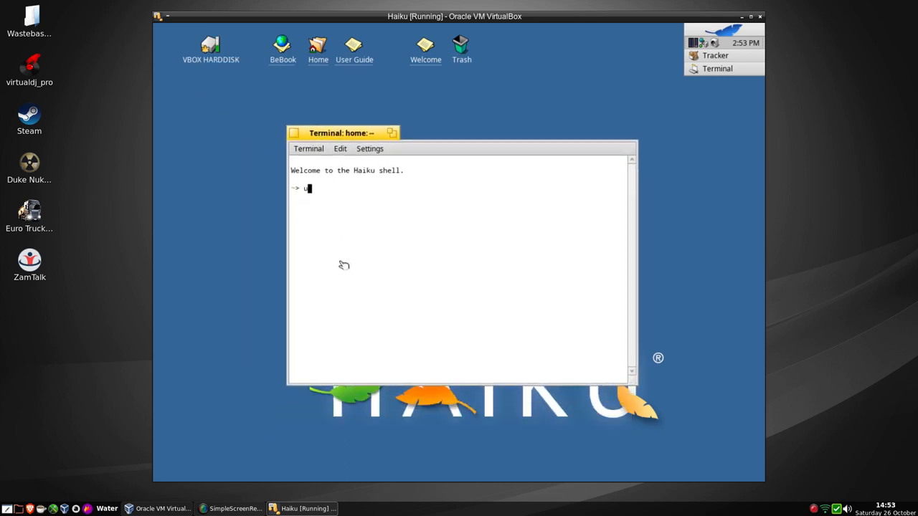
pyautogui.write('name -a')
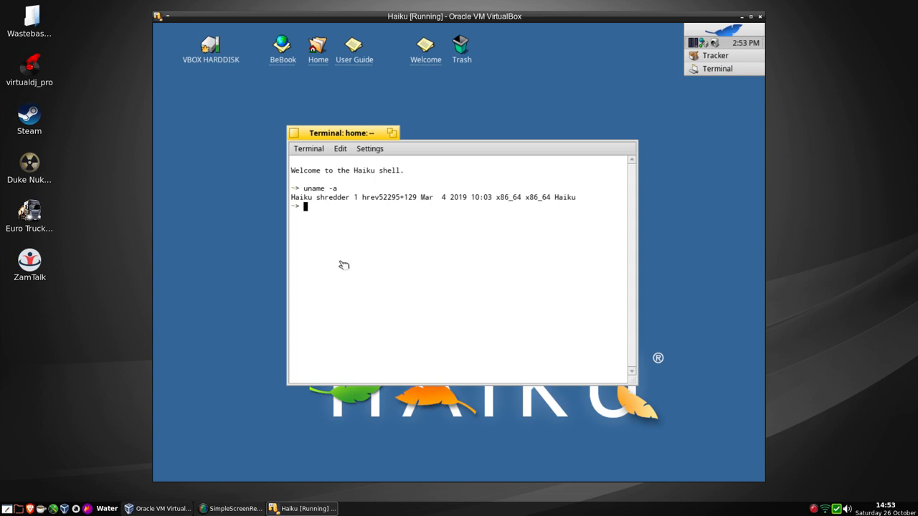
# List the home folder, change to / and list the Haiku root directories.
pyautogui.write('ls')
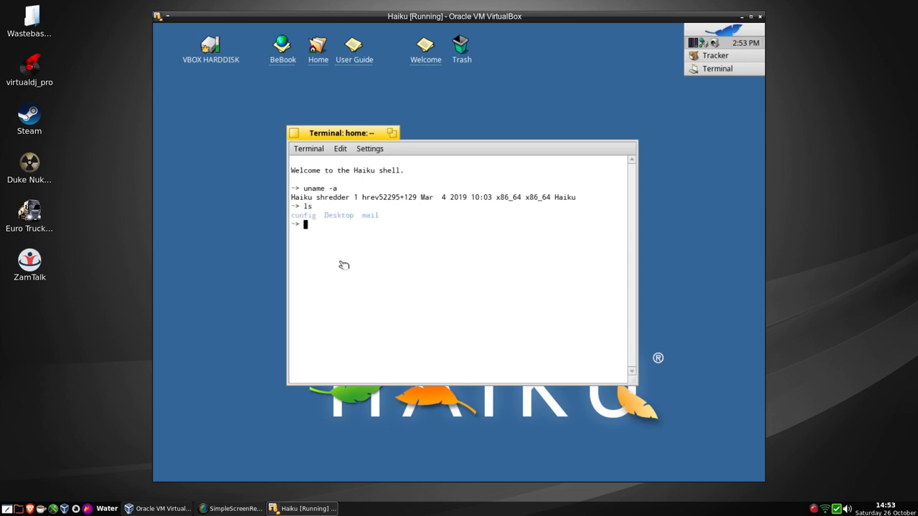
pyautogui.write('cd /')
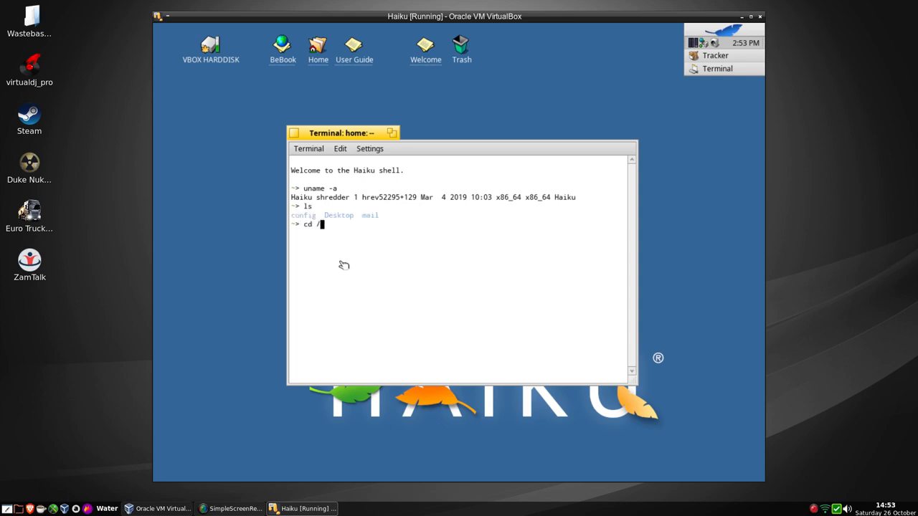
pyautogui.write('ks')
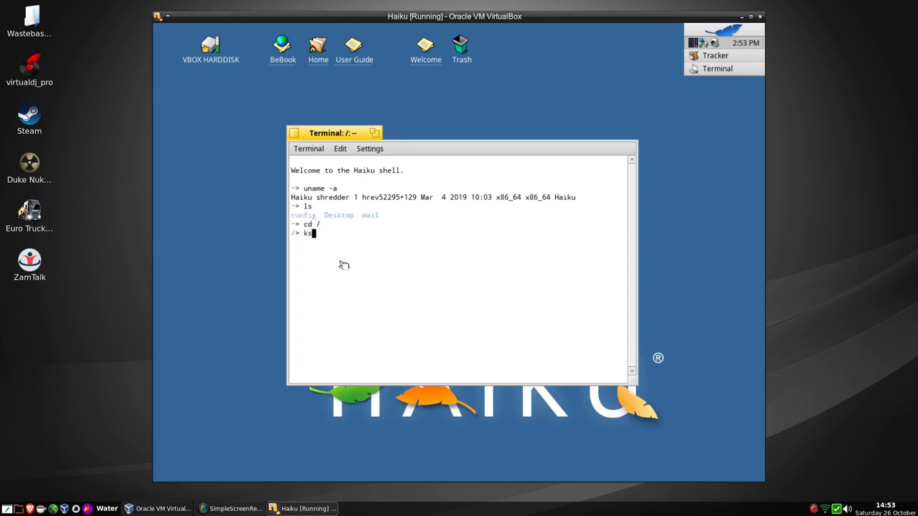
pyautogui.write('ls')
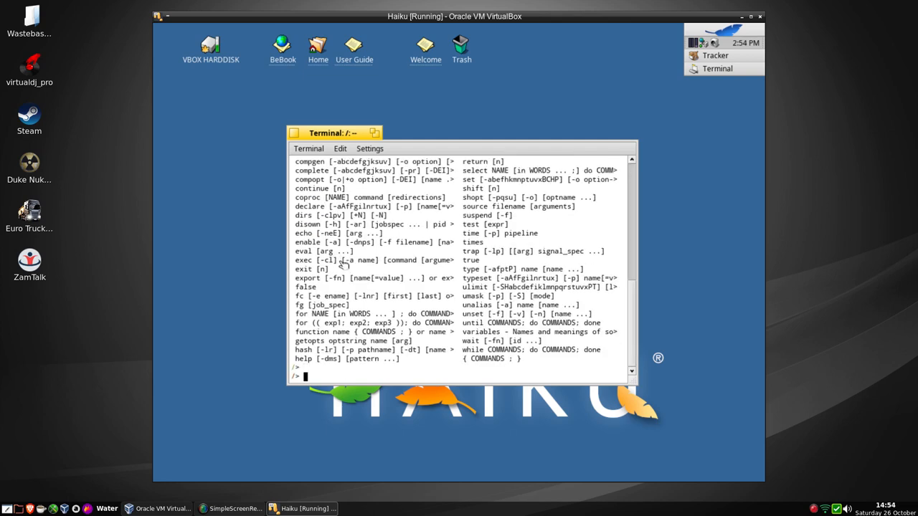
# Enter and exit a su shell, return home with cd and run whoami reporting user.
pyautogui.write('su')
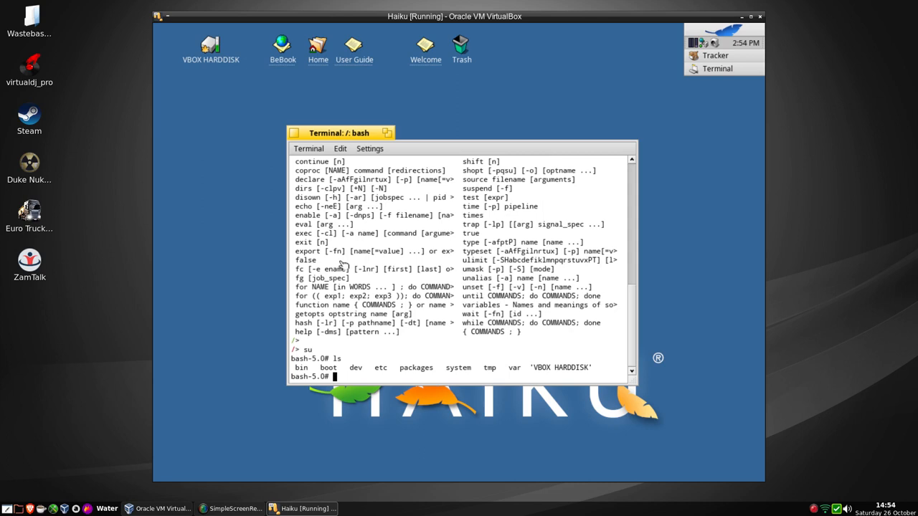
pyautogui.write('exit')
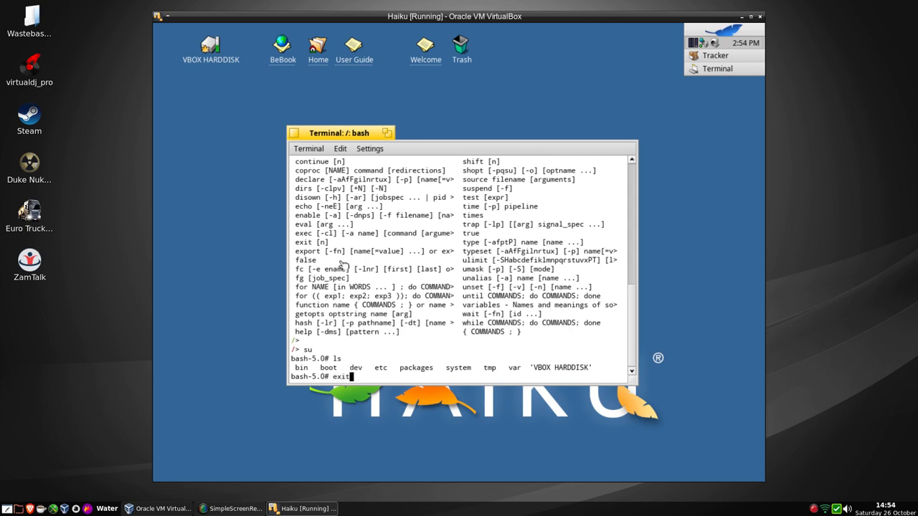
pyautogui.press('Return')
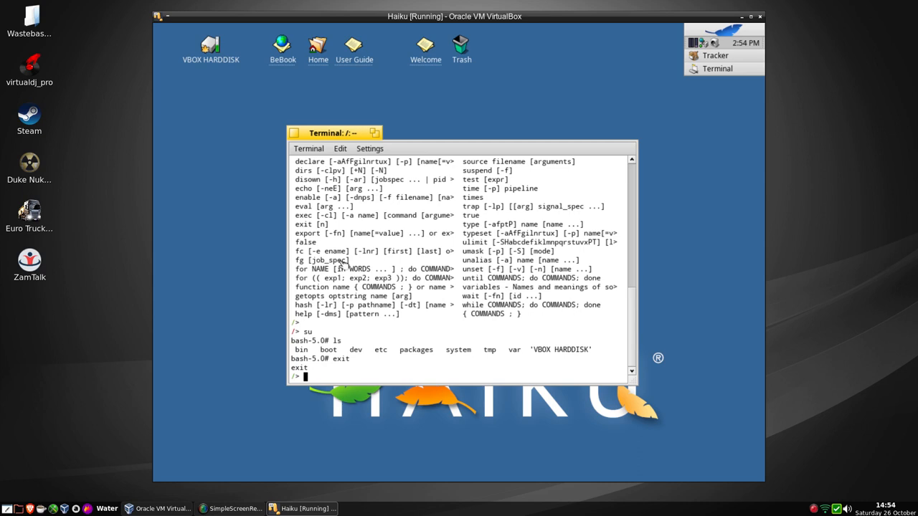
pyautogui.write('cd')
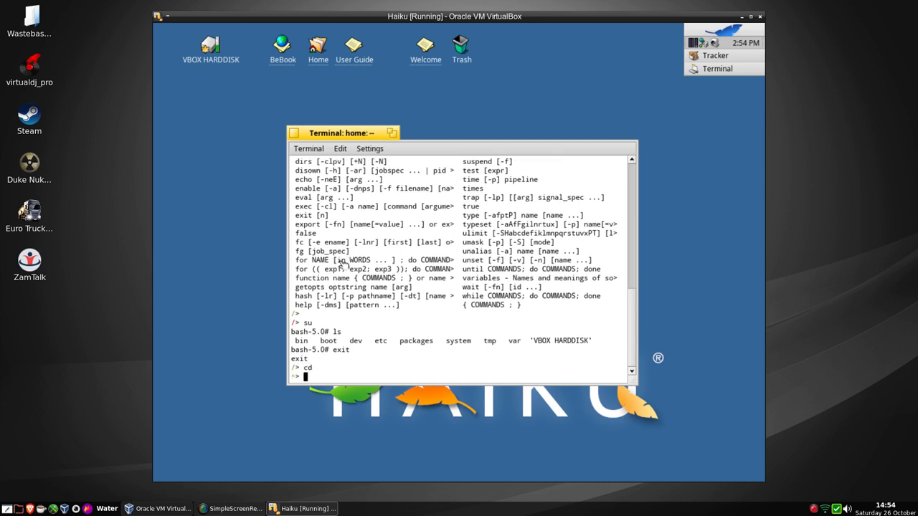
pyautogui.write('wo')
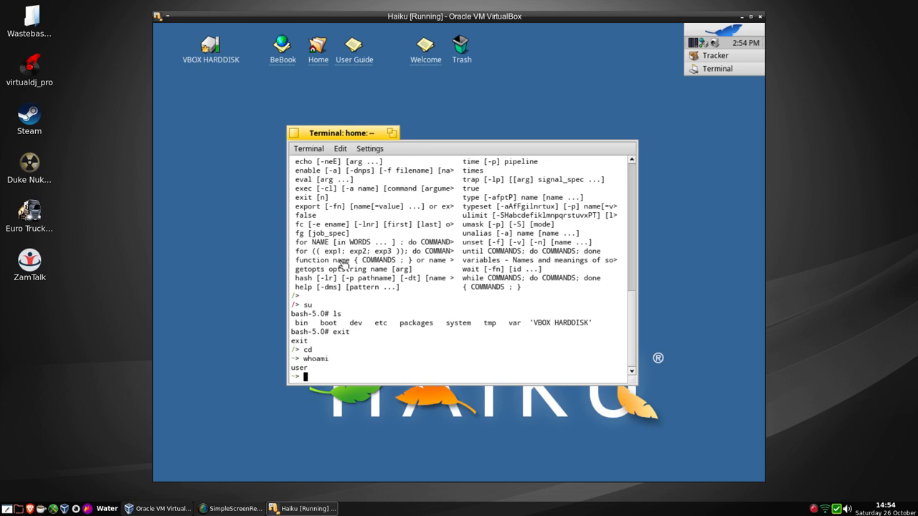
pyautogui.write('a')
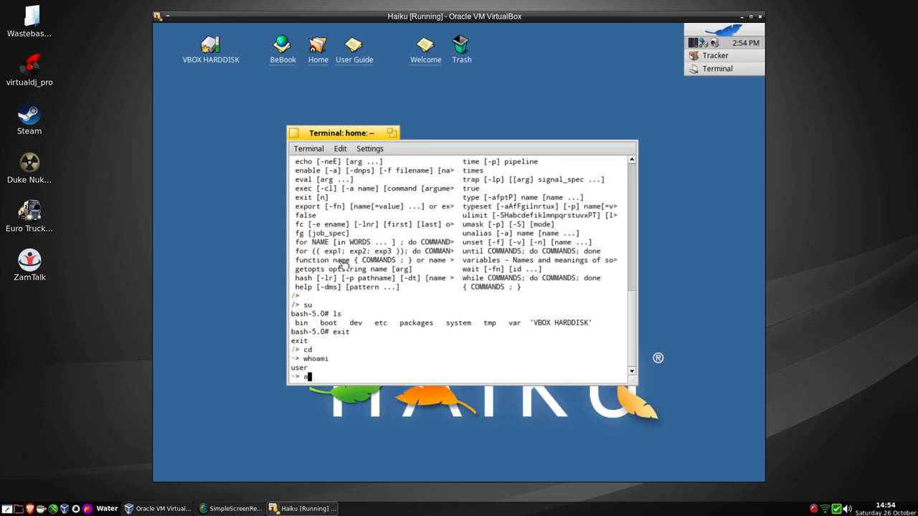
pyautogui.write('adduser')
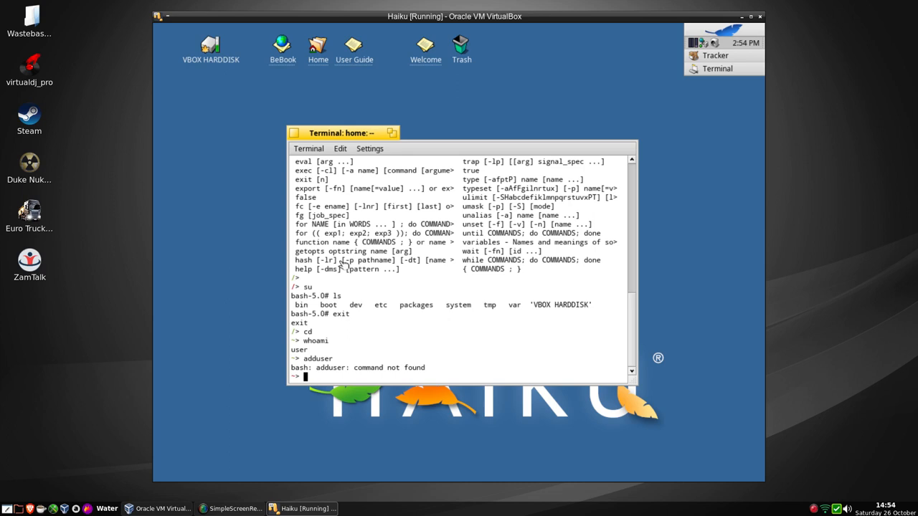
pyautogui.moveTo(355, 300)
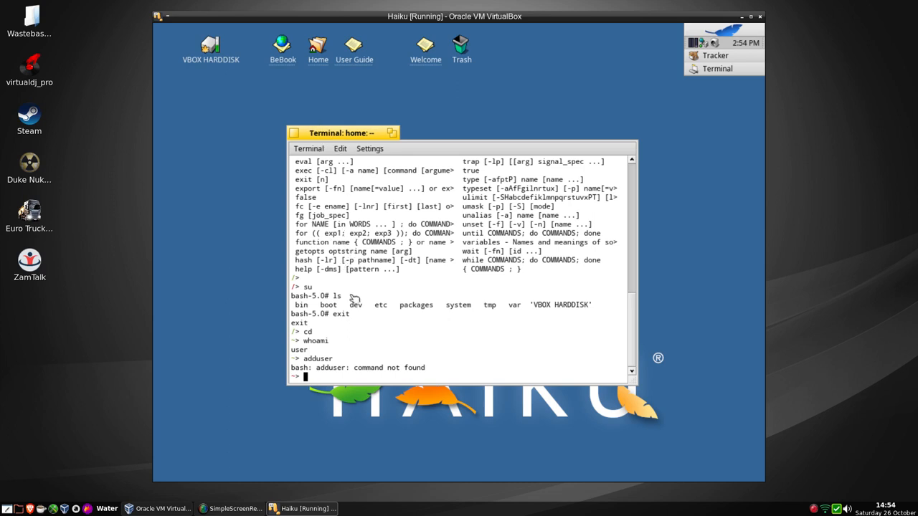
pyautogui.moveTo(385, 322)
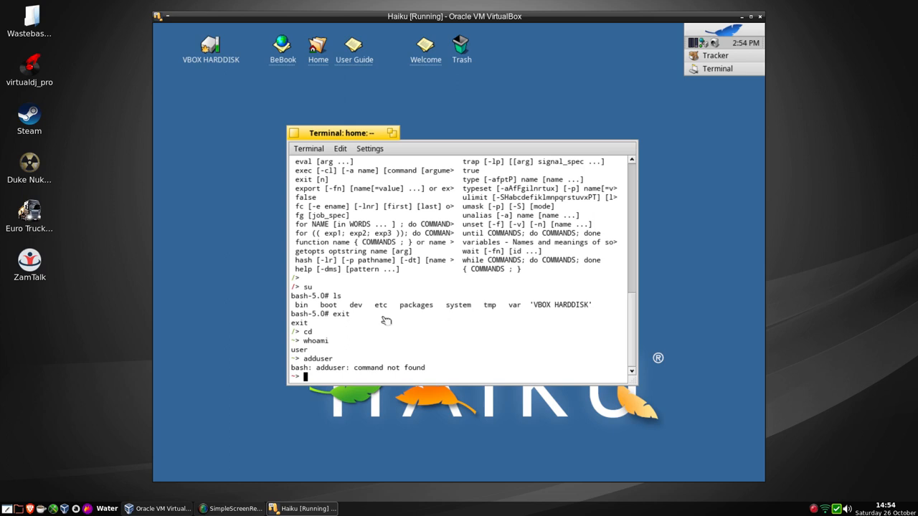
pyautogui.write('ping')
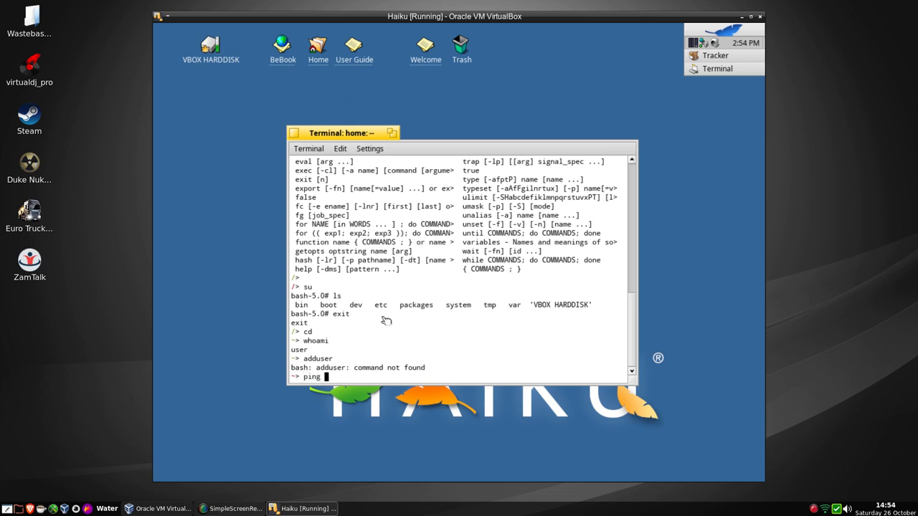
pyautogui.write('www.')
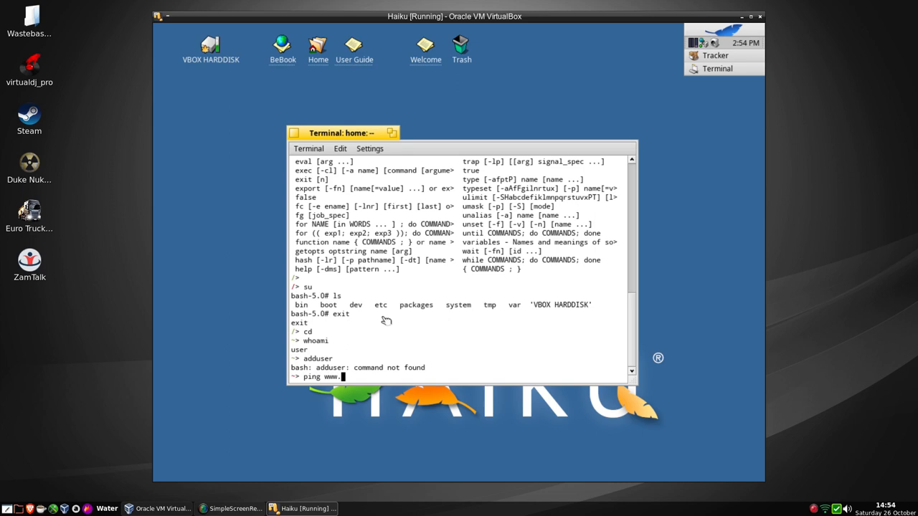
pyautogui.write('google')
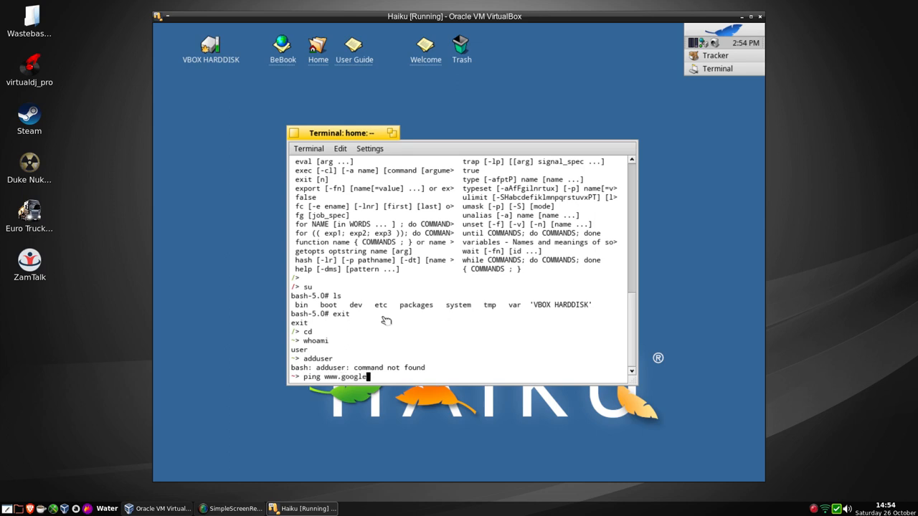
pyautogui.write('.com')
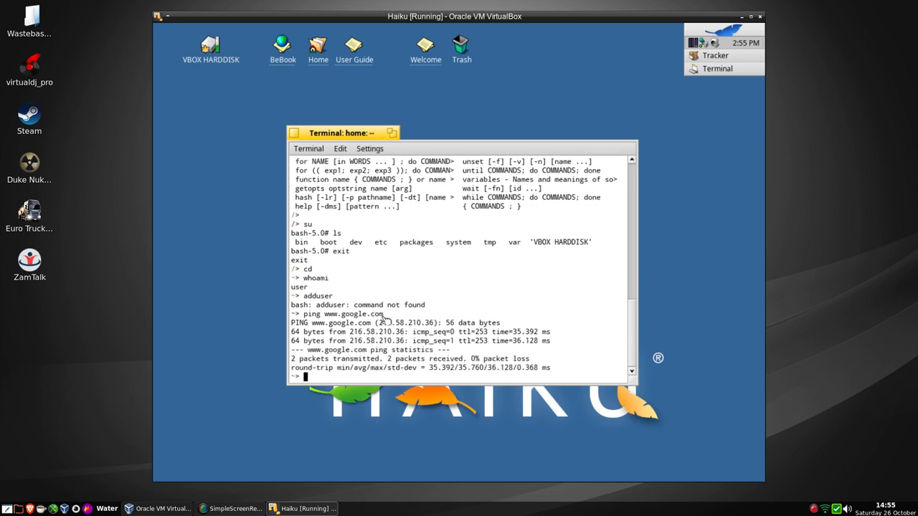
pyautogui.write('exit')
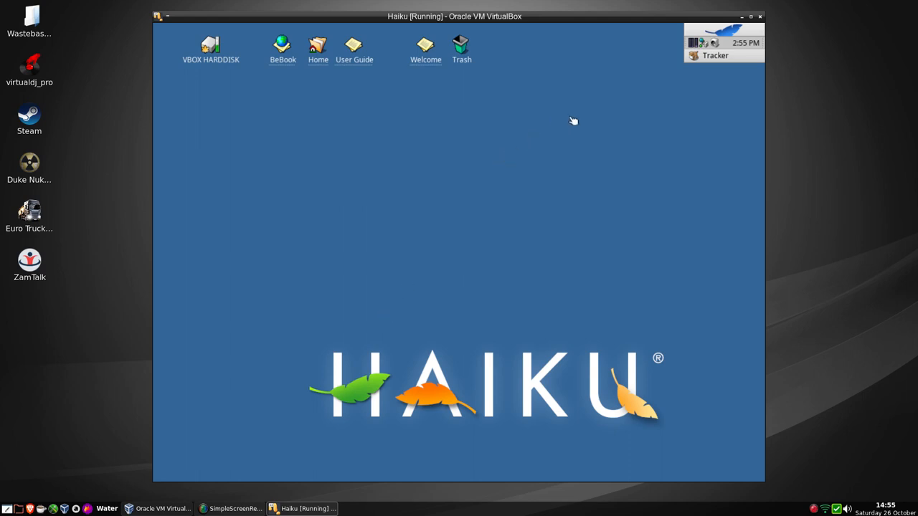
pyautogui.click(693, 40)
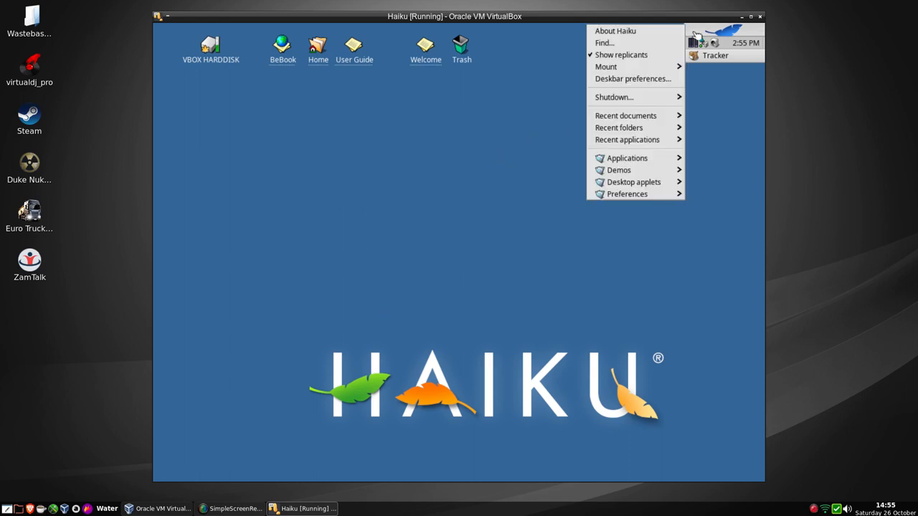
pyautogui.moveTo(631, 126)
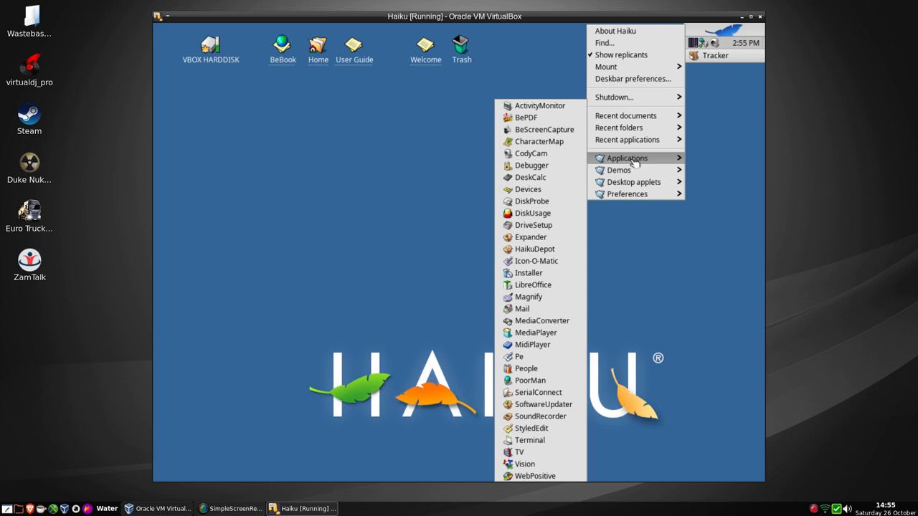
pyautogui.moveTo(619, 169)
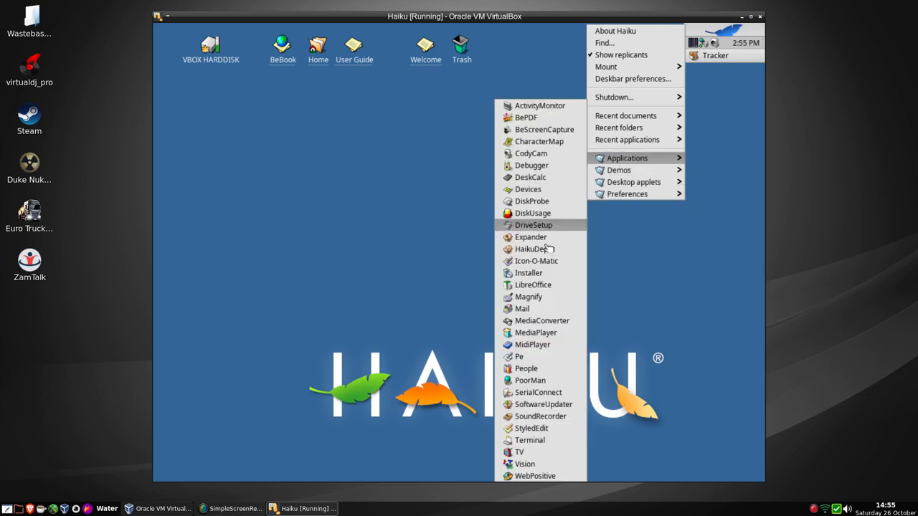
pyautogui.moveTo(532, 344)
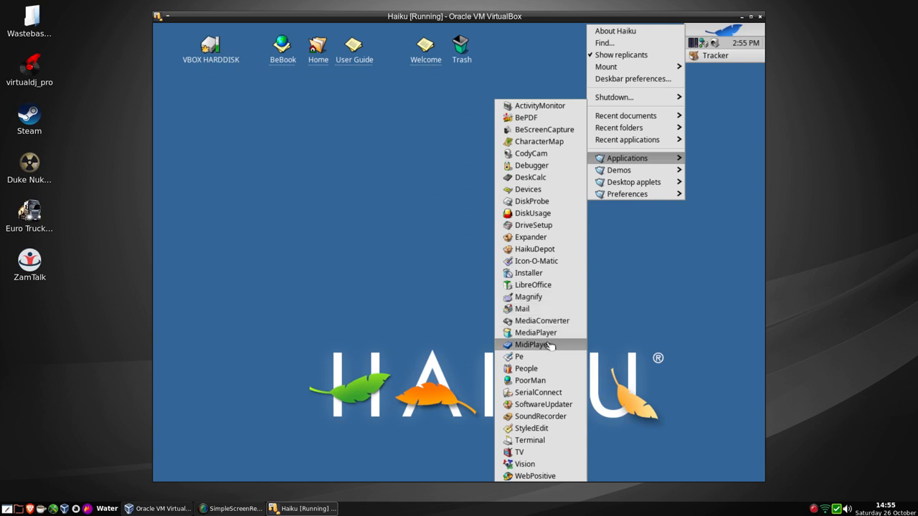
pyautogui.click(536, 333)
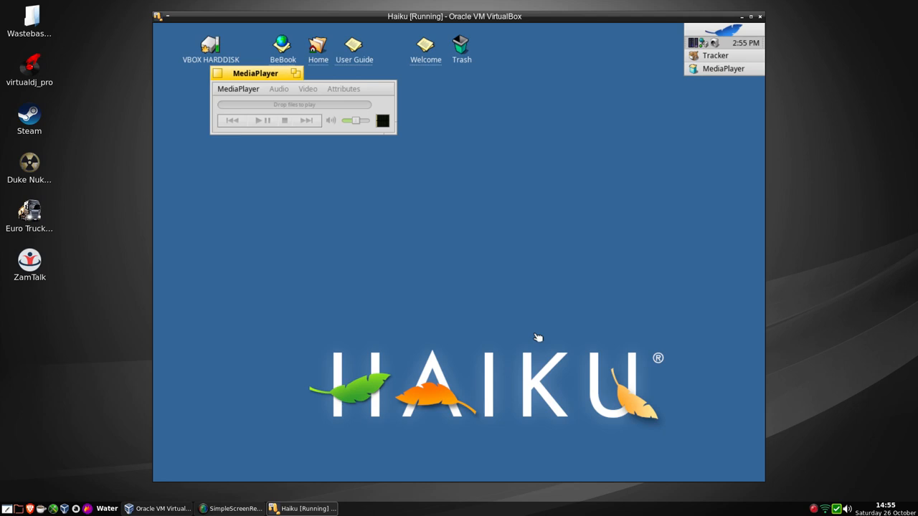
pyautogui.moveTo(250, 97)
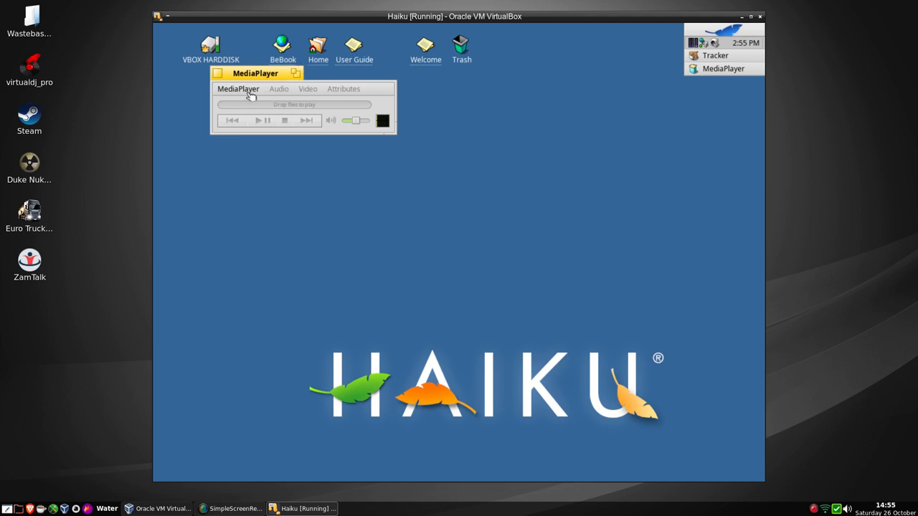
pyautogui.click(238, 89)
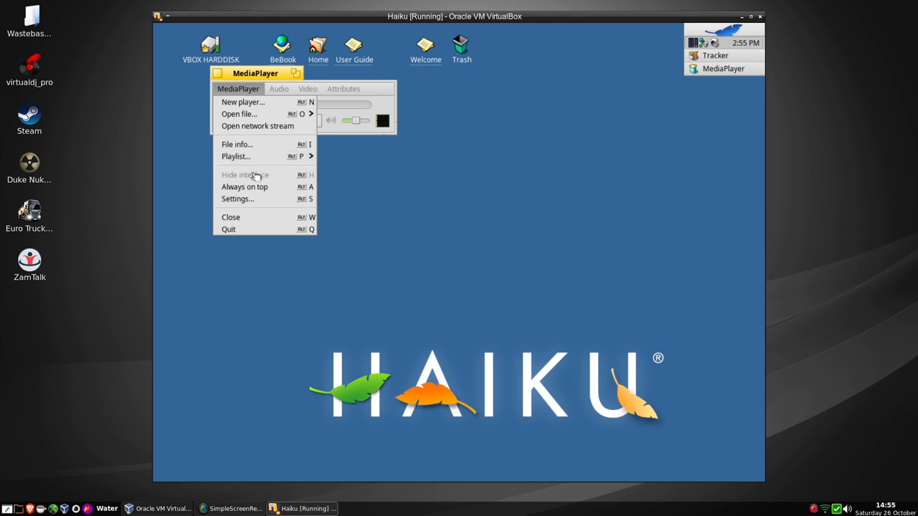
pyautogui.moveTo(258, 241)
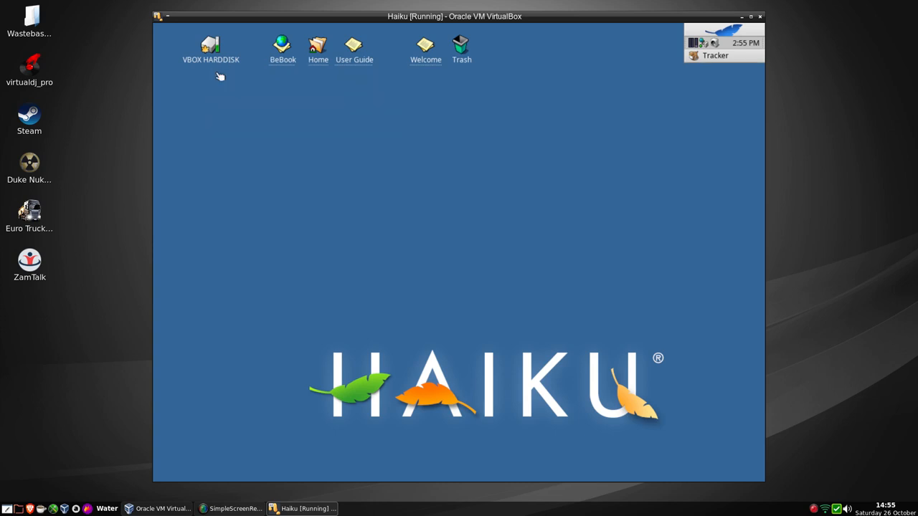
pyautogui.moveTo(739, 38)
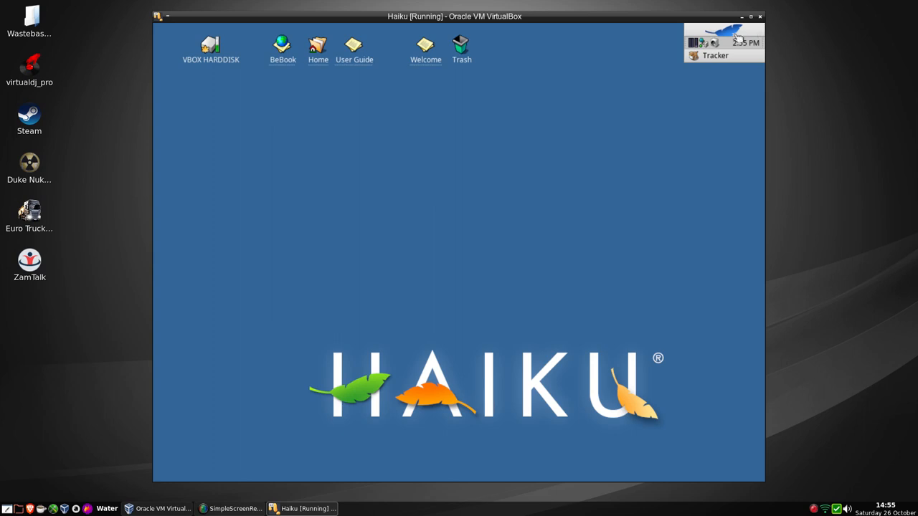
# Show the Applications submenu from the Haiku Deskbar leaf menu.
pyautogui.click(723, 36)
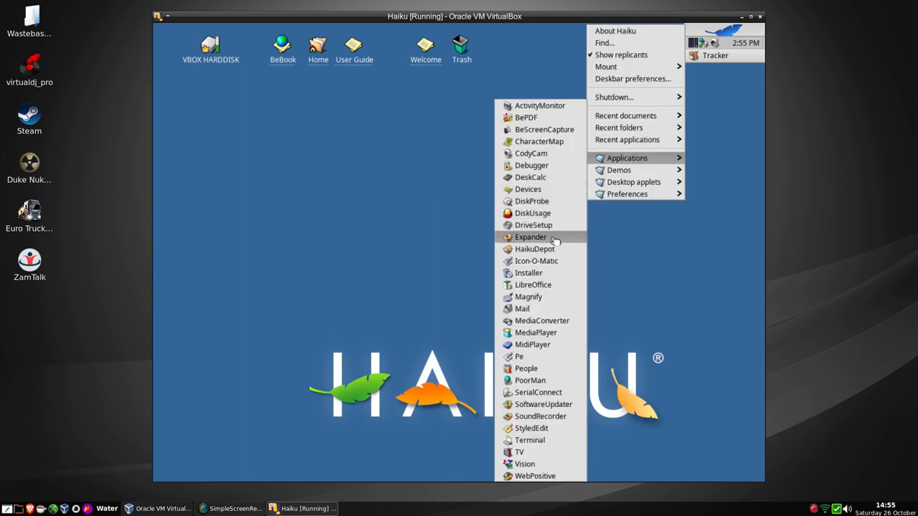
pyautogui.moveTo(528, 297)
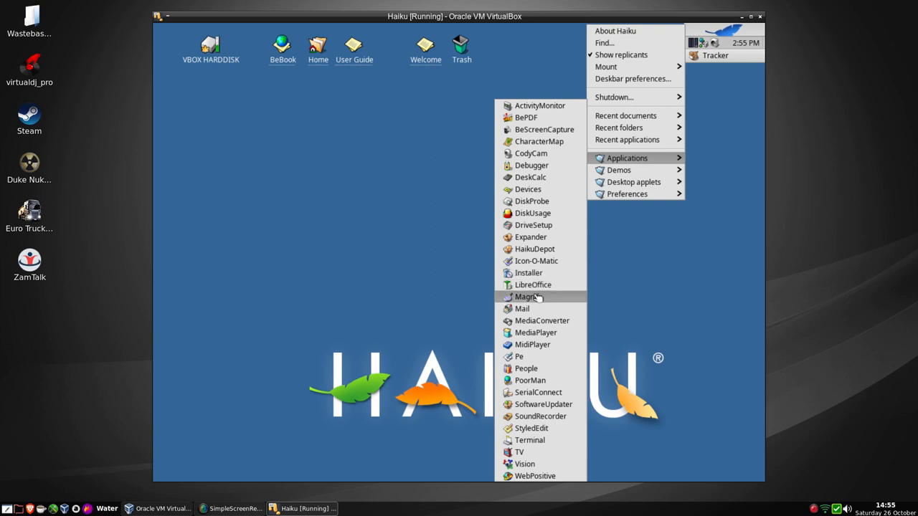
pyautogui.moveTo(534, 249)
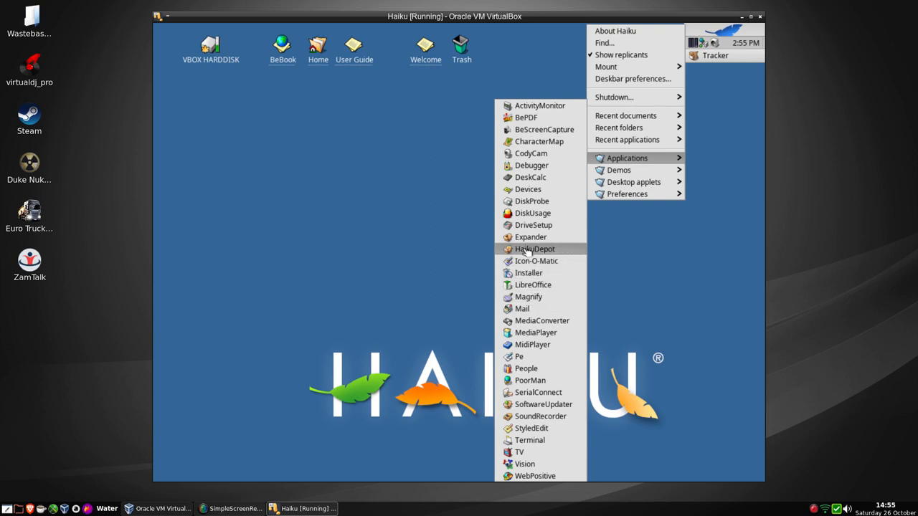
# Launch HaikuDepot and search its packages for 'virt'.
pyautogui.click(535, 249)
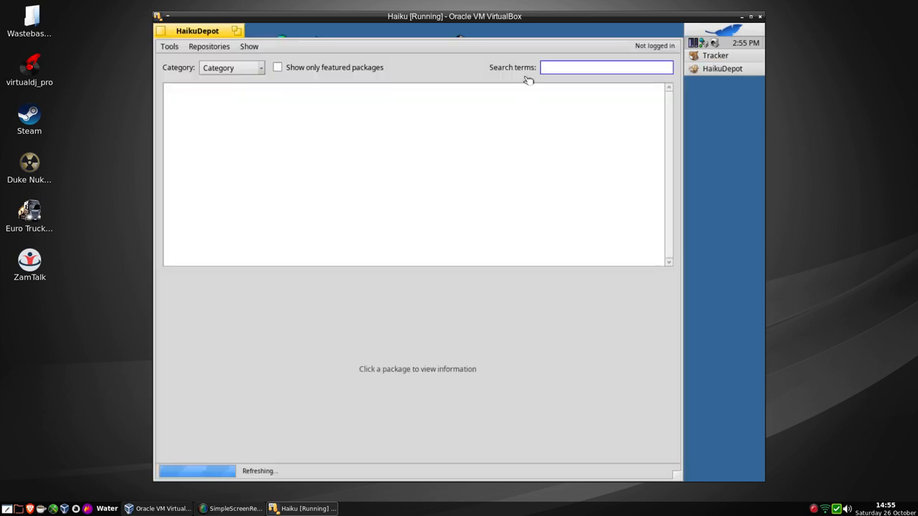
pyautogui.write('v')
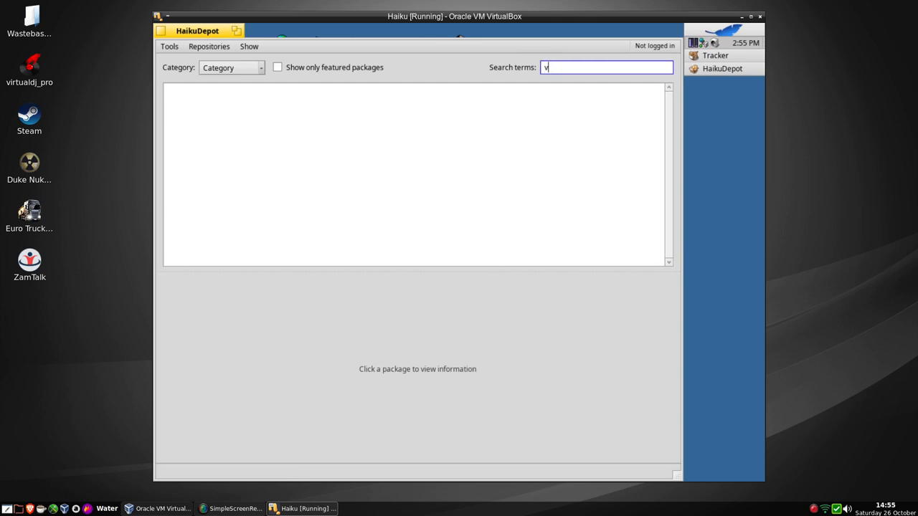
pyautogui.write('irtual')
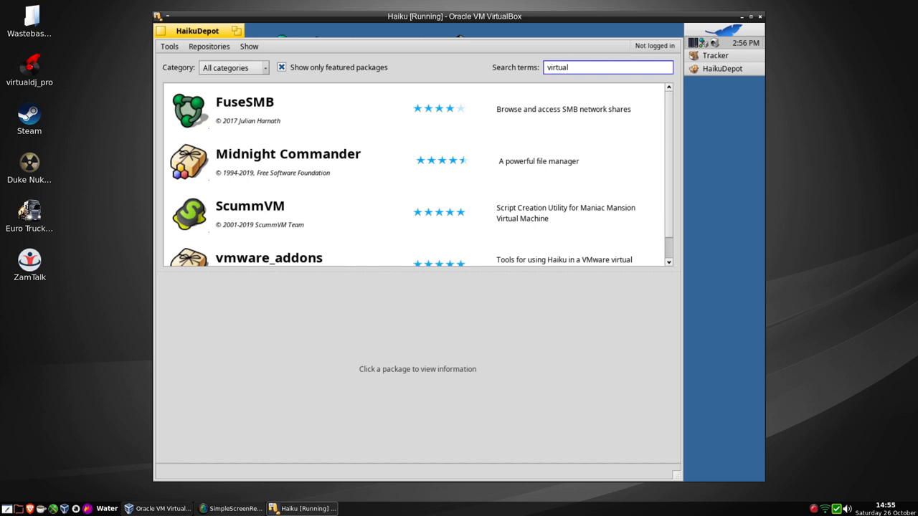
pyautogui.scroll(-3)
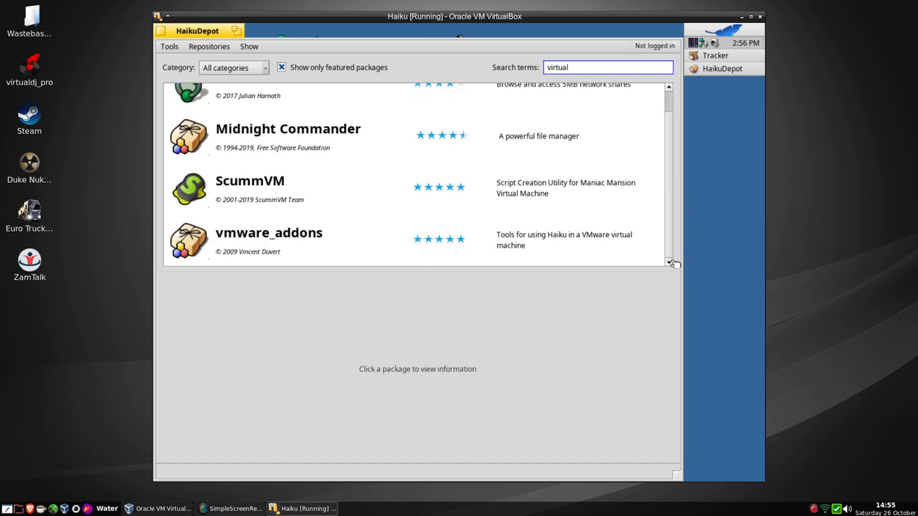
pyautogui.moveTo(212, 256)
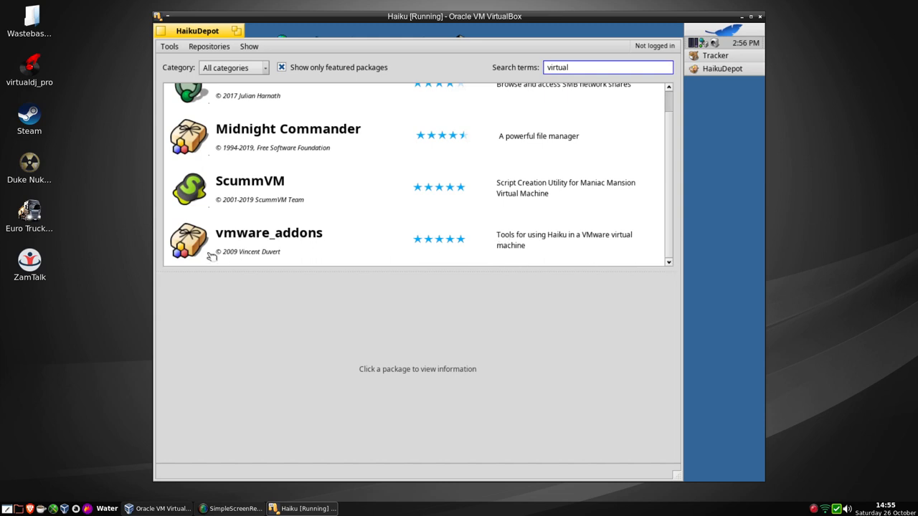
pyautogui.moveTo(488, 317)
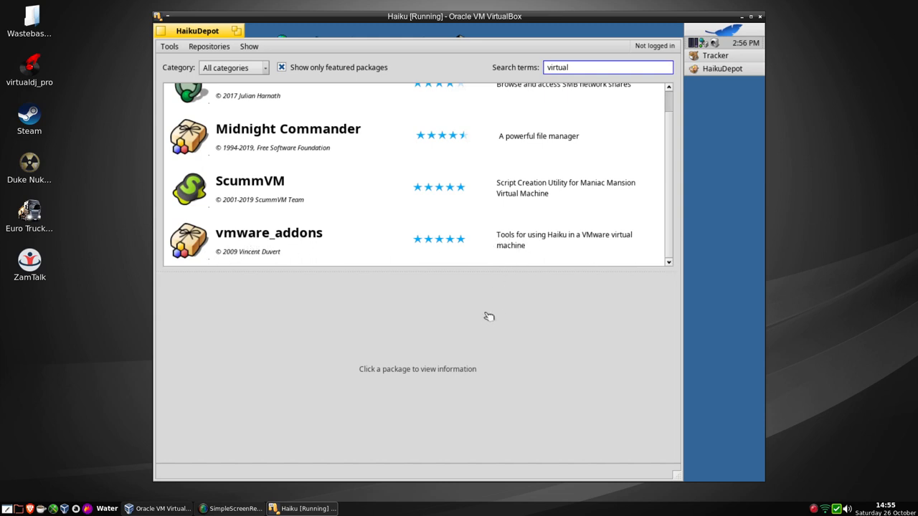
# Change the search to 'vbox', then clear the search terms for the full list.
pyautogui.press('BackSpace')
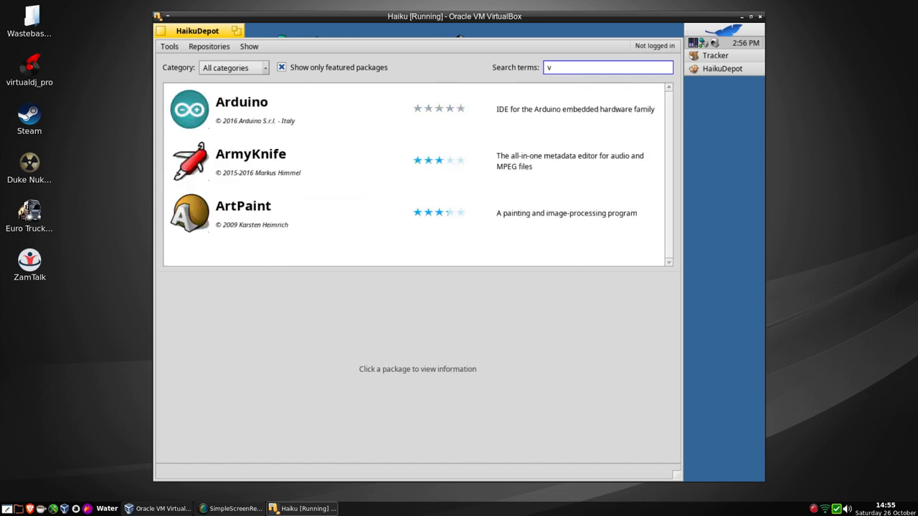
pyautogui.write('box')
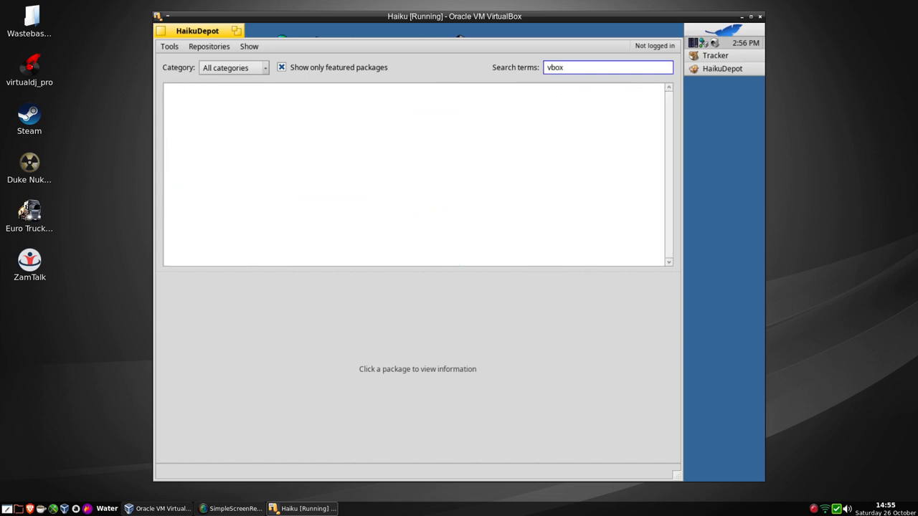
pyautogui.click(608, 67)
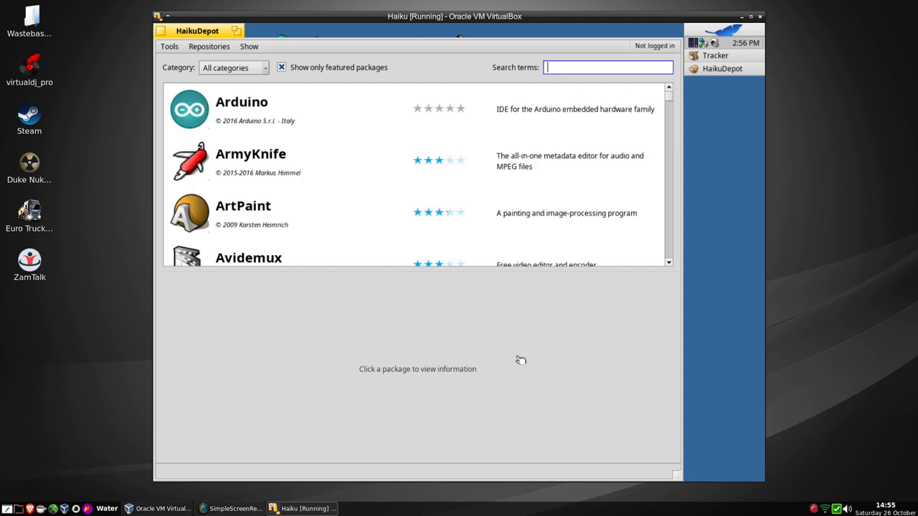
pyautogui.moveTo(665, 109)
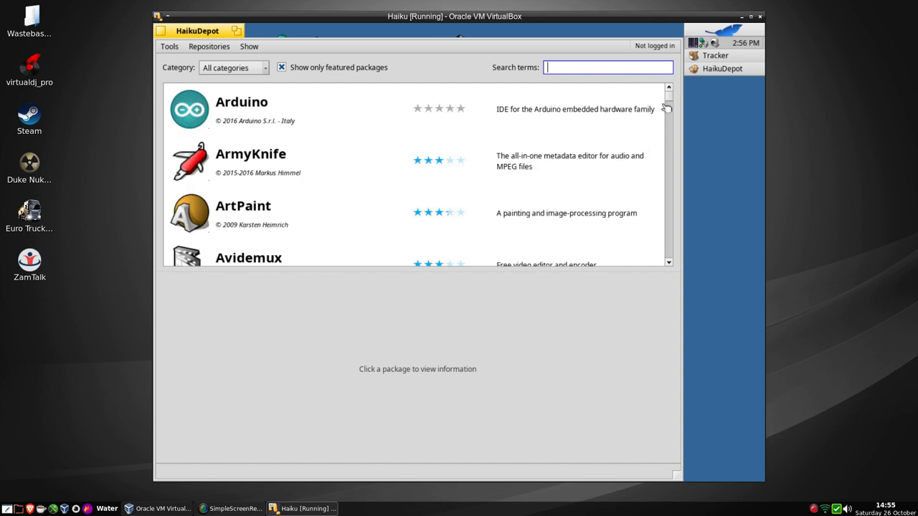
# Find FtpPositive in the HaikuDepot package list and install it.
pyautogui.scroll(-3)
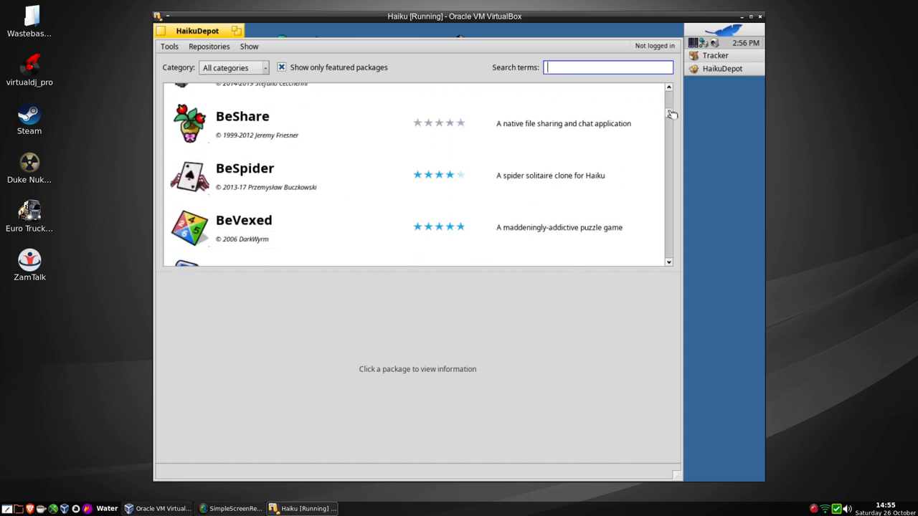
pyautogui.scroll(-3)
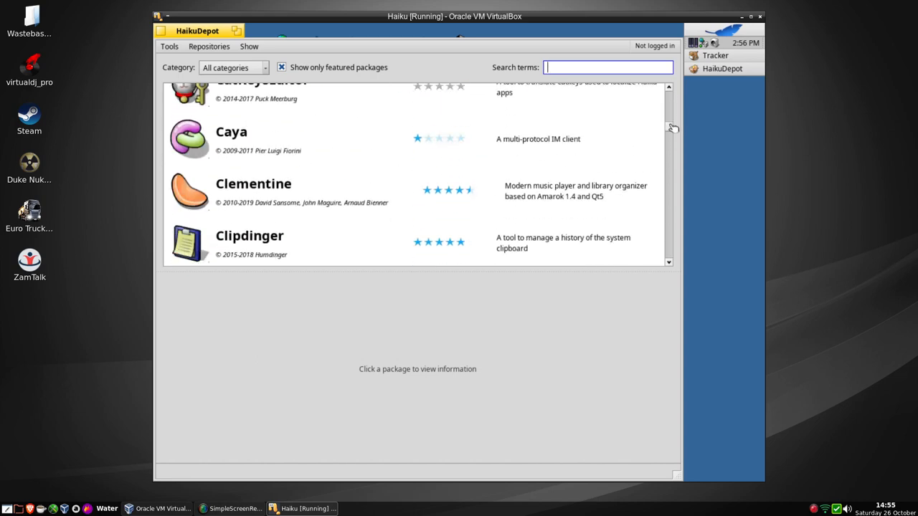
pyautogui.scroll(-3)
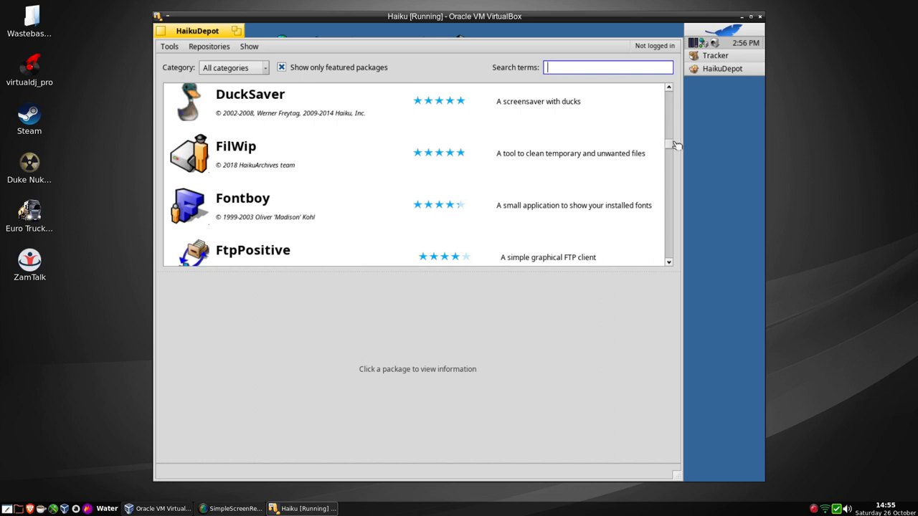
pyautogui.scroll(-3)
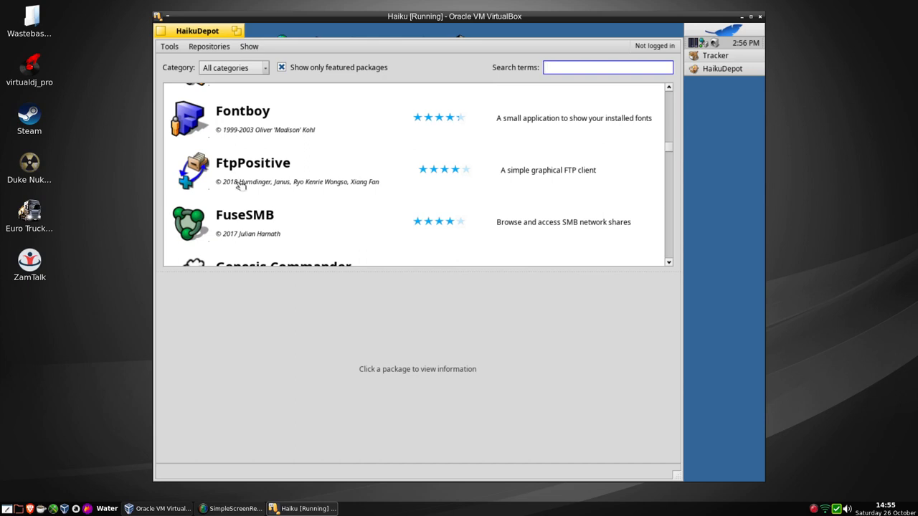
pyautogui.click(253, 169)
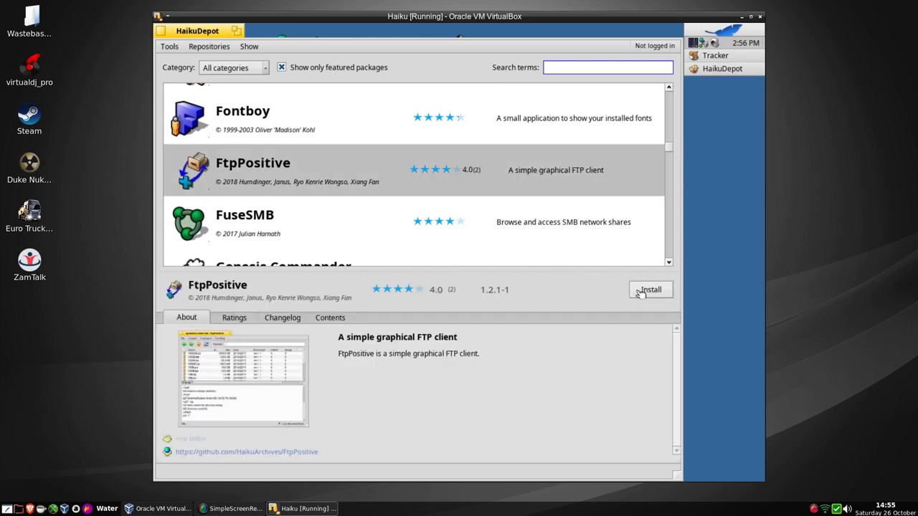
pyautogui.click(650, 290)
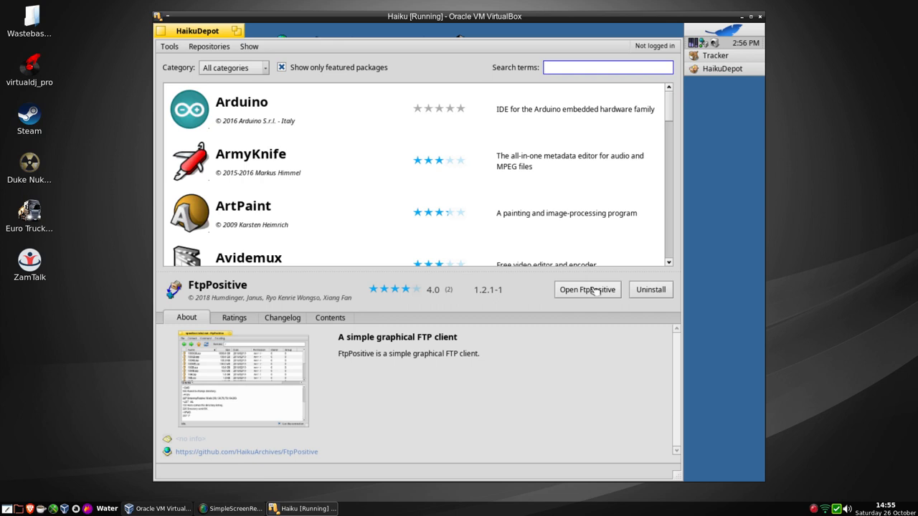
# Launch the installed FtpPositive and look over its Connect and File menus.
pyautogui.click(586, 290)
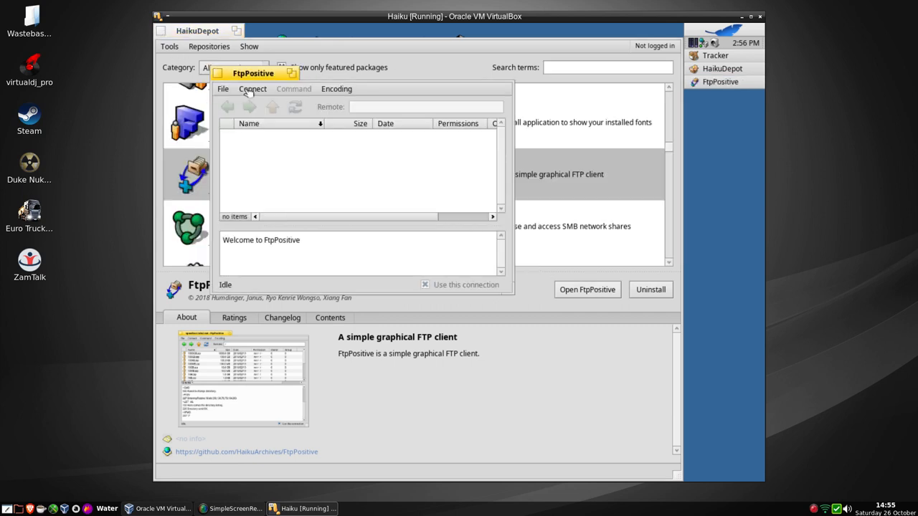
pyautogui.click(253, 89)
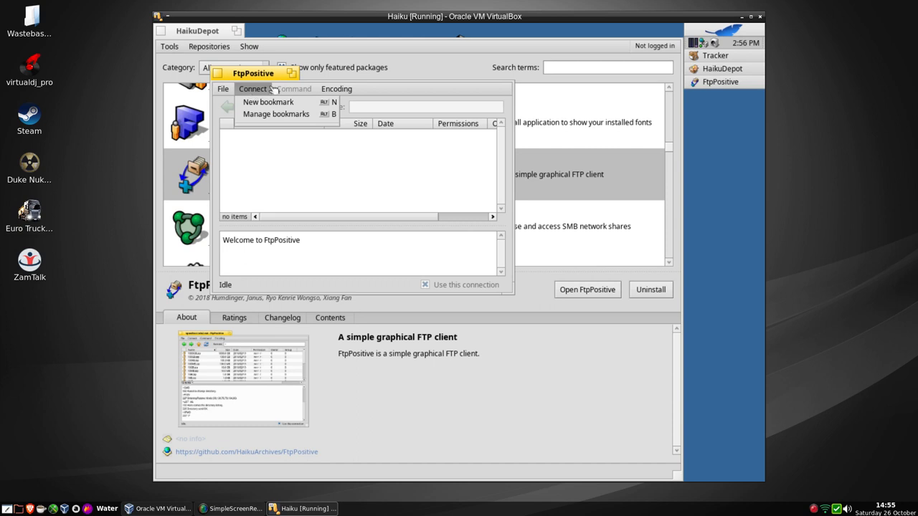
pyautogui.click(224, 89)
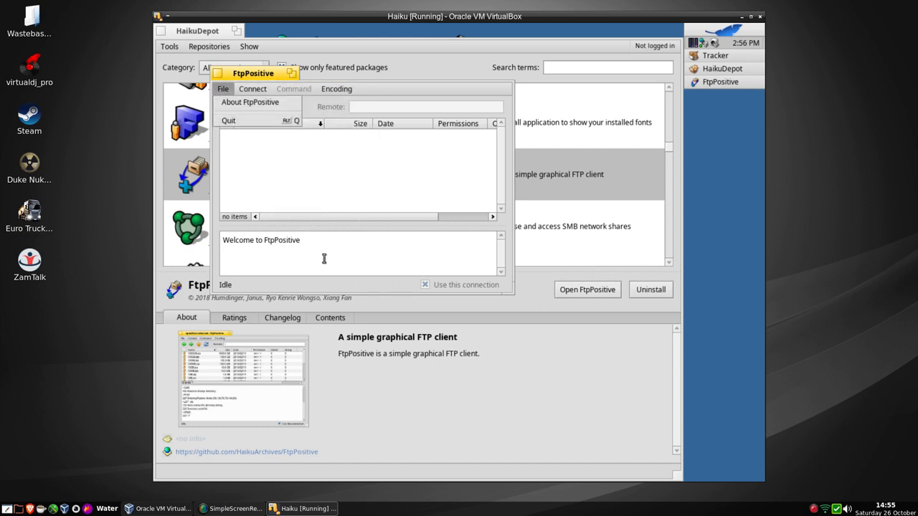
pyautogui.click(223, 89)
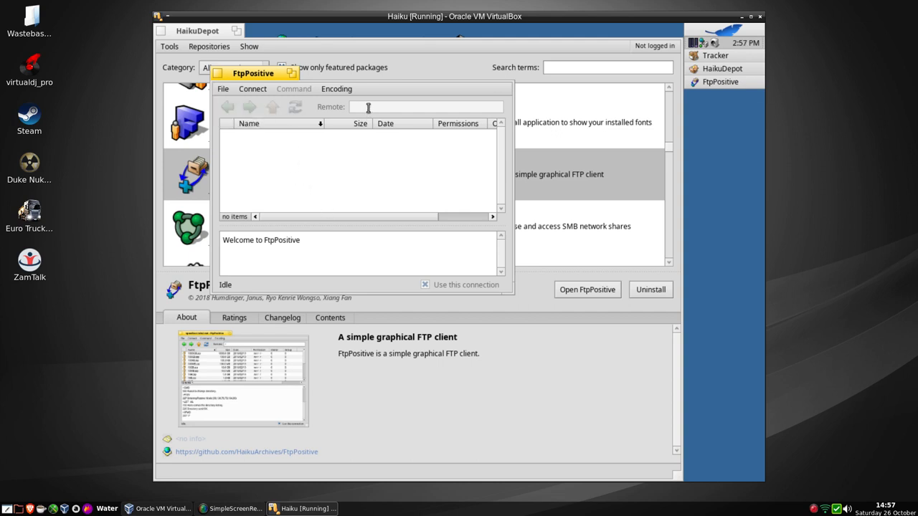
pyautogui.click(252, 89)
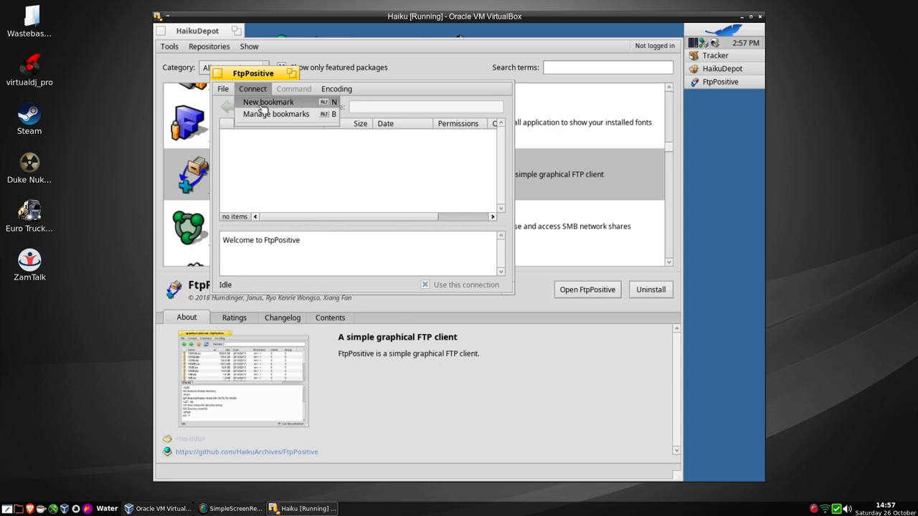
# Create a new bookmark with address trinity.mypclinuxos.com on port 21, leaving login blank.
pyautogui.click(267, 101)
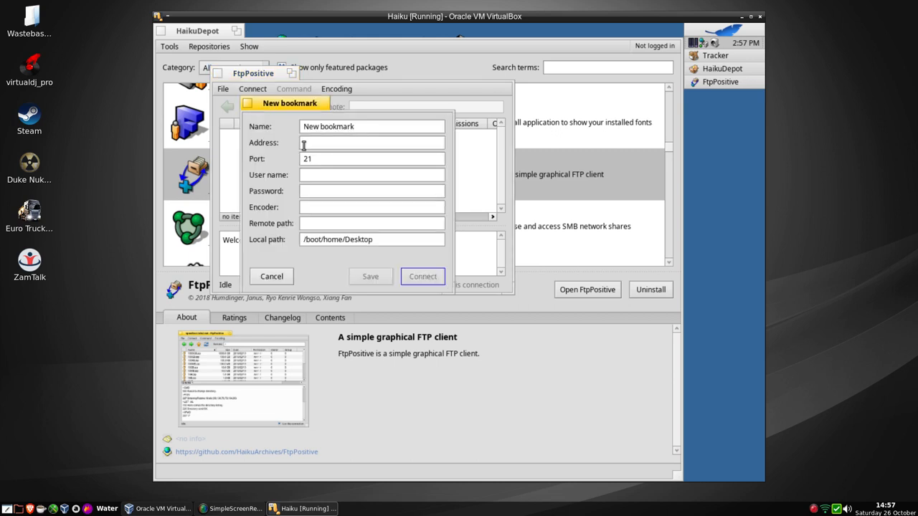
pyautogui.click(372, 142)
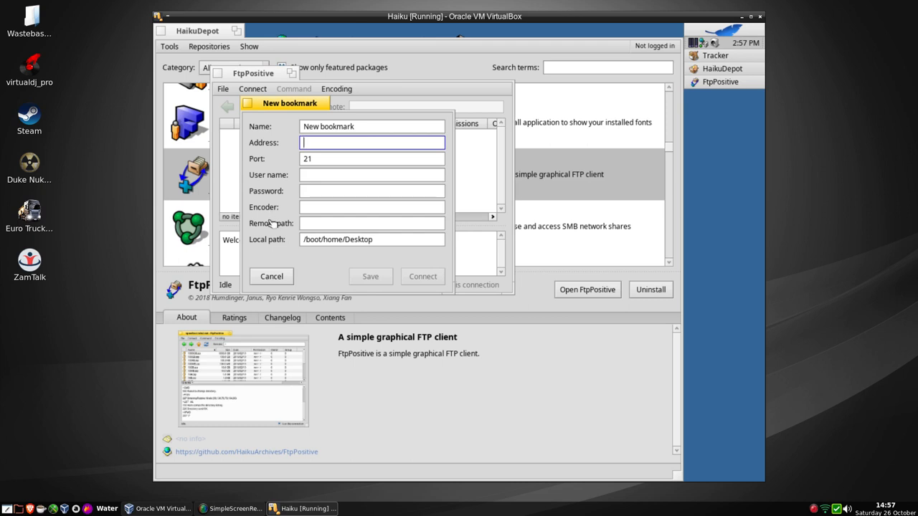
pyautogui.write('trin')
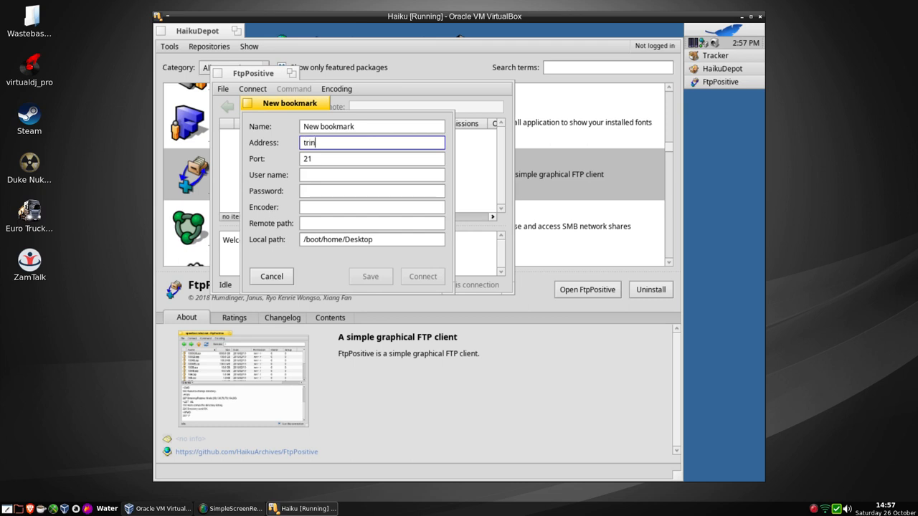
pyautogui.write('ity.')
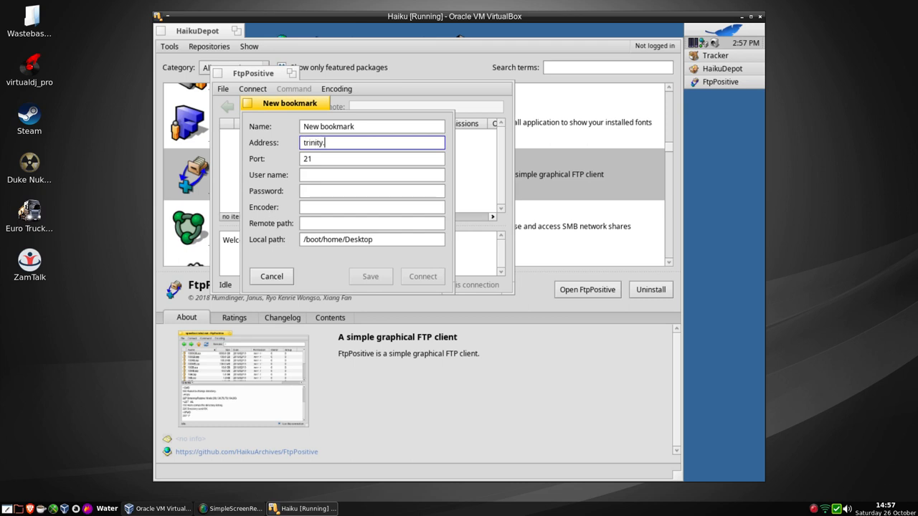
pyautogui.write('mypc')
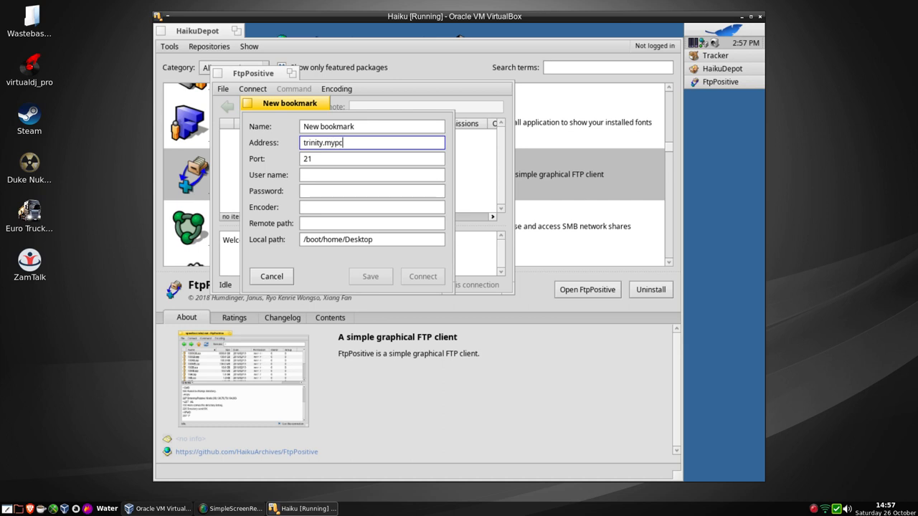
pyautogui.write('linuxos.')
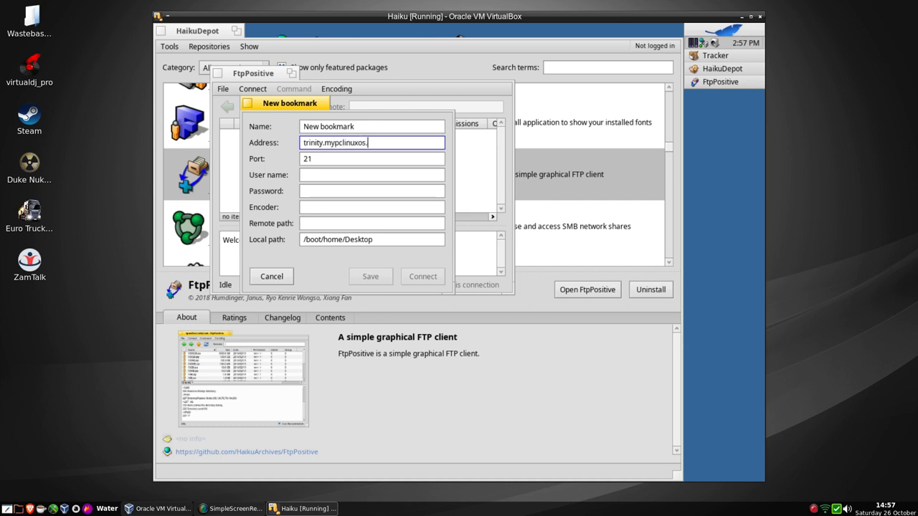
pyautogui.write('com')
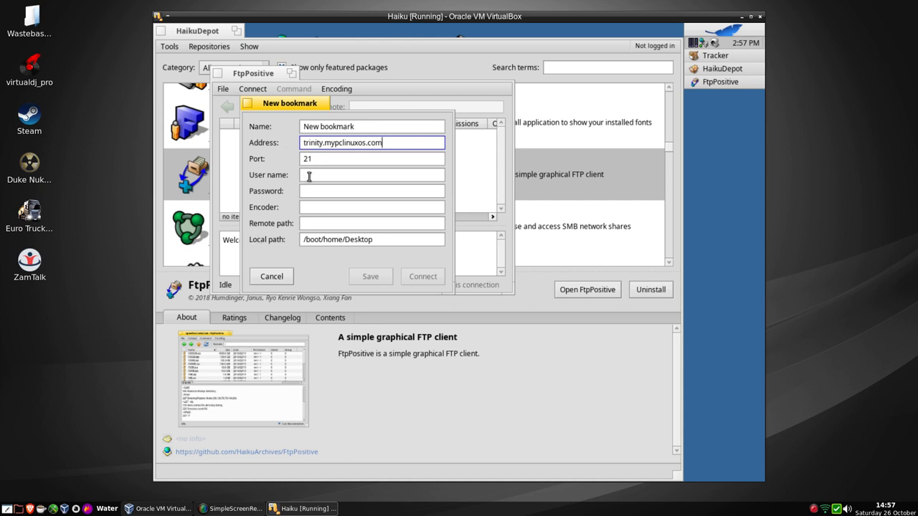
pyautogui.click(372, 175)
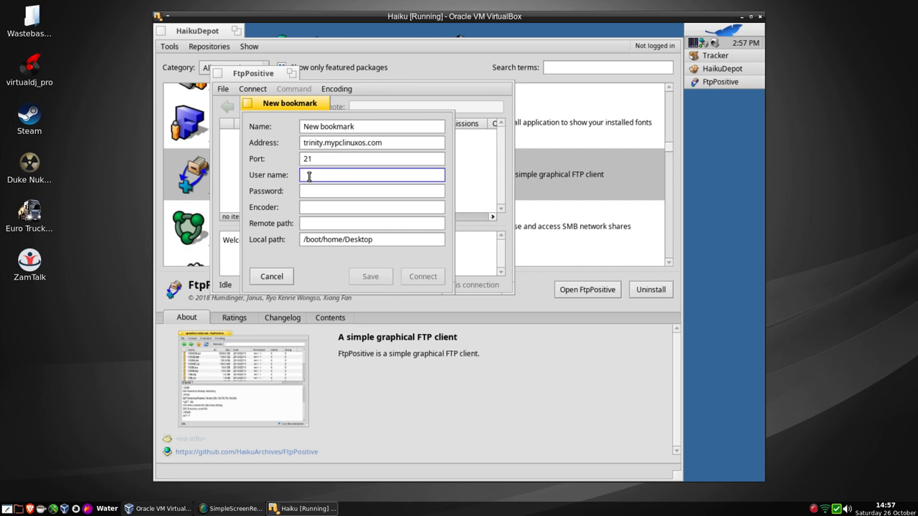
# Connect to trinity.mypclinuxos.com and scroll through the remote file listing.
pyautogui.click(421, 275)
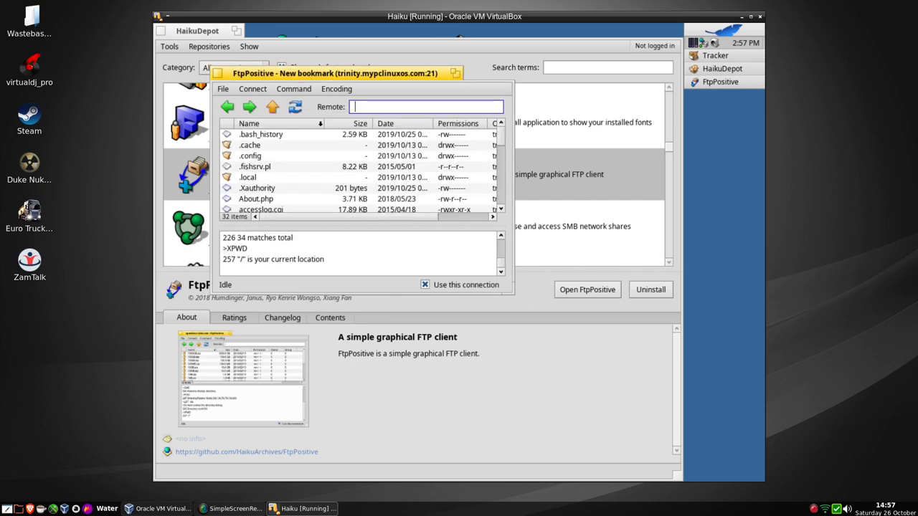
pyautogui.moveTo(322, 213)
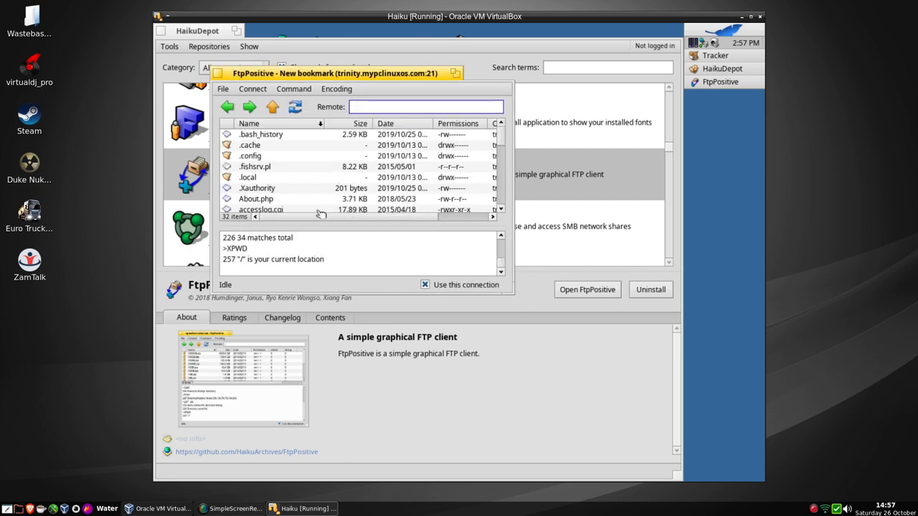
pyautogui.moveTo(388, 166)
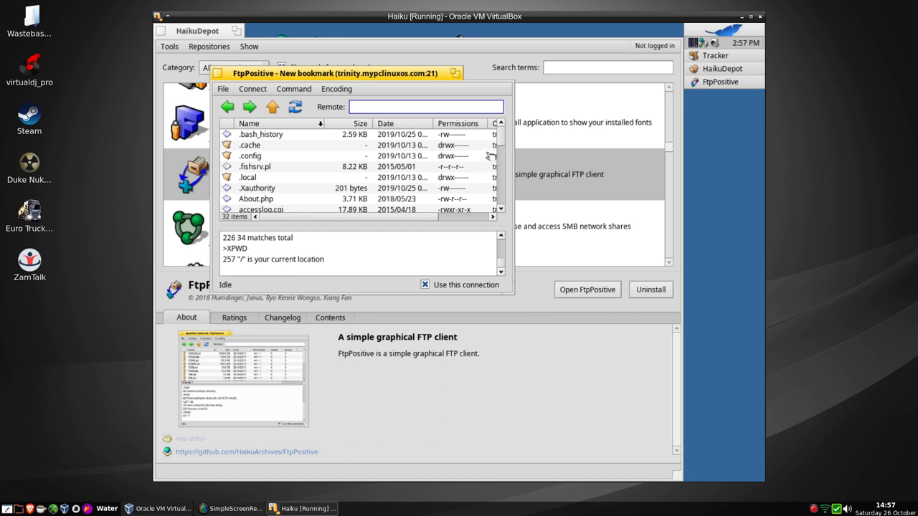
pyautogui.scroll(-3)
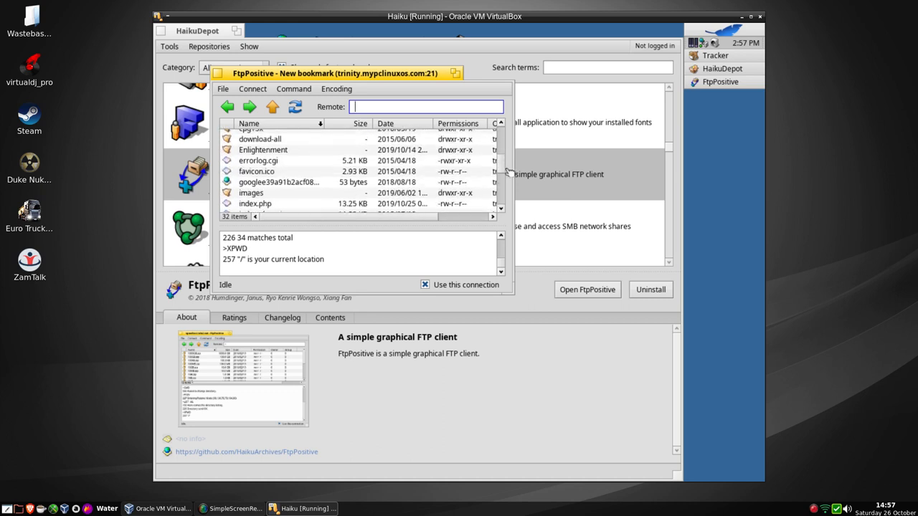
pyautogui.scroll(-3)
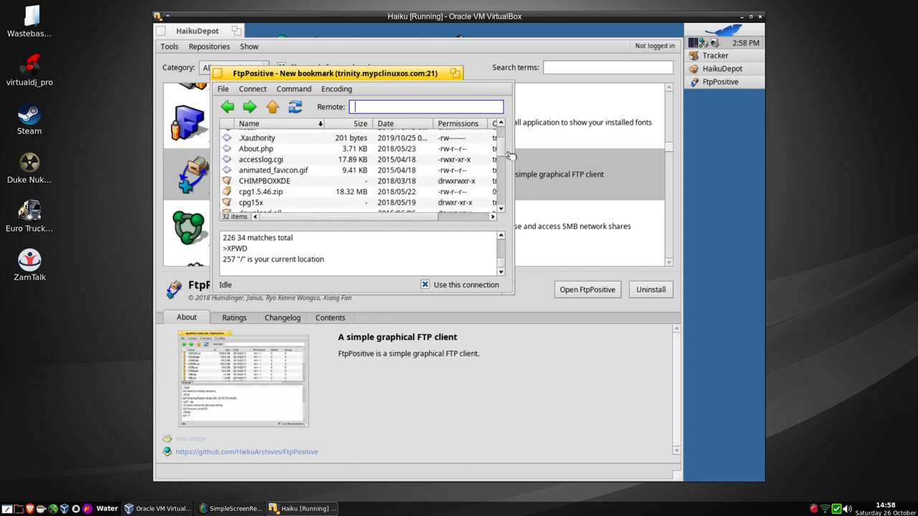
pyautogui.scroll(-3)
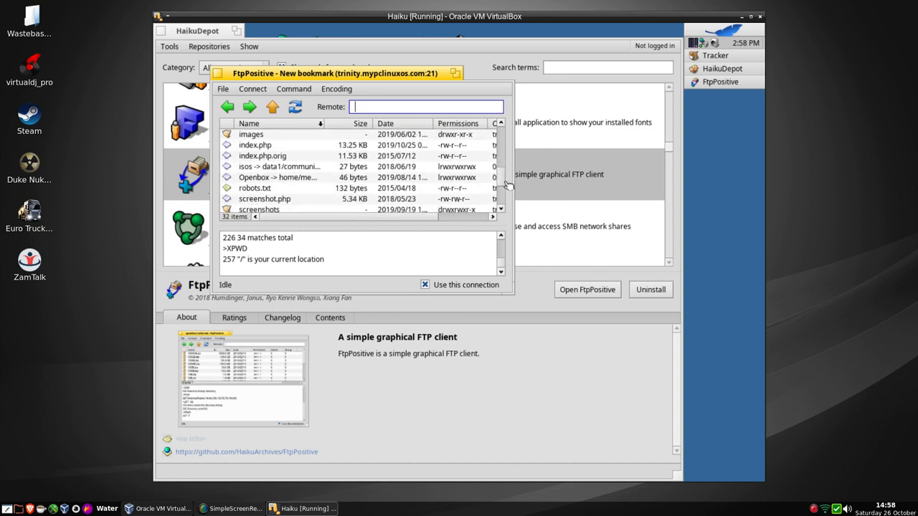
pyautogui.moveTo(275, 169)
pyautogui.write('/')
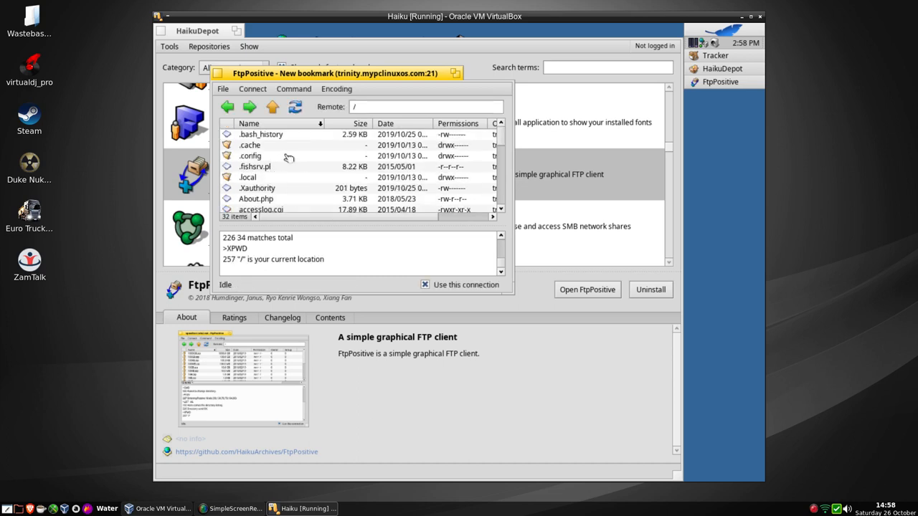
pyautogui.moveTo(367, 187)
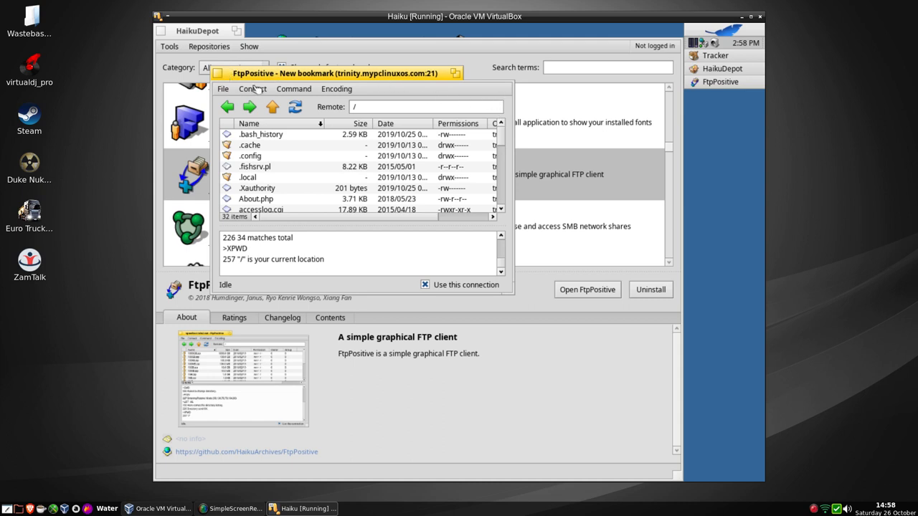
# Look over FtpPositive's Connect and Command menus after connecting.
pyautogui.click(252, 89)
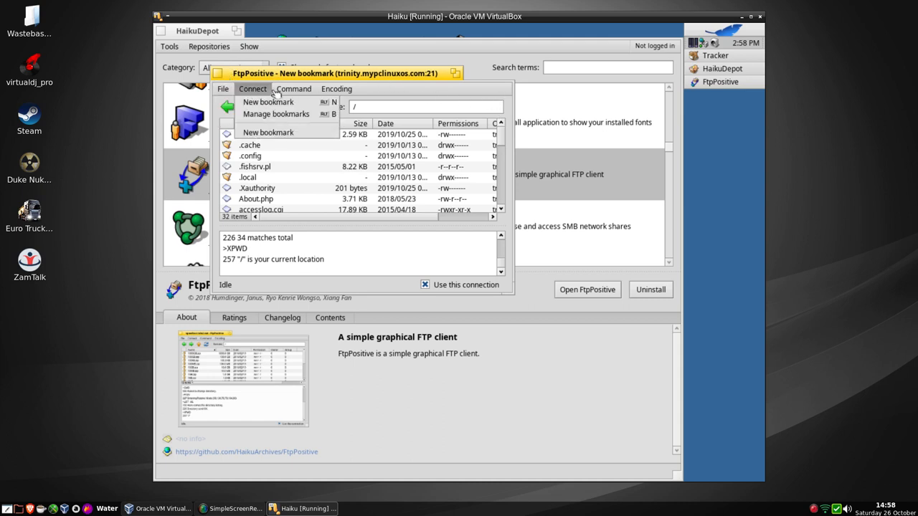
pyautogui.click(293, 89)
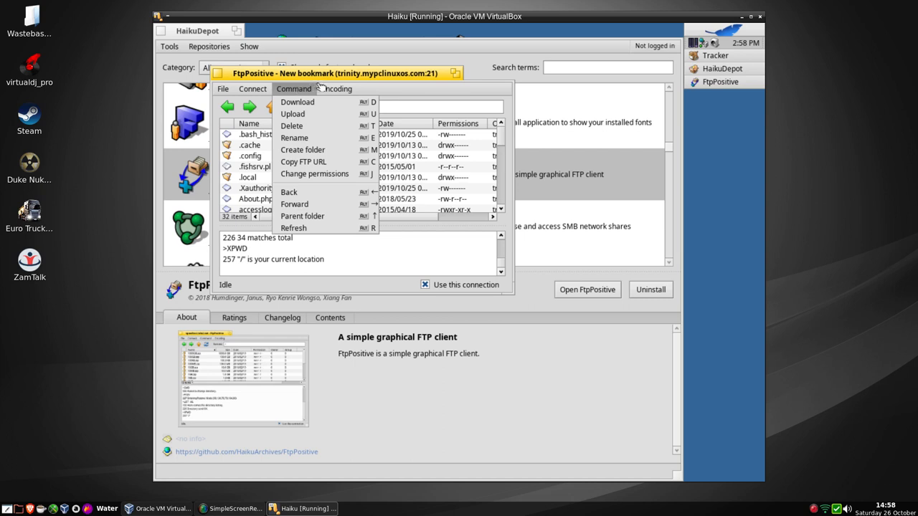
pyautogui.click(253, 89)
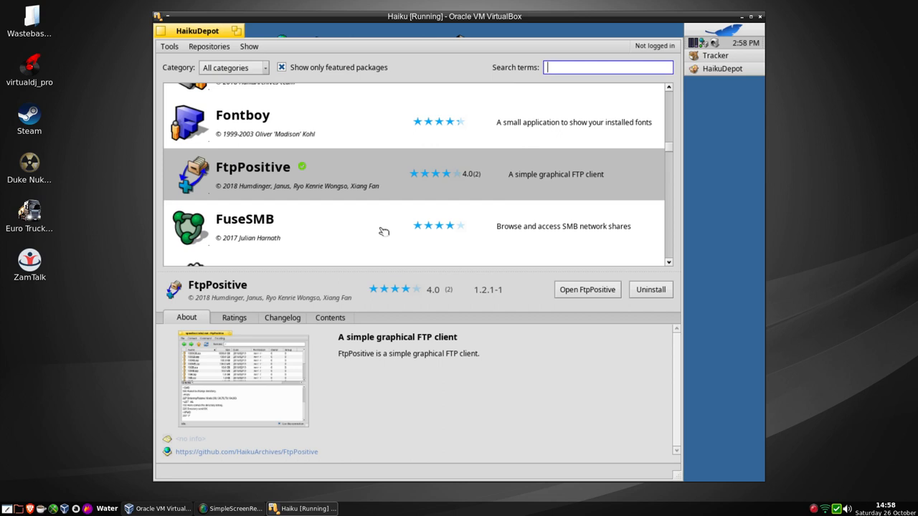
pyautogui.moveTo(409, 192)
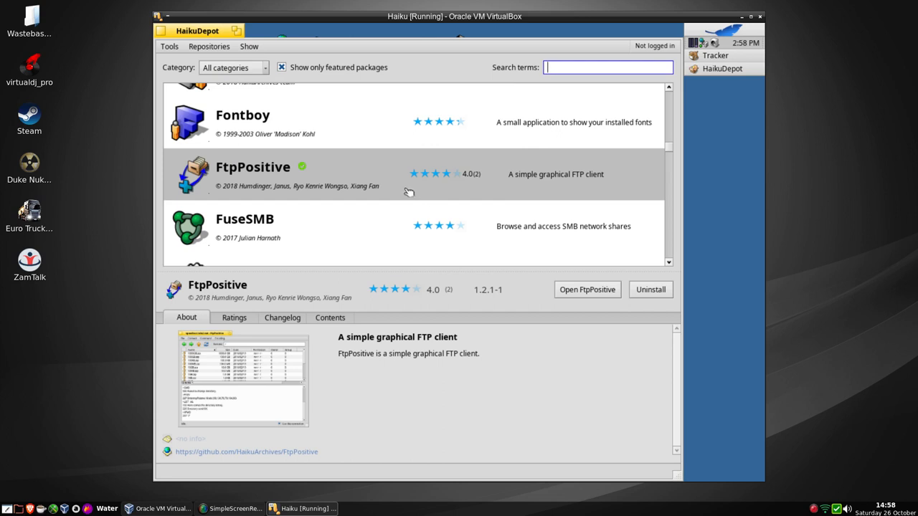
pyautogui.moveTo(170, 55)
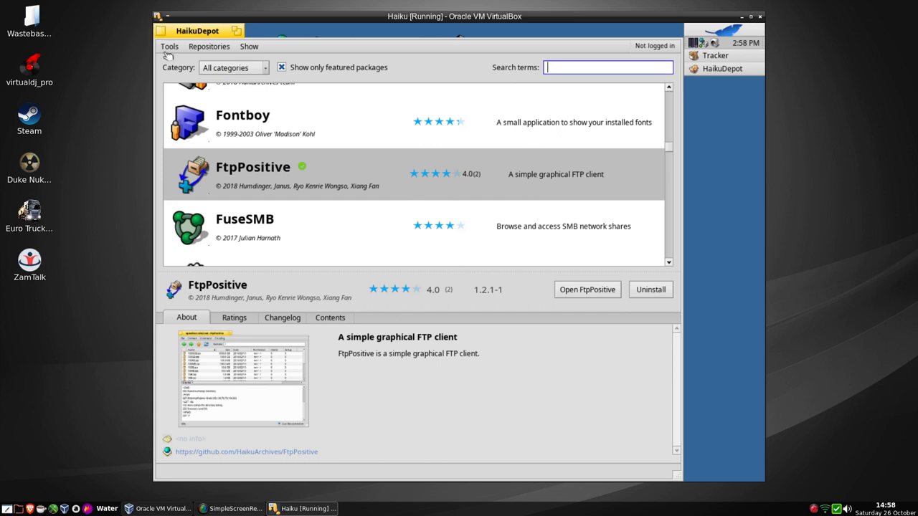
pyautogui.moveTo(281, 72)
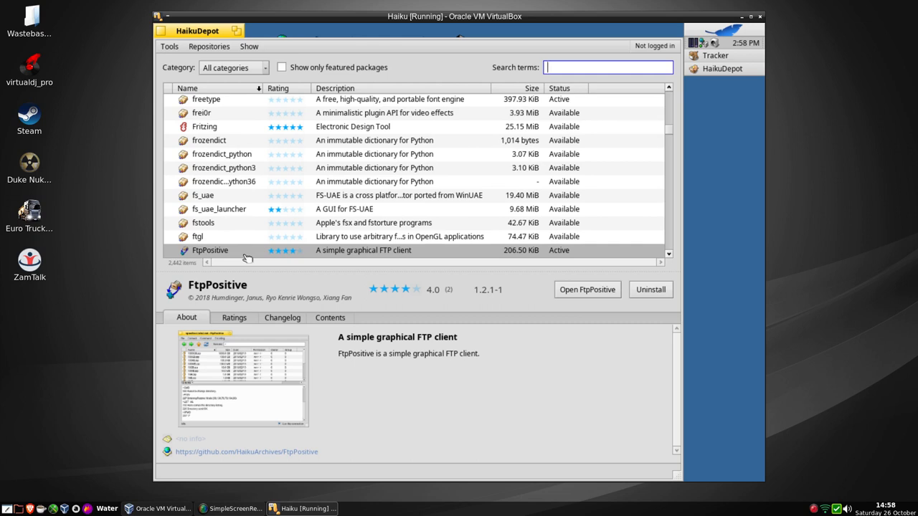
pyautogui.moveTo(362, 199)
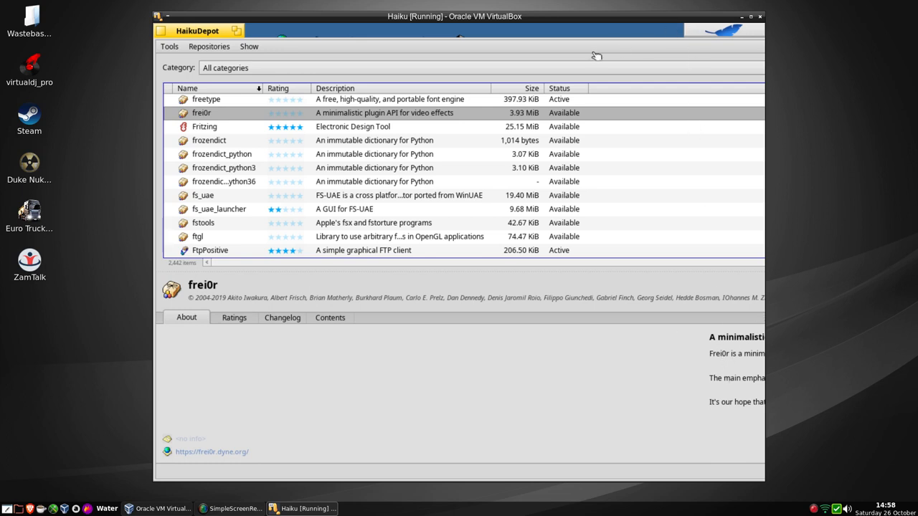
pyautogui.moveTo(195, 135)
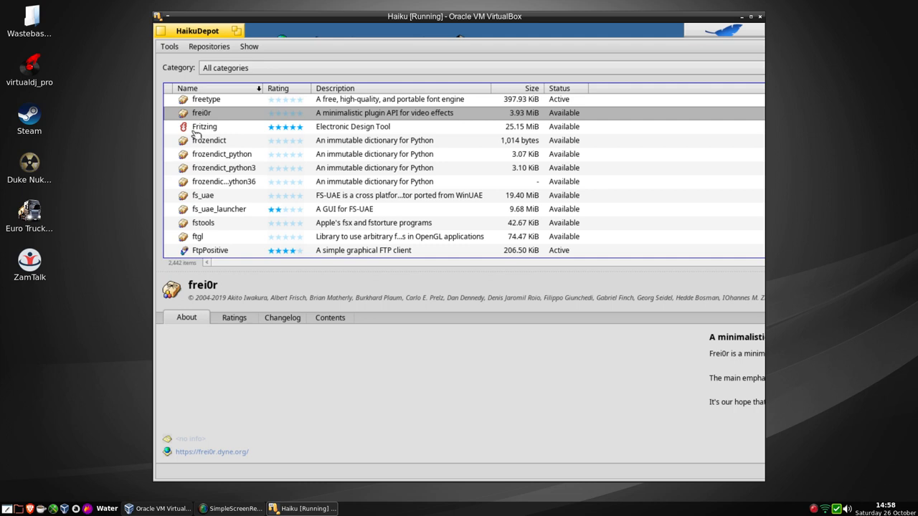
pyautogui.moveTo(617, 41)
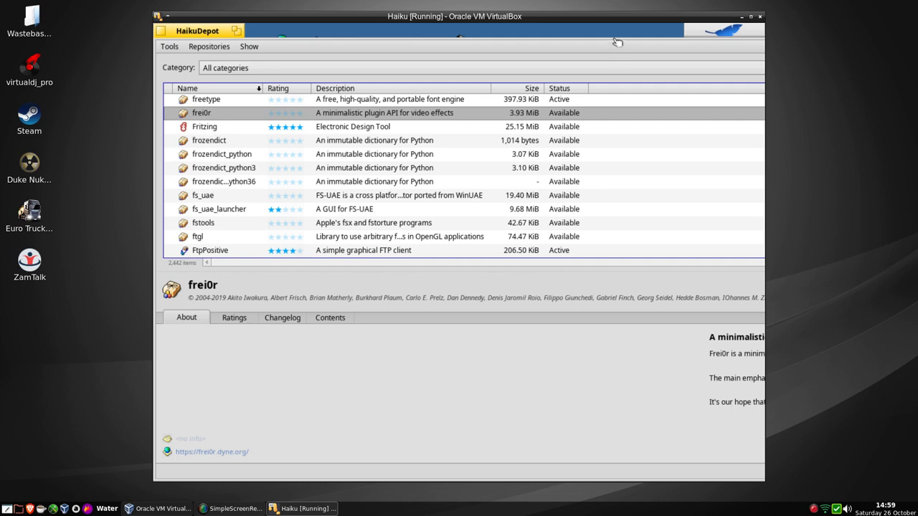
pyautogui.moveTo(242, 76)
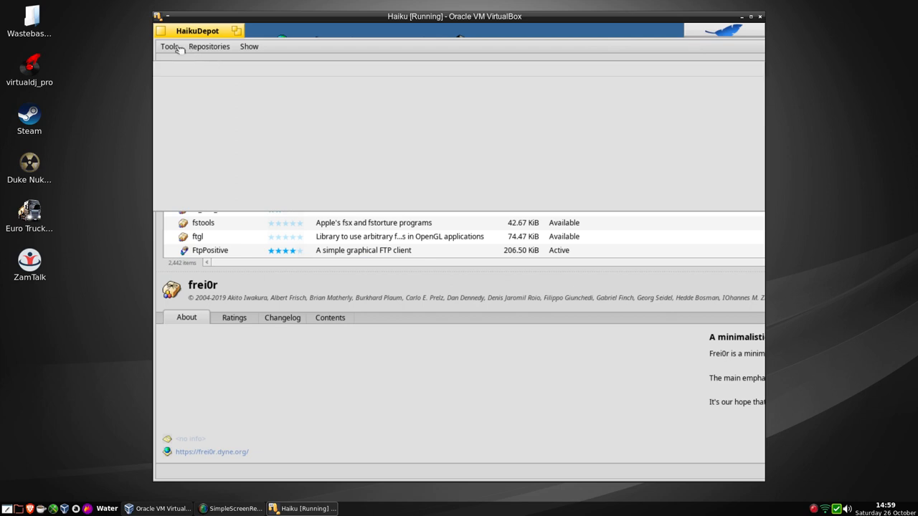
# Browse HaikuDepot's complete package list down toward the F entries.
pyautogui.click(170, 46)
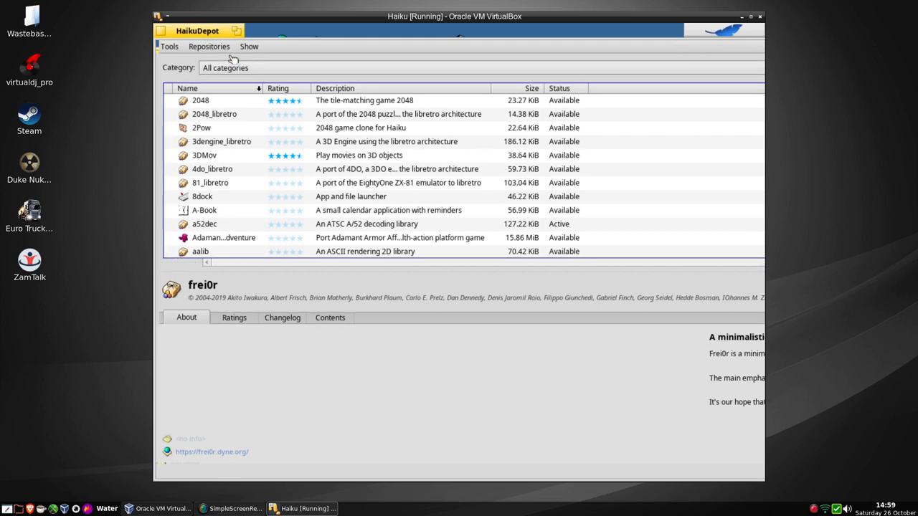
pyautogui.scroll(-3)
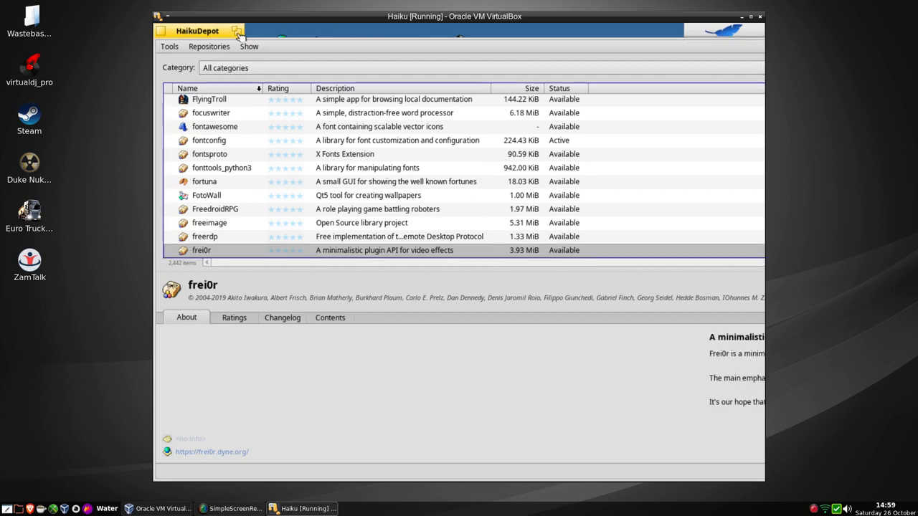
pyautogui.moveTo(227, 329)
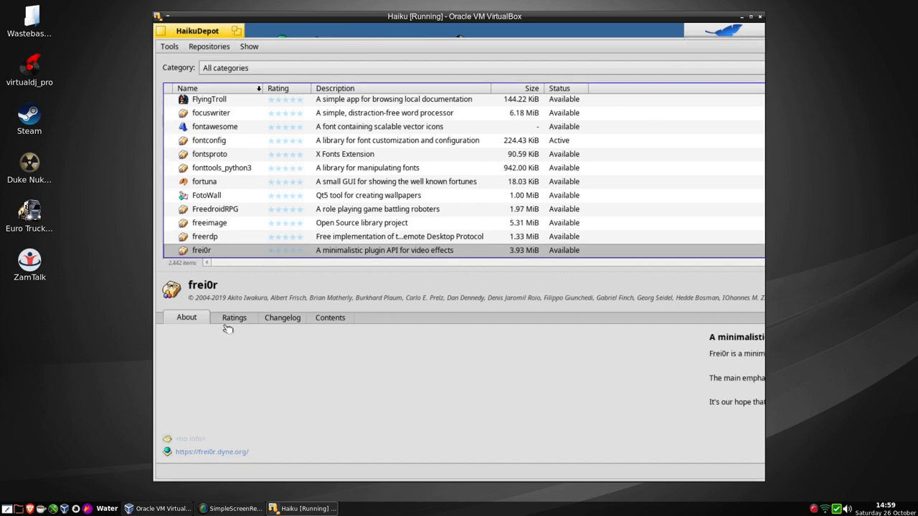
pyautogui.moveTo(200, 27)
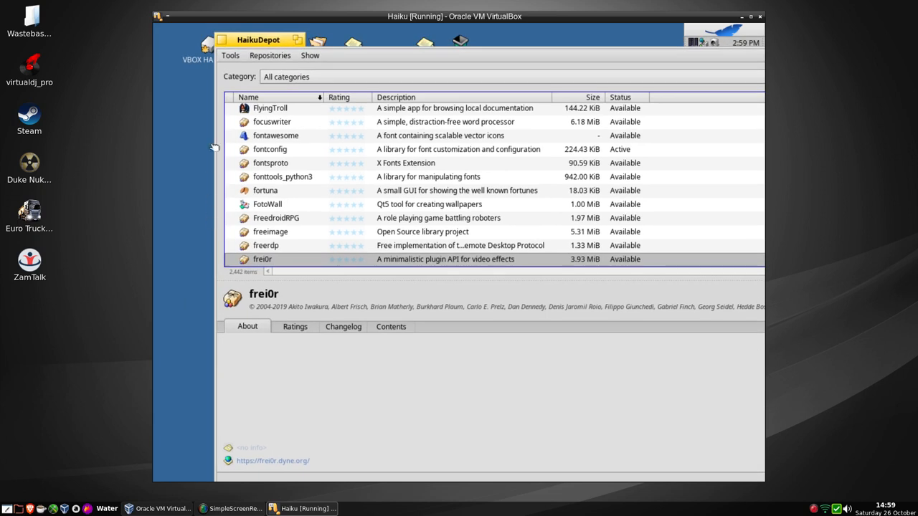
pyautogui.moveTo(179, 27)
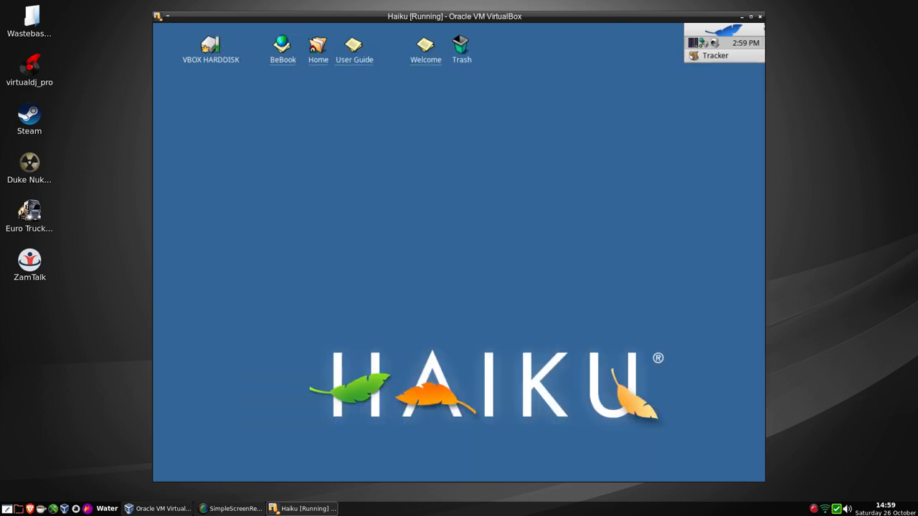
# Relaunch HaikuDepot from the Deskbar, list All categories, and focus the Search terms field.
pyautogui.click(725, 36)
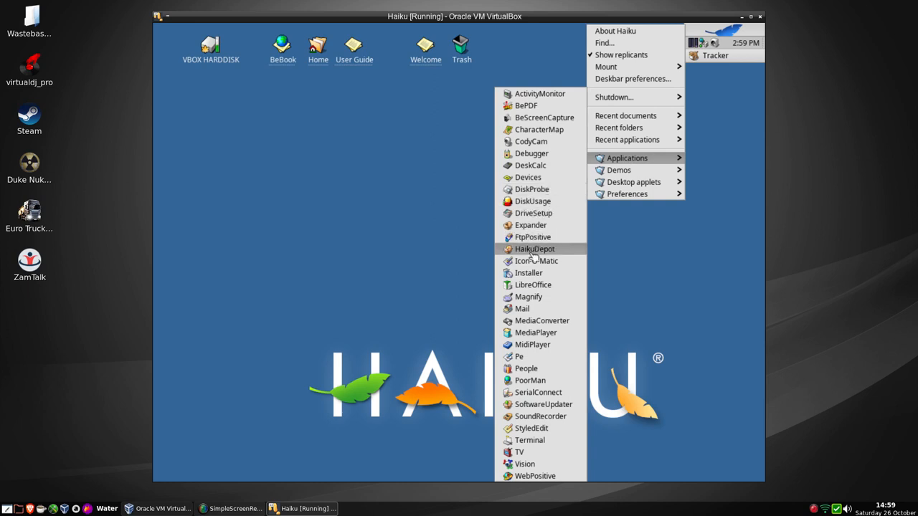
pyautogui.click(534, 250)
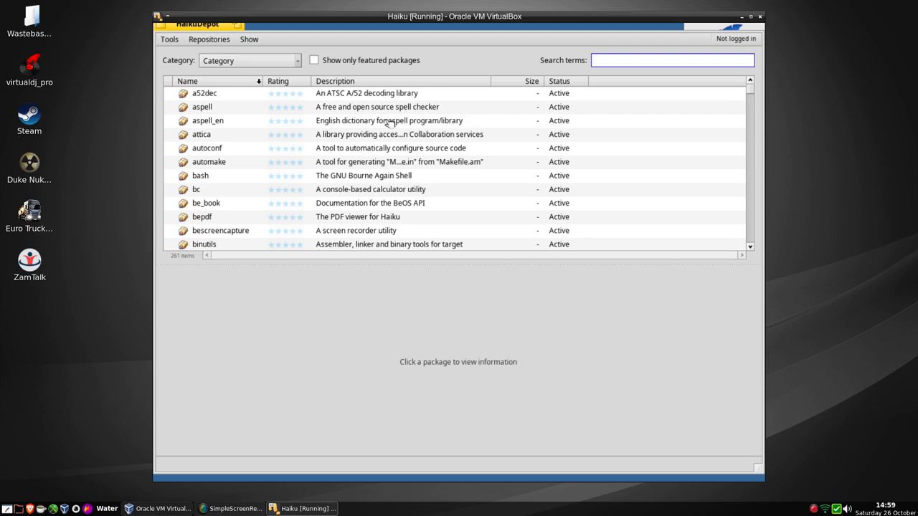
pyautogui.click(250, 60)
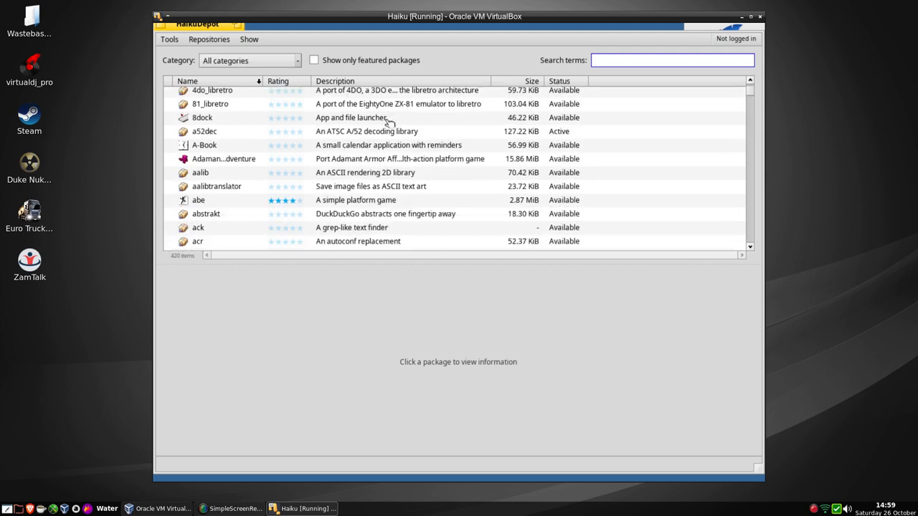
pyautogui.click(671, 60)
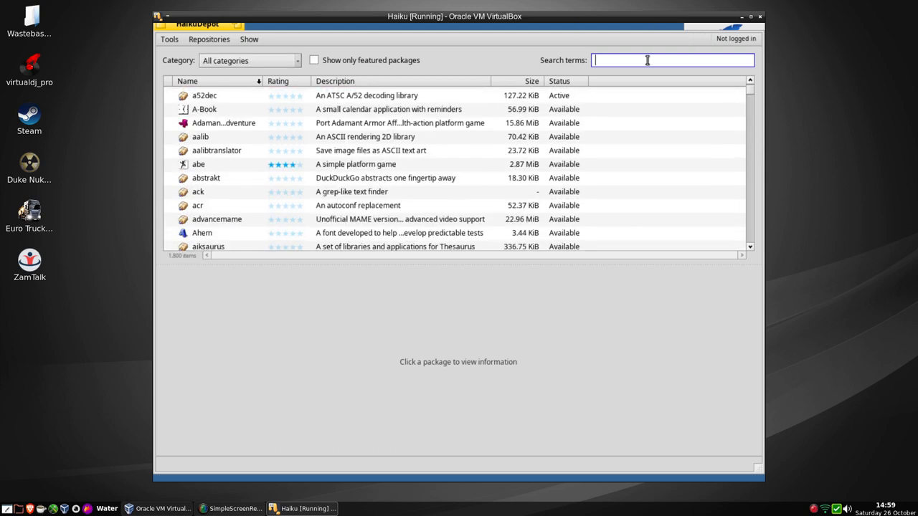
# Search for 'kde', scroll through the 95 matching packages, and return to attica at the top.
pyautogui.write('kde')
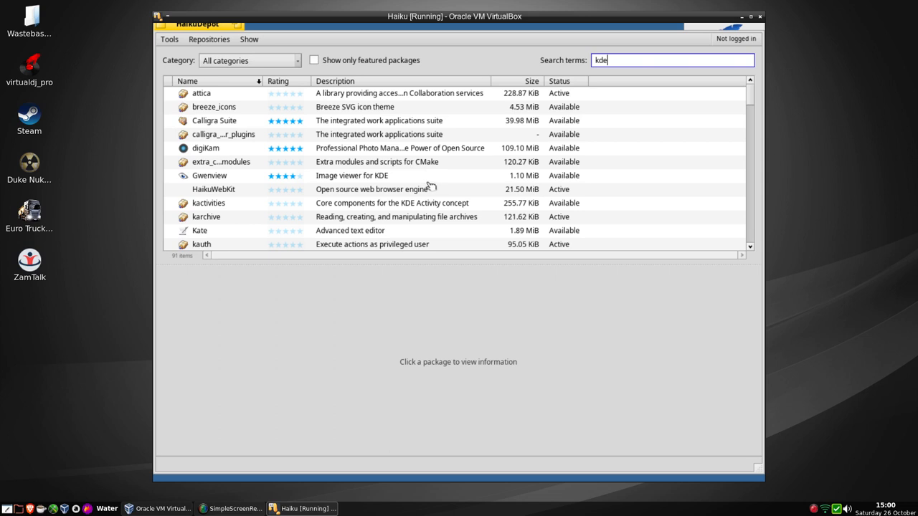
pyautogui.moveTo(751, 103)
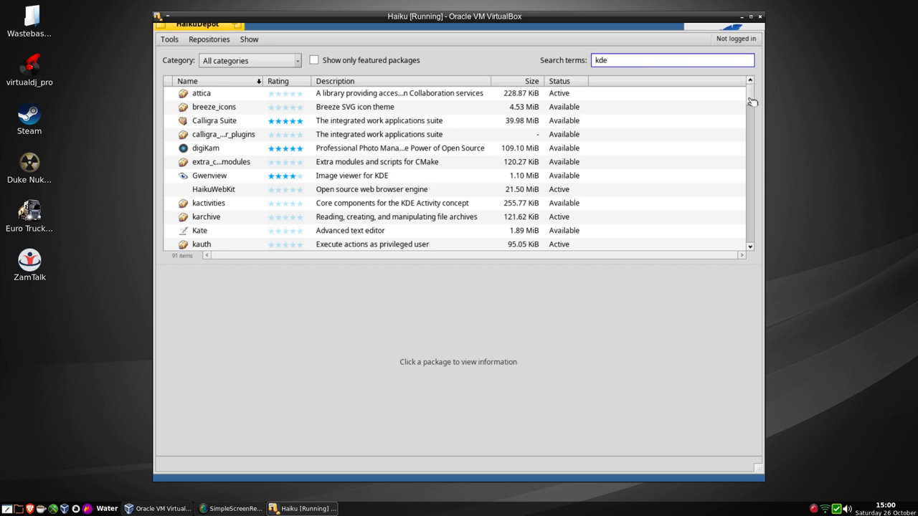
pyautogui.scroll(-3)
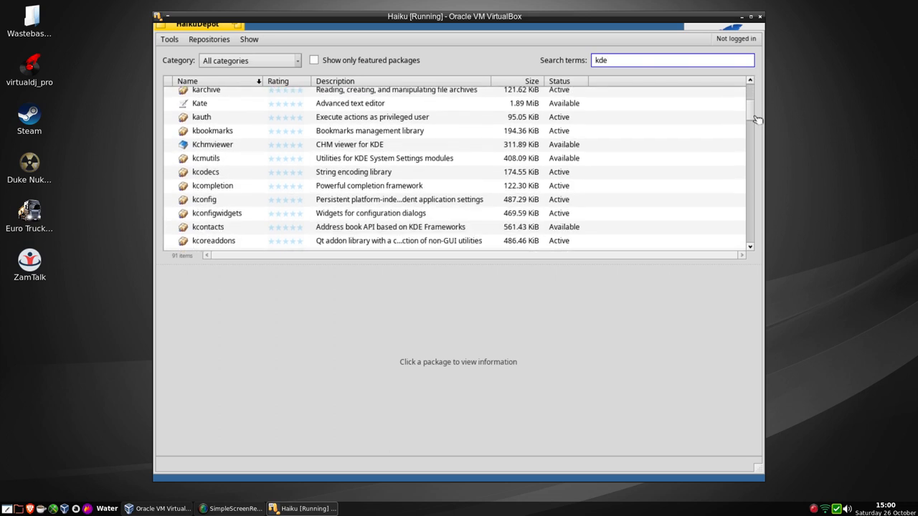
pyautogui.scroll(-3)
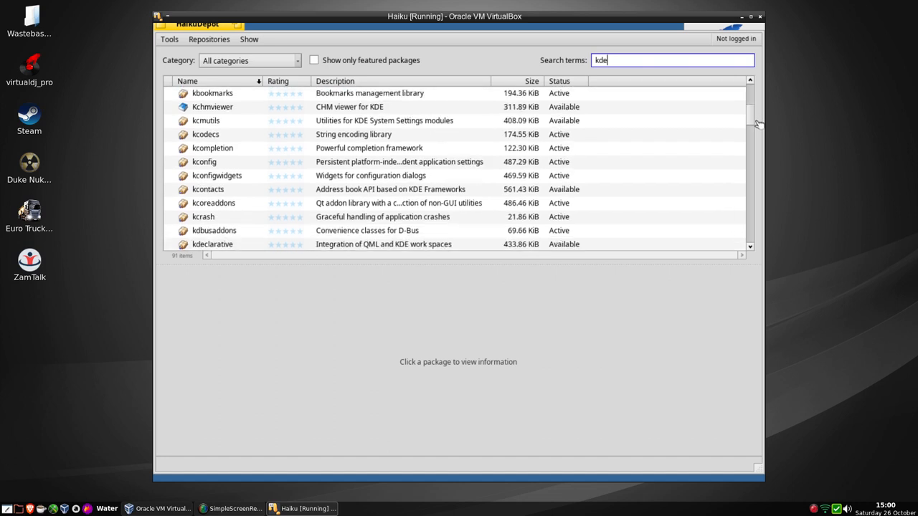
pyautogui.scroll(-3)
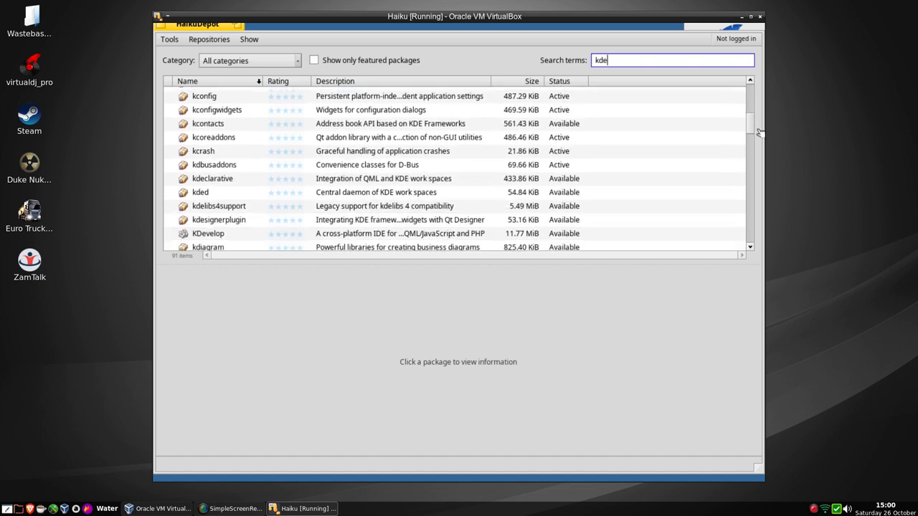
pyautogui.scroll(-3)
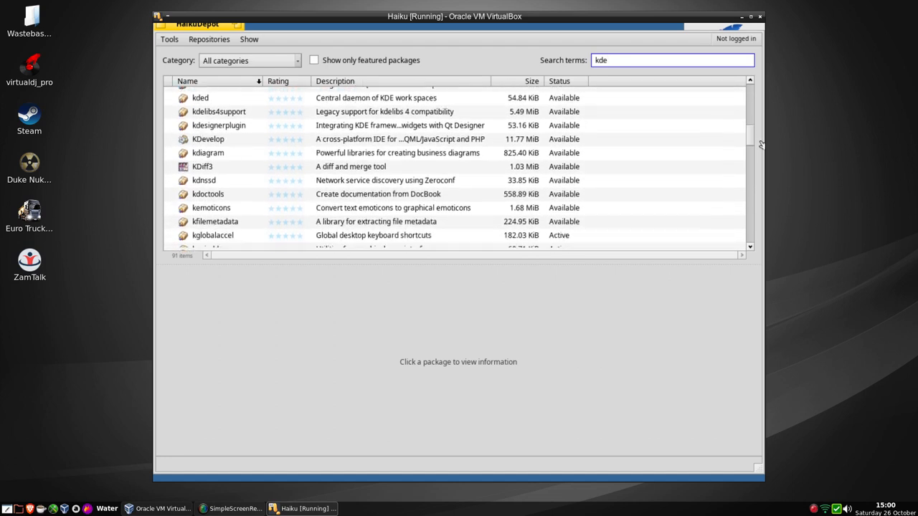
pyautogui.scroll(-3)
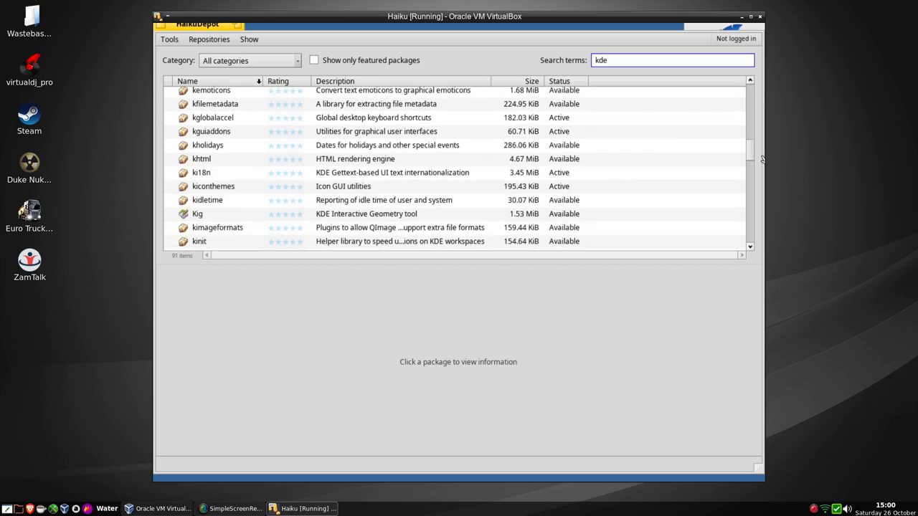
pyautogui.scroll(-3)
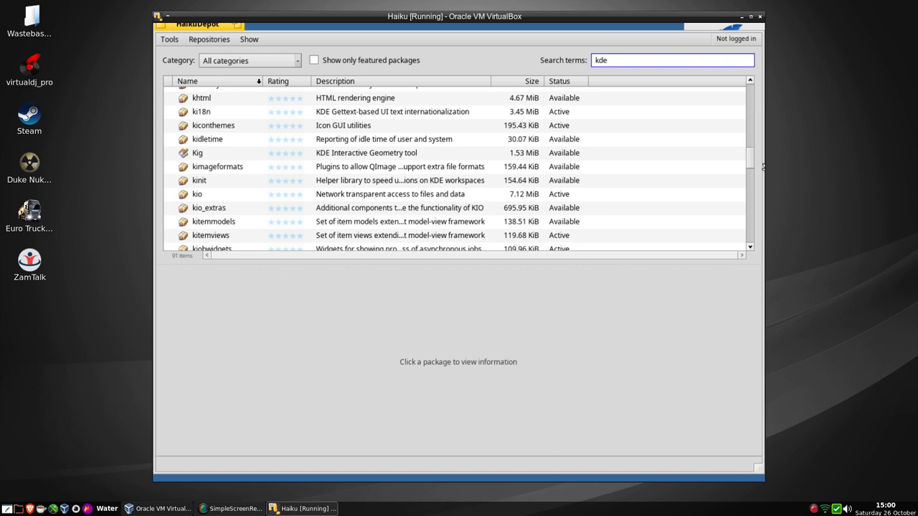
pyautogui.scroll(-3)
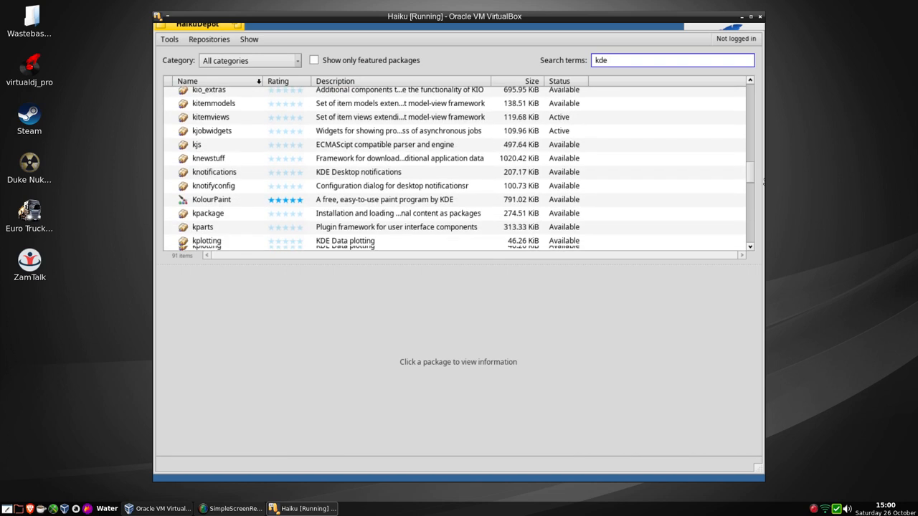
pyautogui.scroll(-3)
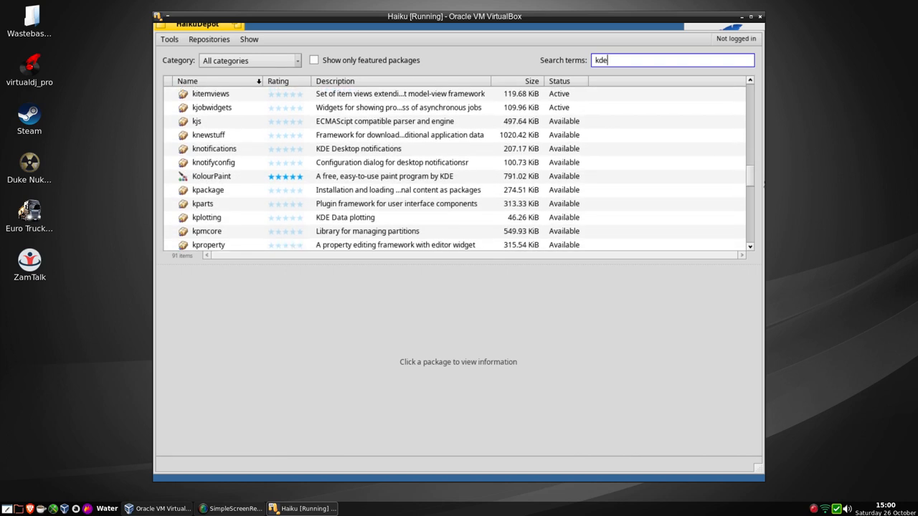
pyautogui.scroll(-3)
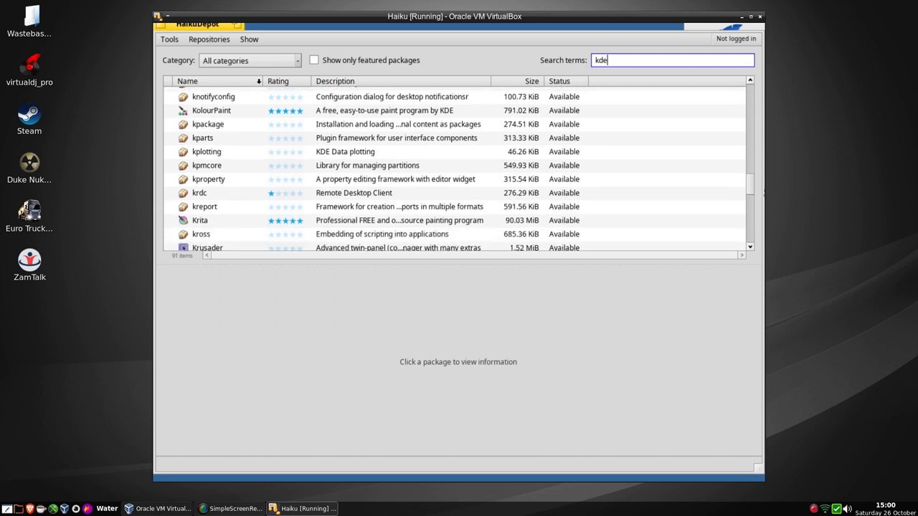
pyautogui.scroll(-3)
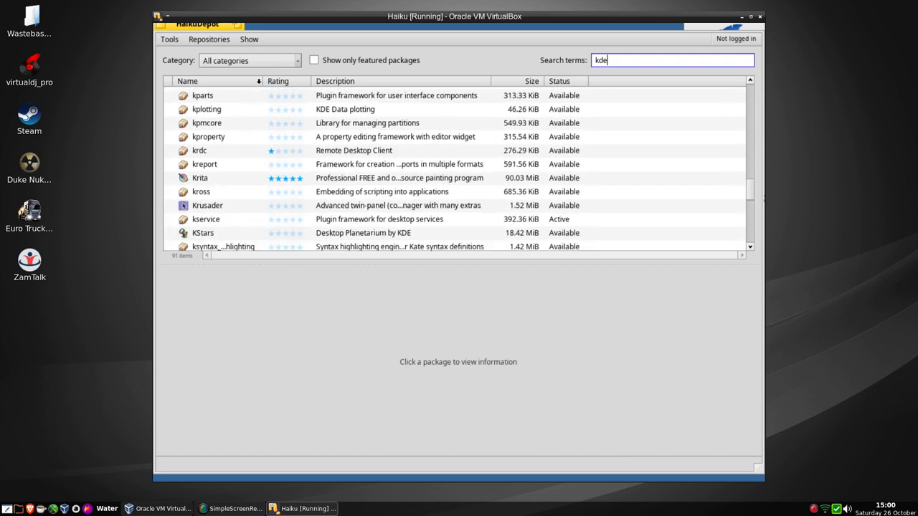
pyautogui.scroll(-3)
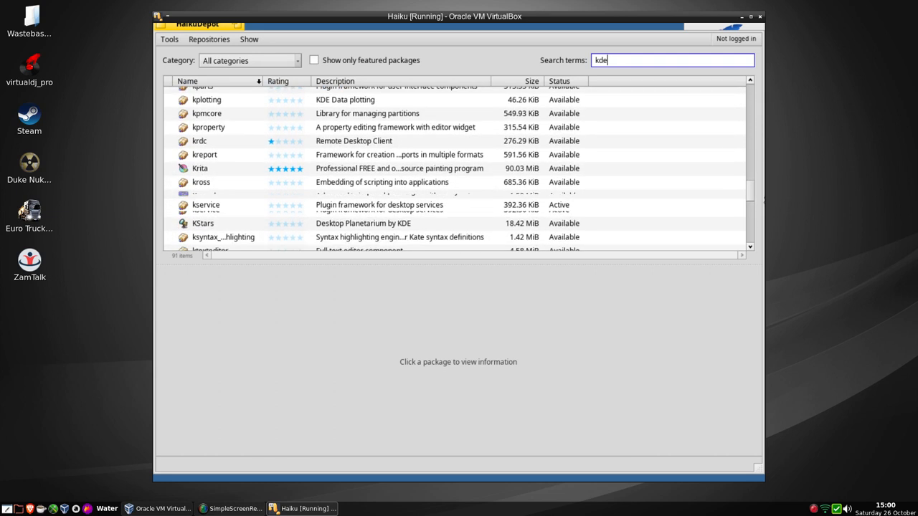
pyautogui.scroll(-3)
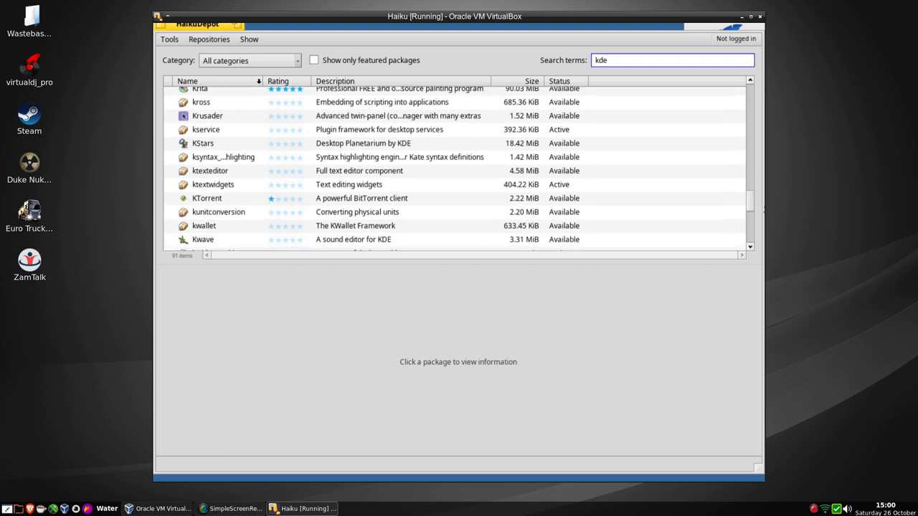
pyautogui.scroll(-3)
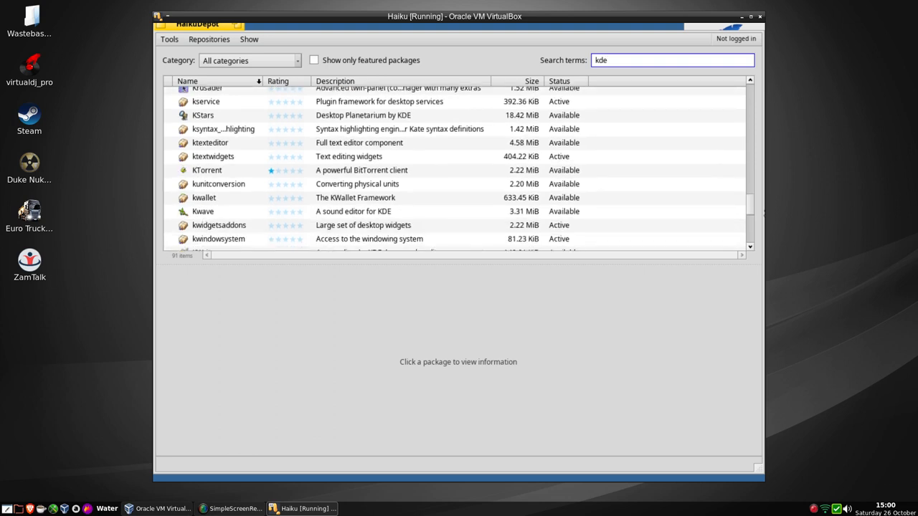
pyautogui.scroll(-3)
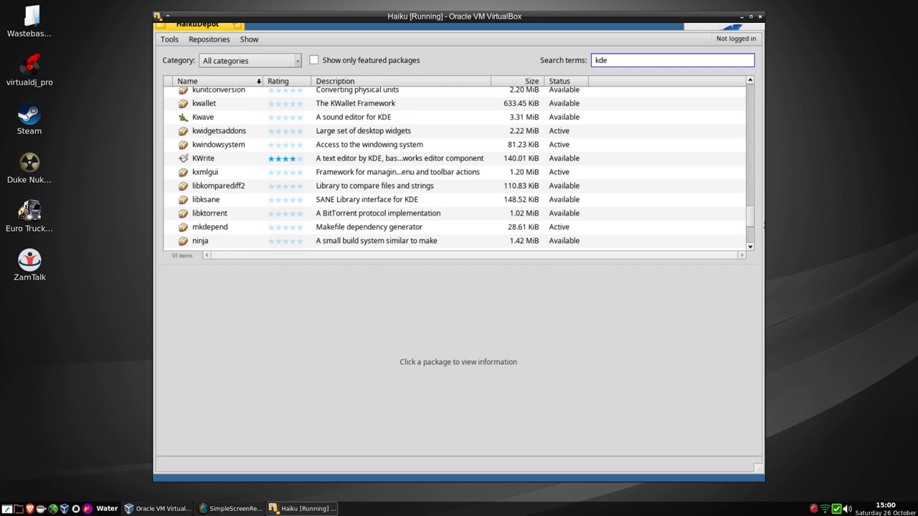
pyautogui.scroll(-3)
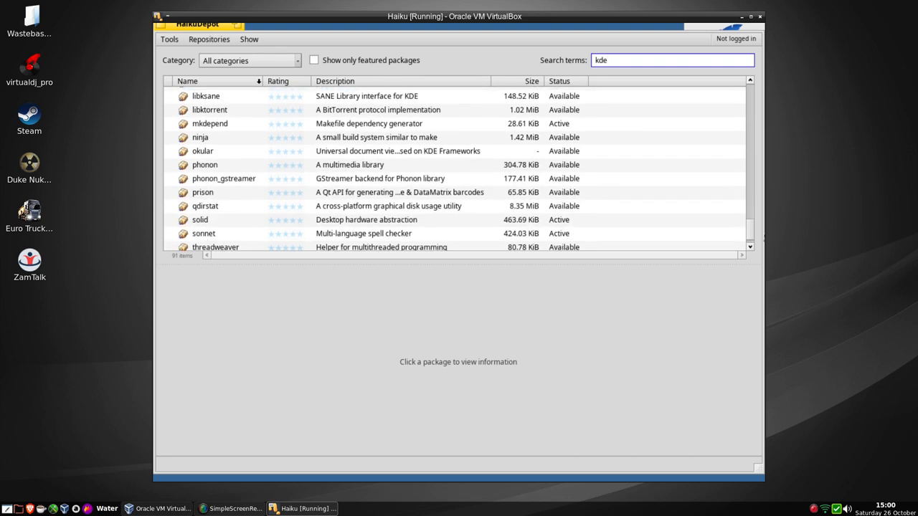
pyautogui.scroll(-3)
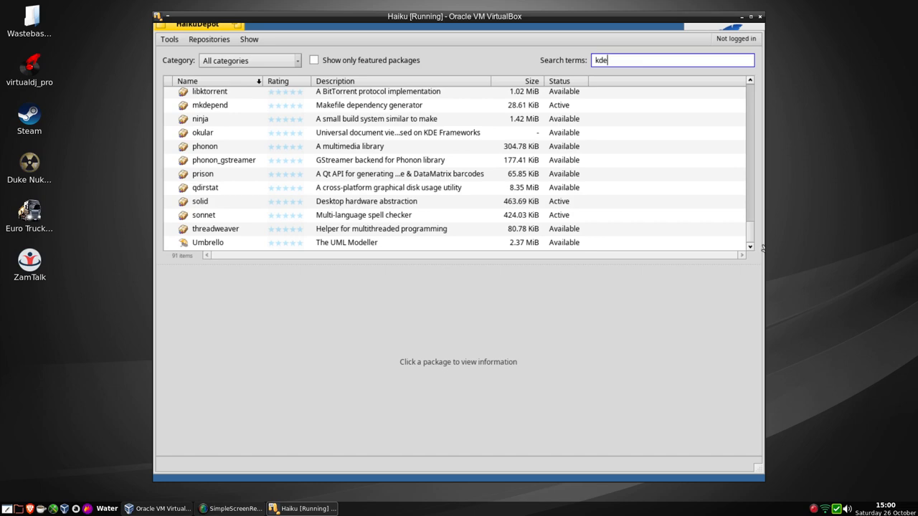
pyautogui.scroll(3)
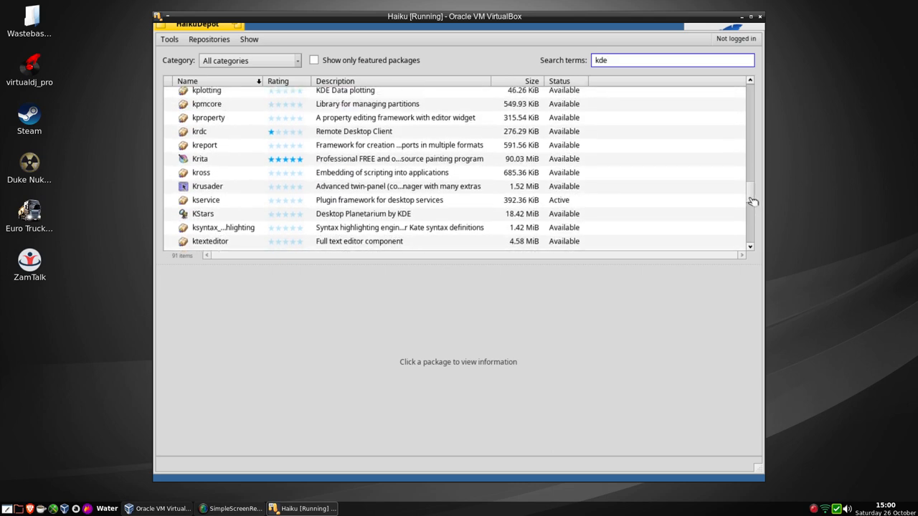
pyautogui.scroll(3)
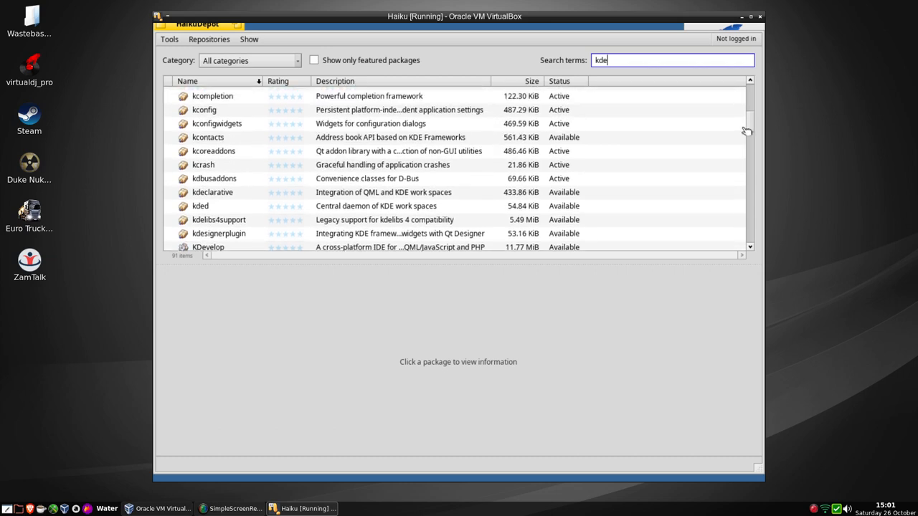
pyautogui.scroll(3)
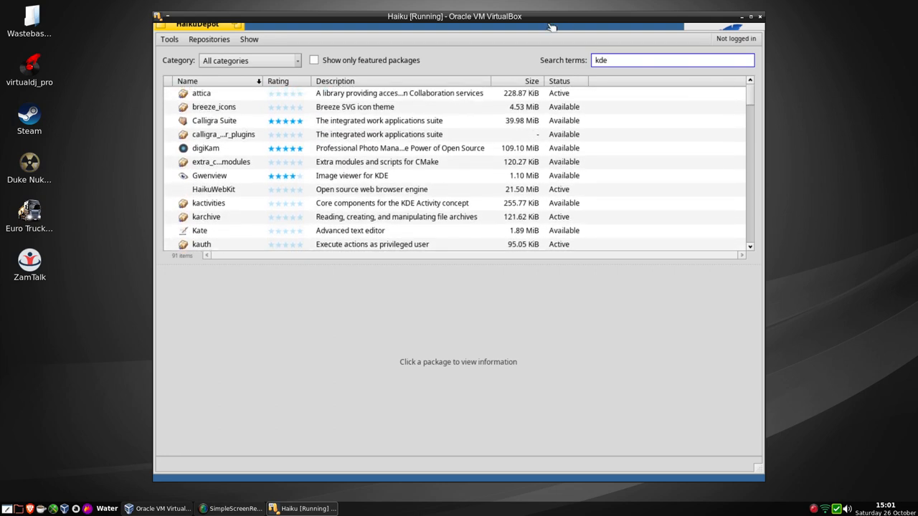
# Replace the kde search with 'pla' then 'gimp' queries before emptying the search box.
pyautogui.doubleClick(600, 60)
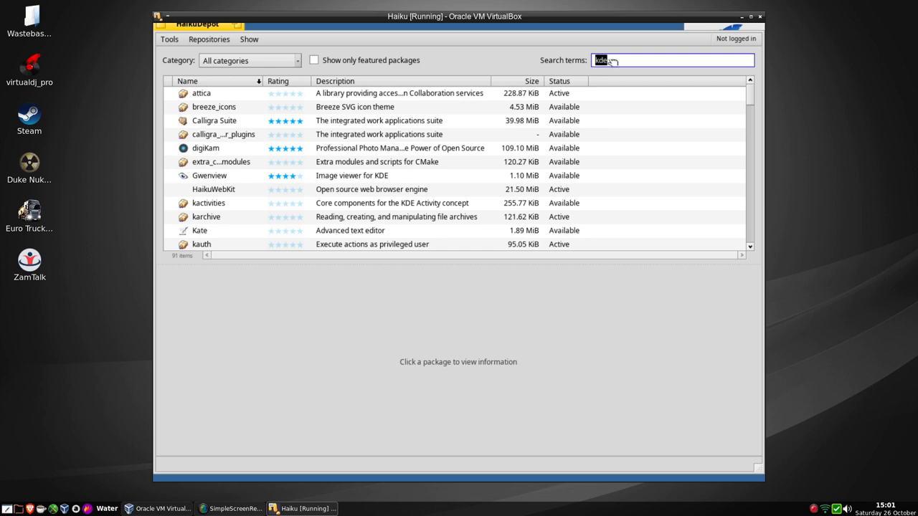
pyautogui.write('pla')
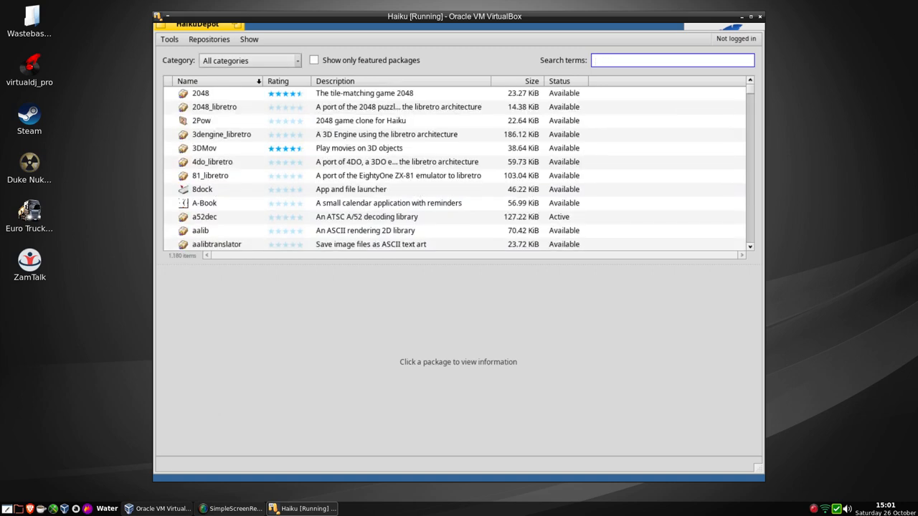
pyautogui.write('gimp')
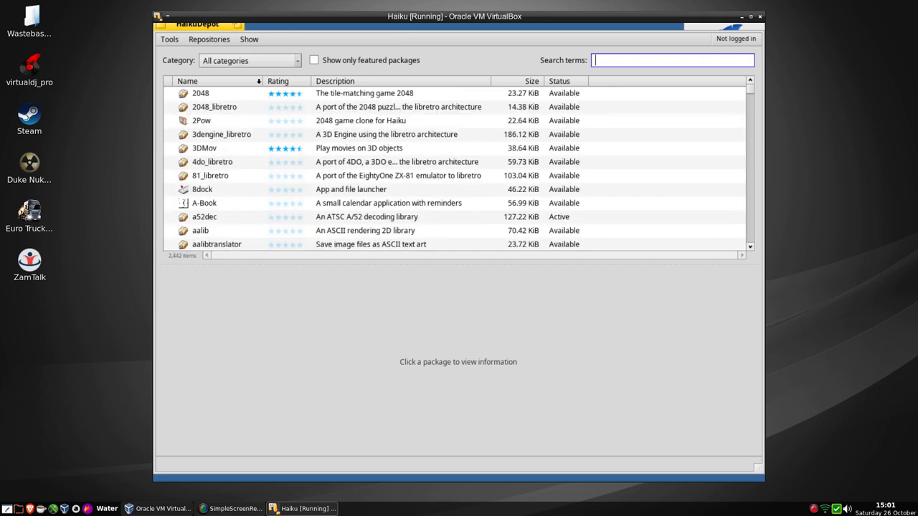
pyautogui.moveTo(156, 57)
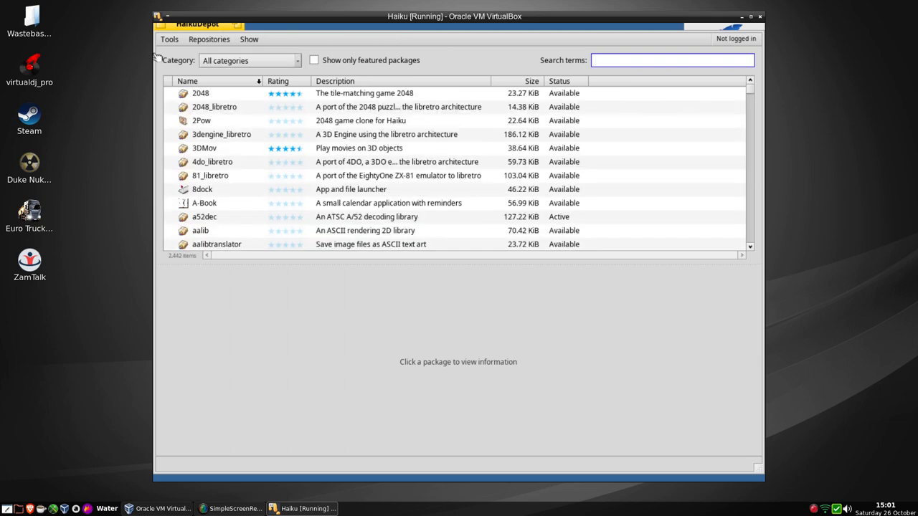
# Launch WebPositive from the leaf menu's Applications and select its address bar text.
pyautogui.click(760, 16)
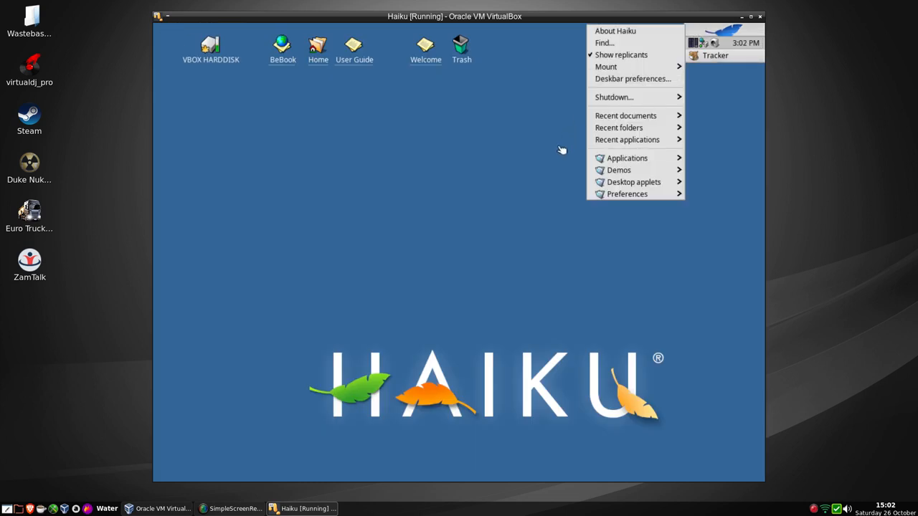
pyautogui.click(627, 158)
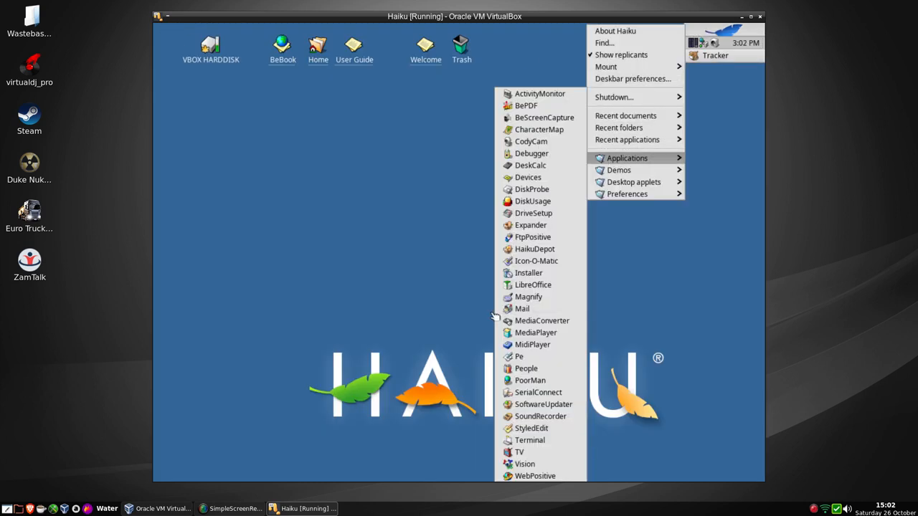
pyautogui.moveTo(530, 427)
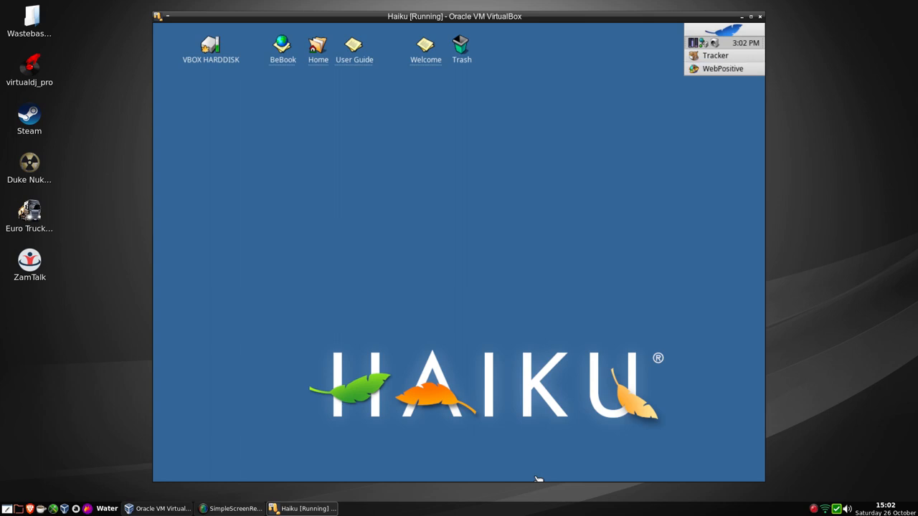
pyautogui.doubleClick(424, 44)
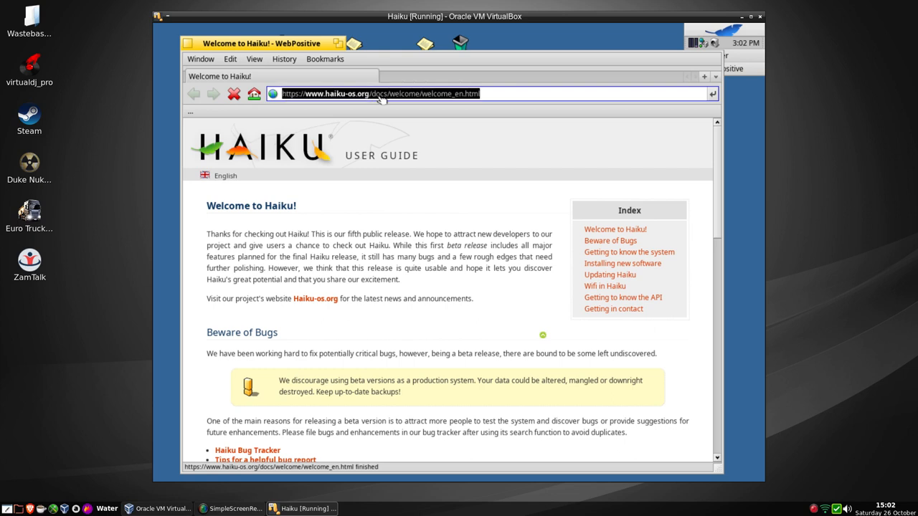
# Go to youtube.com and scroll down to the Talk Shows recommendations.
pyautogui.write('youtib')
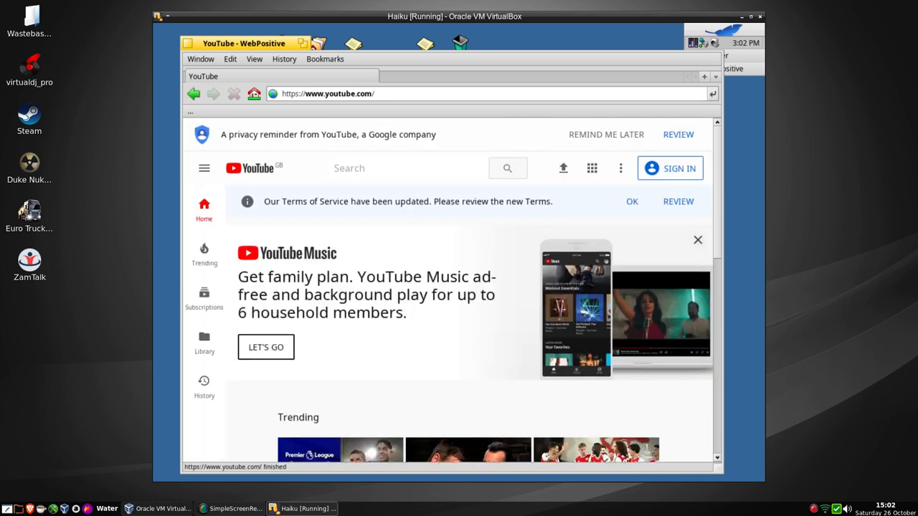
pyautogui.moveTo(482, 235)
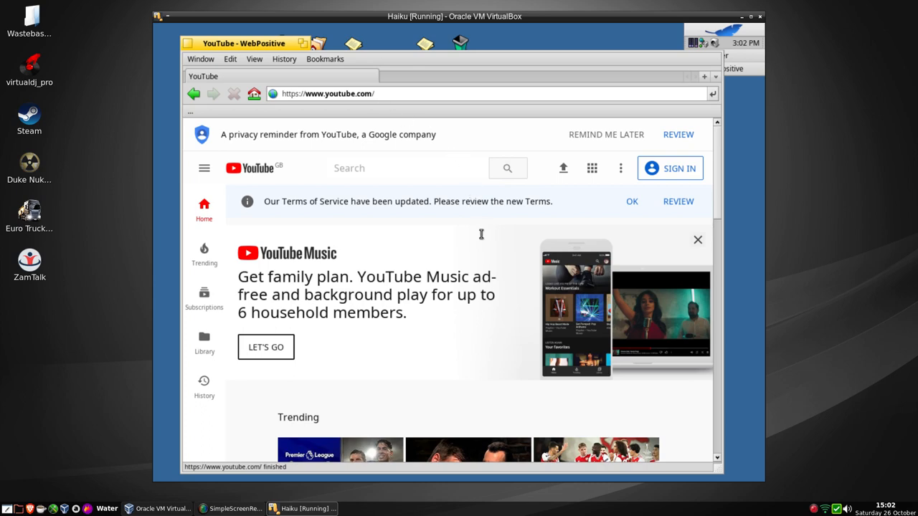
pyautogui.moveTo(723, 203)
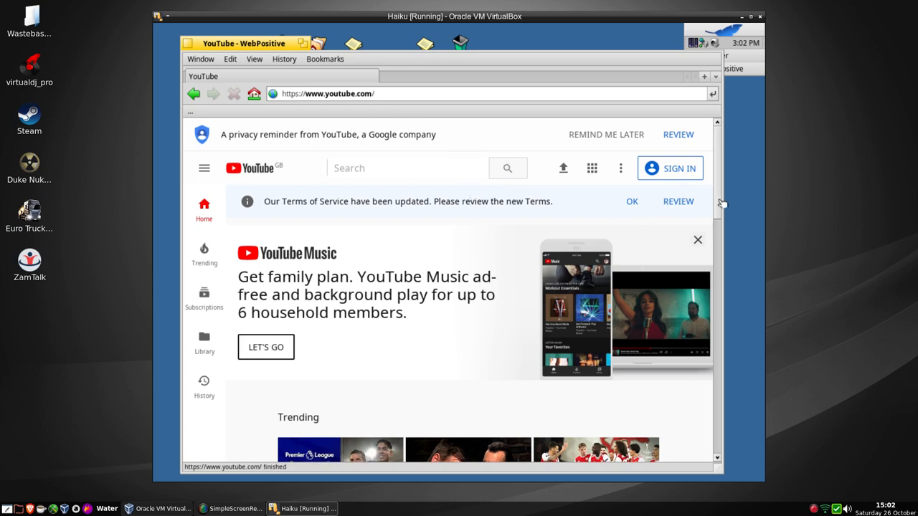
pyautogui.scroll(-3)
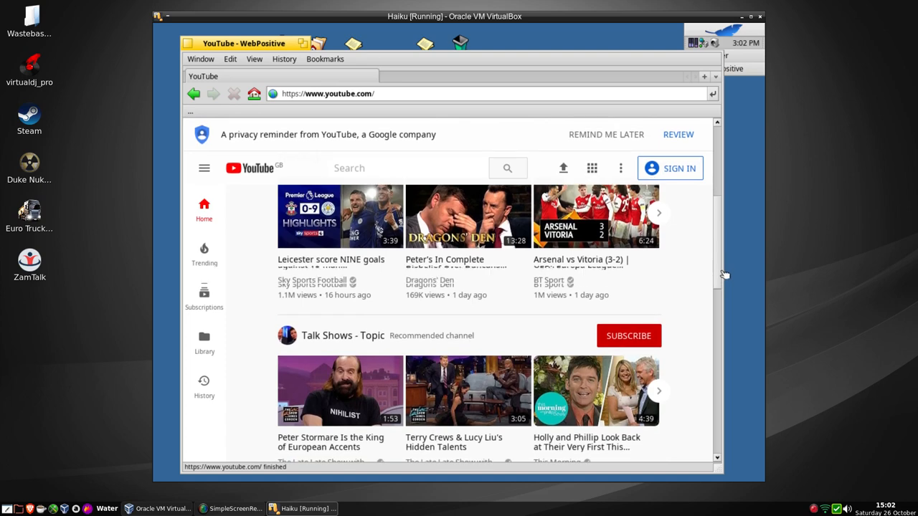
pyautogui.scroll(-3)
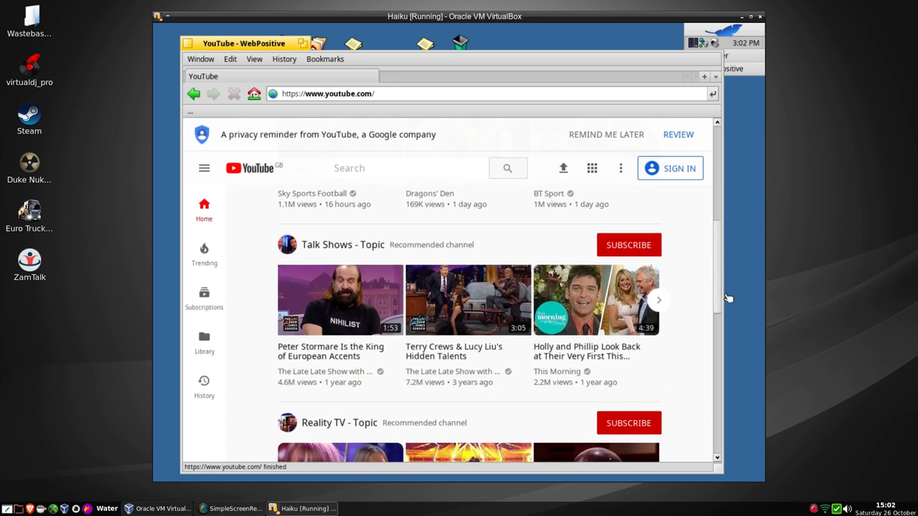
pyautogui.moveTo(718, 299)
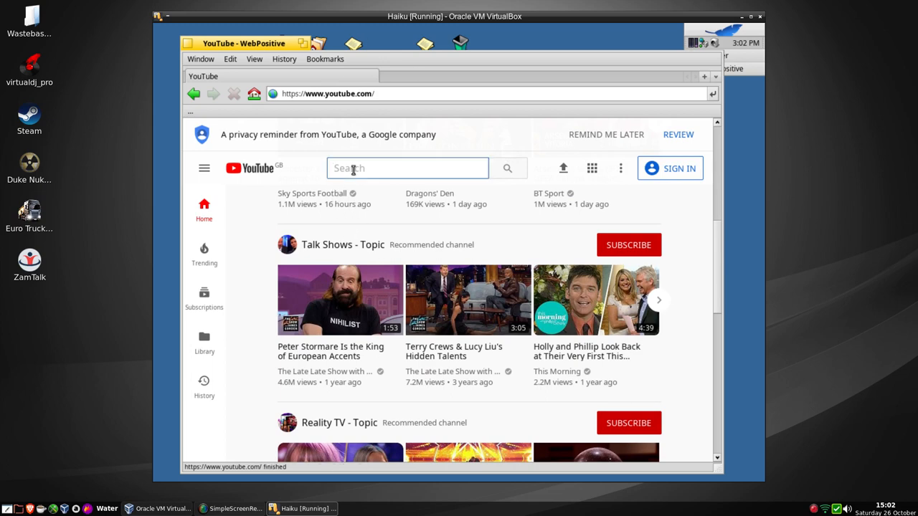
# Search 'simply linux', open the Trinity pt3 video, dismiss the notices and play it.
pyautogui.write('simply linux')
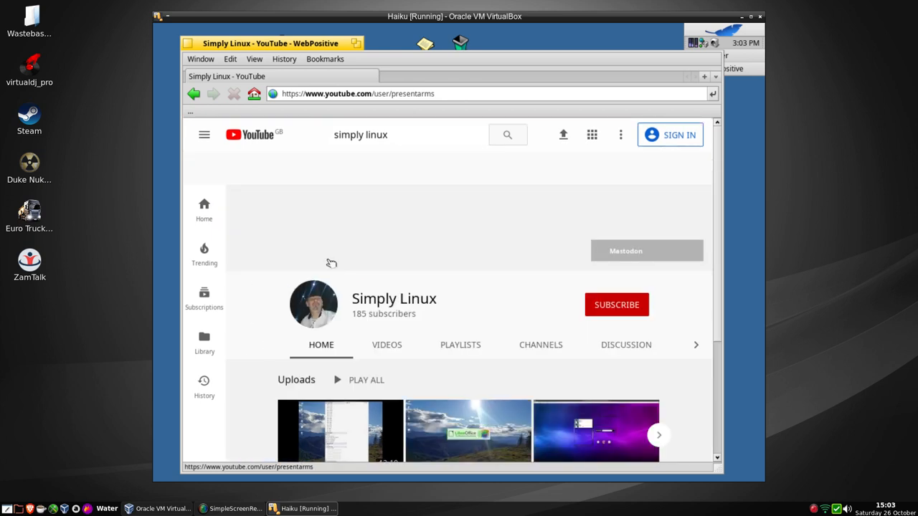
pyautogui.click(340, 430)
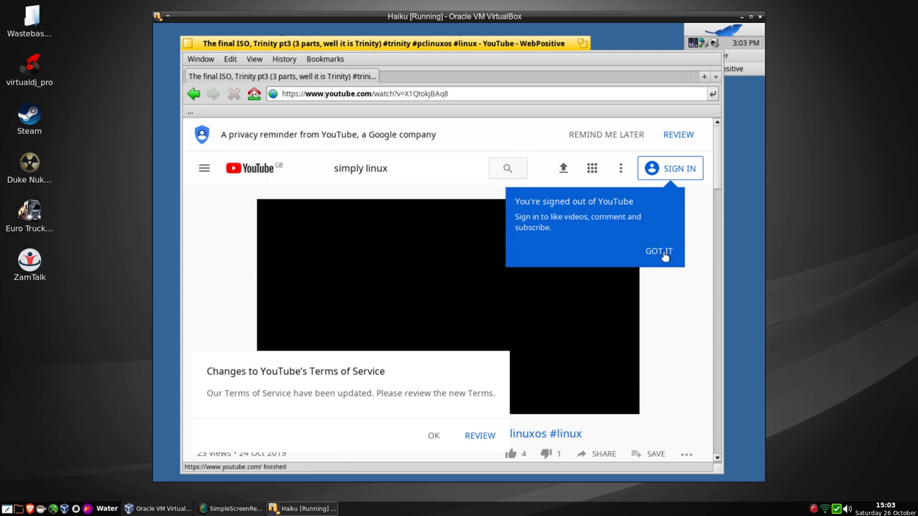
pyautogui.click(657, 251)
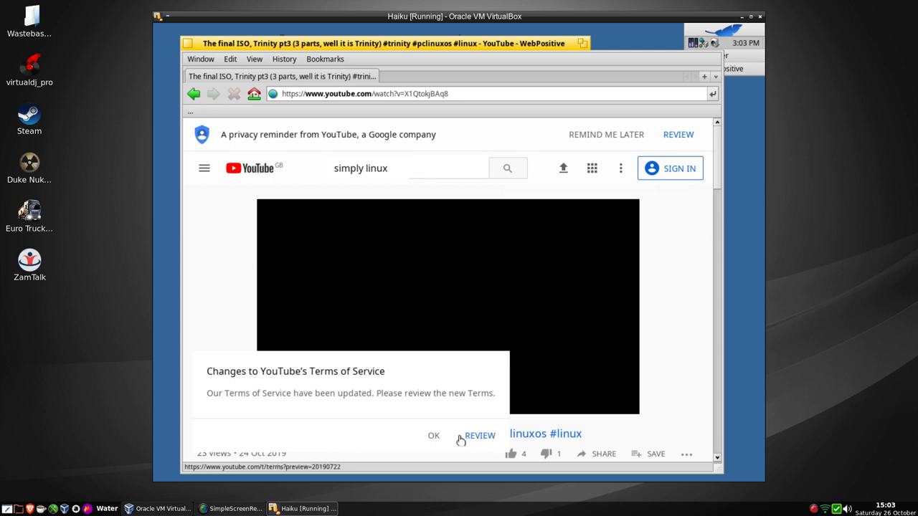
pyautogui.click(433, 436)
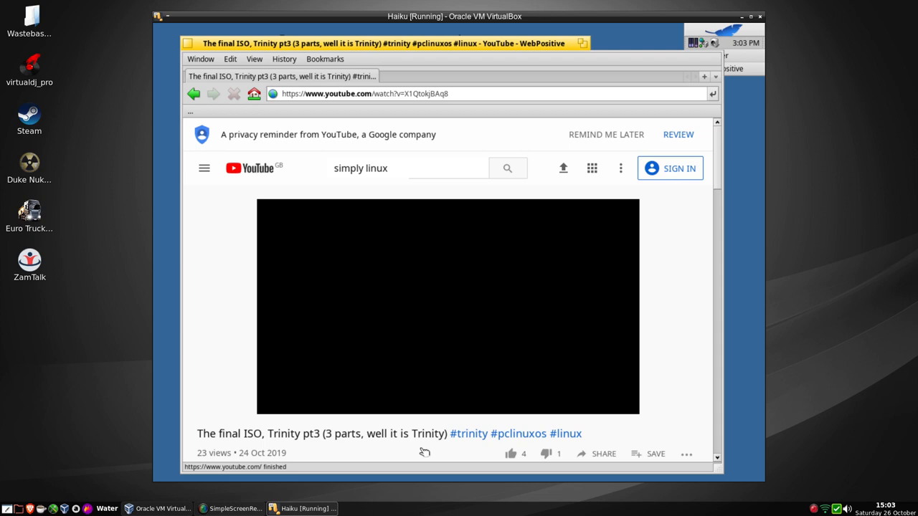
pyautogui.click(448, 307)
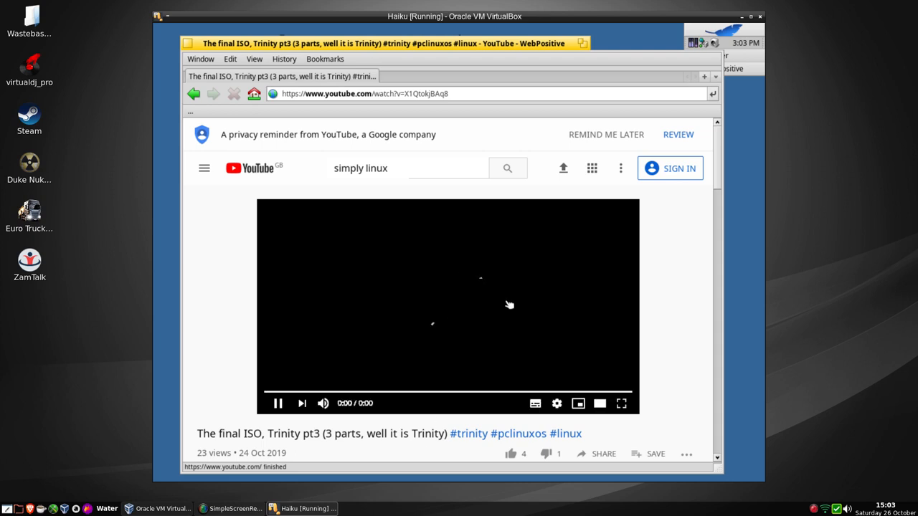
pyautogui.moveTo(419, 334)
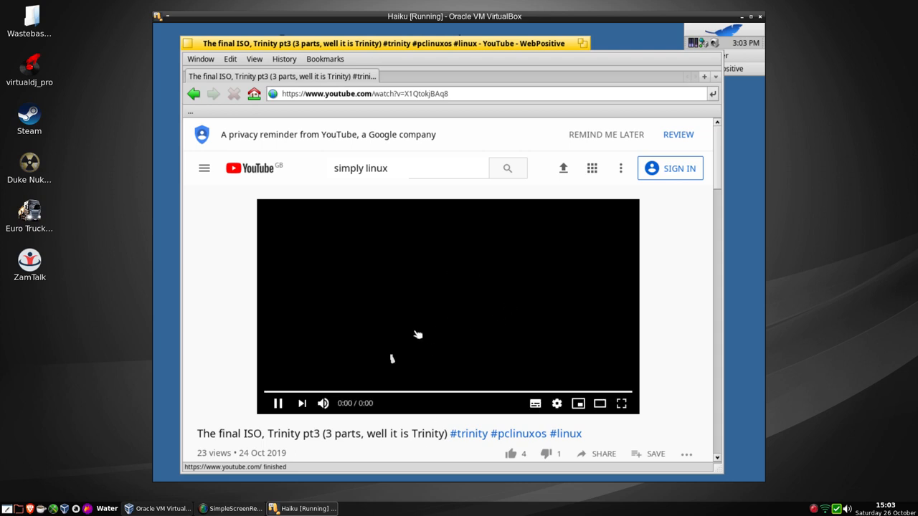
pyautogui.moveTo(482, 287)
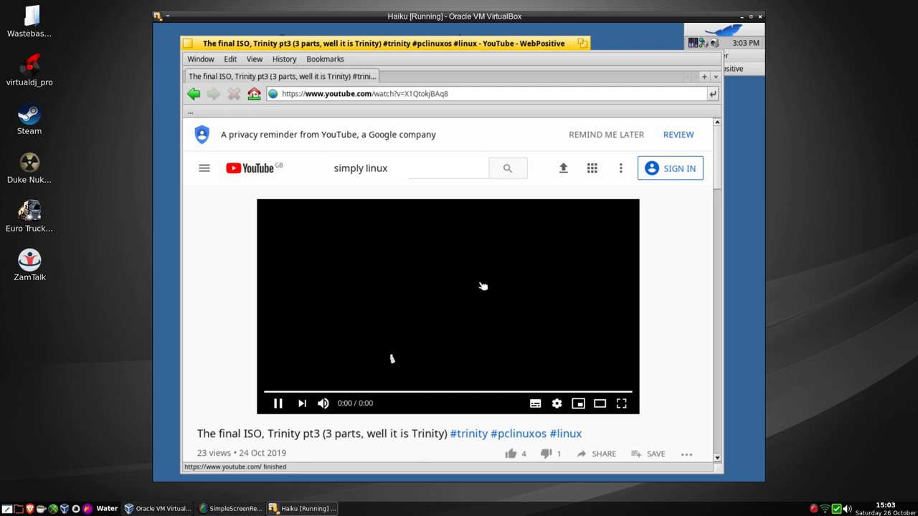
pyautogui.moveTo(545, 362)
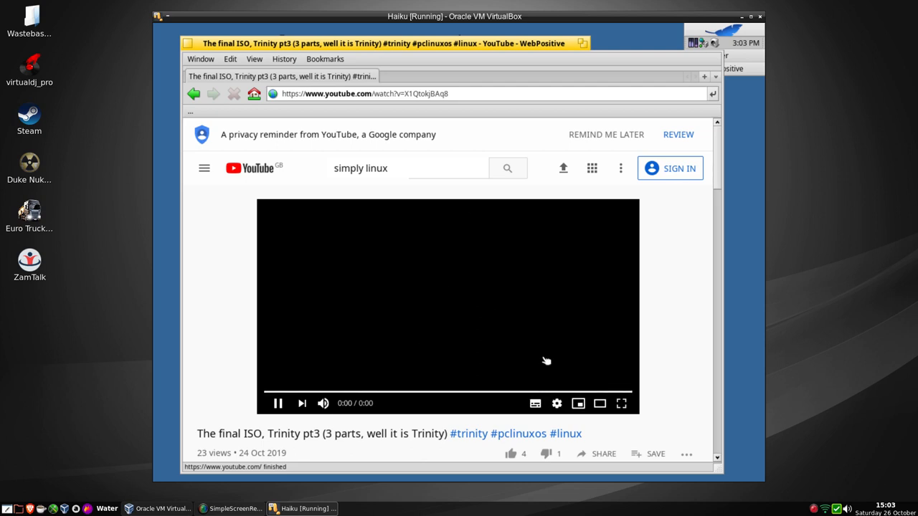
pyautogui.moveTo(500, 324)
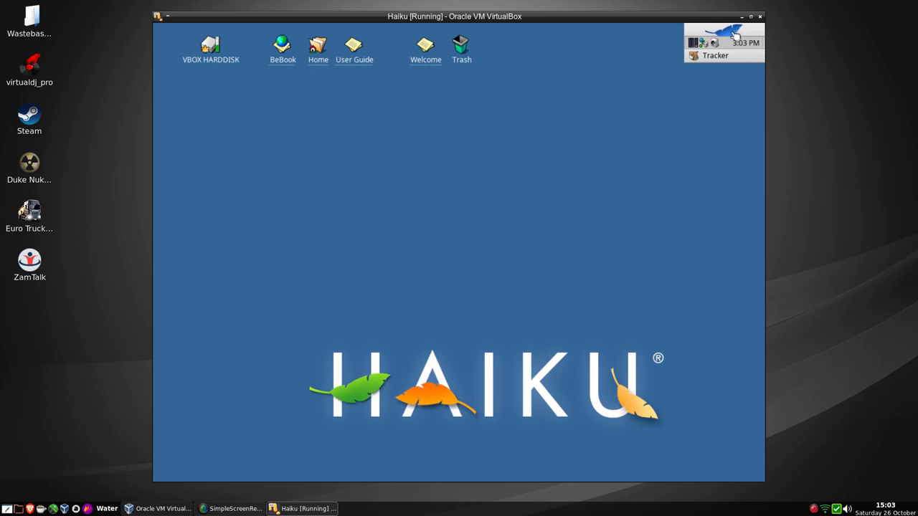
# Bring up Haiku's leaf system menu to reach the Shutdown options.
pyautogui.click(730, 35)
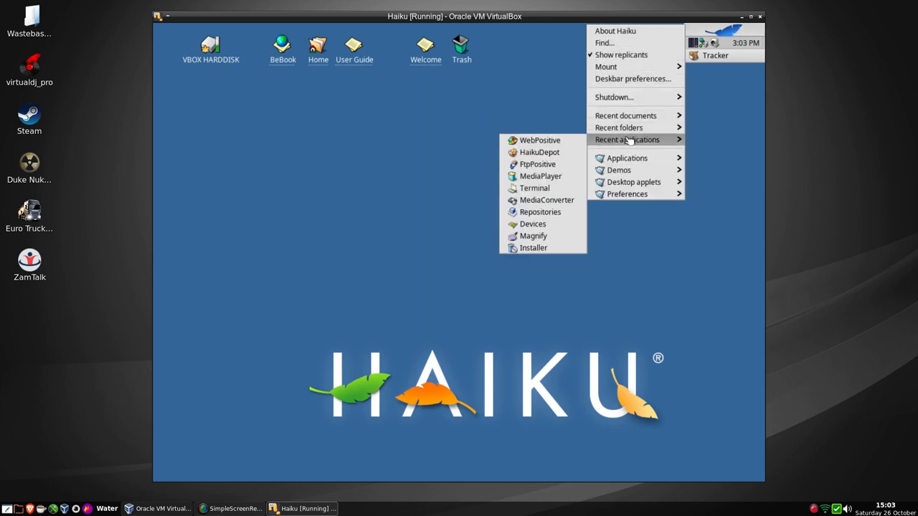
pyautogui.moveTo(614, 98)
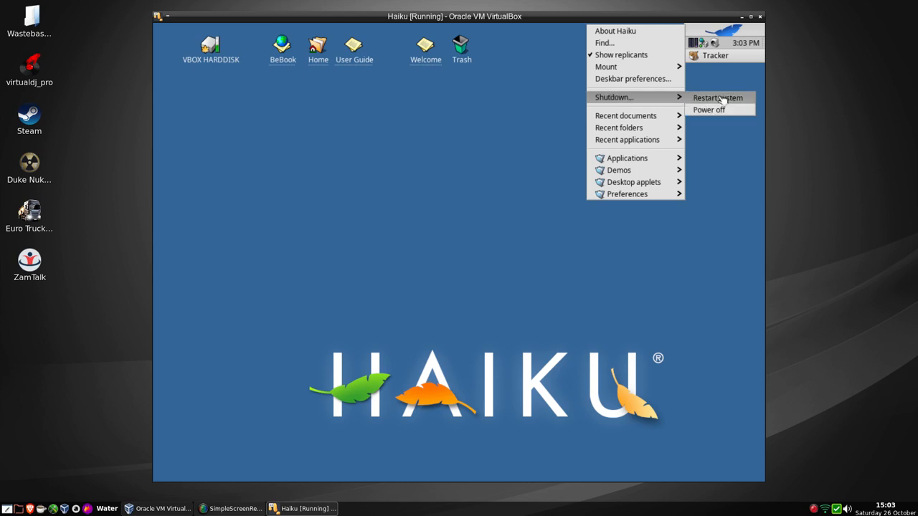
pyautogui.moveTo(727, 115)
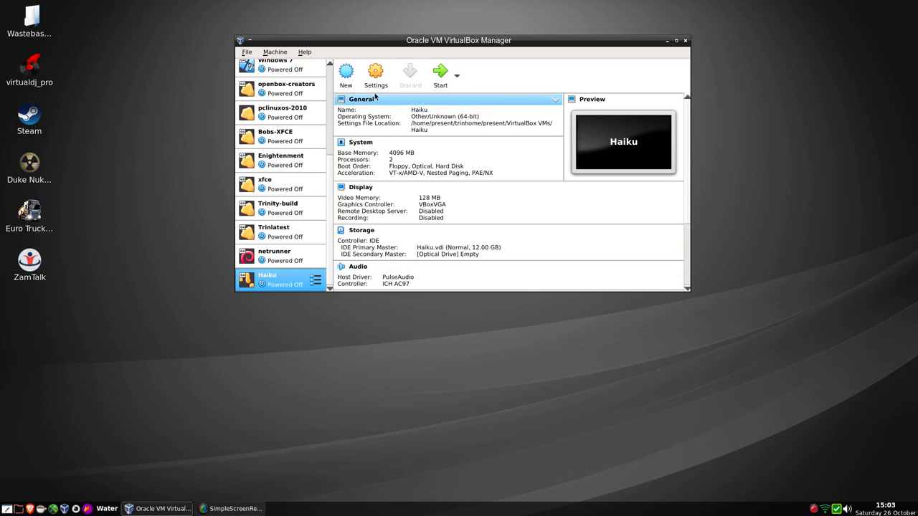
# Set the Haiku machine's Display graphics controller to VMSVGA, save, and start the VM again.
pyautogui.click(376, 74)
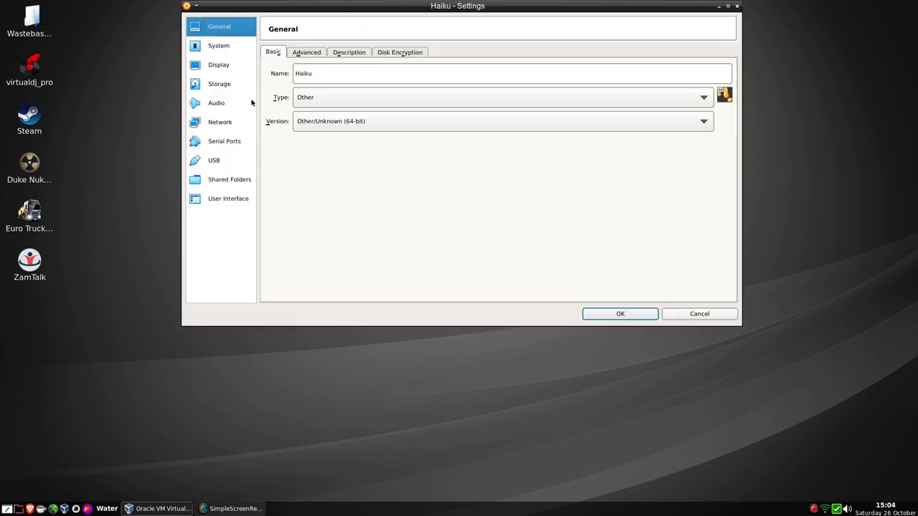
pyautogui.click(218, 64)
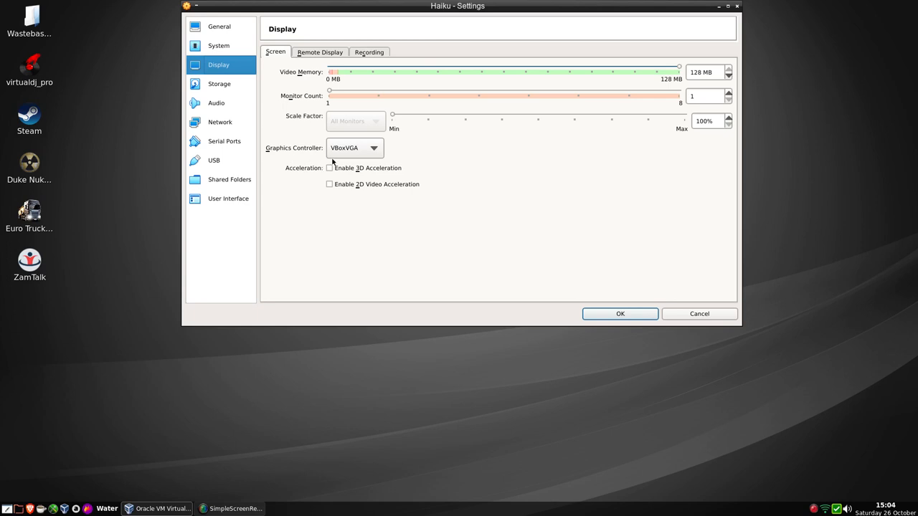
pyautogui.click(355, 148)
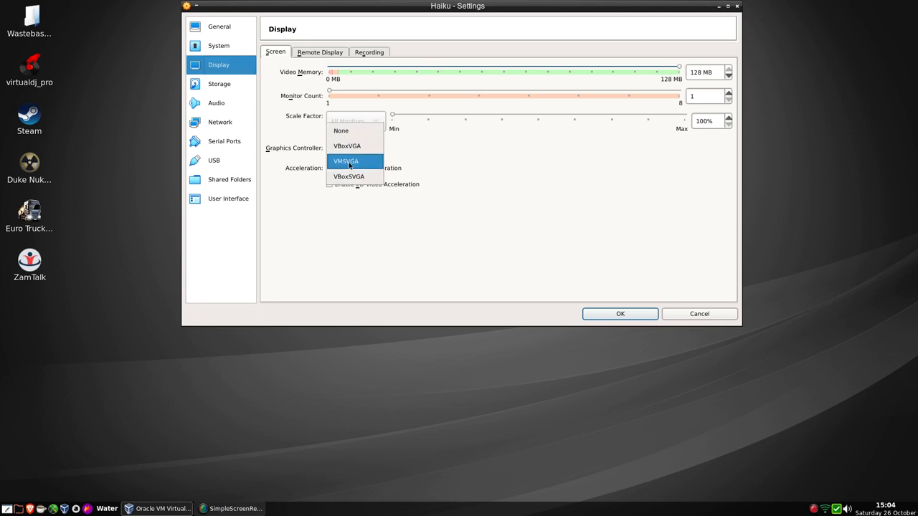
pyautogui.click(346, 160)
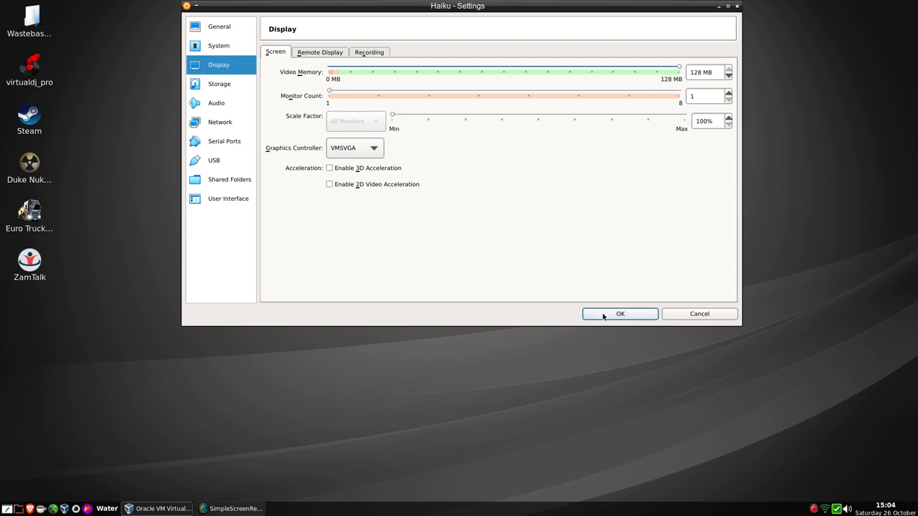
pyautogui.click(620, 313)
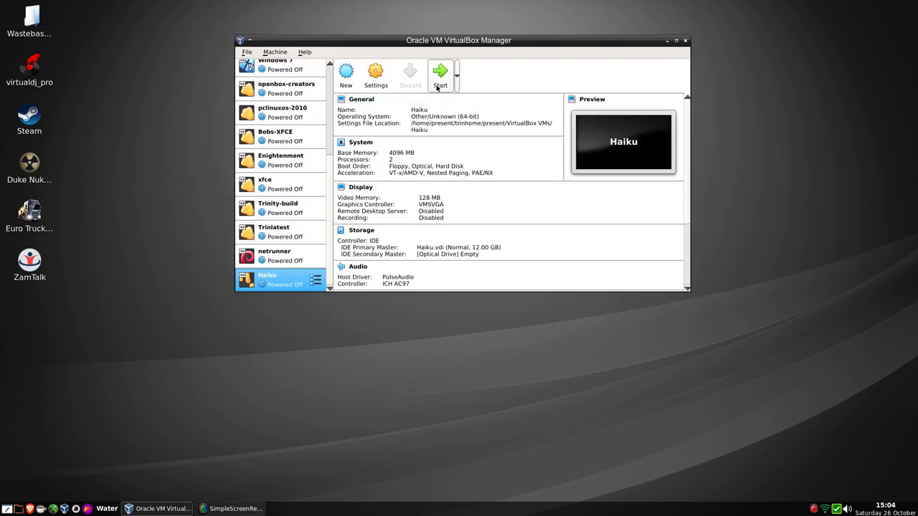
pyautogui.click(439, 75)
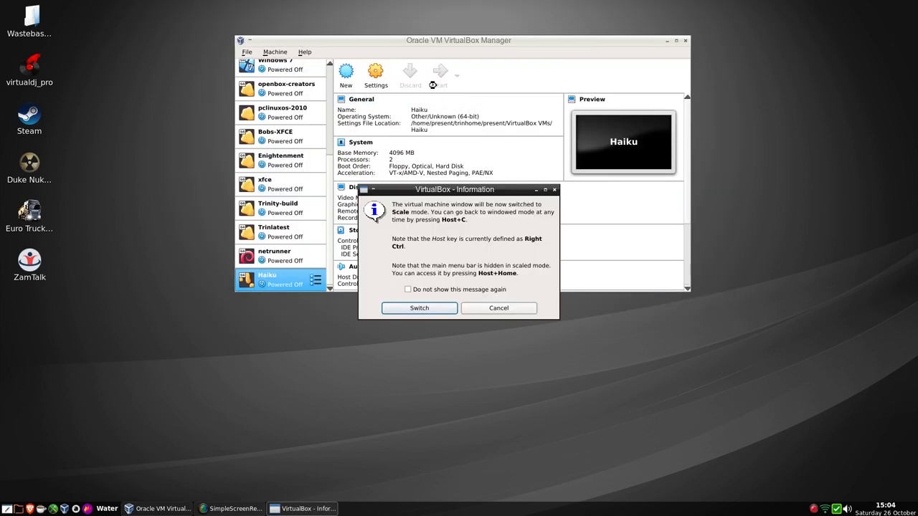
pyautogui.click(419, 307)
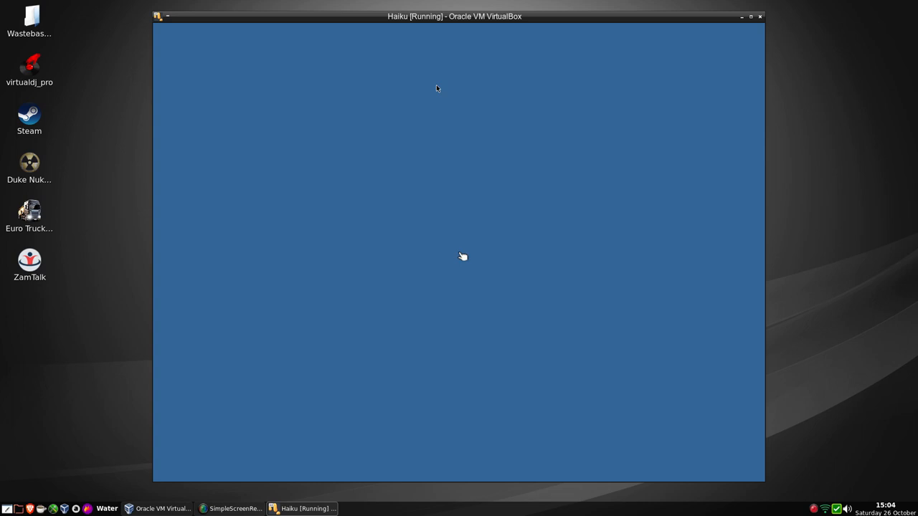
# Capture input in the rebooted guest and launch WebPositive, reloading the YouTube video.
pyautogui.click(459, 255)
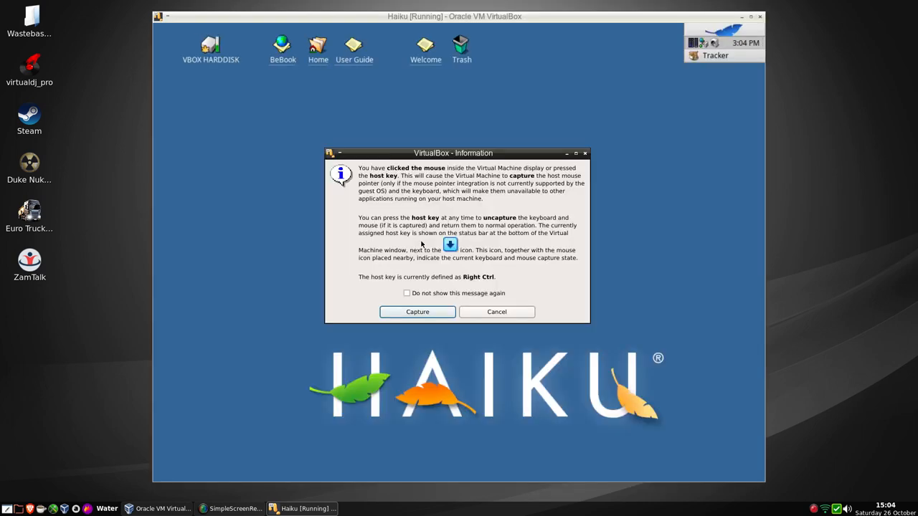
pyautogui.click(407, 292)
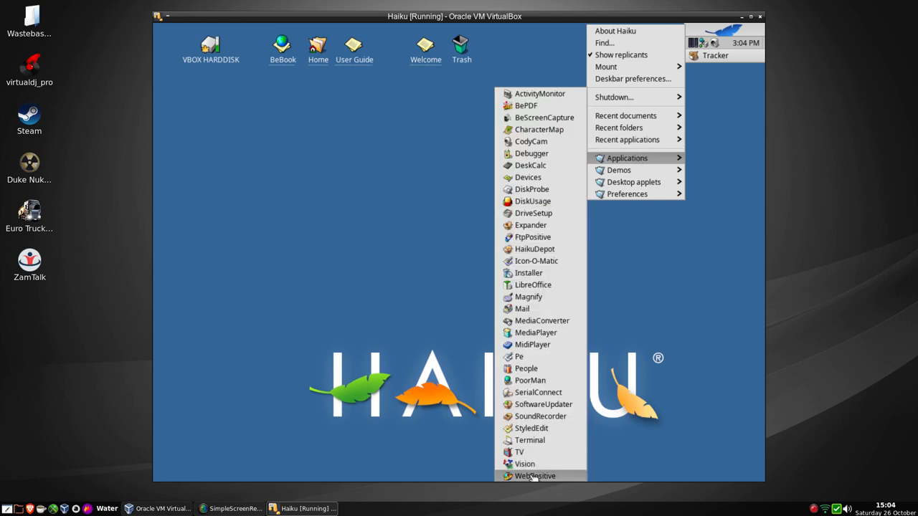
pyautogui.click(535, 476)
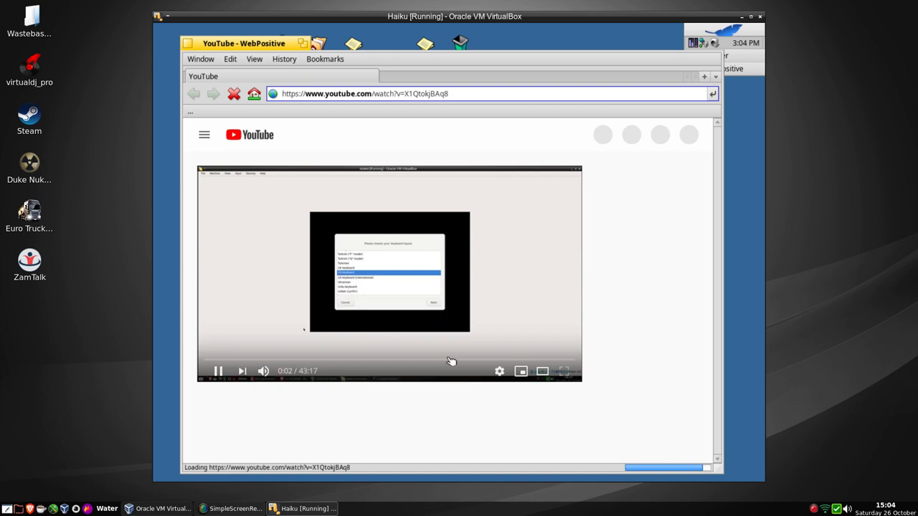
# Close the WebPositive window playing YouTube, returning to the empty Haiku desktop.
pyautogui.click(281, 93)
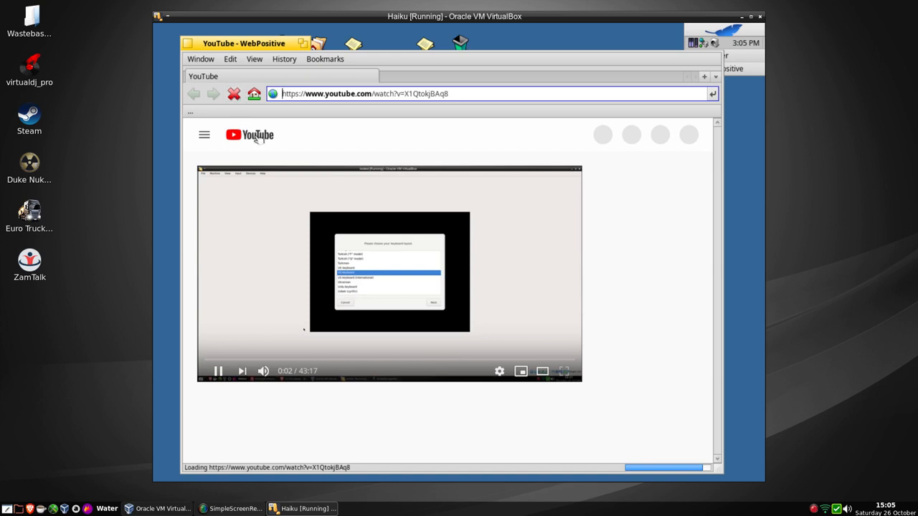
pyautogui.moveTo(281, 269)
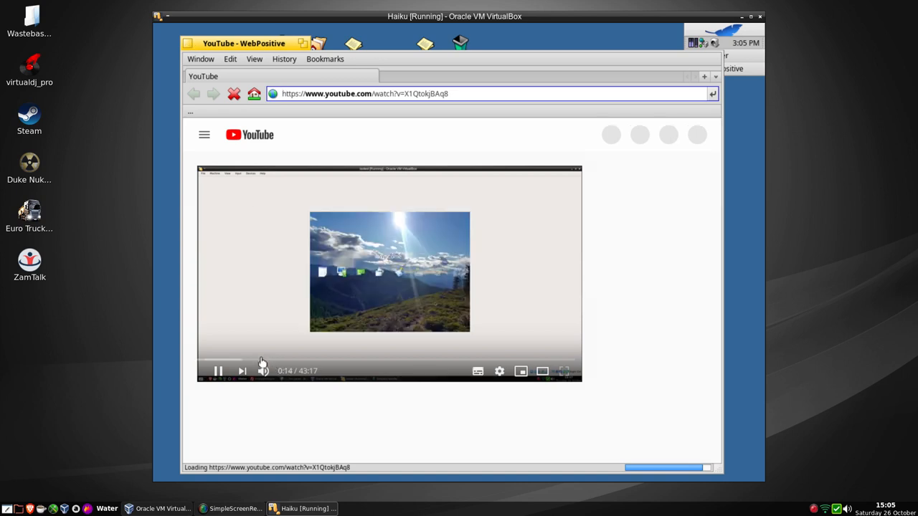
pyautogui.click(258, 358)
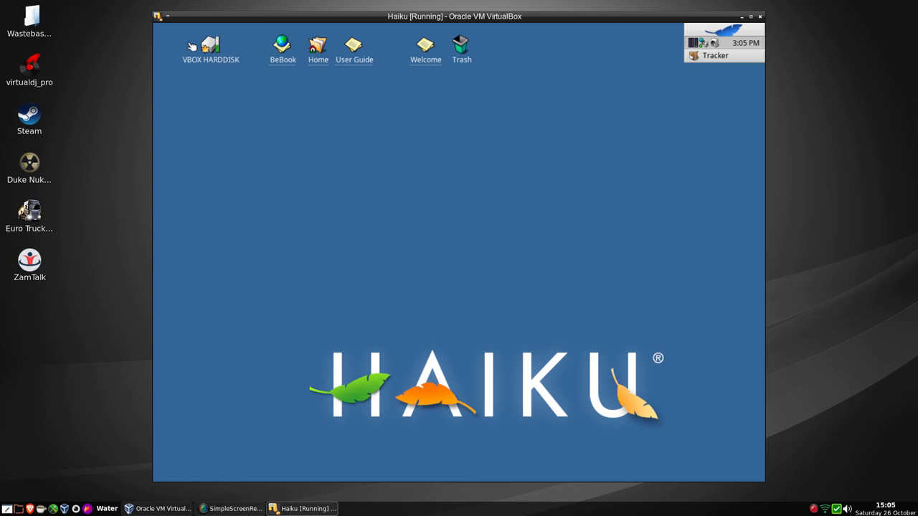
pyautogui.moveTo(296, 154)
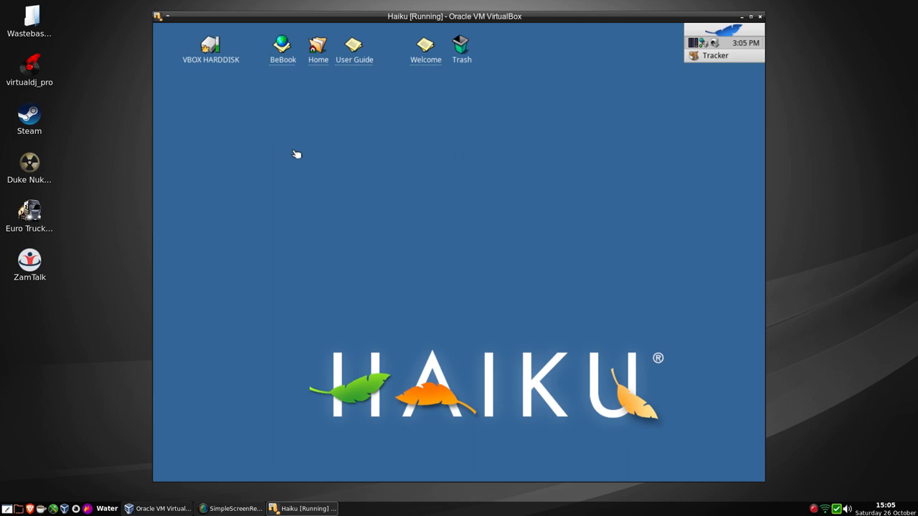
pyautogui.moveTo(685, 27)
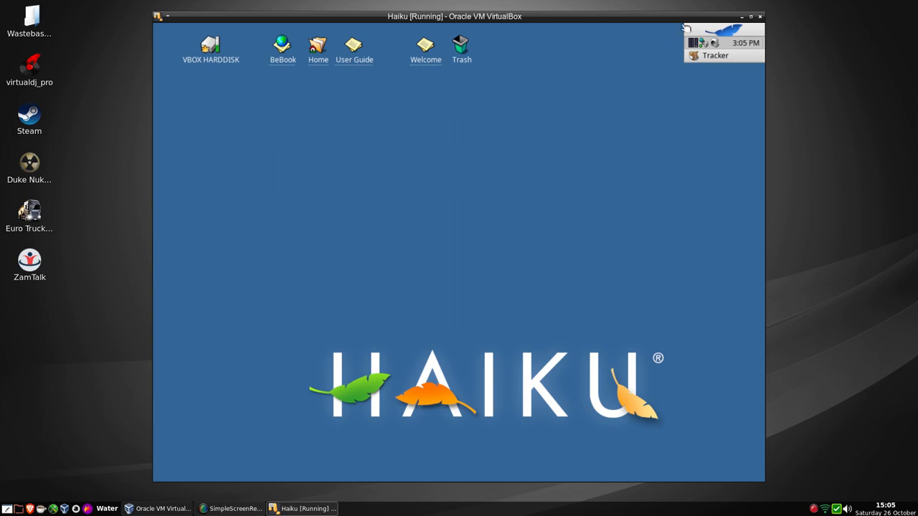
pyautogui.click(691, 32)
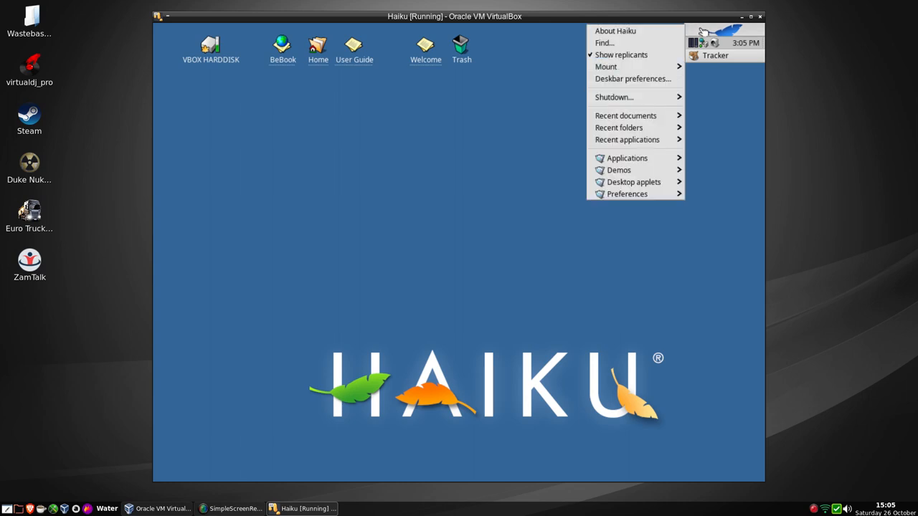
pyautogui.moveTo(619, 169)
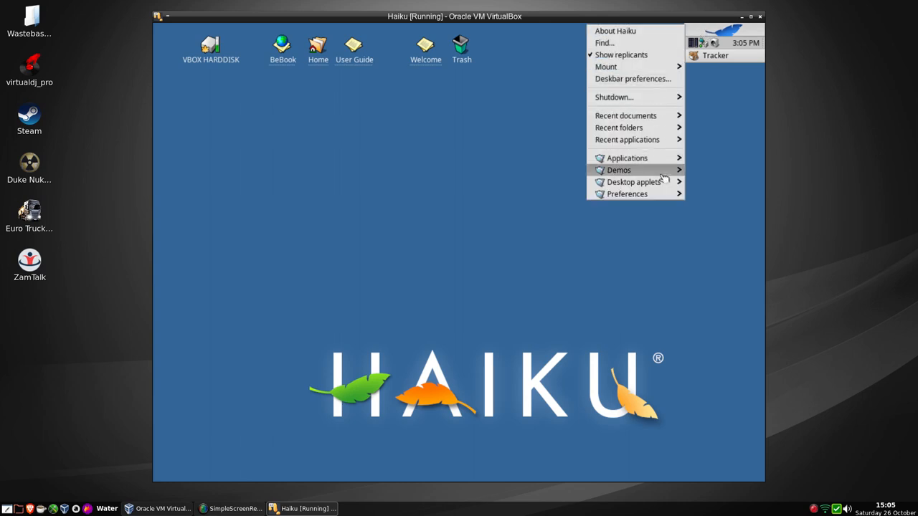
pyautogui.moveTo(619, 169)
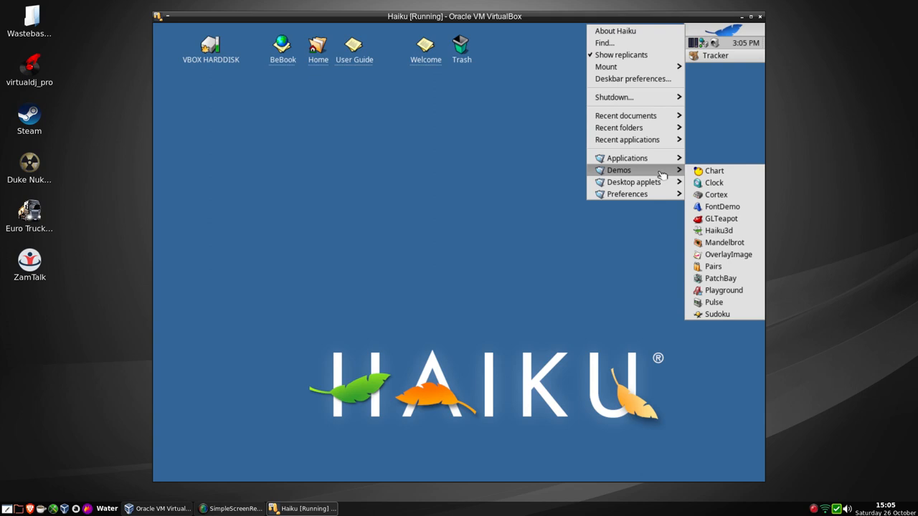
pyautogui.moveTo(713, 265)
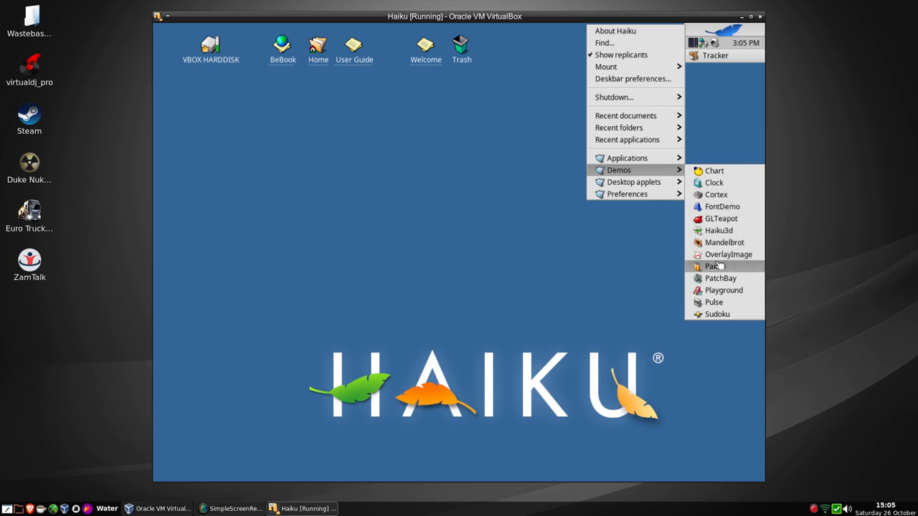
pyautogui.moveTo(723, 290)
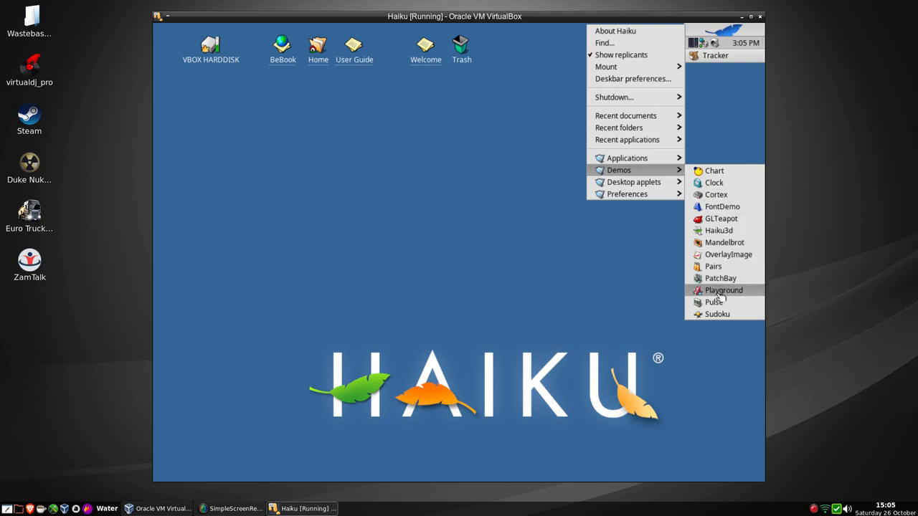
pyautogui.click(713, 301)
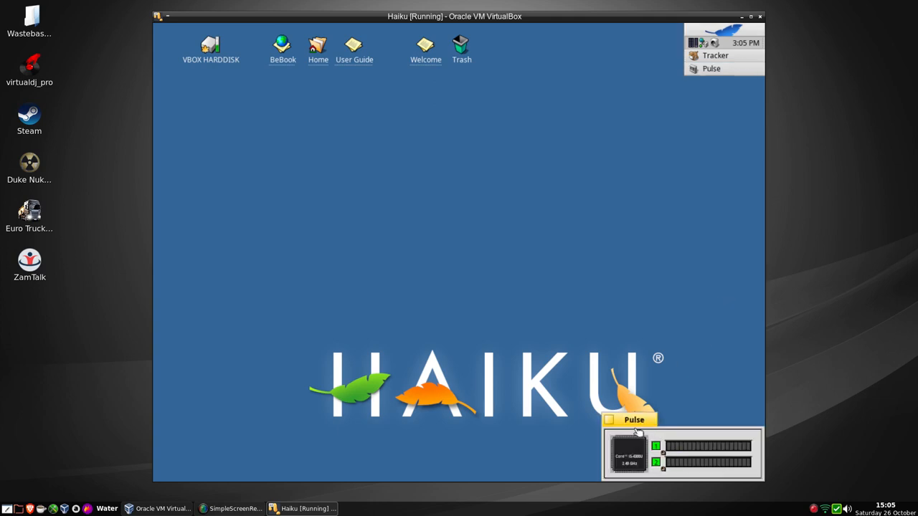
pyautogui.moveTo(634, 419); pyautogui.dragTo(367, 144)
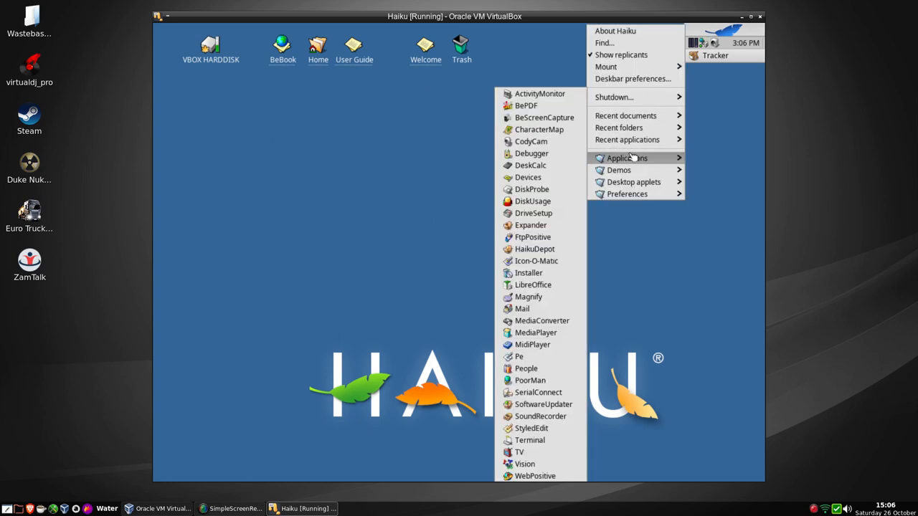
pyautogui.moveTo(534, 249)
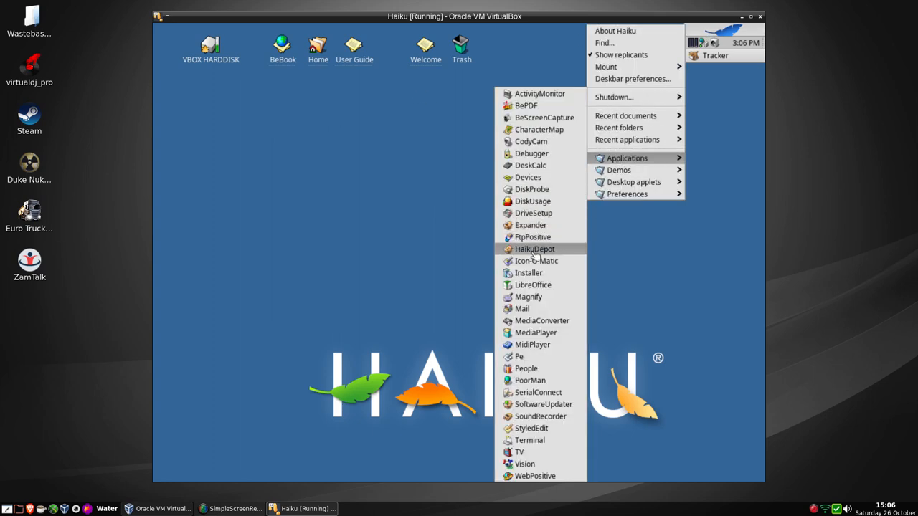
pyautogui.moveTo(522, 308)
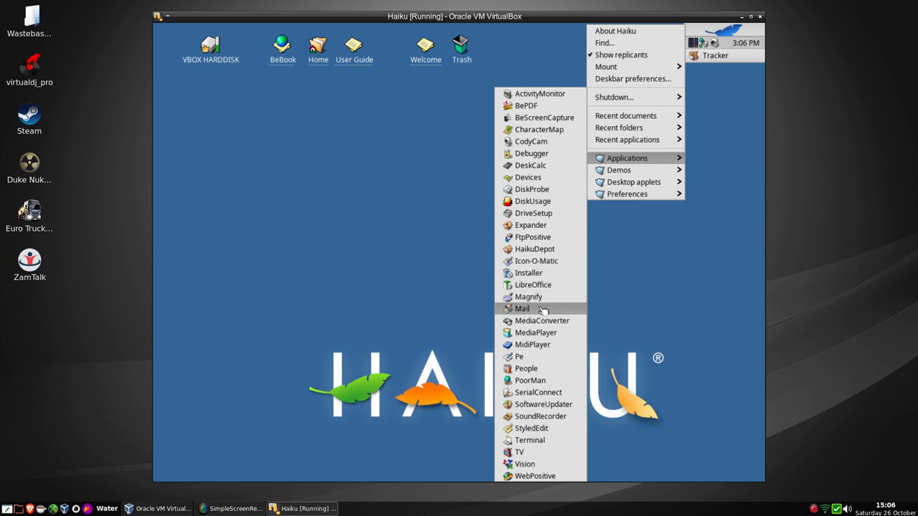
# Launch the TV application from the Deskbar's Applications list.
pyautogui.click(522, 309)
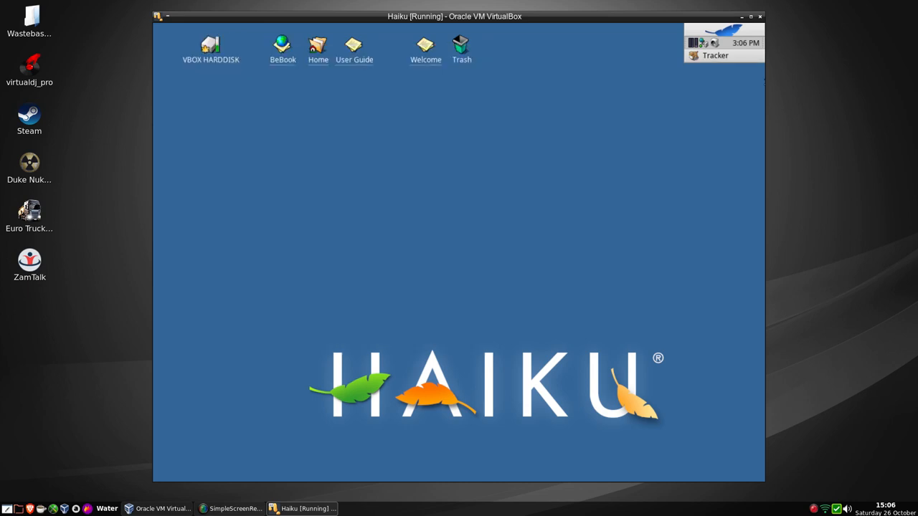
pyautogui.click(726, 34)
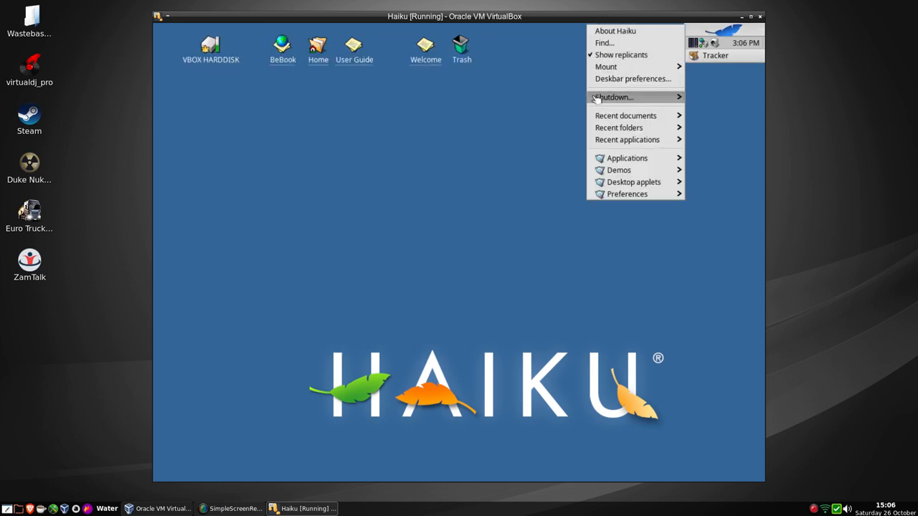
pyautogui.click(627, 158)
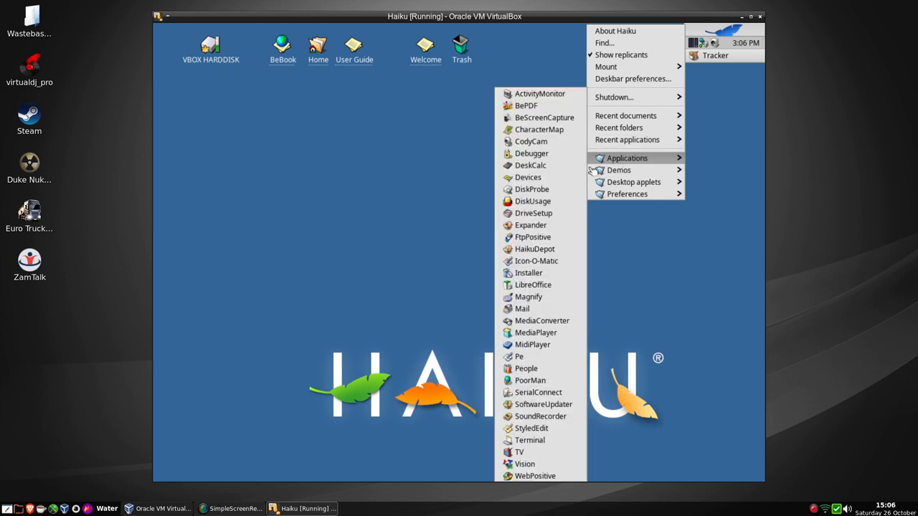
pyautogui.moveTo(536, 333)
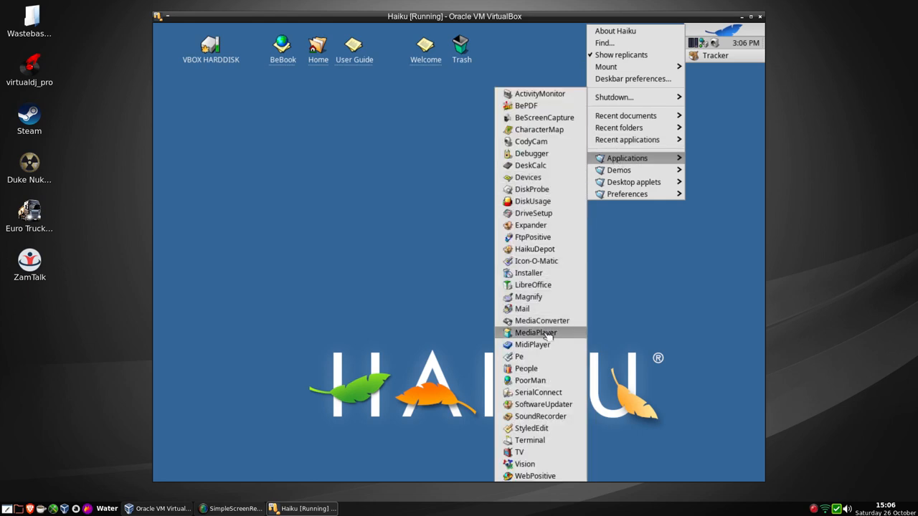
pyautogui.moveTo(542, 404)
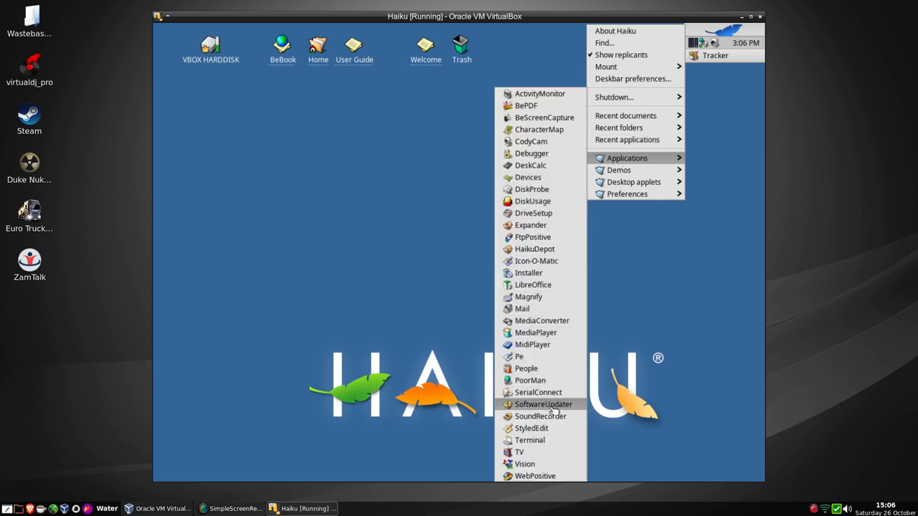
pyautogui.click(519, 451)
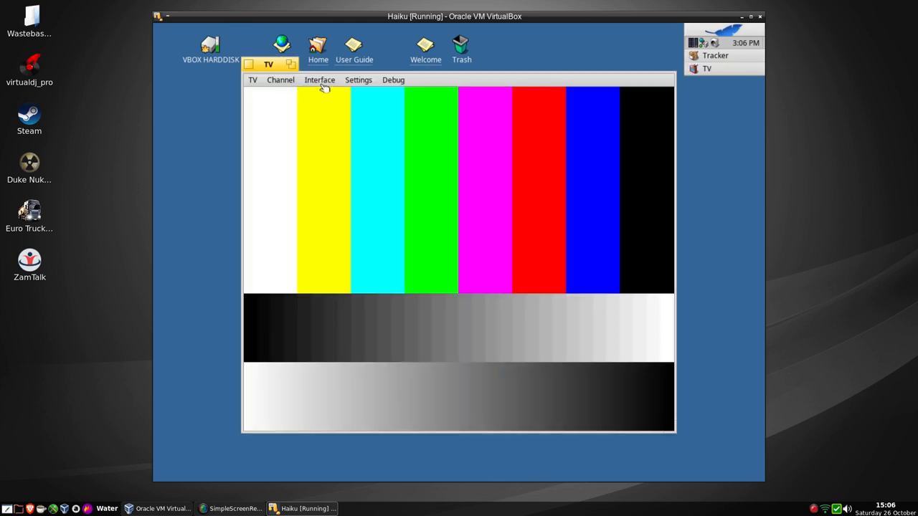
# Check the TV window's Channel menu, then close the TV application.
pyautogui.click(281, 80)
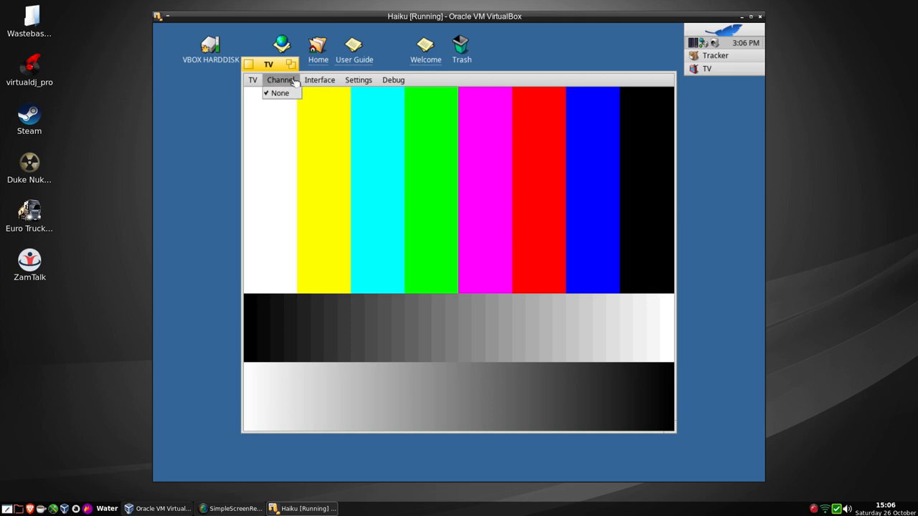
pyautogui.click(319, 80)
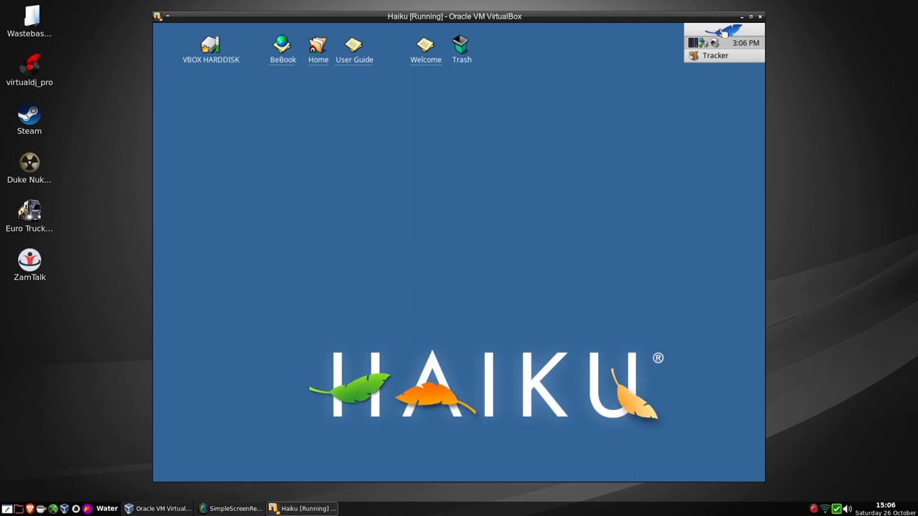
# Set Haiku's screen resolution to 1152 x 864 and keep the new setting.
pyautogui.click(624, 194)
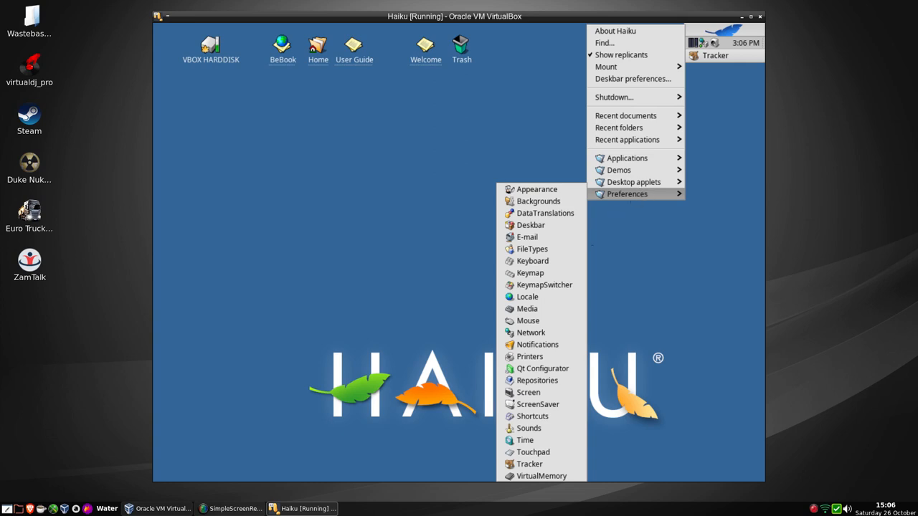
pyautogui.moveTo(534, 452)
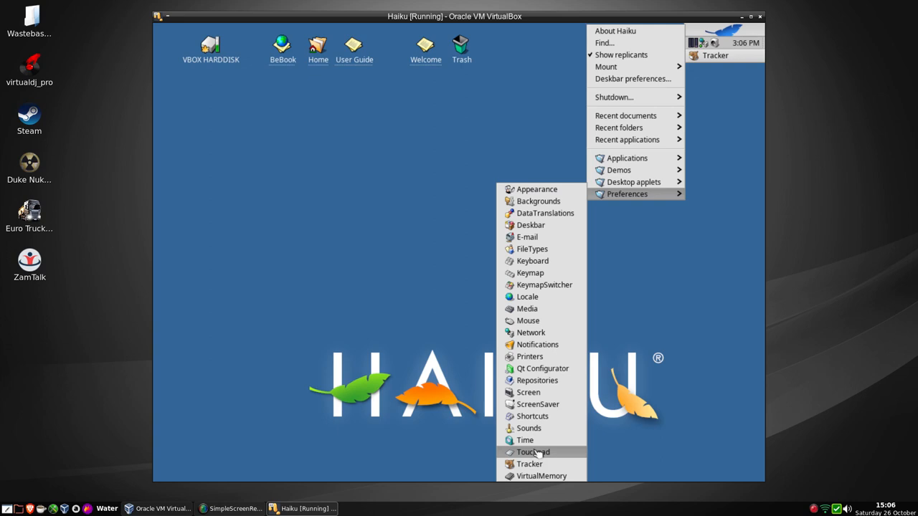
pyautogui.moveTo(530, 405)
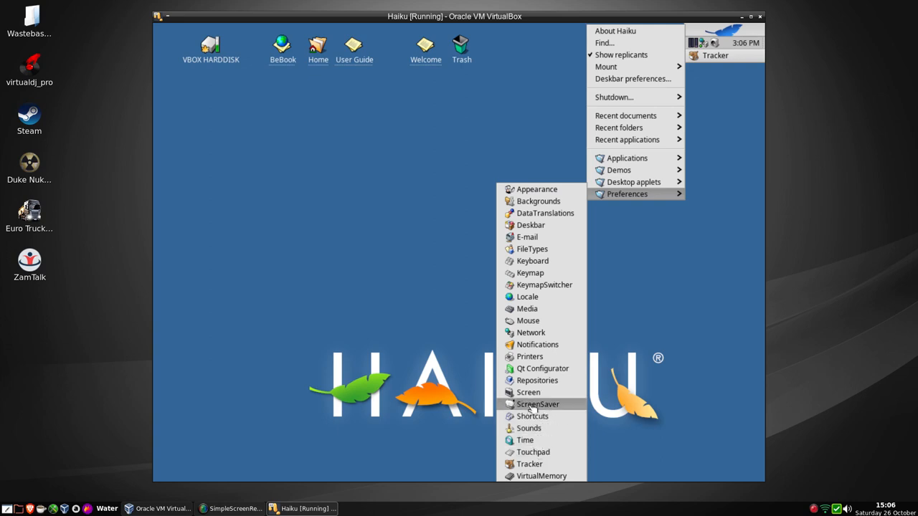
pyautogui.click(527, 393)
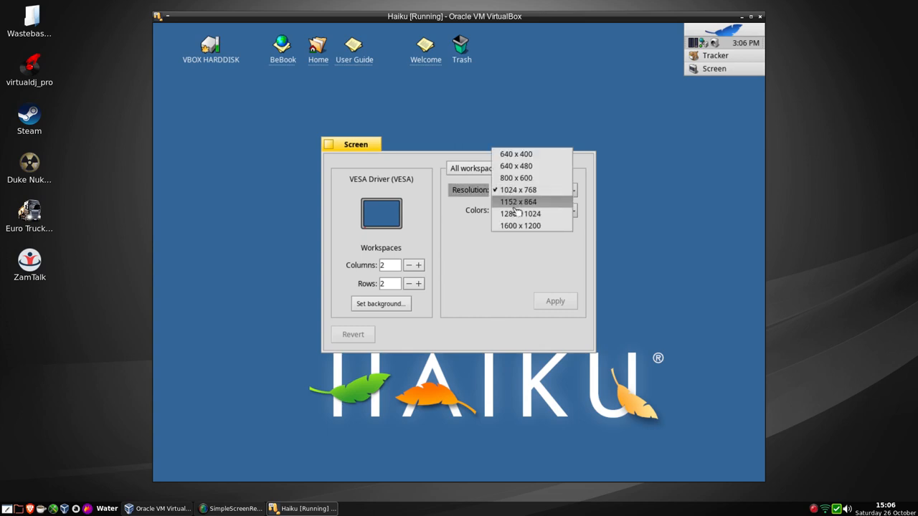
pyautogui.moveTo(519, 226)
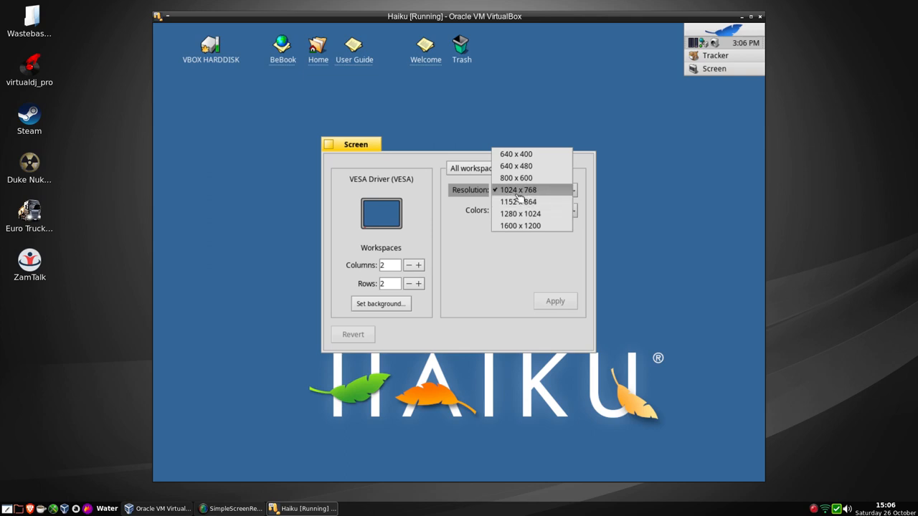
pyautogui.click(518, 201)
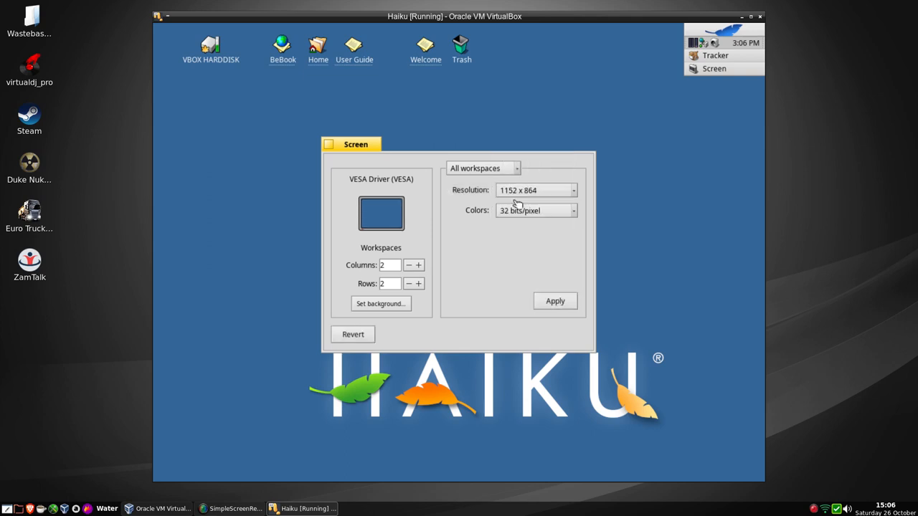
pyautogui.click(553, 301)
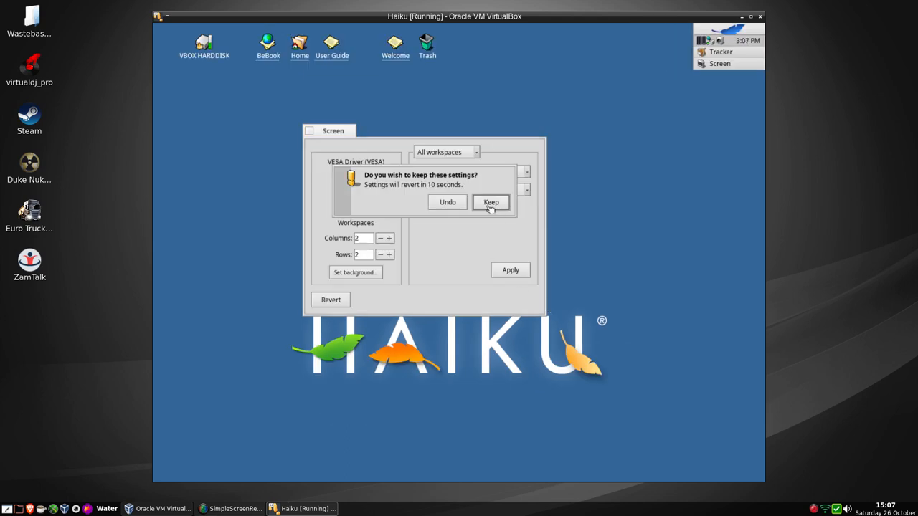
pyautogui.click(490, 201)
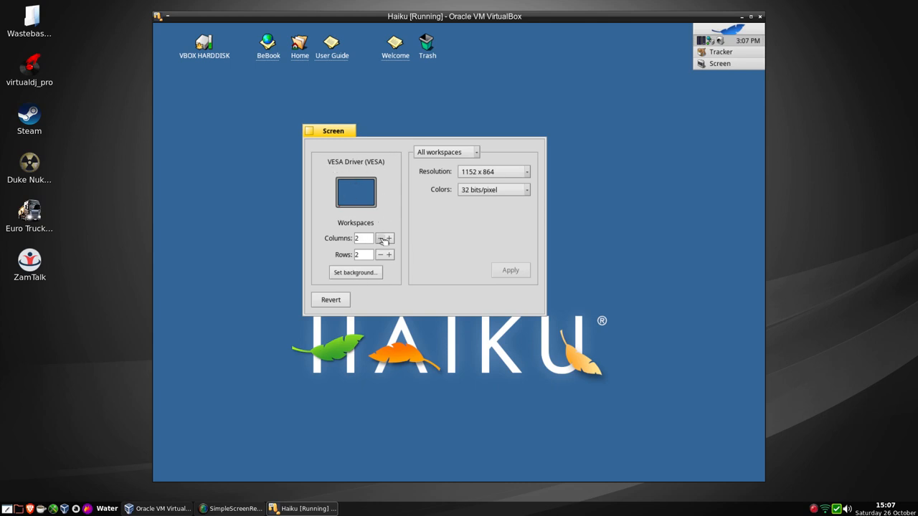
# Adjust the workspace columns to 3, then dismiss the Screen preferences window.
pyautogui.click(388, 238)
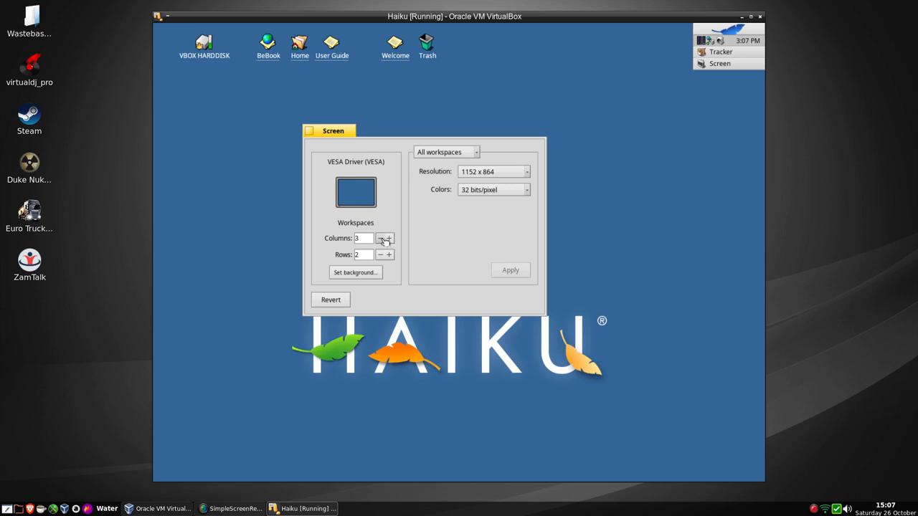
pyautogui.click(381, 239)
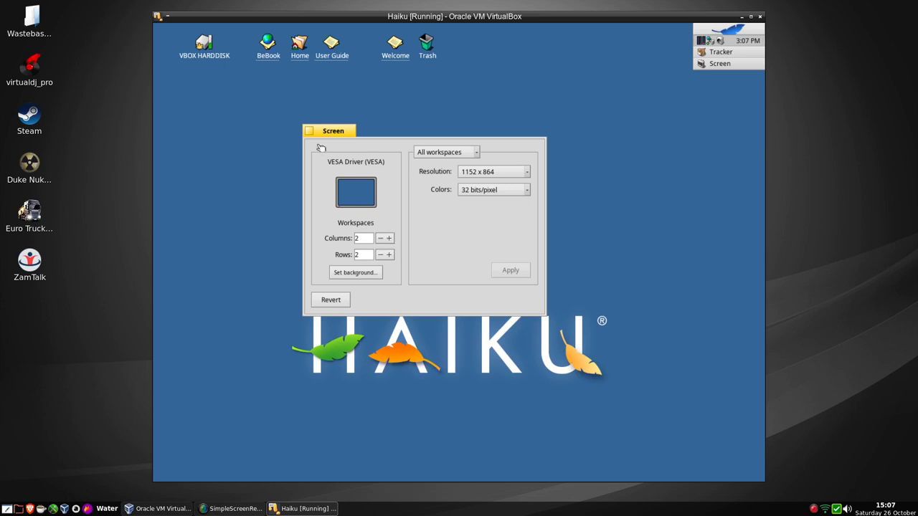
pyautogui.click(309, 131)
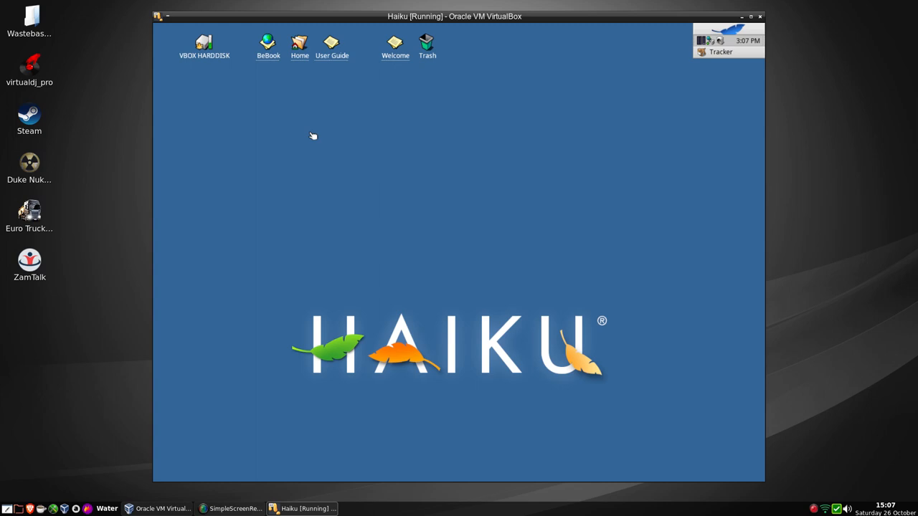
pyautogui.moveTo(656, 101)
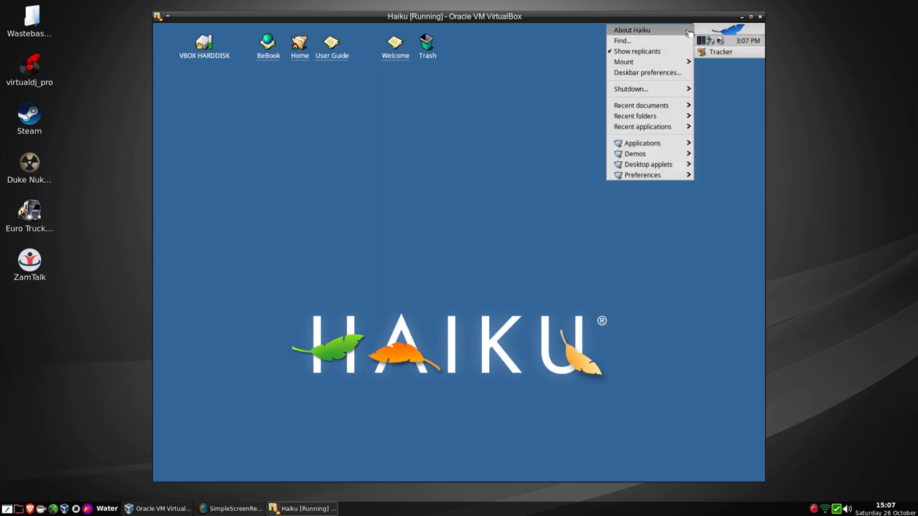
# Launch People from Deskbar Applications, then quit it via File > Quit.
pyautogui.click(643, 144)
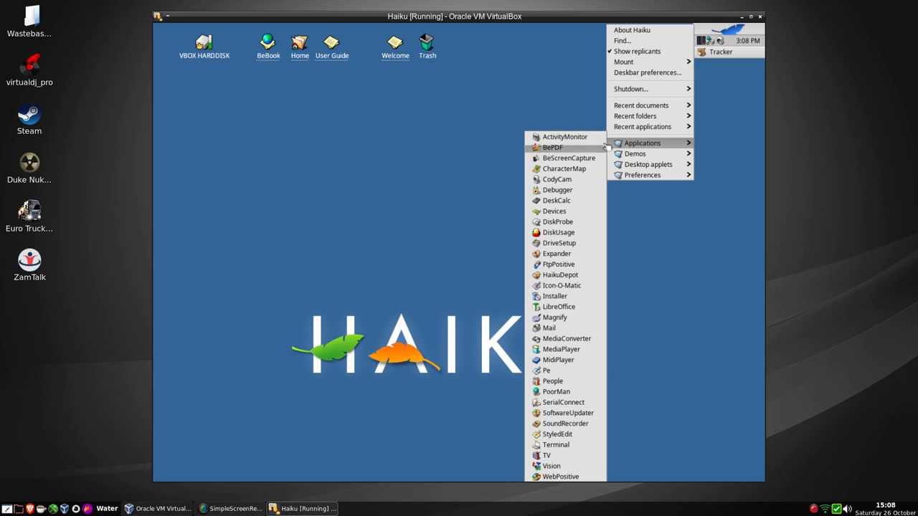
pyautogui.moveTo(553, 295)
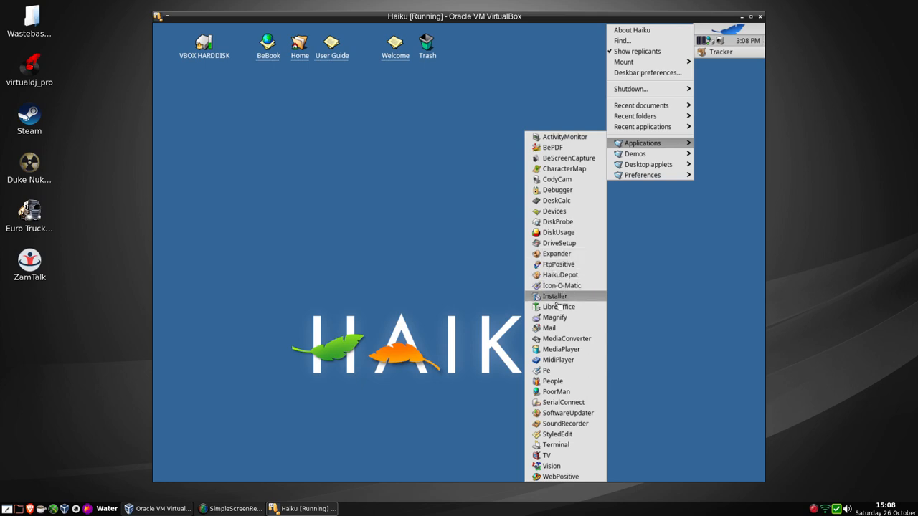
pyautogui.moveTo(546, 370)
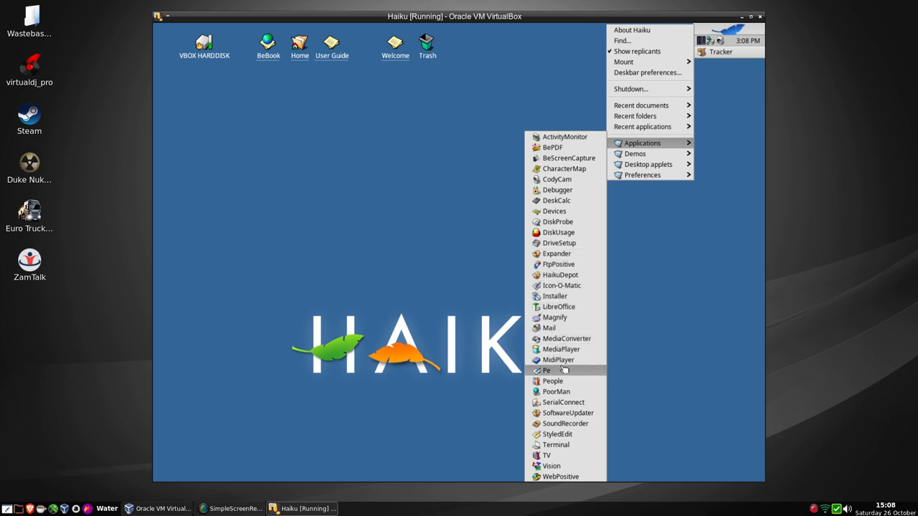
pyautogui.moveTo(552, 382)
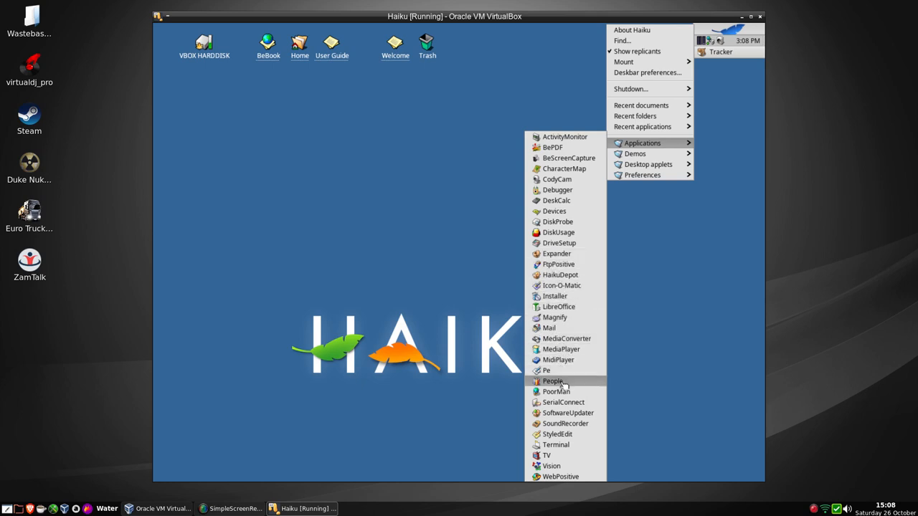
pyautogui.click(552, 381)
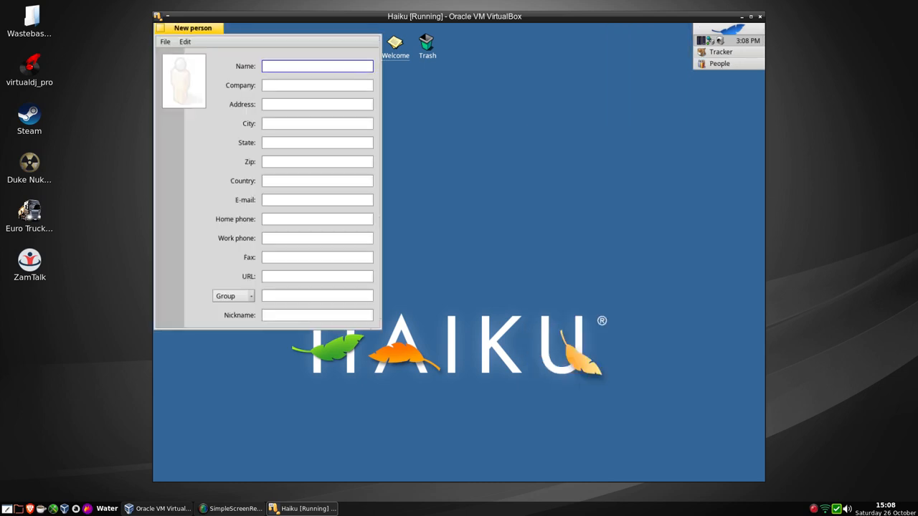
pyautogui.click(165, 40)
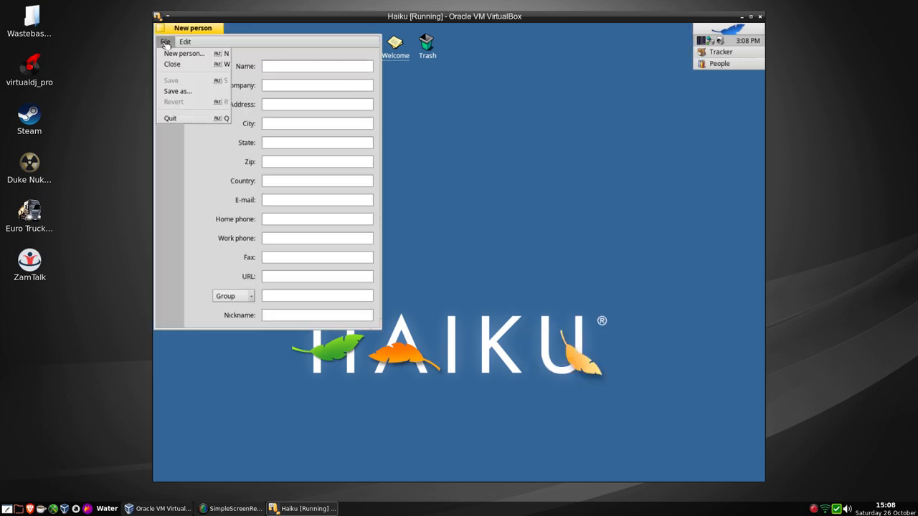
pyautogui.click(183, 53)
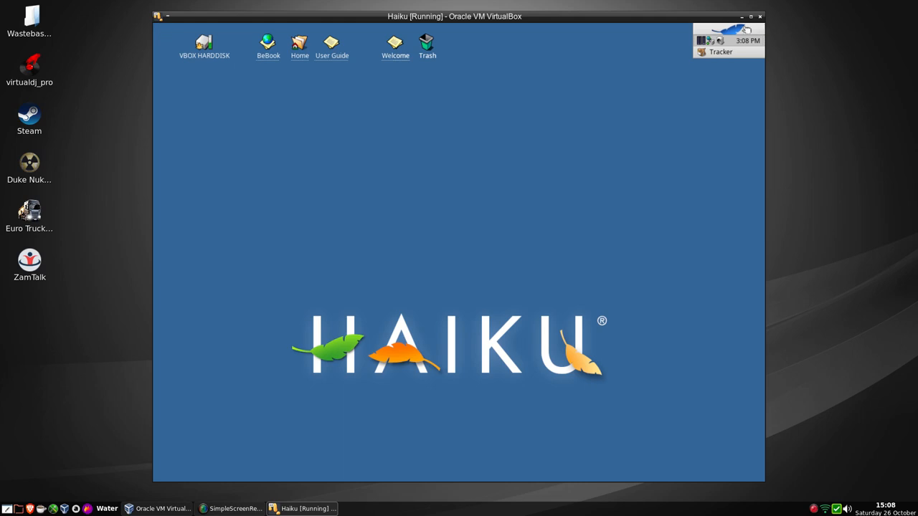
# Launch SoundRecorder from Deskbar, make a short test recording and play it back.
pyautogui.click(724, 30)
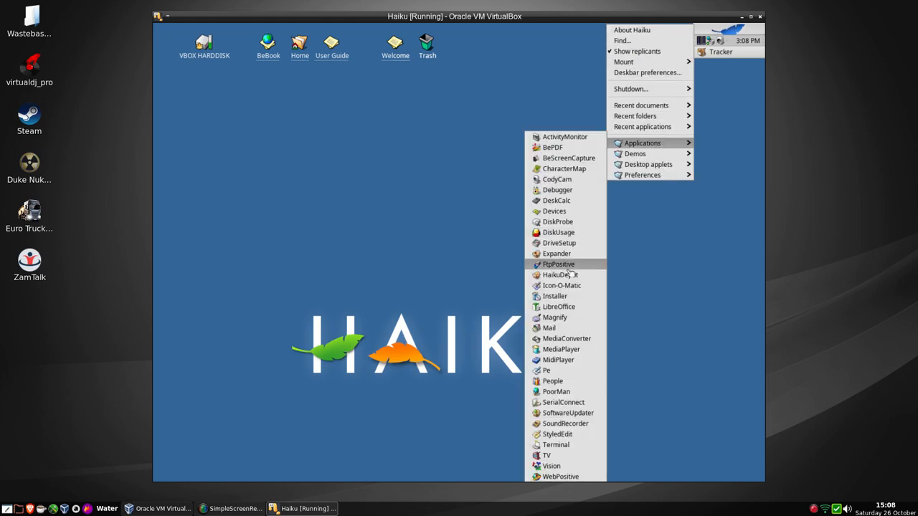
pyautogui.moveTo(553, 317)
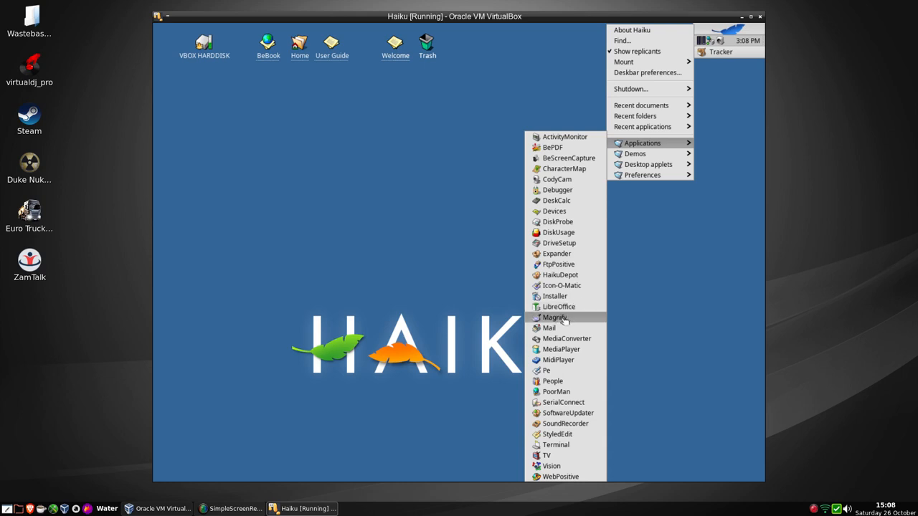
pyautogui.moveTo(206, 353)
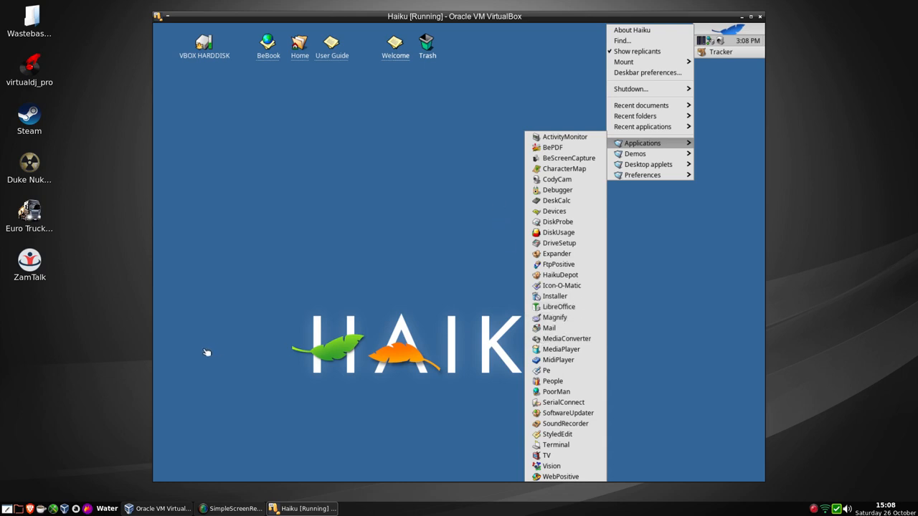
pyautogui.moveTo(557, 435)
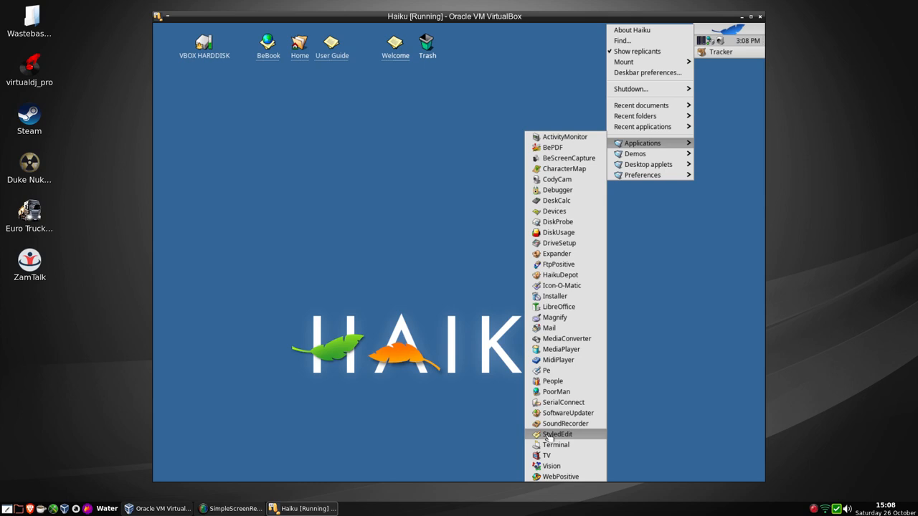
pyautogui.click(565, 423)
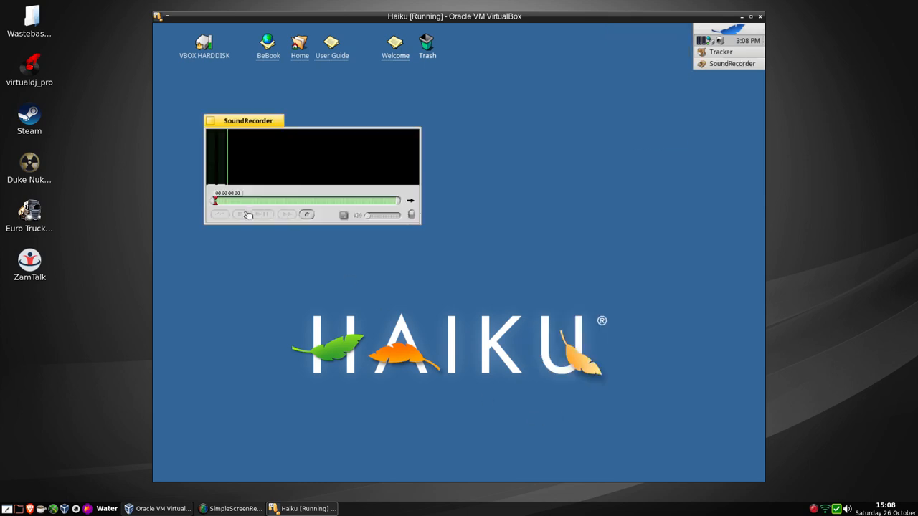
pyautogui.click(240, 215)
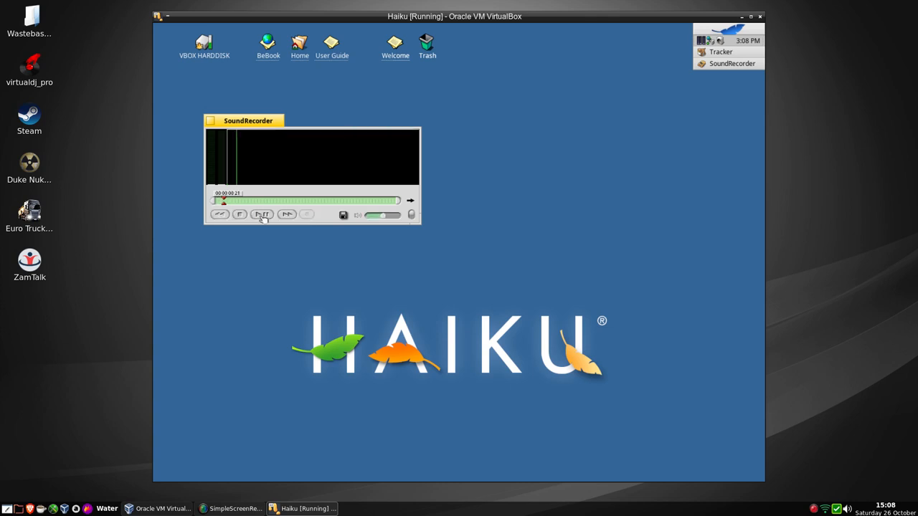
pyautogui.click(261, 215)
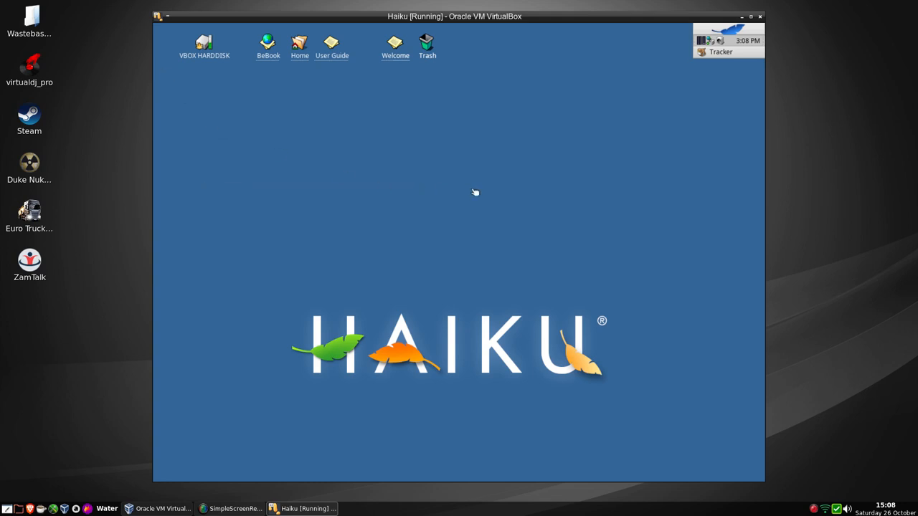
pyautogui.moveTo(361, 36)
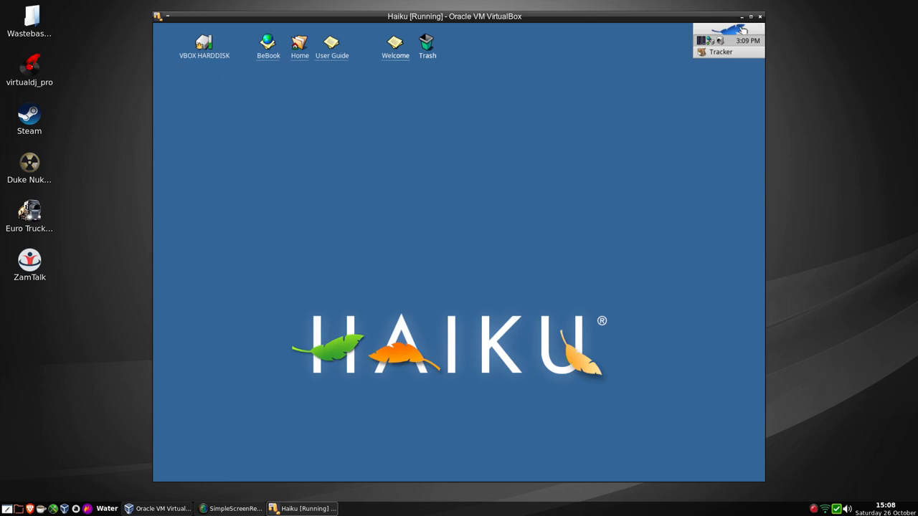
pyautogui.click(724, 37)
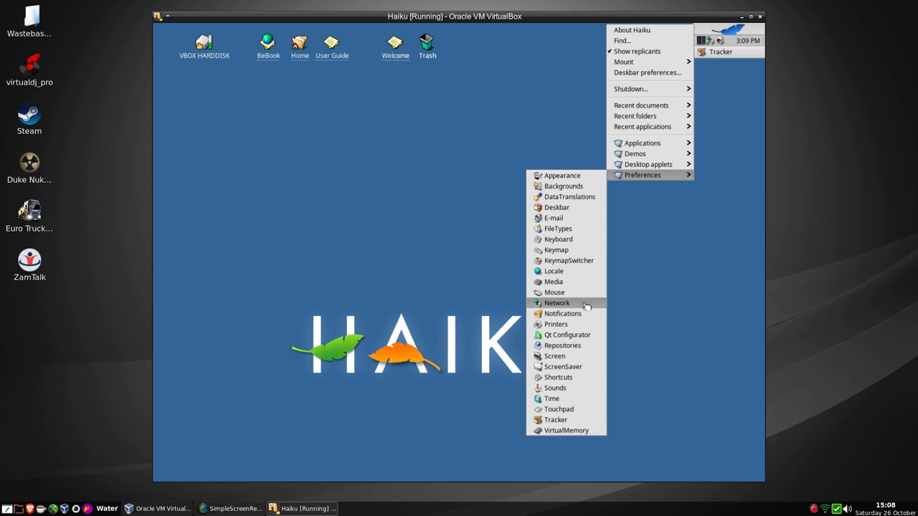
pyautogui.moveTo(433, 320)
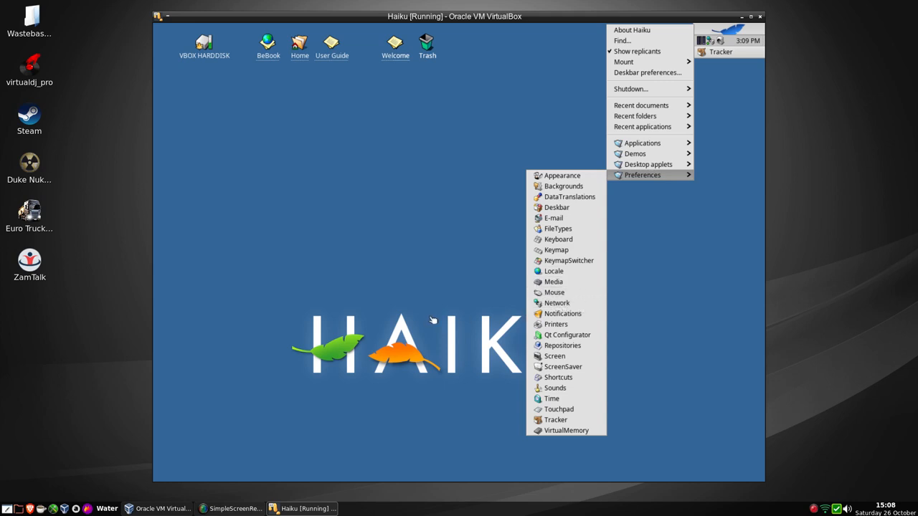
pyautogui.moveTo(522, 251)
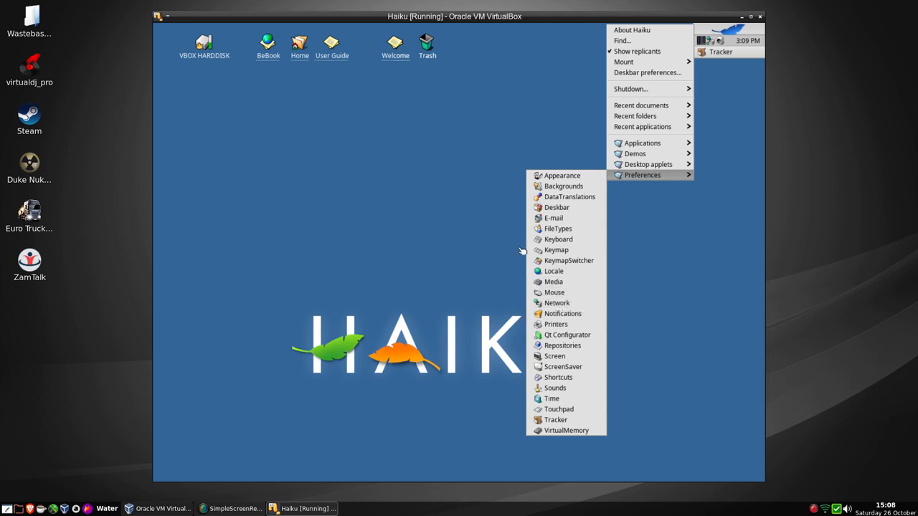
pyautogui.moveTo(648, 163)
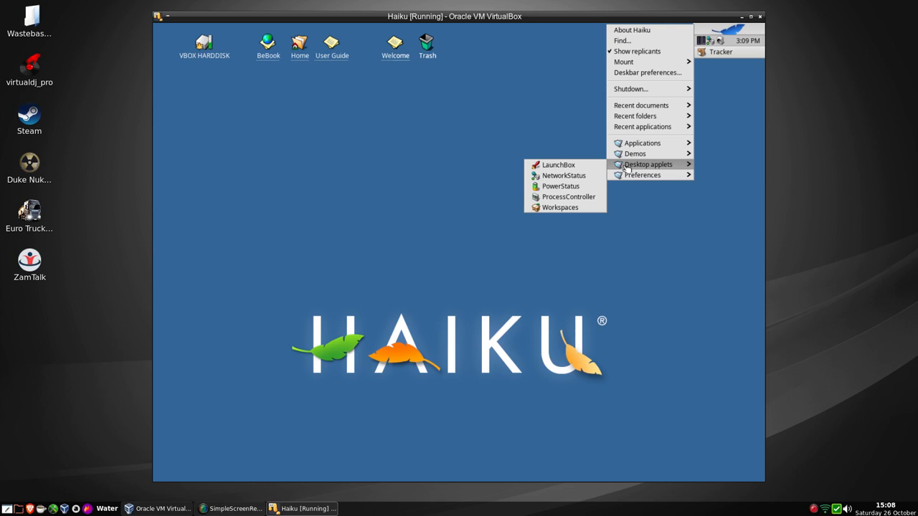
pyautogui.moveTo(564, 175)
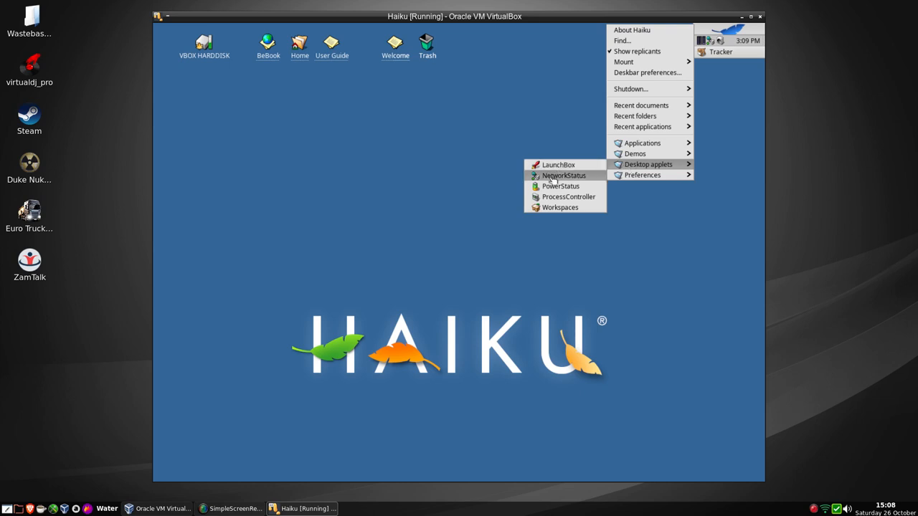
pyautogui.click(564, 175)
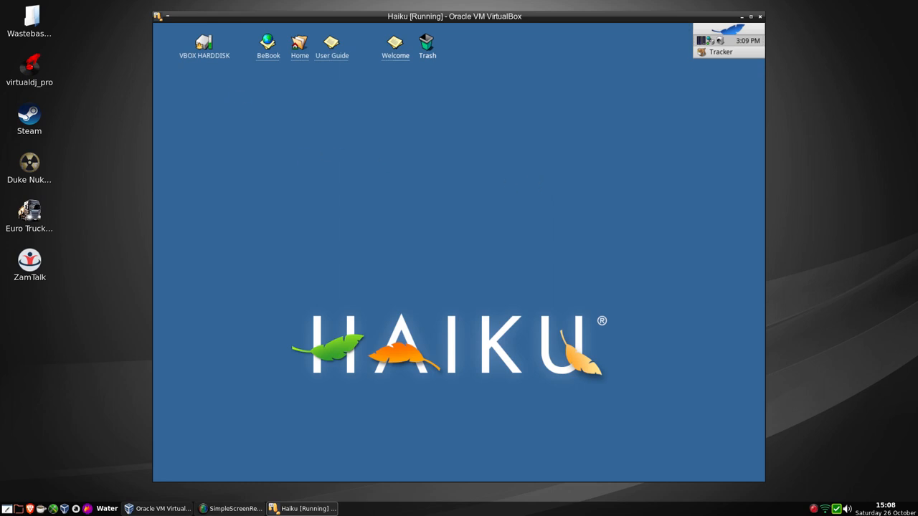
pyautogui.moveTo(438, 367)
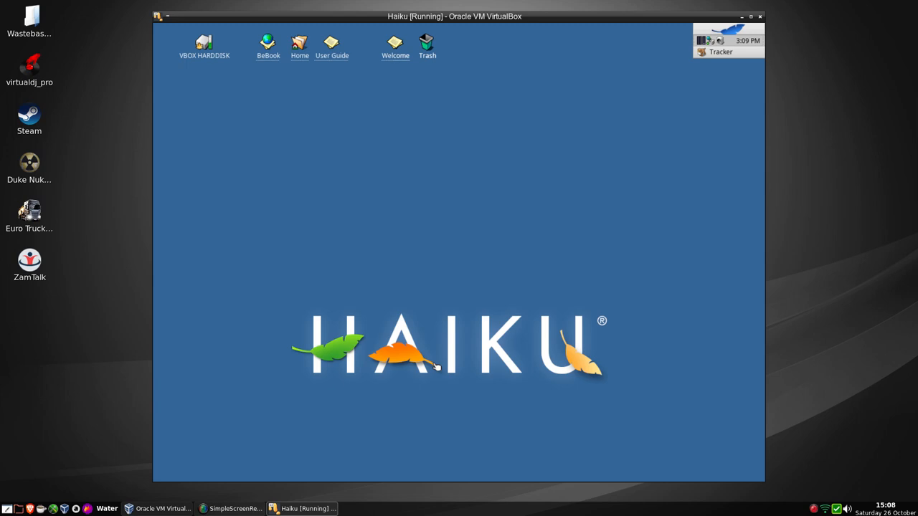
pyautogui.moveTo(386, 318)
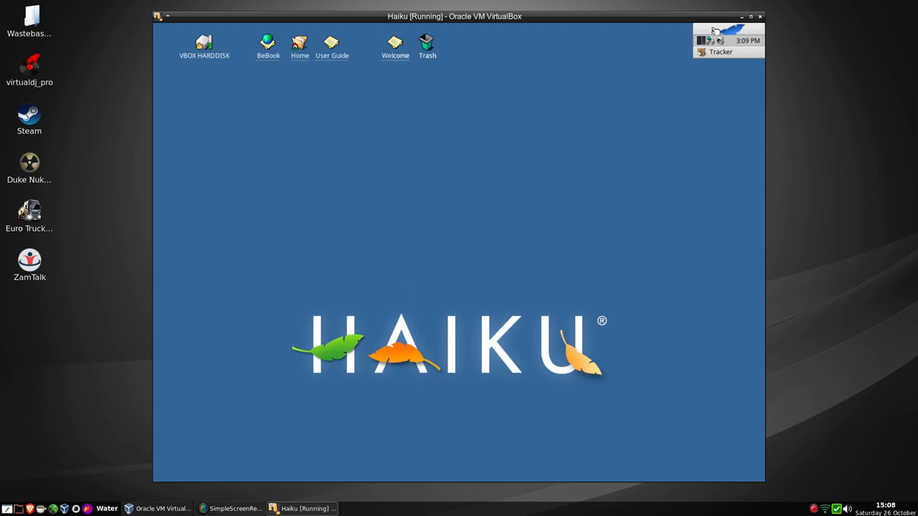
# Power off Haiku from the Deskbar Shutdown menu, leaving it Powered Off in the Manager.
pyautogui.click(730, 41)
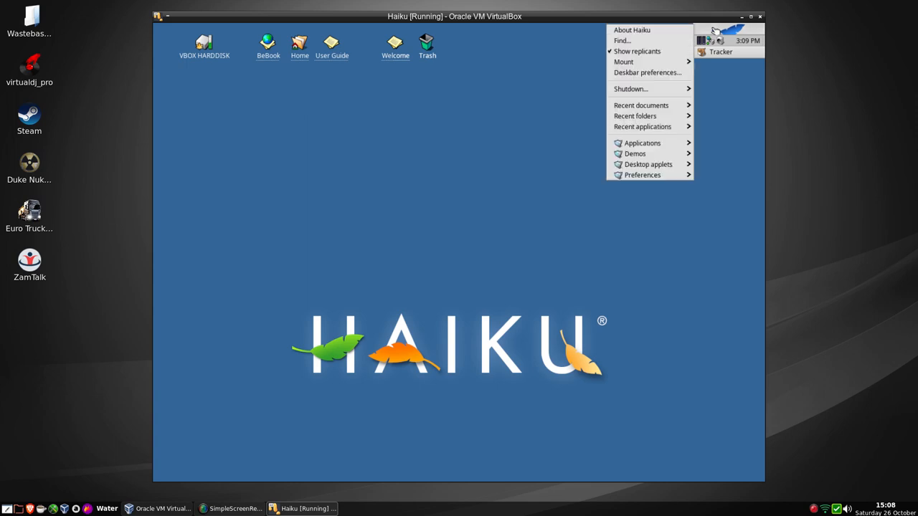
pyautogui.moveTo(636, 52)
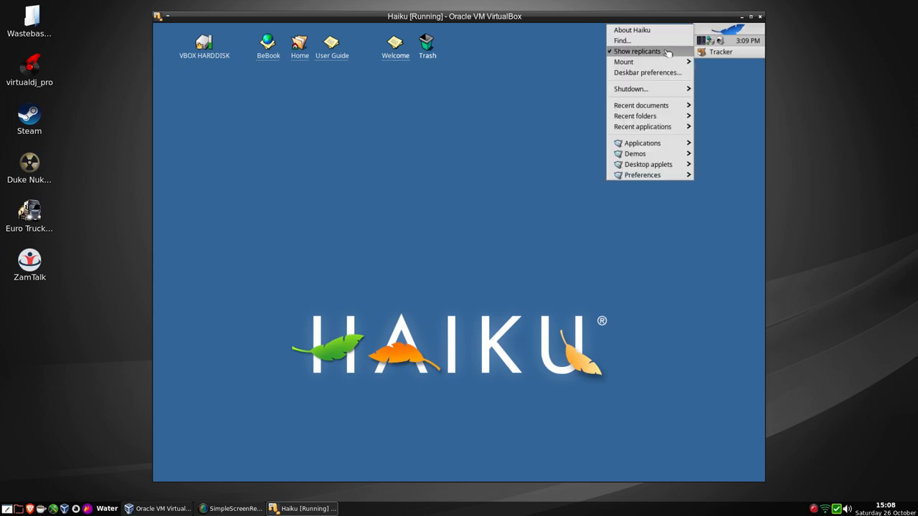
pyautogui.moveTo(630, 89)
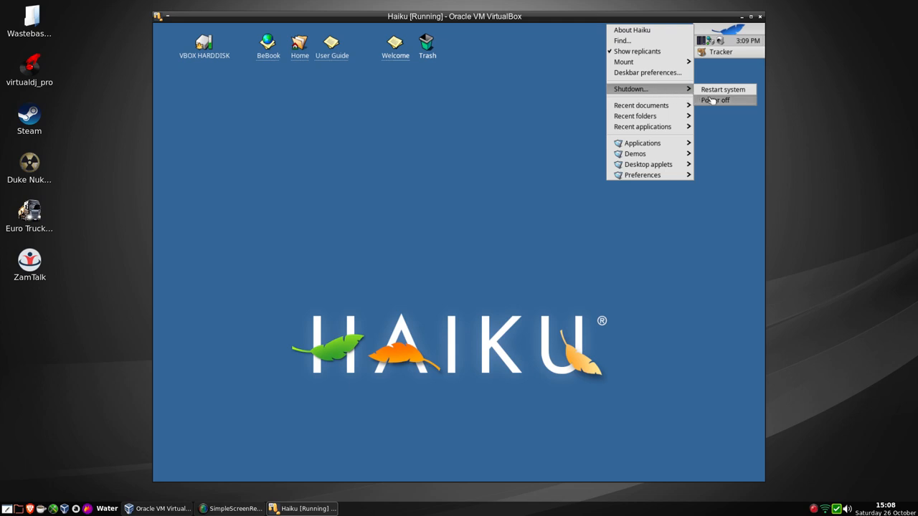
pyautogui.click(714, 100)
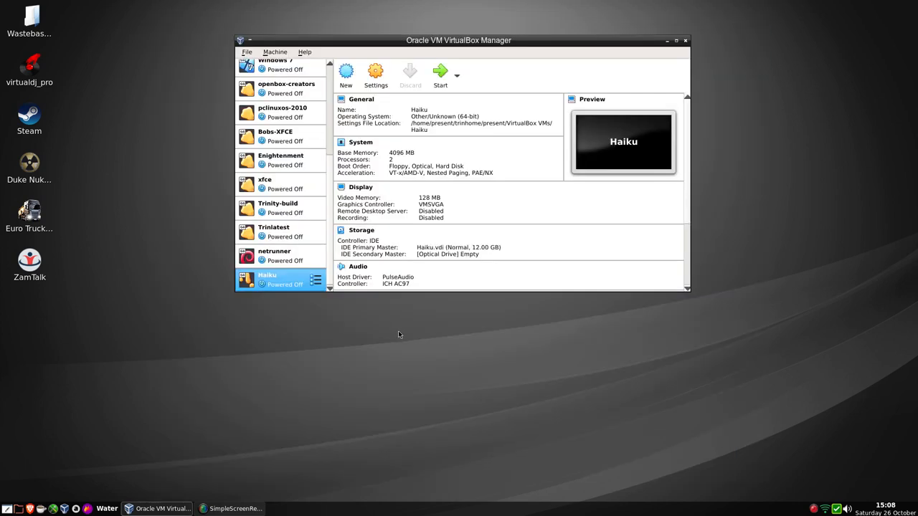
pyautogui.moveTo(433, 324)
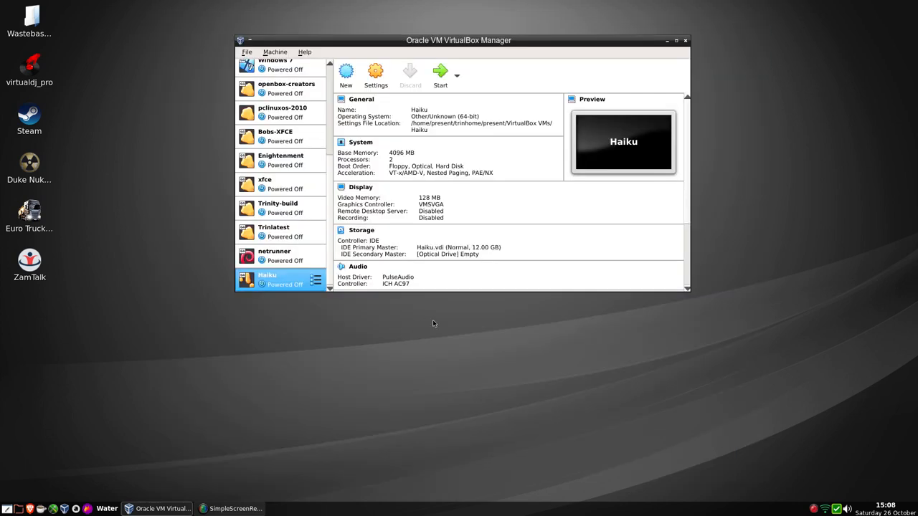